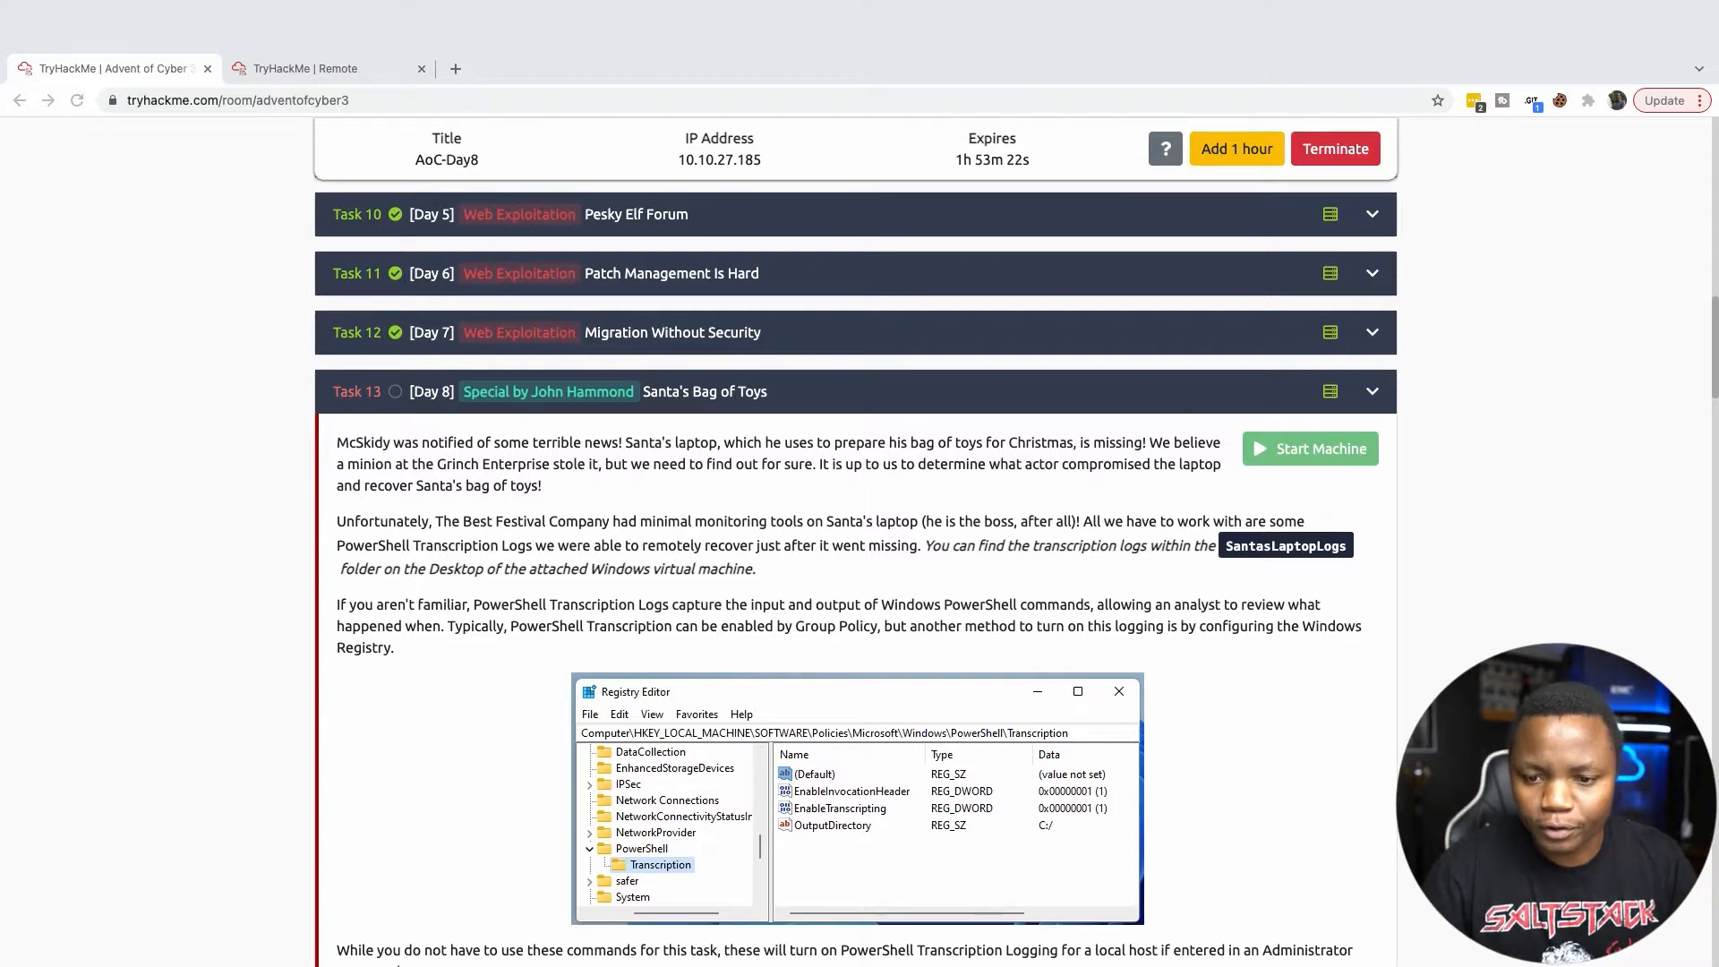
- Scroll through the Day 8 task premise before switching to the Windows VM
{"action": "scroll", "scroll_direction": "down", "scroll_amount": 3}
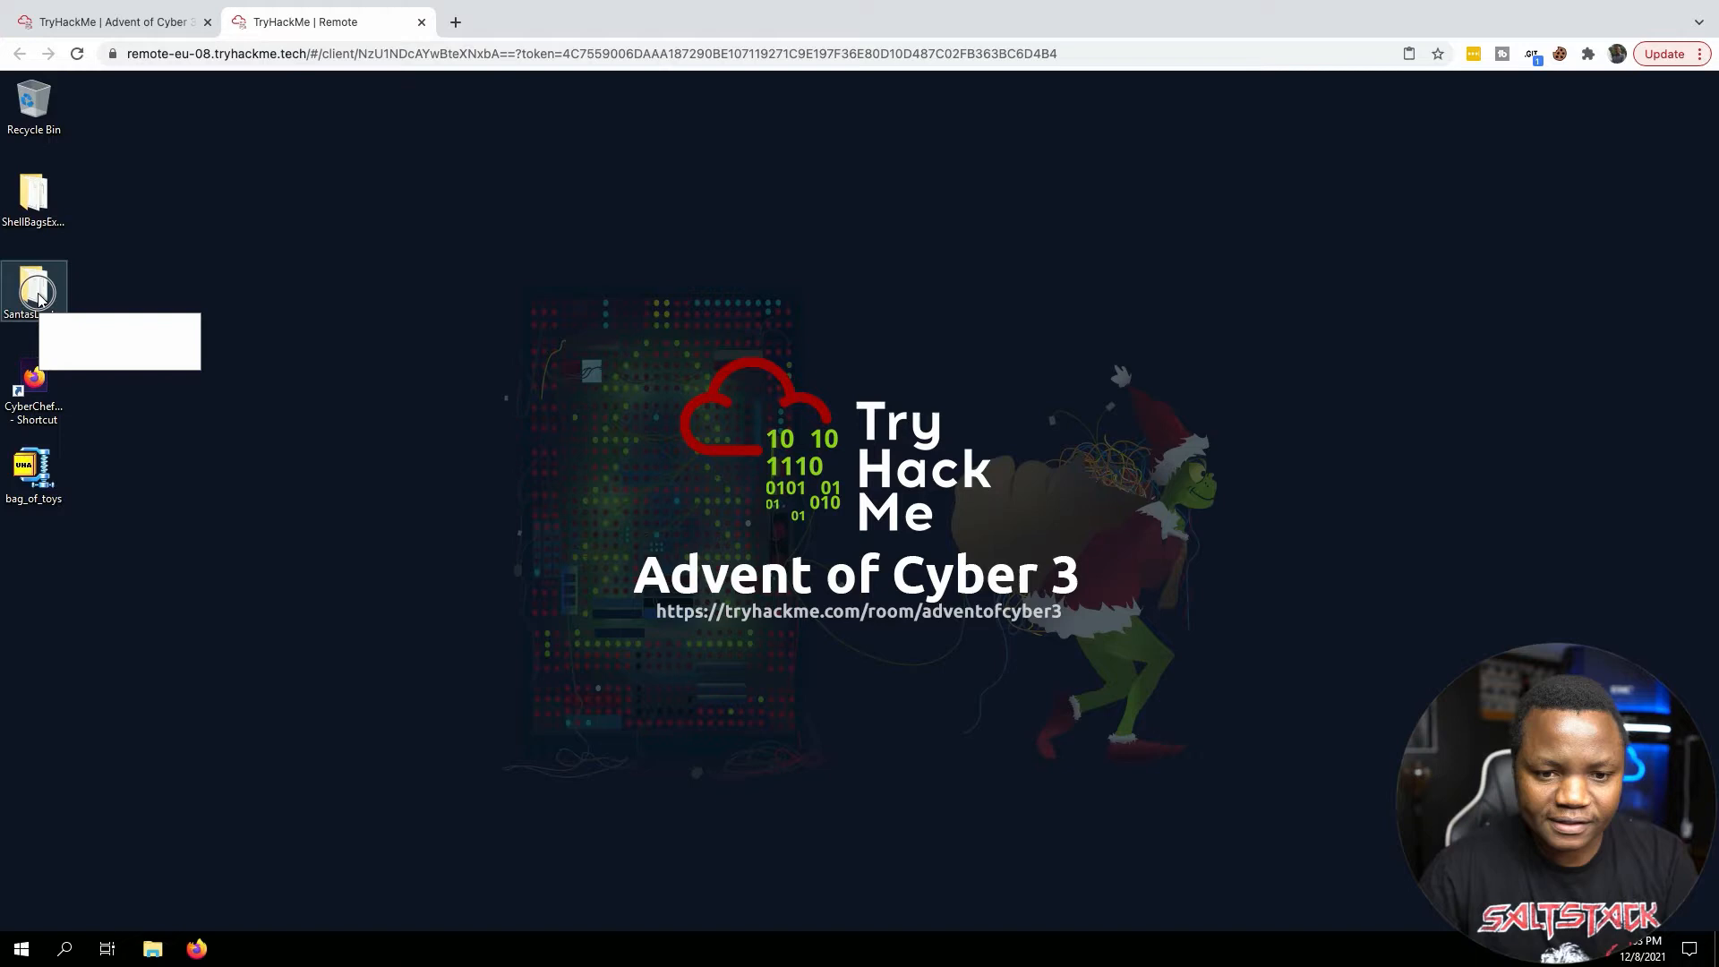
- Open SantasLaptopLogs and the earliest transcription log in Notepad
{"action": "double_click", "coordinate": [34, 287]}
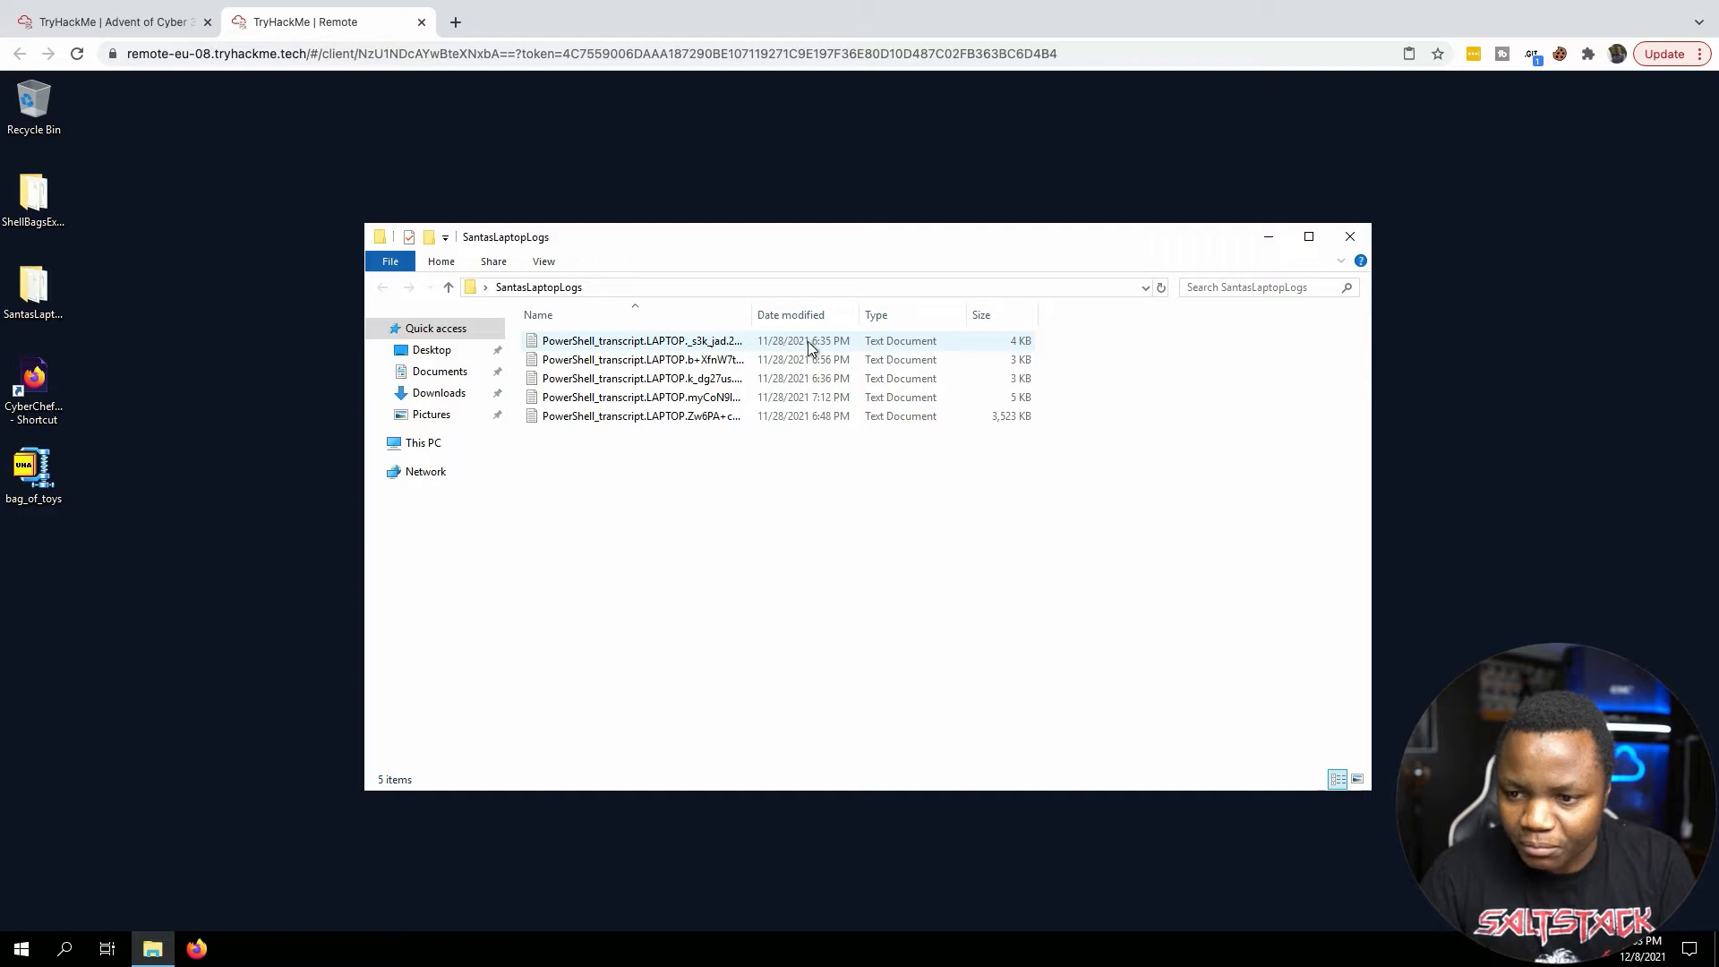
{"action": "mouse_move", "coordinate": [810, 351]}
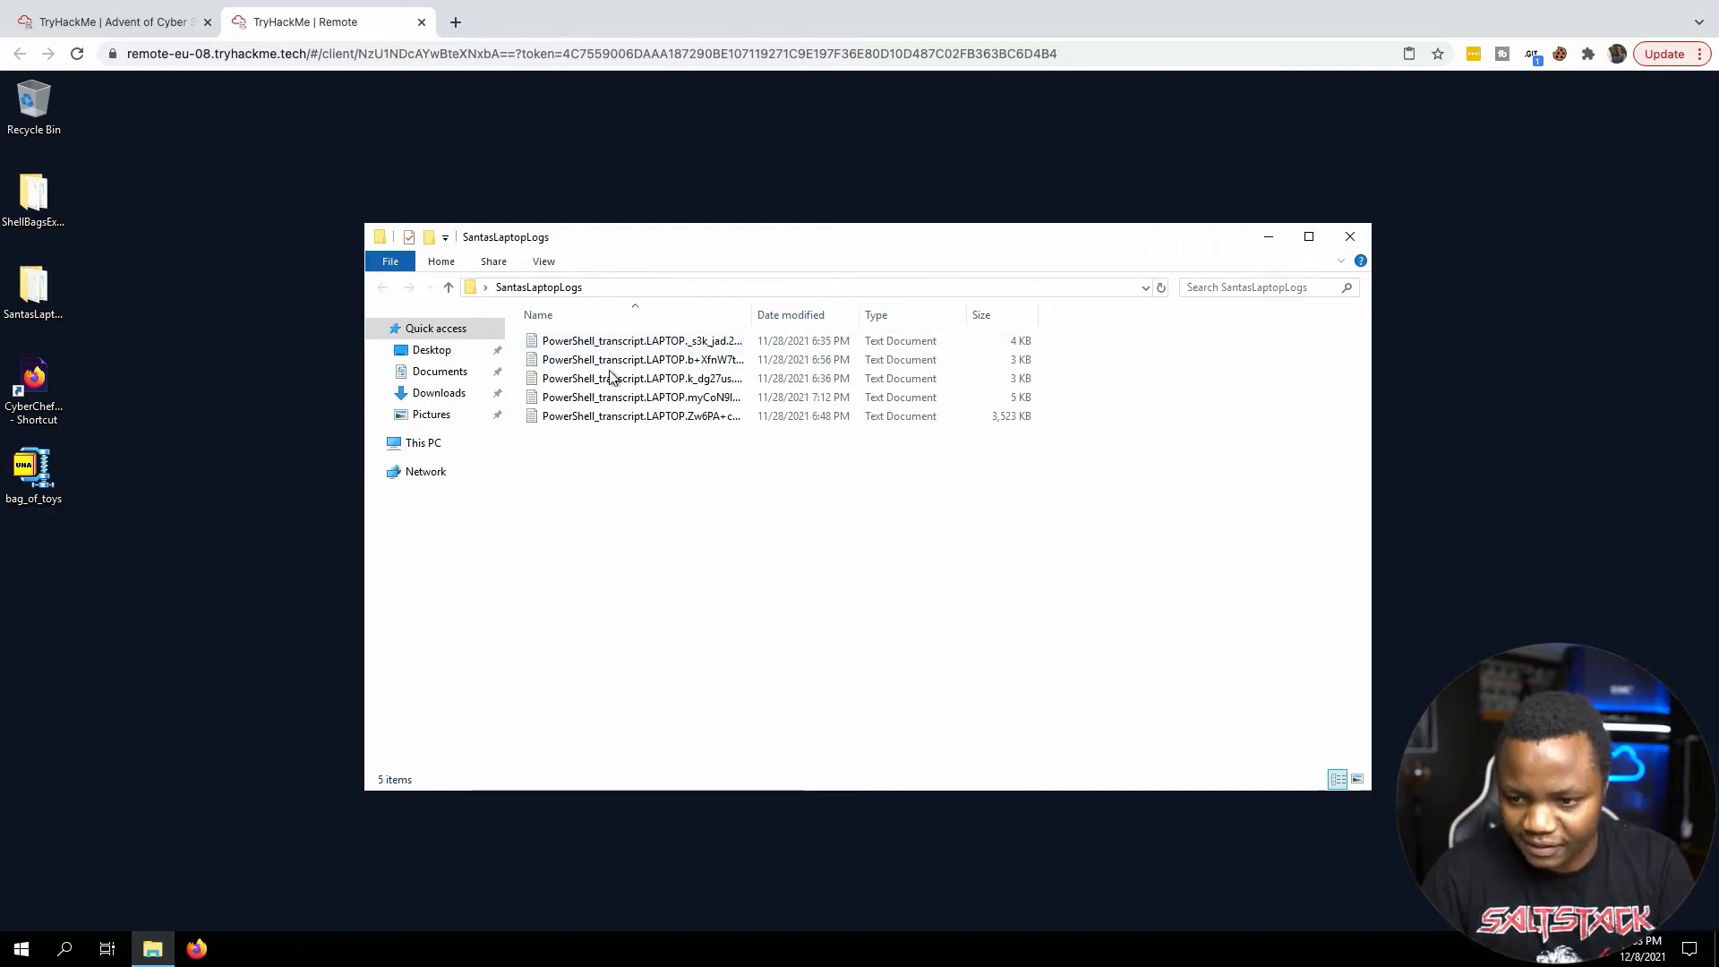
{"action": "left_click", "coordinate": [640, 341]}
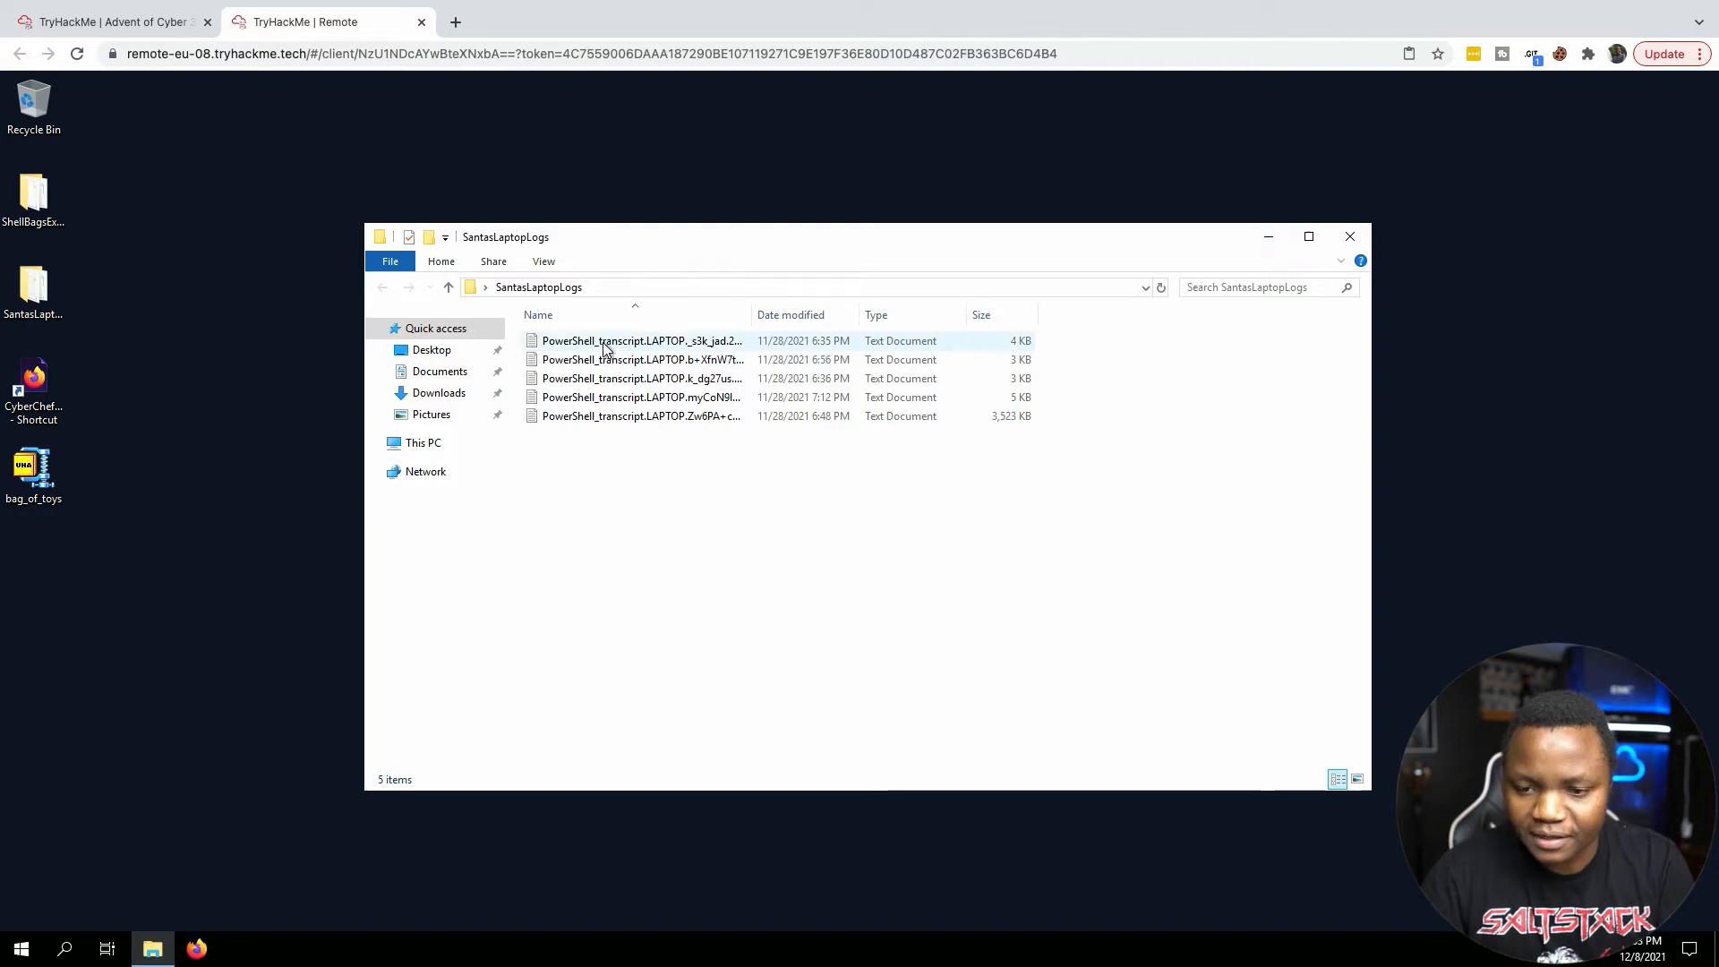
{"action": "double_click", "coordinate": [641, 341]}
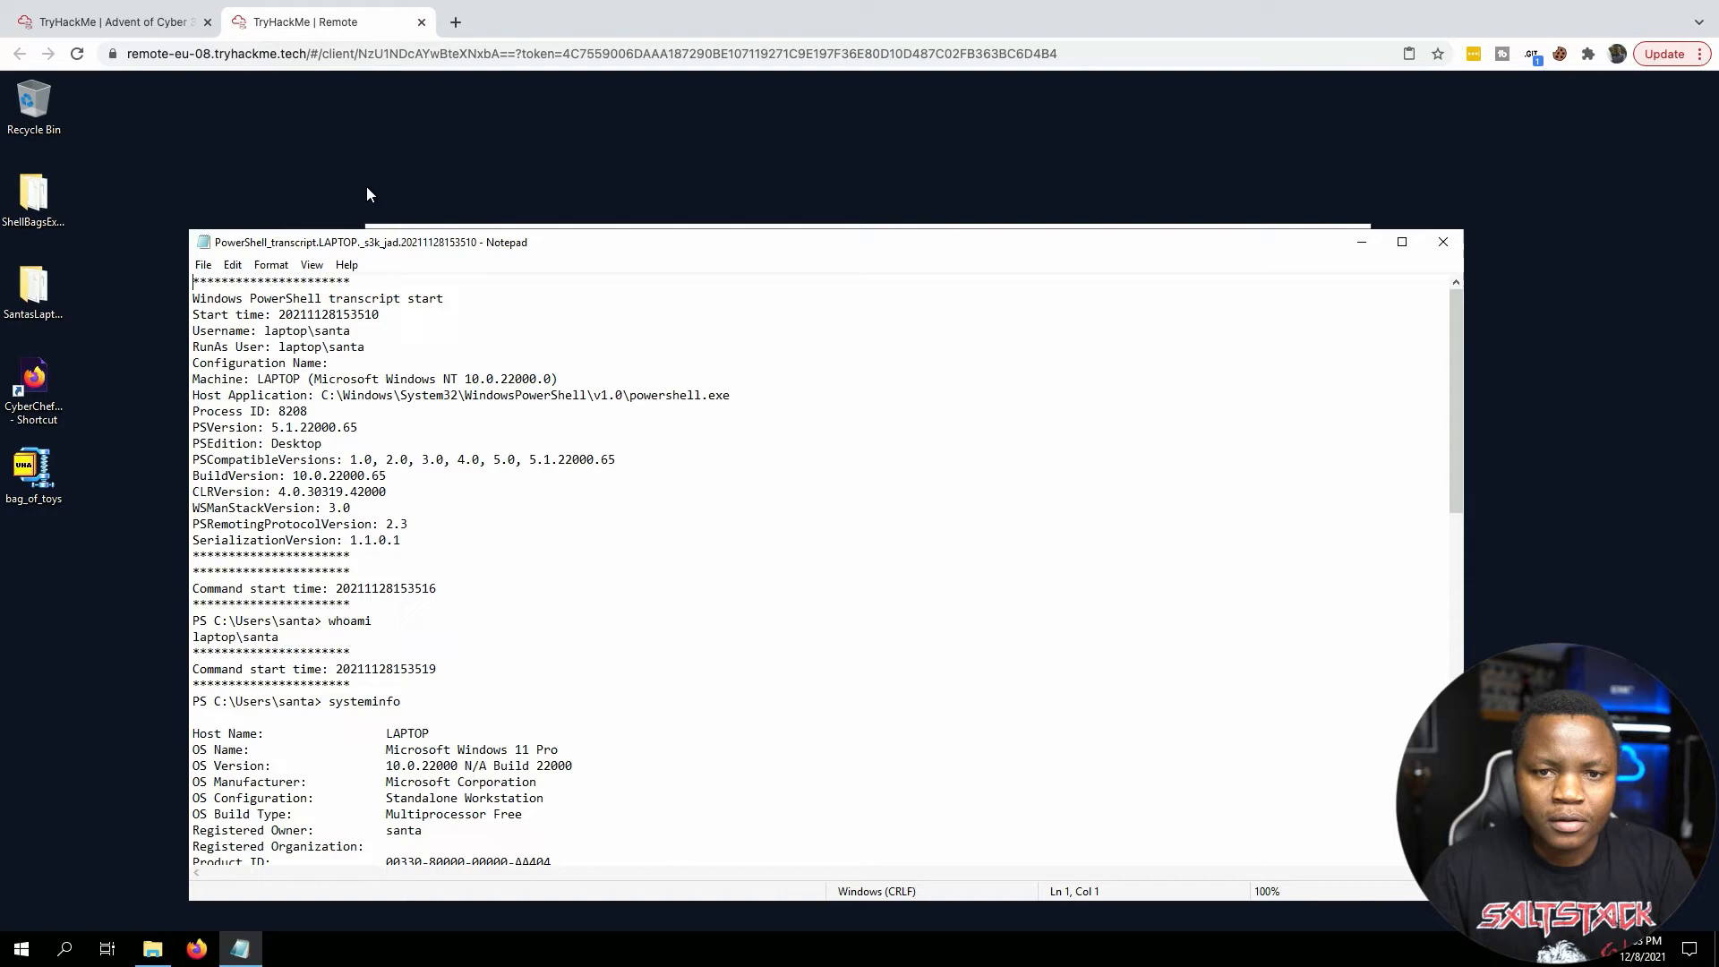
- Check the questions, then find OS Name Microsoft Windows 11 Pro and user santa in the log
{"action": "left_click", "coordinate": [107, 21]}
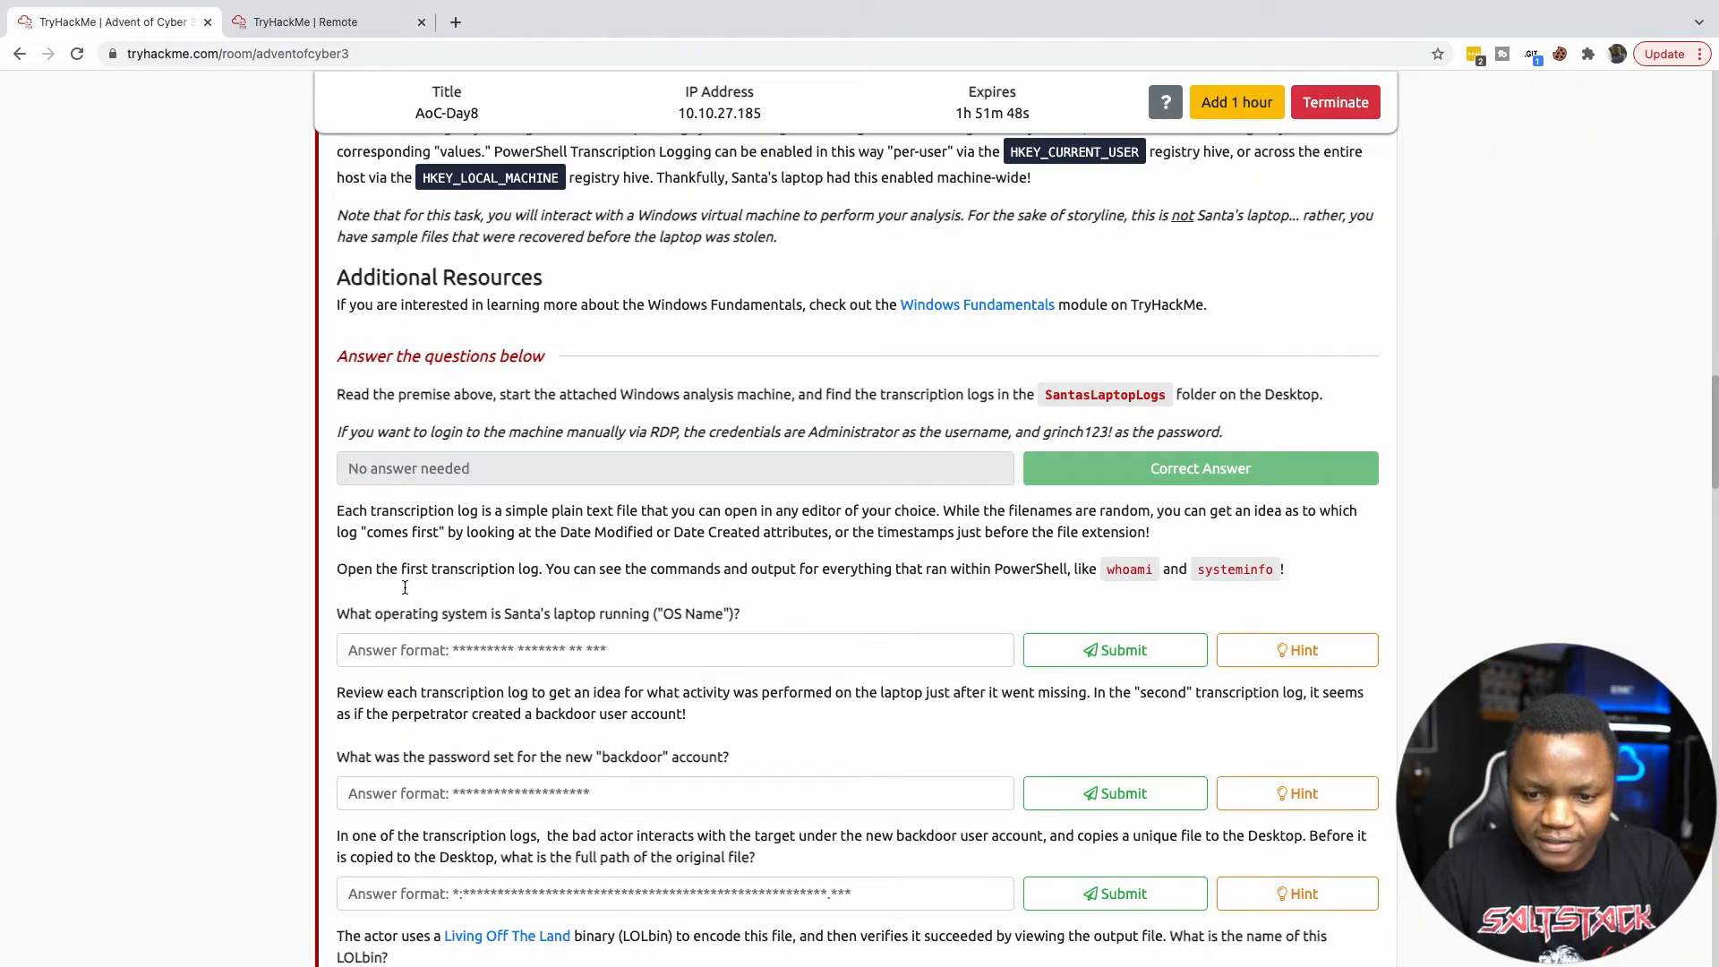
{"action": "scroll", "scroll_direction": "down", "scroll_amount": 3}
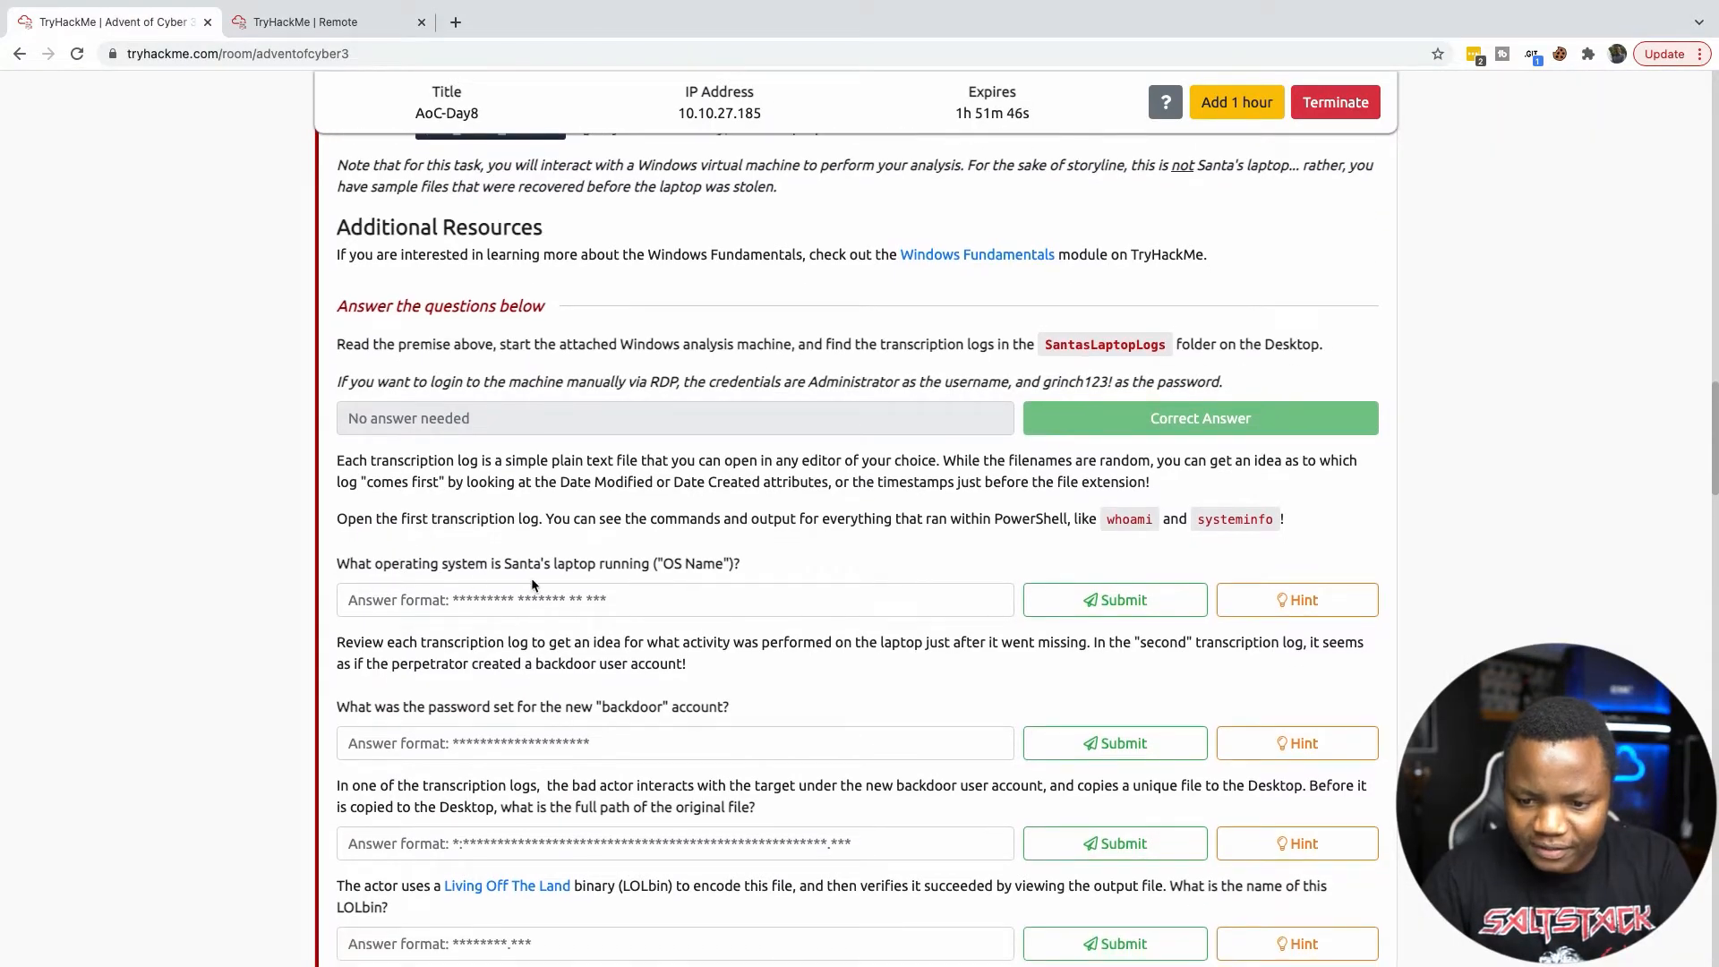
{"action": "left_click", "coordinate": [306, 21]}
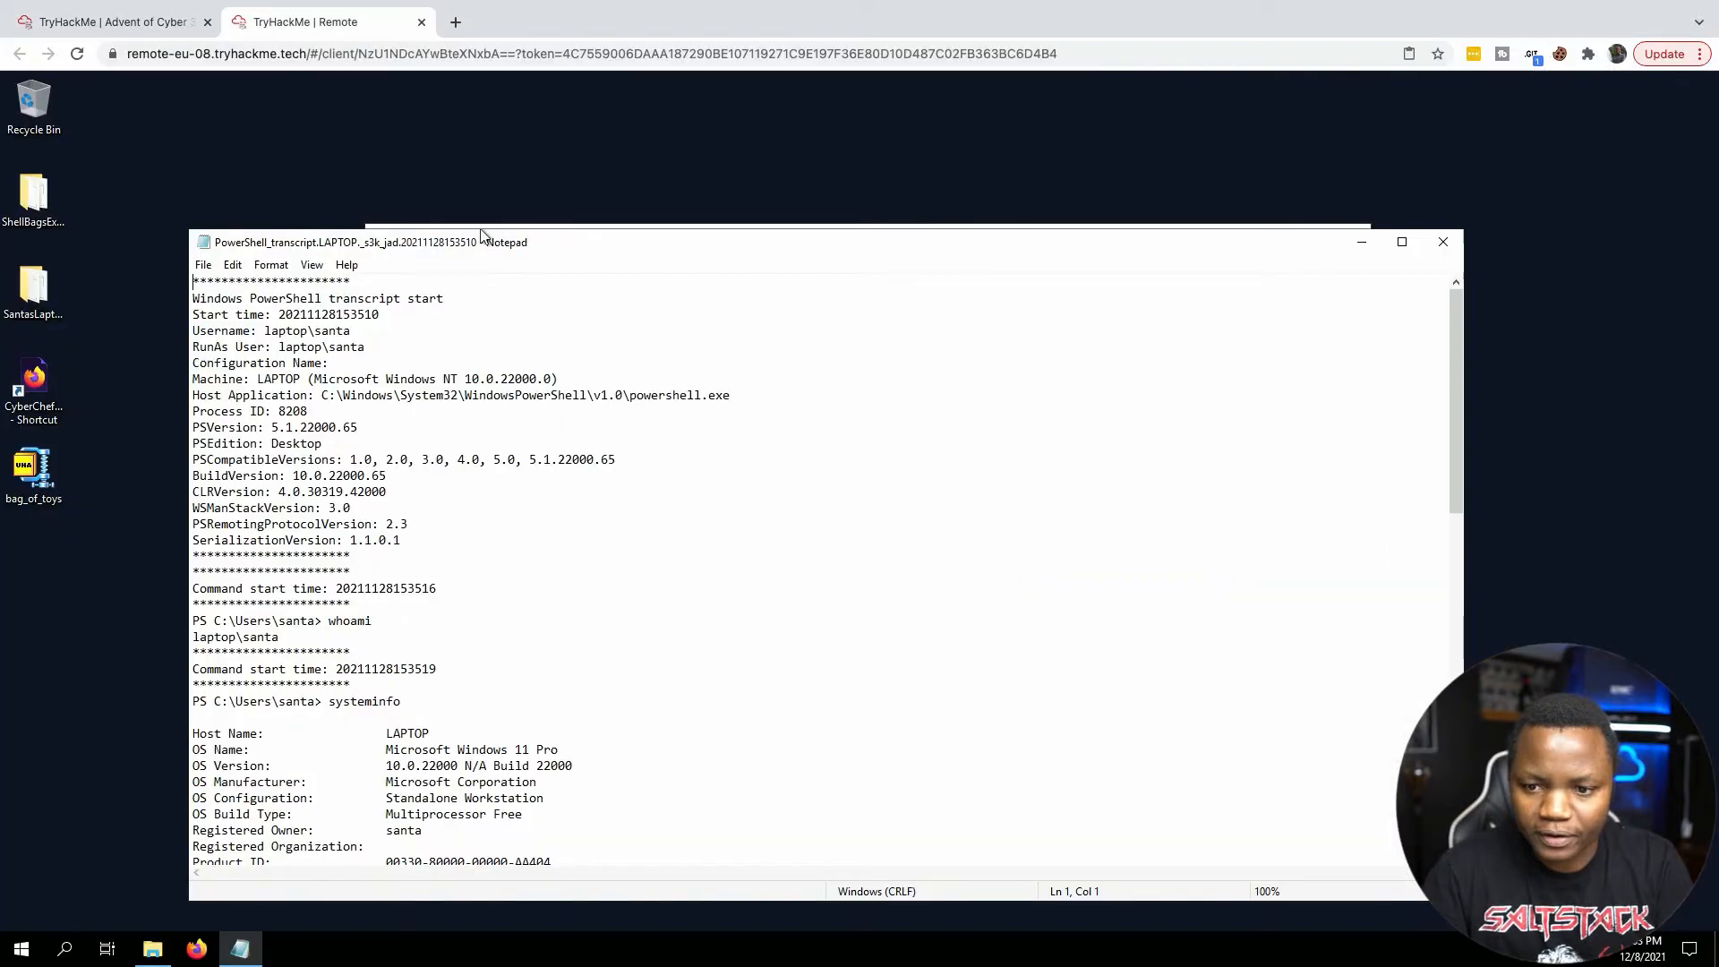
{"action": "scroll", "scroll_direction": "down", "scroll_amount": 3}
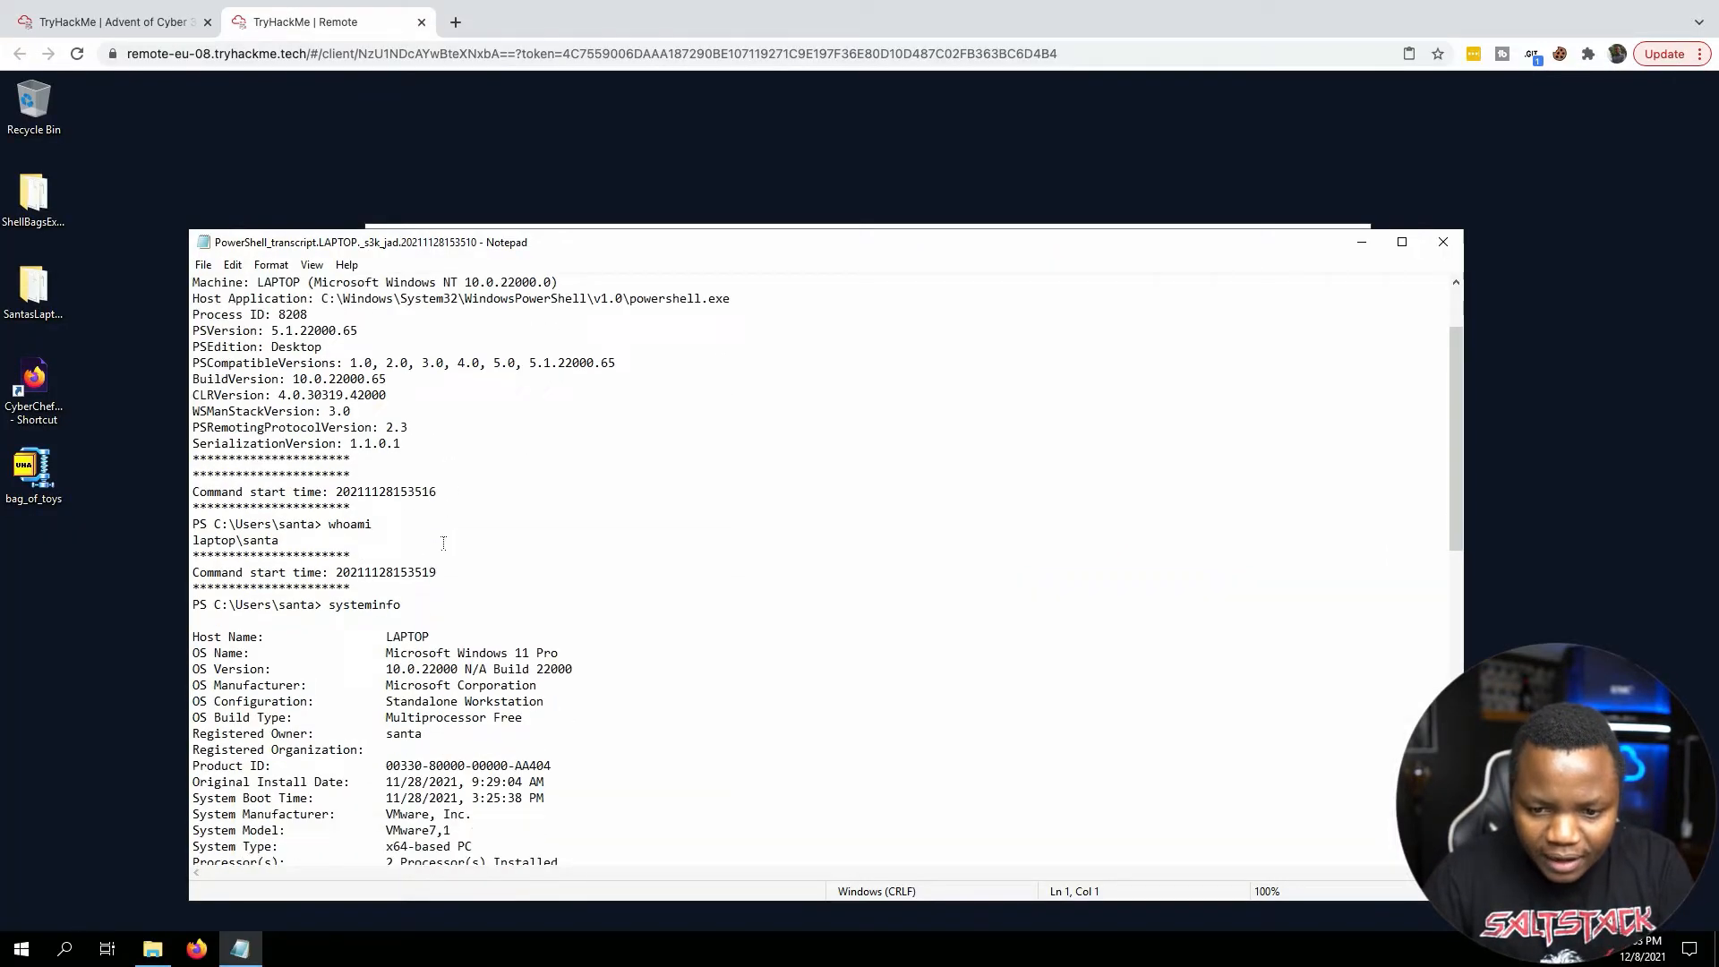
{"action": "double_click", "coordinate": [350, 524]}
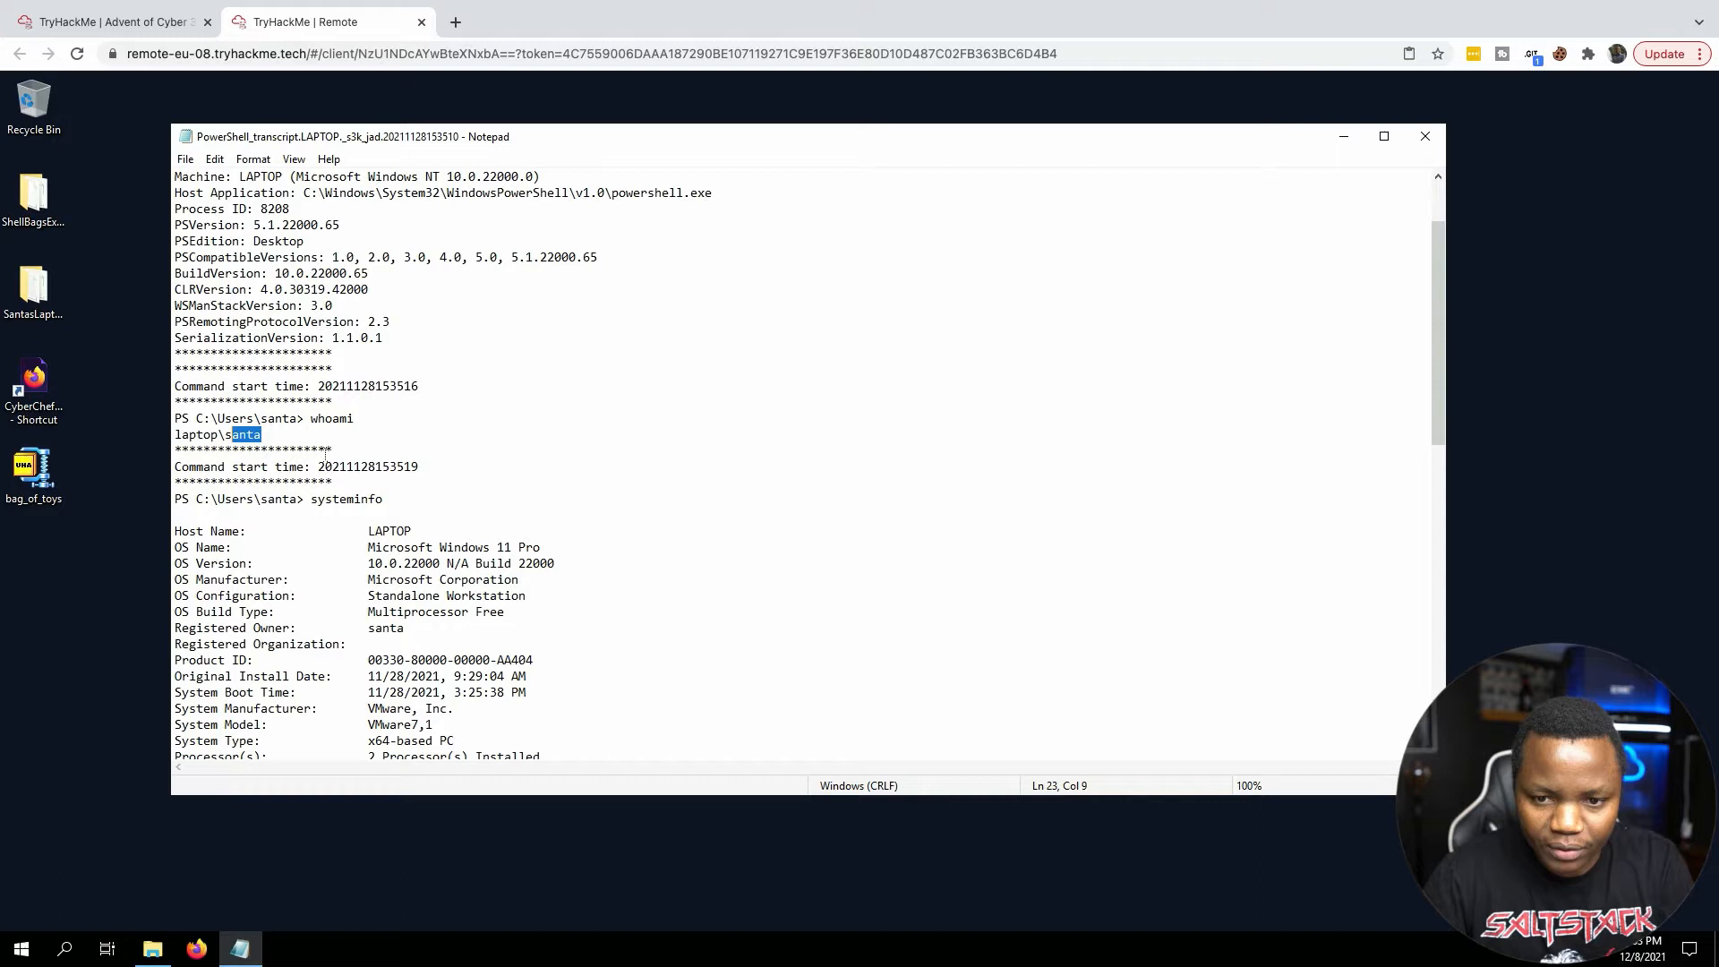
{"action": "scroll", "scroll_direction": "down", "scroll_amount": 3}
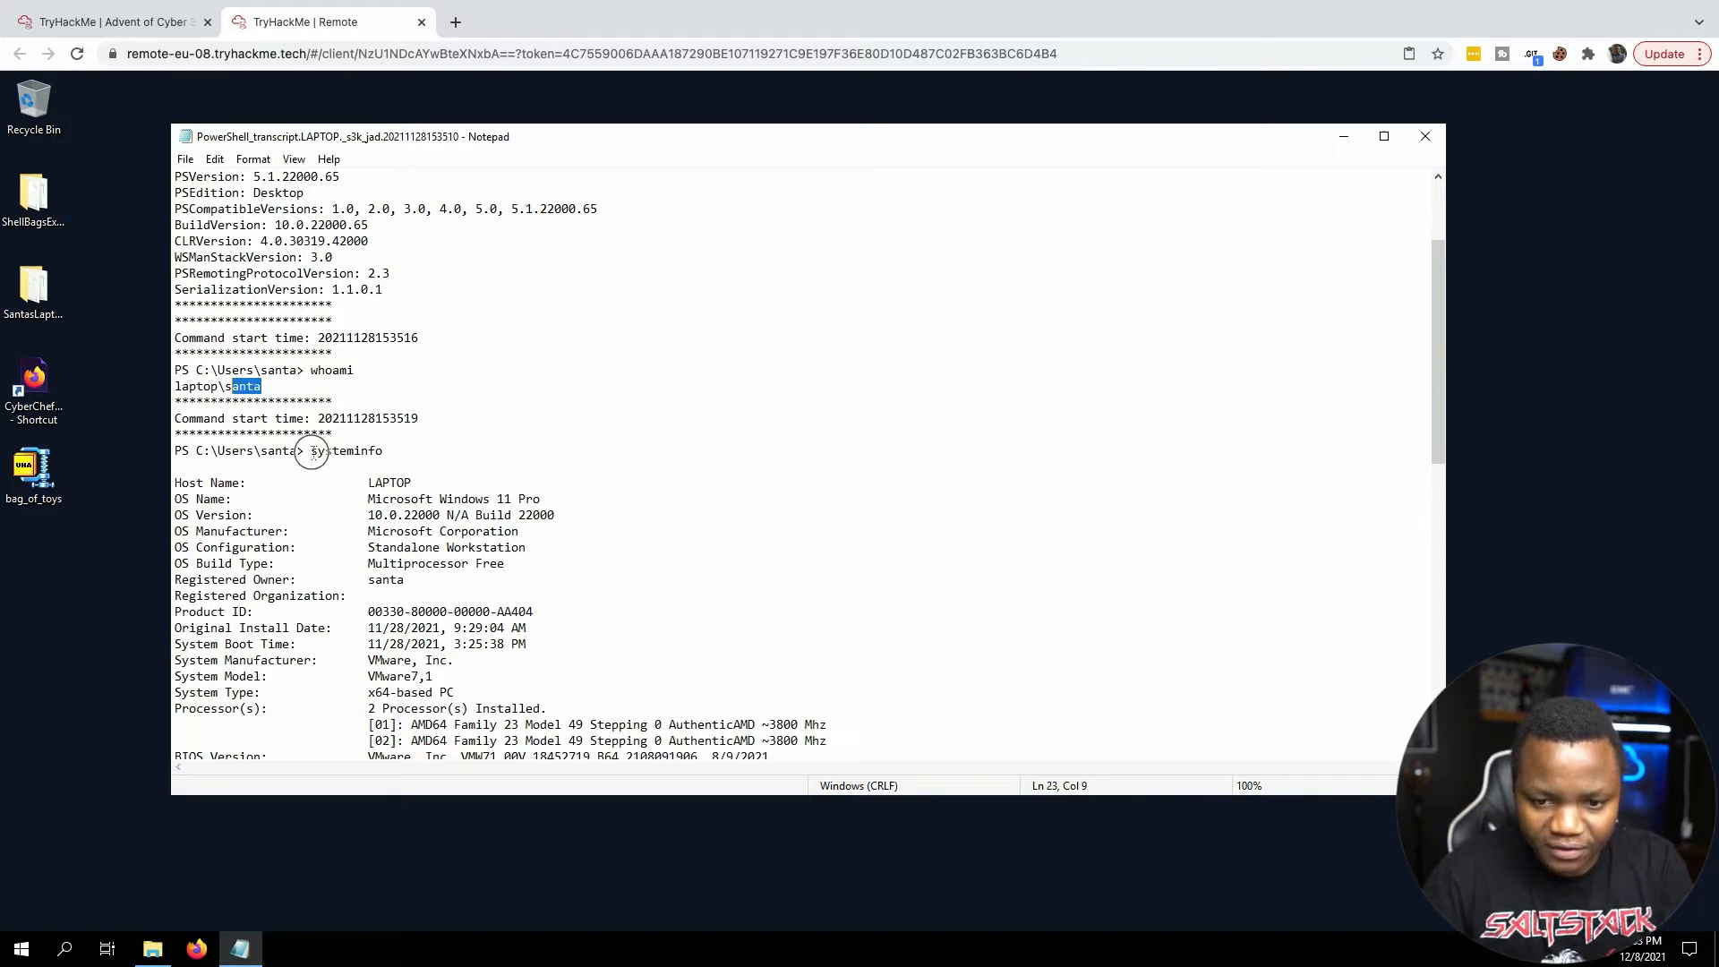
{"action": "double_click", "coordinate": [312, 450]}
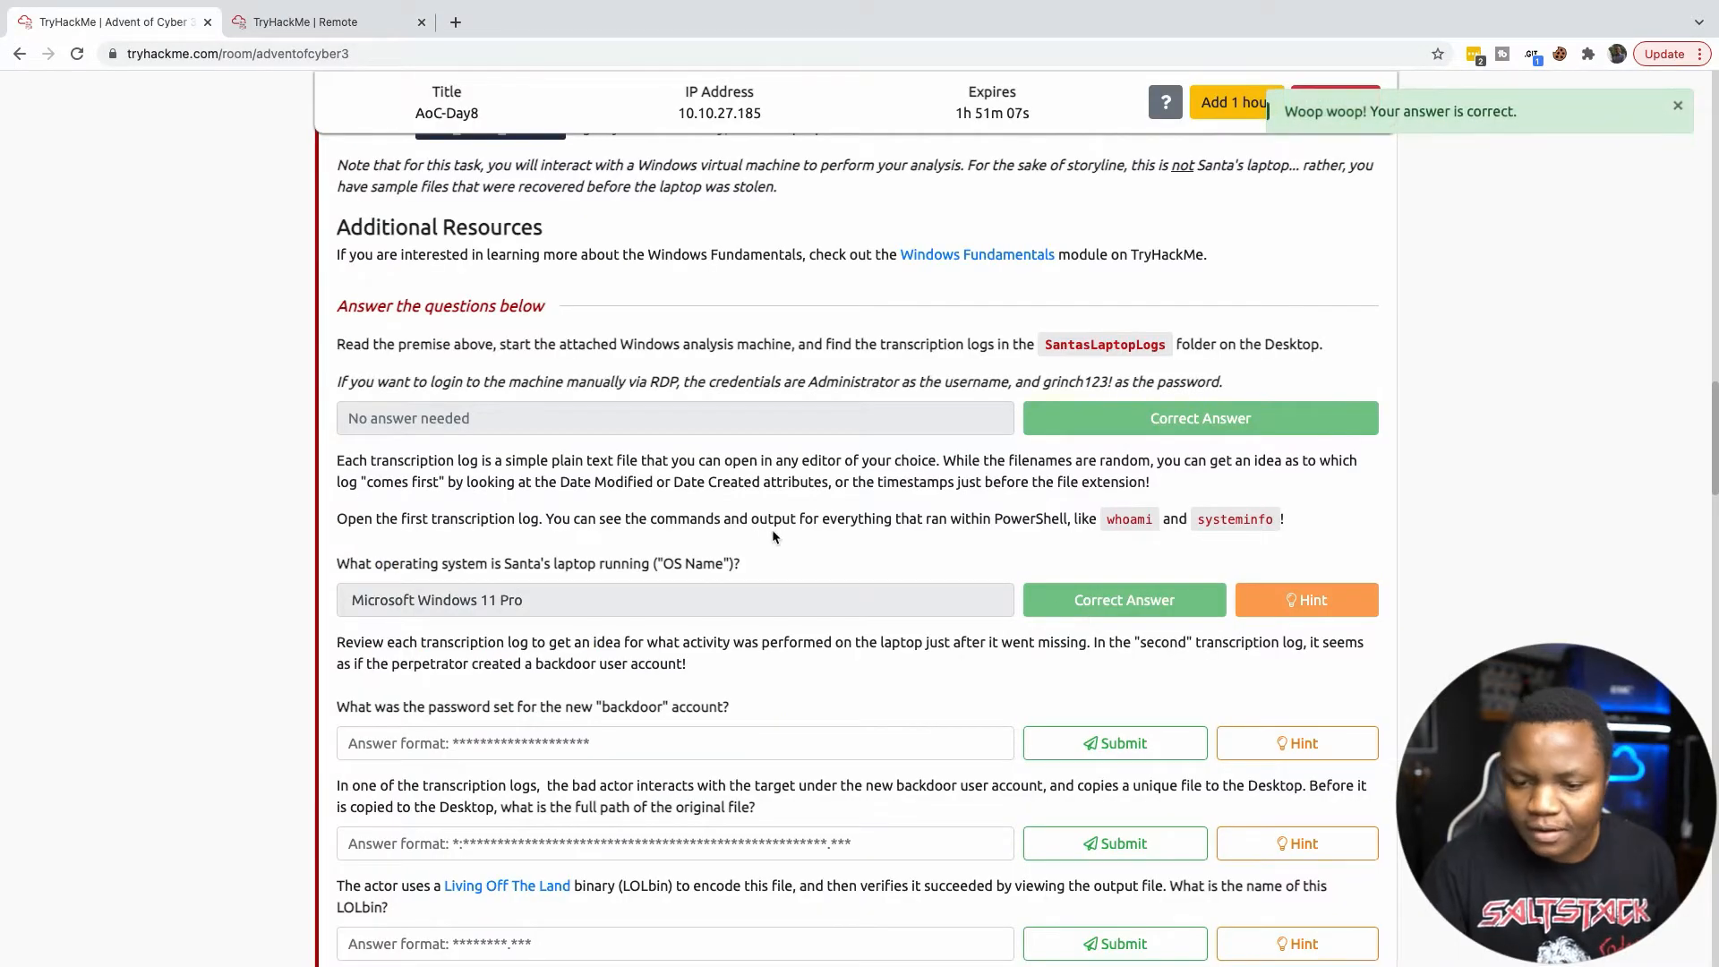
- Switch to the remote Windows machine and close the ShellBagsExplorer folder
{"action": "scroll", "scroll_direction": "down", "scroll_amount": 3}
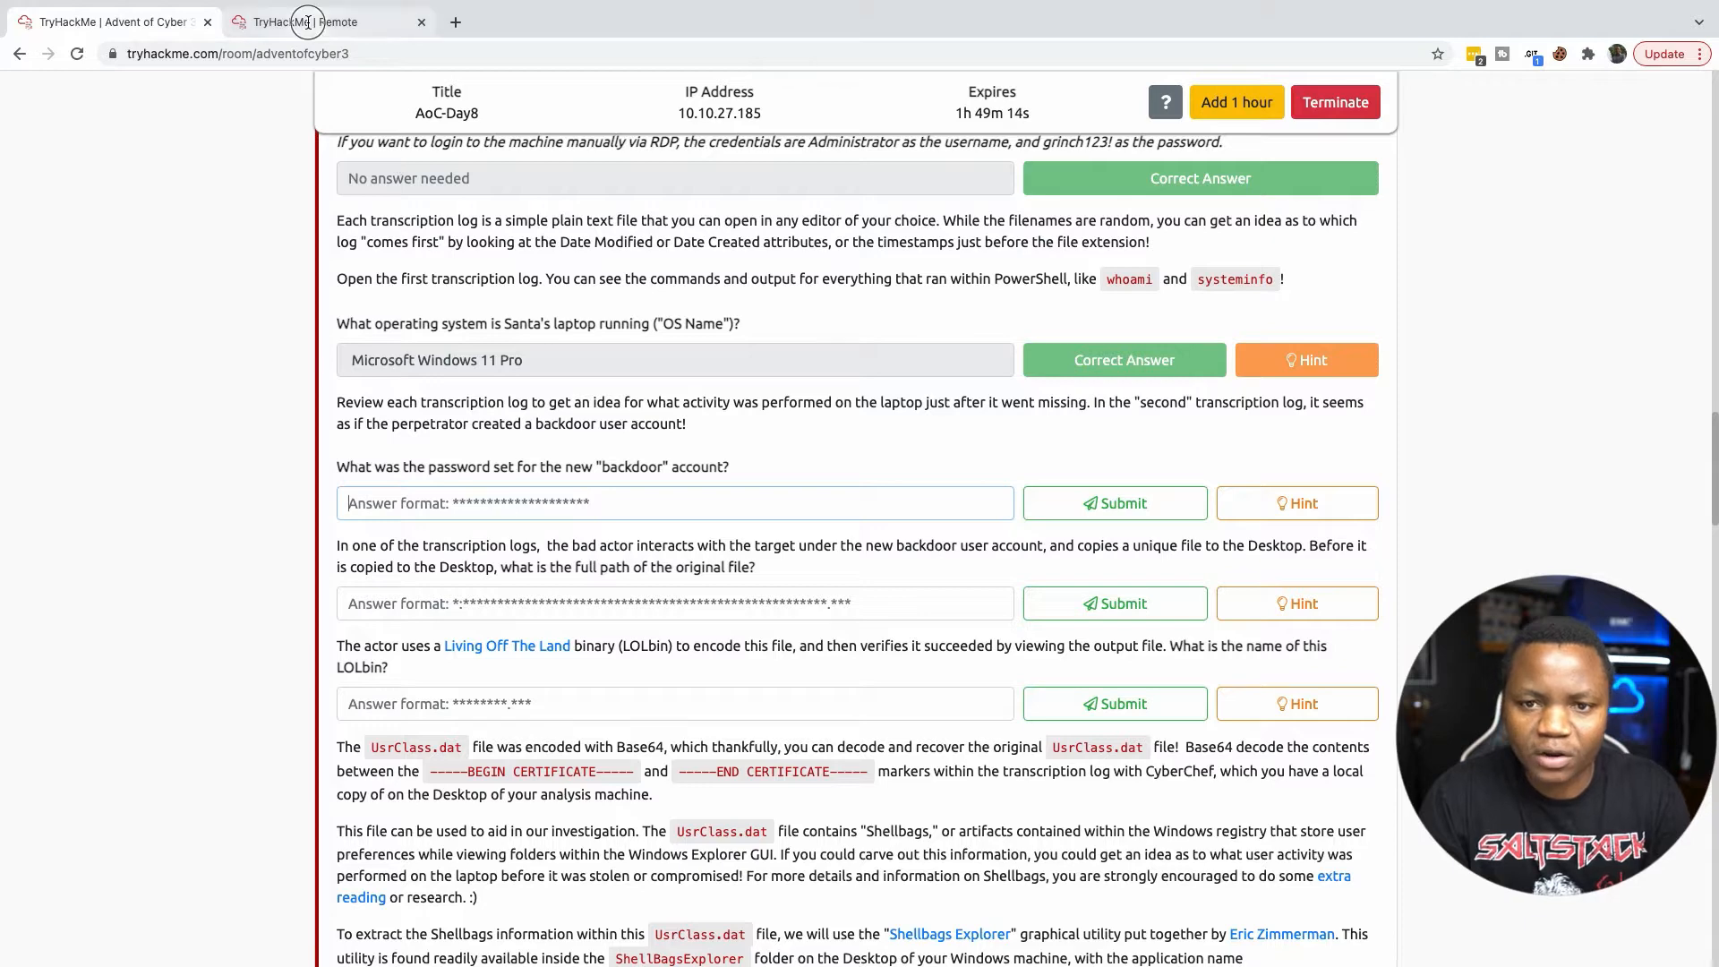
{"action": "left_click", "coordinate": [307, 22]}
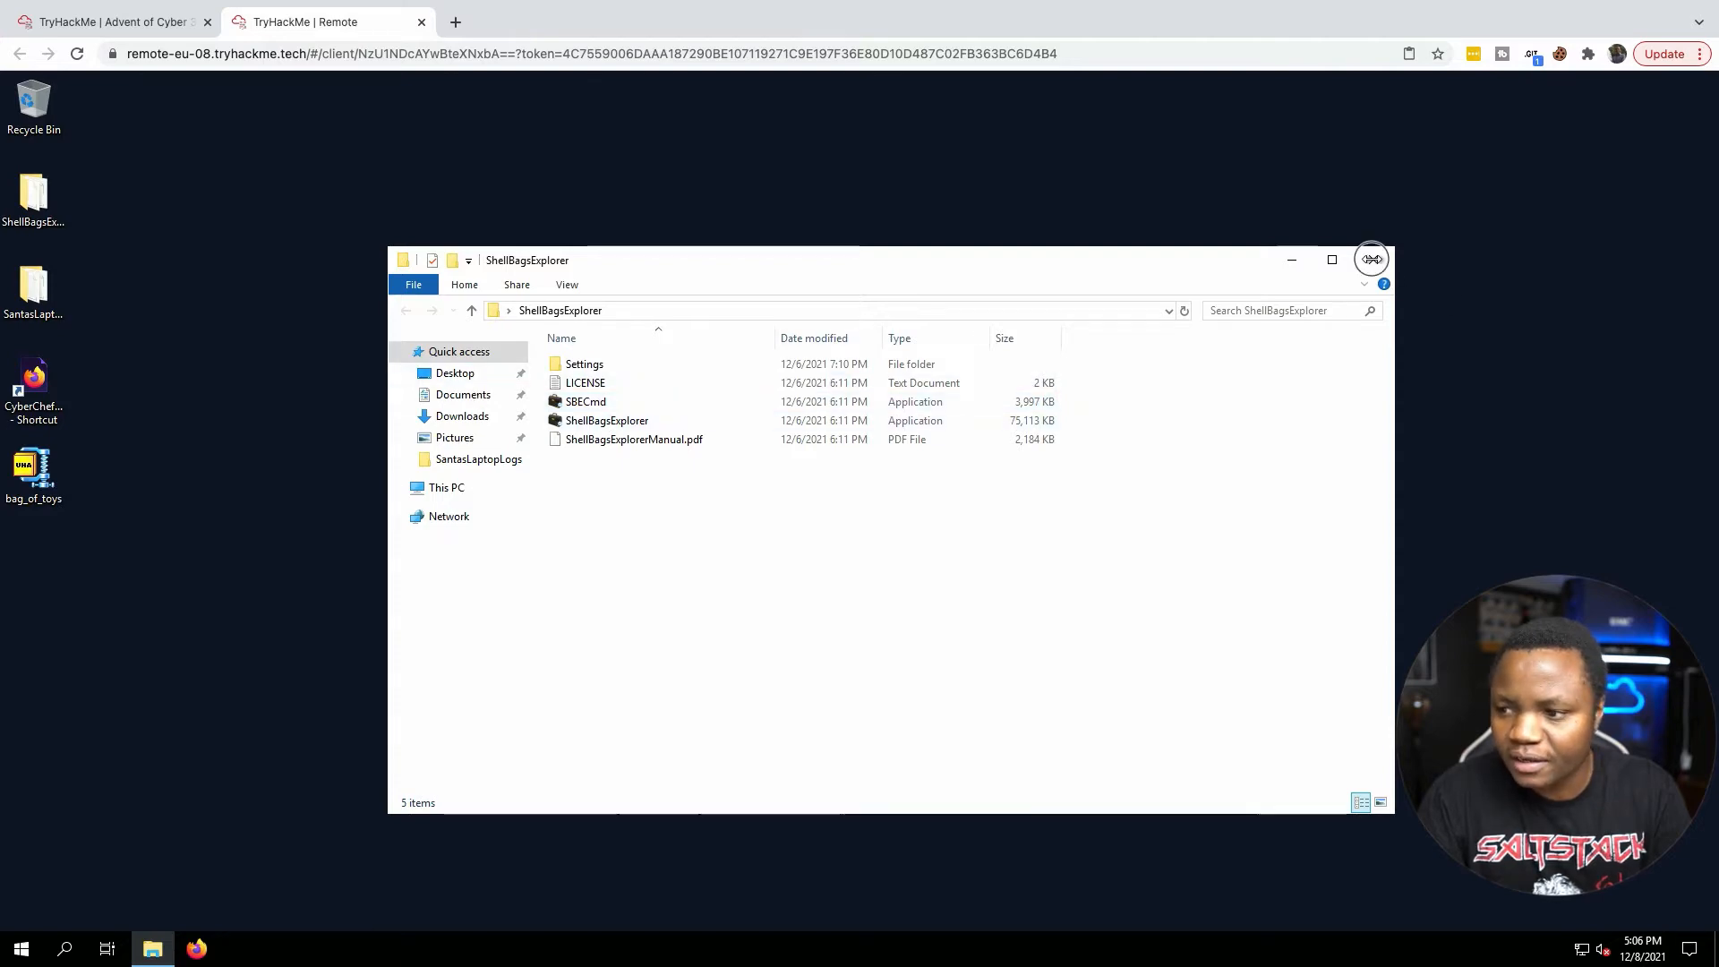
{"action": "left_click", "coordinate": [1372, 260]}
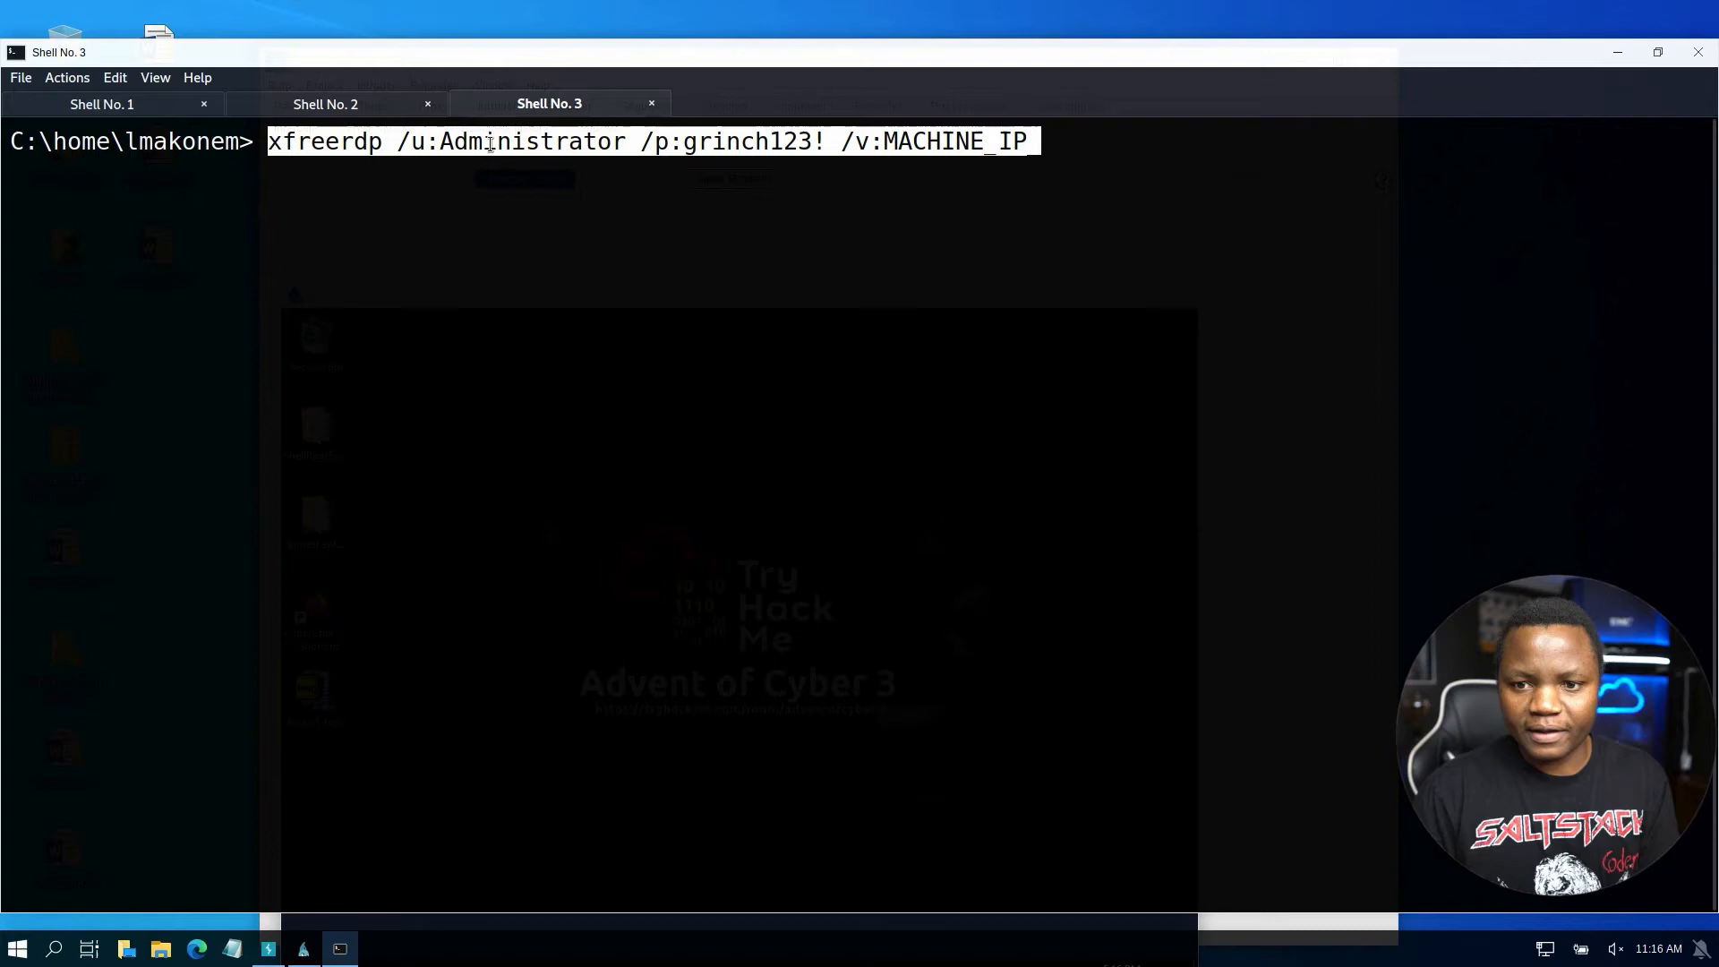
{"action": "mouse_move", "coordinate": [789, 143]}
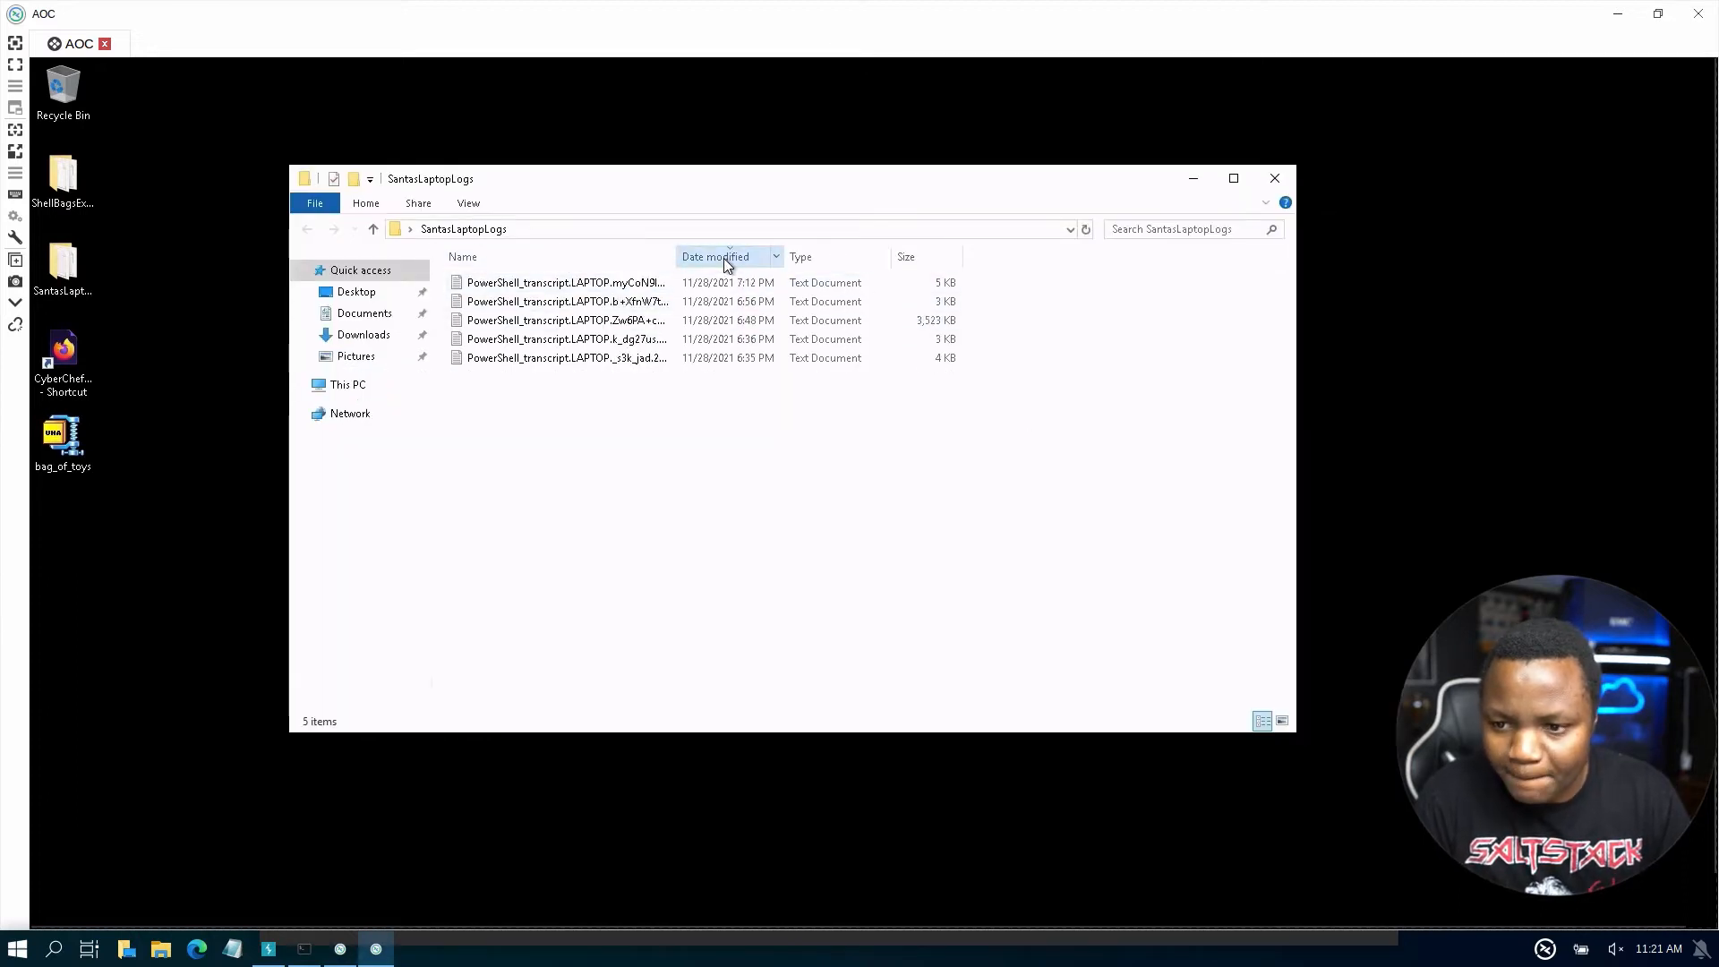
{"action": "left_click", "coordinate": [715, 257]}
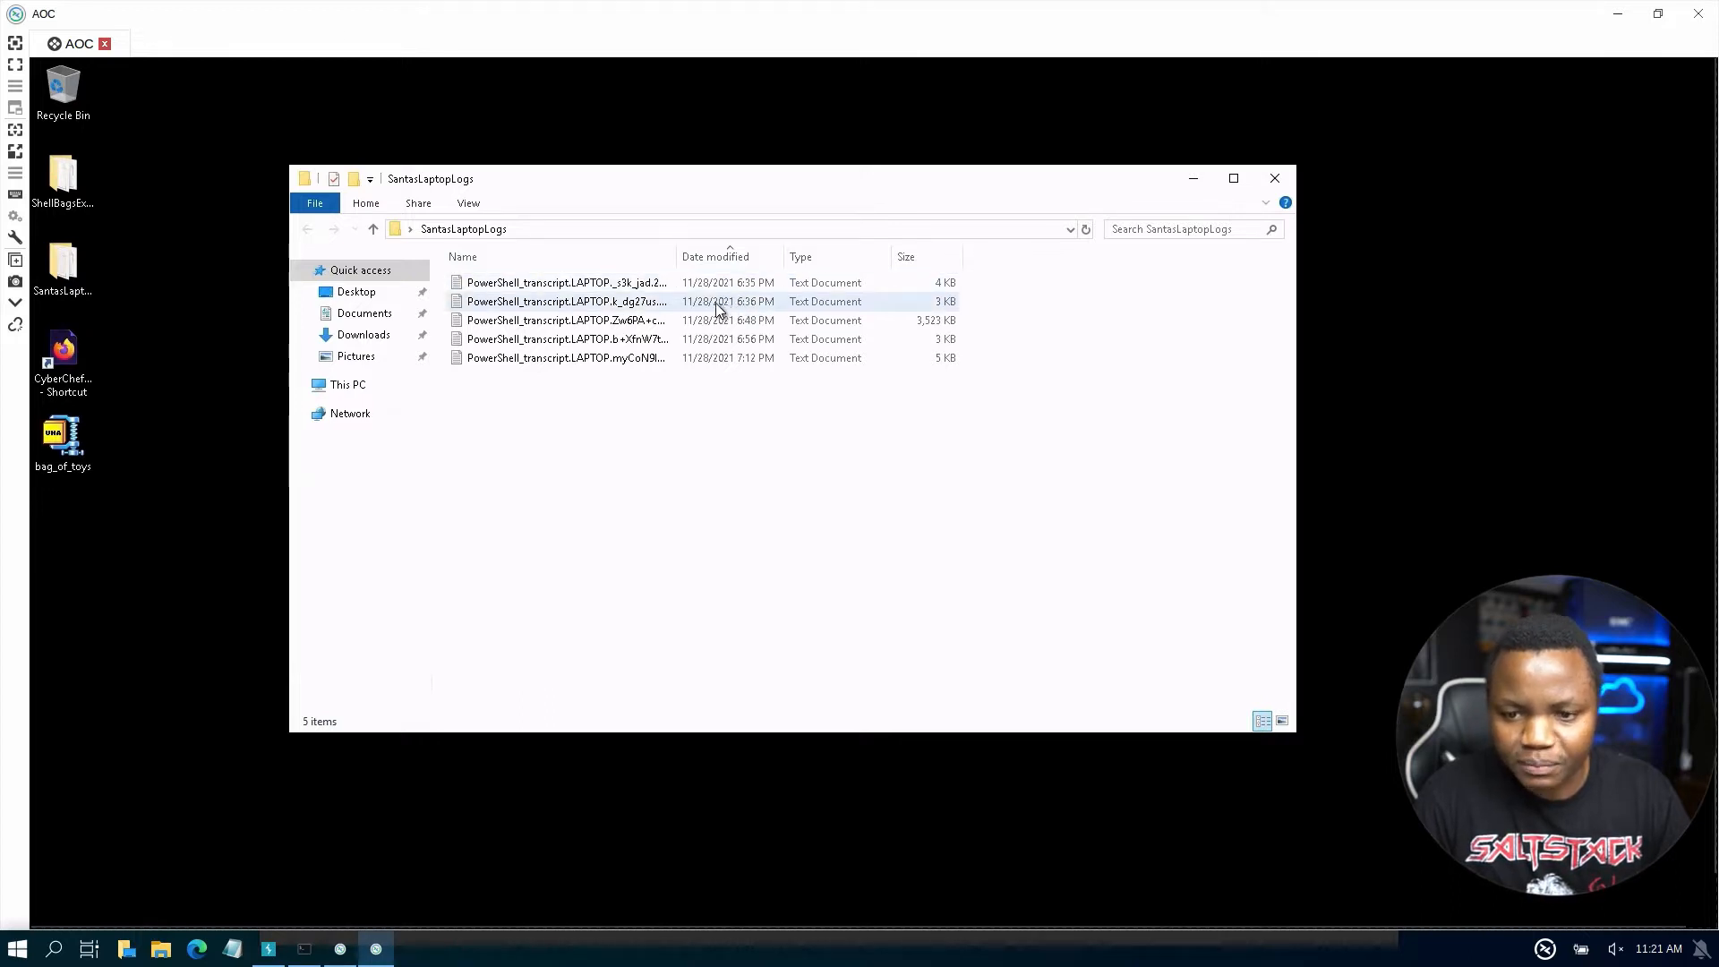
{"action": "double_click", "coordinate": [562, 301]}
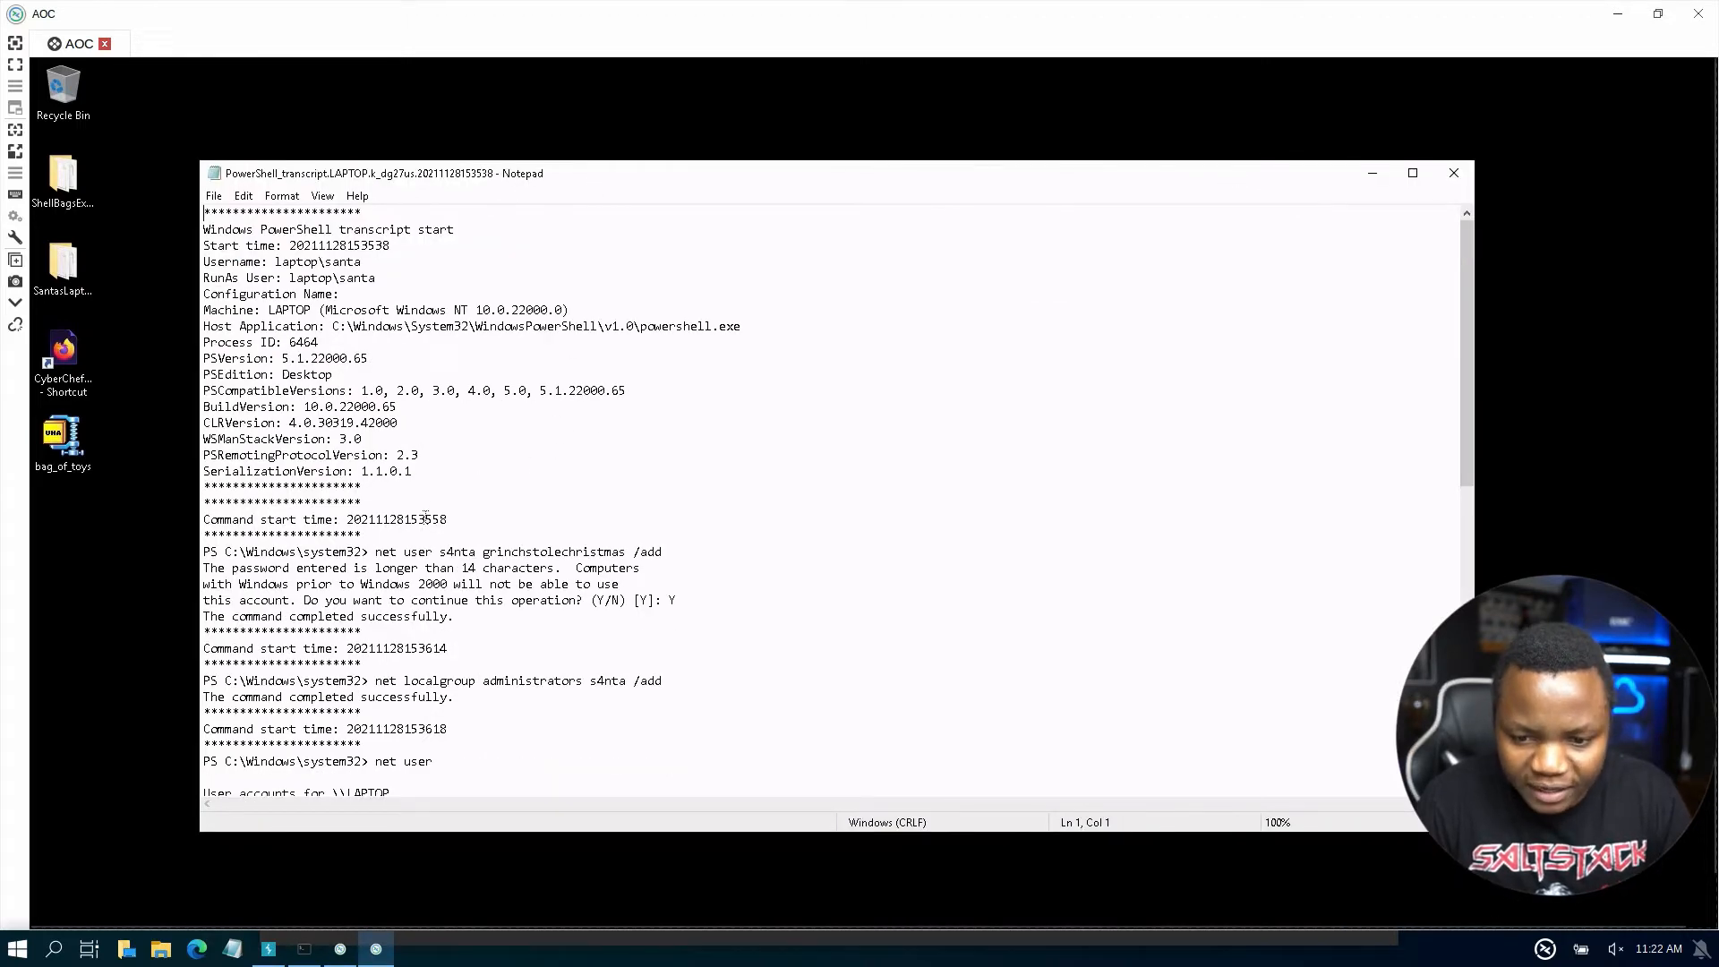
{"action": "double_click", "coordinate": [420, 552]}
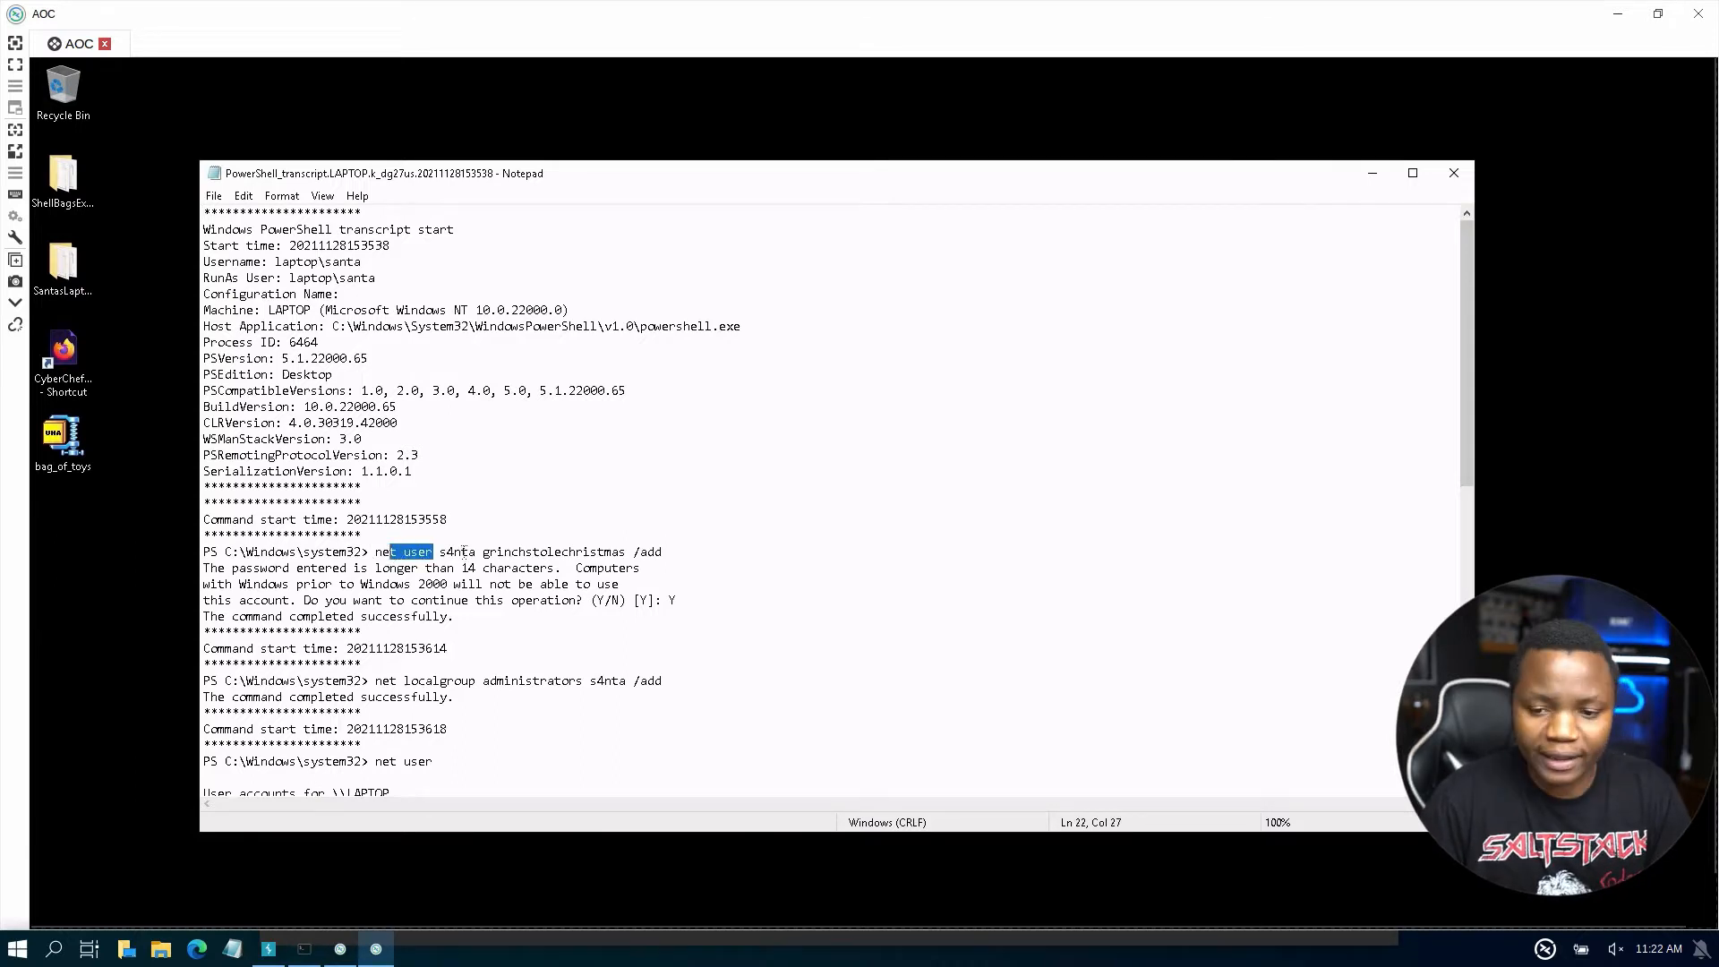
{"action": "double_click", "coordinate": [453, 551]}
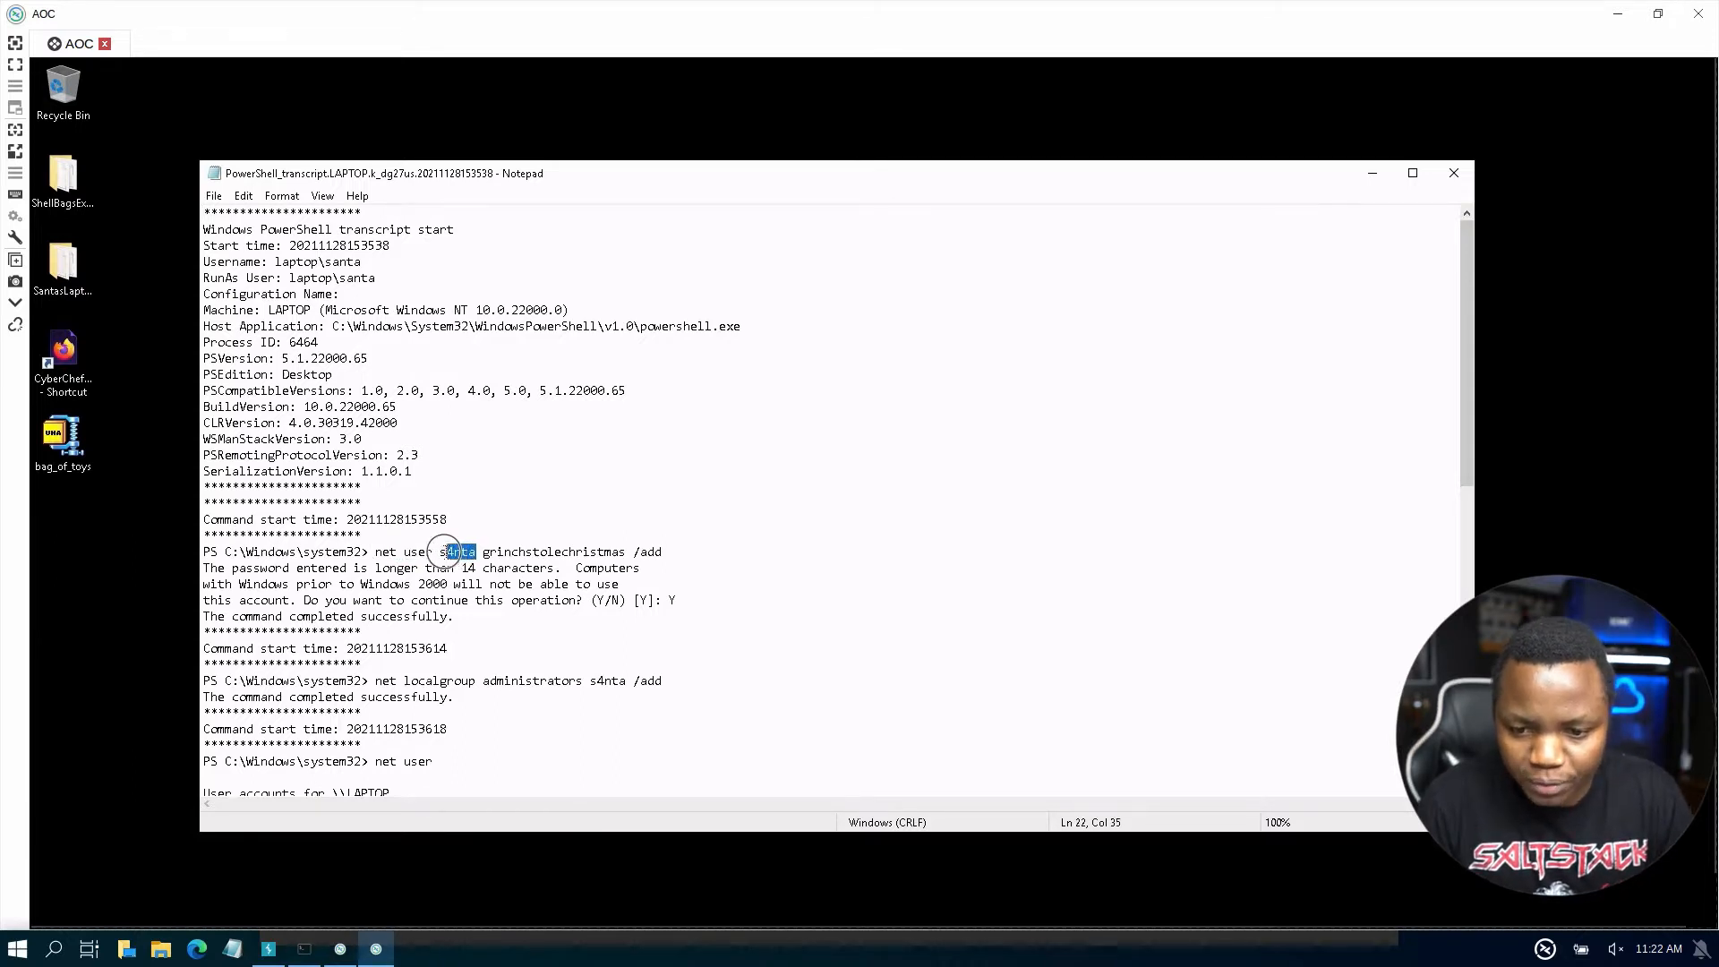
{"action": "double_click", "coordinate": [455, 552]}
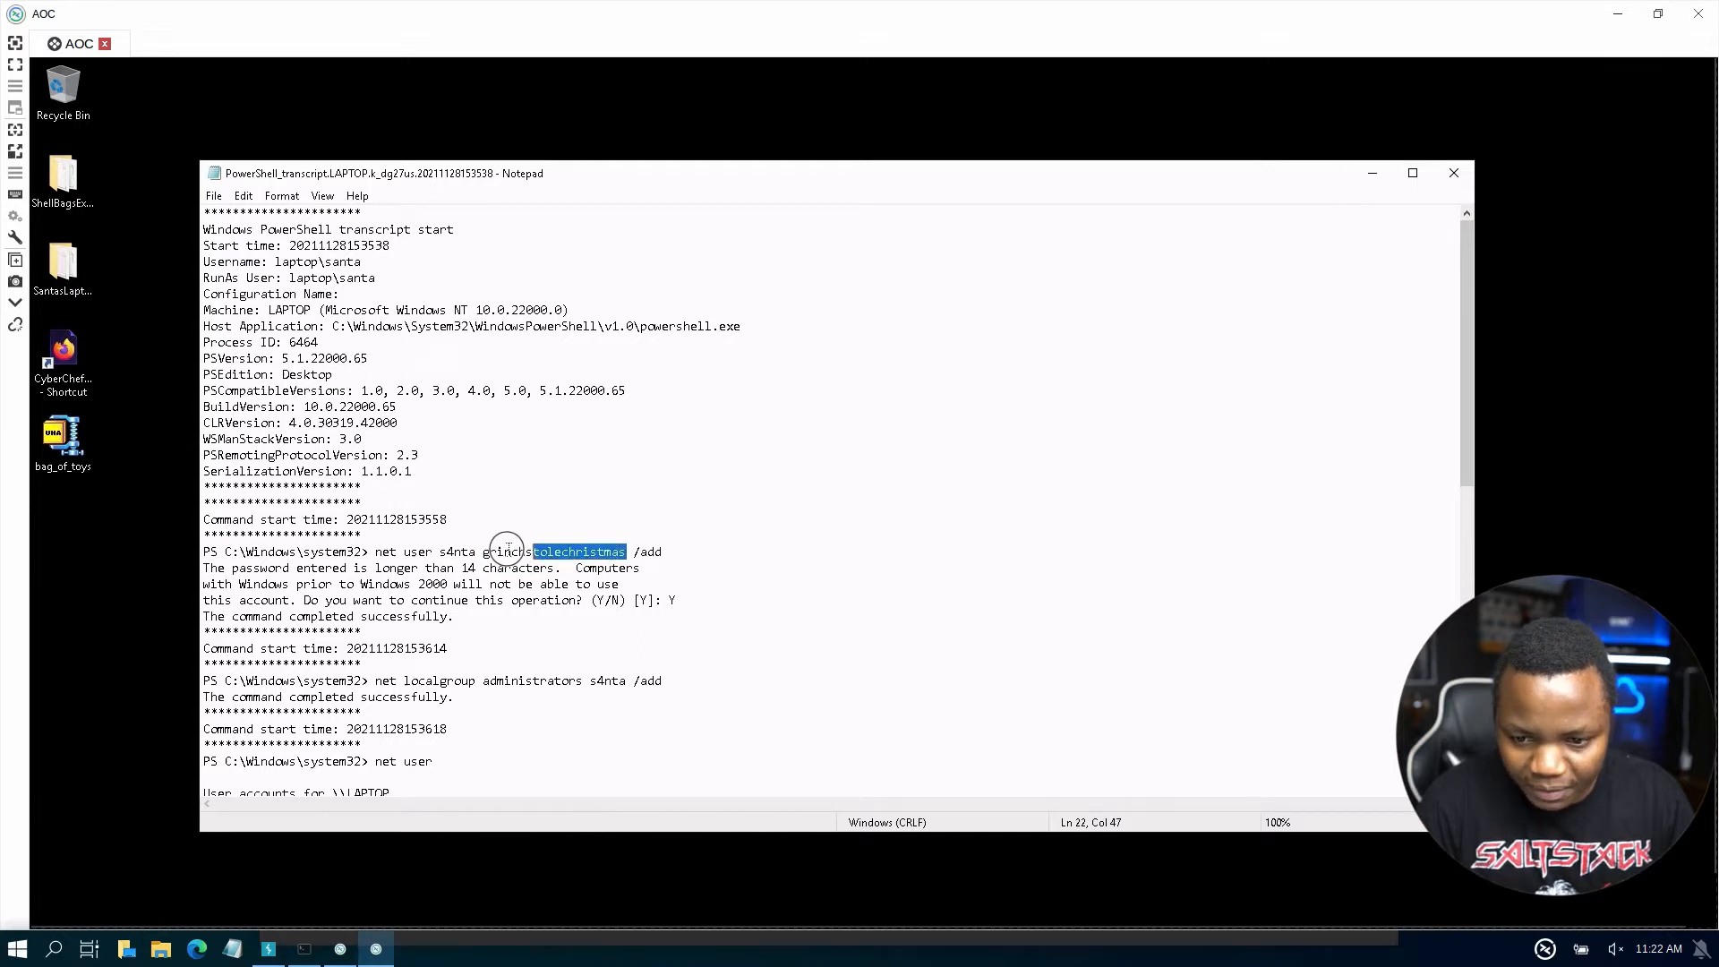
{"action": "right_click", "coordinate": [509, 551]}
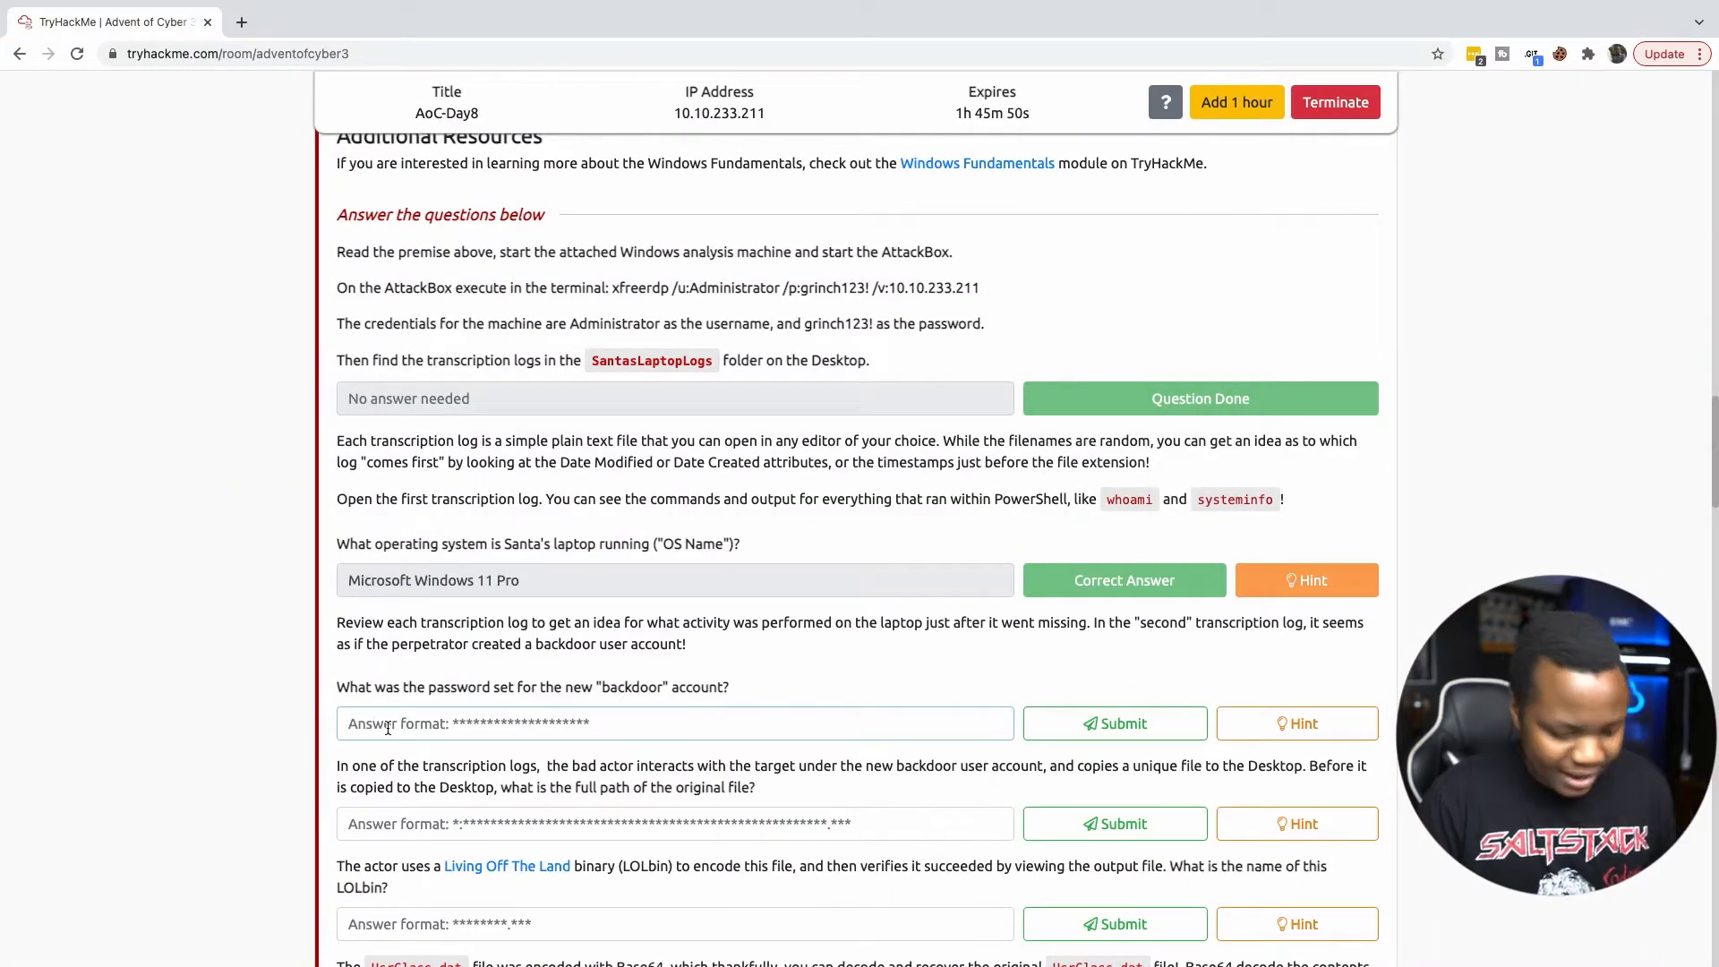
{"action": "type", "text": "grinchstolechristmas"}
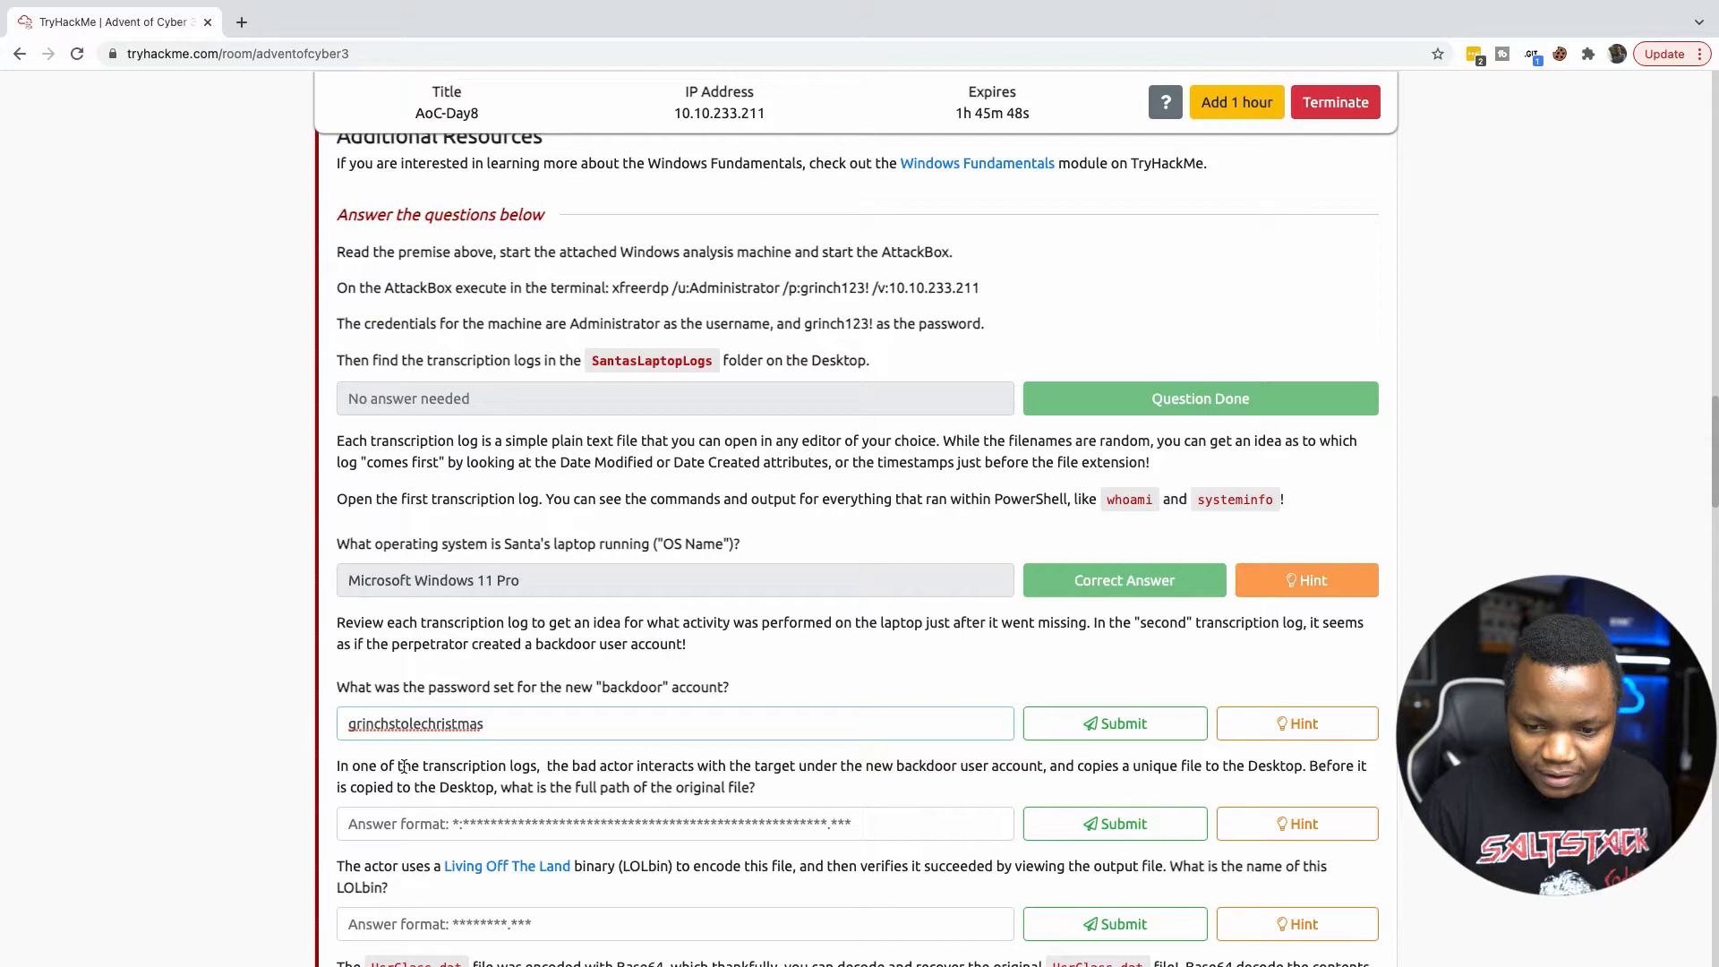
{"action": "left_click", "coordinate": [1115, 724]}
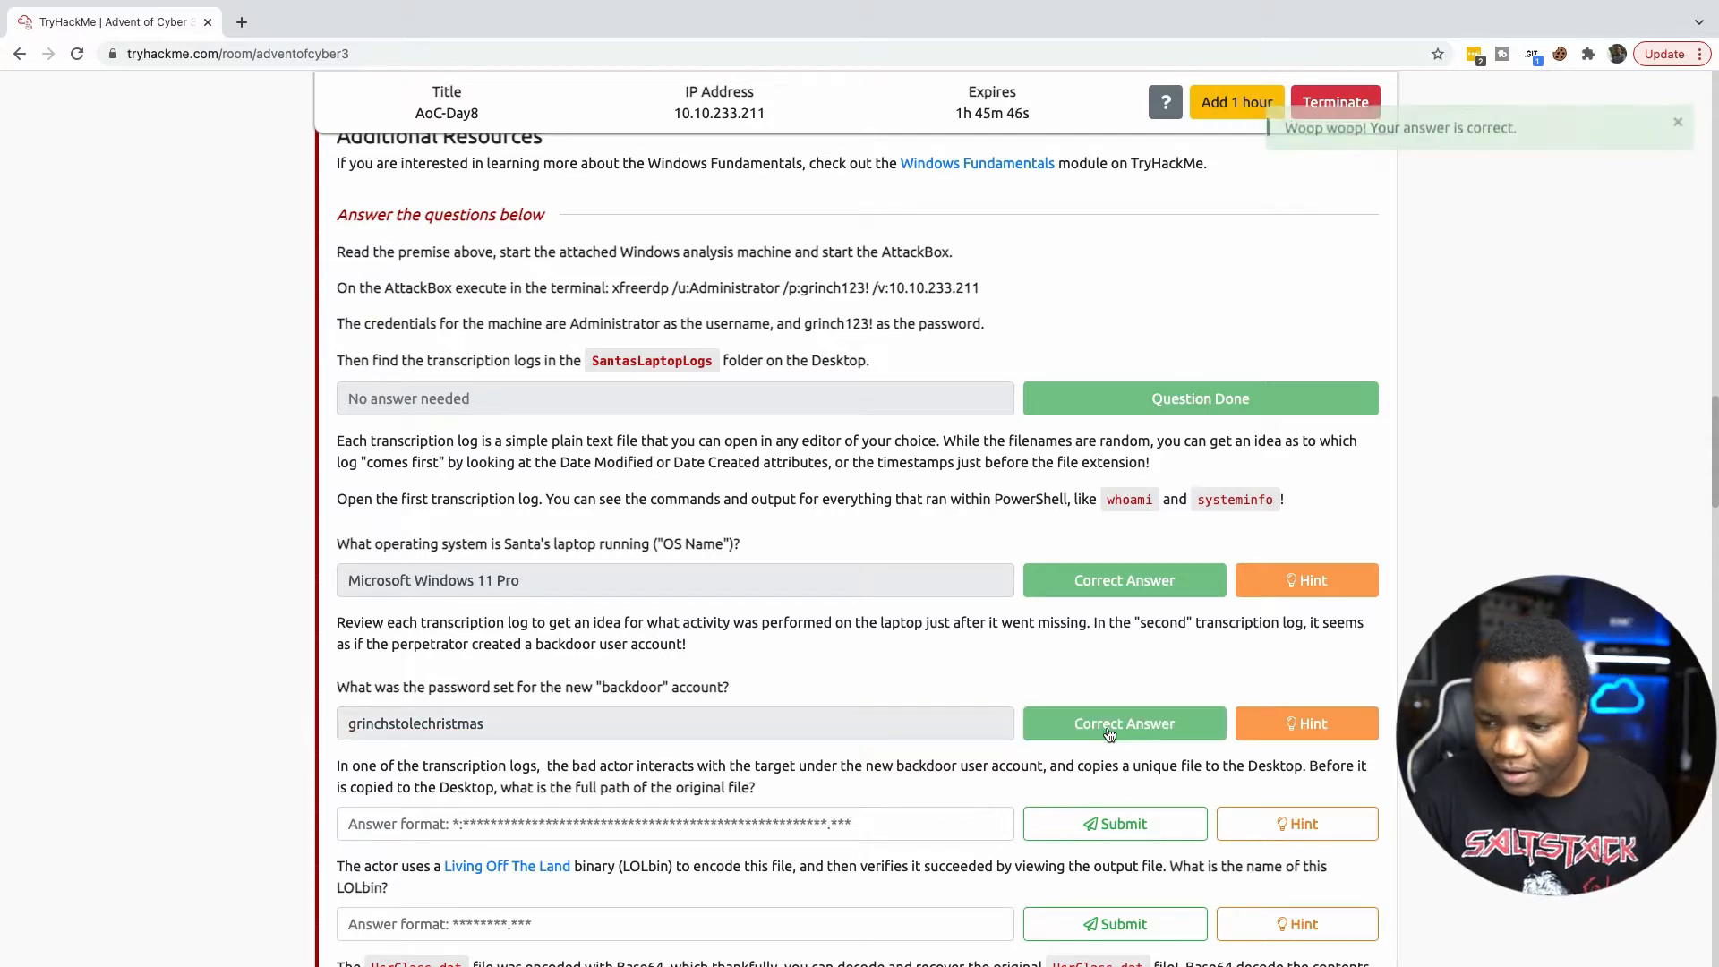
{"action": "scroll", "scroll_direction": "down", "scroll_amount": 3}
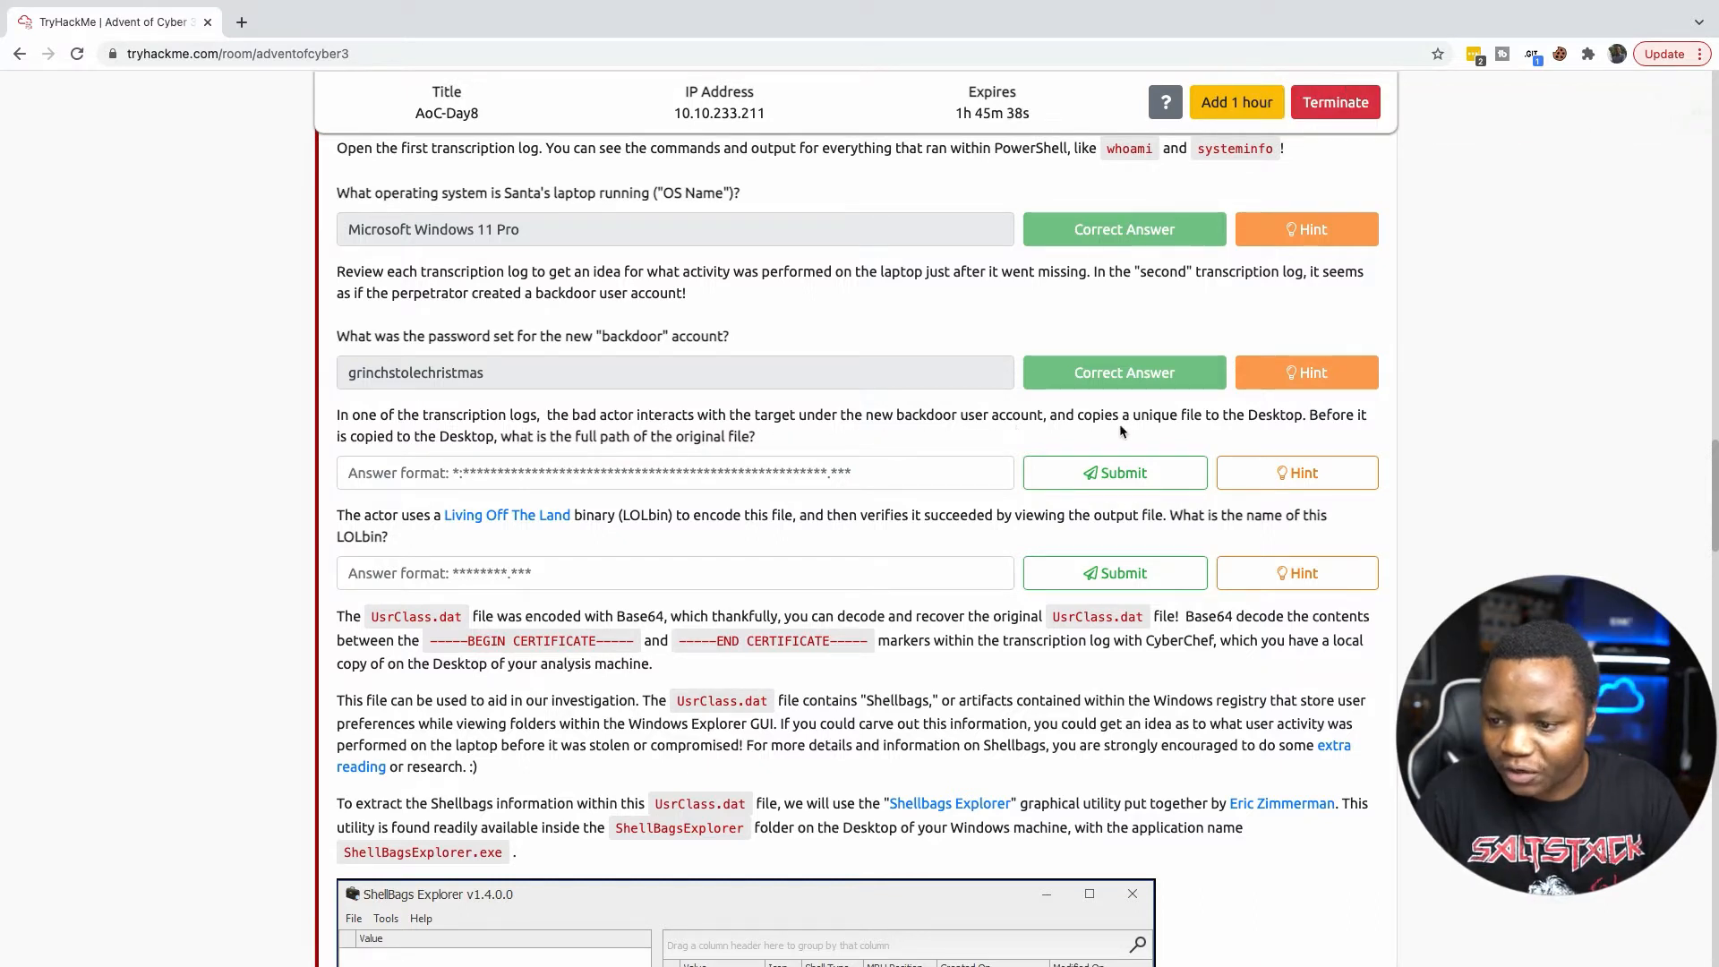
{"action": "mouse_move", "coordinate": [1343, 429]}
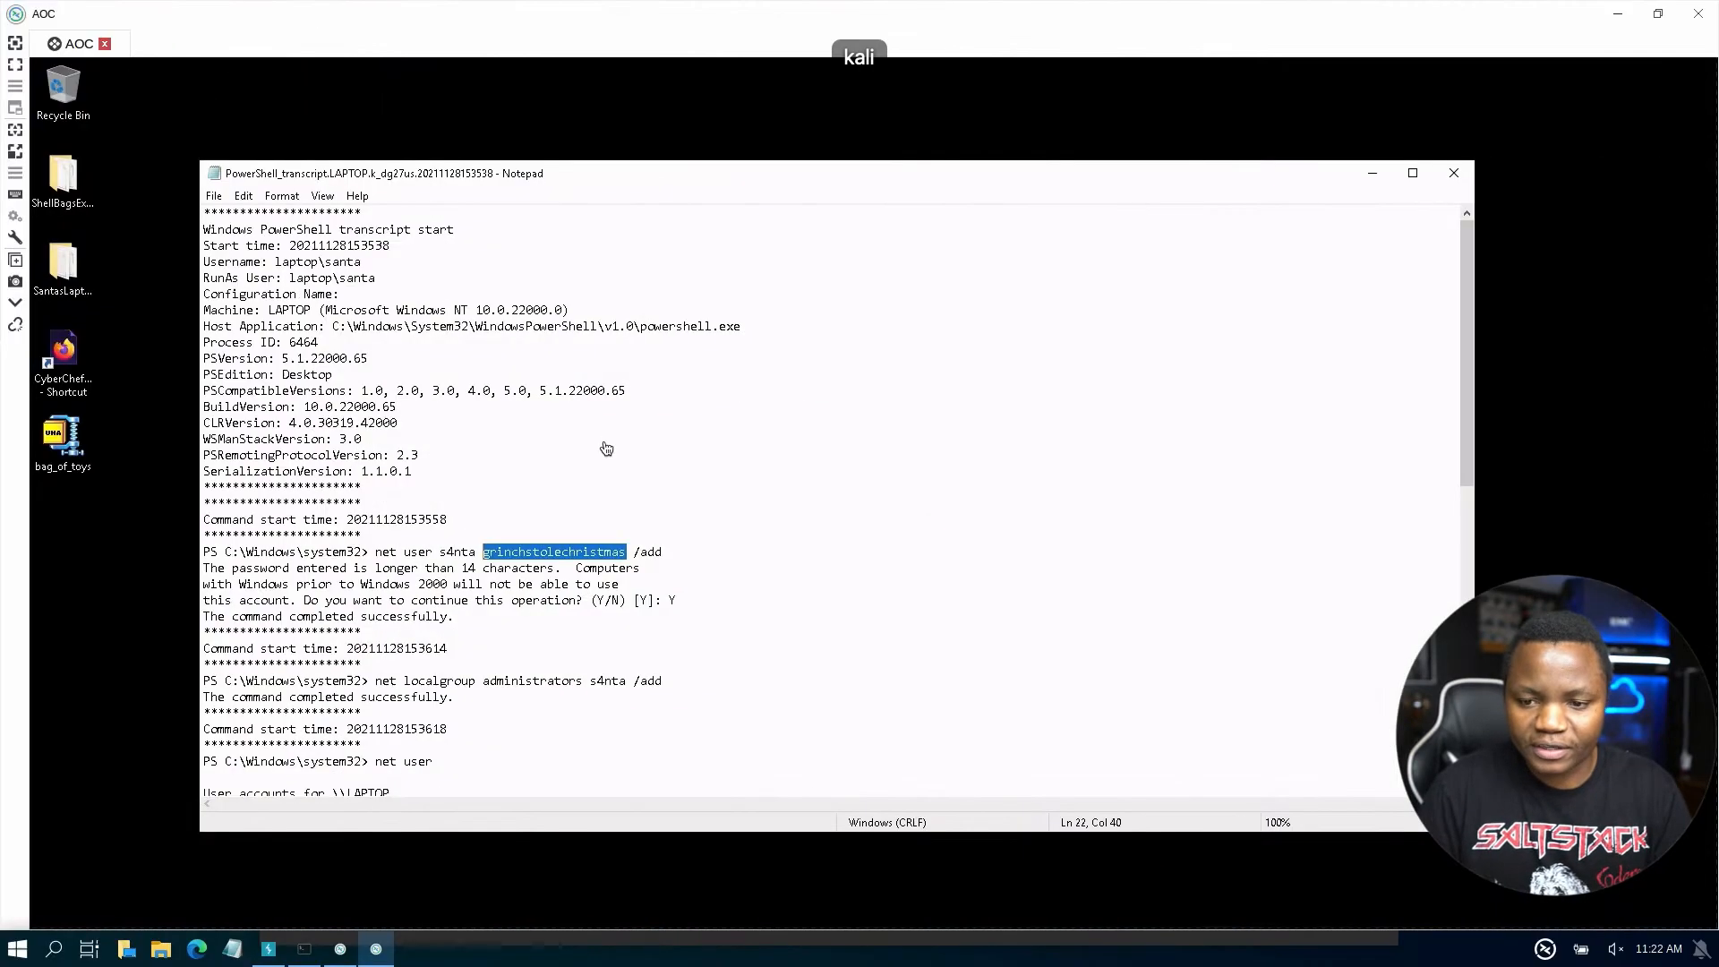
- Open the next transcript and copy the UsrClass.dat source path from its copy command
{"action": "scroll", "scroll_direction": "down", "scroll_amount": 3}
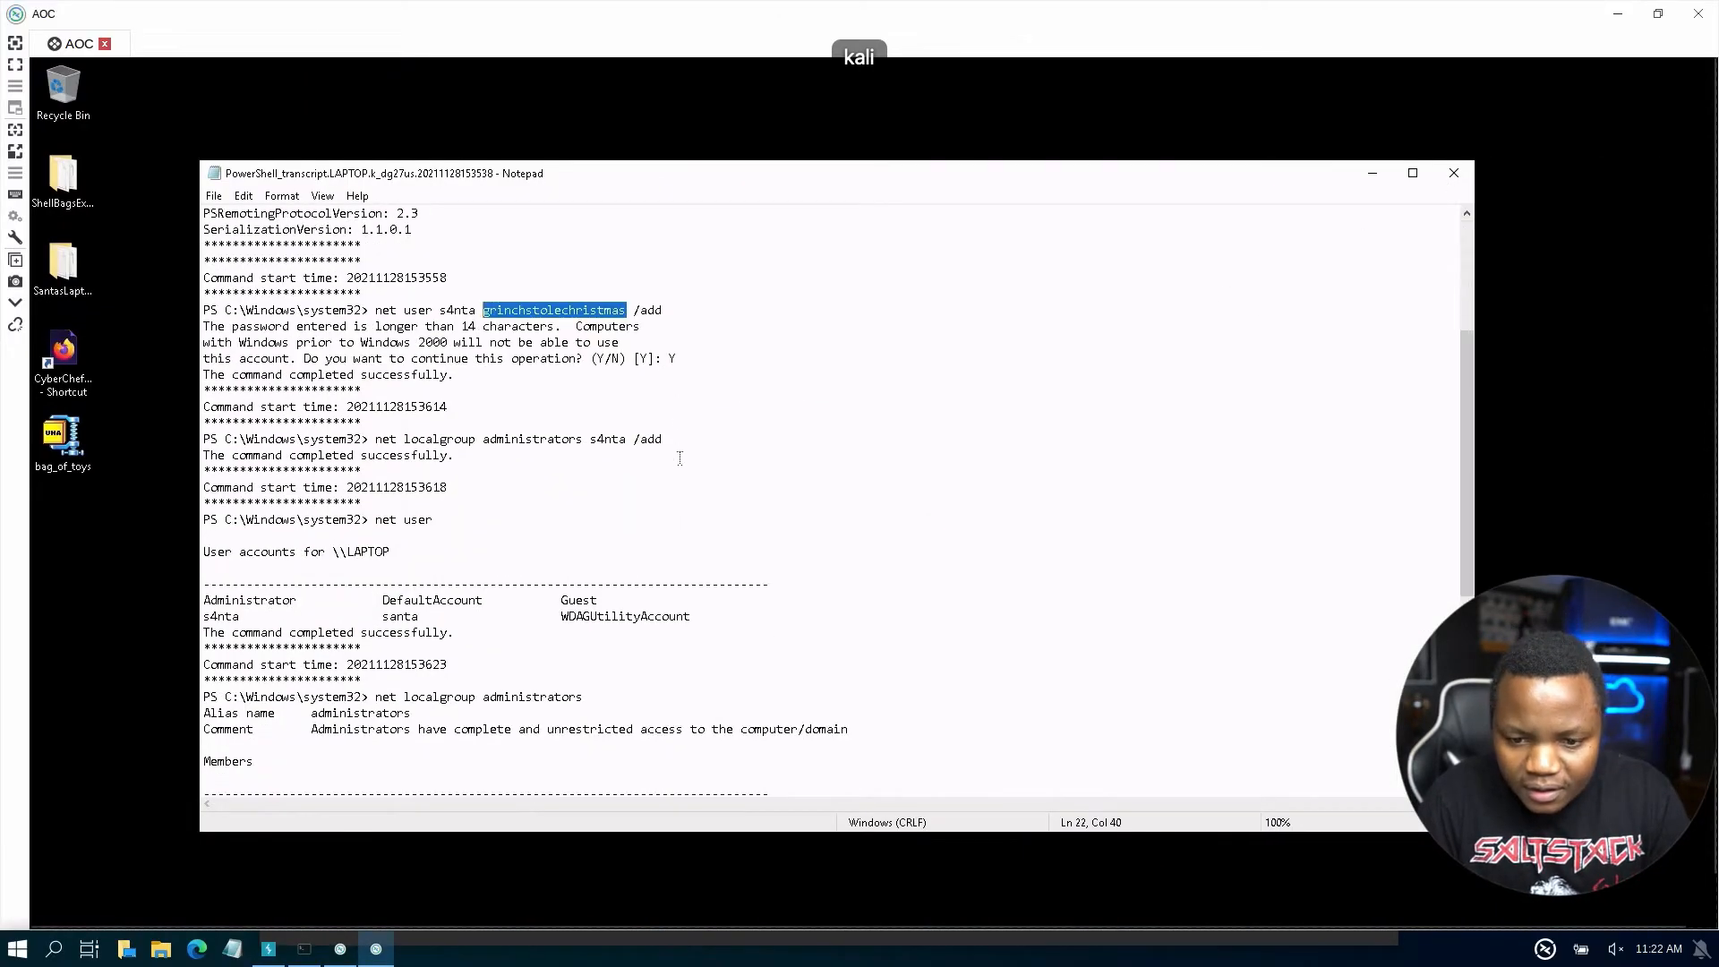
{"action": "scroll", "scroll_direction": "down", "scroll_amount": 3}
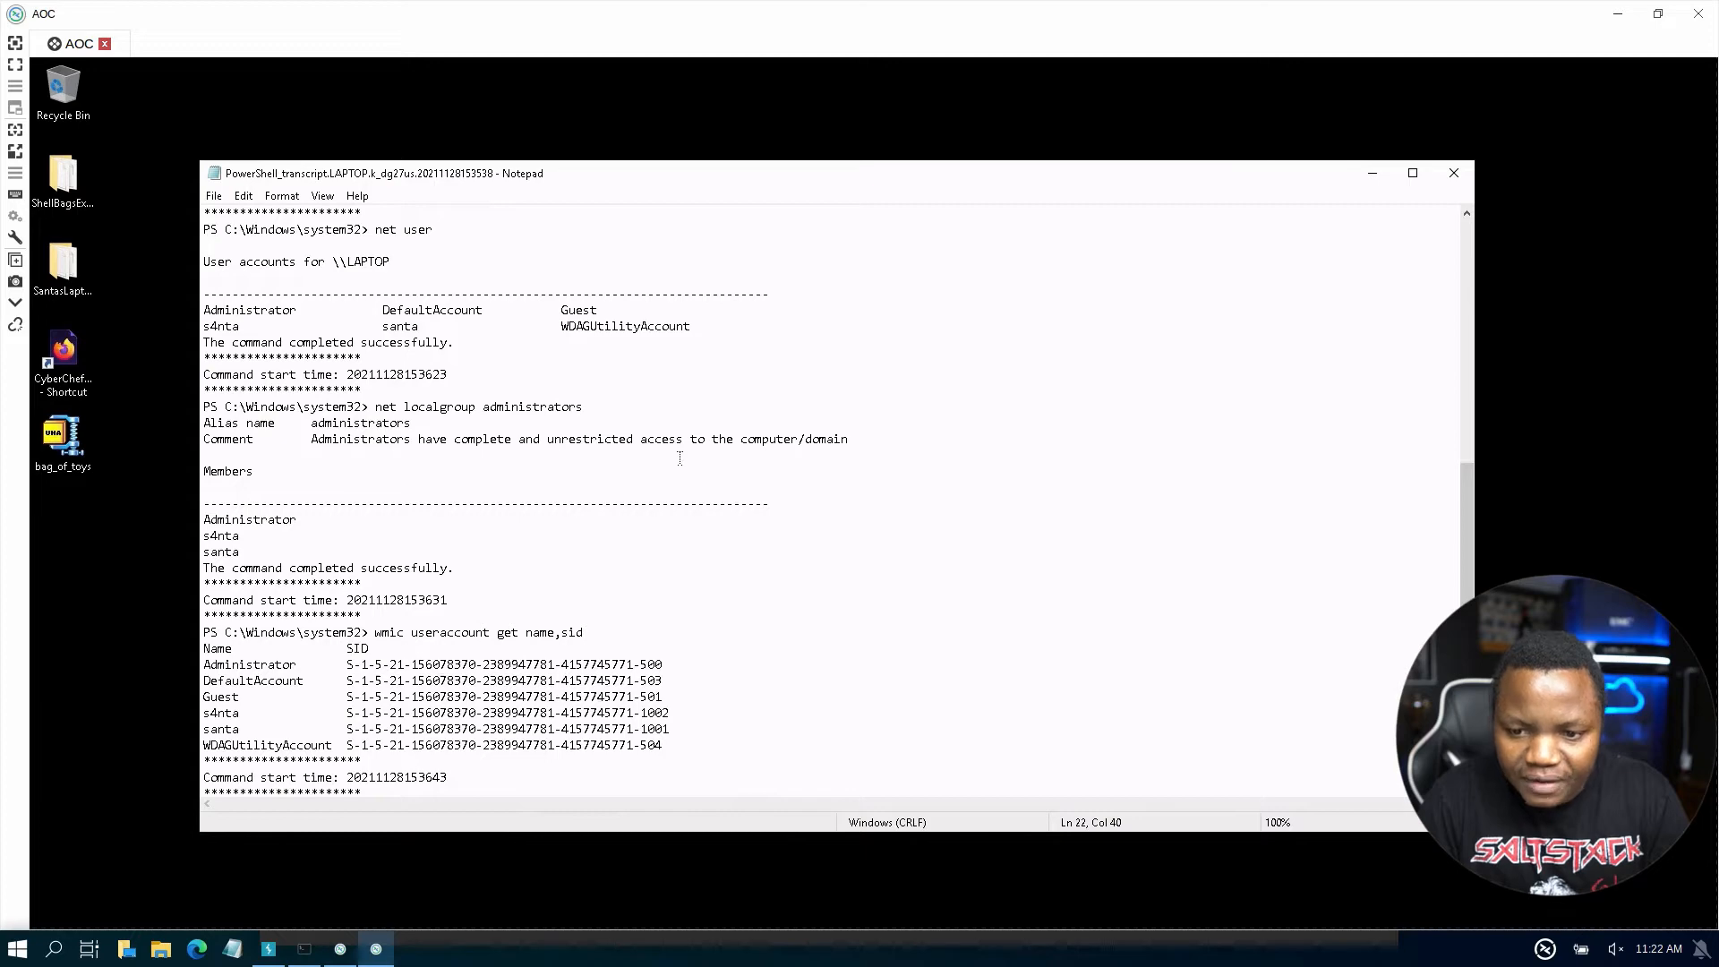
{"action": "scroll", "scroll_direction": "down", "scroll_amount": 3}
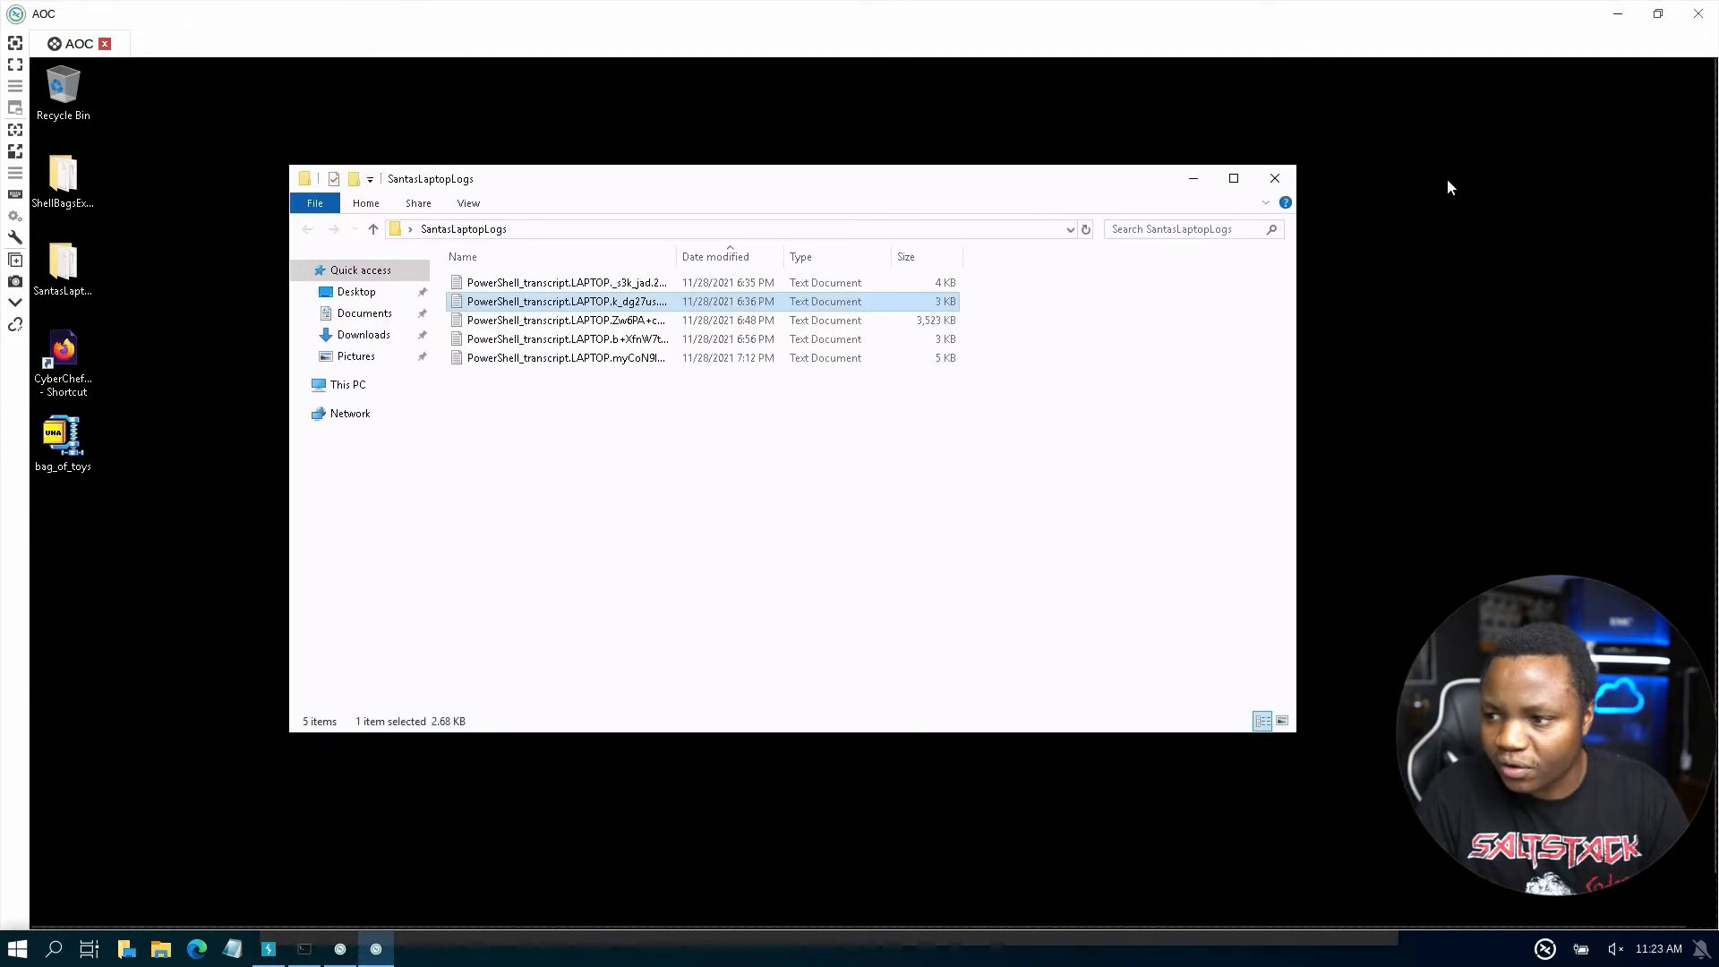
{"action": "double_click", "coordinate": [564, 319]}
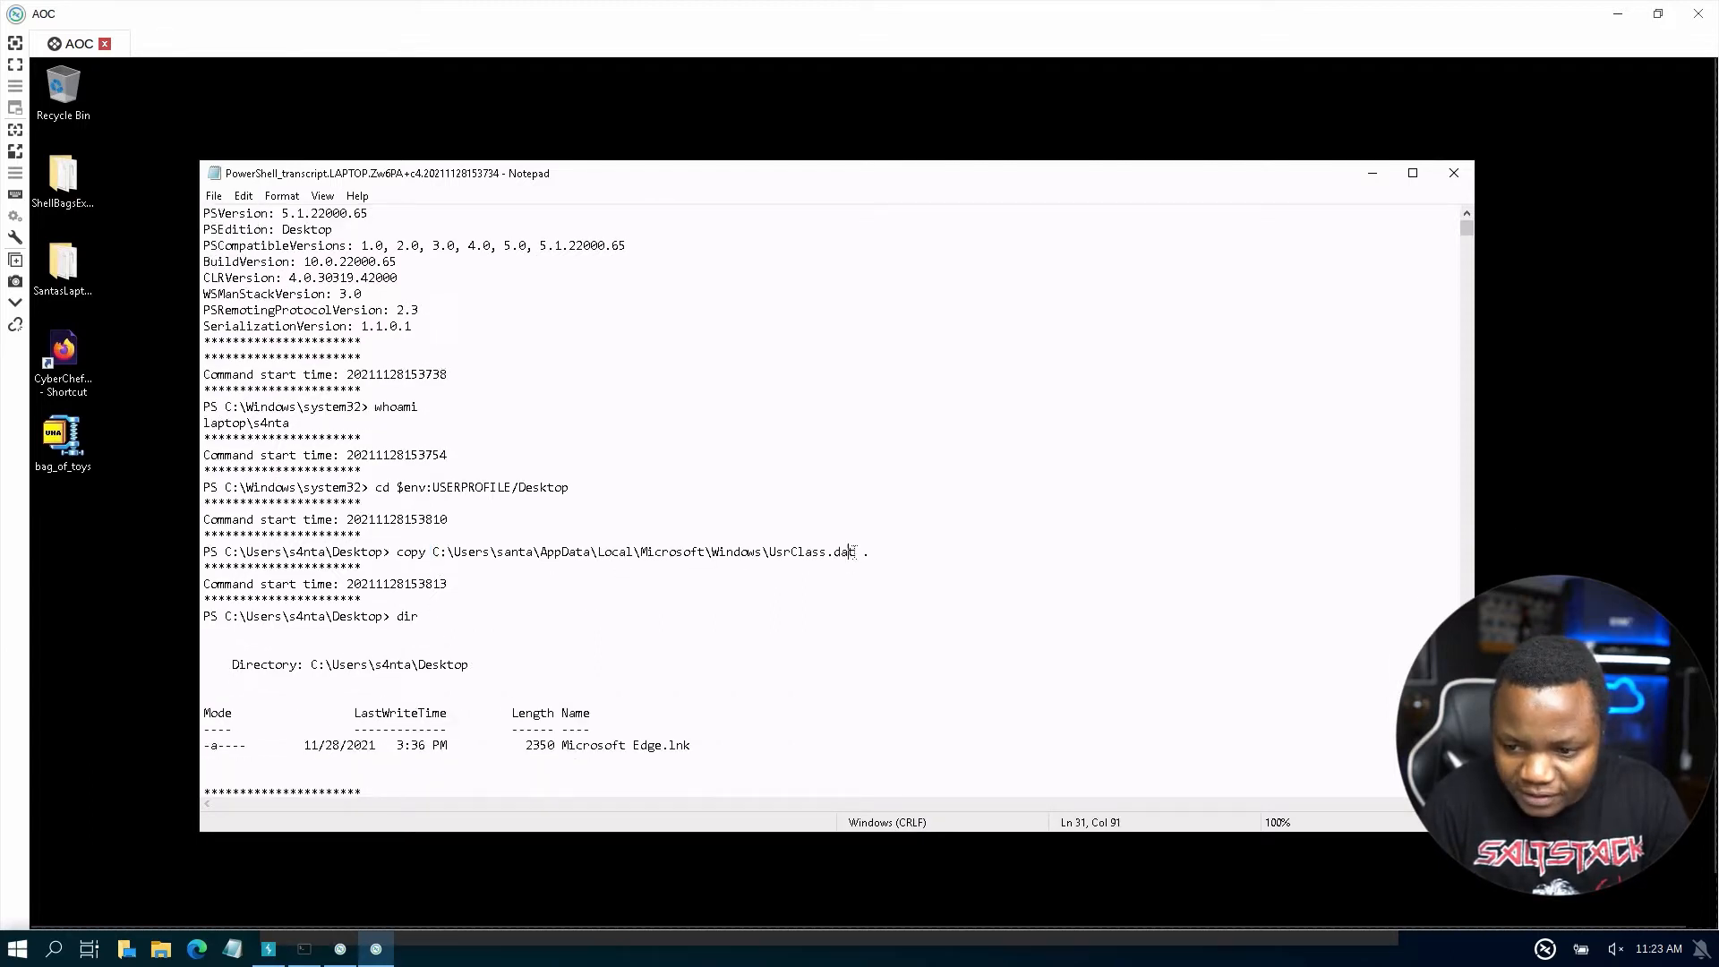
{"action": "double_click", "coordinate": [405, 550]}
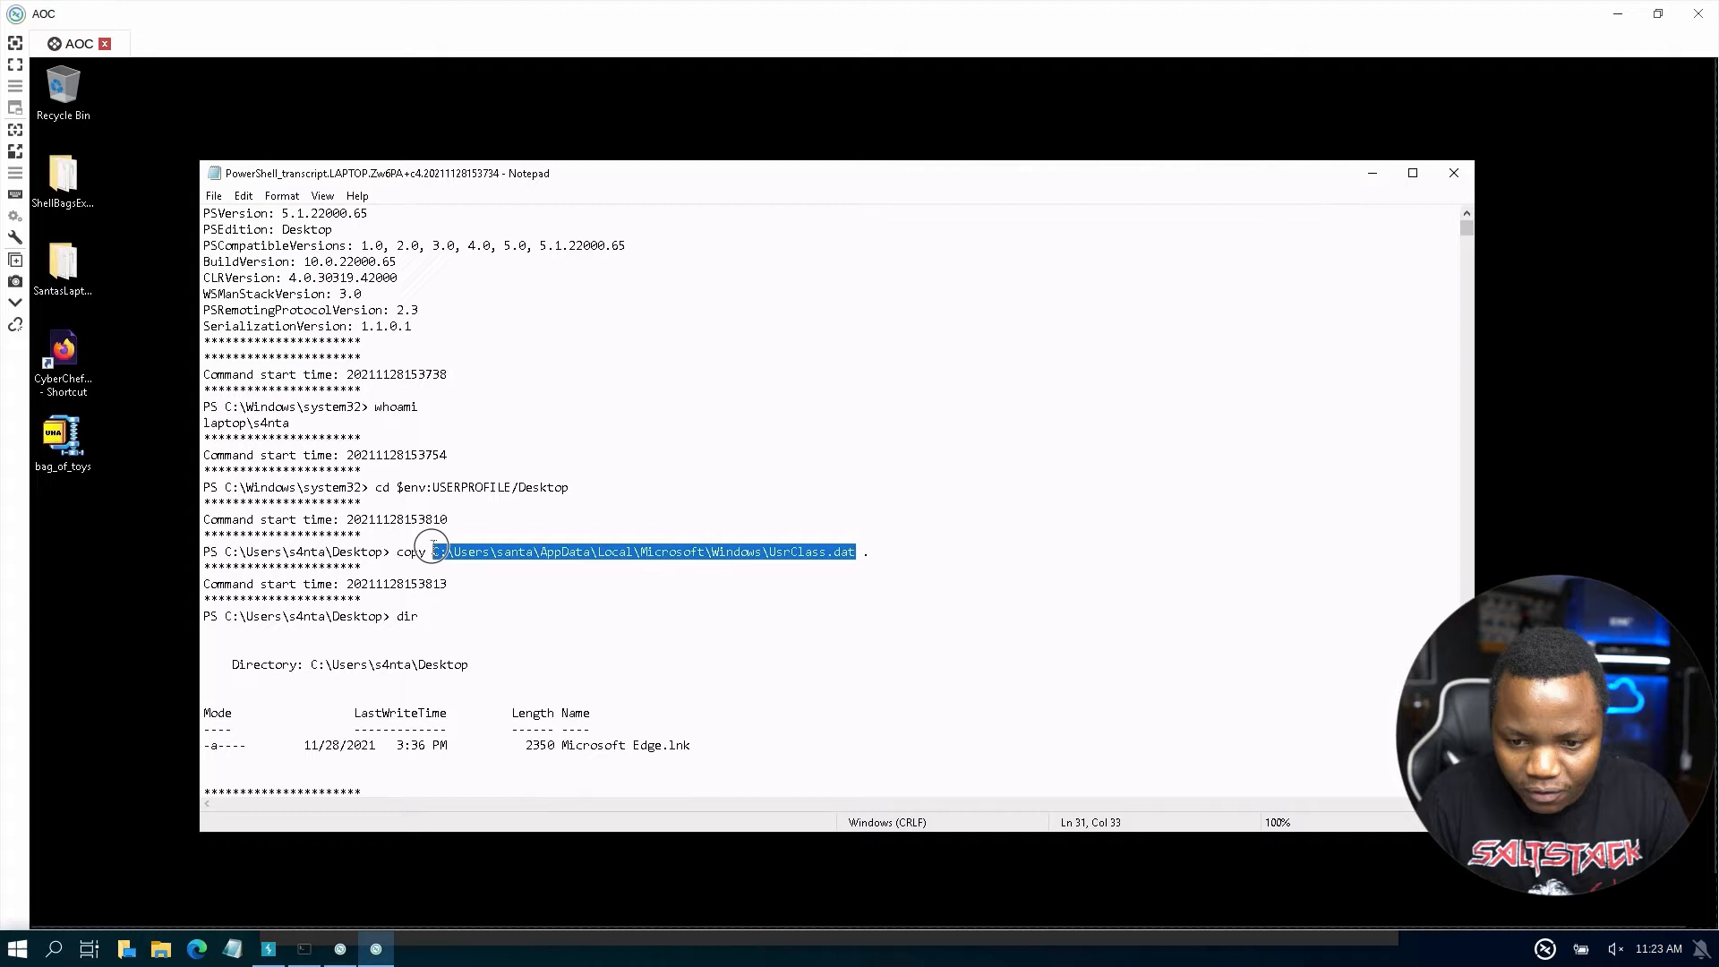
{"action": "right_click", "coordinate": [431, 552]}
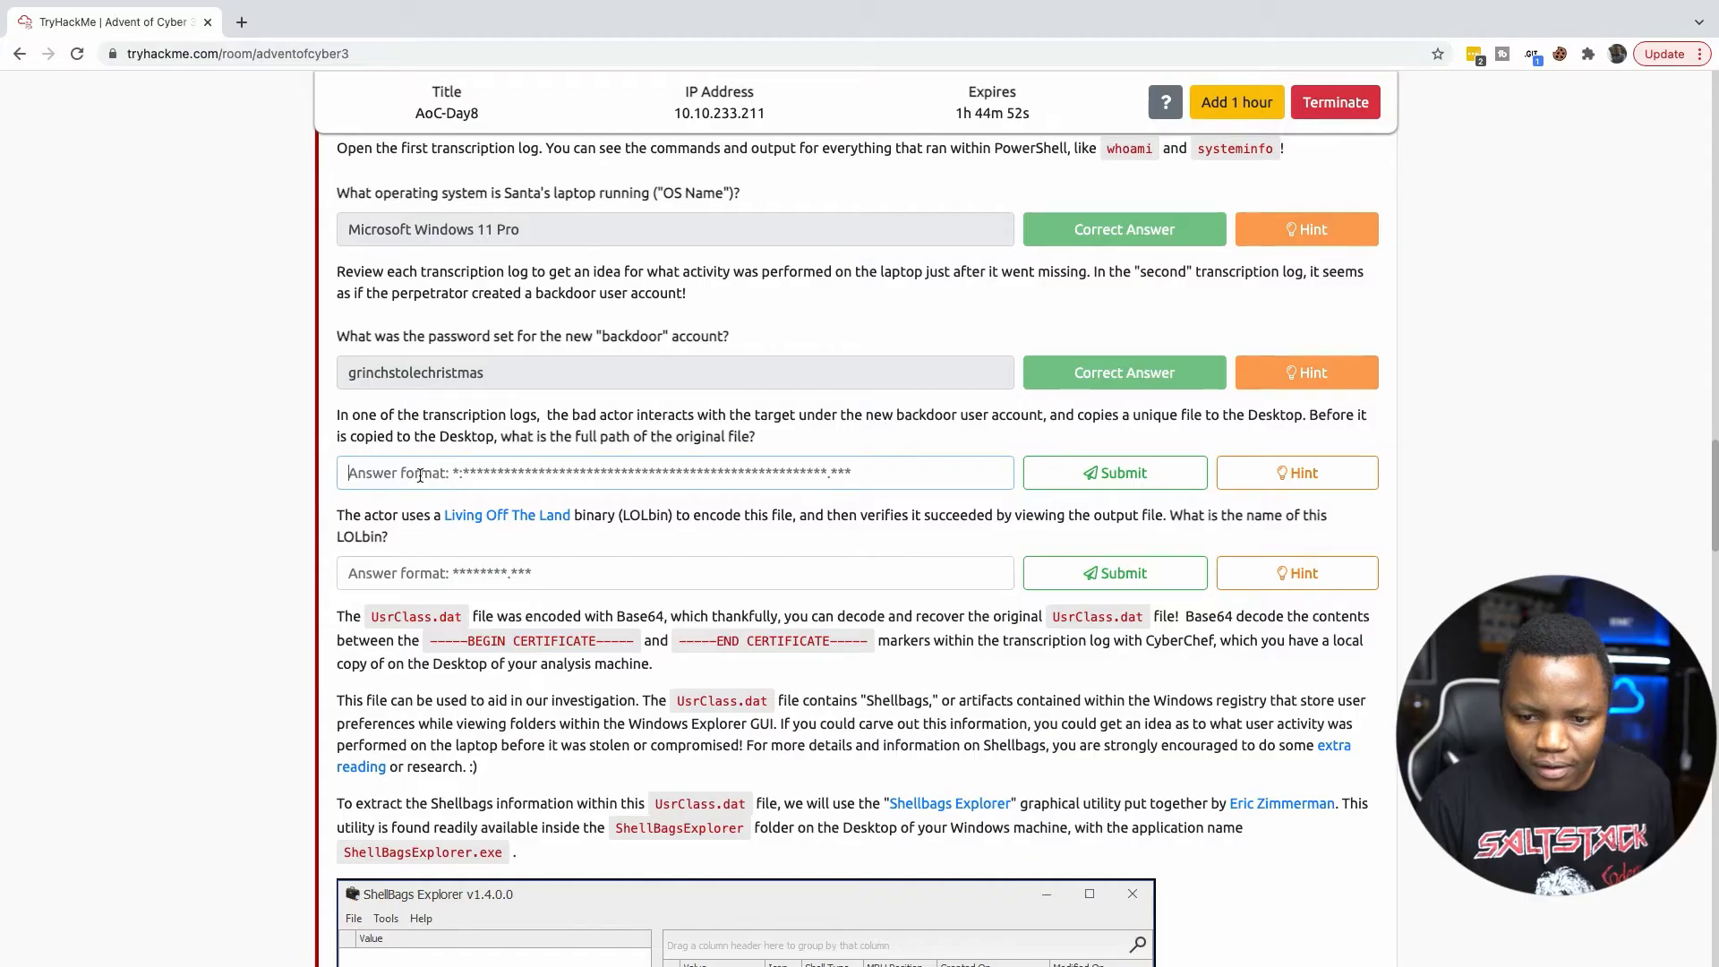
- Submit C:\Users\santa\AppData\Local\Microsoft\Windows\UsrClass.dat as the original file path
{"action": "type", "text": "C:\\Users\\santa\\AppData\\Local\\Microsoft\\Windows\\UsrClass.dat"}
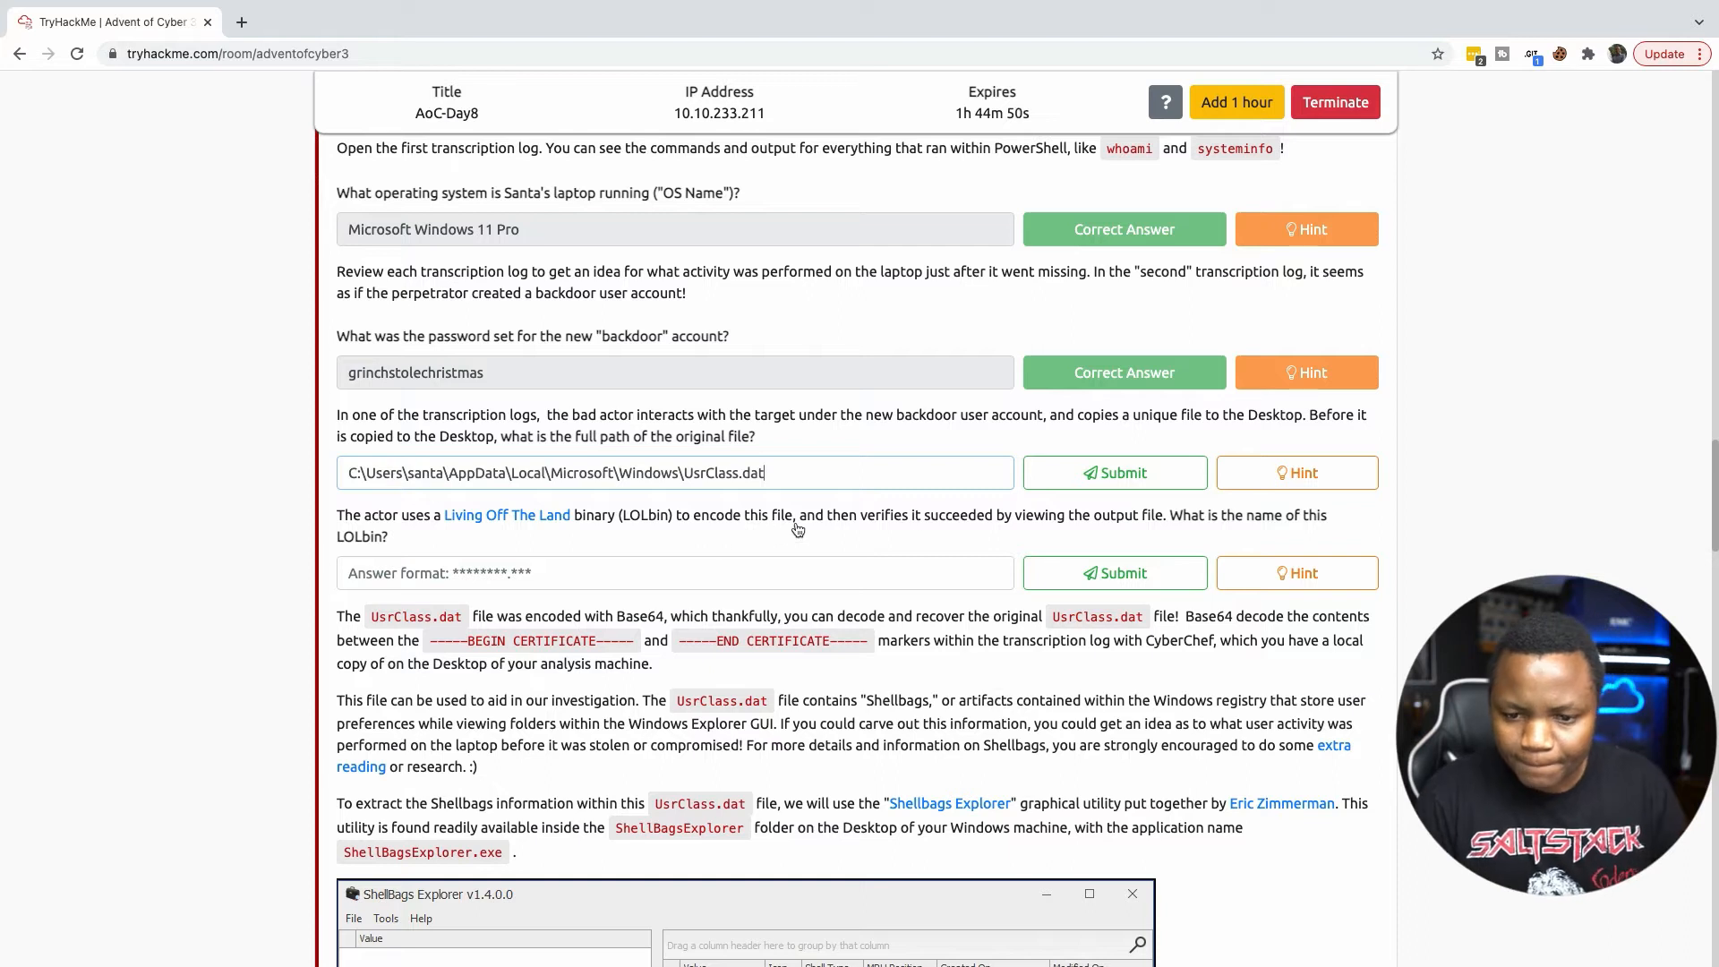
{"action": "left_click", "coordinate": [1124, 473]}
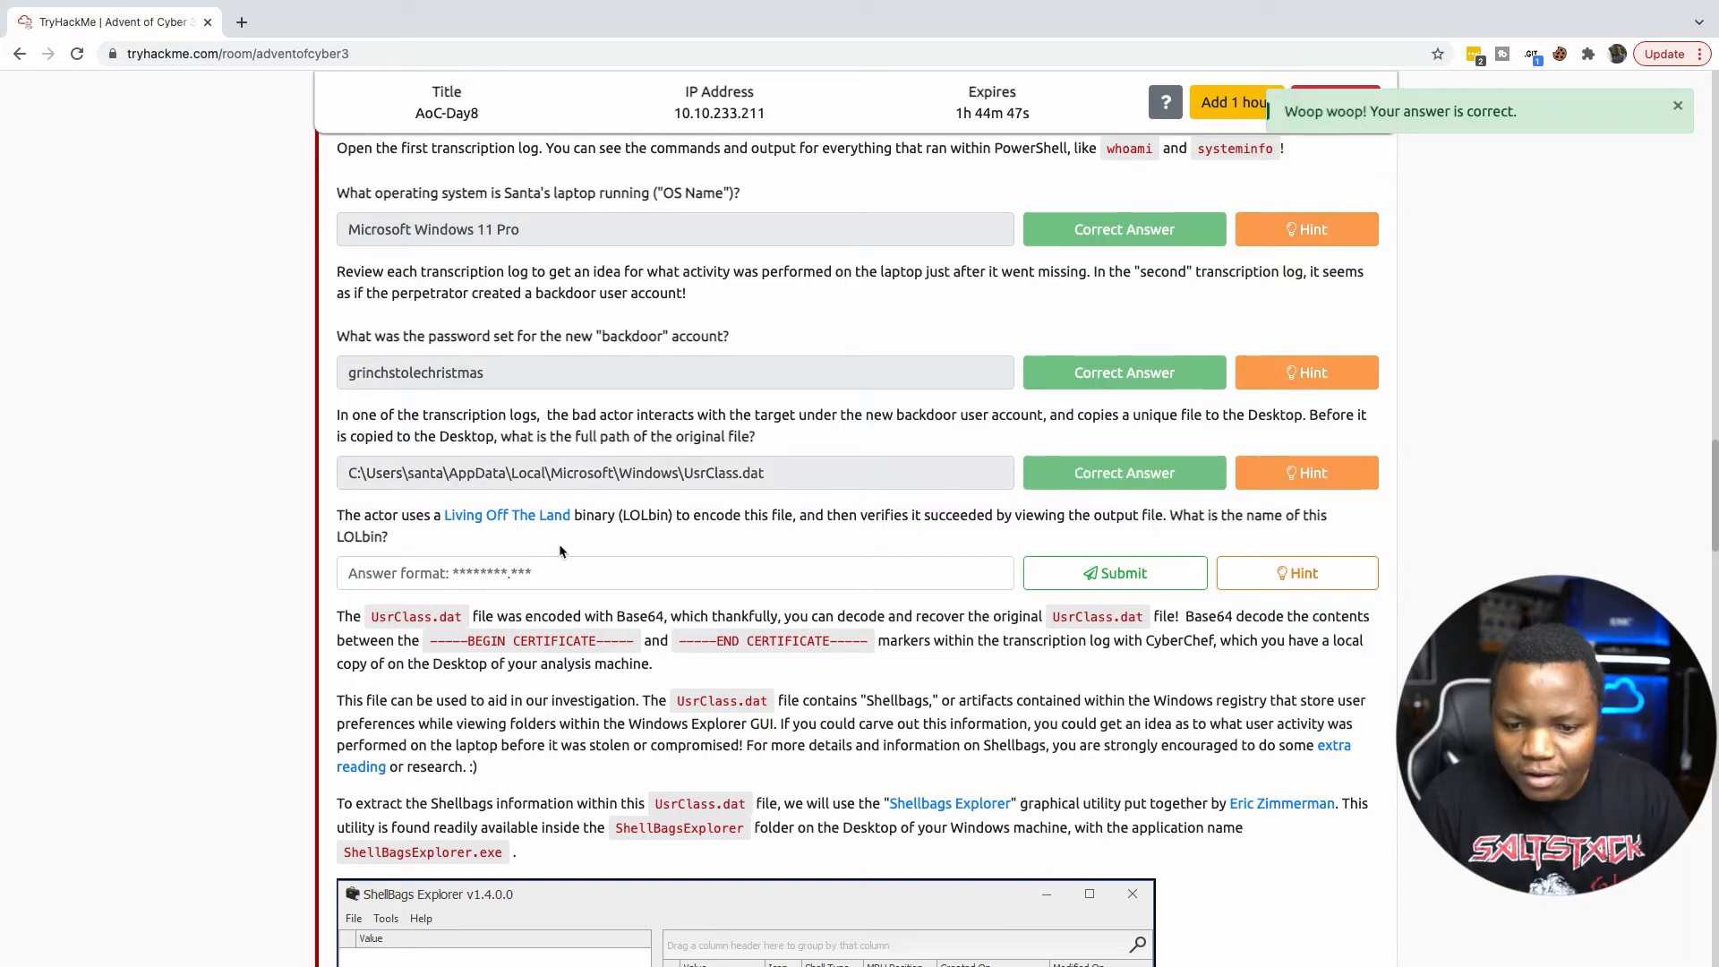
{"action": "scroll", "scroll_direction": "down", "scroll_amount": 3}
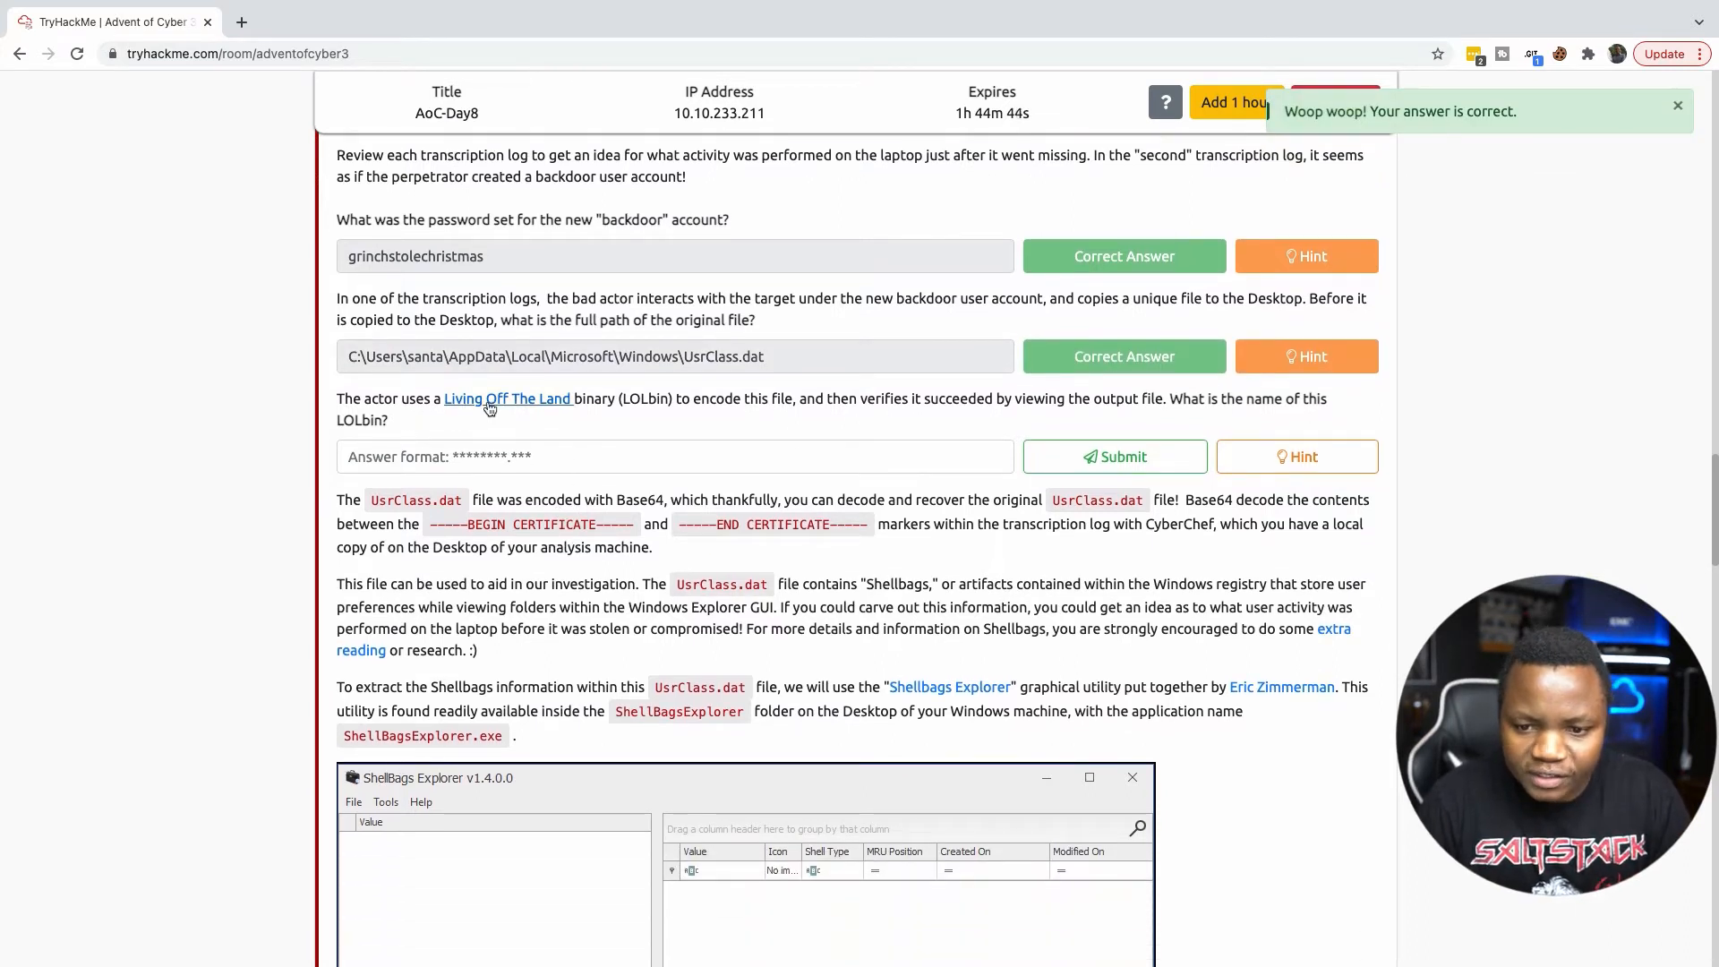
- Open the Living Off The Land LOLBAS reference in a new tab and return to the room
{"action": "right_click", "coordinate": [493, 398]}
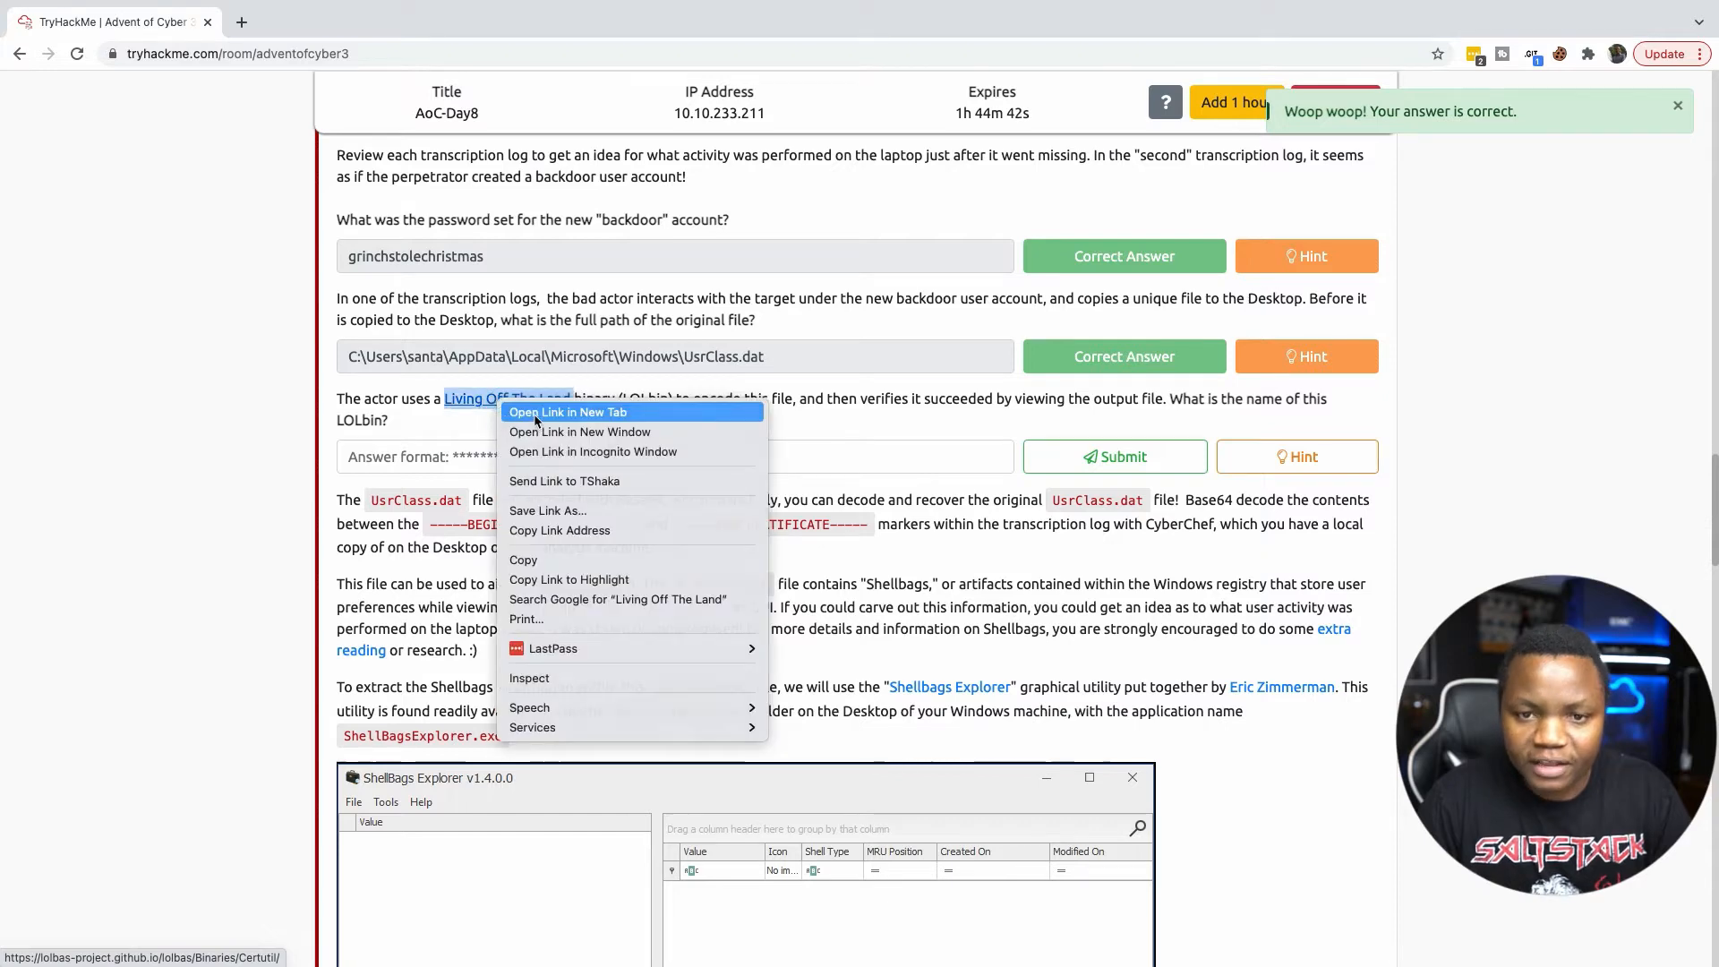
{"action": "left_click", "coordinate": [569, 412]}
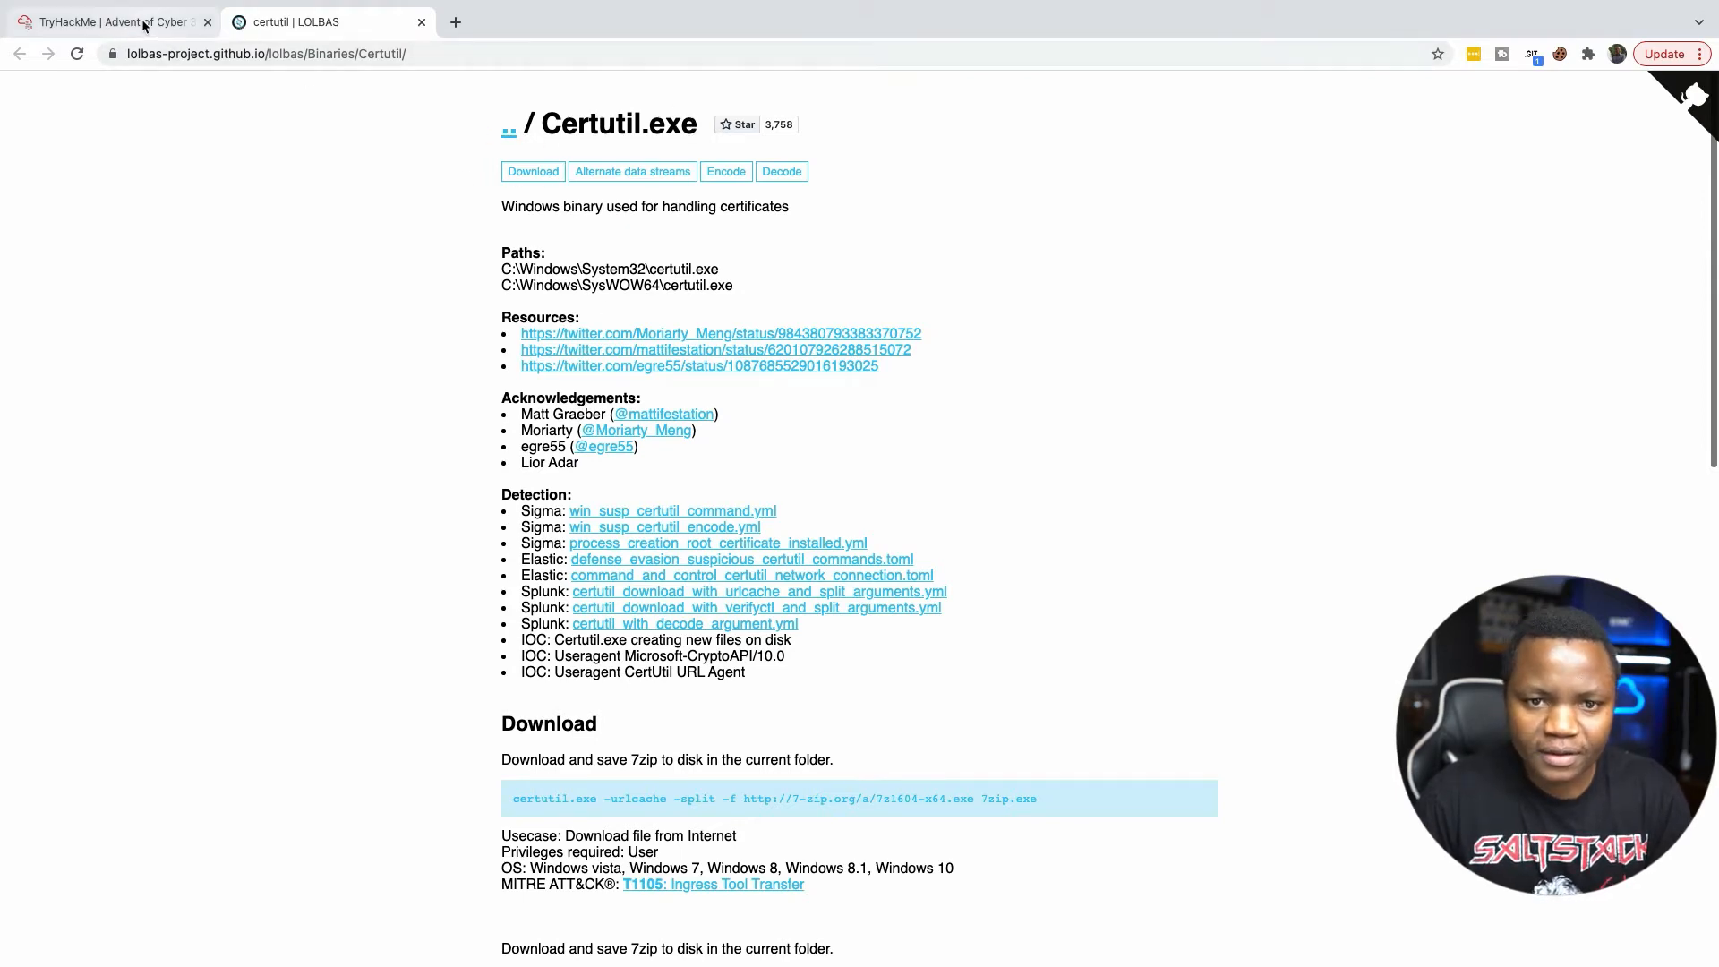
{"action": "left_click", "coordinate": [116, 21]}
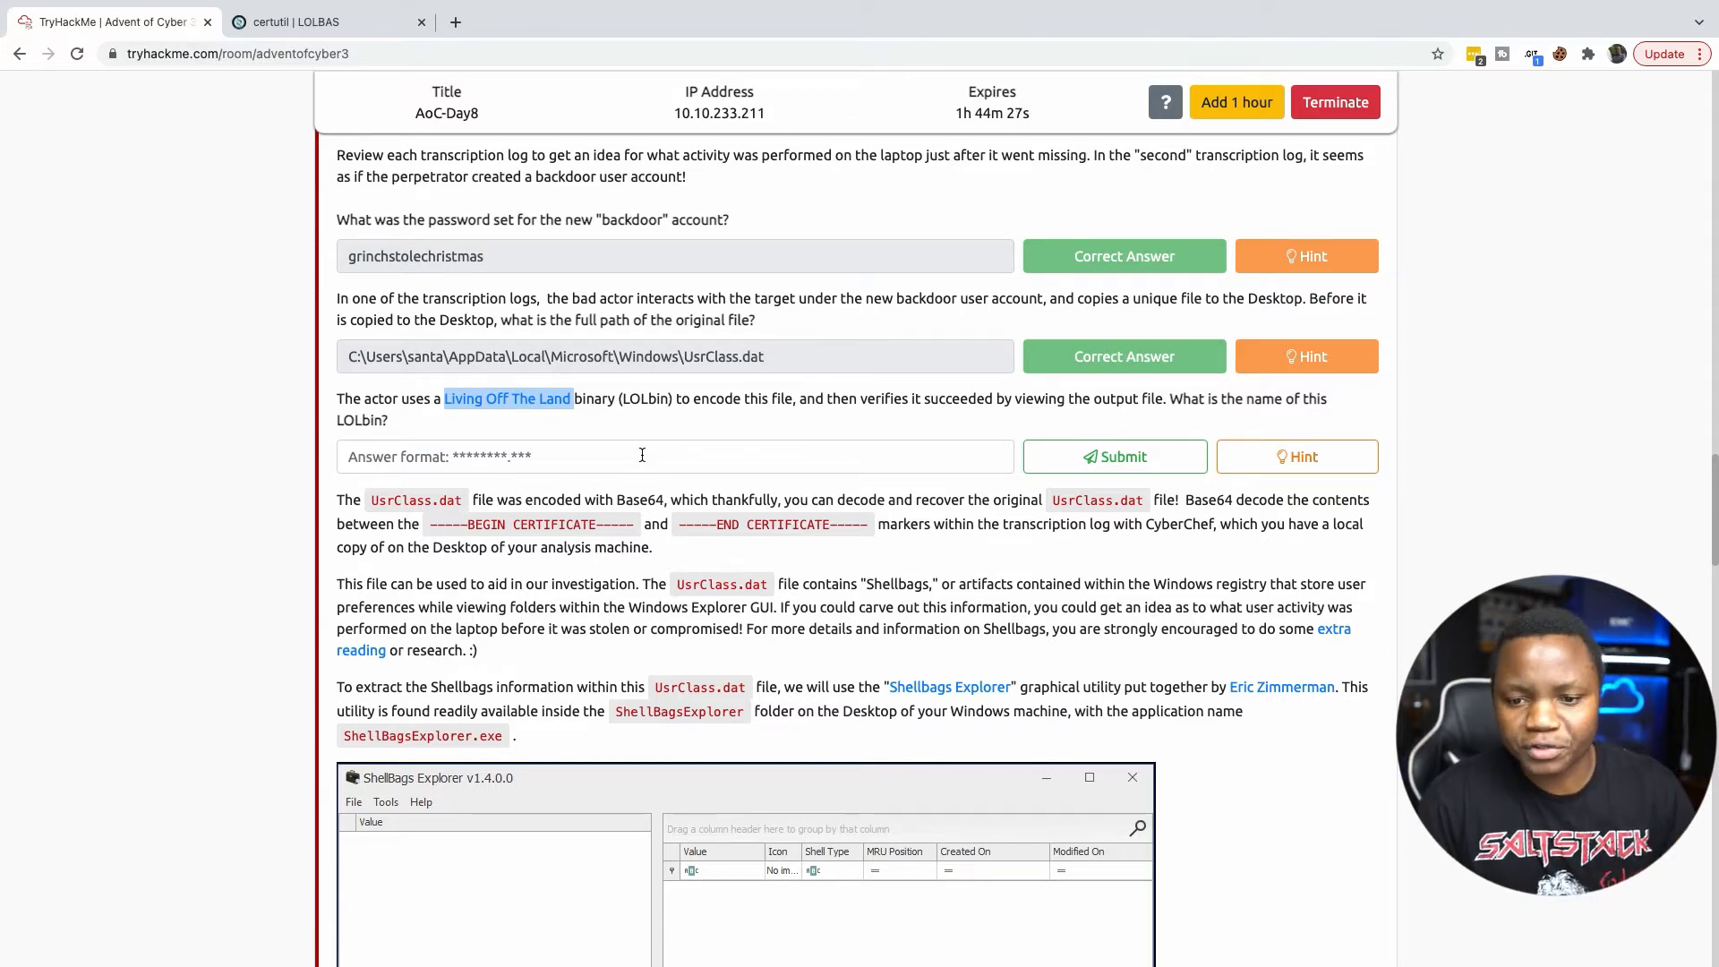
{"action": "mouse_move", "coordinate": [591, 462]}
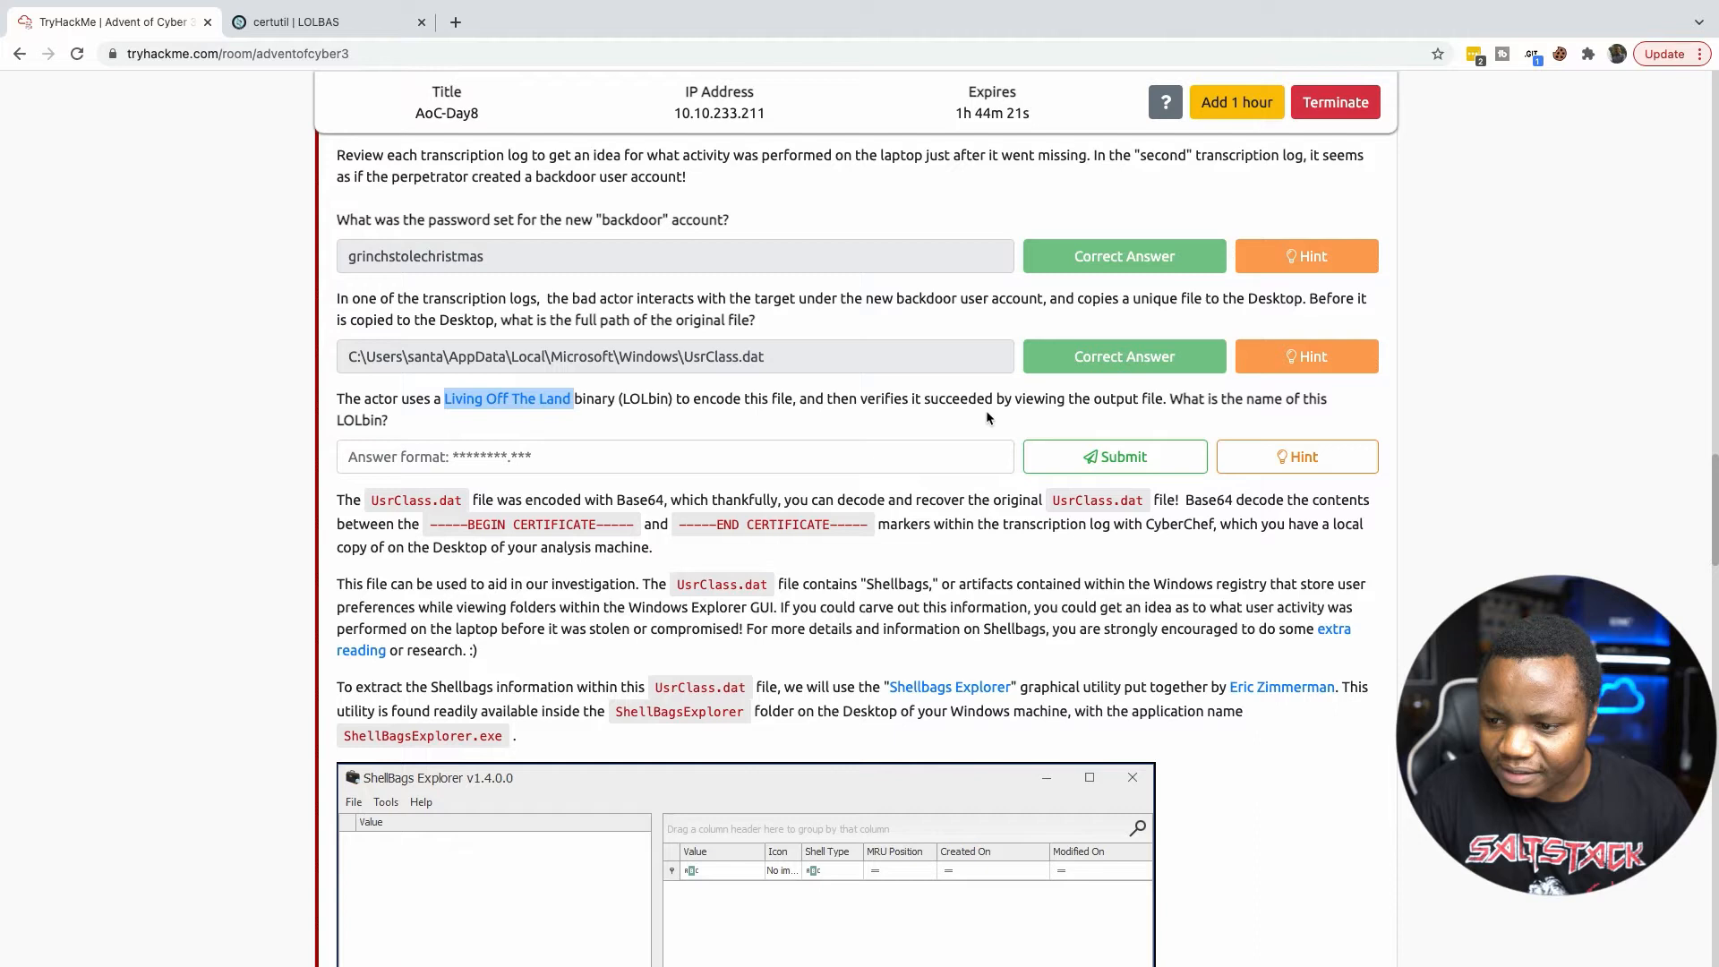
{"action": "mouse_move", "coordinate": [713, 410]}
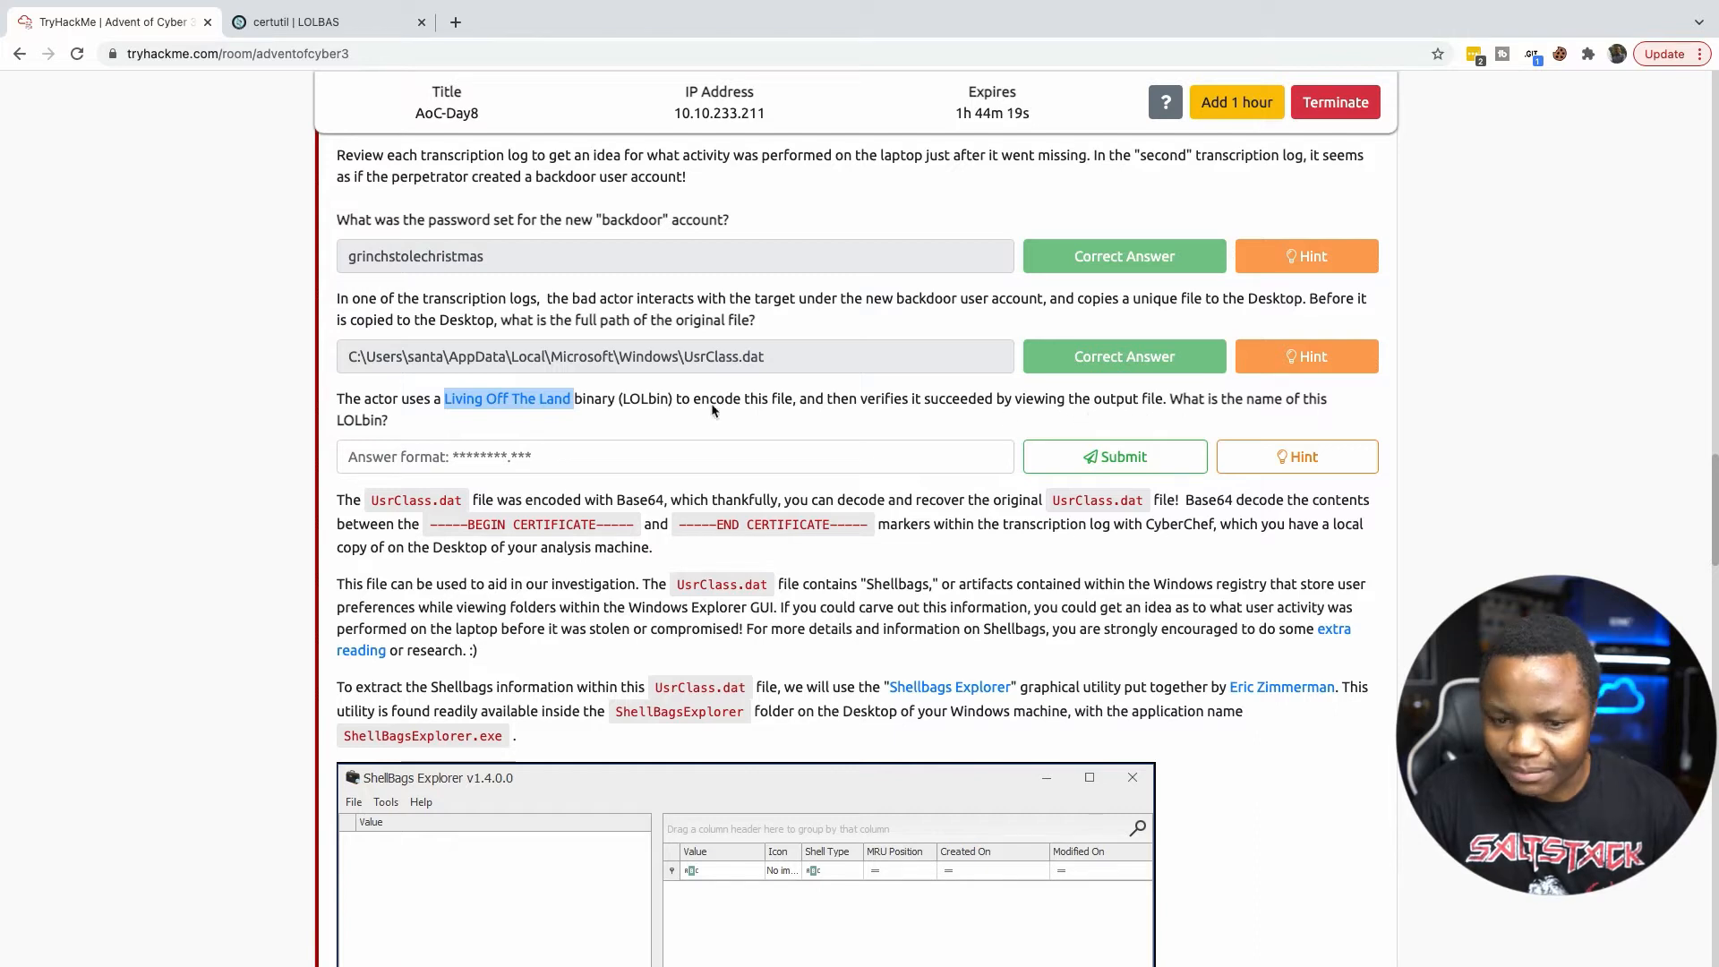
{"action": "mouse_move", "coordinate": [503, 430]}
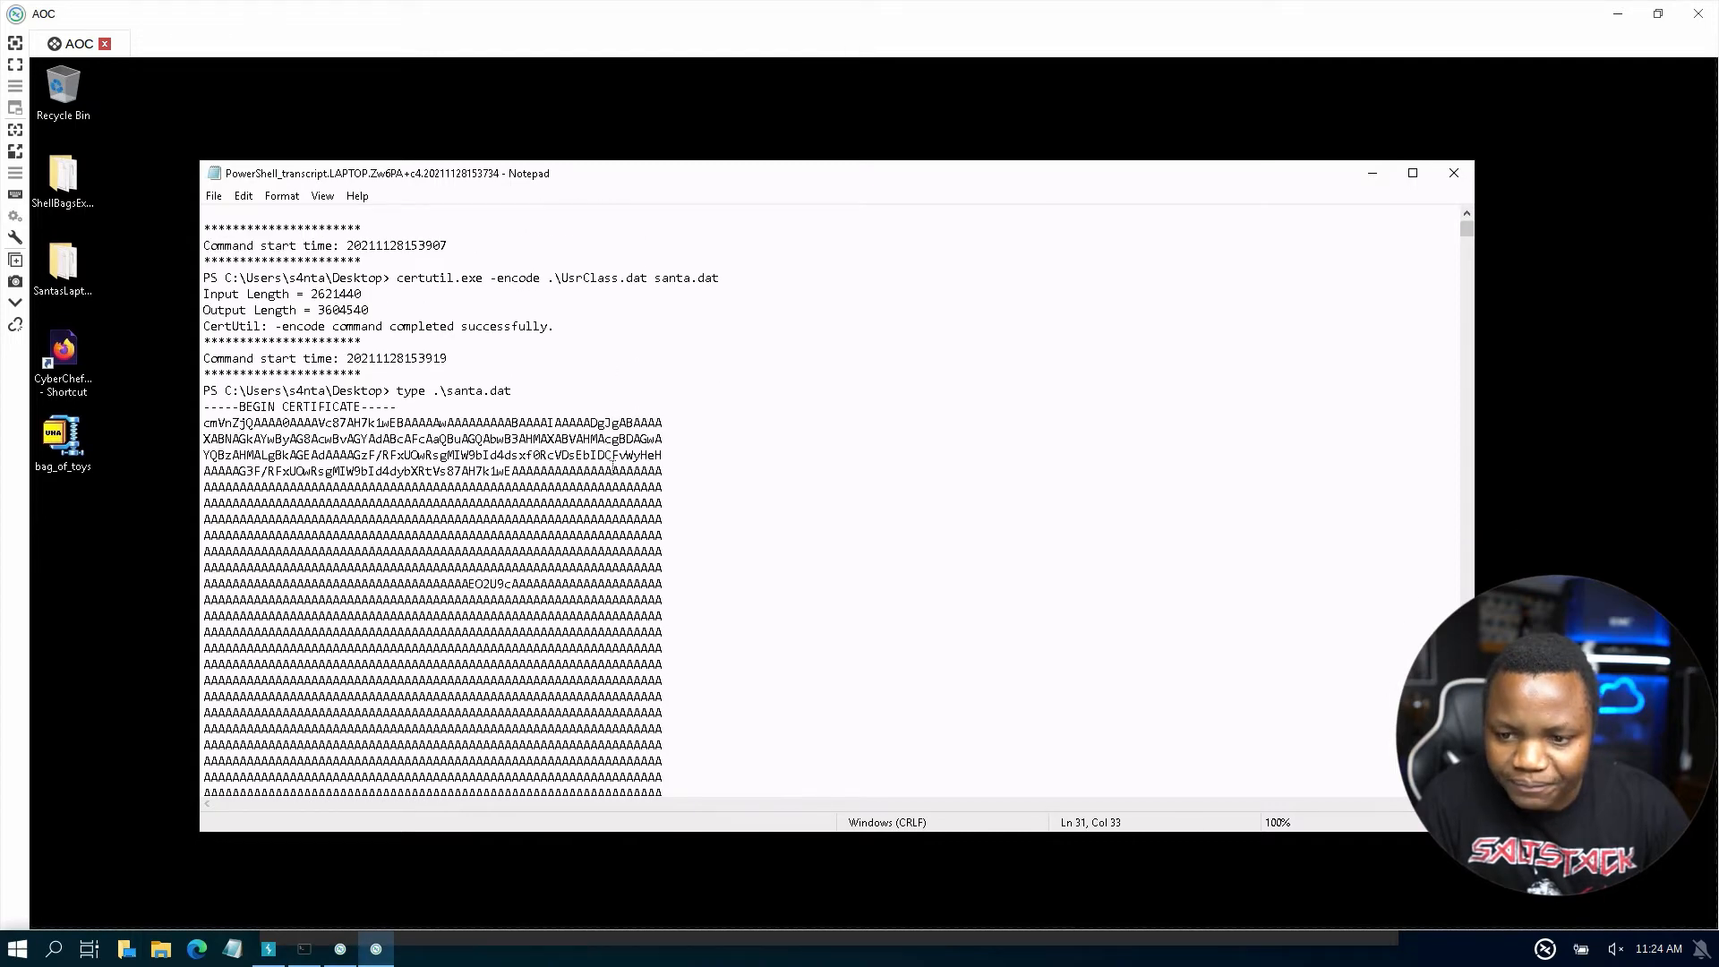
- Copy certutil.exe from the command encoding UsrClass.dat into santa.dat
{"action": "scroll", "scroll_direction": "down", "scroll_amount": 3}
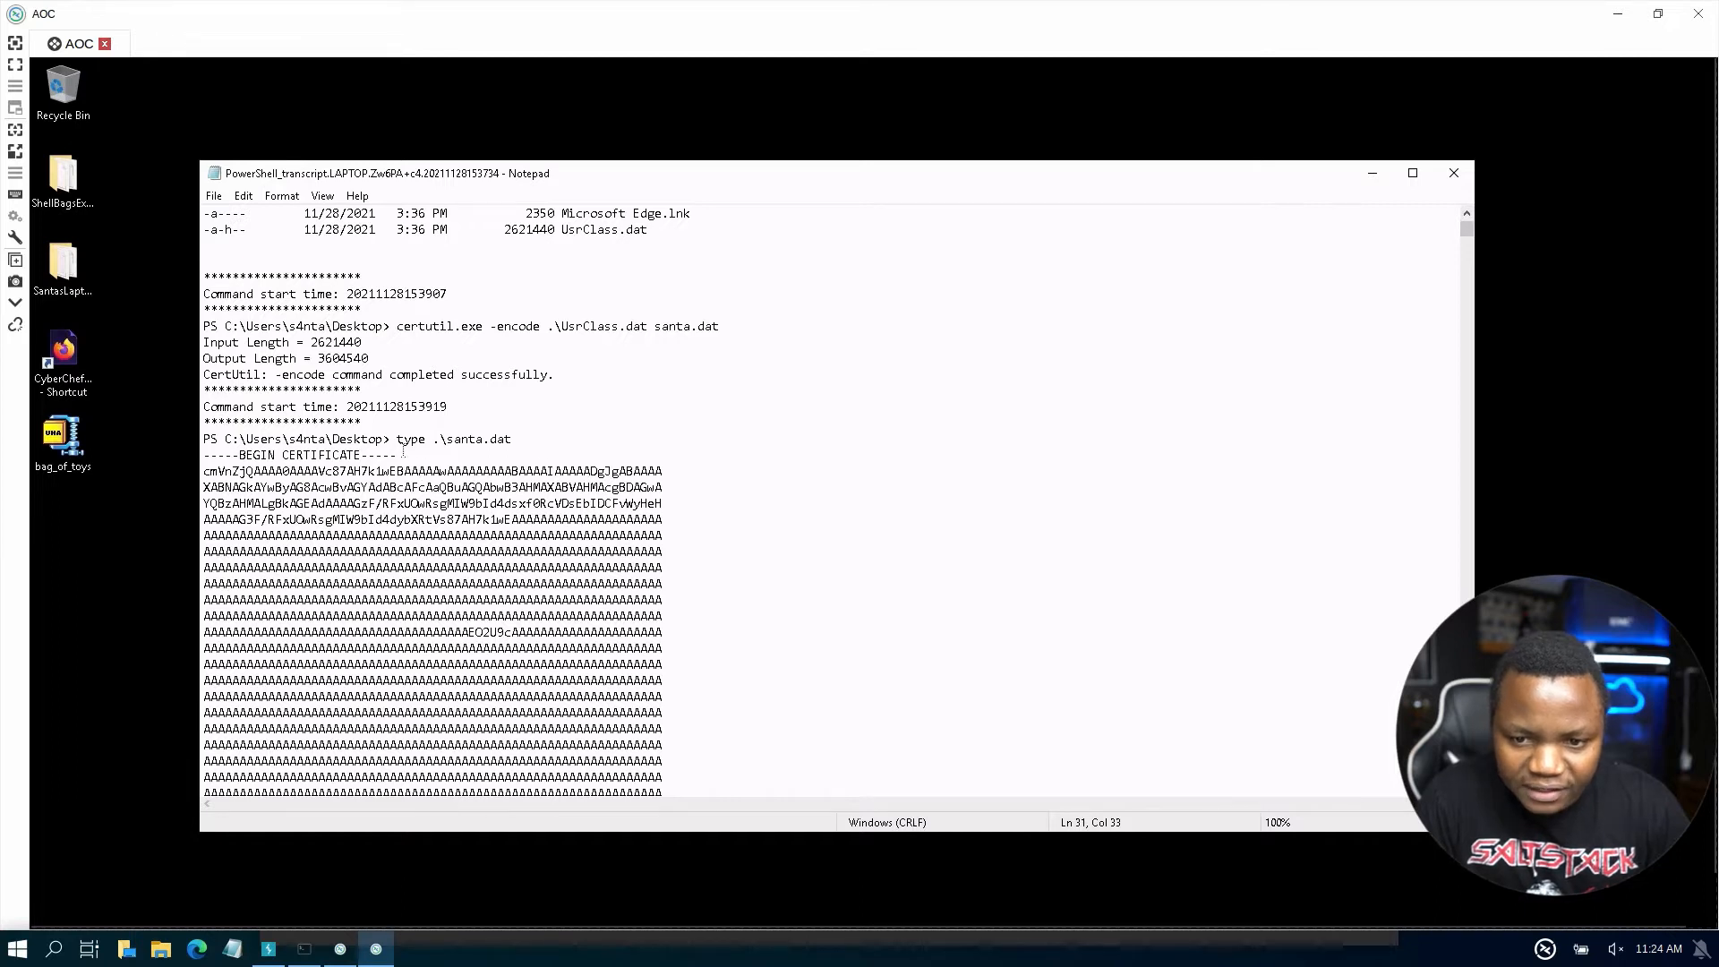
{"action": "left_click", "coordinate": [440, 326]}
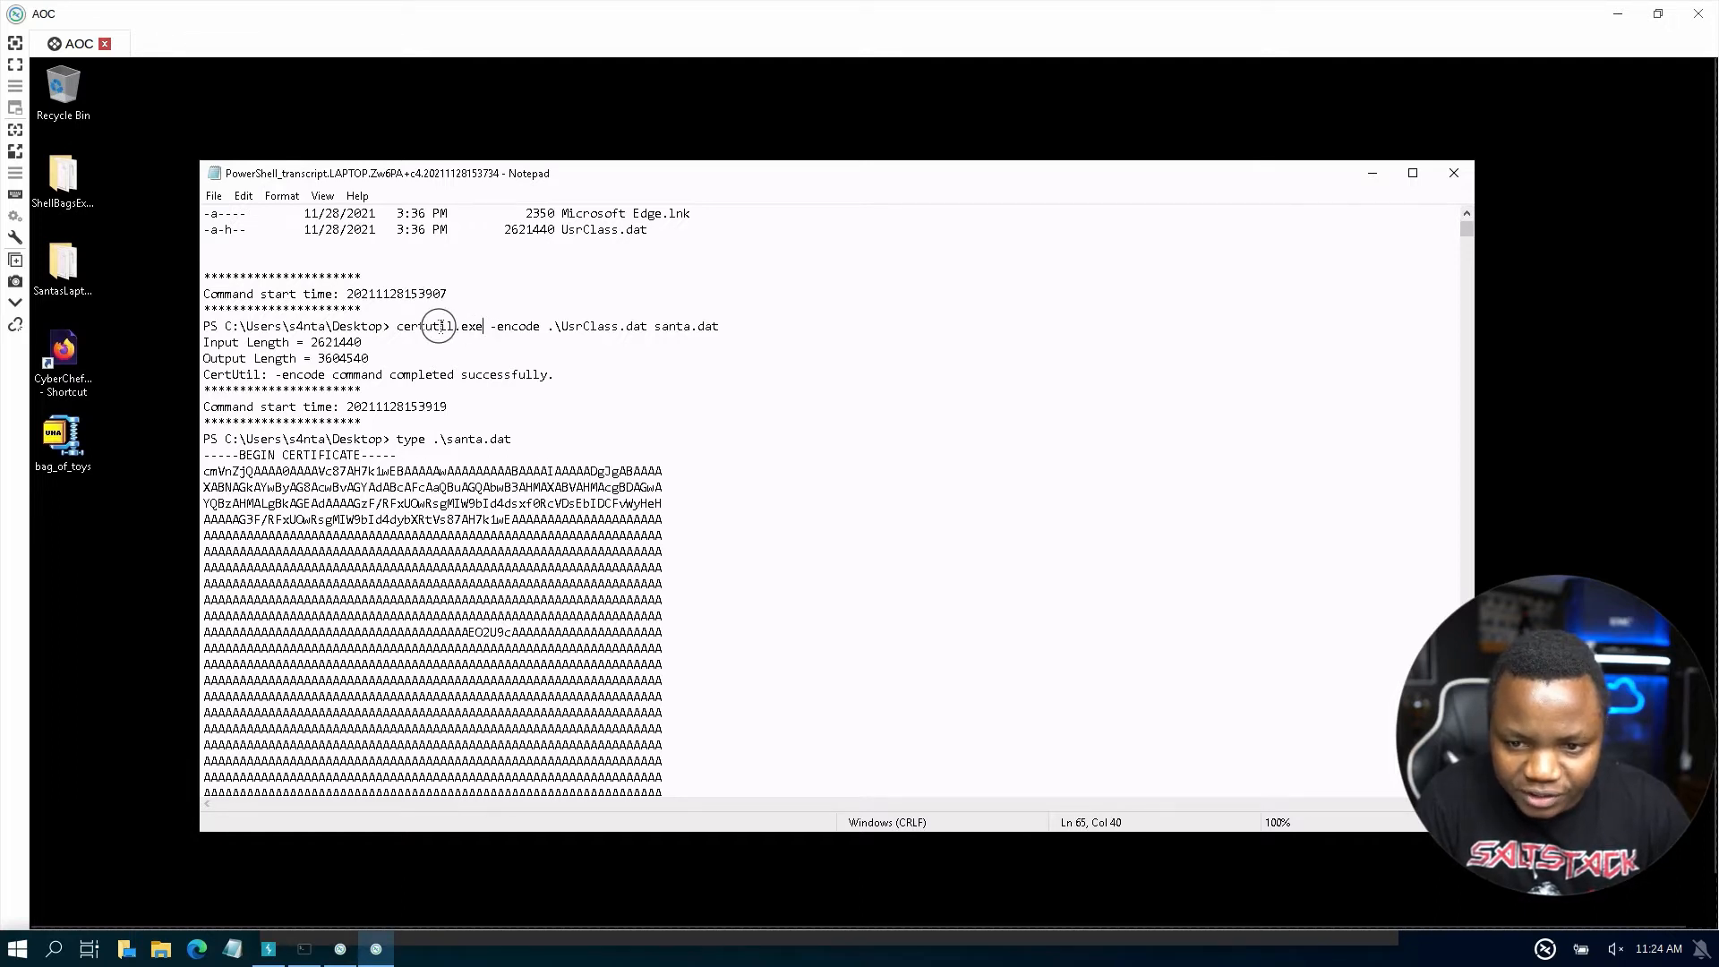
{"action": "double_click", "coordinate": [438, 326]}
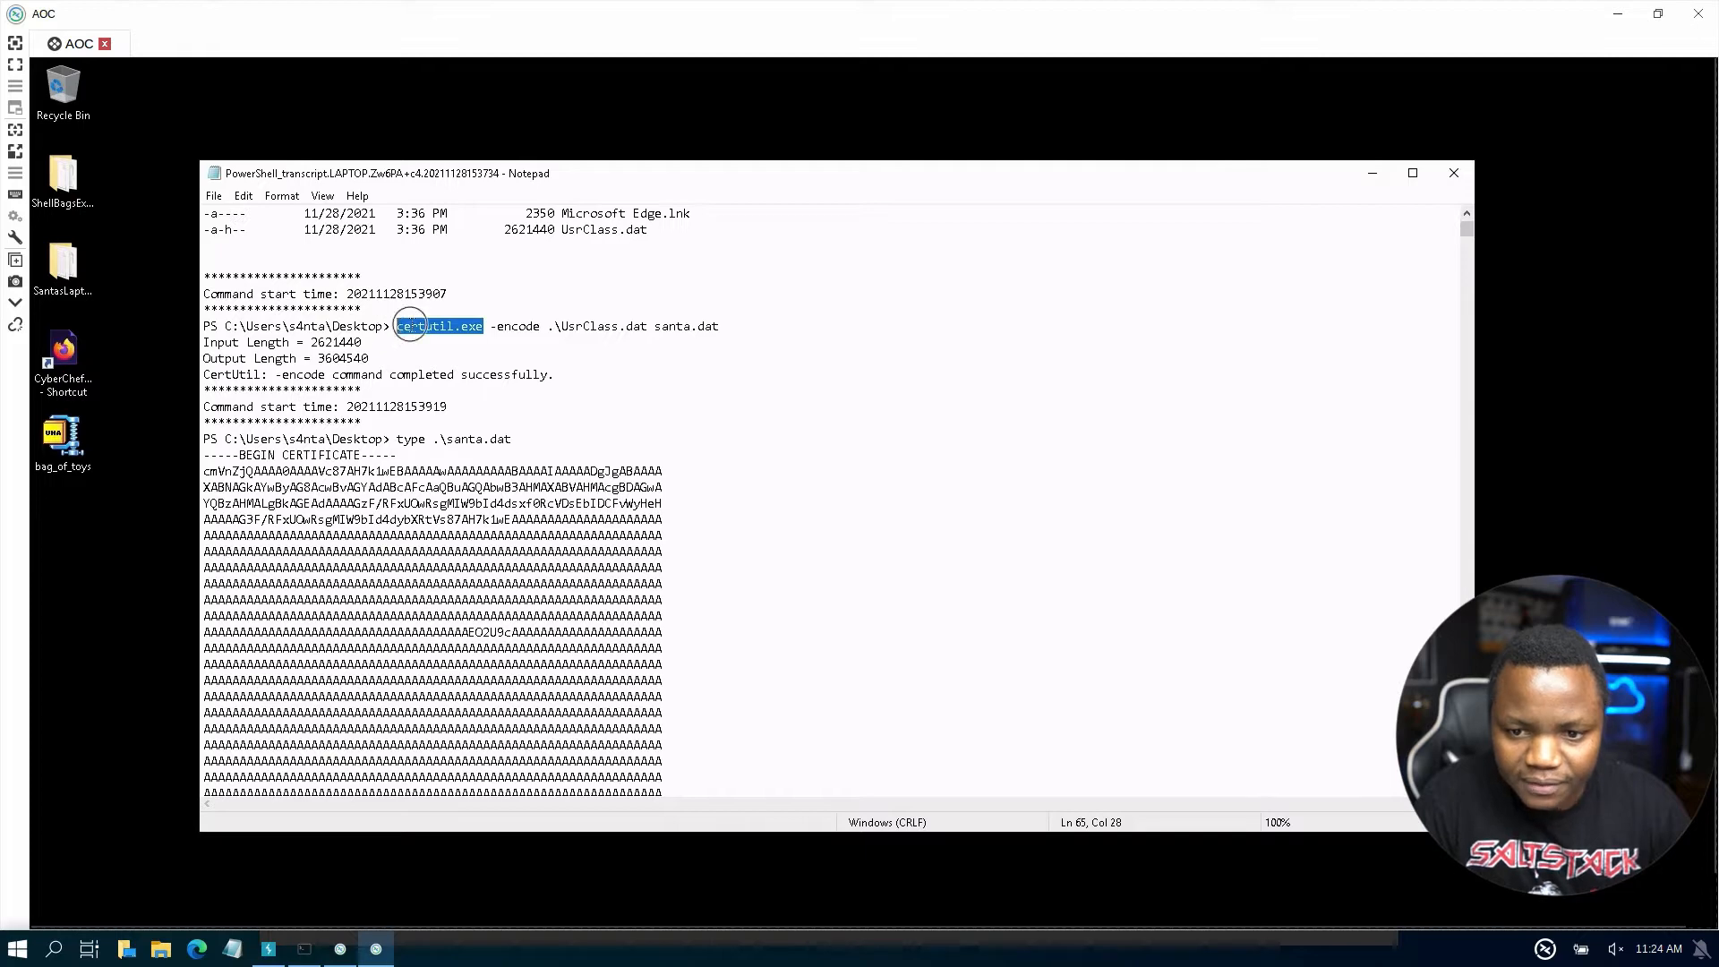
{"action": "right_click", "coordinate": [413, 326]}
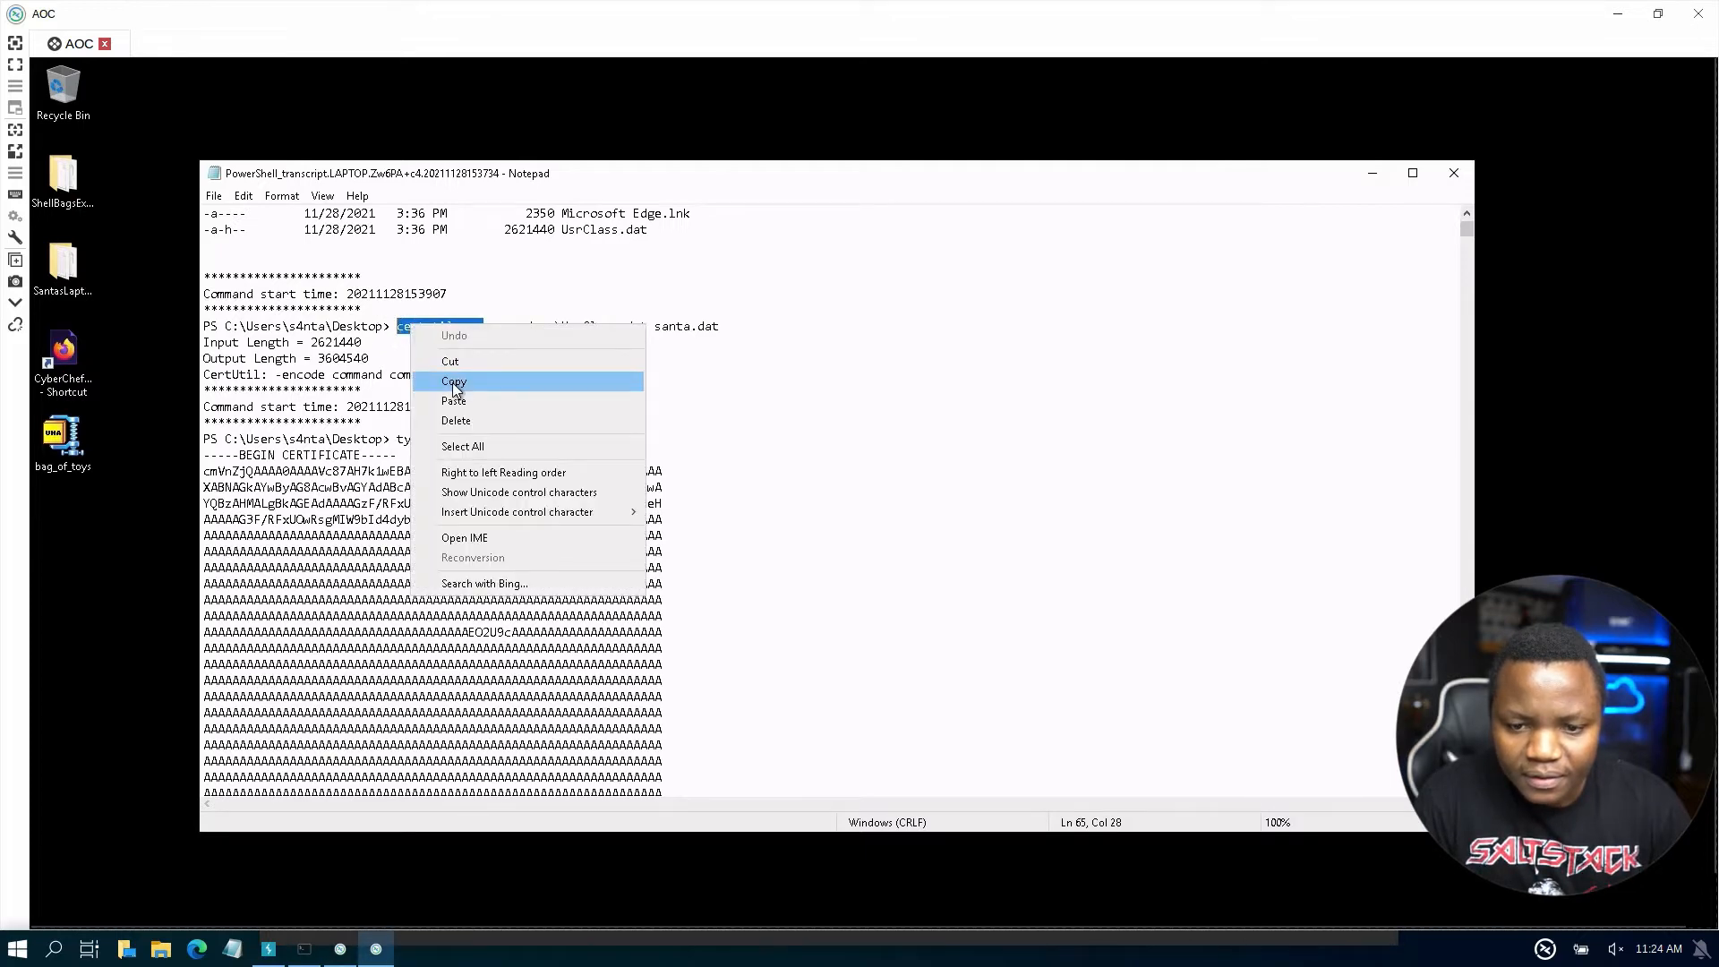
{"action": "left_click", "coordinate": [453, 382]}
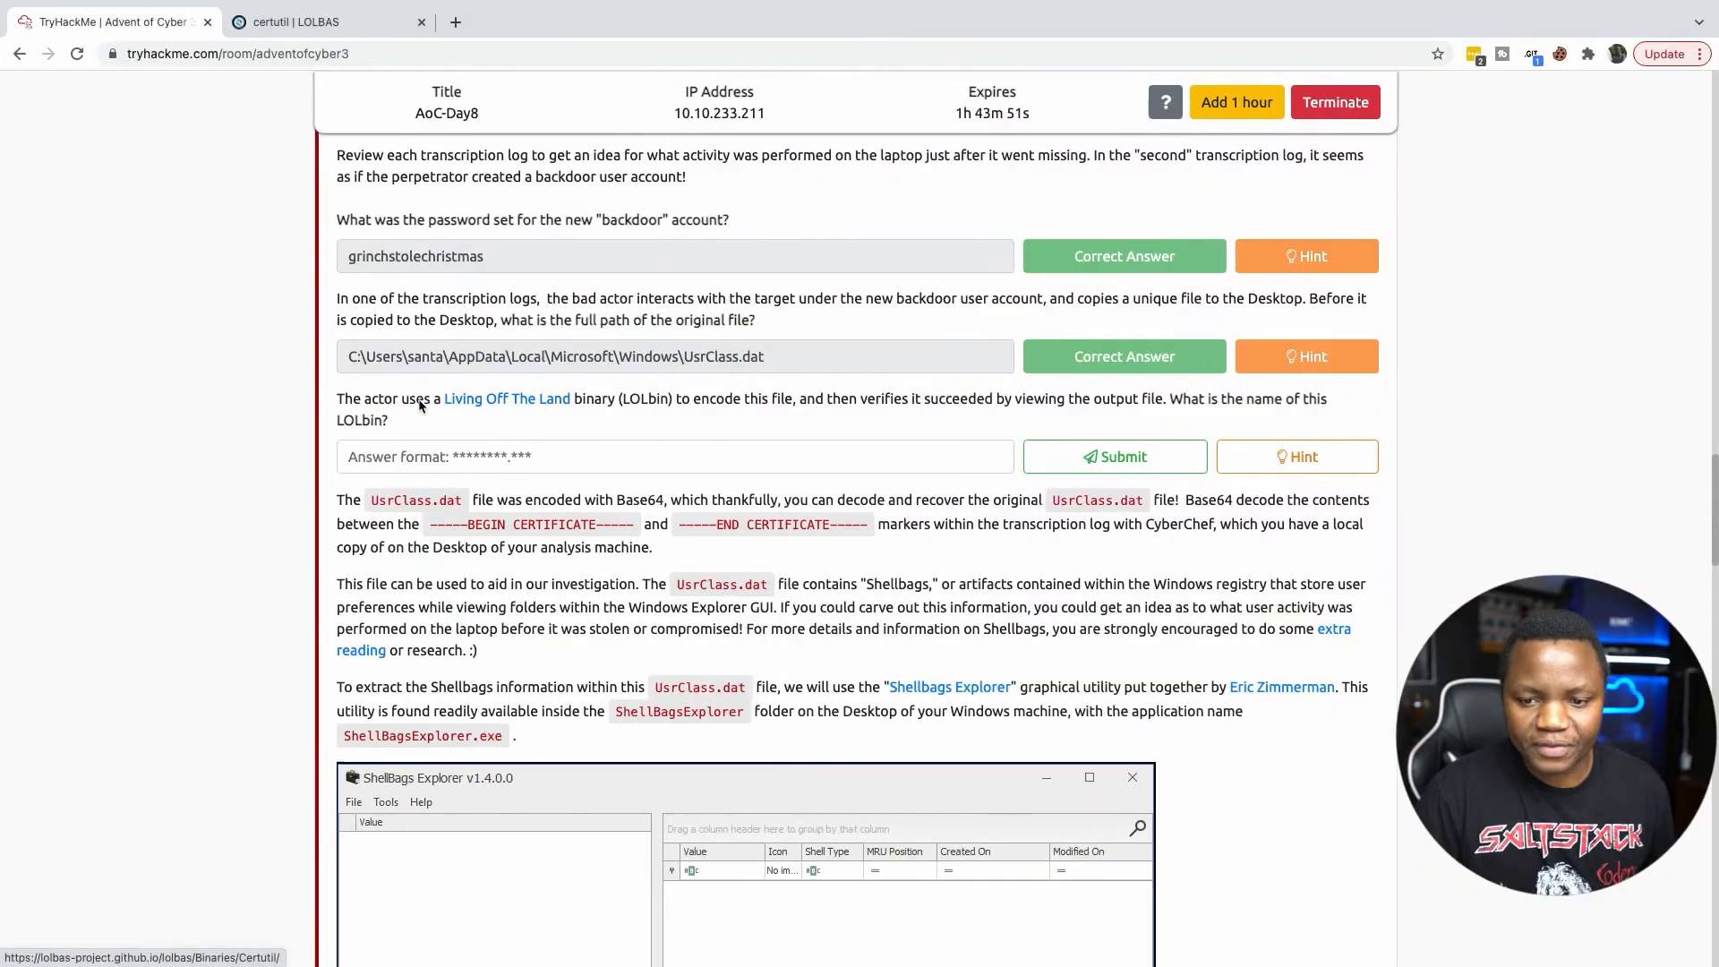
- Submit certutil.exe as the LOLbin and scroll to the Base64 decoding instructions
{"action": "type", "text": "certutil.exe"}
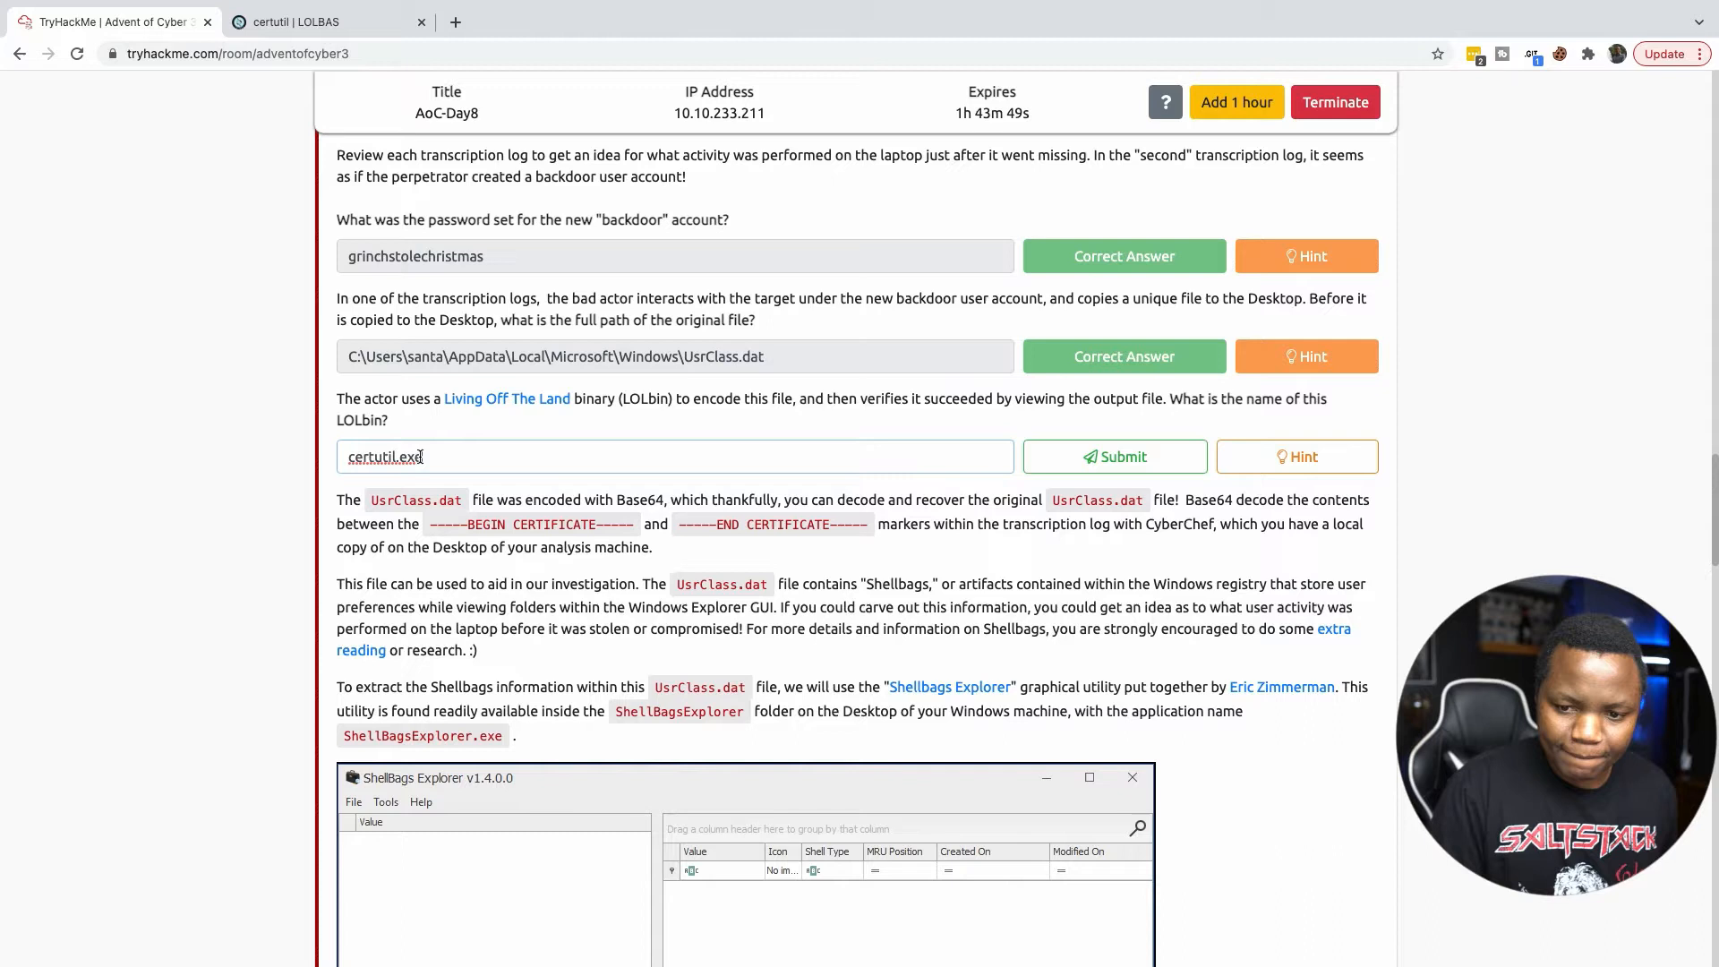
{"action": "left_click", "coordinate": [1116, 457]}
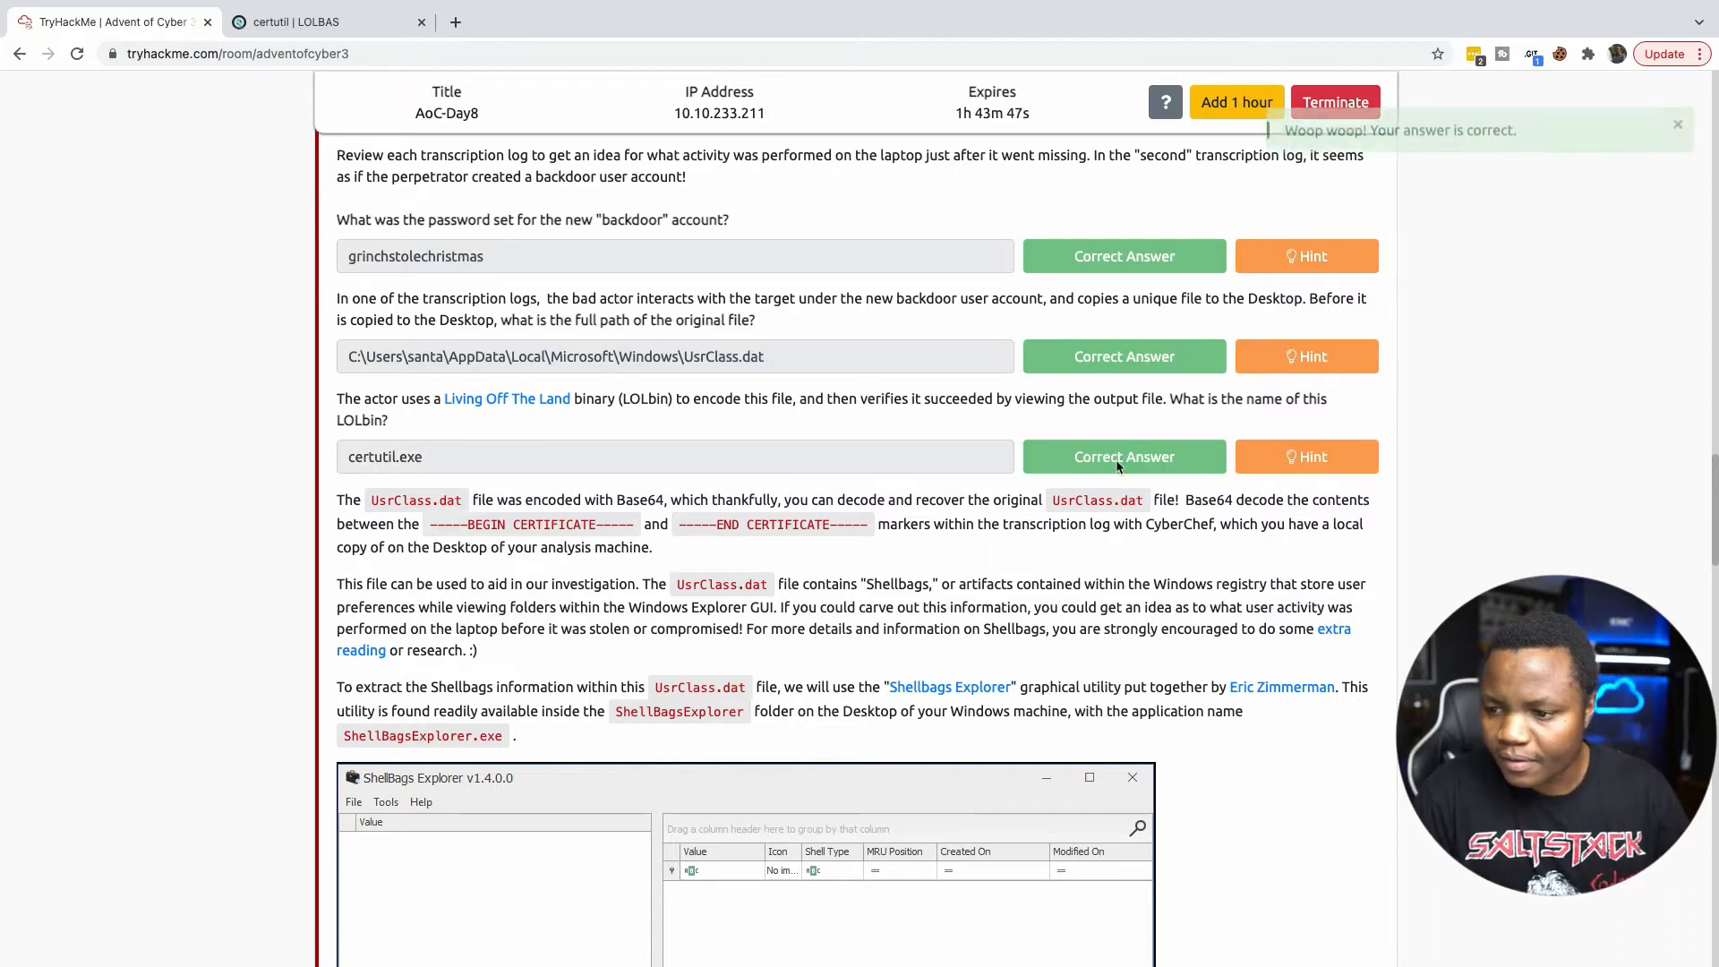
{"action": "scroll", "scroll_direction": "down", "scroll_amount": 3}
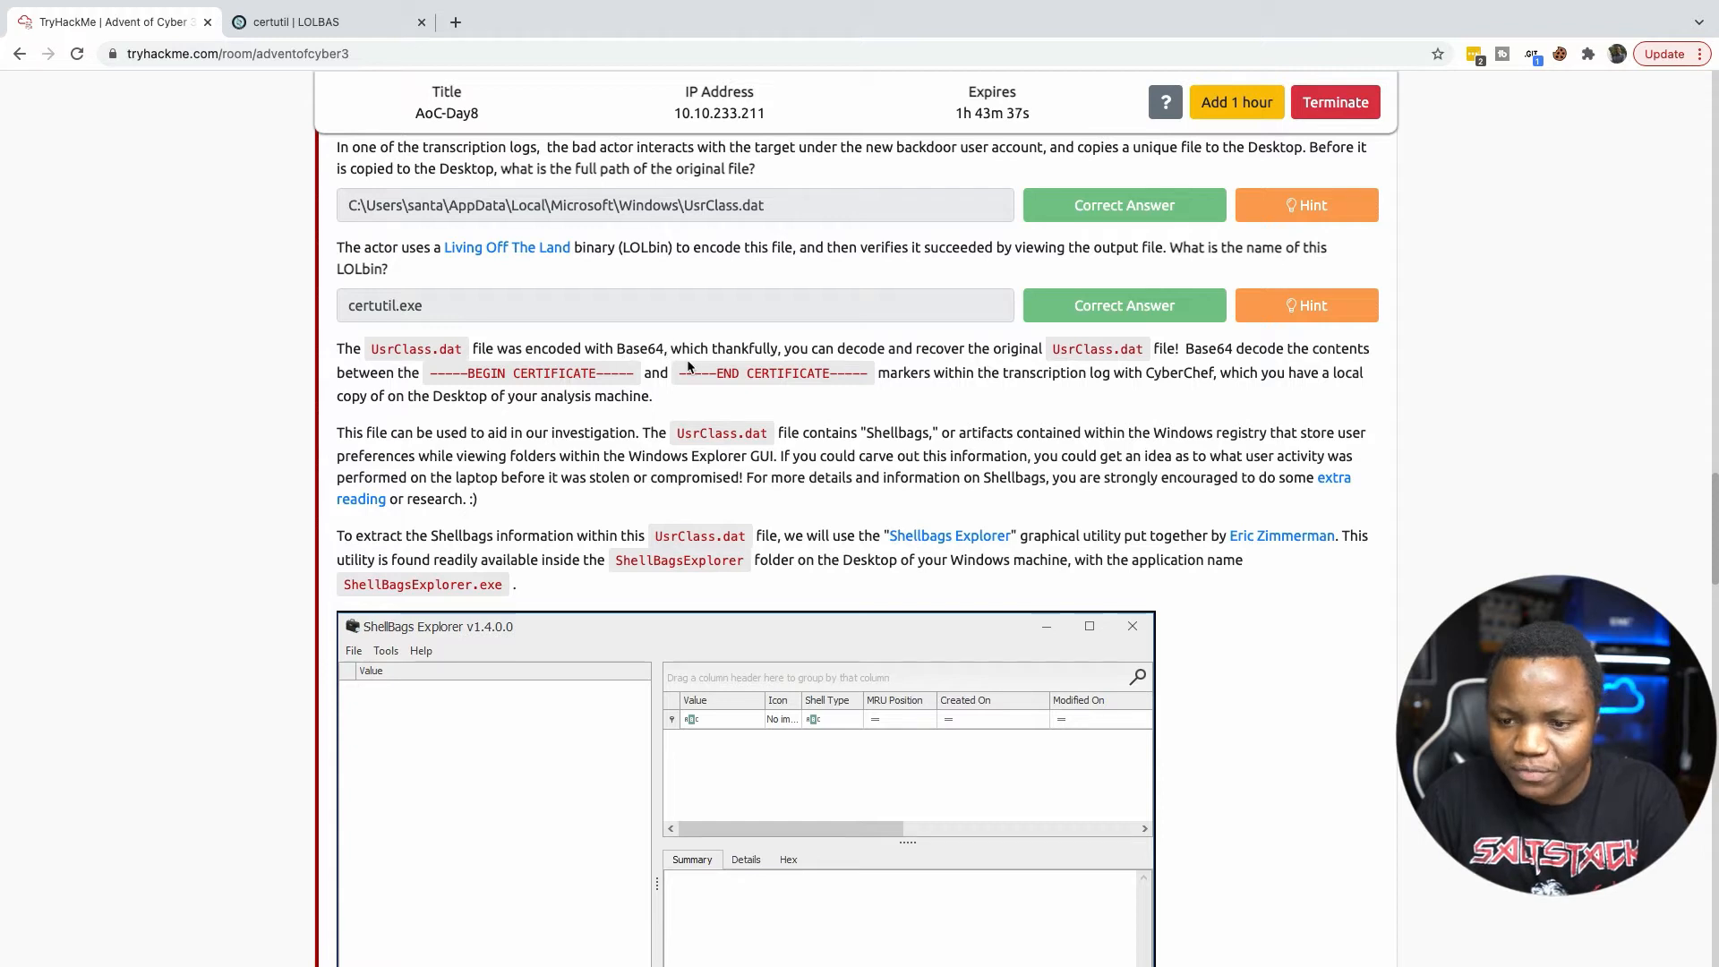
{"action": "mouse_move", "coordinate": [933, 360]}
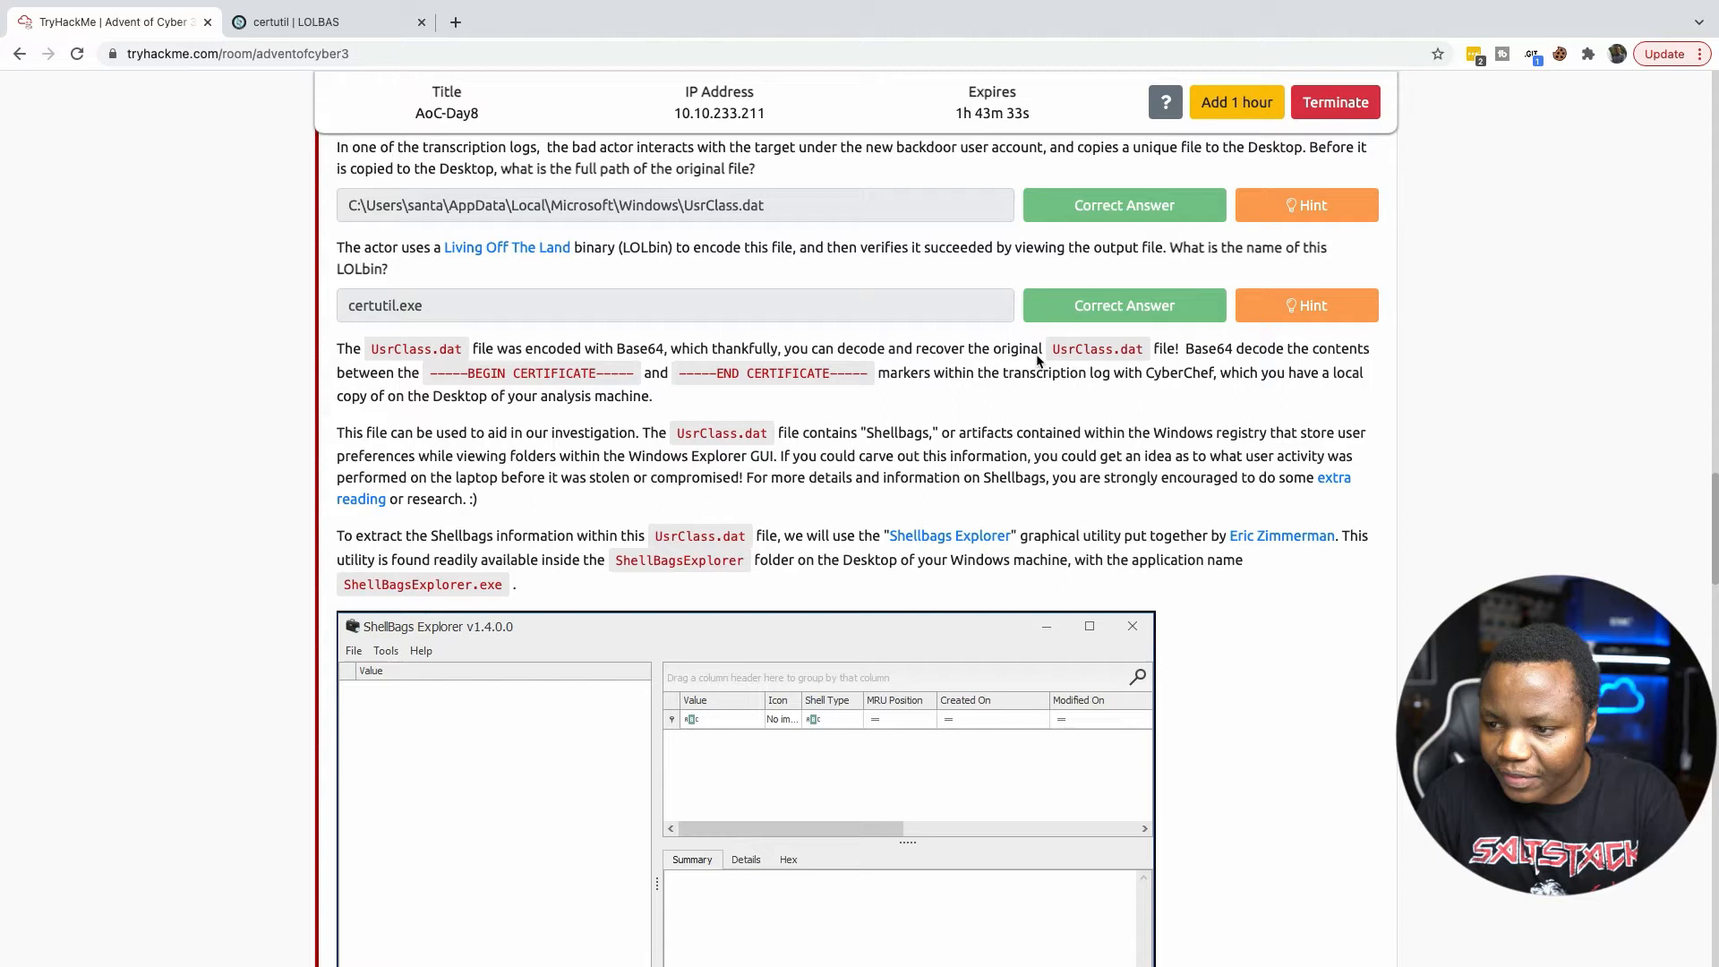
{"action": "mouse_move", "coordinate": [1168, 360]}
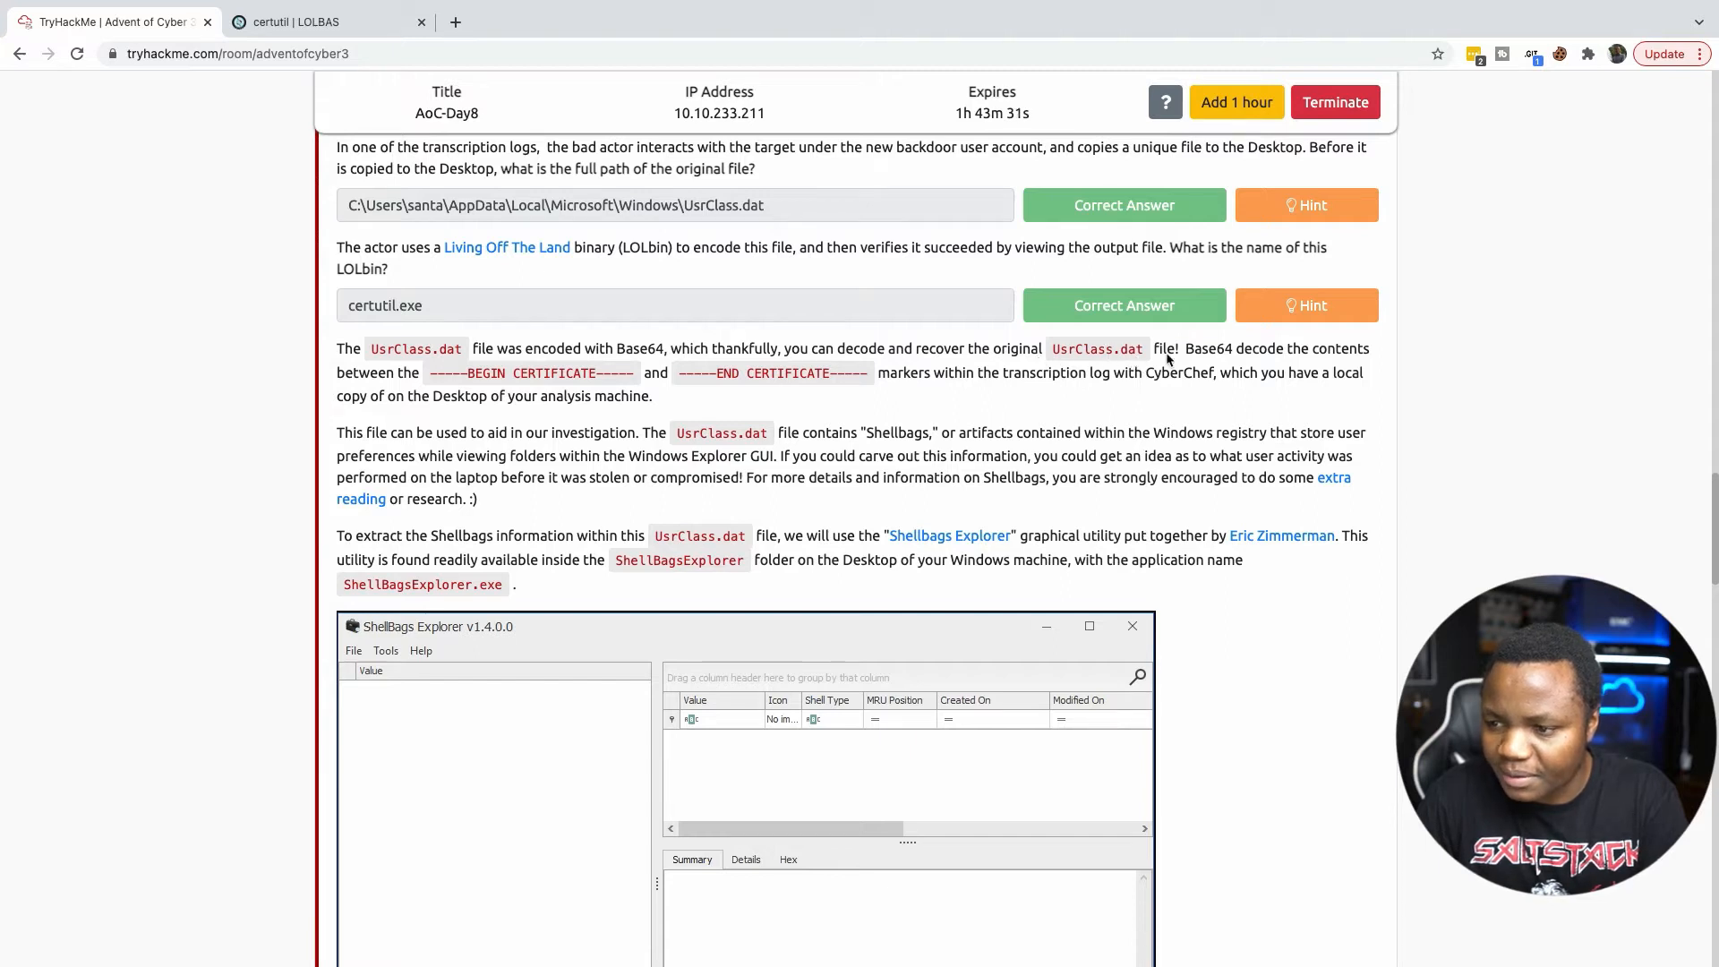
{"action": "mouse_move", "coordinate": [1251, 368]}
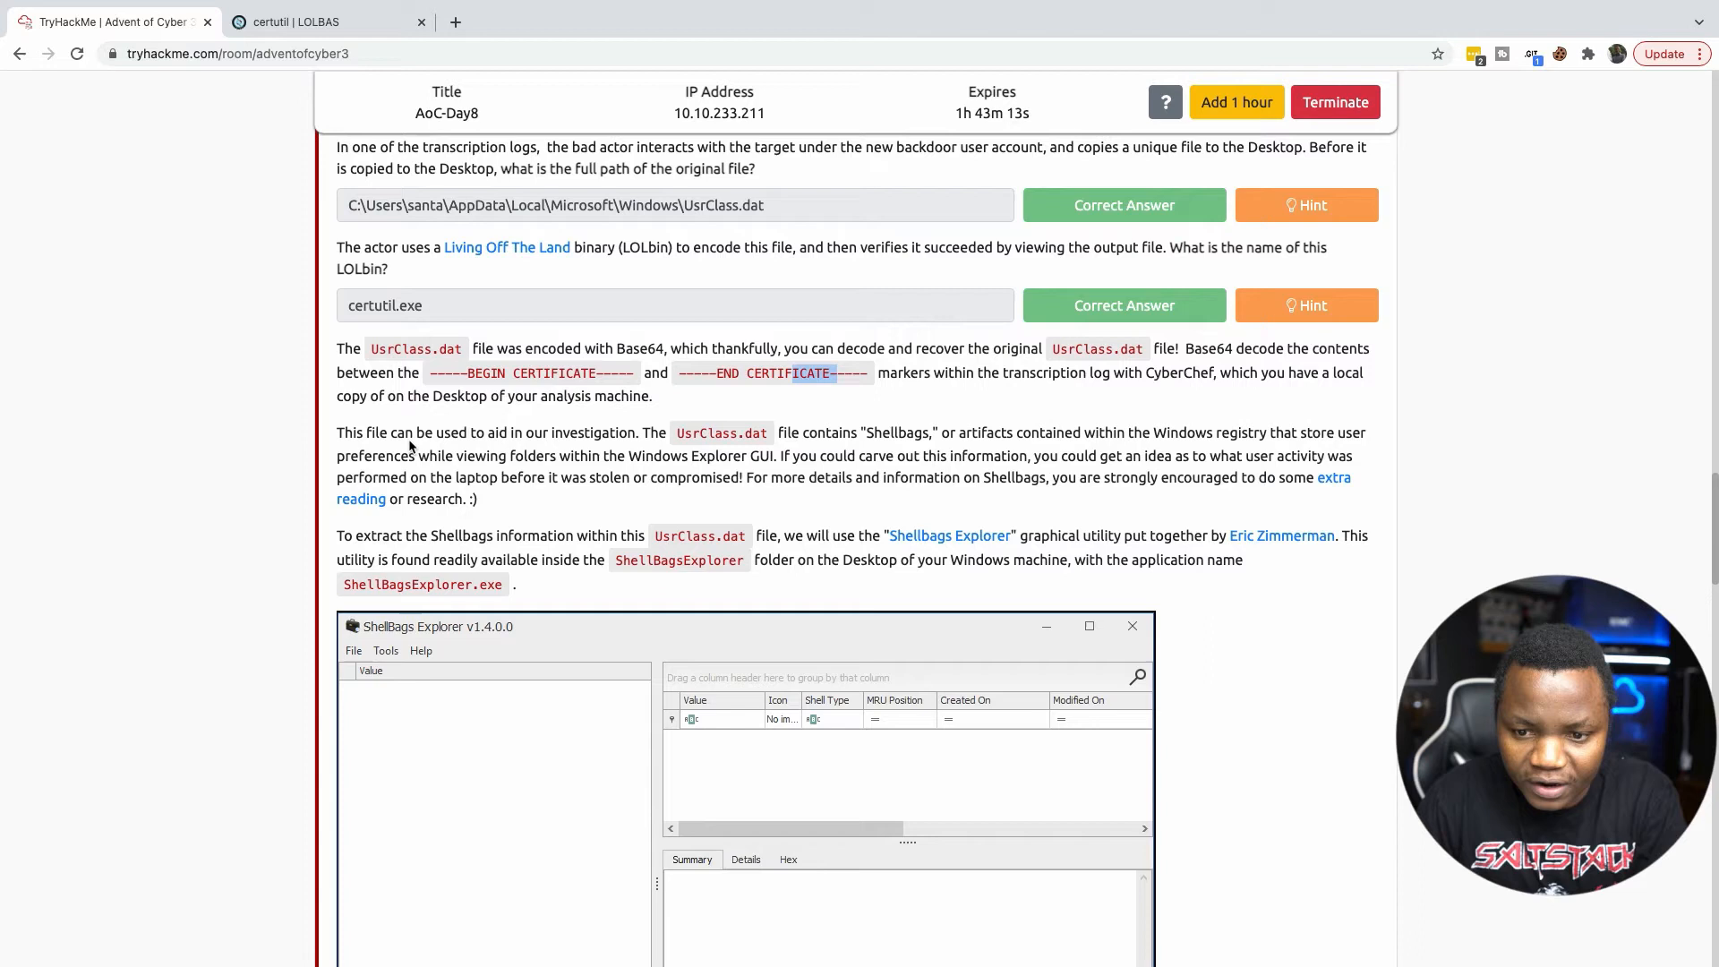
{"action": "mouse_move", "coordinate": [695, 408]}
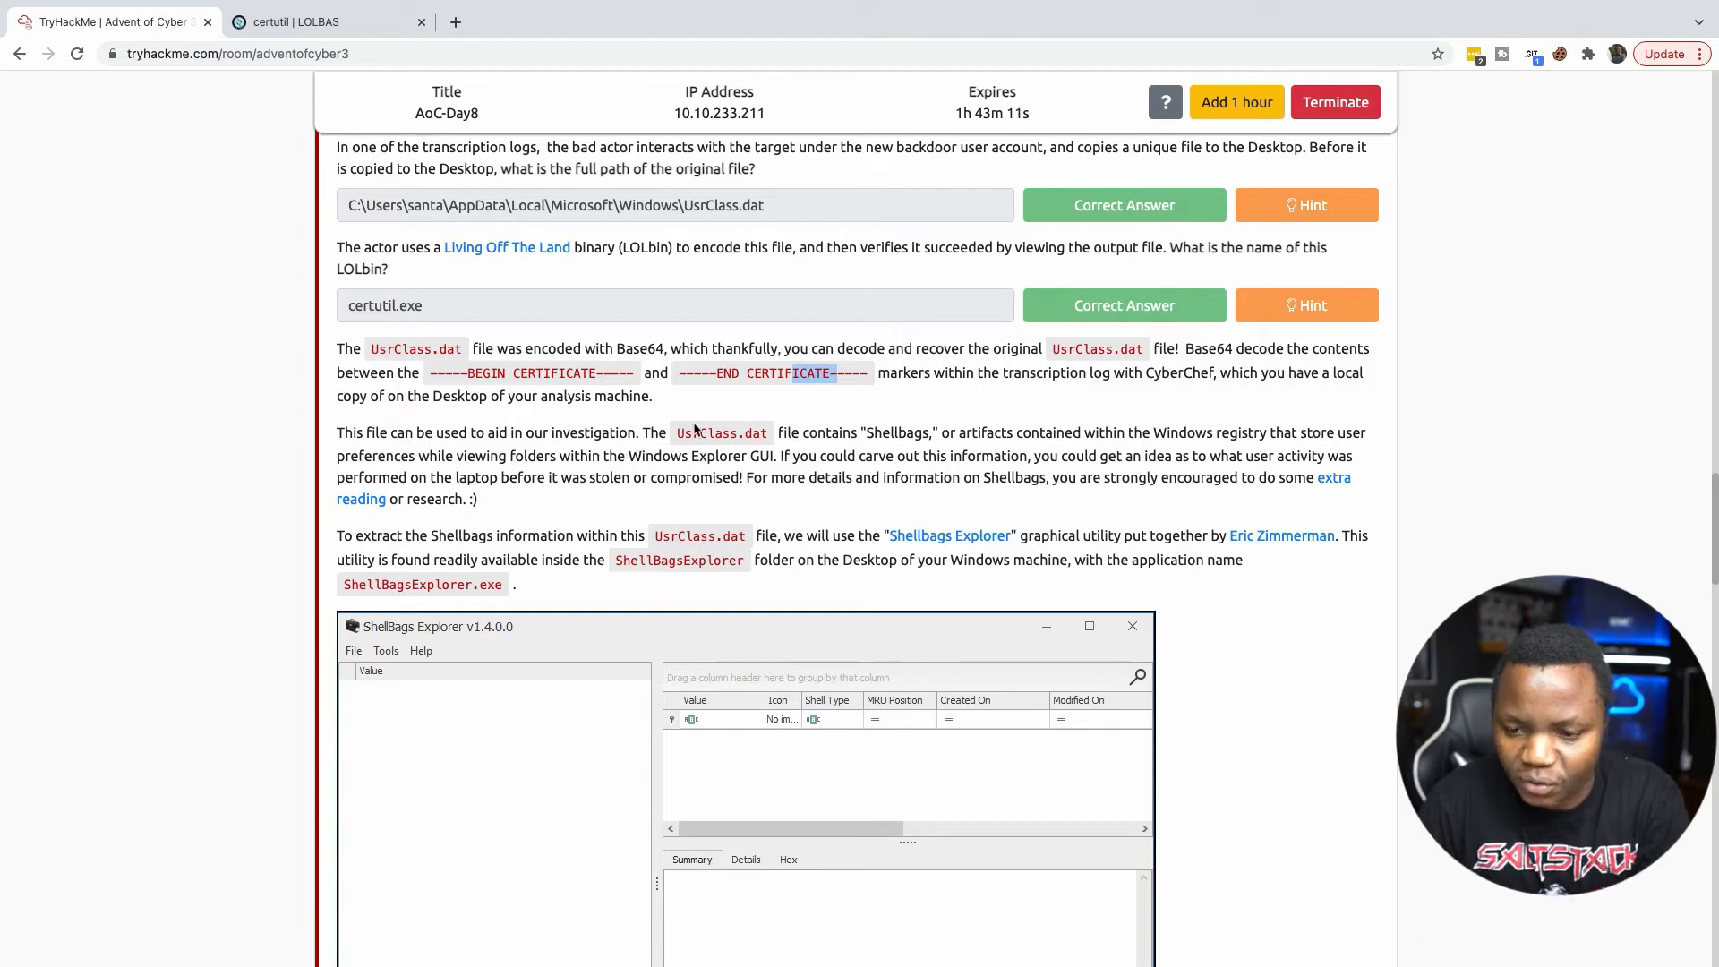
{"action": "mouse_move", "coordinate": [696, 394]}
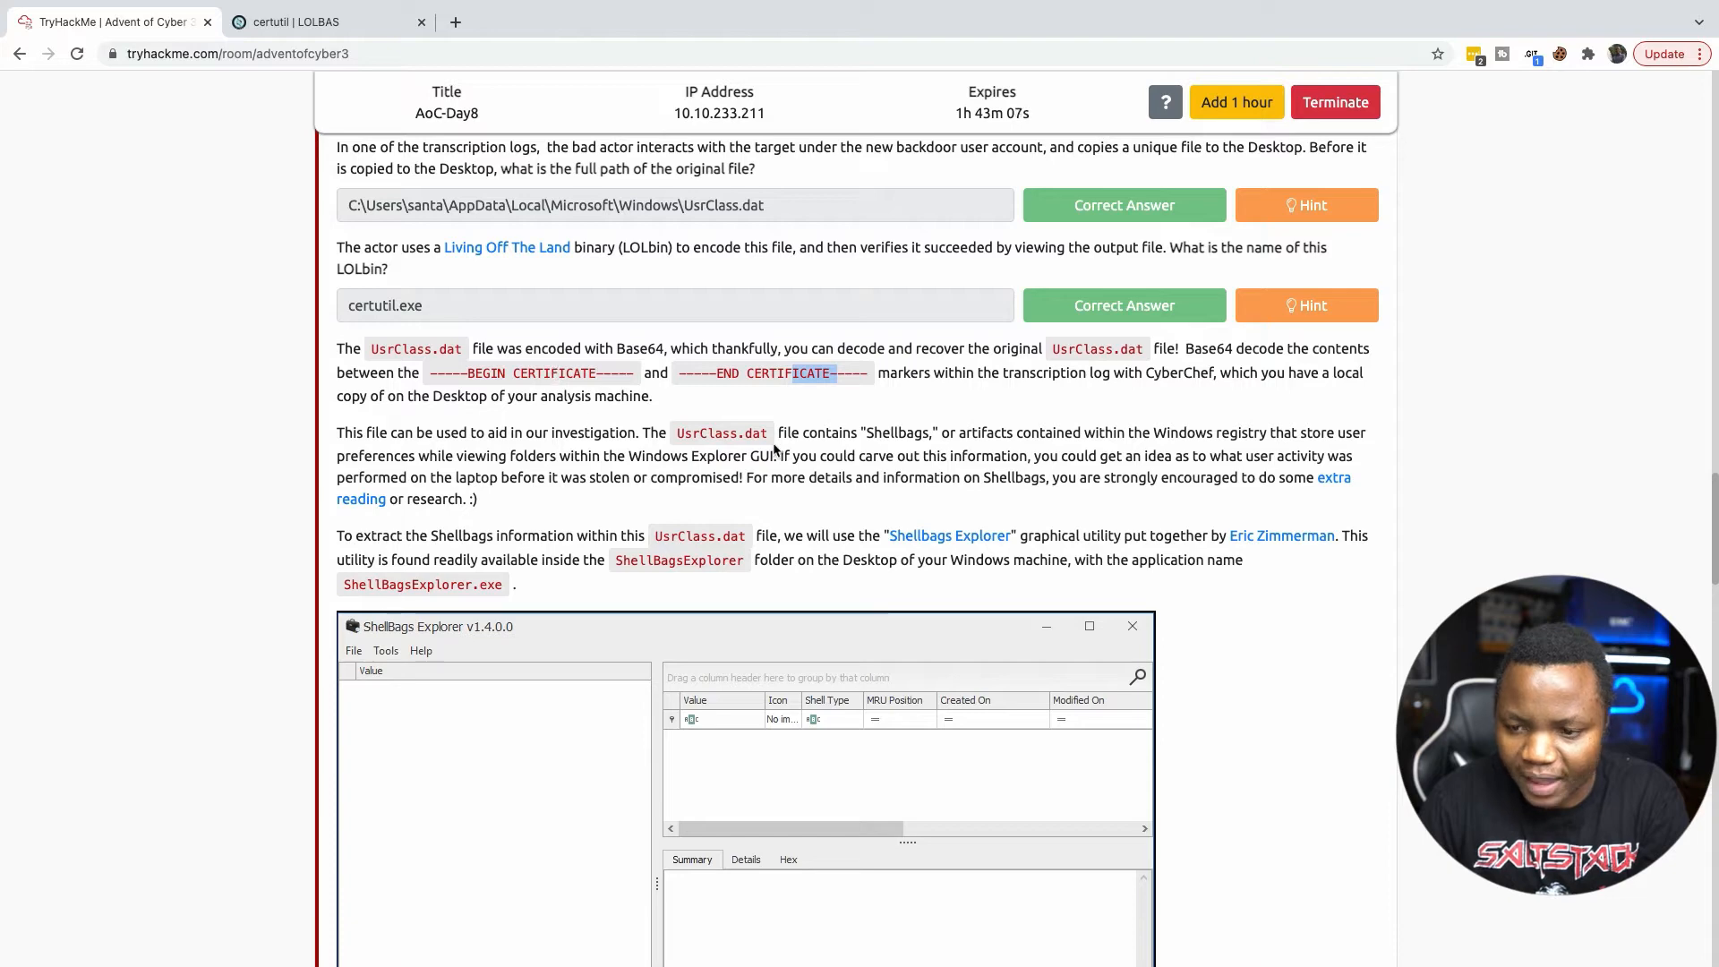
{"action": "mouse_move", "coordinate": [507, 484]}
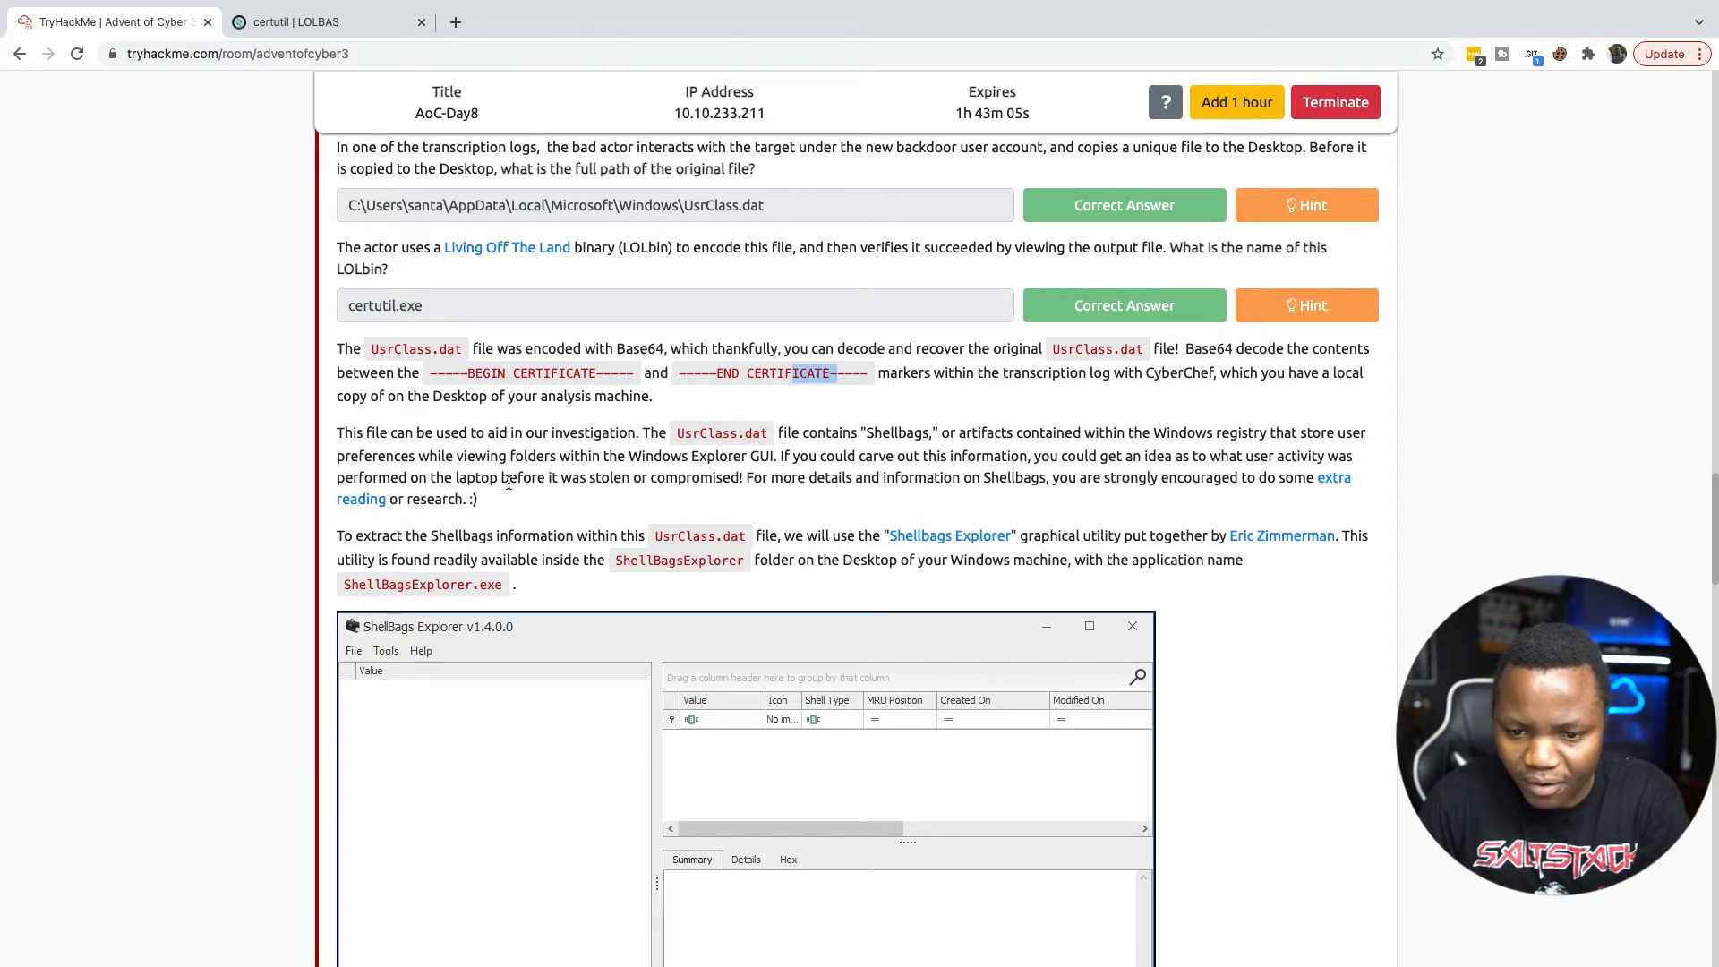
{"action": "scroll", "scroll_direction": "down", "scroll_amount": 3}
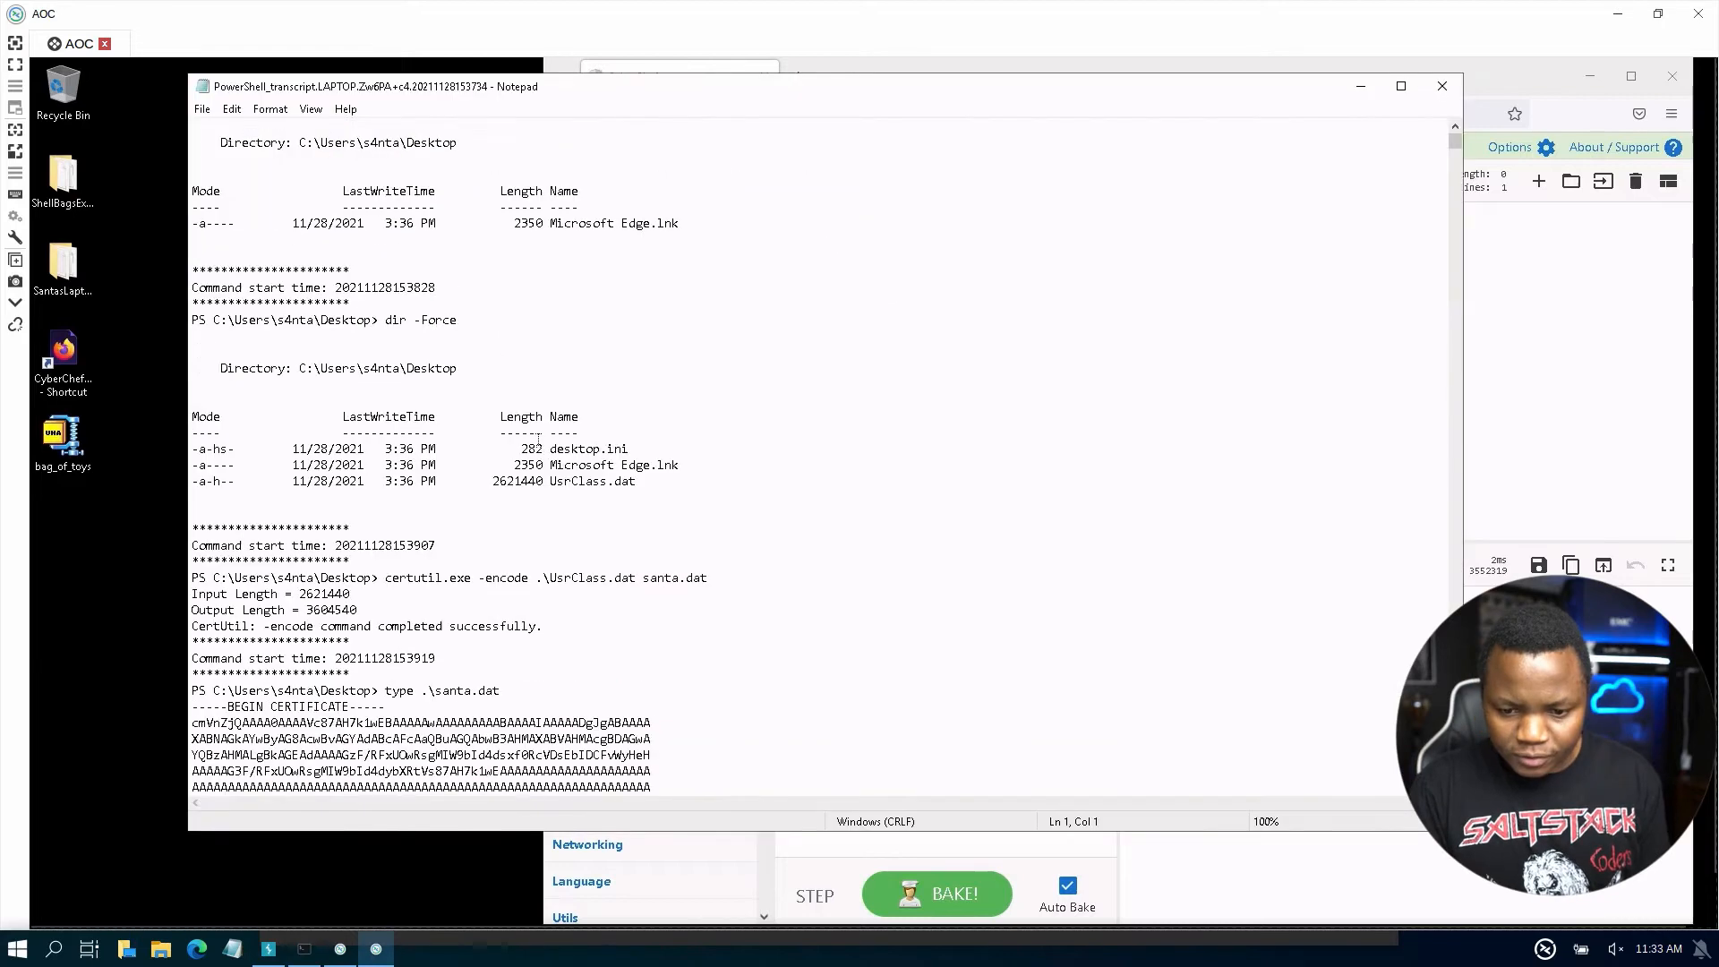
- Close the transcript, paste a duplicate of the 3,523 KB log, and edit it in Notepad
{"action": "scroll", "scroll_direction": "down", "scroll_amount": 3}
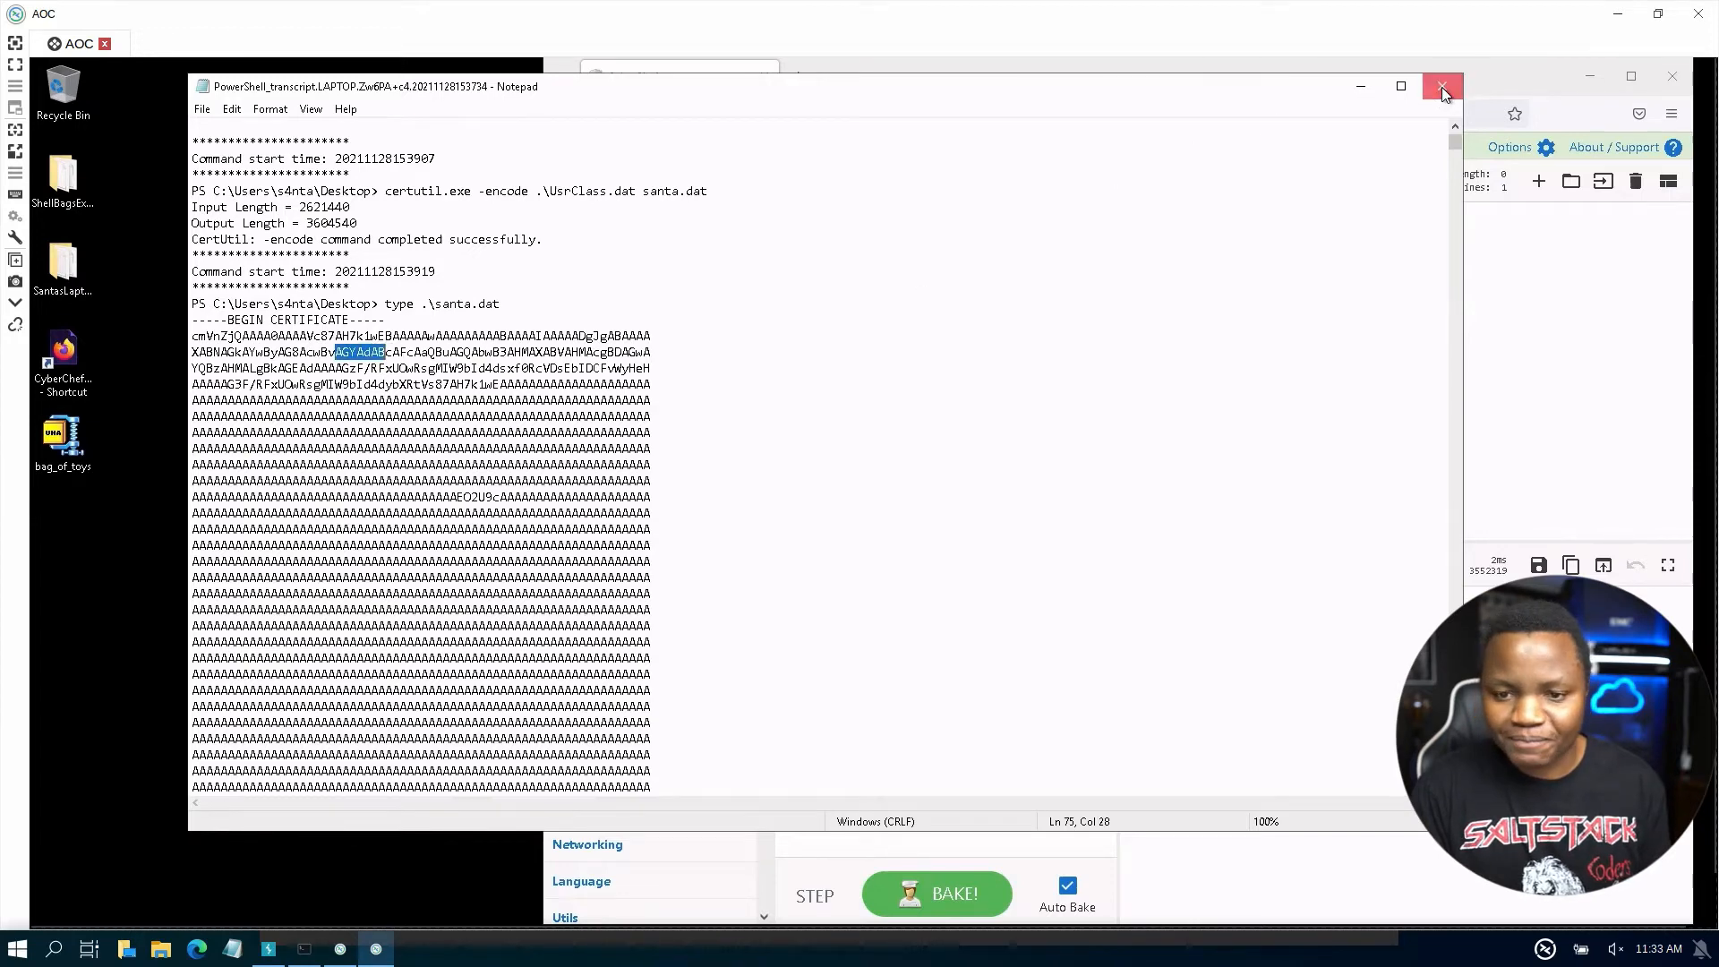
{"action": "left_click", "coordinate": [1443, 86]}
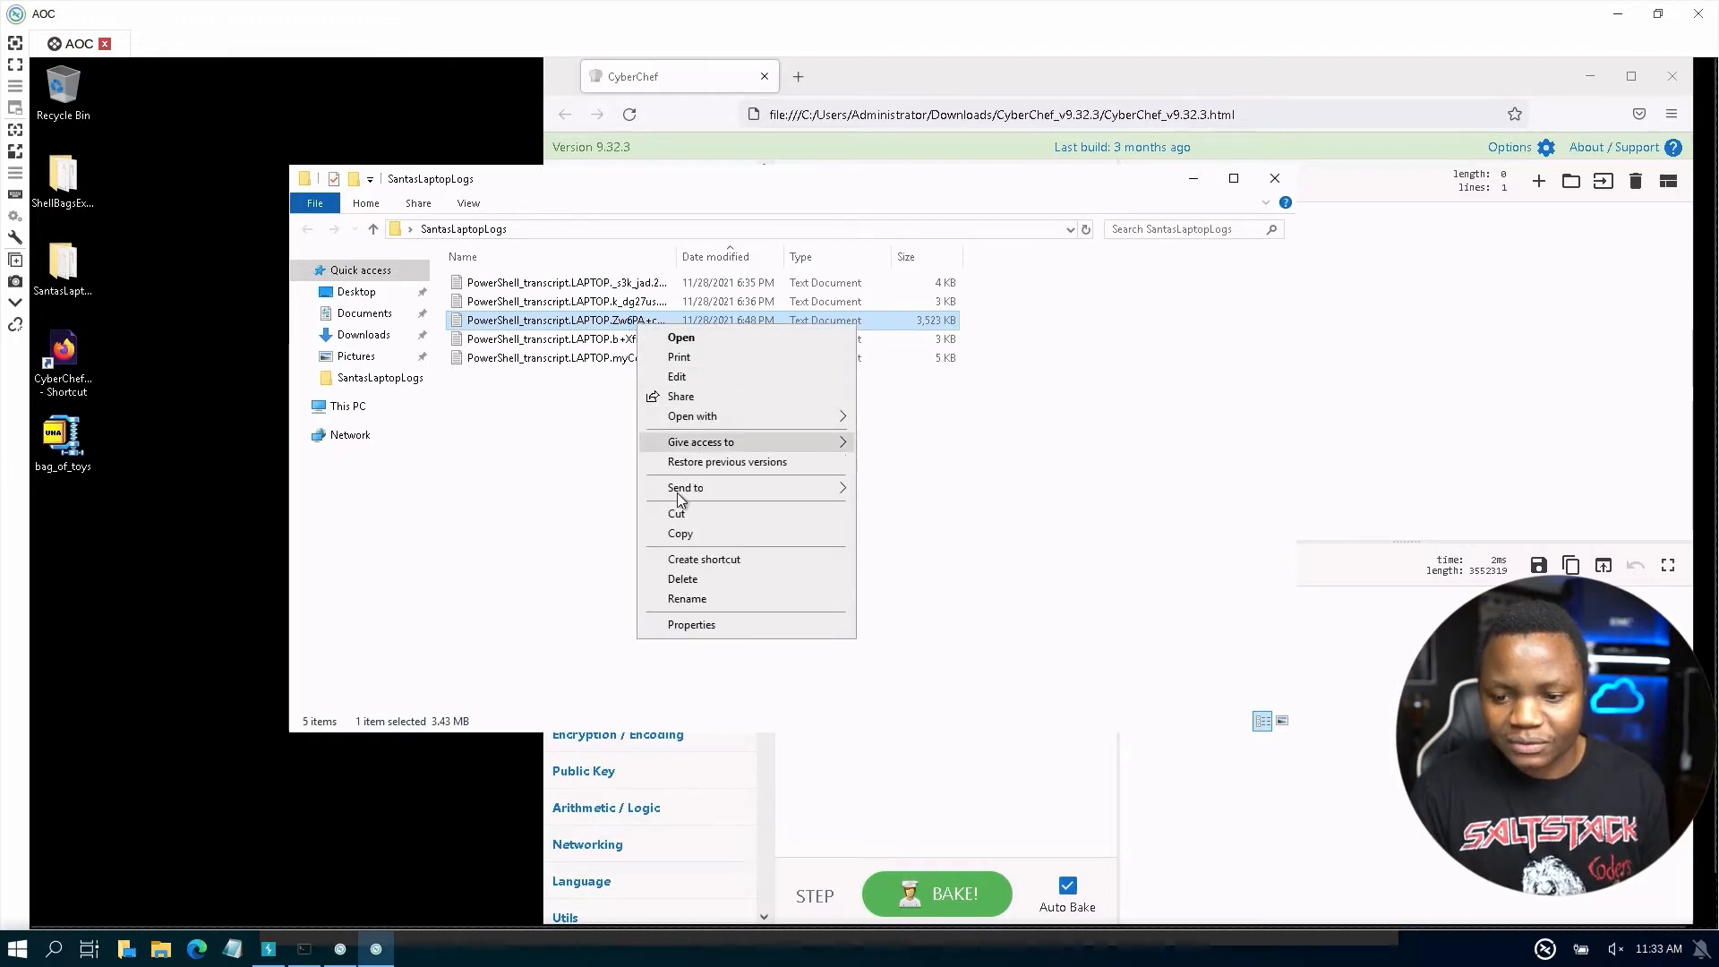
{"action": "left_click", "coordinate": [510, 448]}
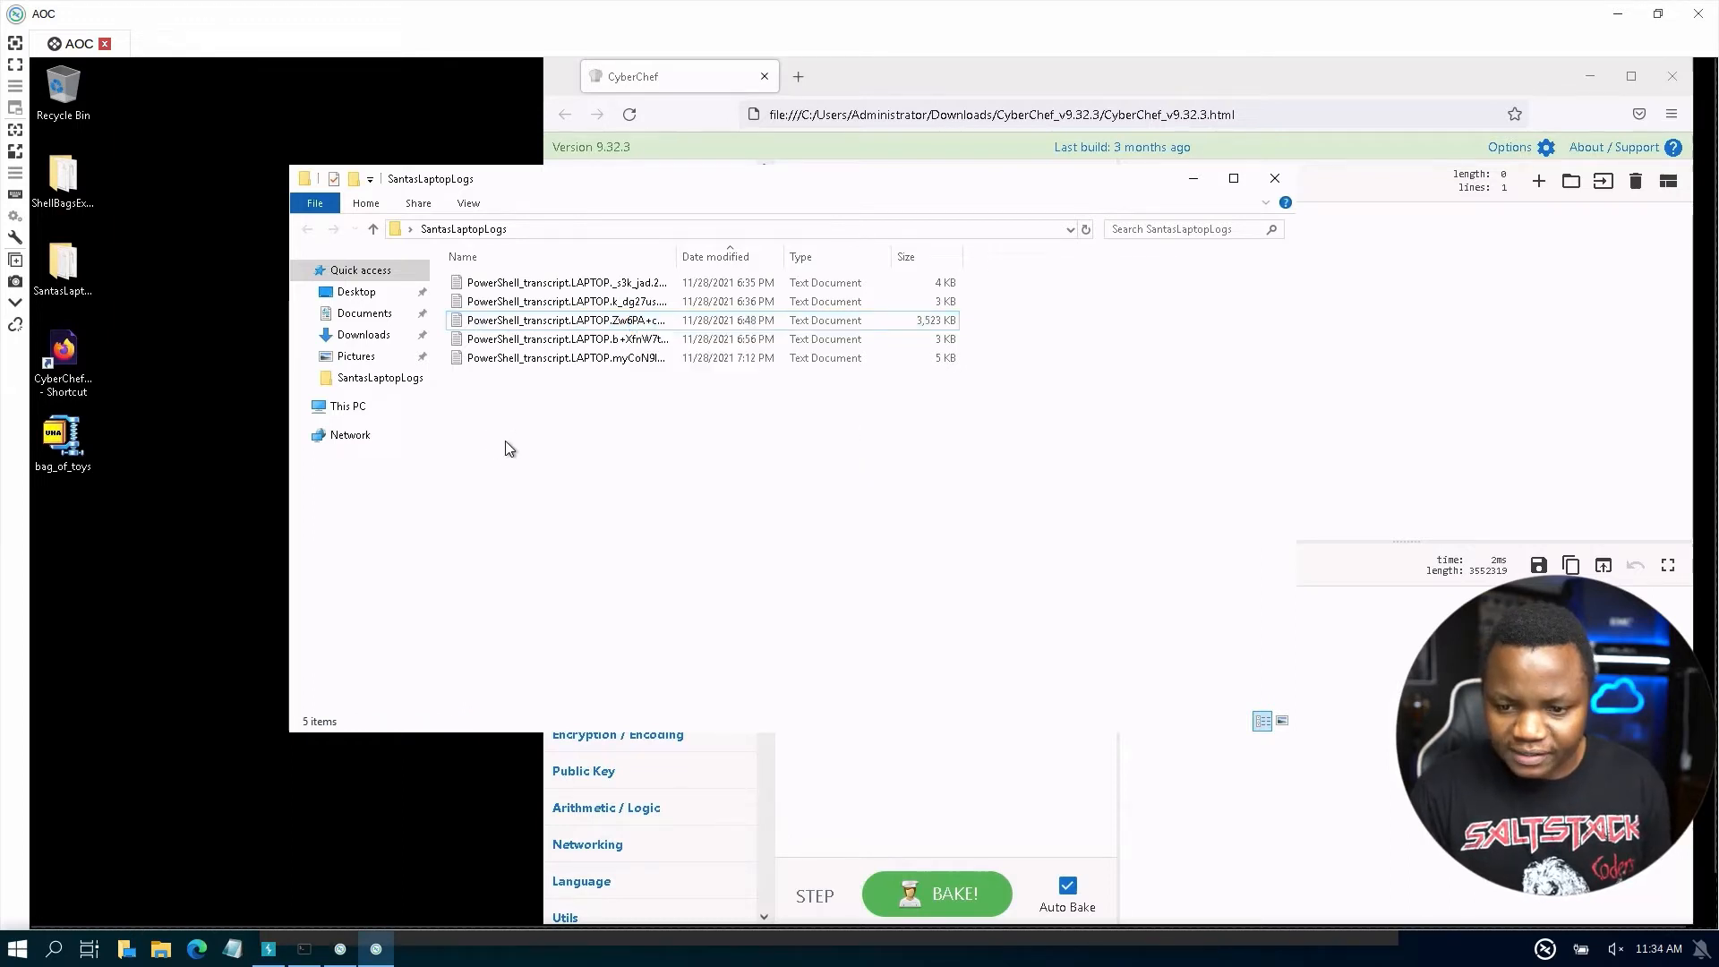
{"action": "right_click", "coordinate": [509, 447]}
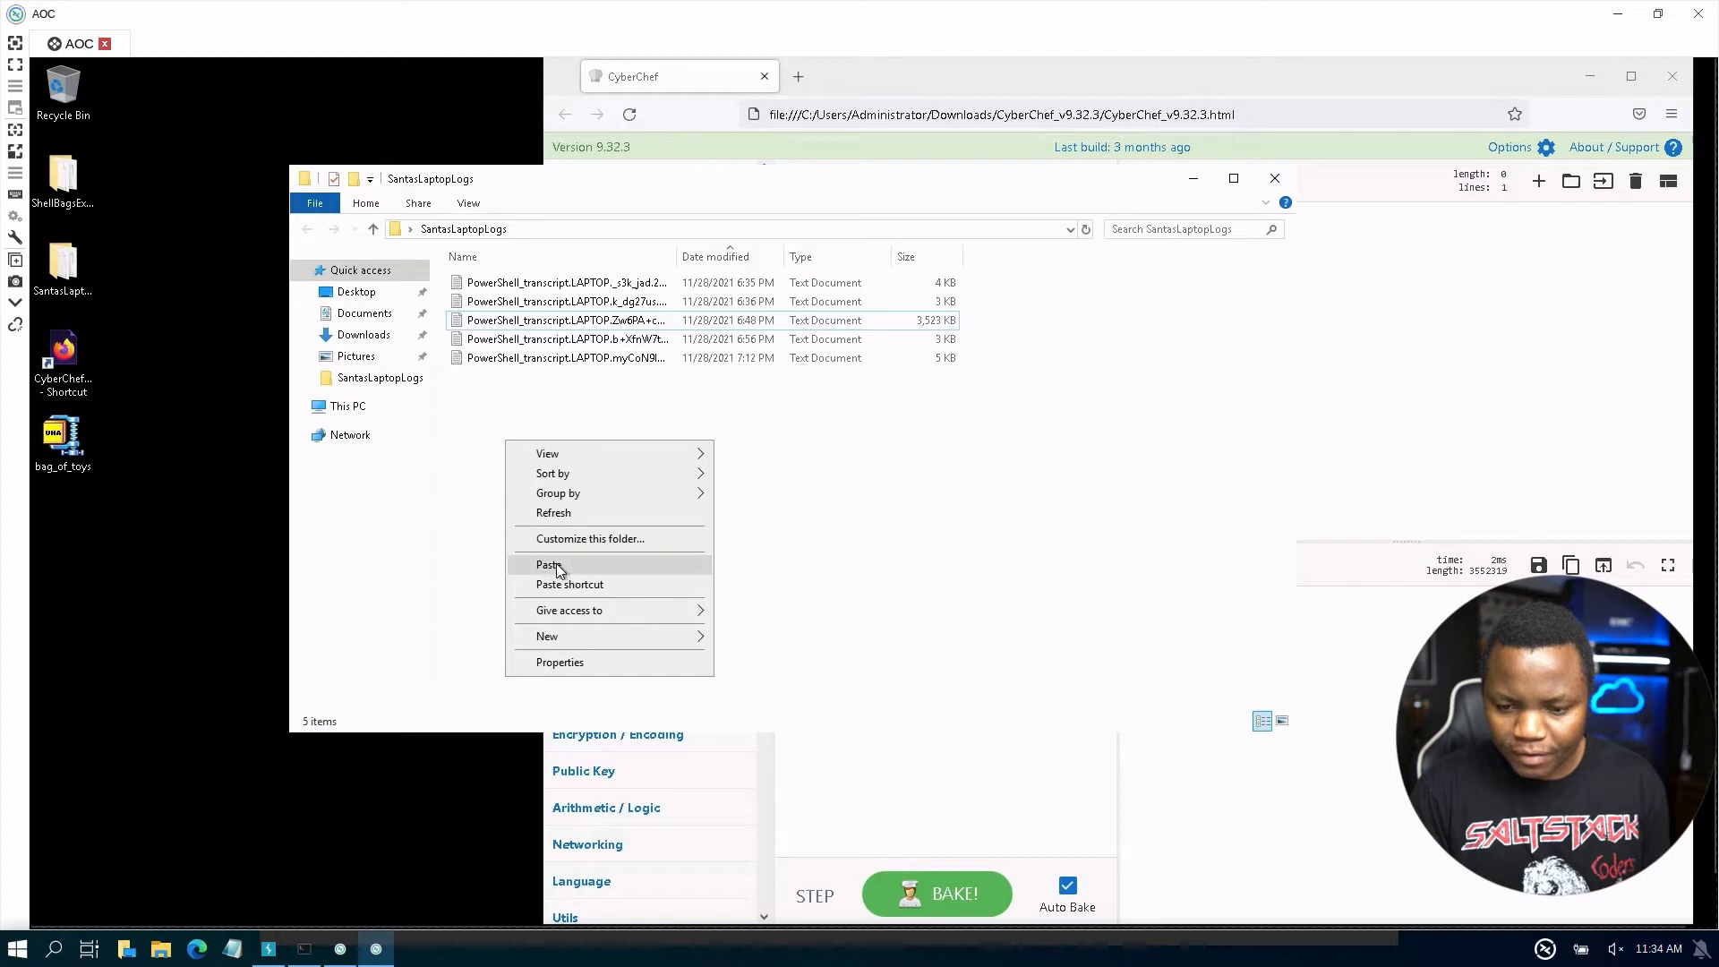
{"action": "left_click", "coordinate": [550, 565]}
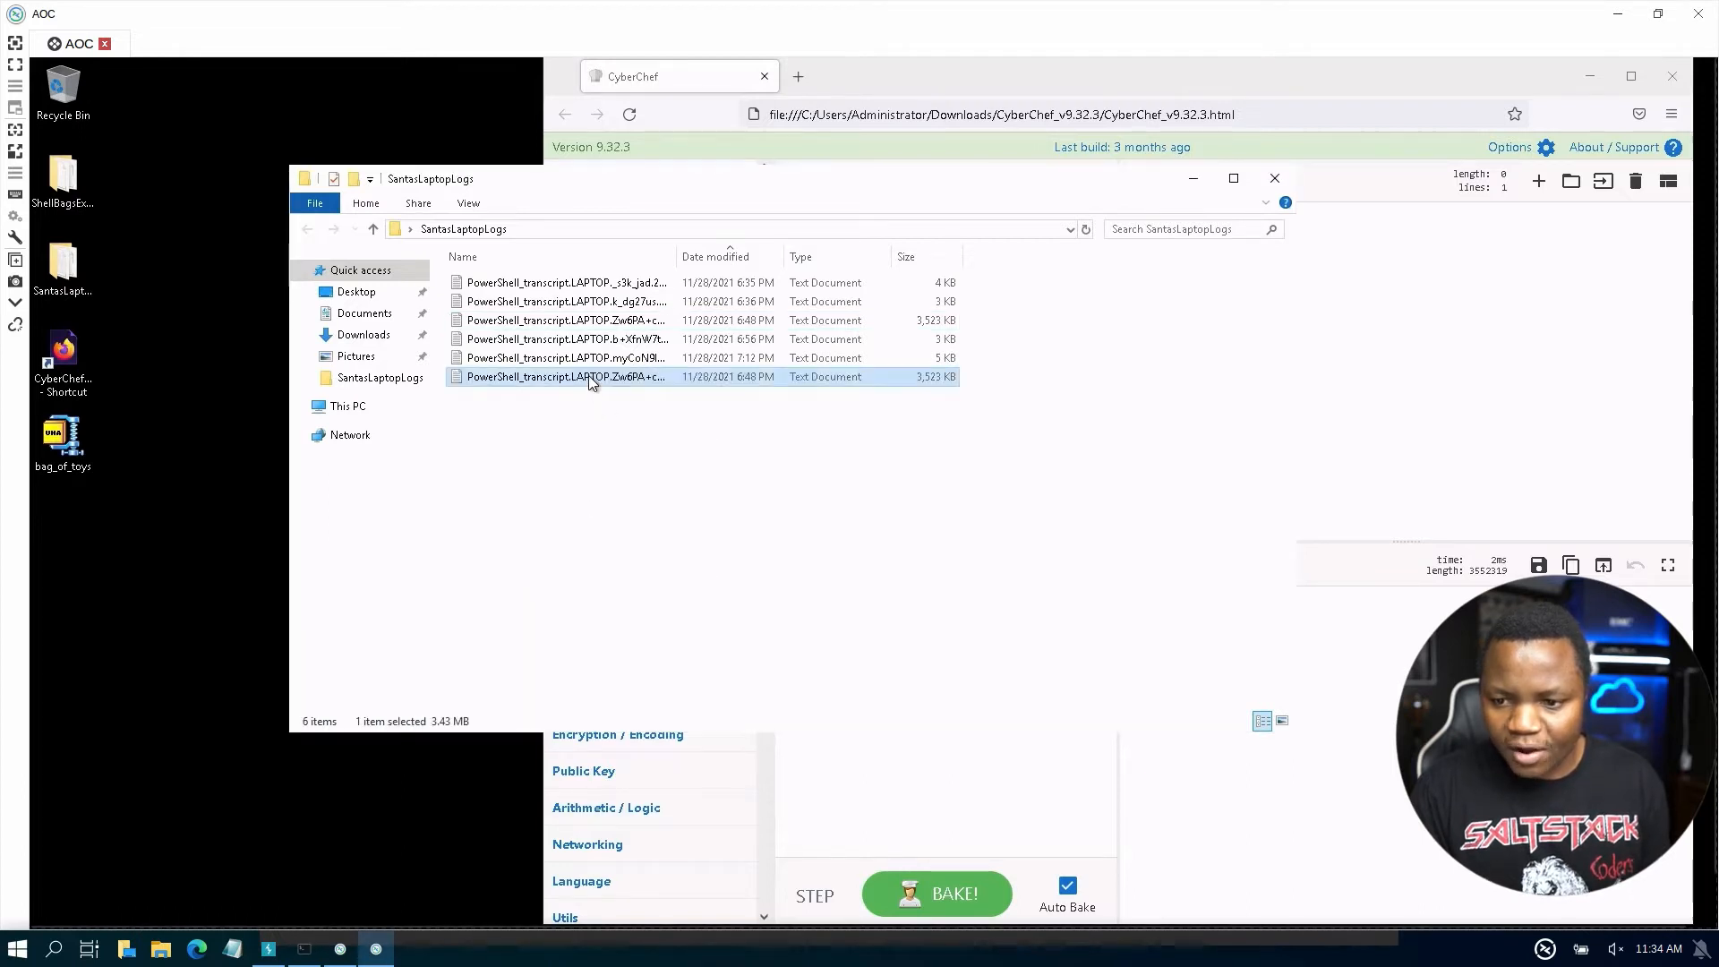
{"action": "right_click", "coordinate": [592, 377]}
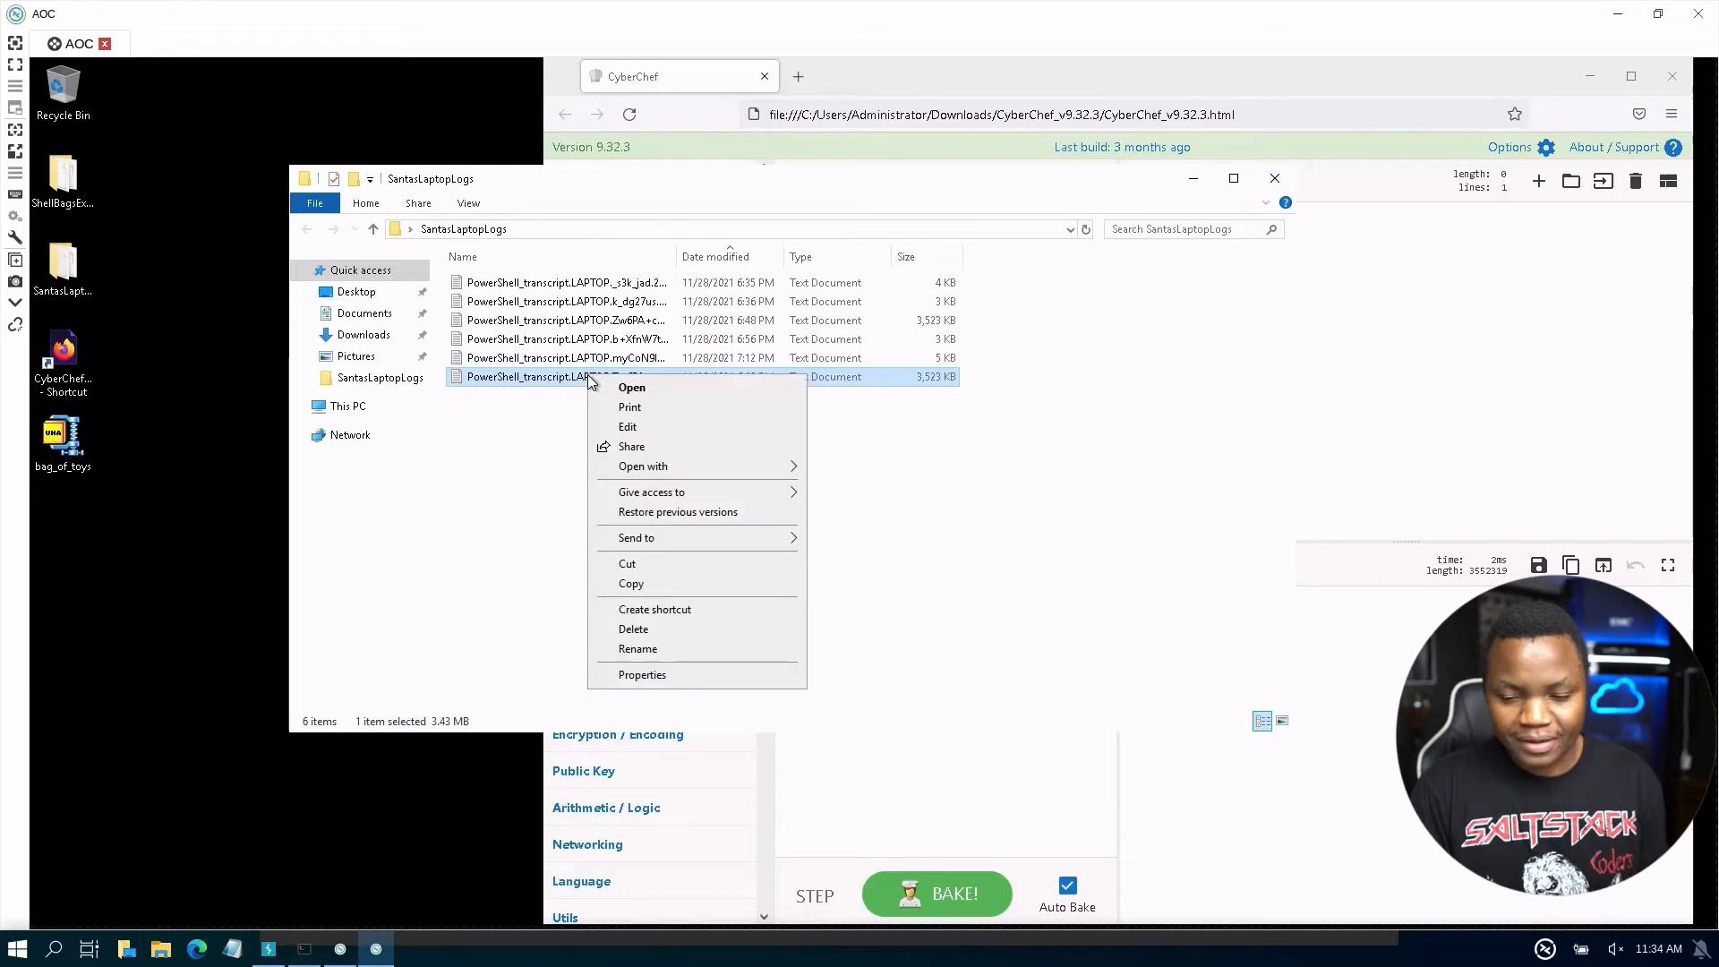
{"action": "mouse_move", "coordinate": [629, 431]}
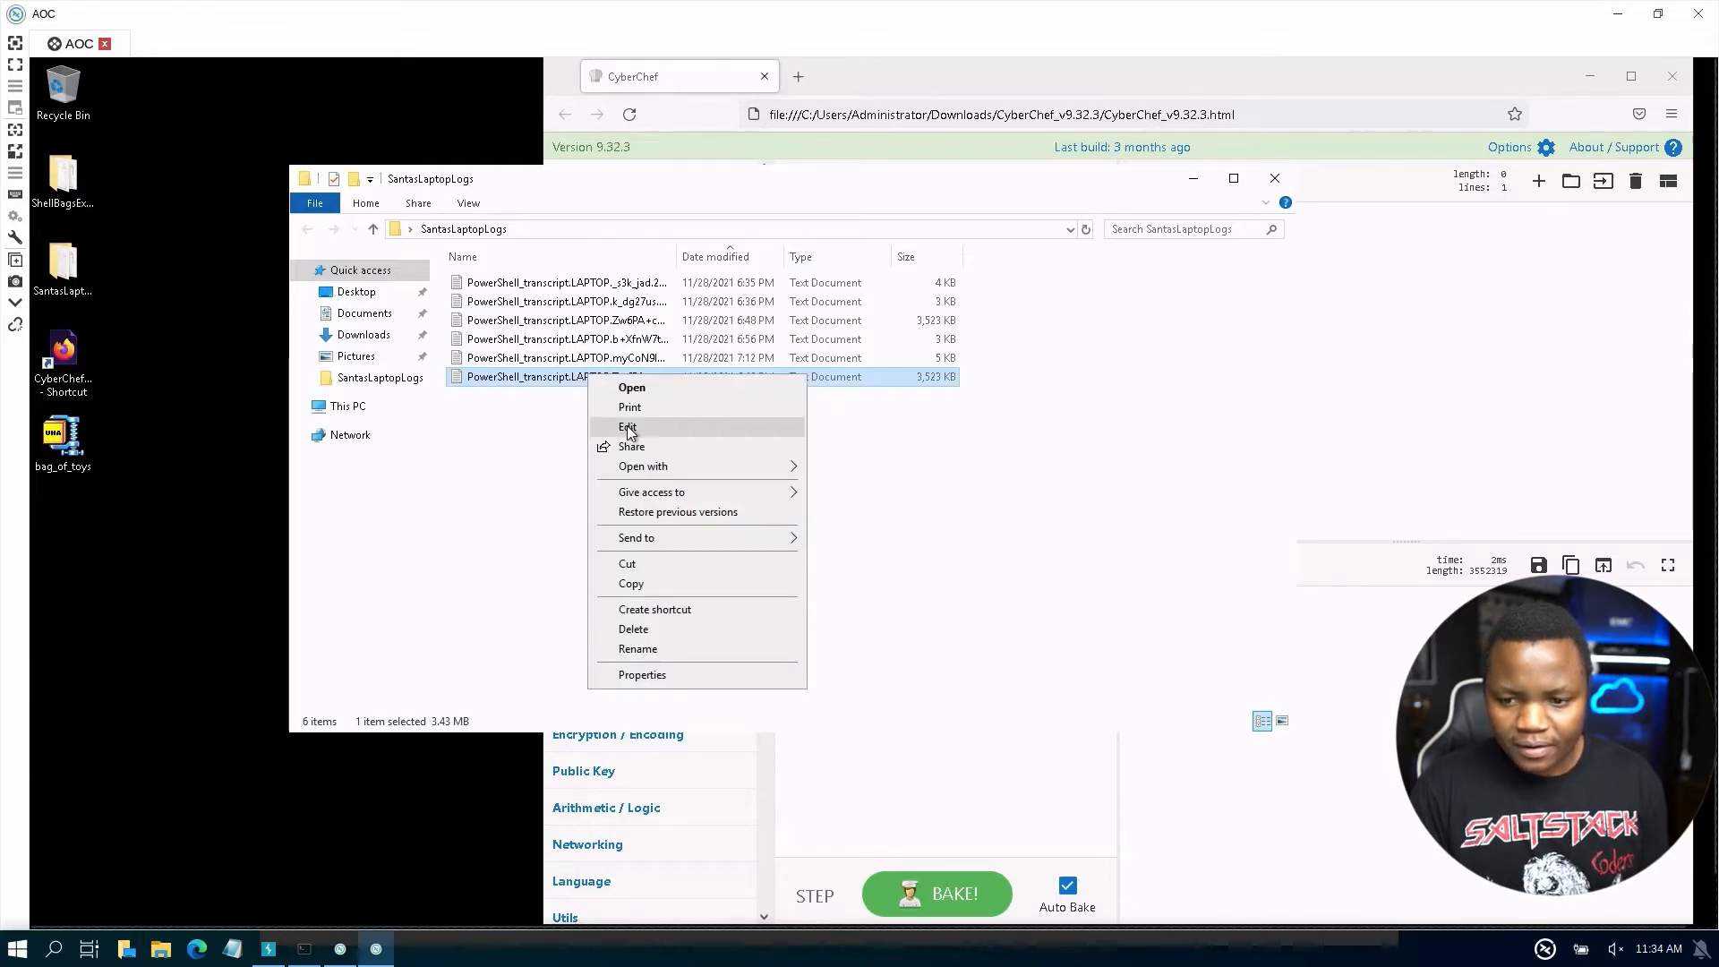
{"action": "left_click", "coordinate": [627, 427]}
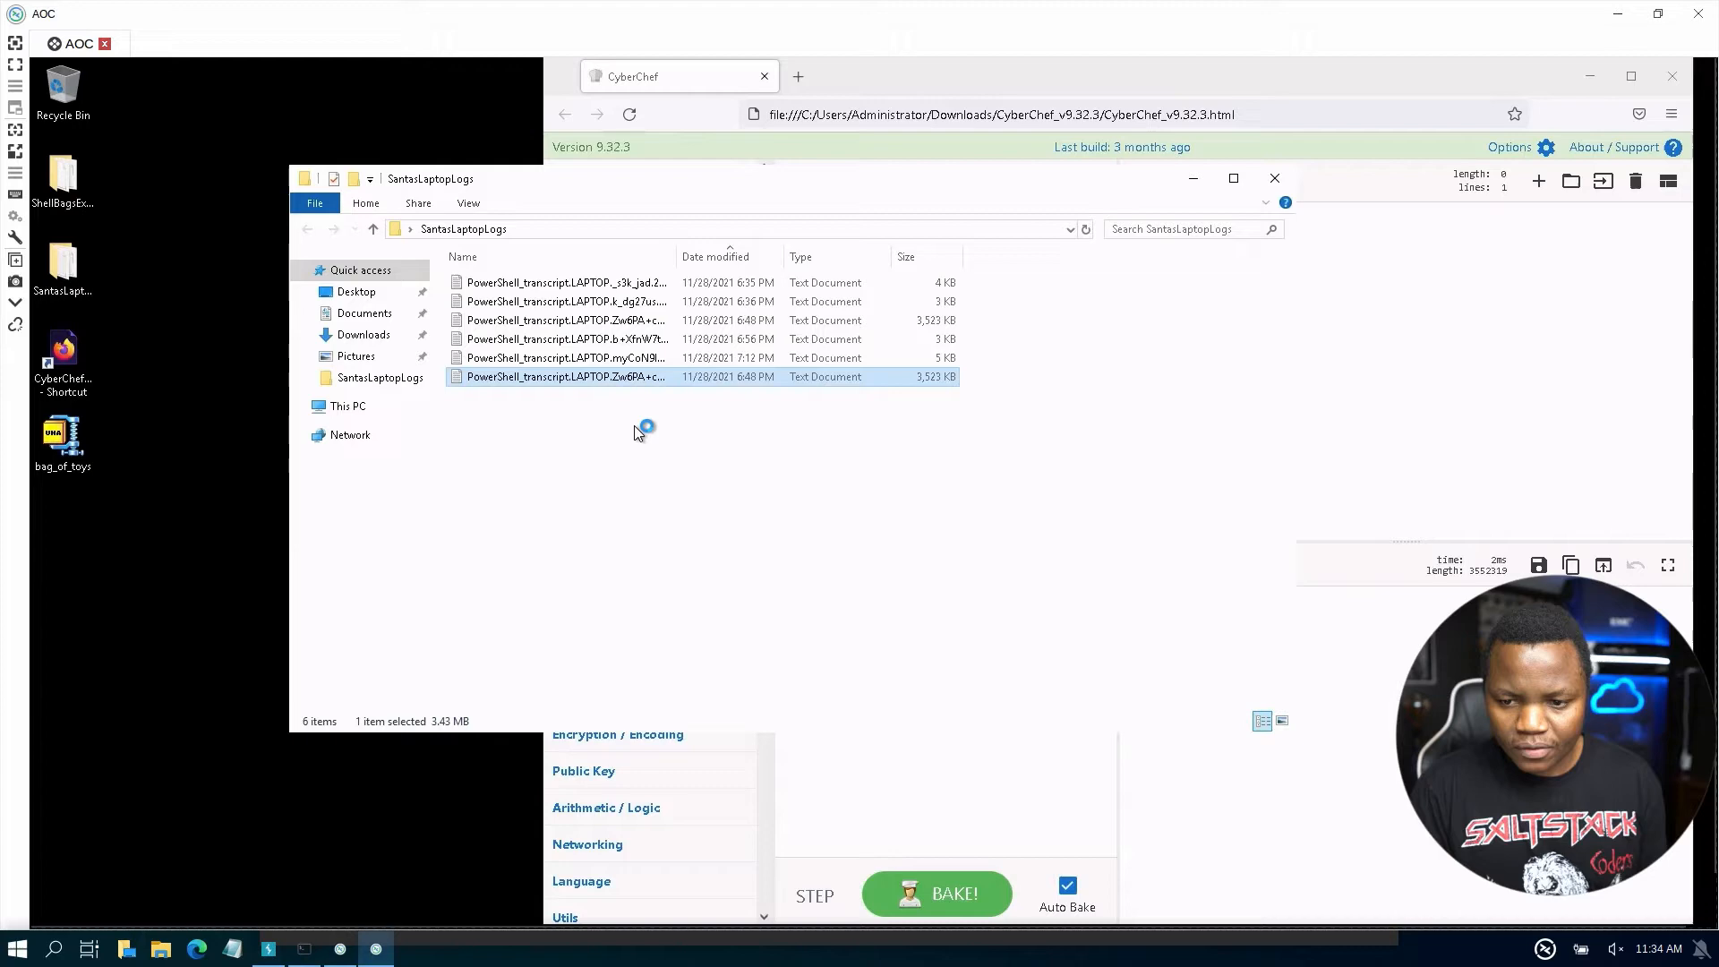
{"action": "double_click", "coordinate": [561, 376]}
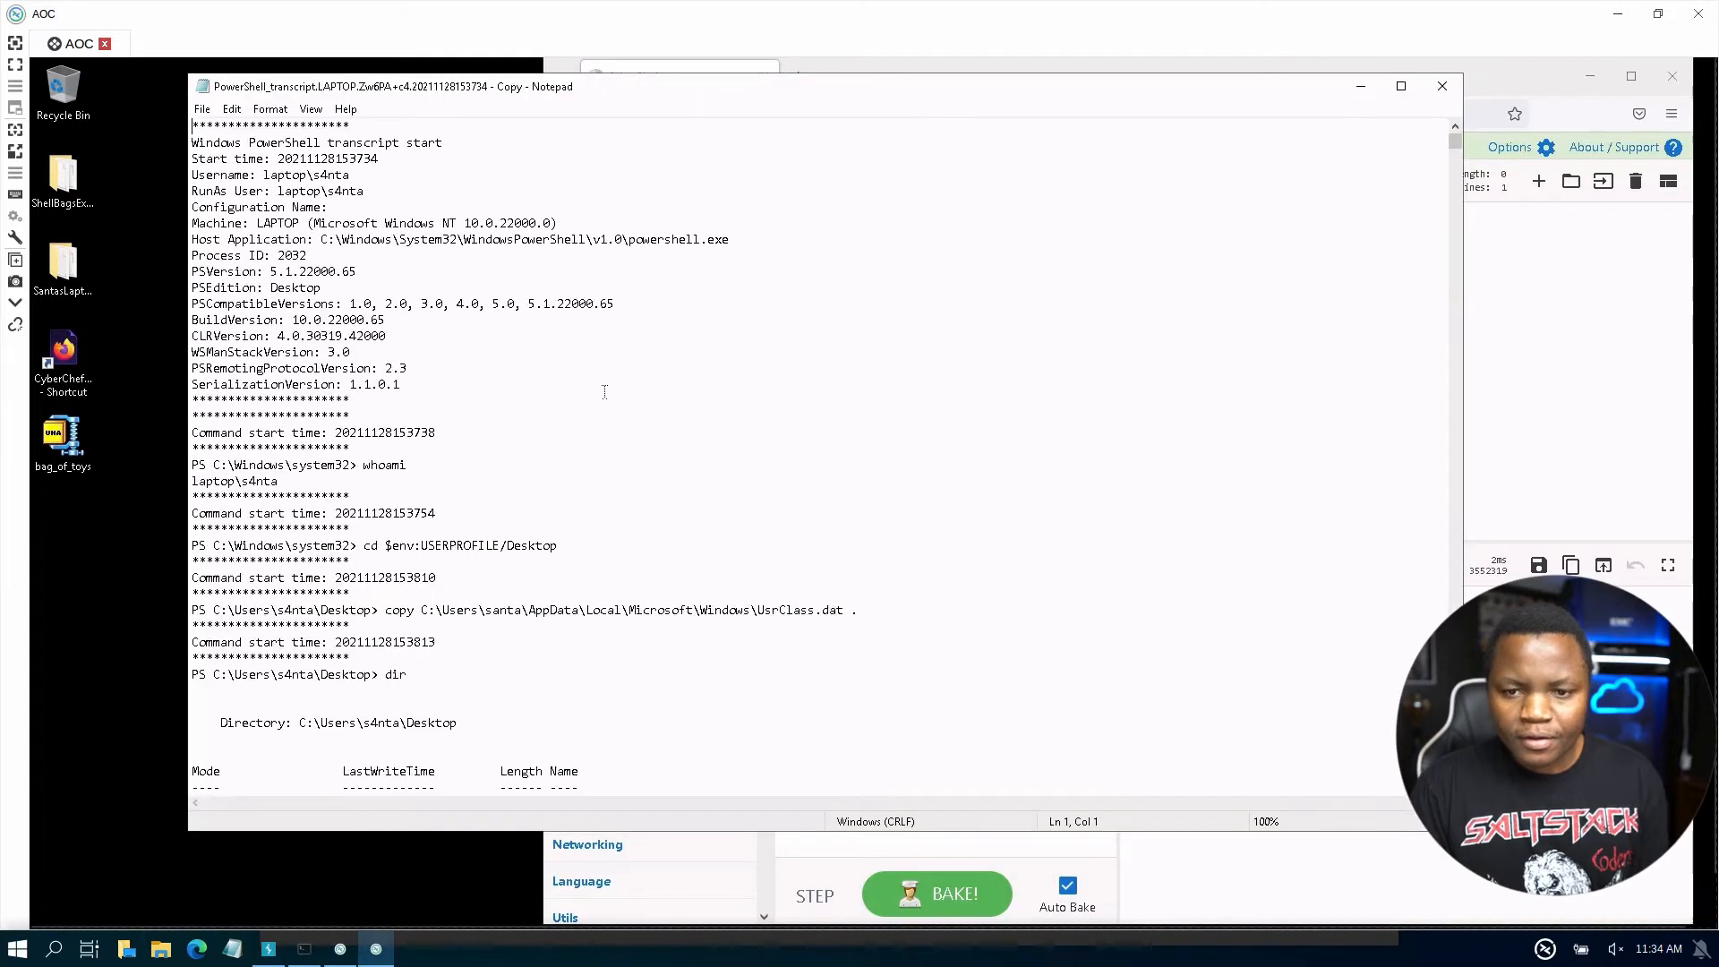
{"action": "mouse_move", "coordinate": [520, 733]}
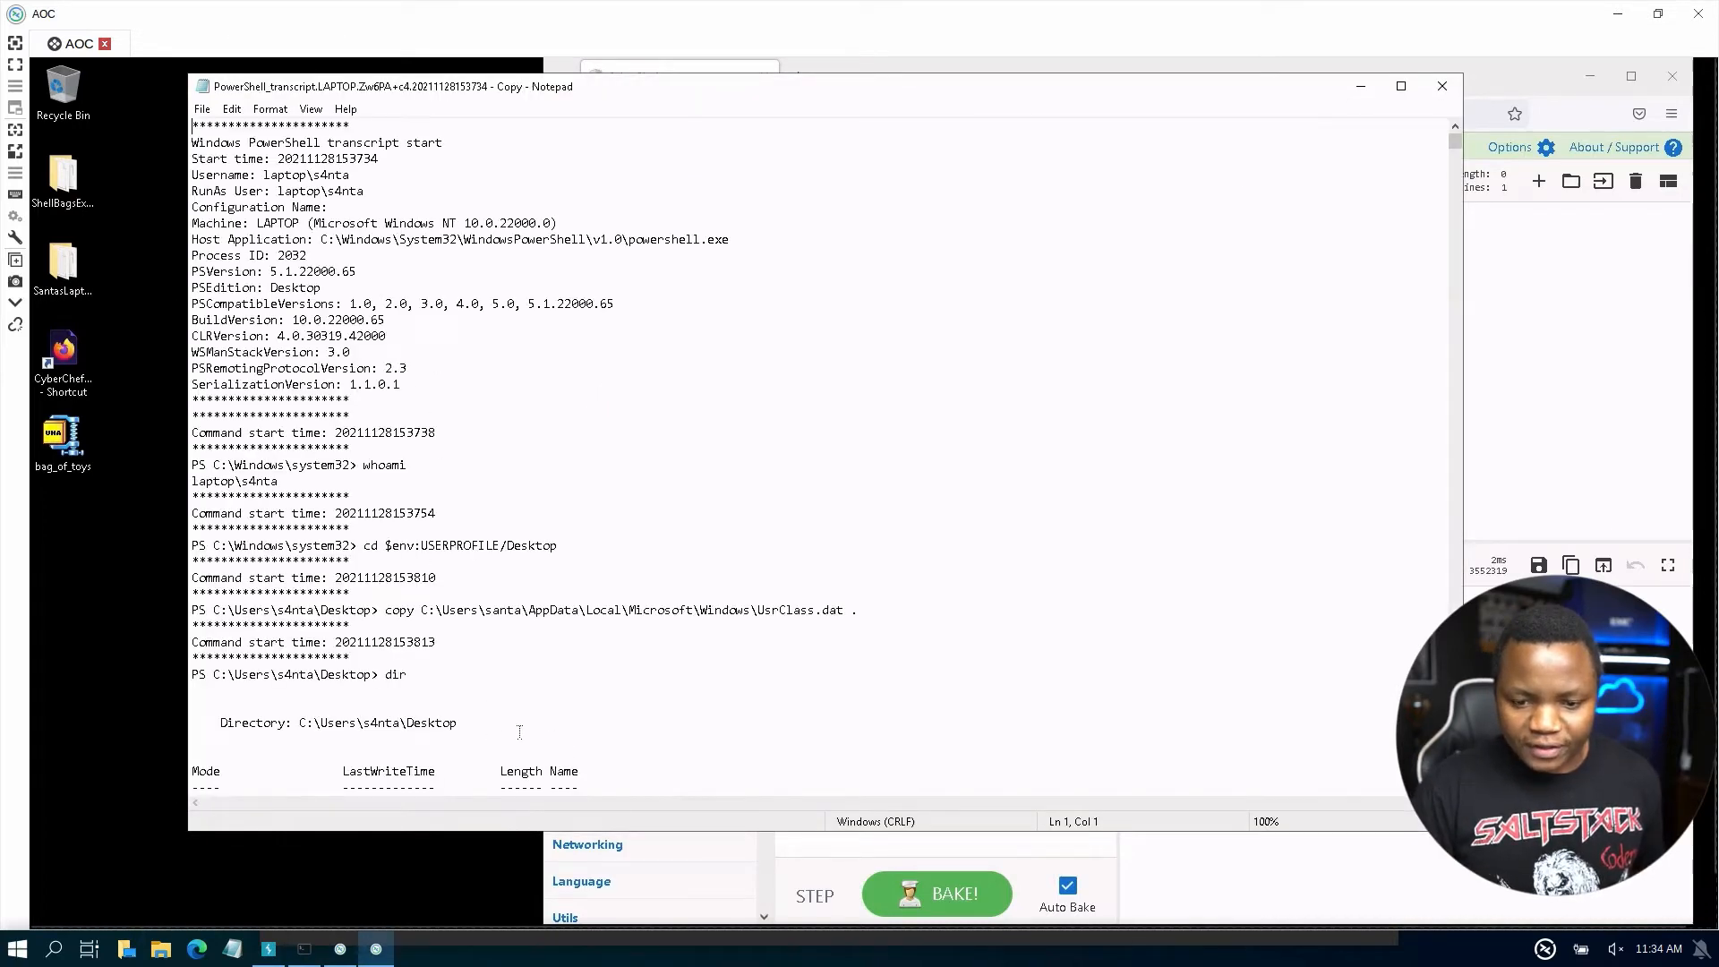
- Trim the Notepad transcript to the Base64 certificate block, then select and copy it
{"action": "scroll", "scroll_direction": "down", "scroll_amount": 3}
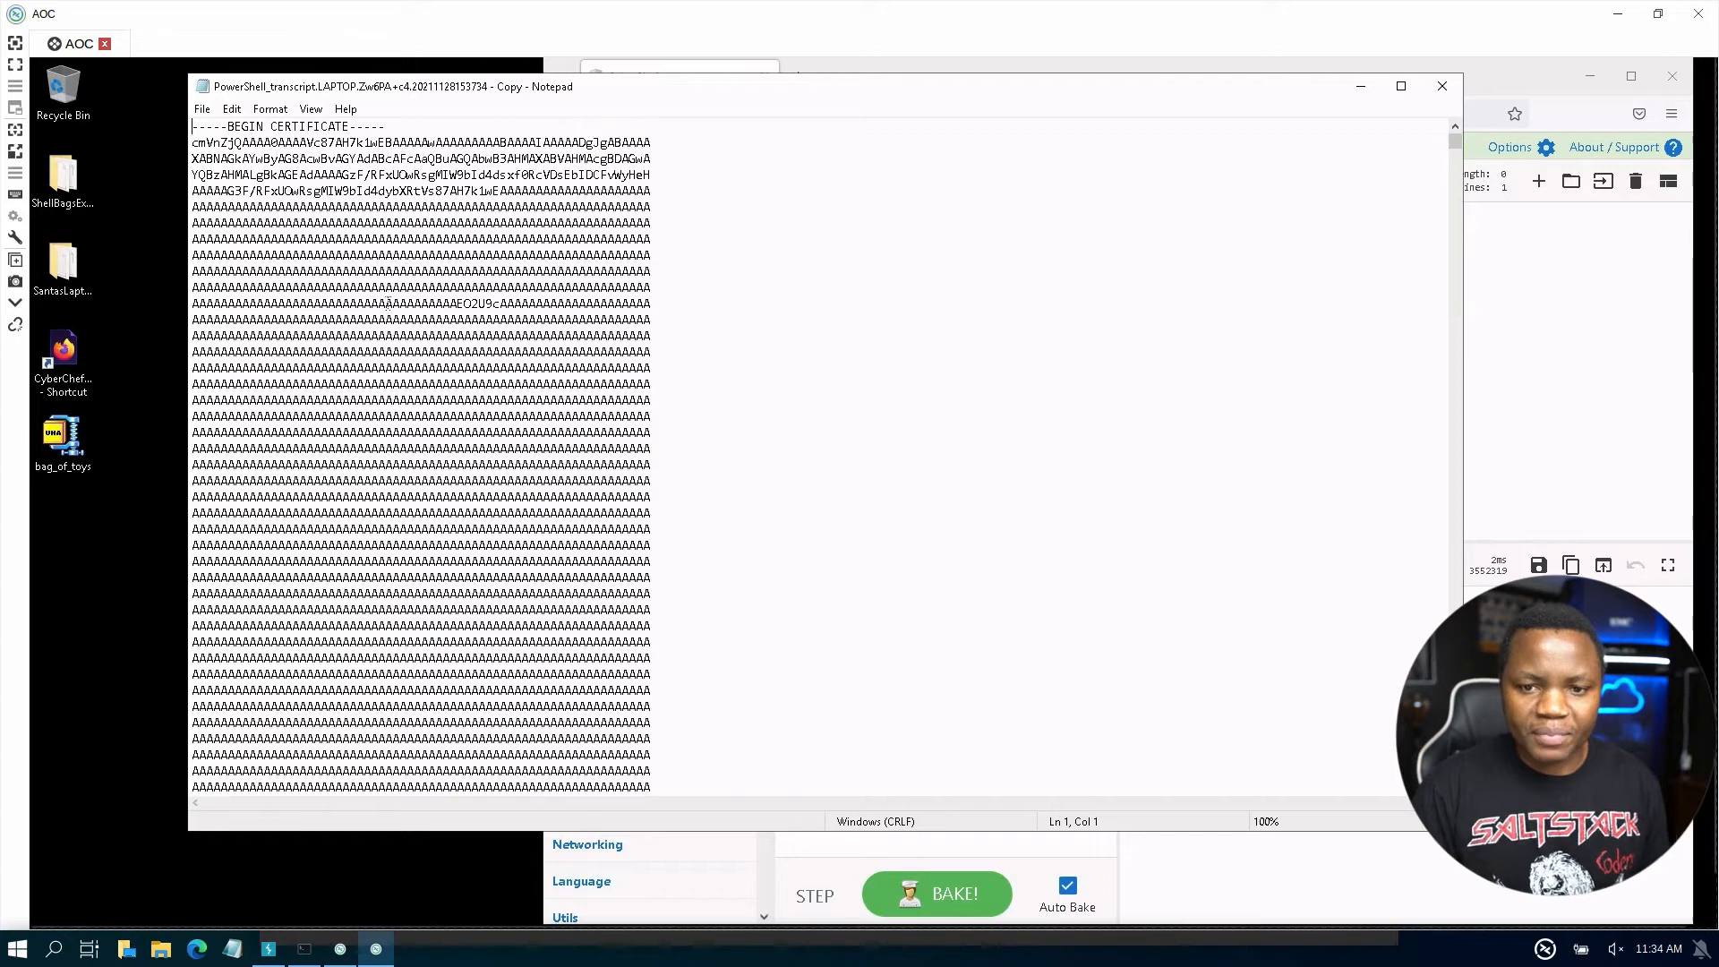
{"action": "scroll", "scroll_direction": "down", "scroll_amount": 3}
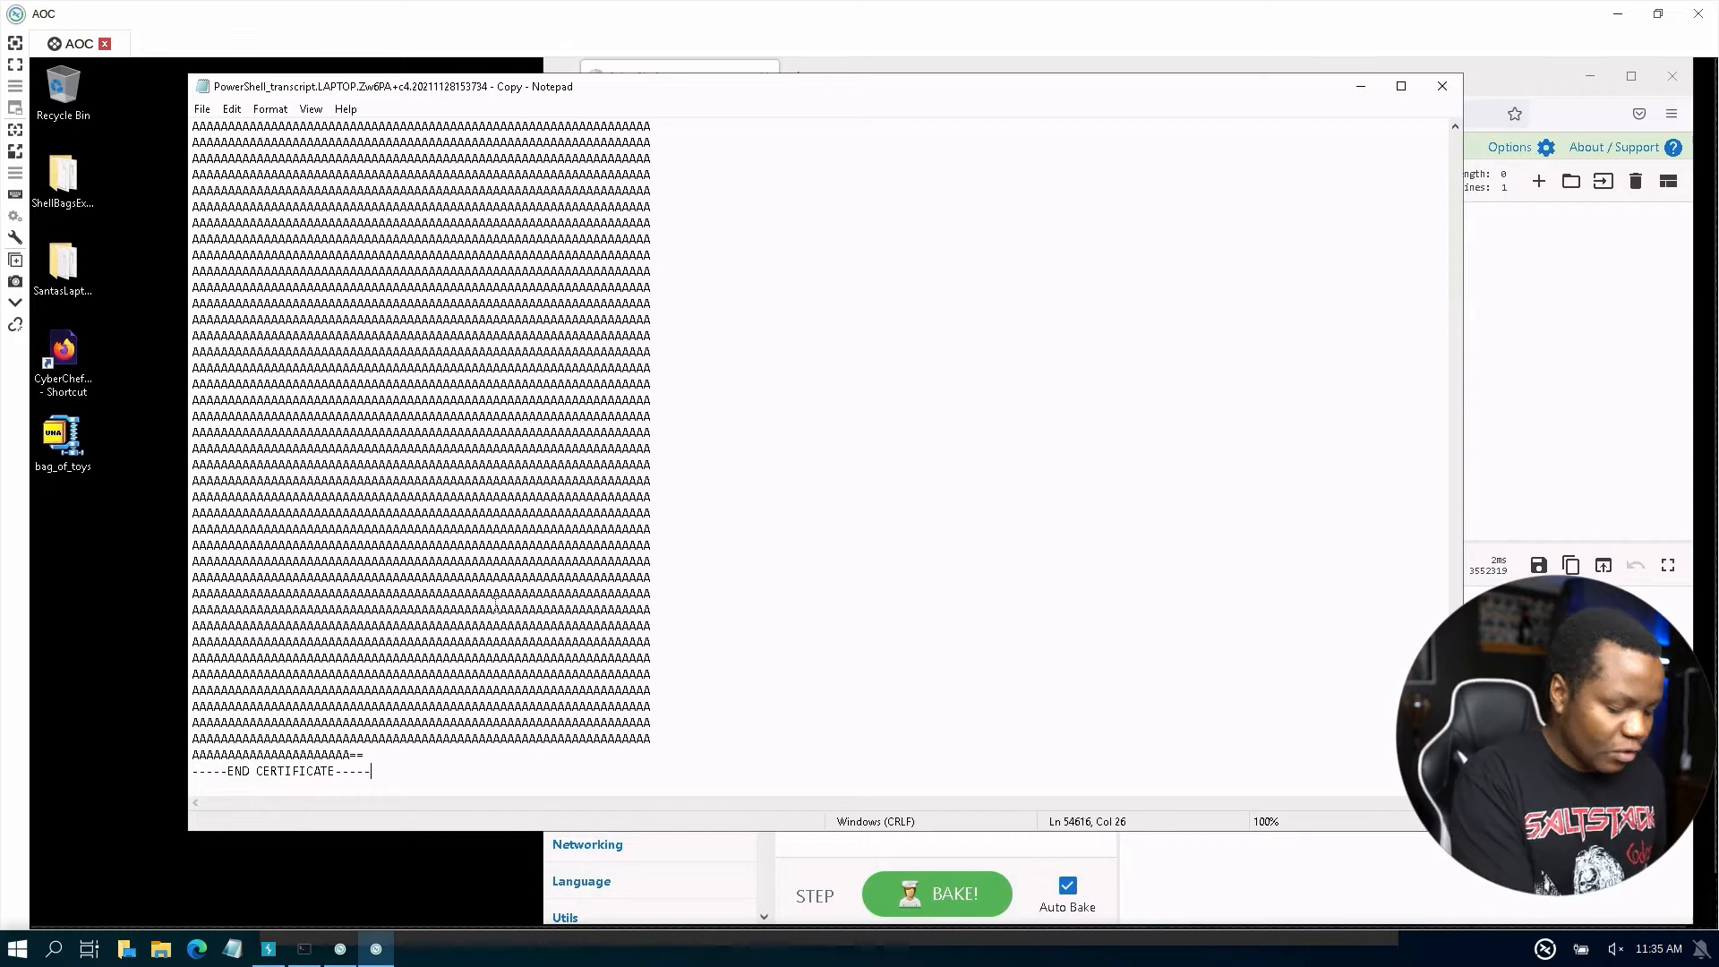
{"action": "key", "text": "ctrl+a"}
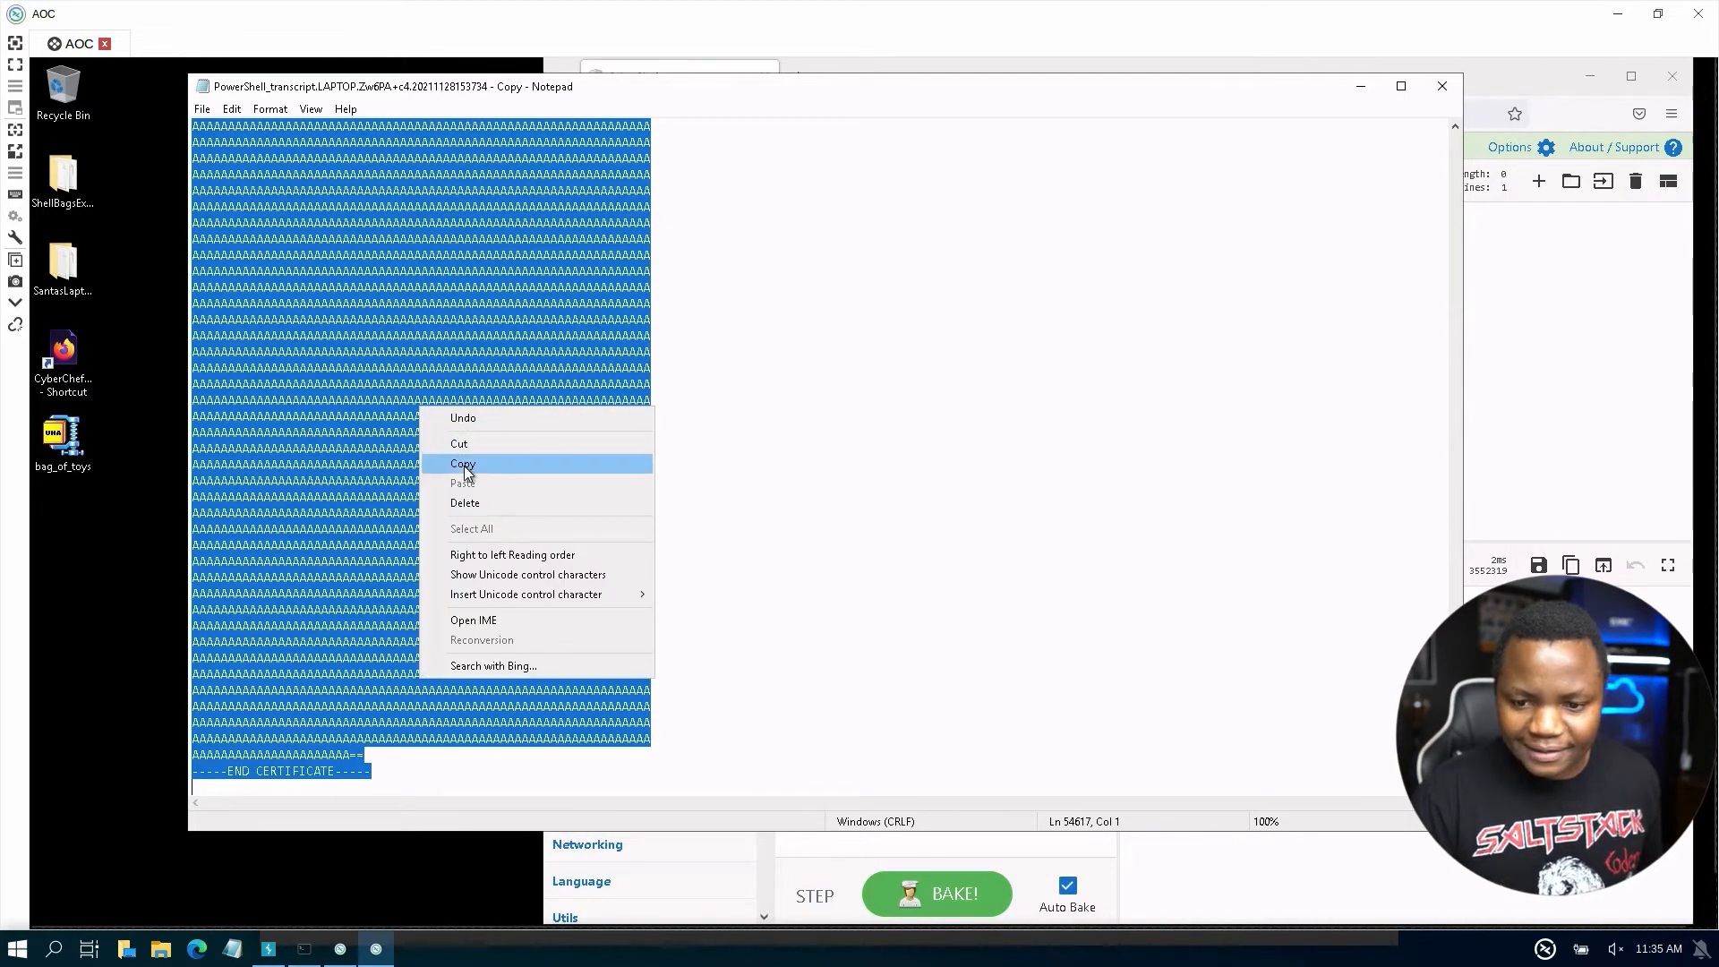
{"action": "left_click", "coordinate": [462, 463]}
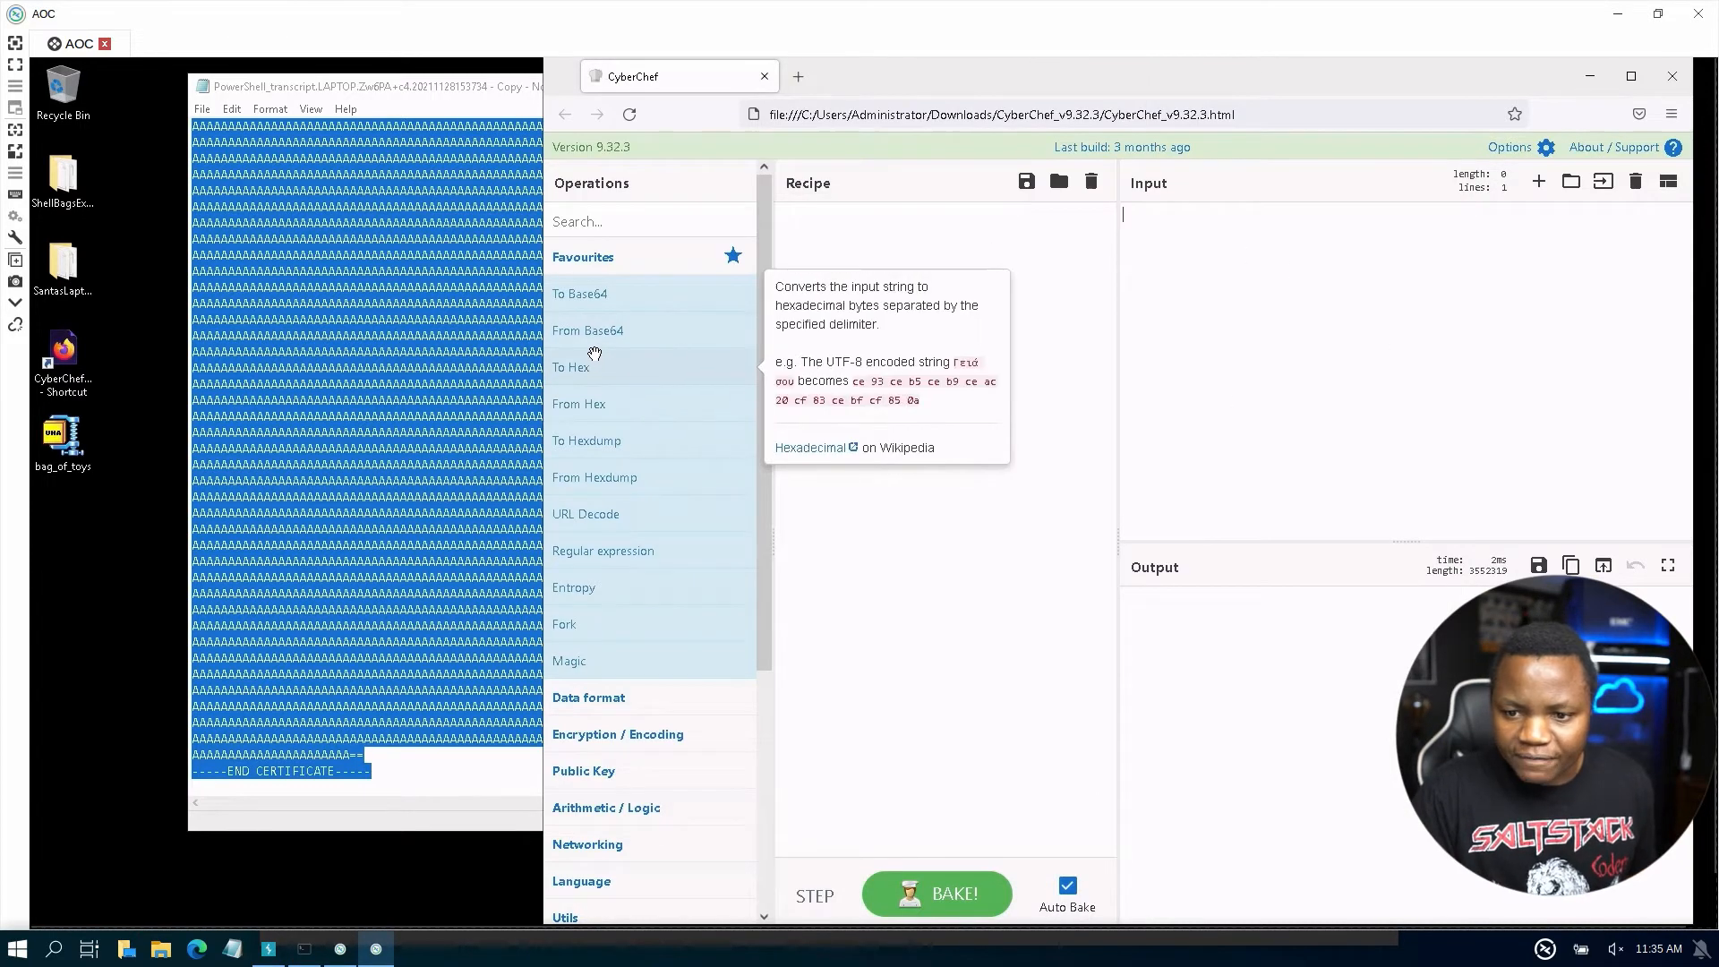
- Decode the pasted certificate text with From Base64 and save the output as download.dat
{"action": "left_click_drag", "start_coordinate": [587, 330], "coordinate": [888, 290]}
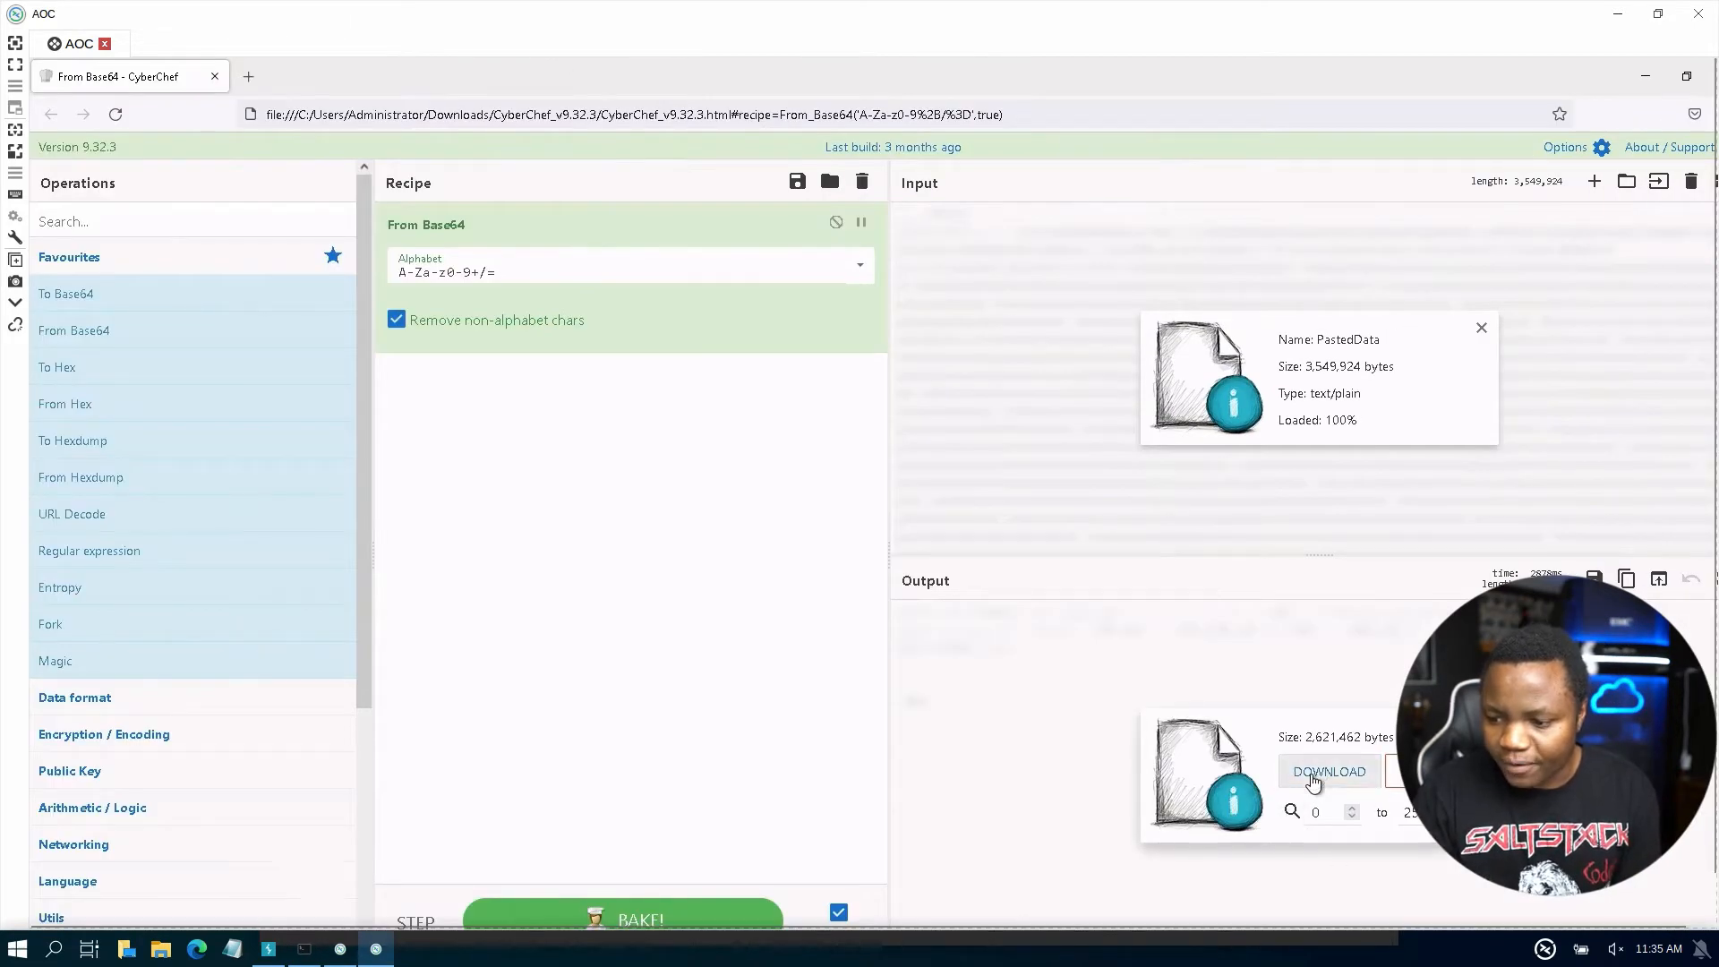
{"action": "left_click", "coordinate": [1330, 772]}
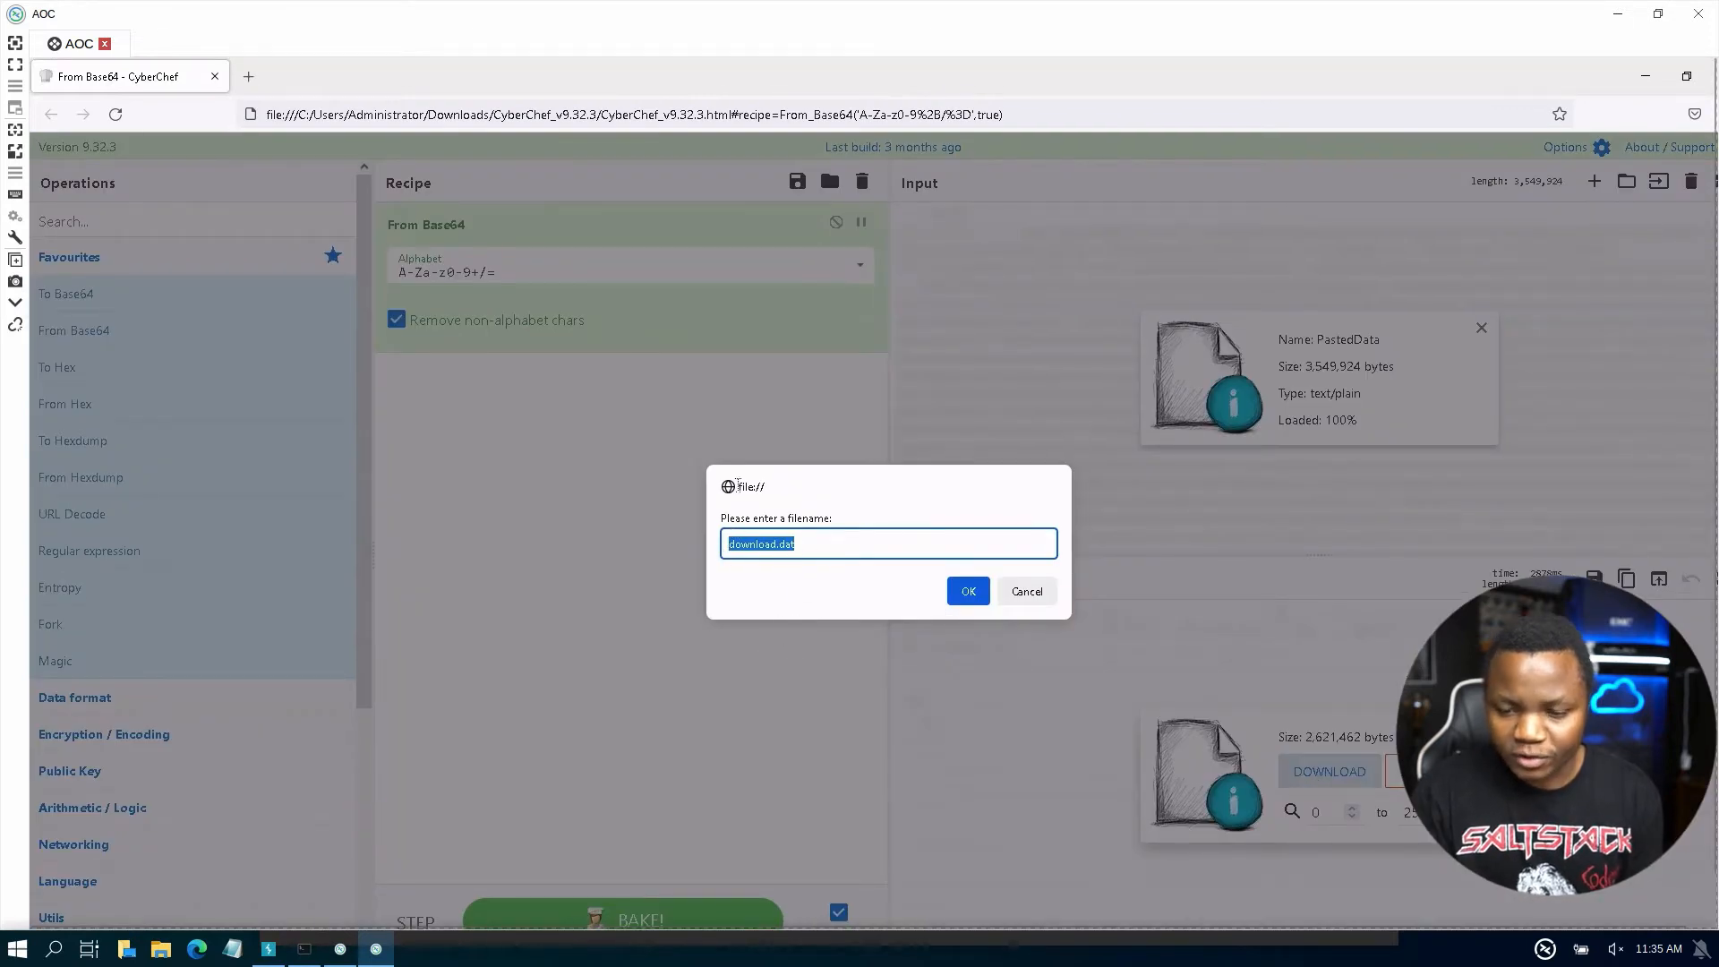
{"action": "left_click", "coordinate": [968, 591]}
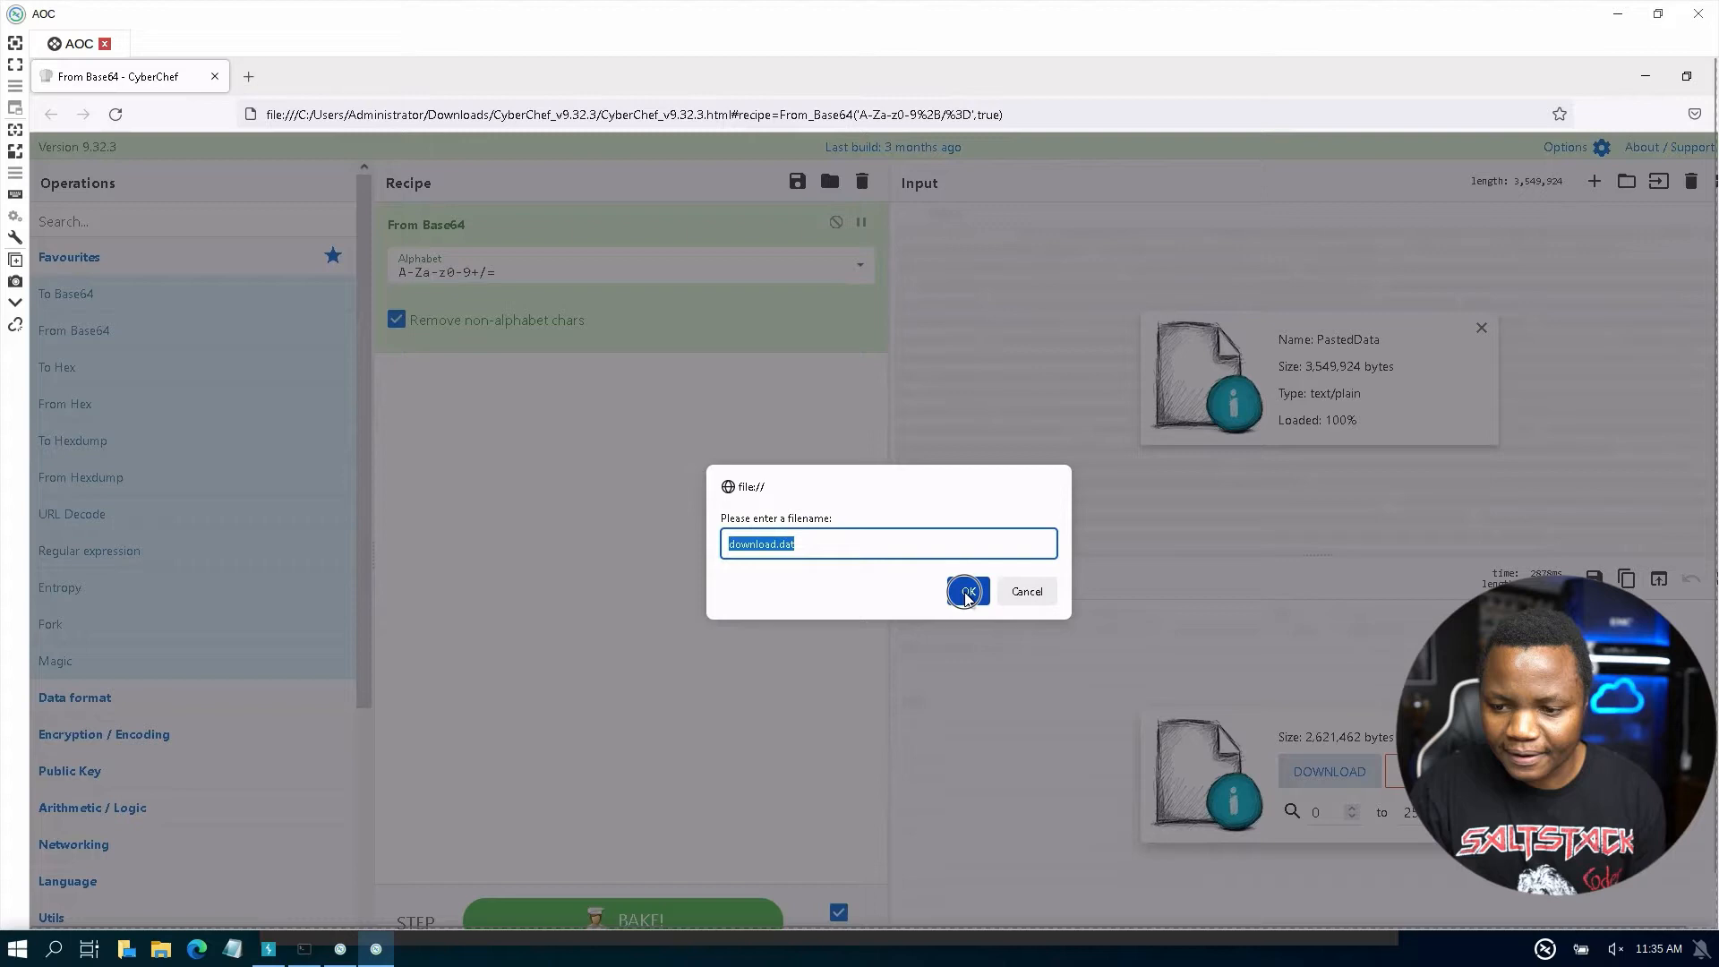
{"action": "left_click", "coordinate": [968, 591]}
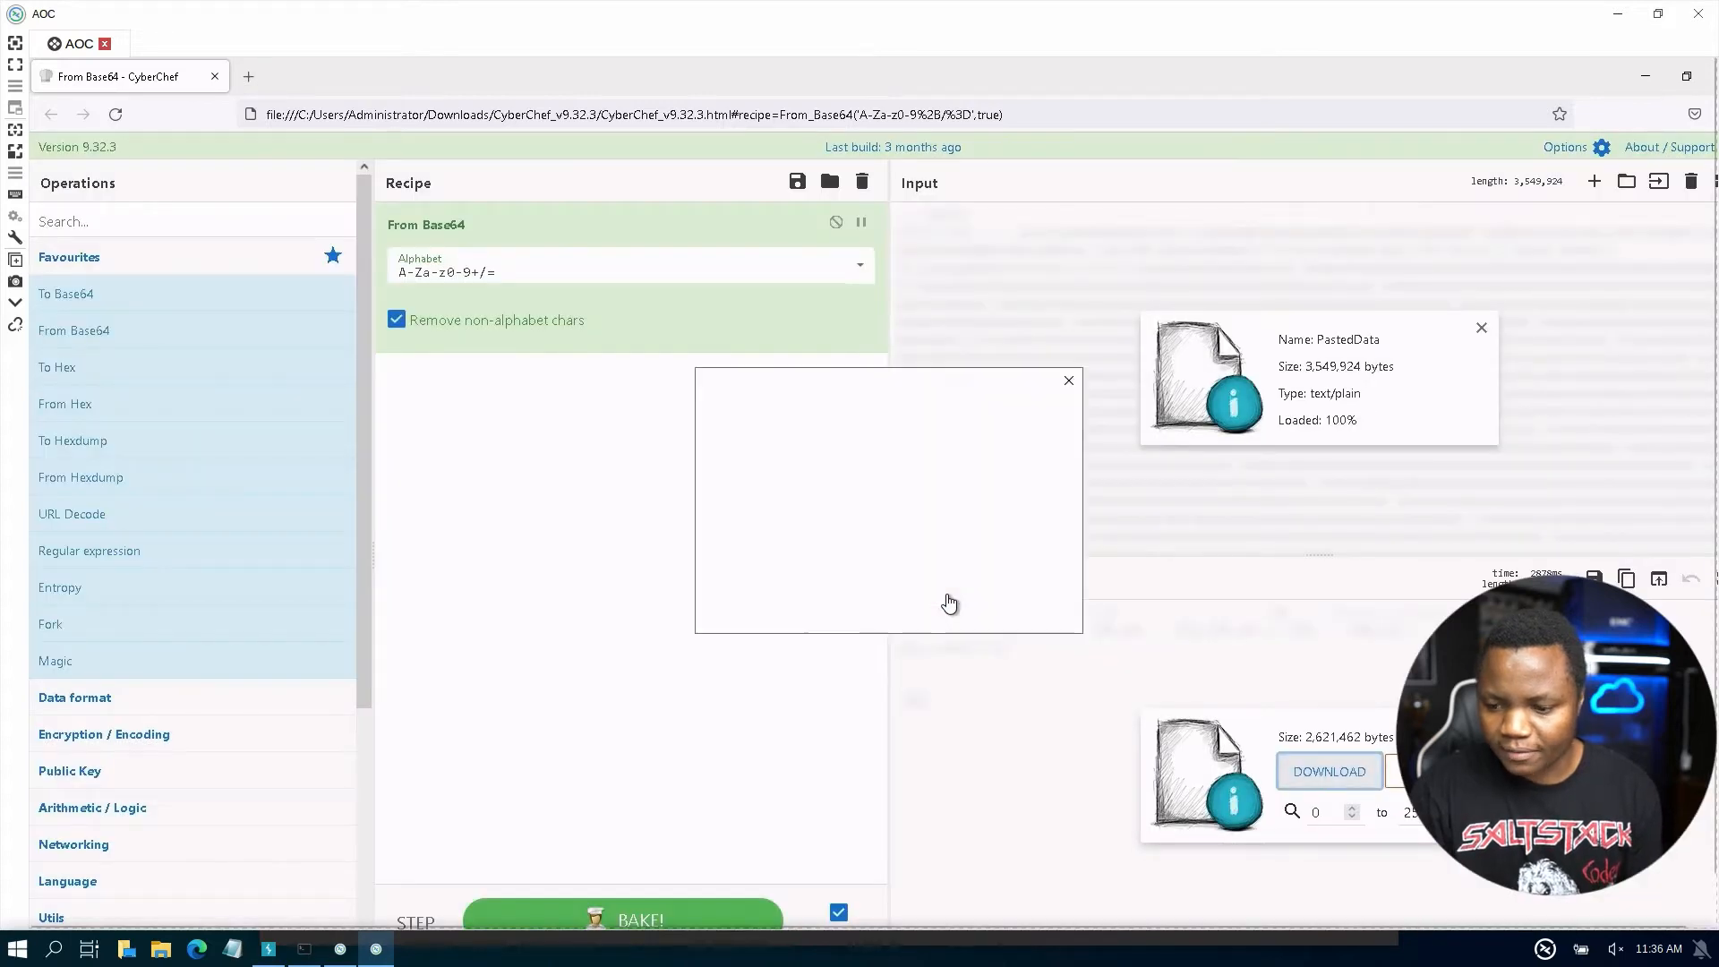
{"action": "left_click", "coordinate": [1329, 772]}
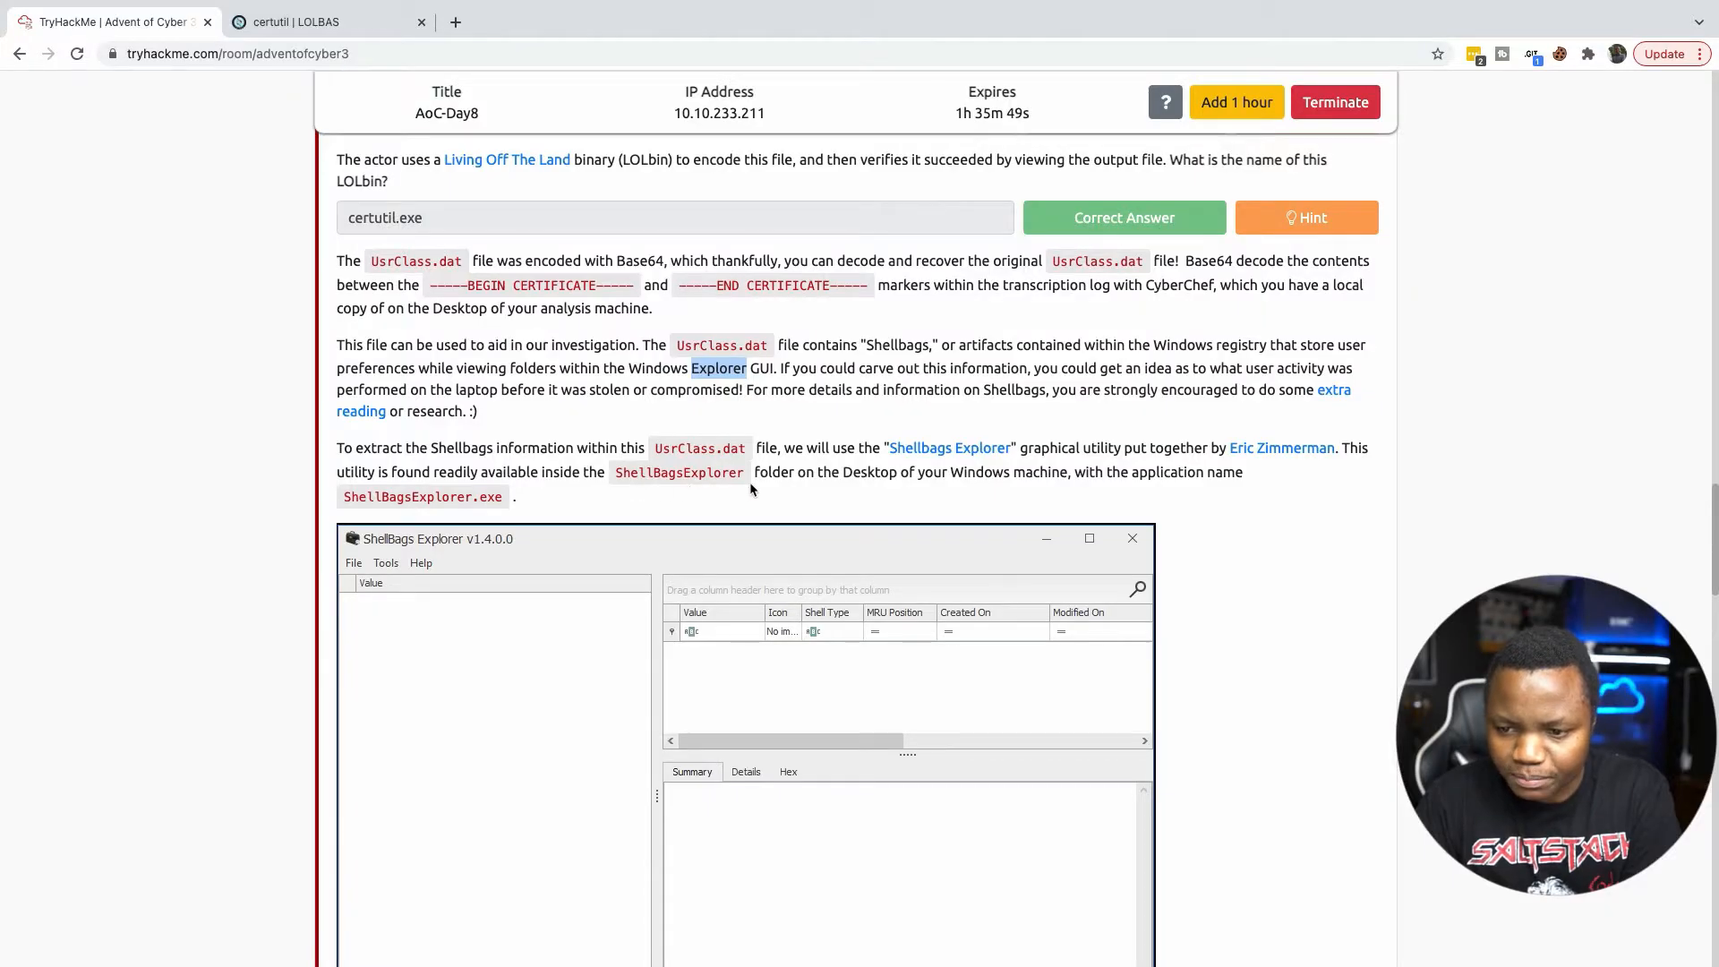
{"action": "mouse_move", "coordinate": [1084, 489]}
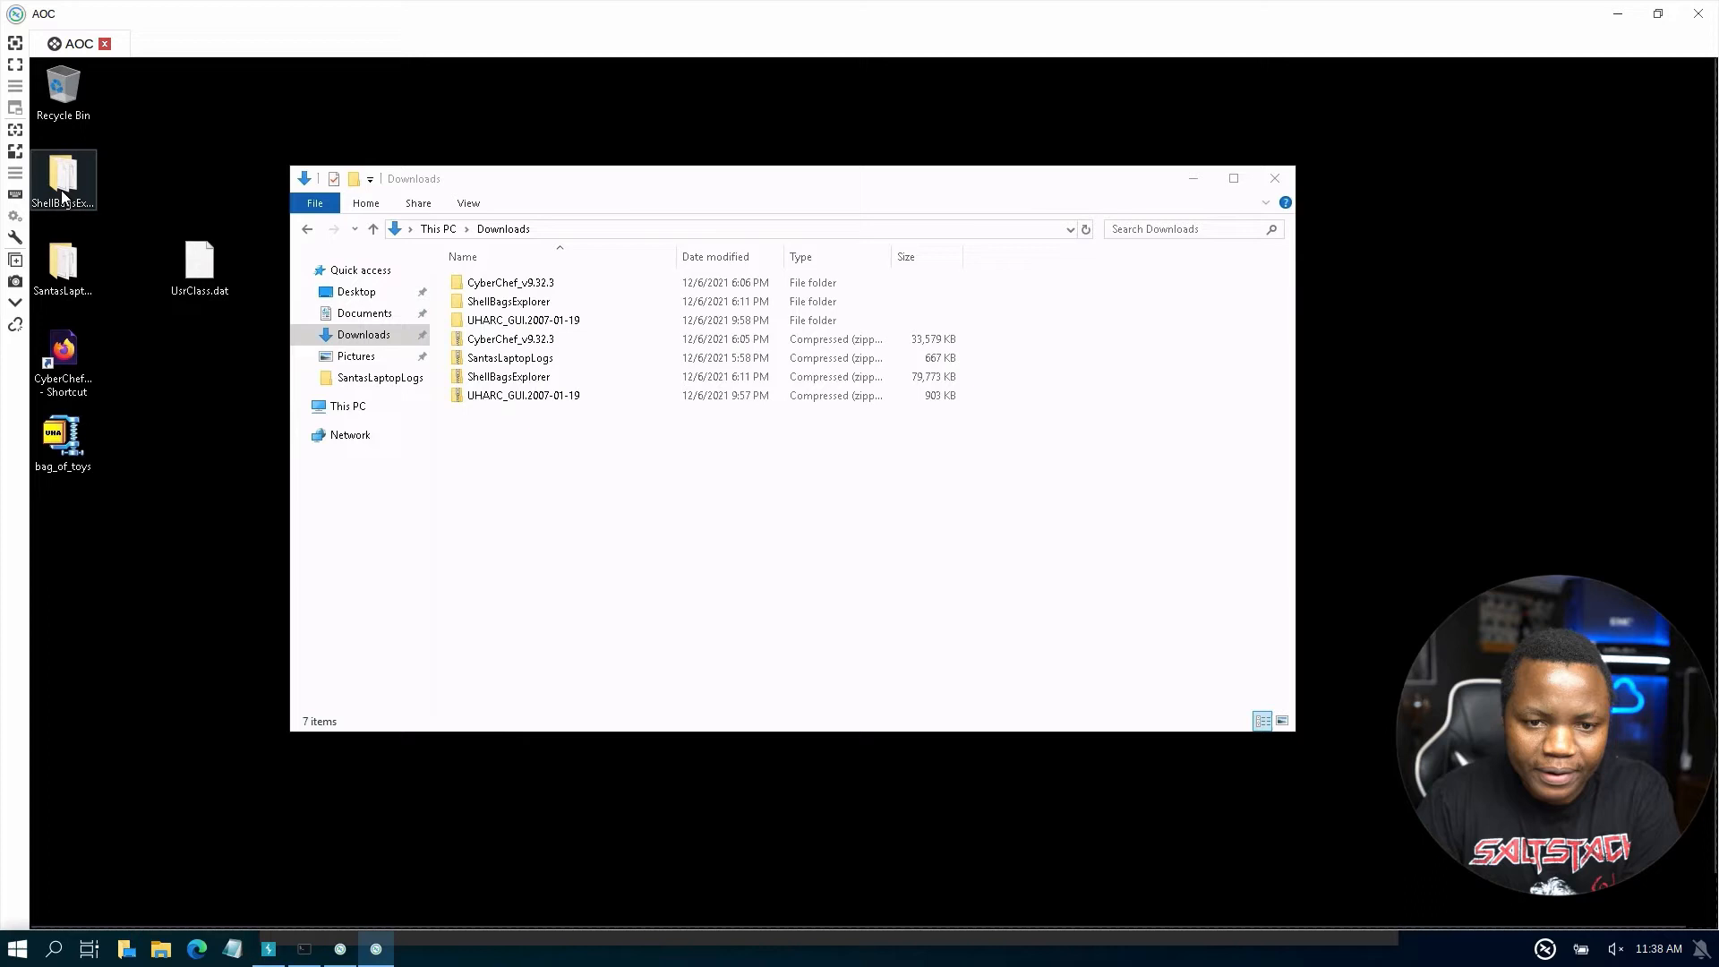
- Open the ShellBagsExplorer folder on the desktop
{"action": "double_click", "coordinate": [508, 301]}
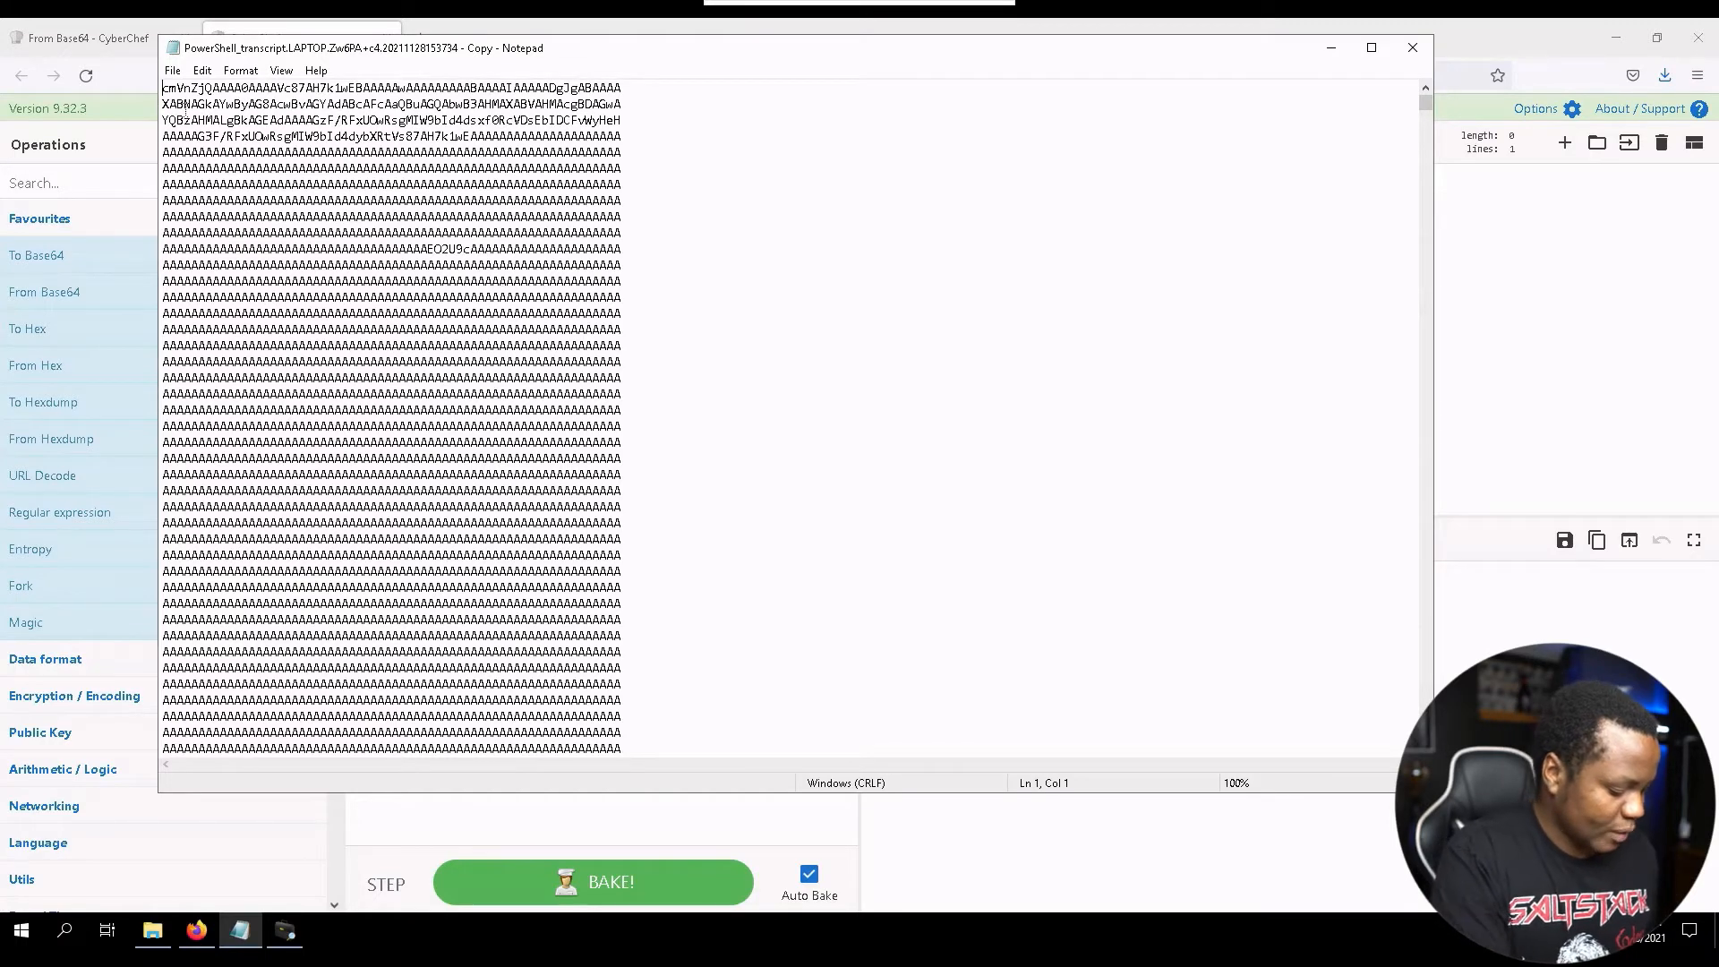
- Select and copy all the Base64 text in Notepad
{"action": "key", "text": "Ctrl+a"}
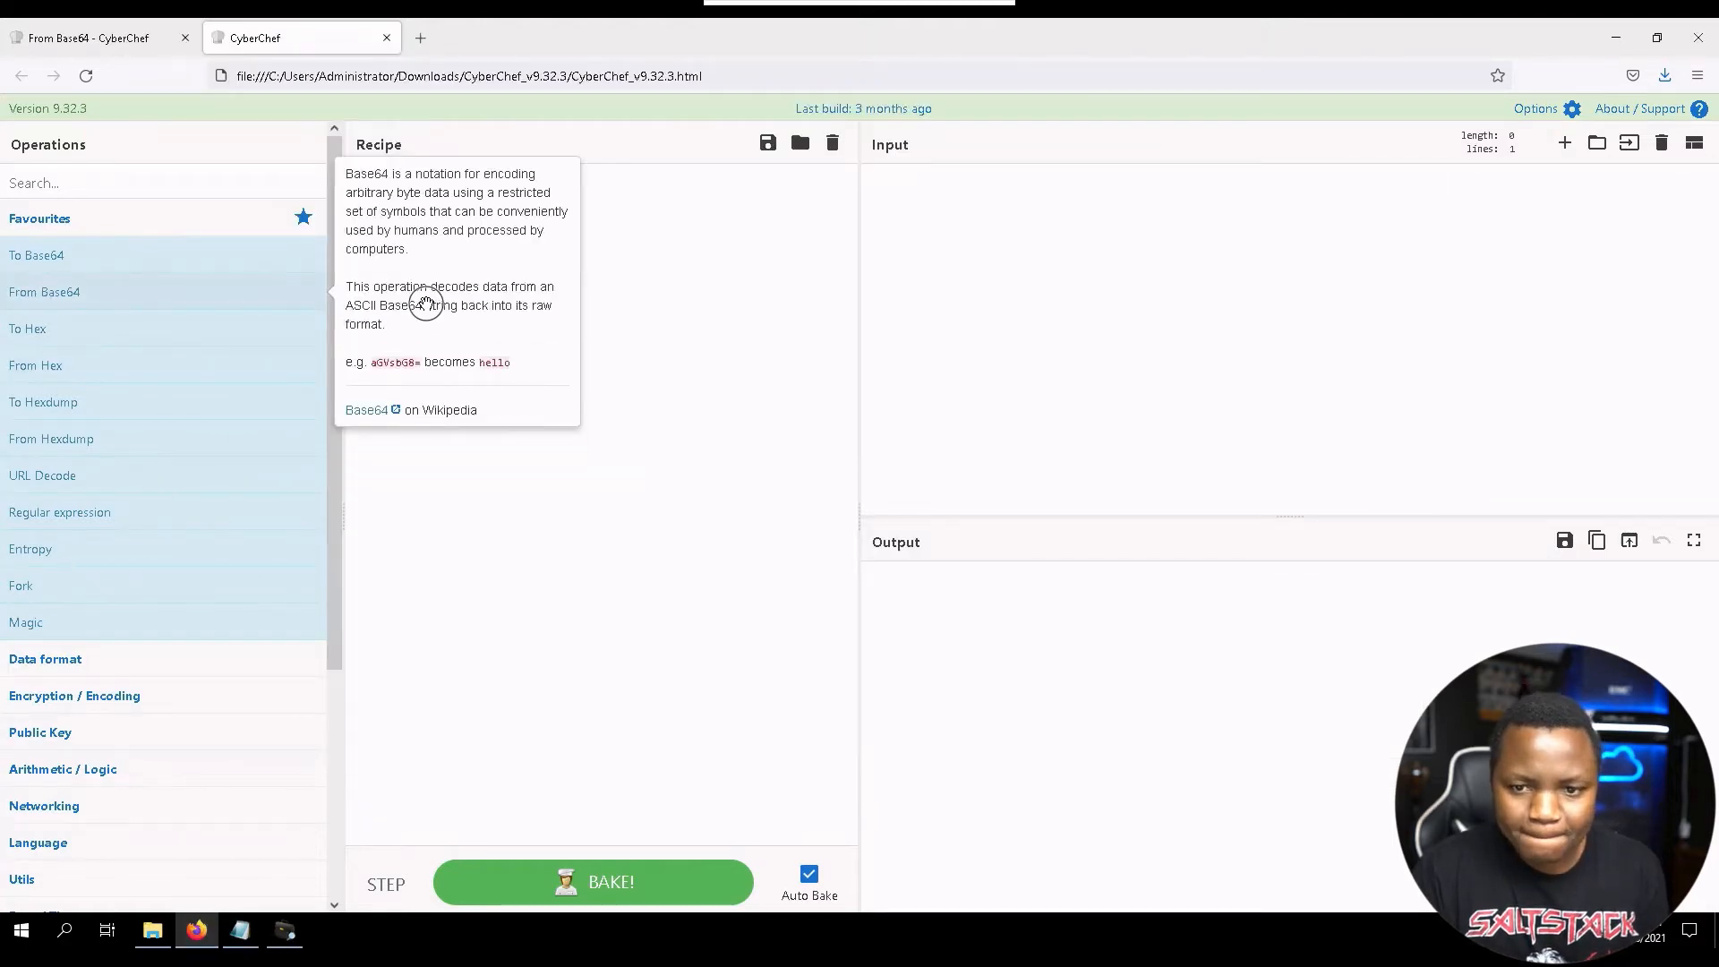
- Apply From Base64 to the pasted 3.5 MB text and save the 2.6 MB output as download.dat
{"action": "left_click_drag", "start_coordinate": [44, 291], "coordinate": [548, 209]}
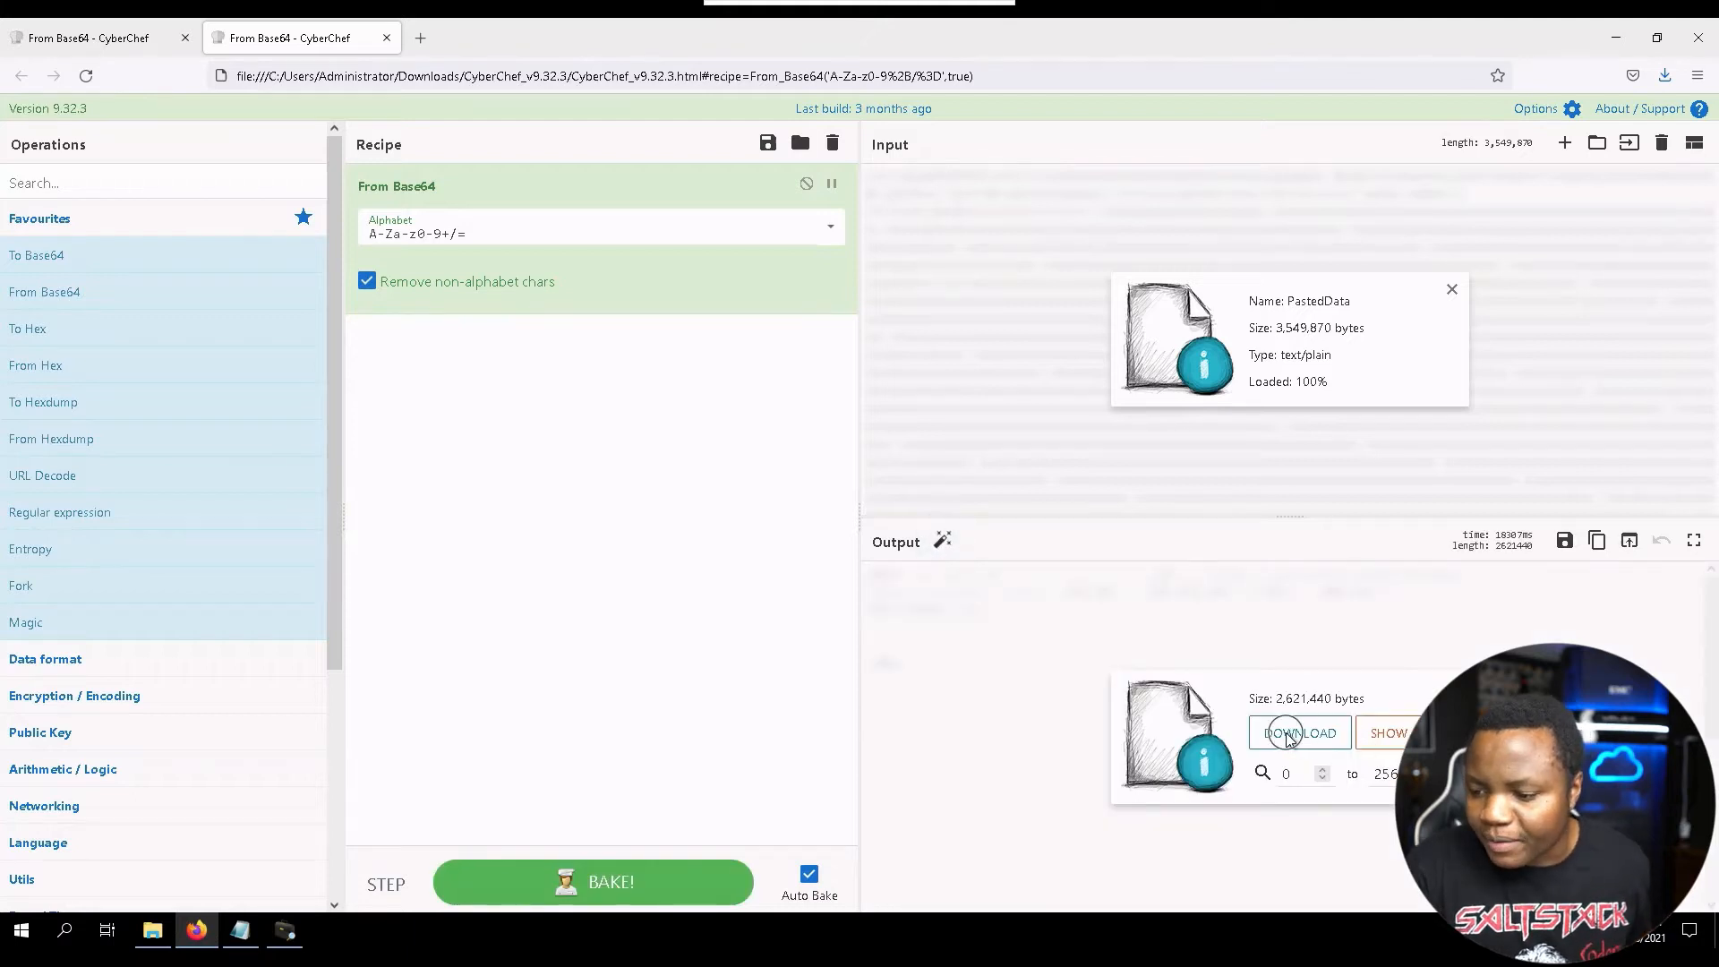
{"action": "left_click", "coordinate": [1299, 733]}
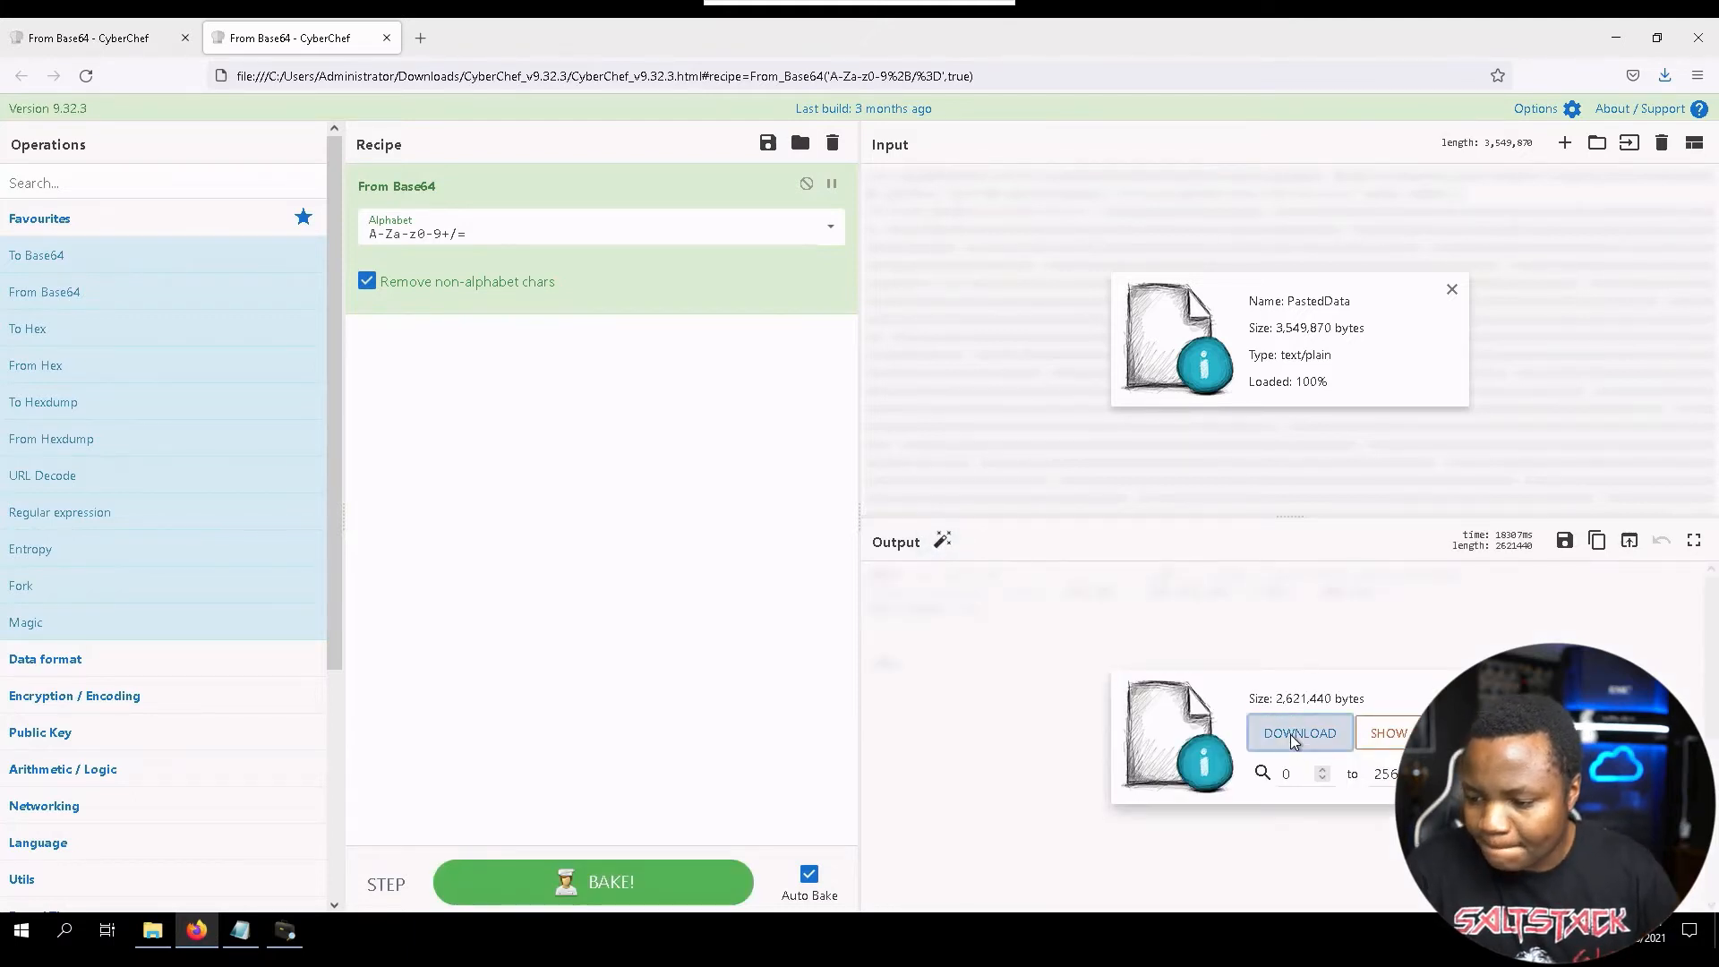
{"action": "left_click", "coordinate": [1299, 732]}
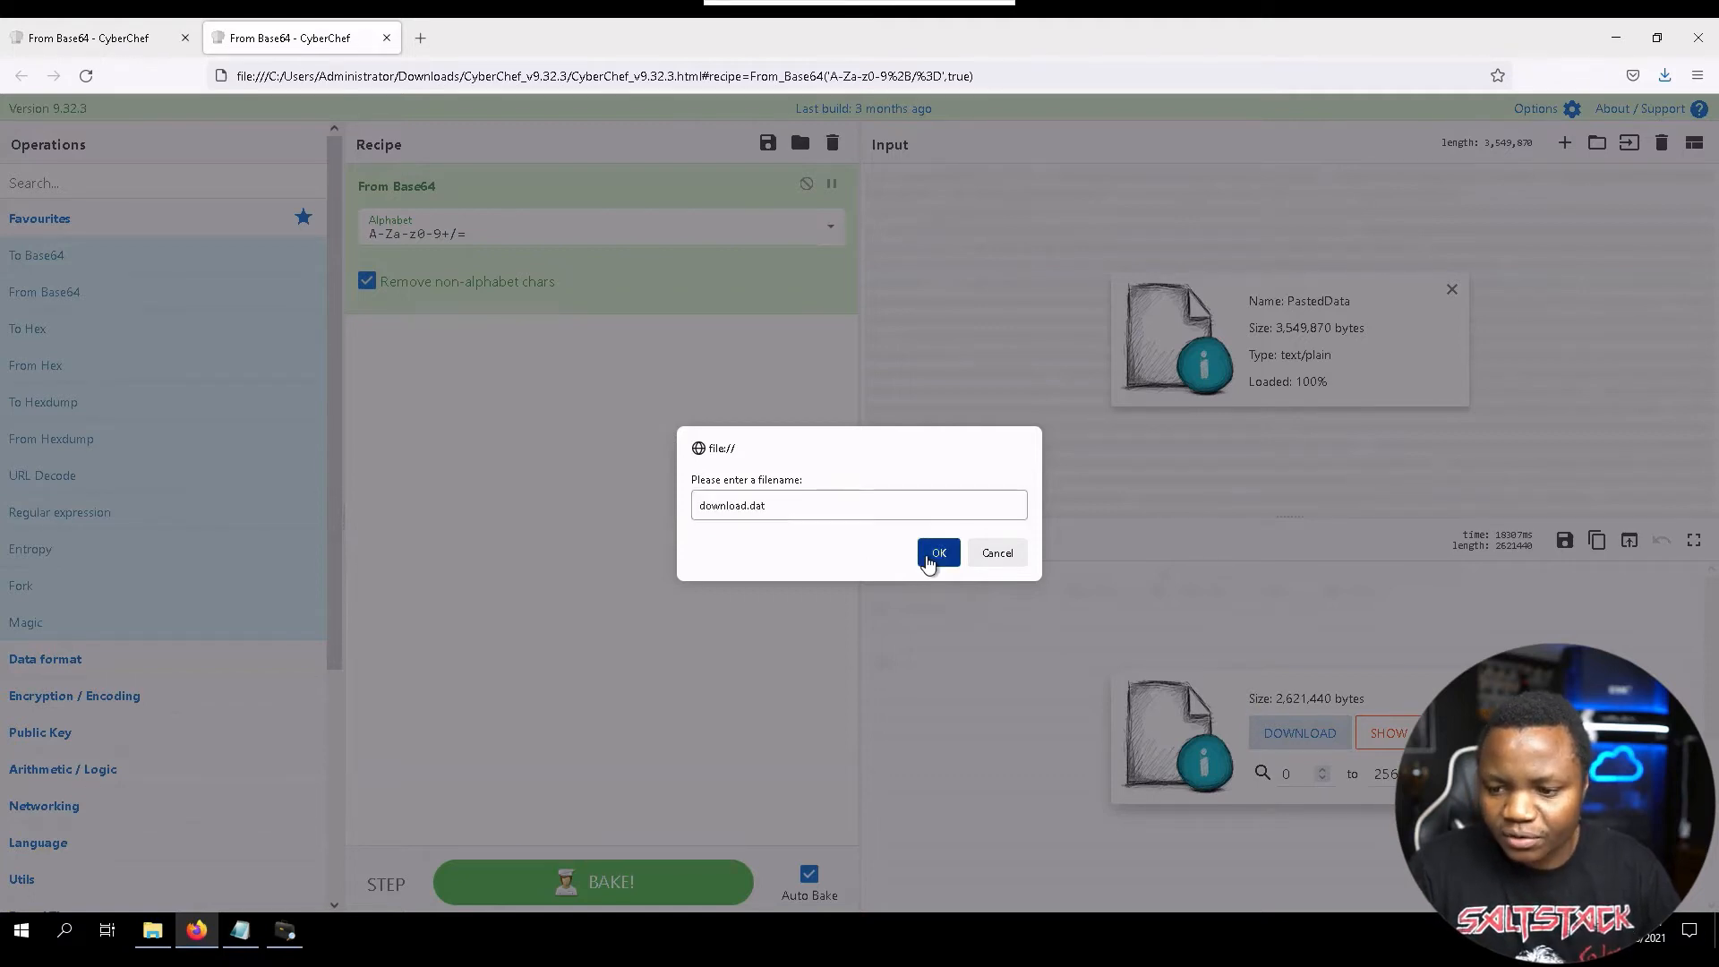
{"action": "left_click", "coordinate": [939, 552]}
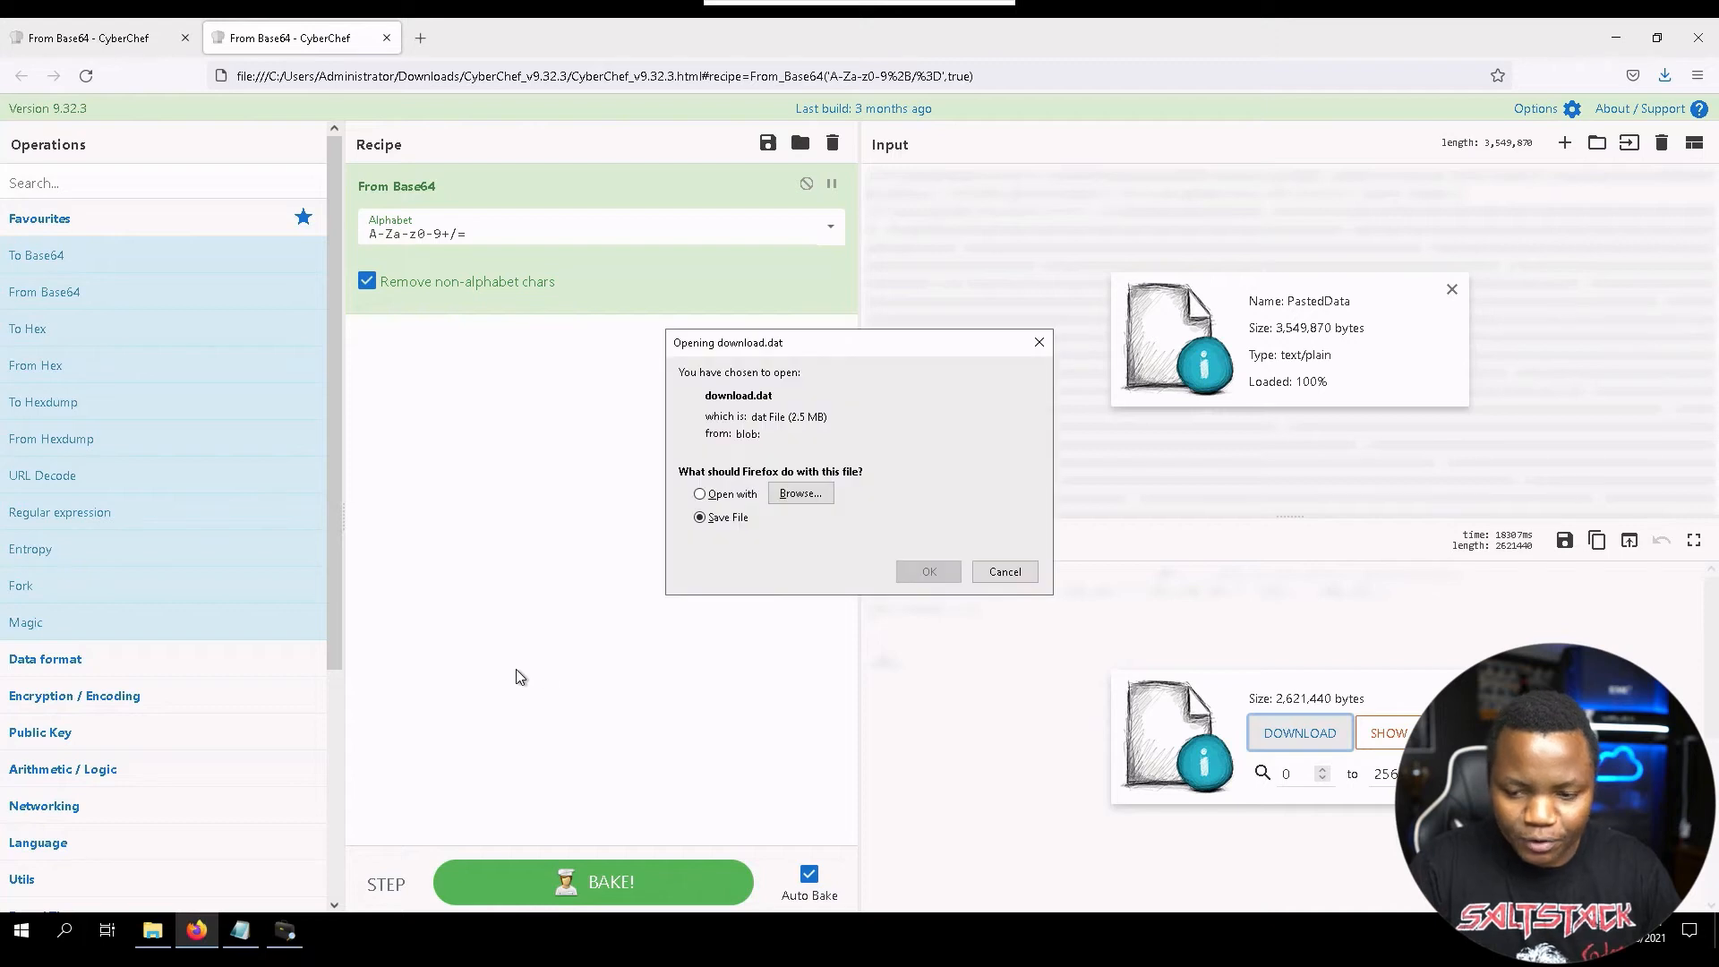
{"action": "left_click", "coordinate": [929, 572]}
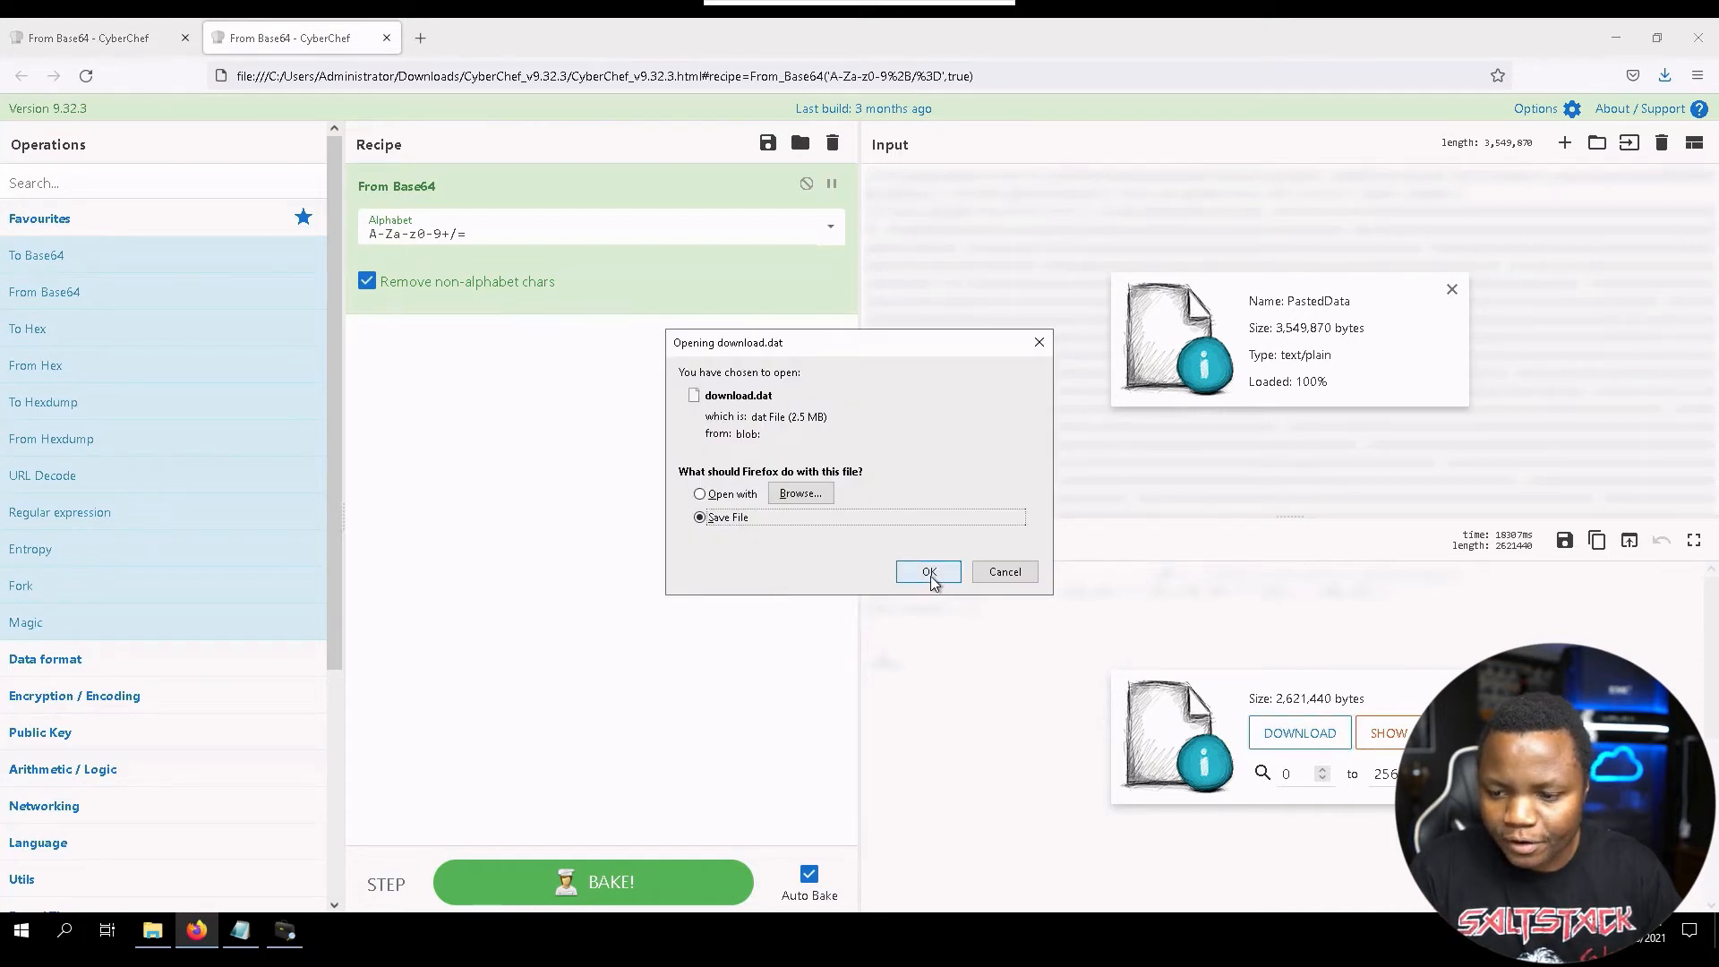
{"action": "left_click", "coordinate": [929, 572]}
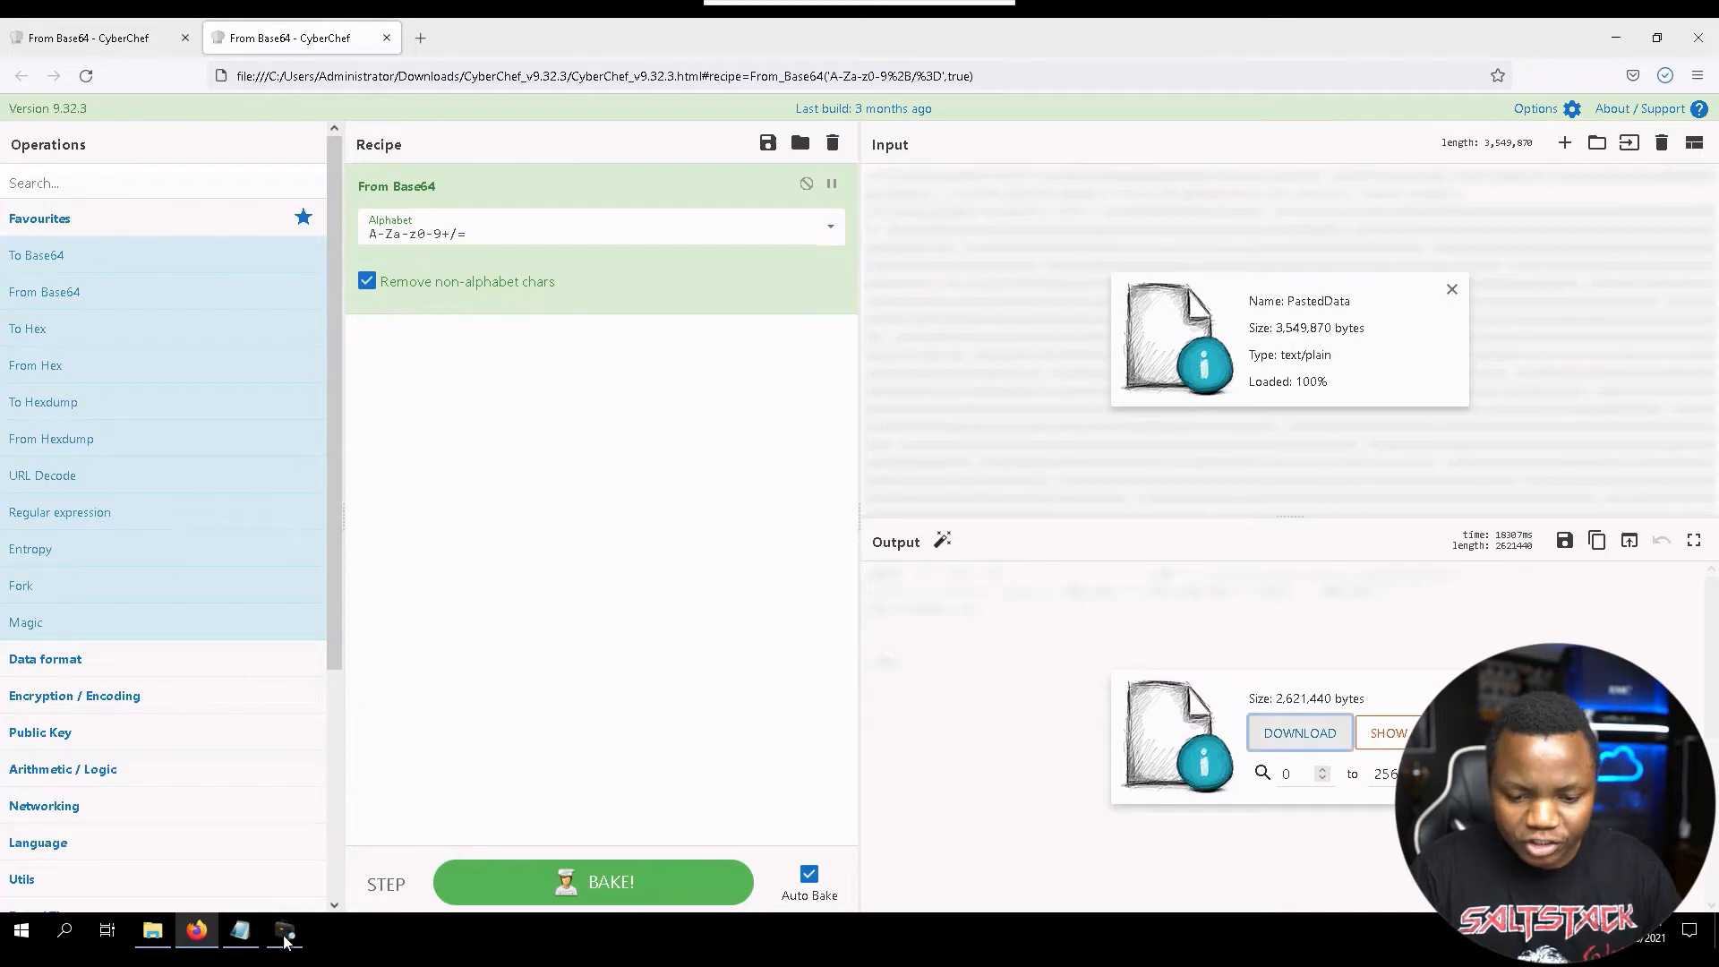
{"action": "left_click", "coordinate": [281, 932]}
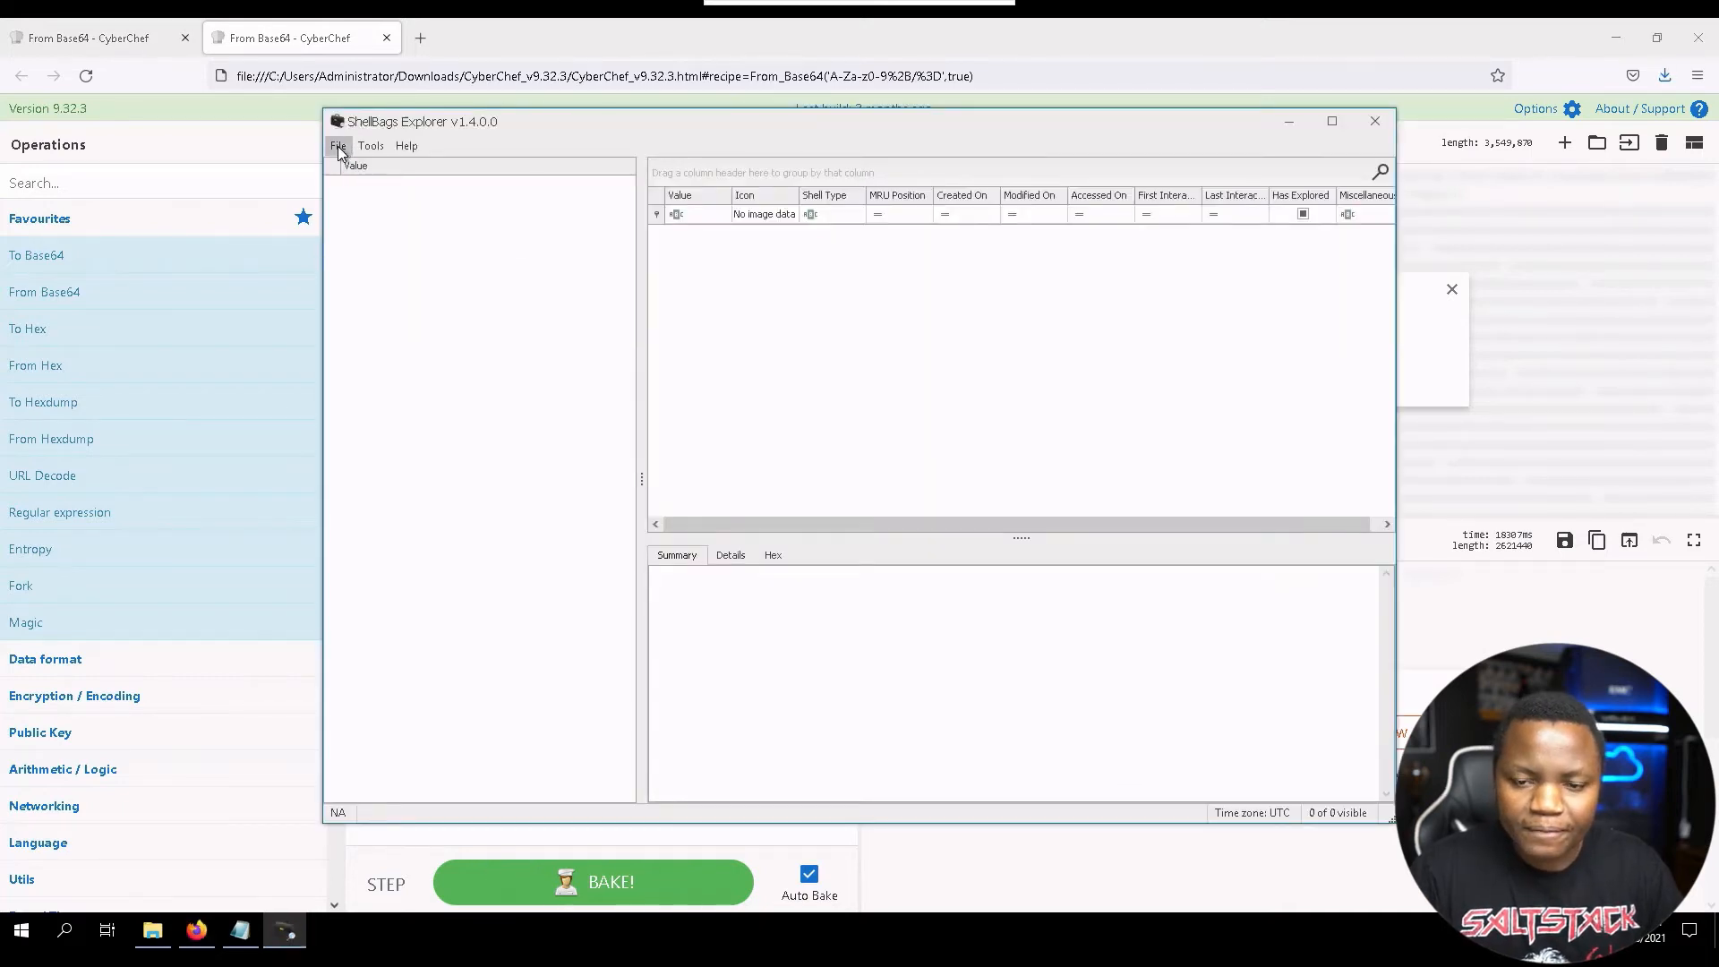
- Load Downloads\download.dat as an offline hive, listing 26 shellbags including SantaRat and Bag of Toys
{"action": "left_click", "coordinate": [338, 146]}
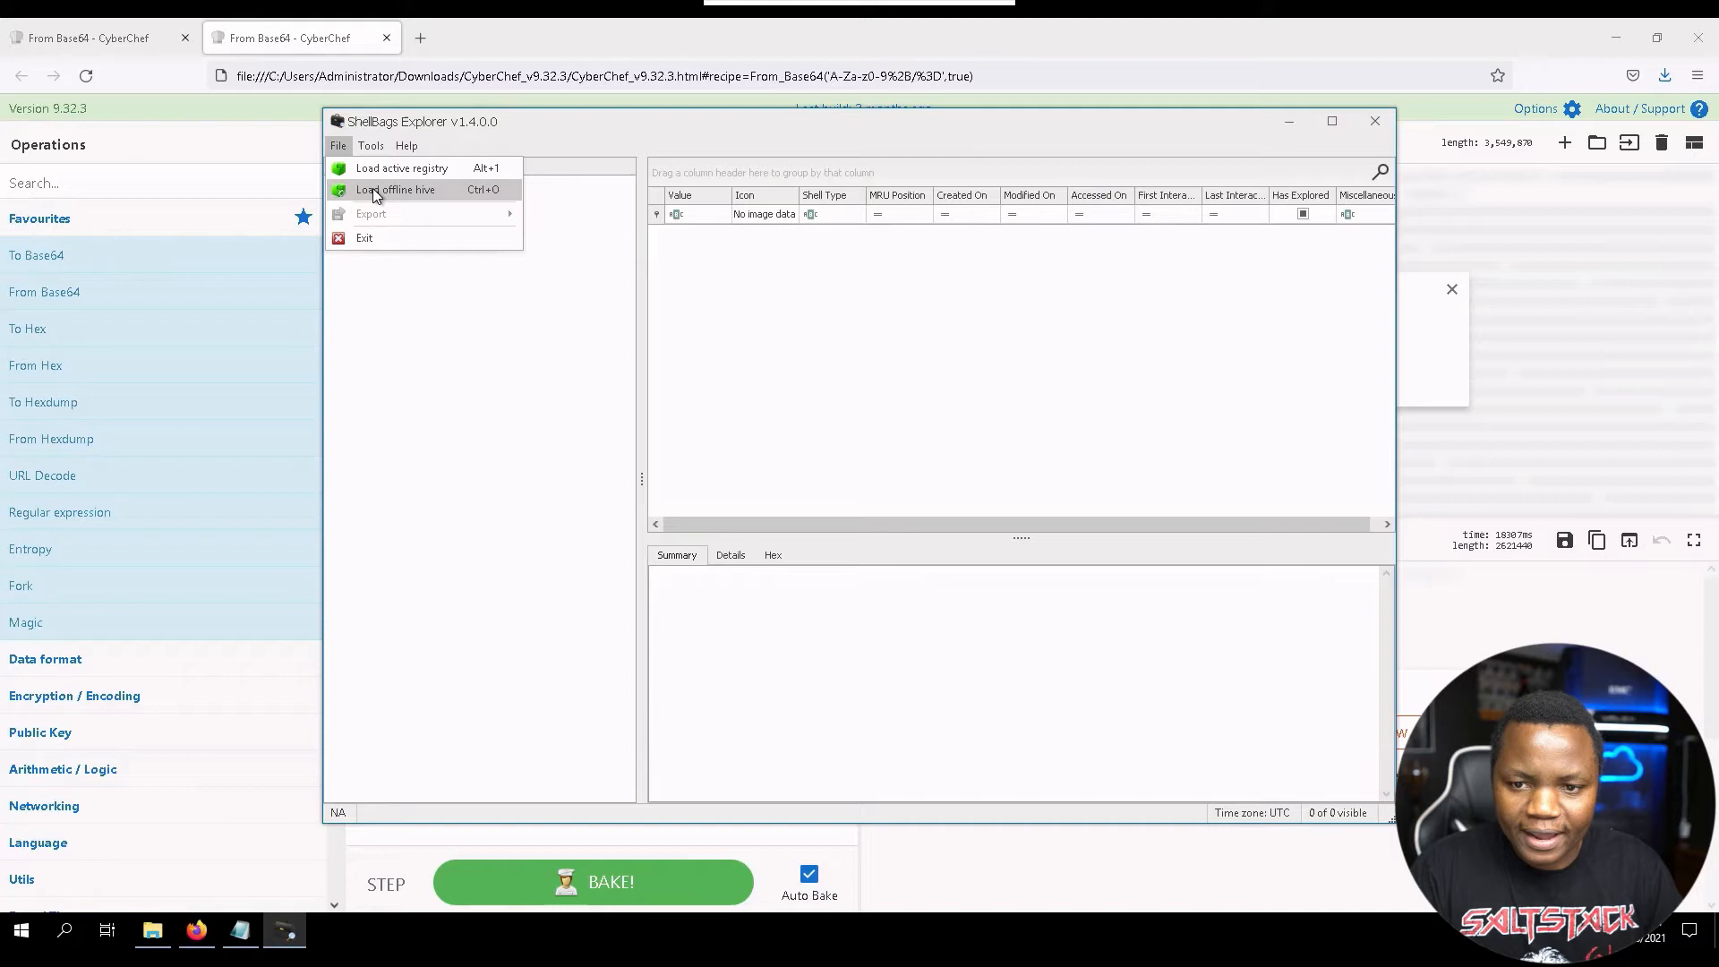
{"action": "left_click", "coordinate": [396, 189]}
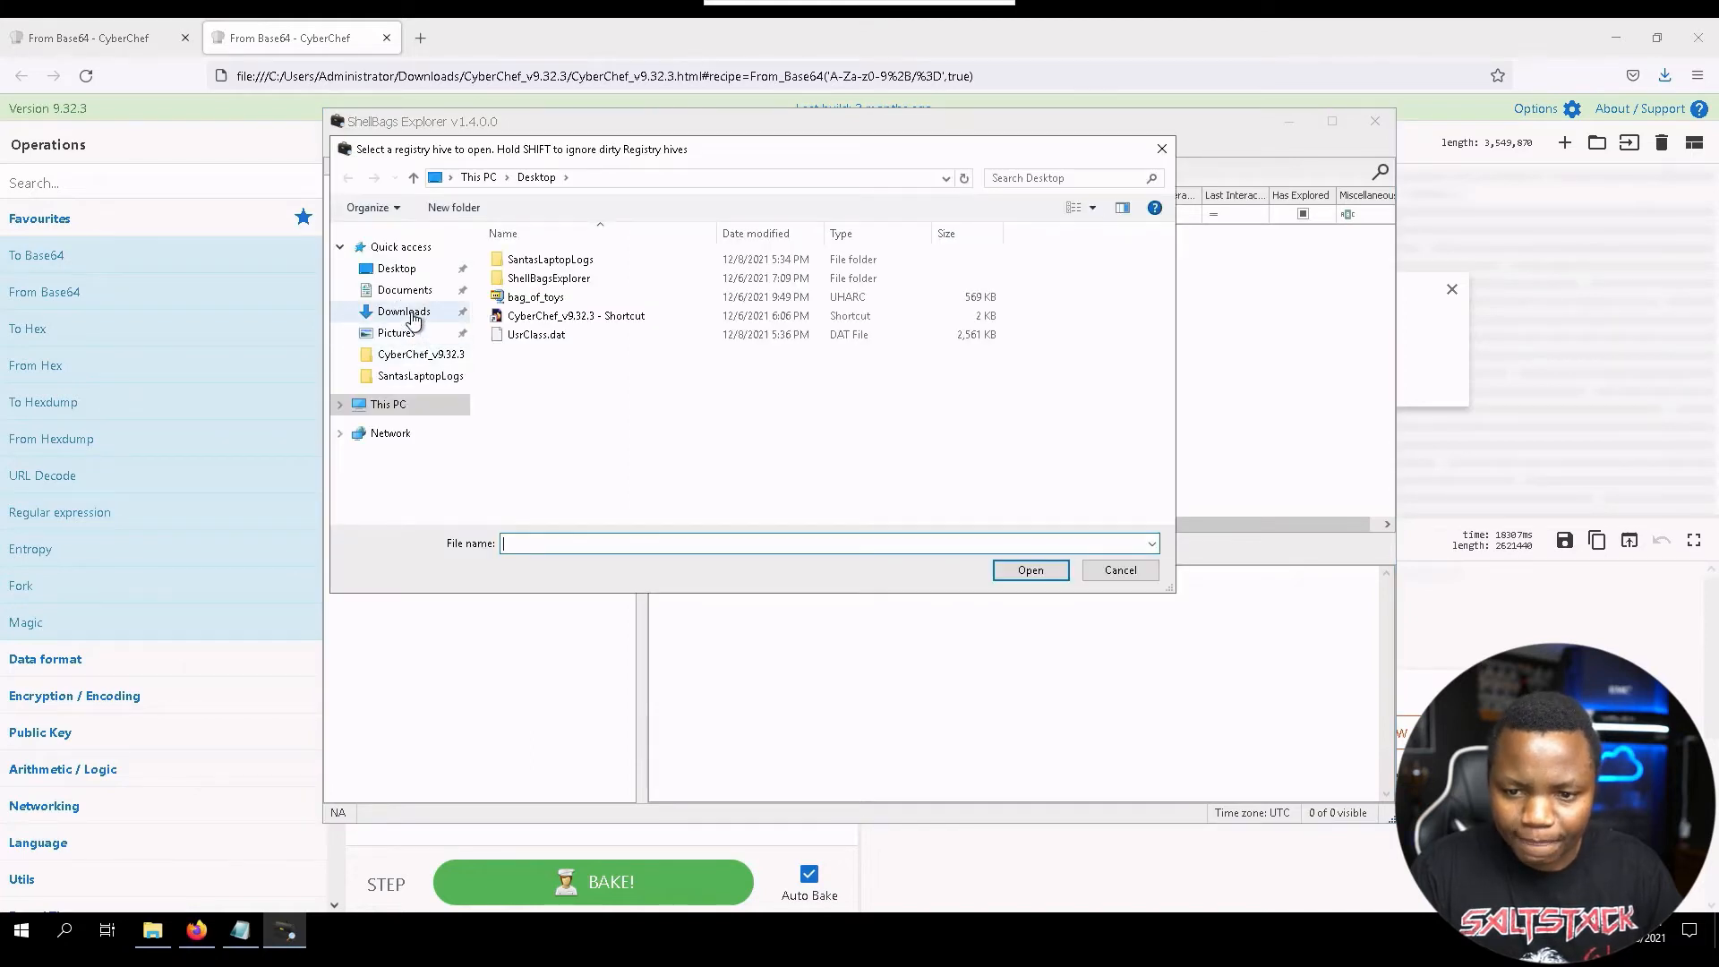
{"action": "left_click", "coordinate": [402, 310]}
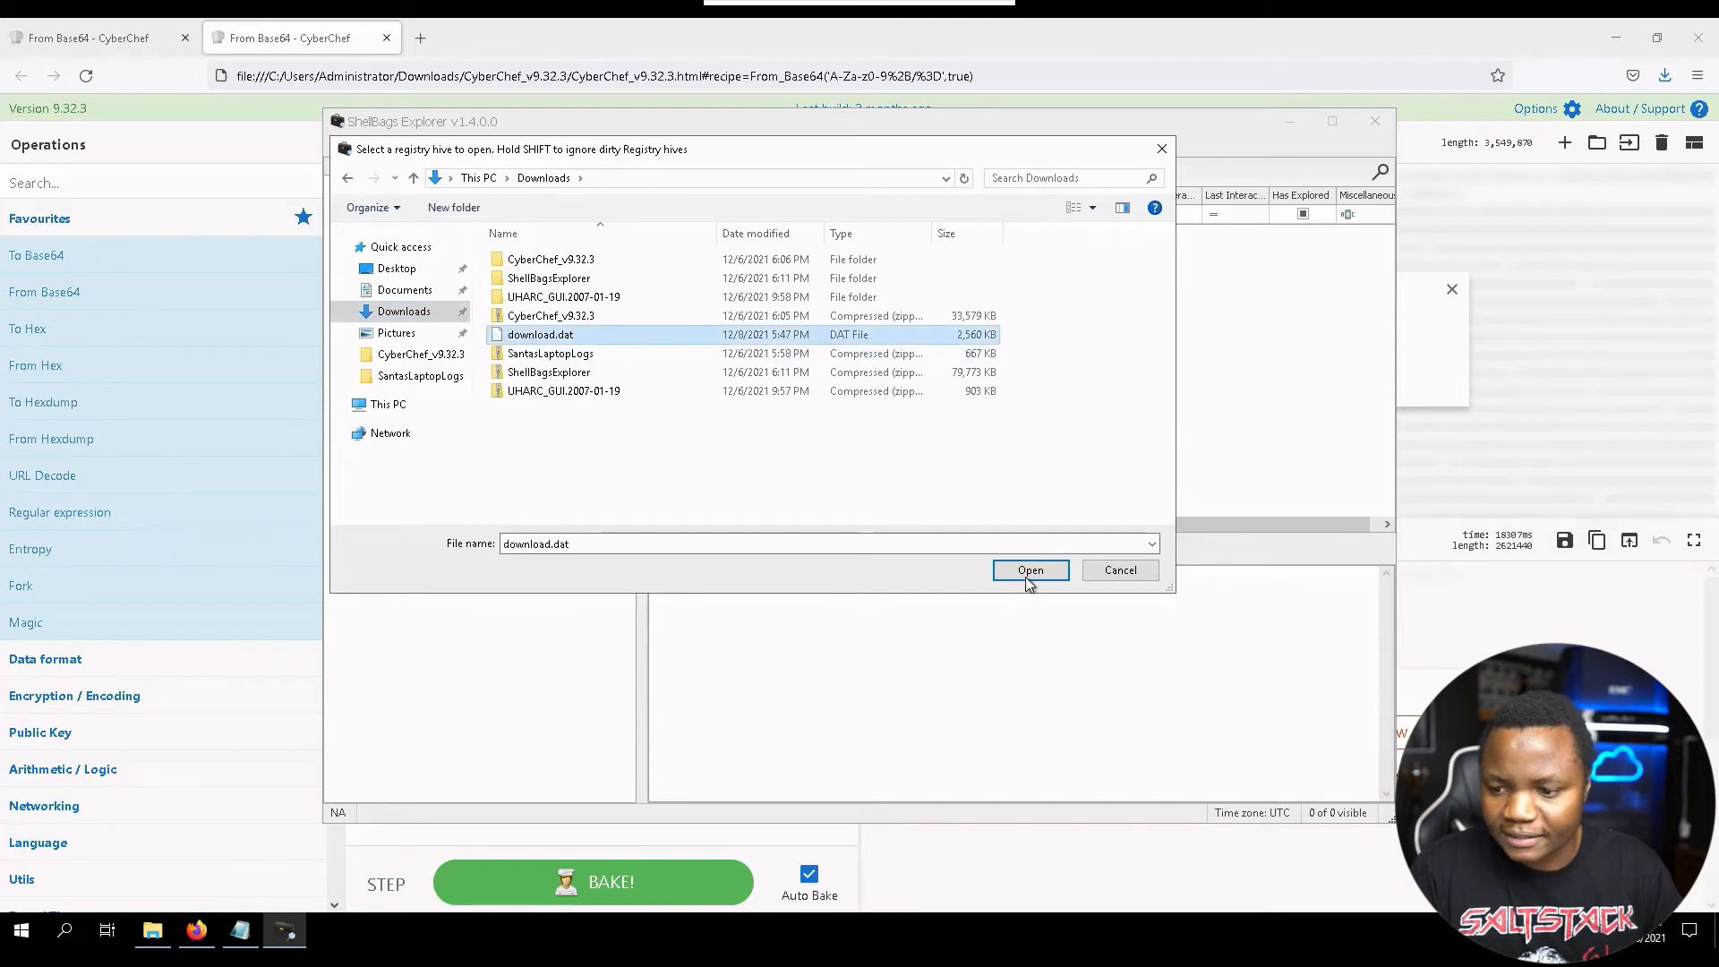
{"action": "left_click", "coordinate": [1031, 570]}
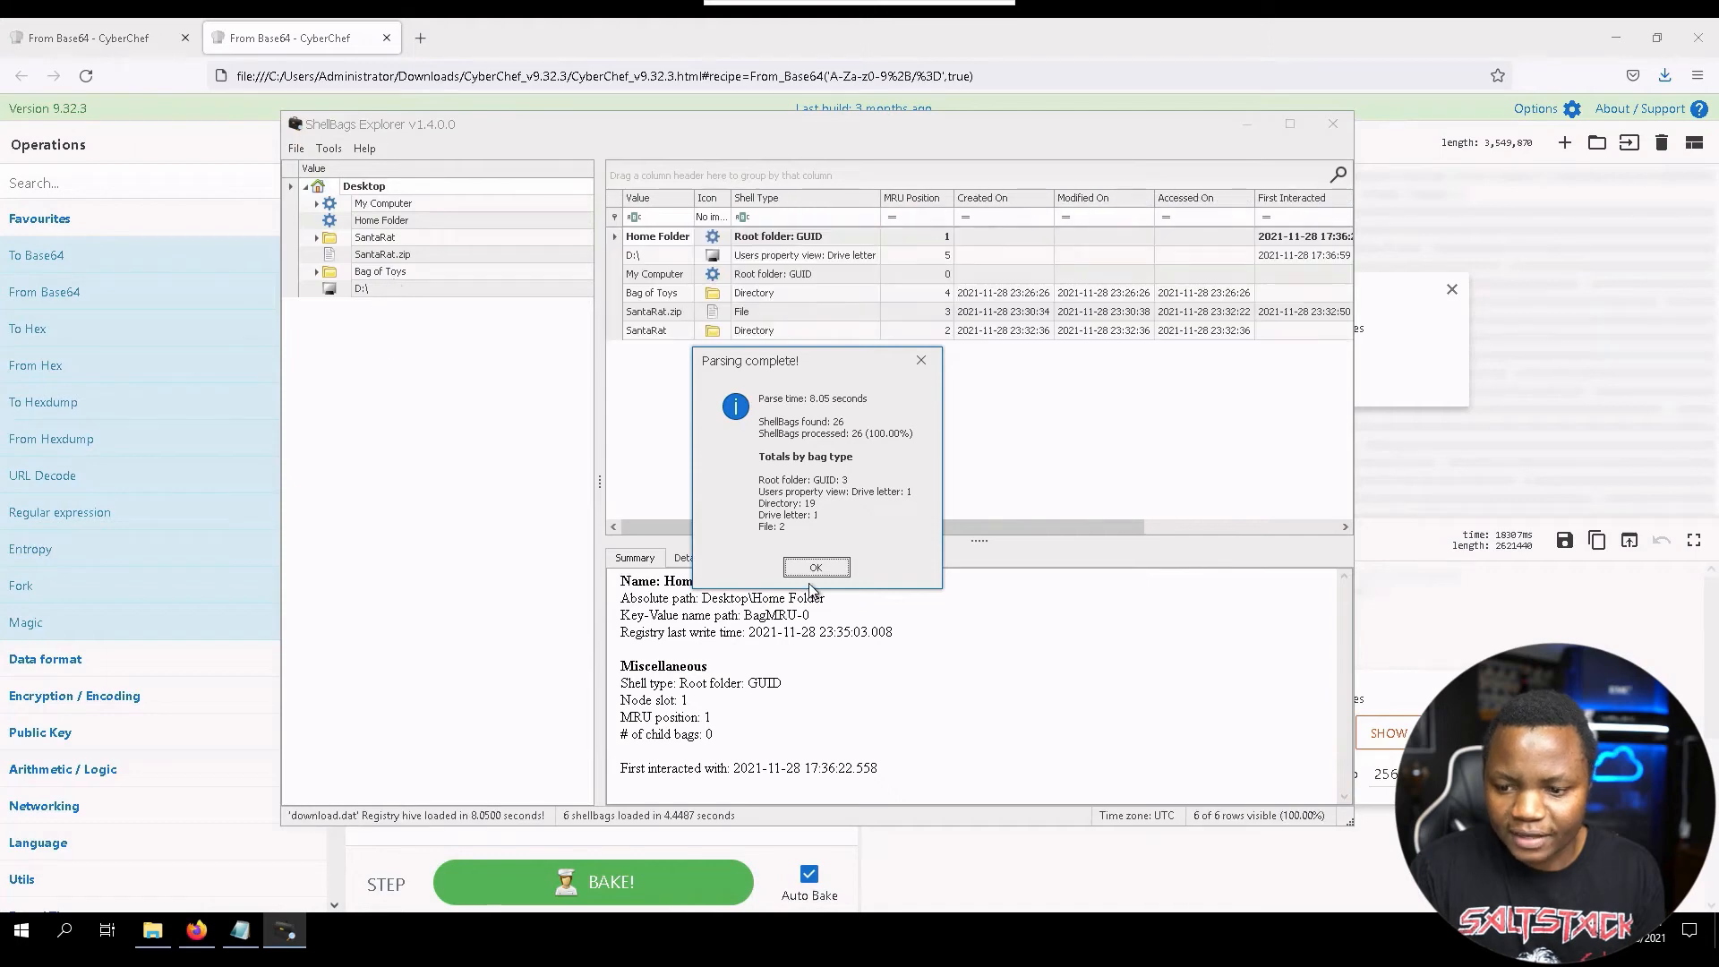
{"action": "left_click", "coordinate": [817, 567]}
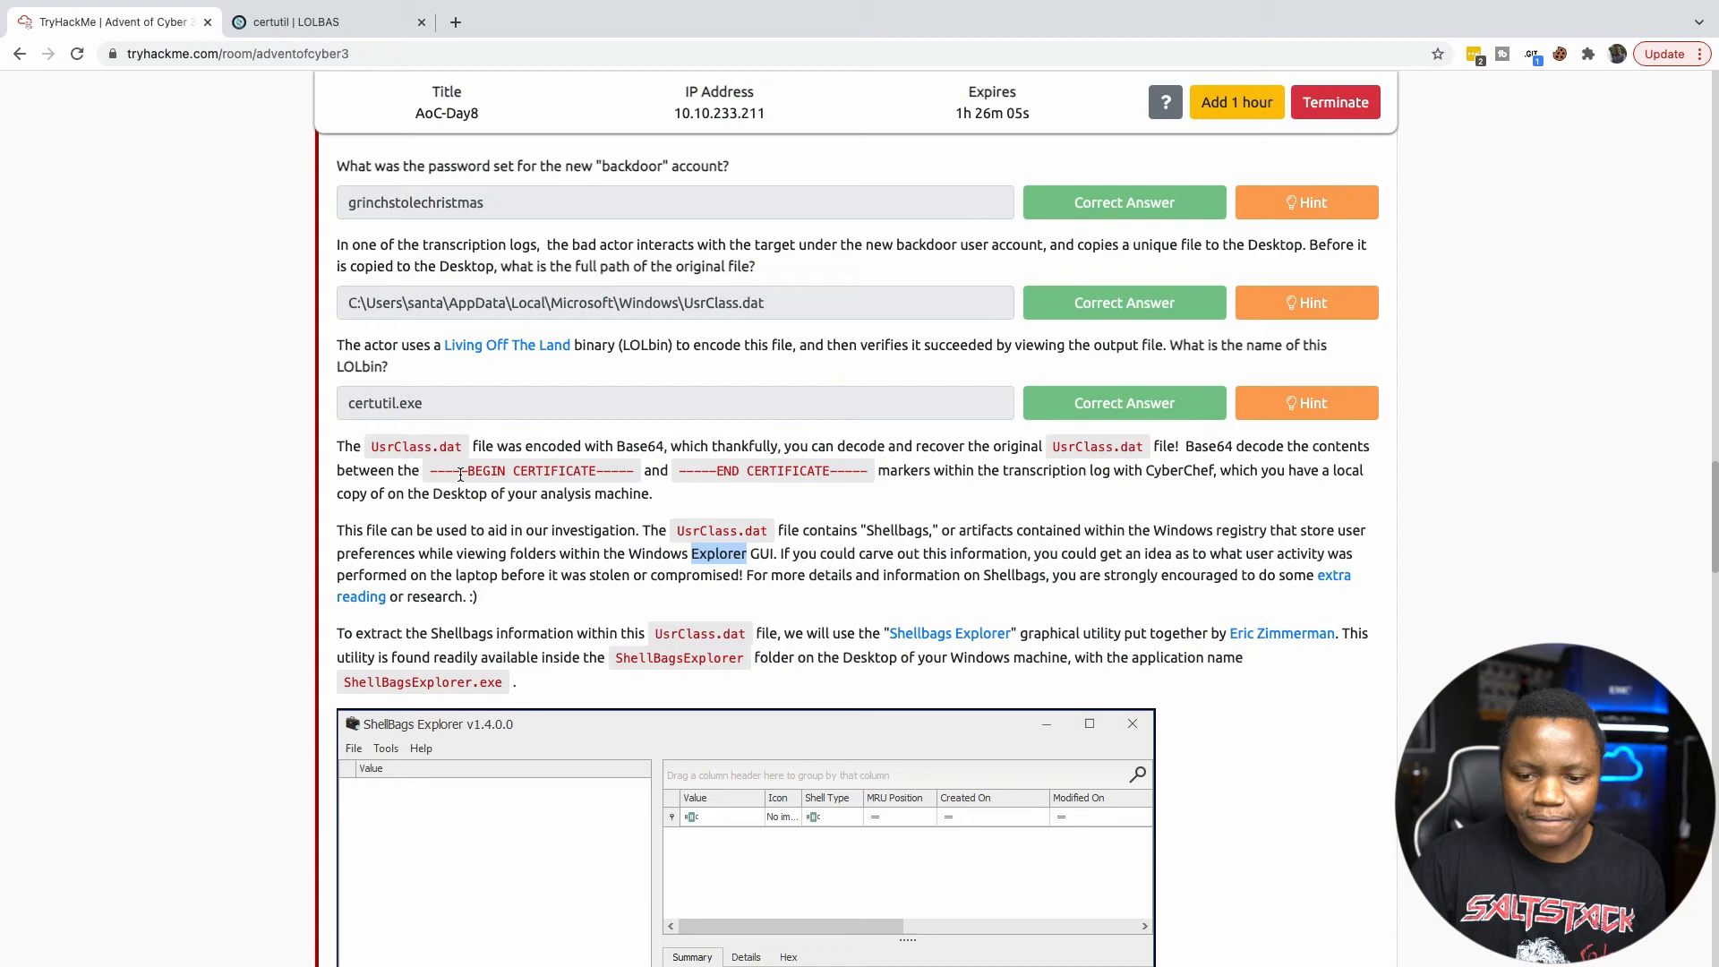
- Scroll to the SantaRat folder question and select the word SantaRat
{"action": "scroll", "scroll_direction": "down", "scroll_amount": 3}
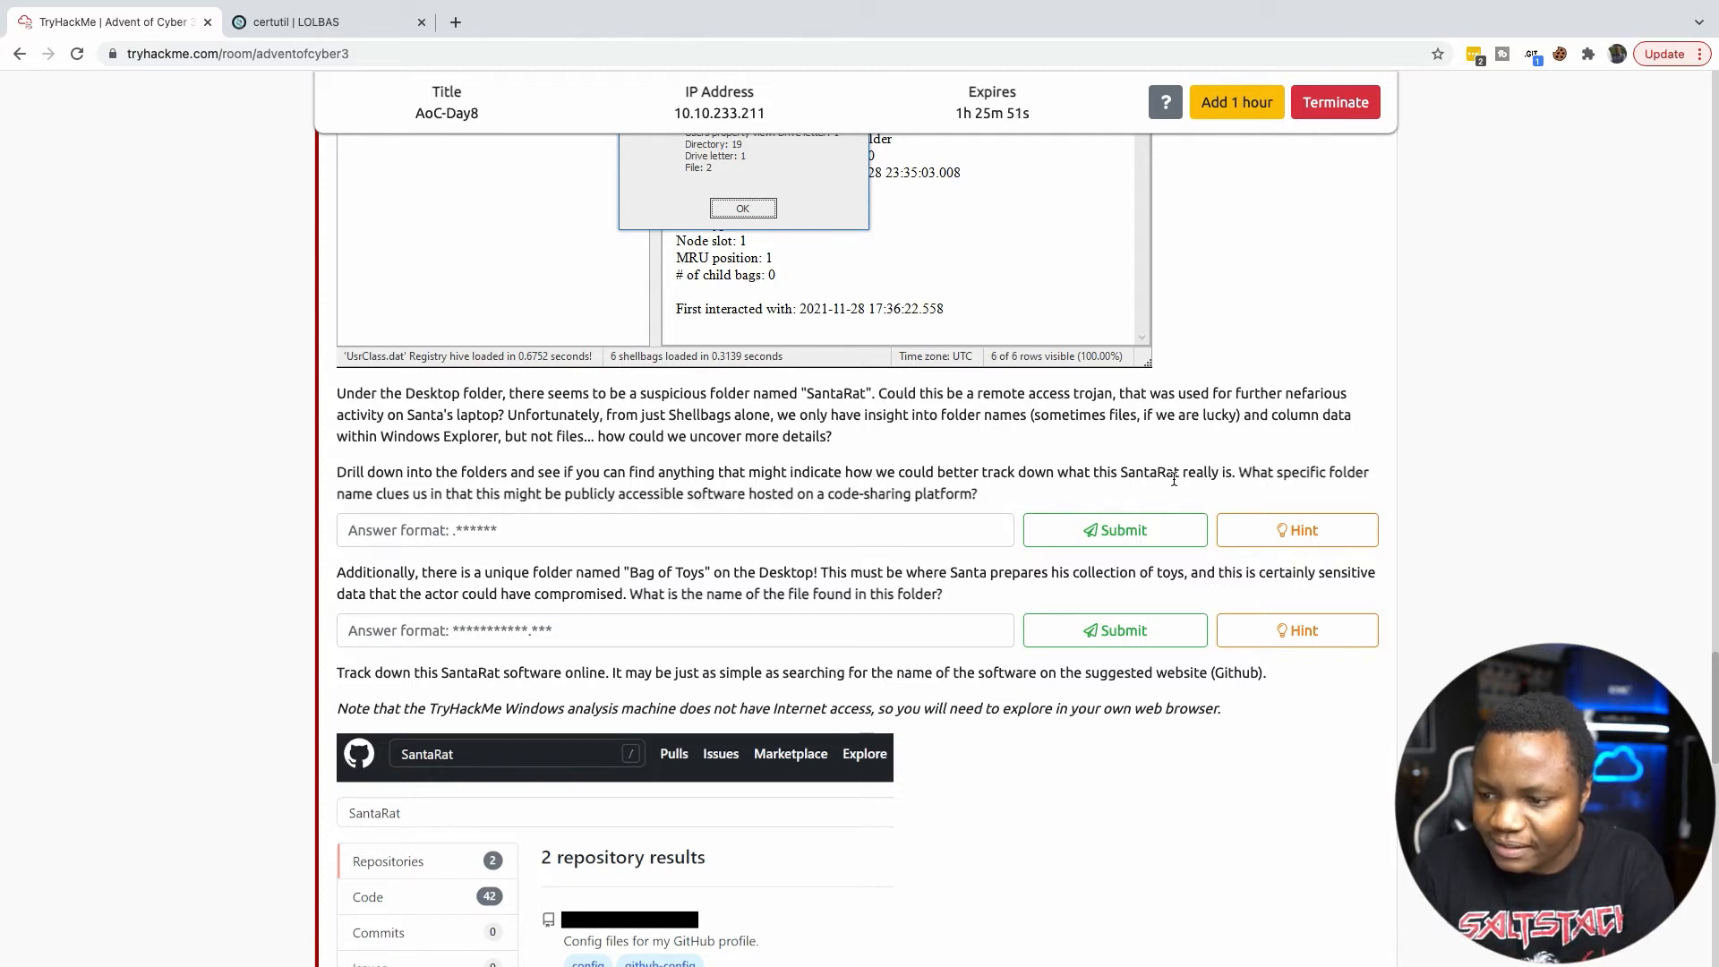
{"action": "double_click", "coordinate": [1147, 472]}
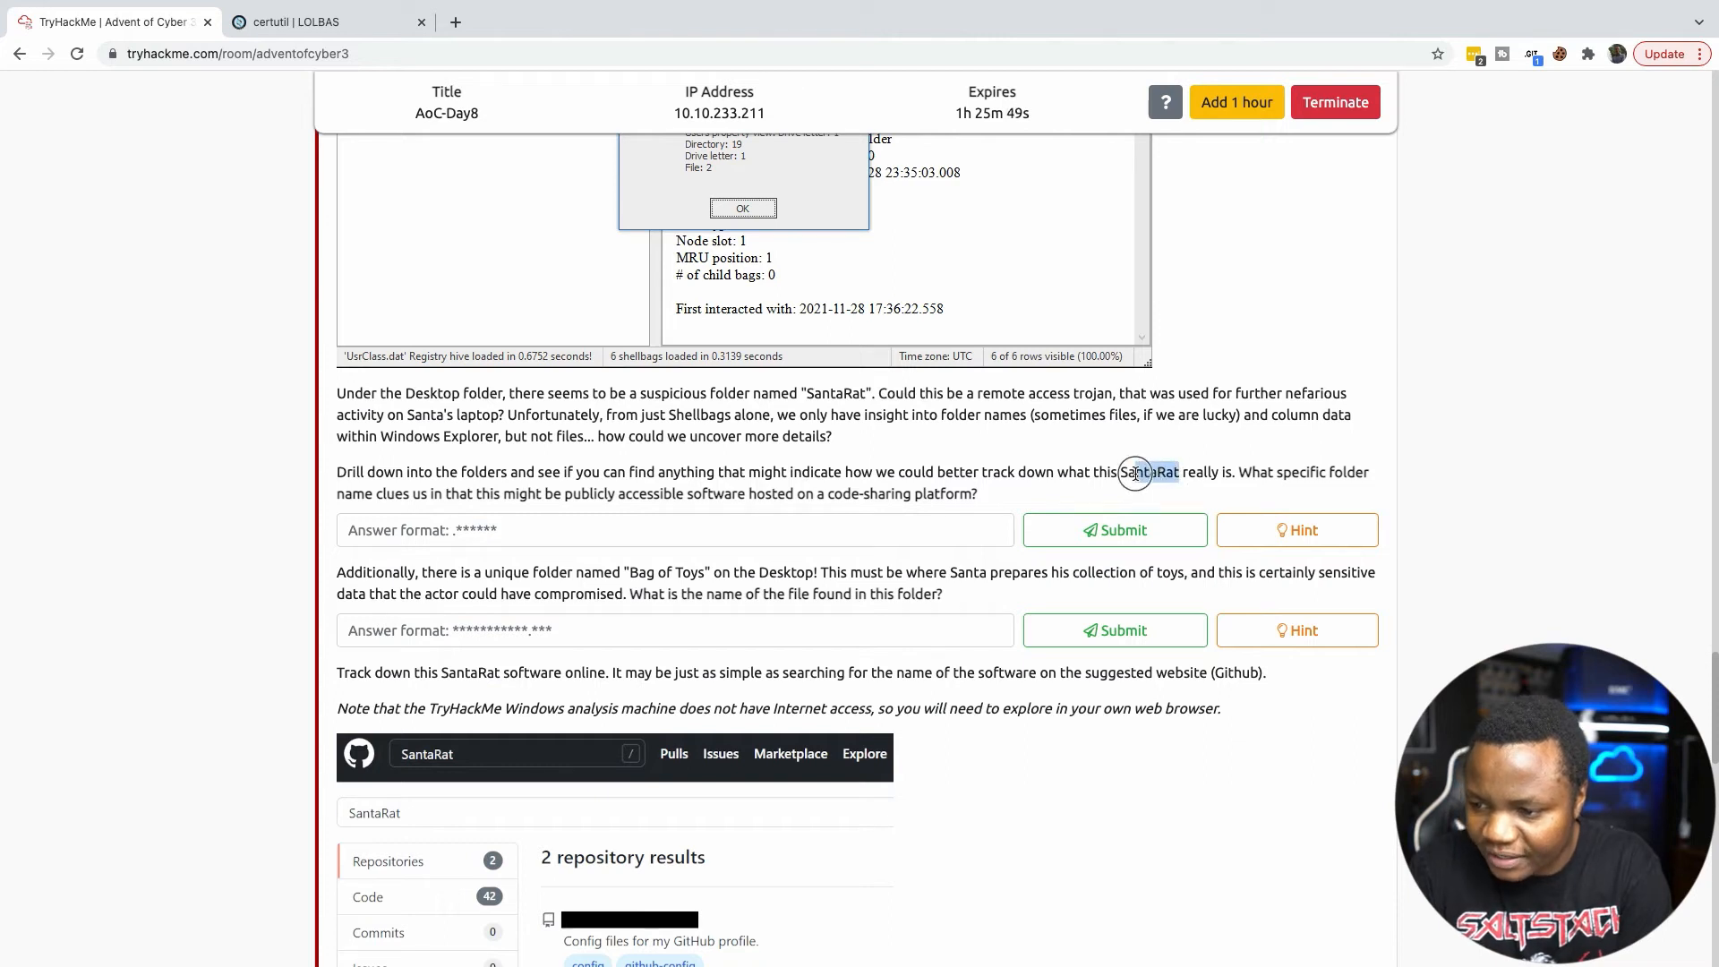
{"action": "mouse_move", "coordinate": [614, 521]}
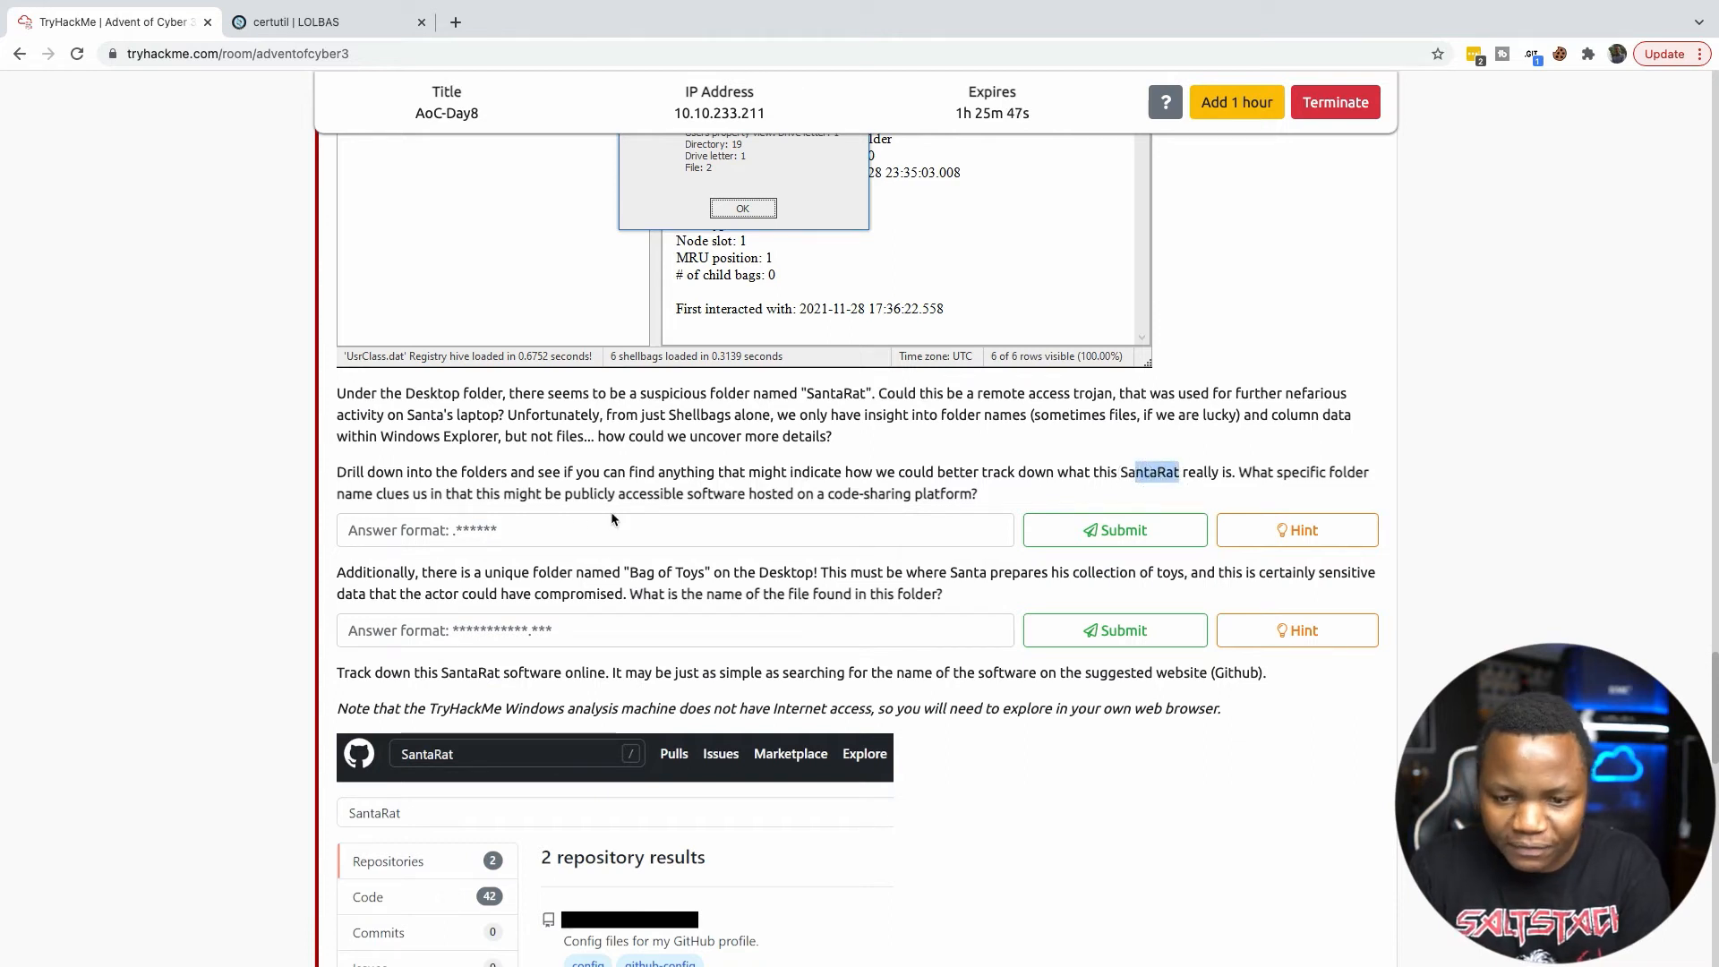
{"action": "mouse_move", "coordinate": [512, 513]}
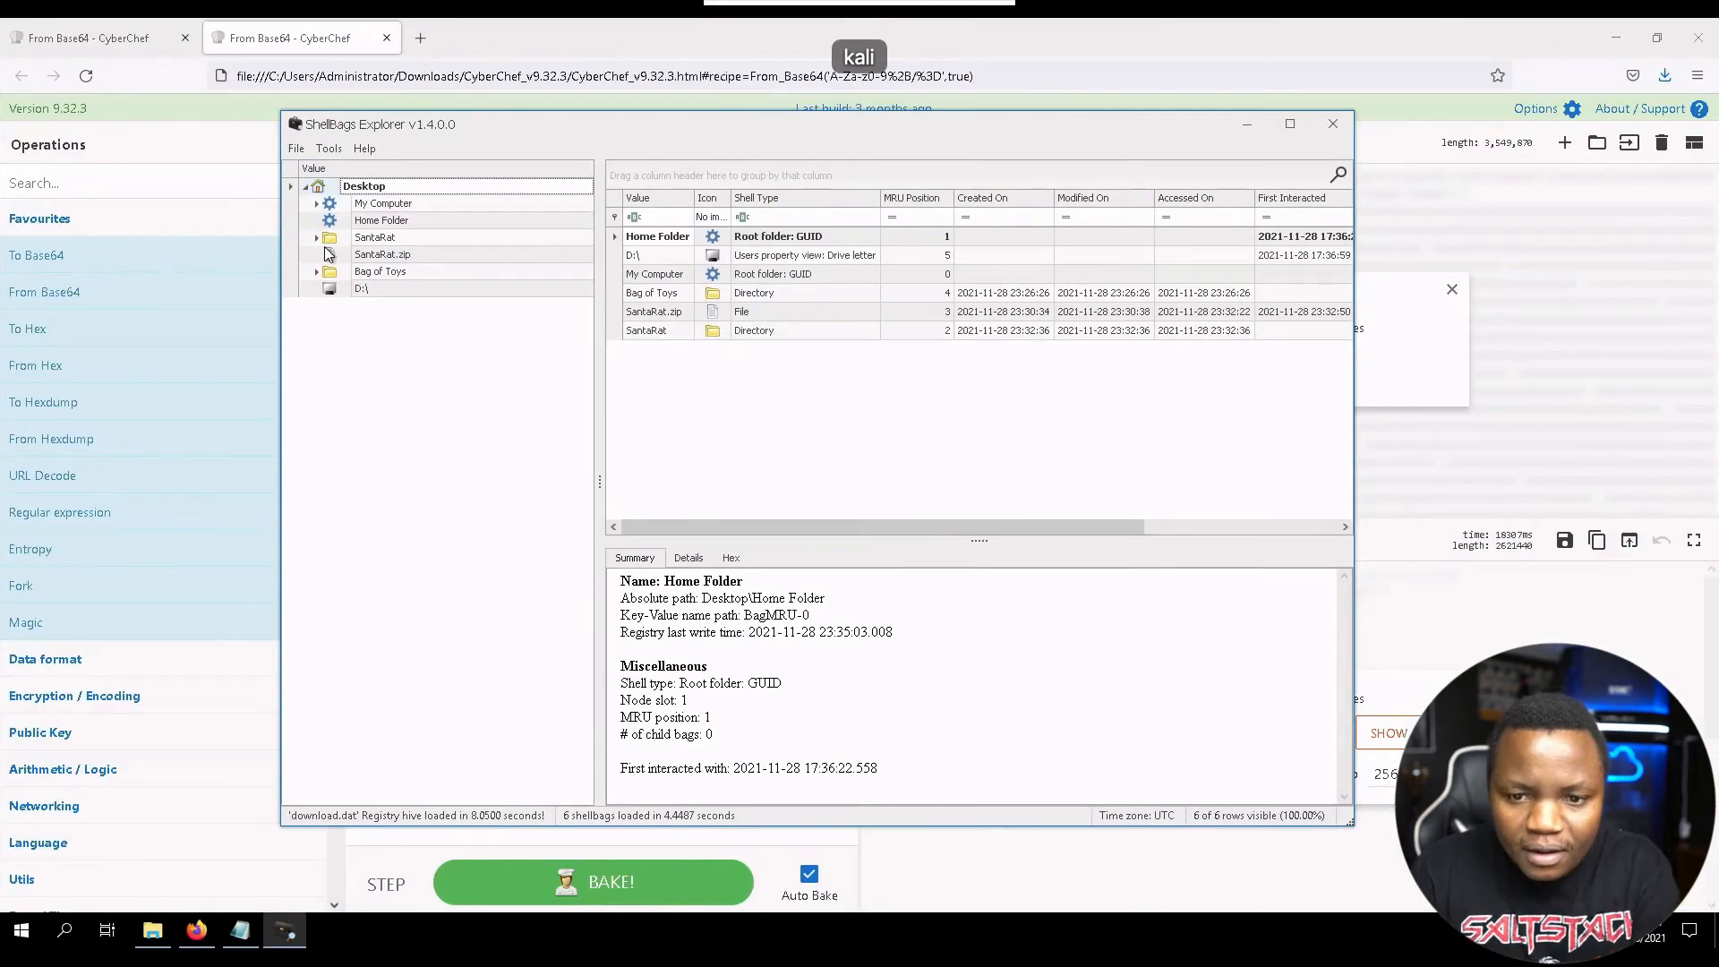
- Expand SantaRat, SantaRat-main and .github in the ShellBags Explorer tree
{"action": "left_click", "coordinate": [315, 237]}
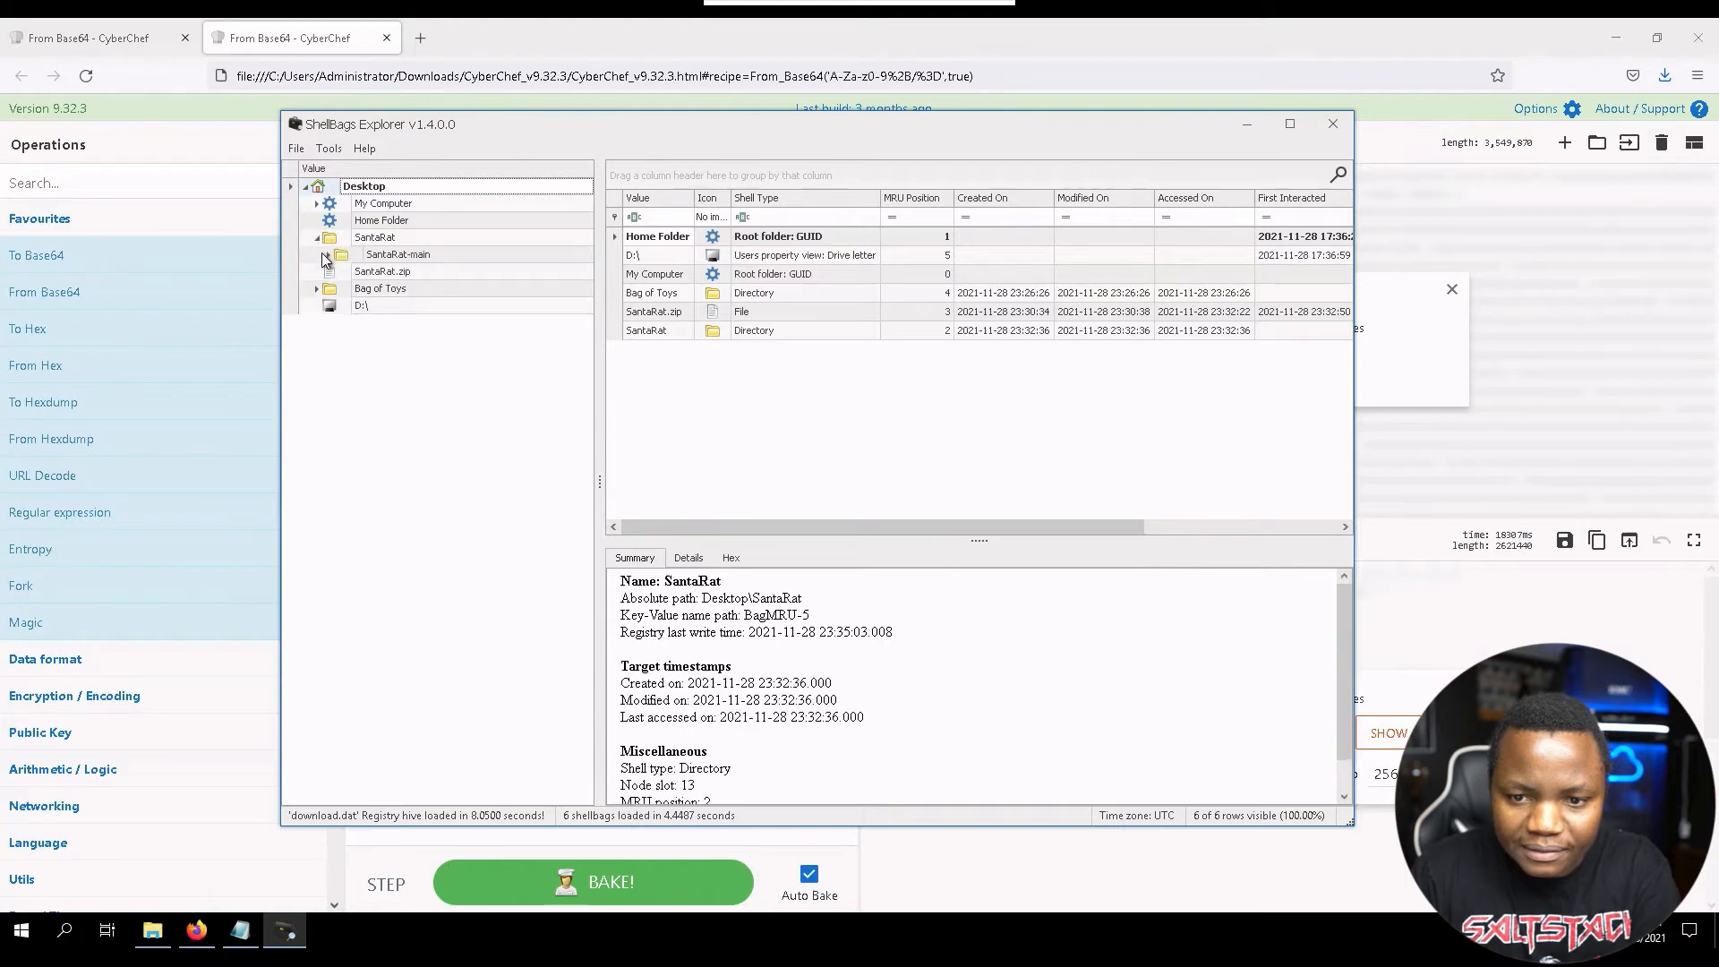
{"action": "left_click", "coordinate": [316, 254]}
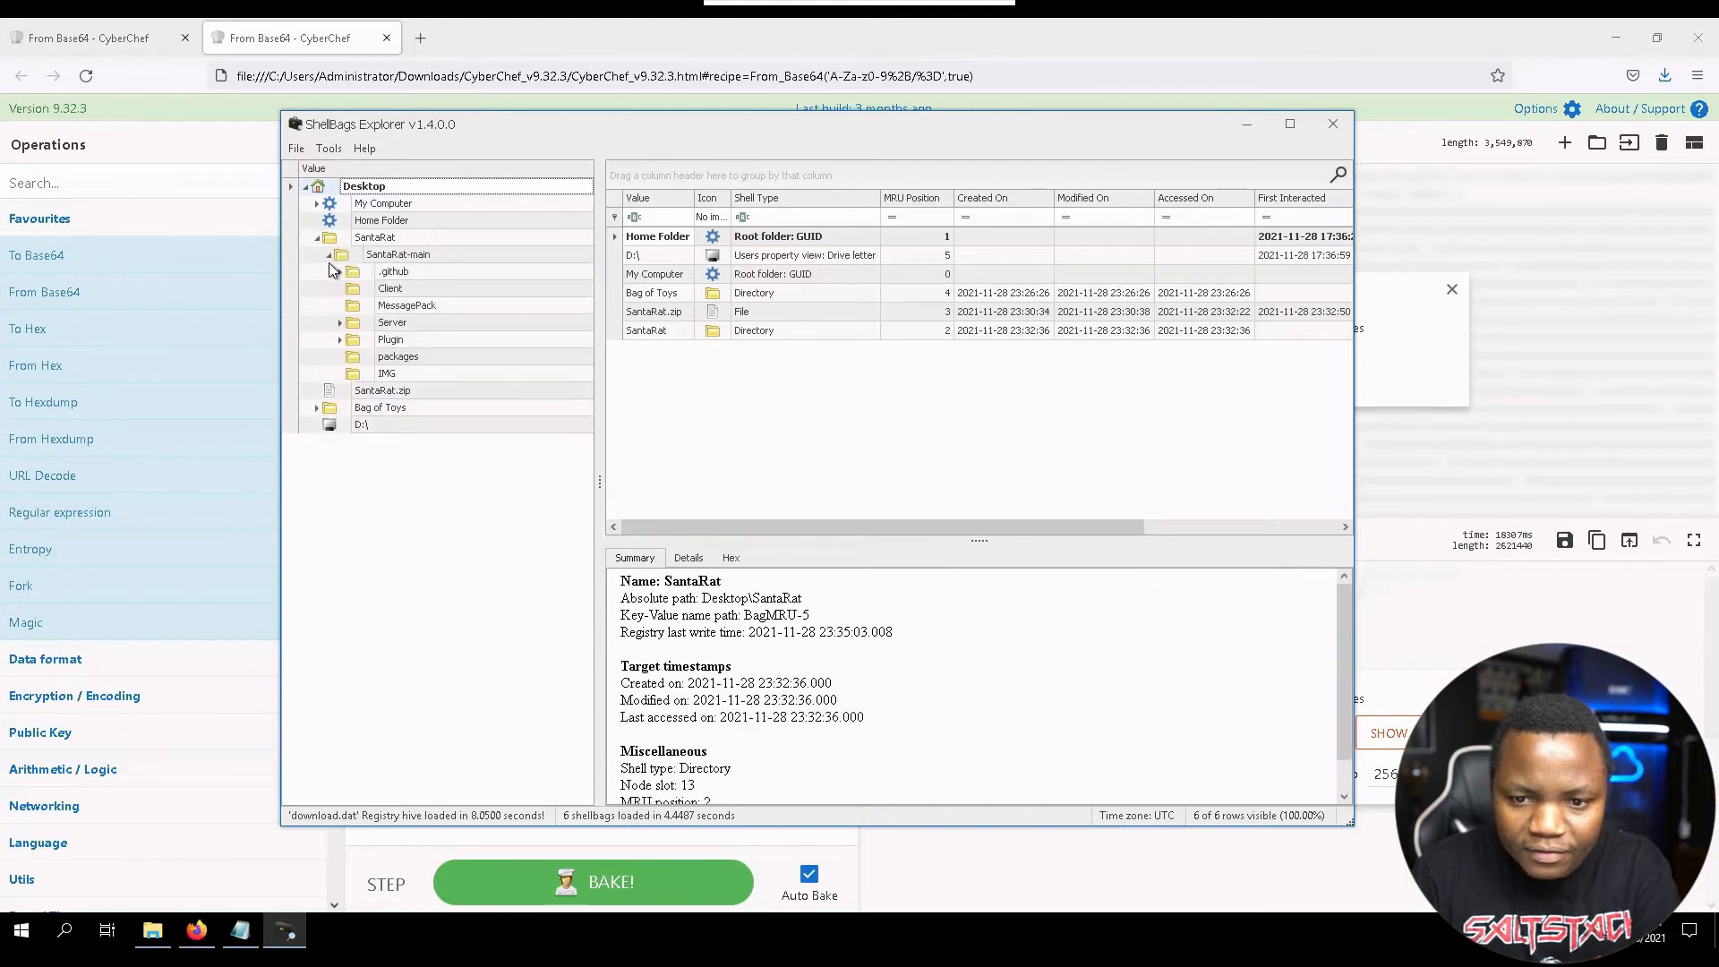
{"action": "left_click", "coordinate": [415, 254]}
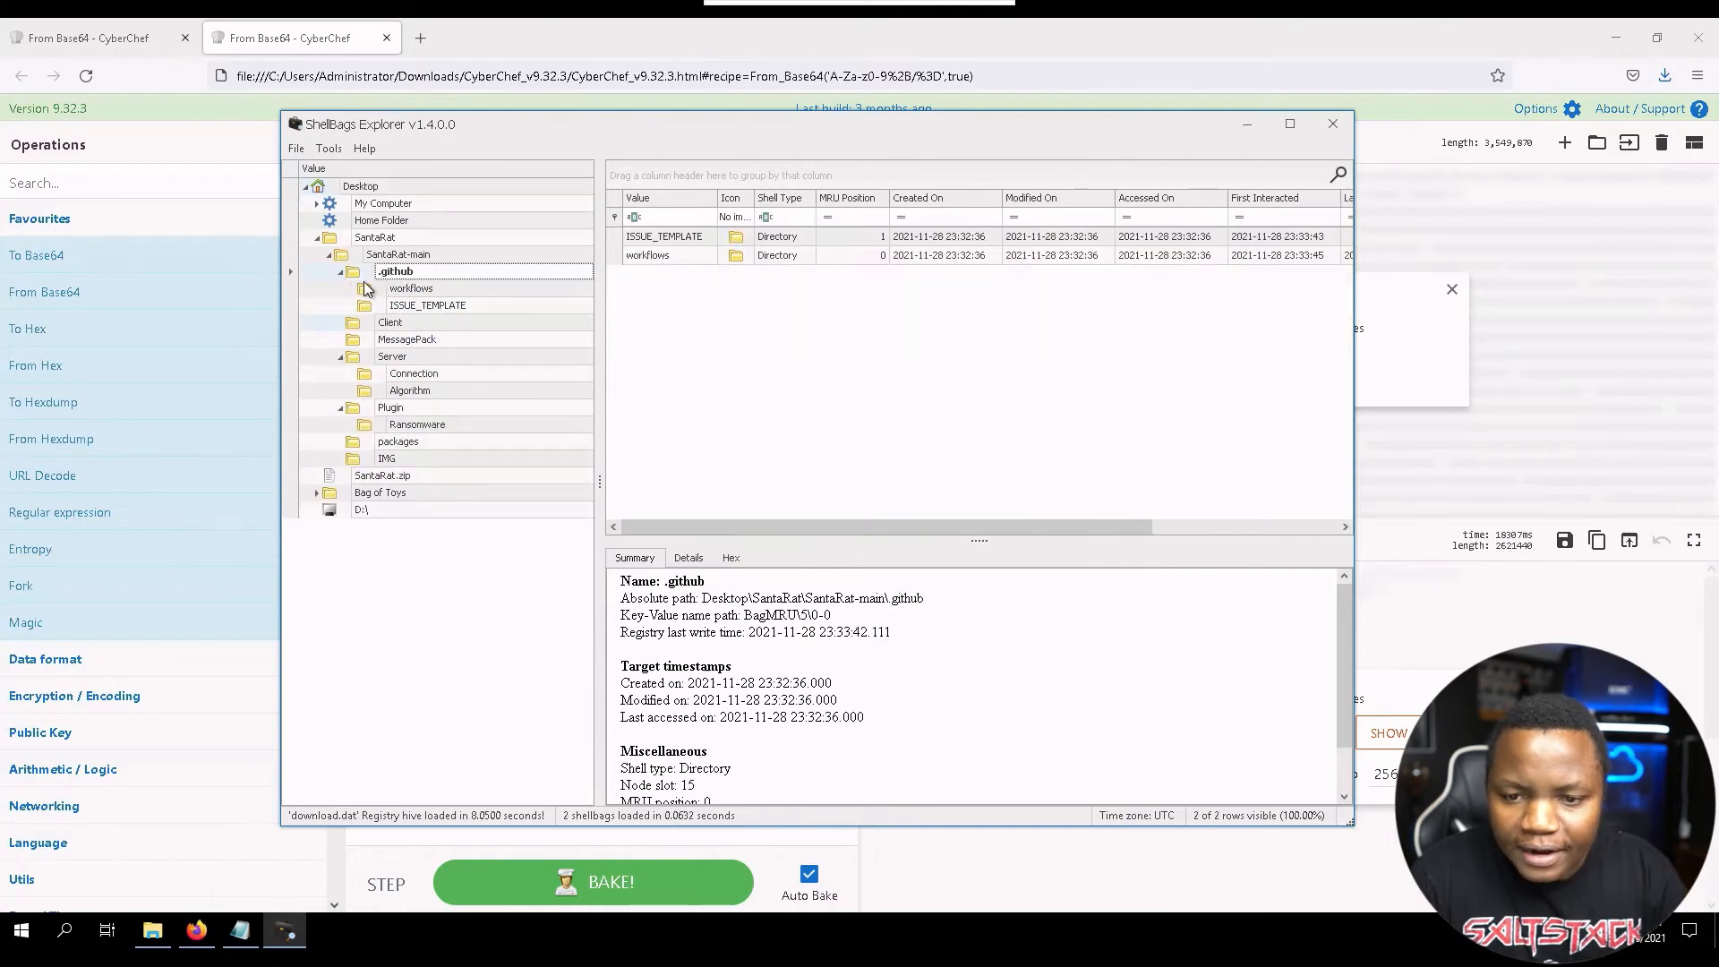
{"action": "mouse_move", "coordinate": [391, 276]}
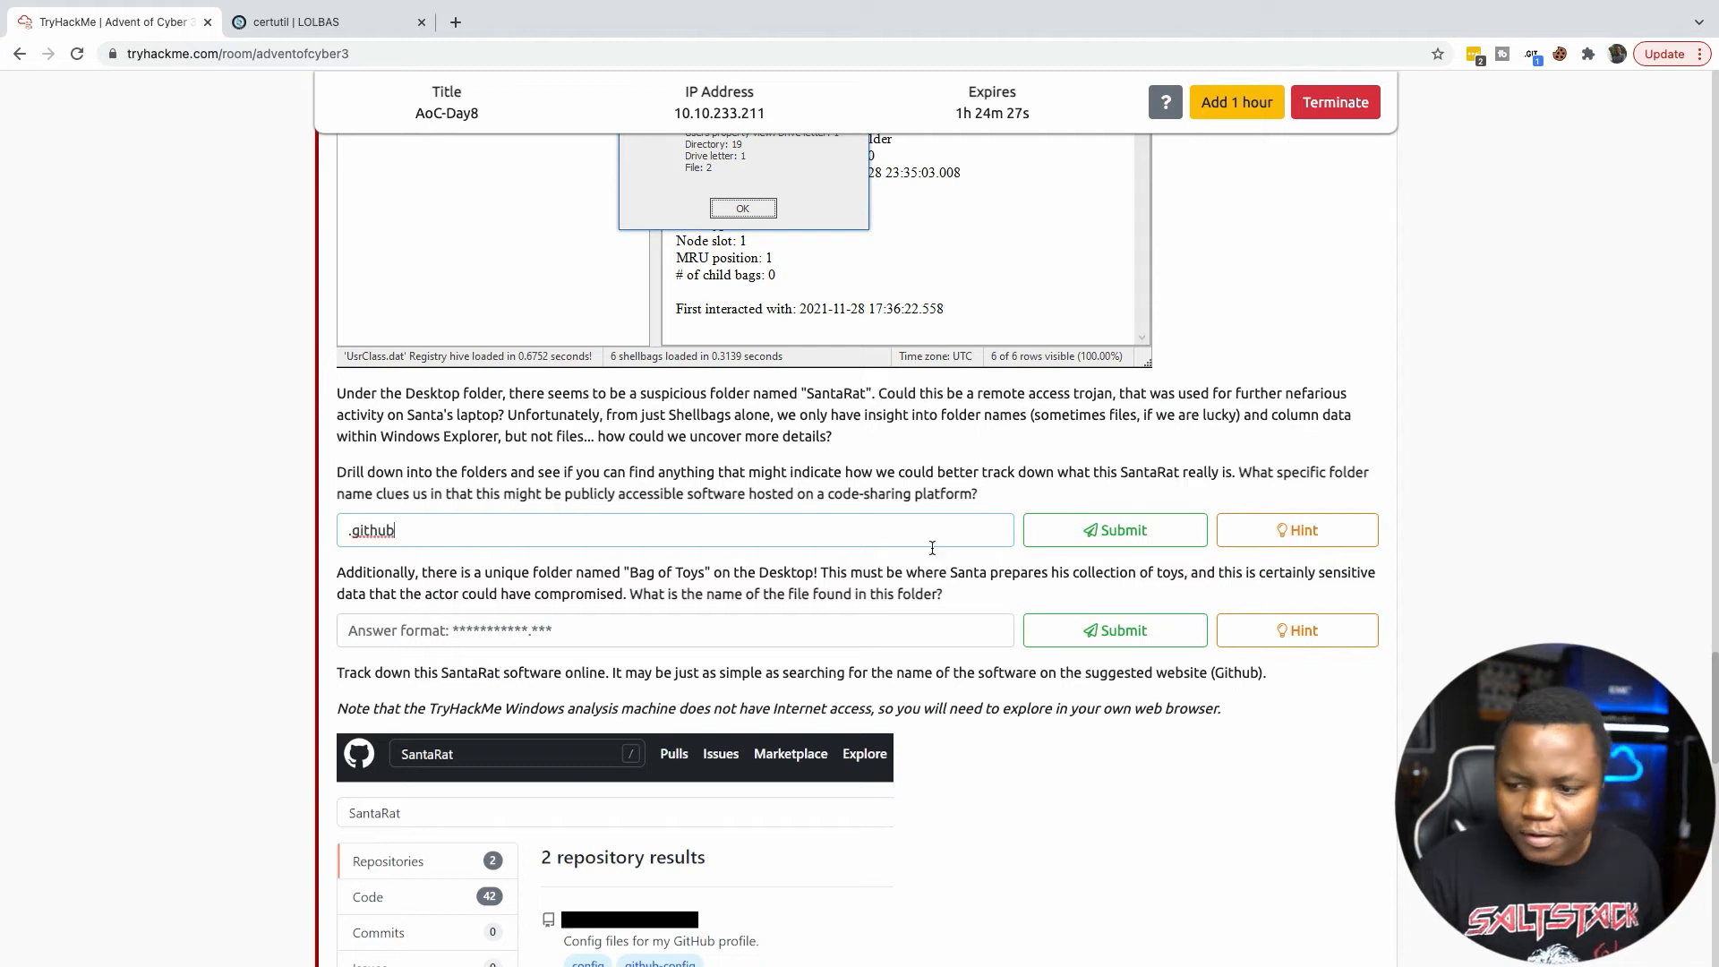
- Submit .github as the SantaRat answer and view the Bag of Toys folder contents
{"action": "left_click", "coordinate": [1115, 530]}
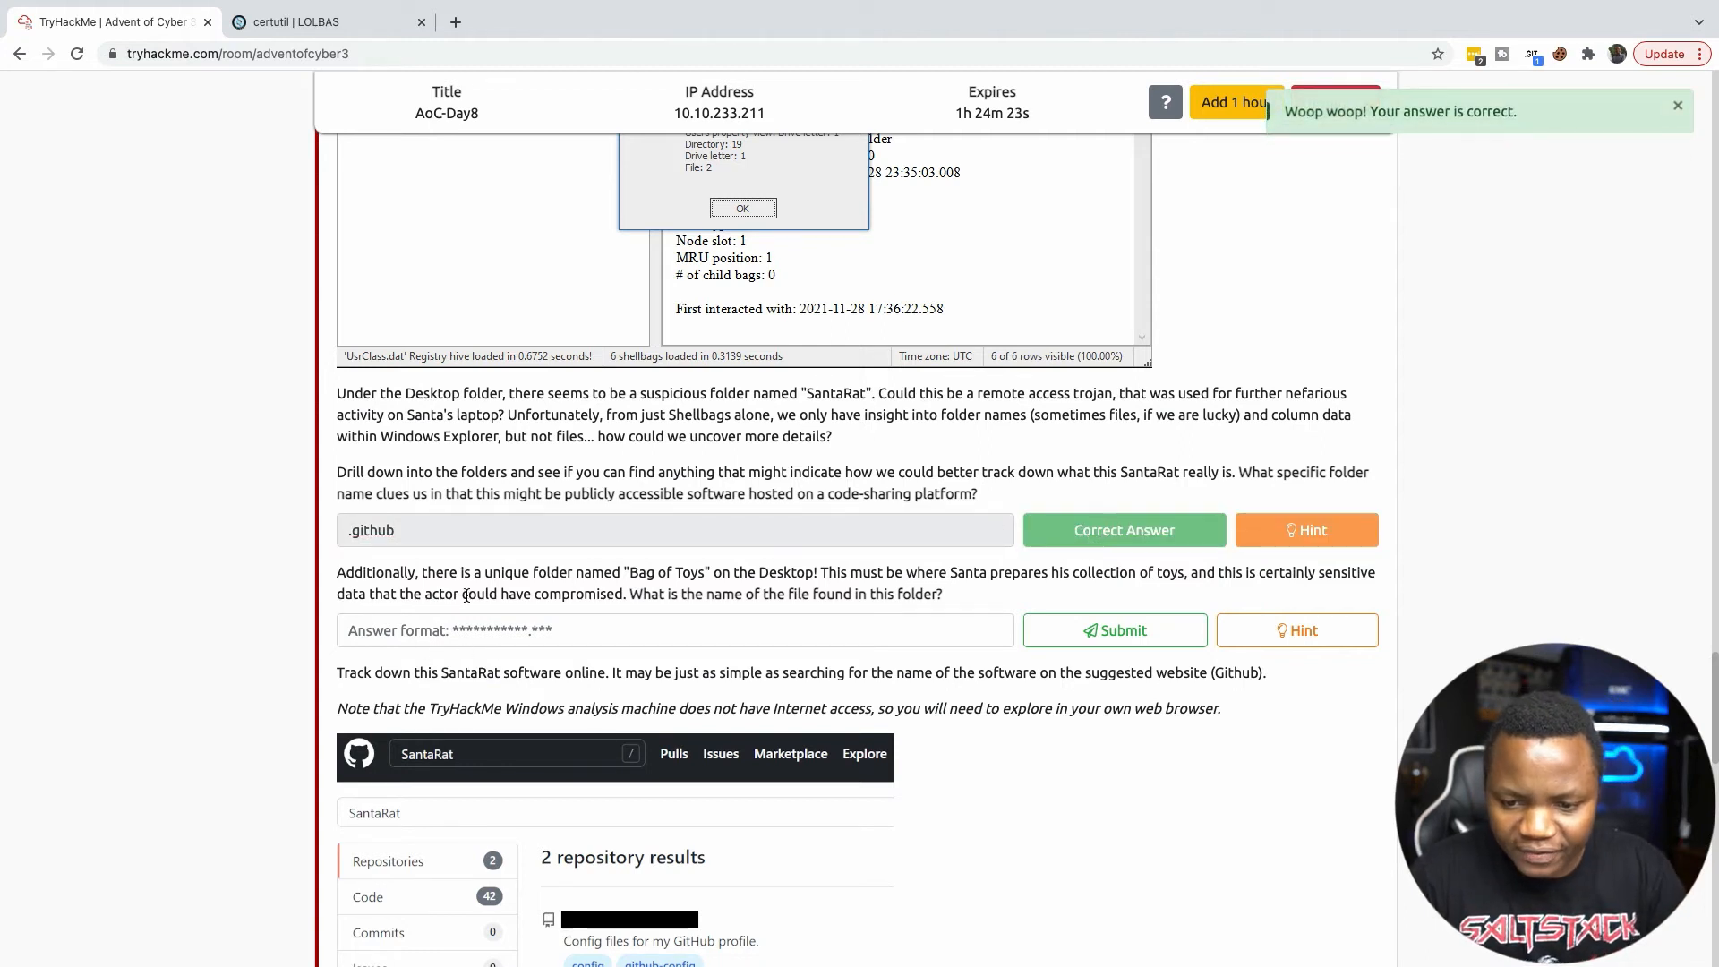
{"action": "mouse_move", "coordinate": [698, 590]}
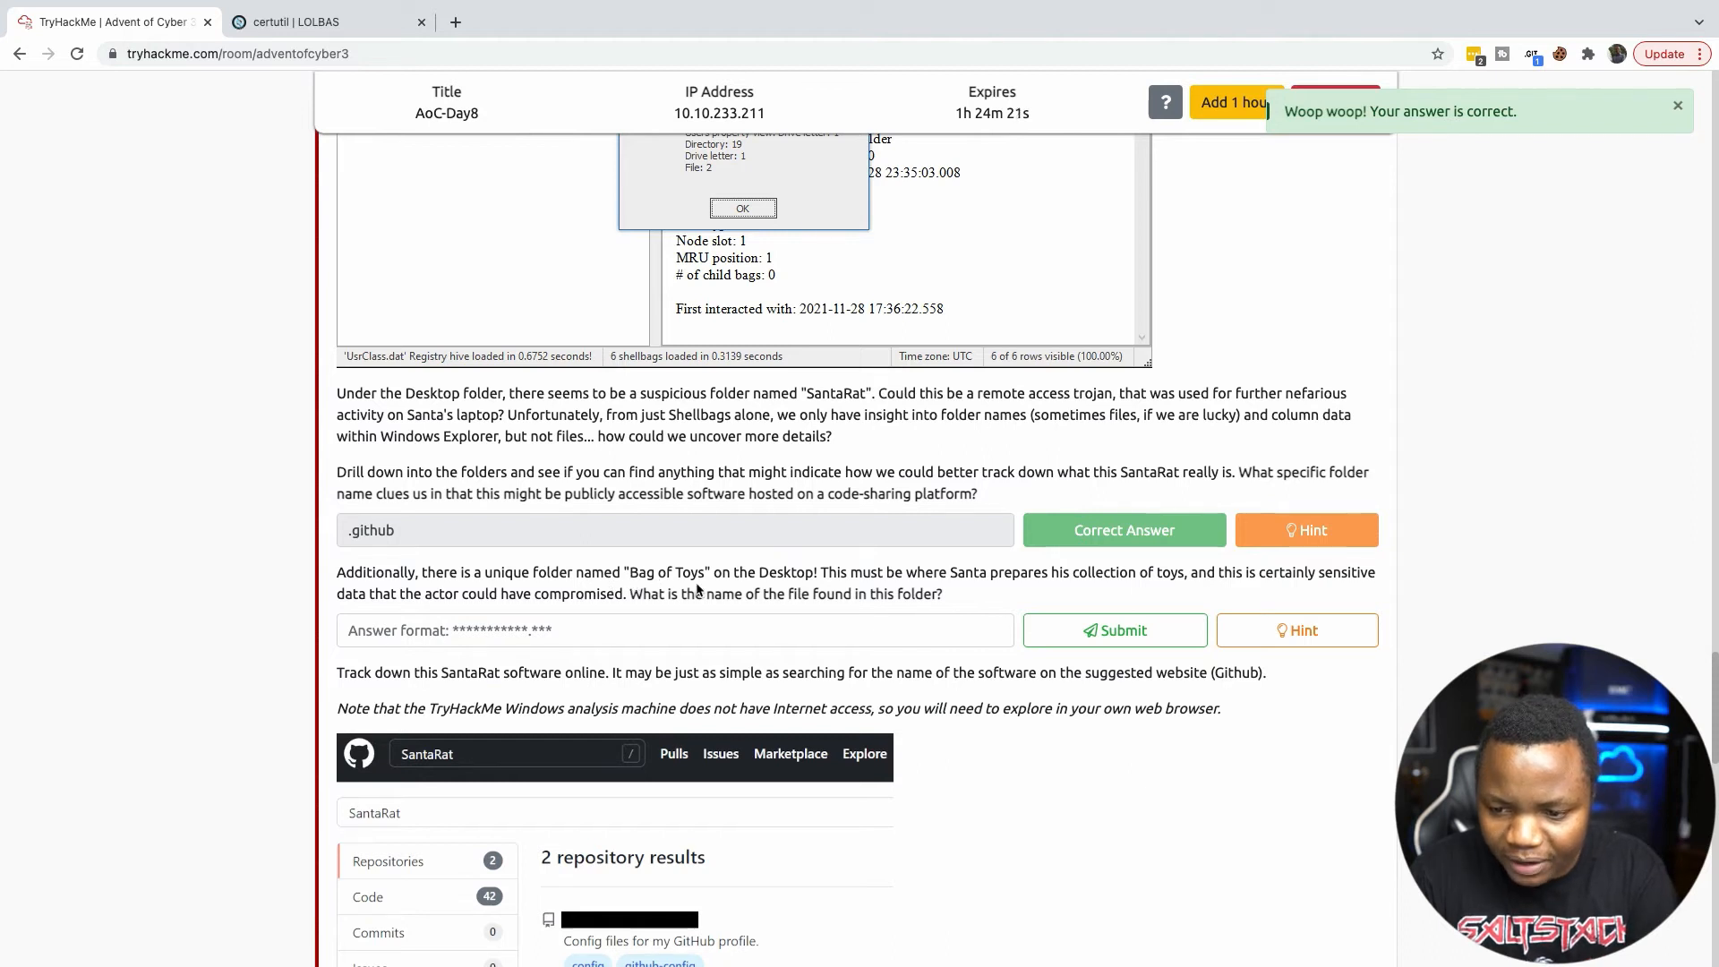
{"action": "mouse_move", "coordinate": [928, 591]}
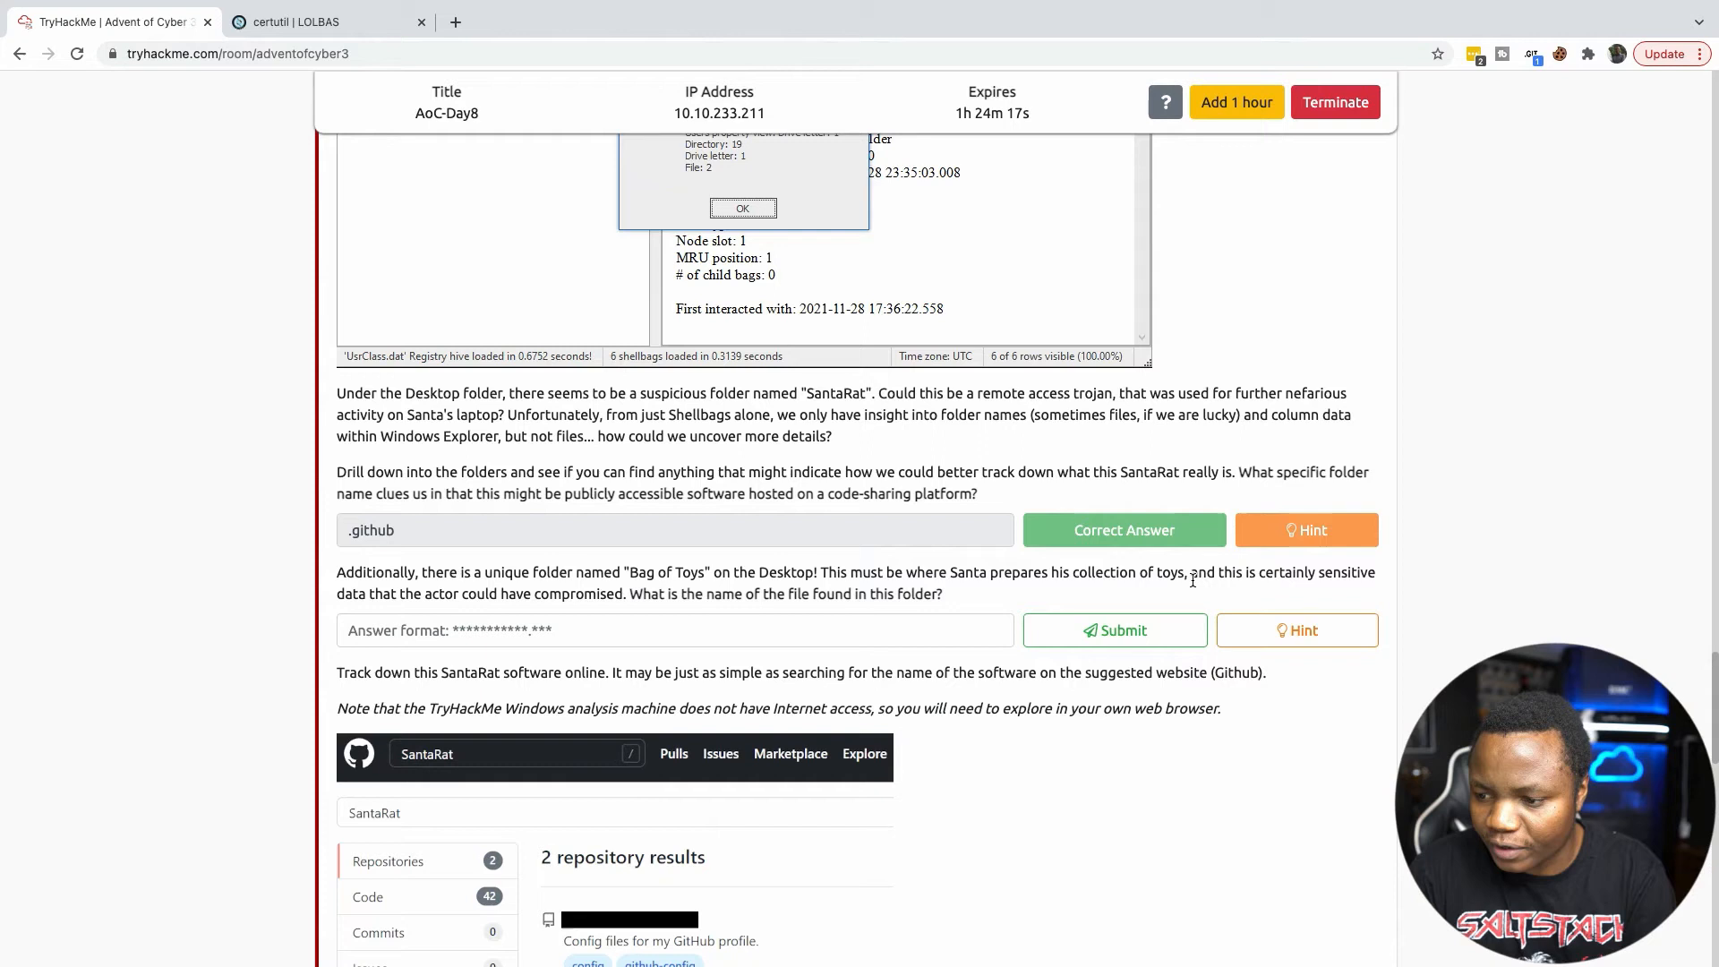
{"action": "mouse_move", "coordinate": [552, 617]}
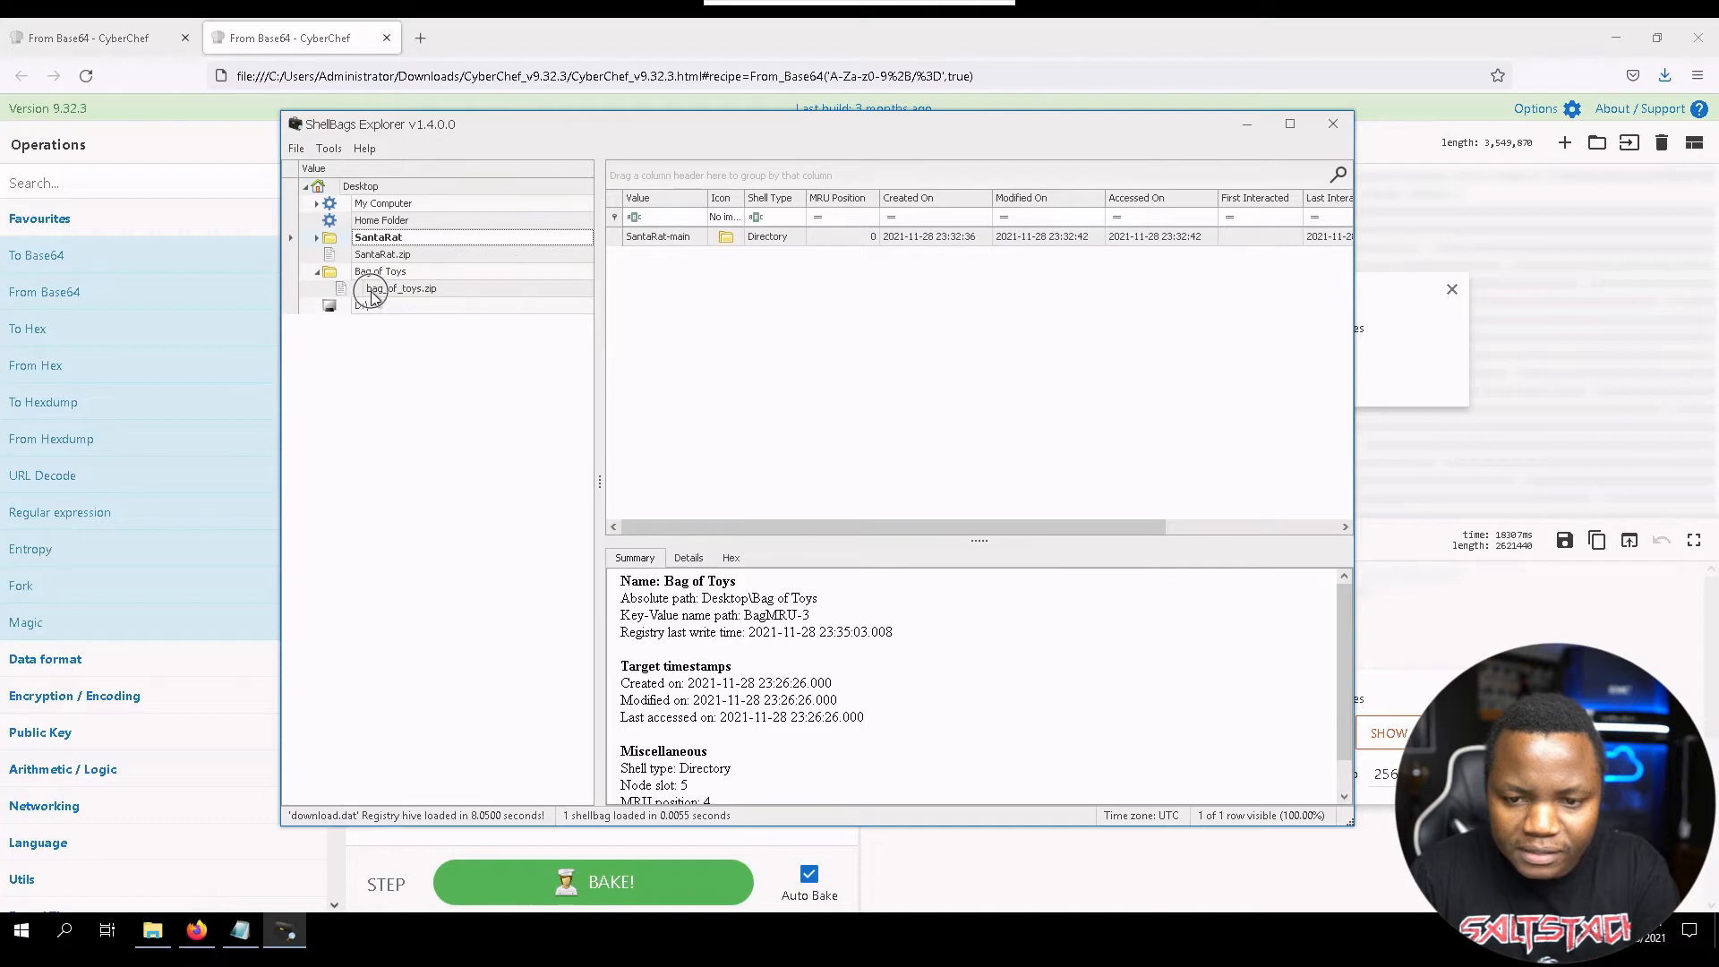
{"action": "left_click", "coordinate": [401, 289]}
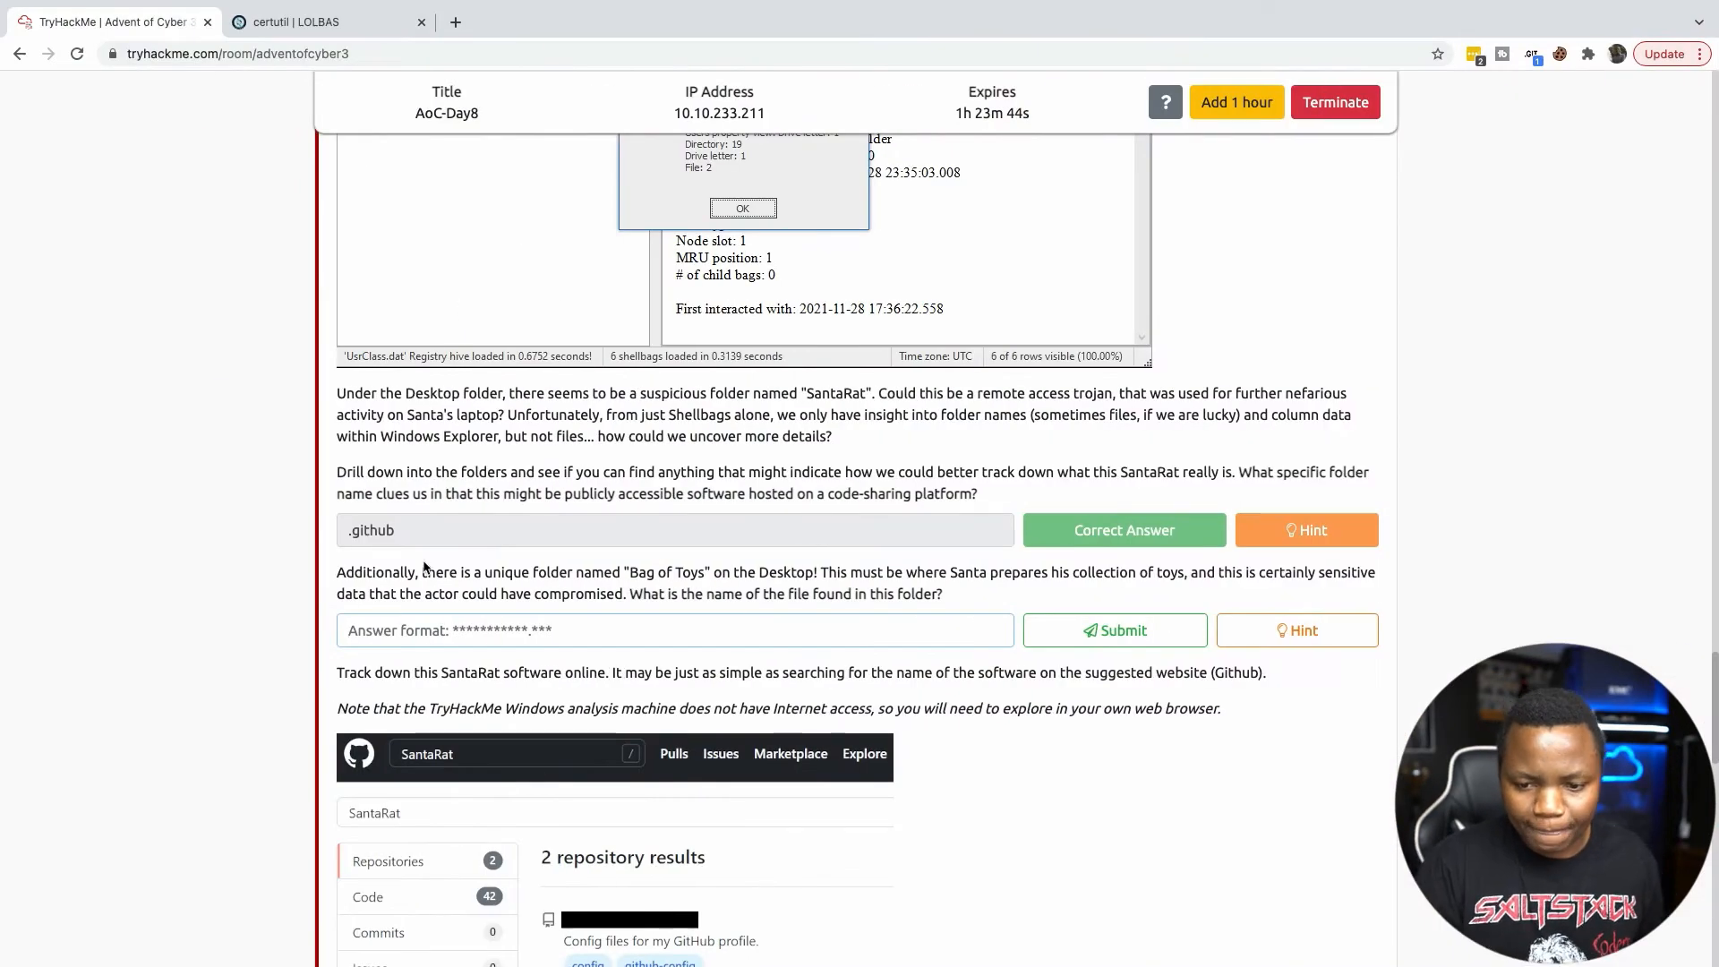
- Submit bag_of_toys.zip as the Bag of Toys file, then select the name SantaRat
{"action": "type", "text": "bag_of_toys"}
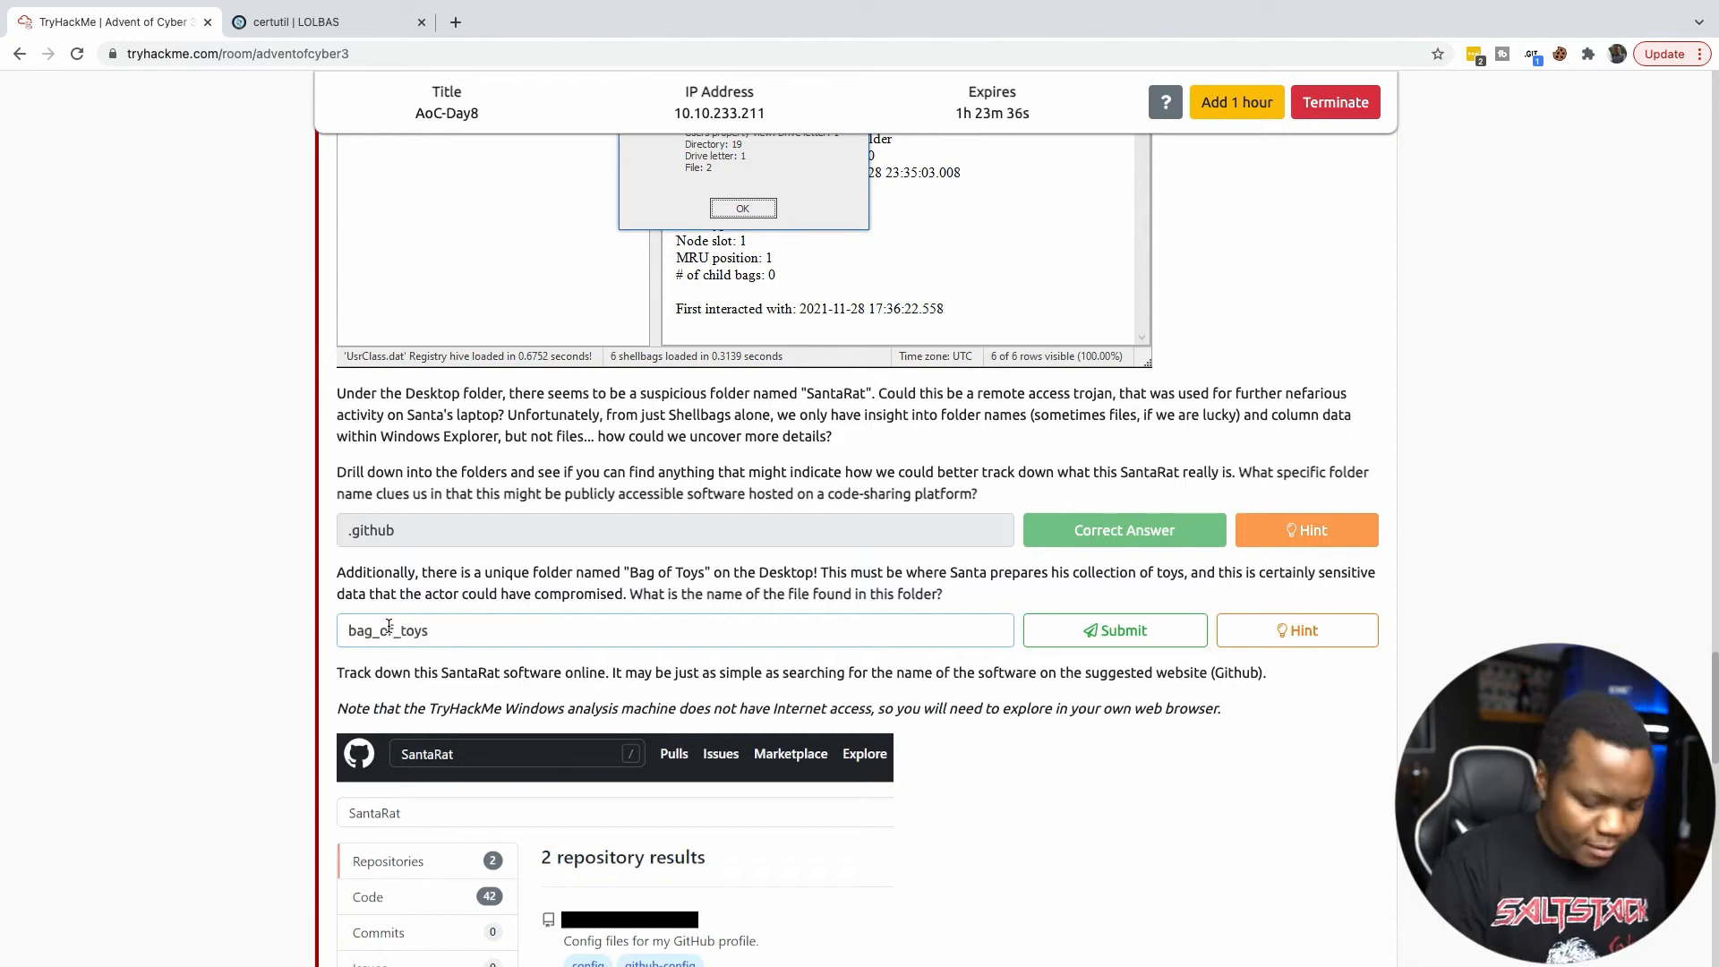
{"action": "type", "text": ".zip"}
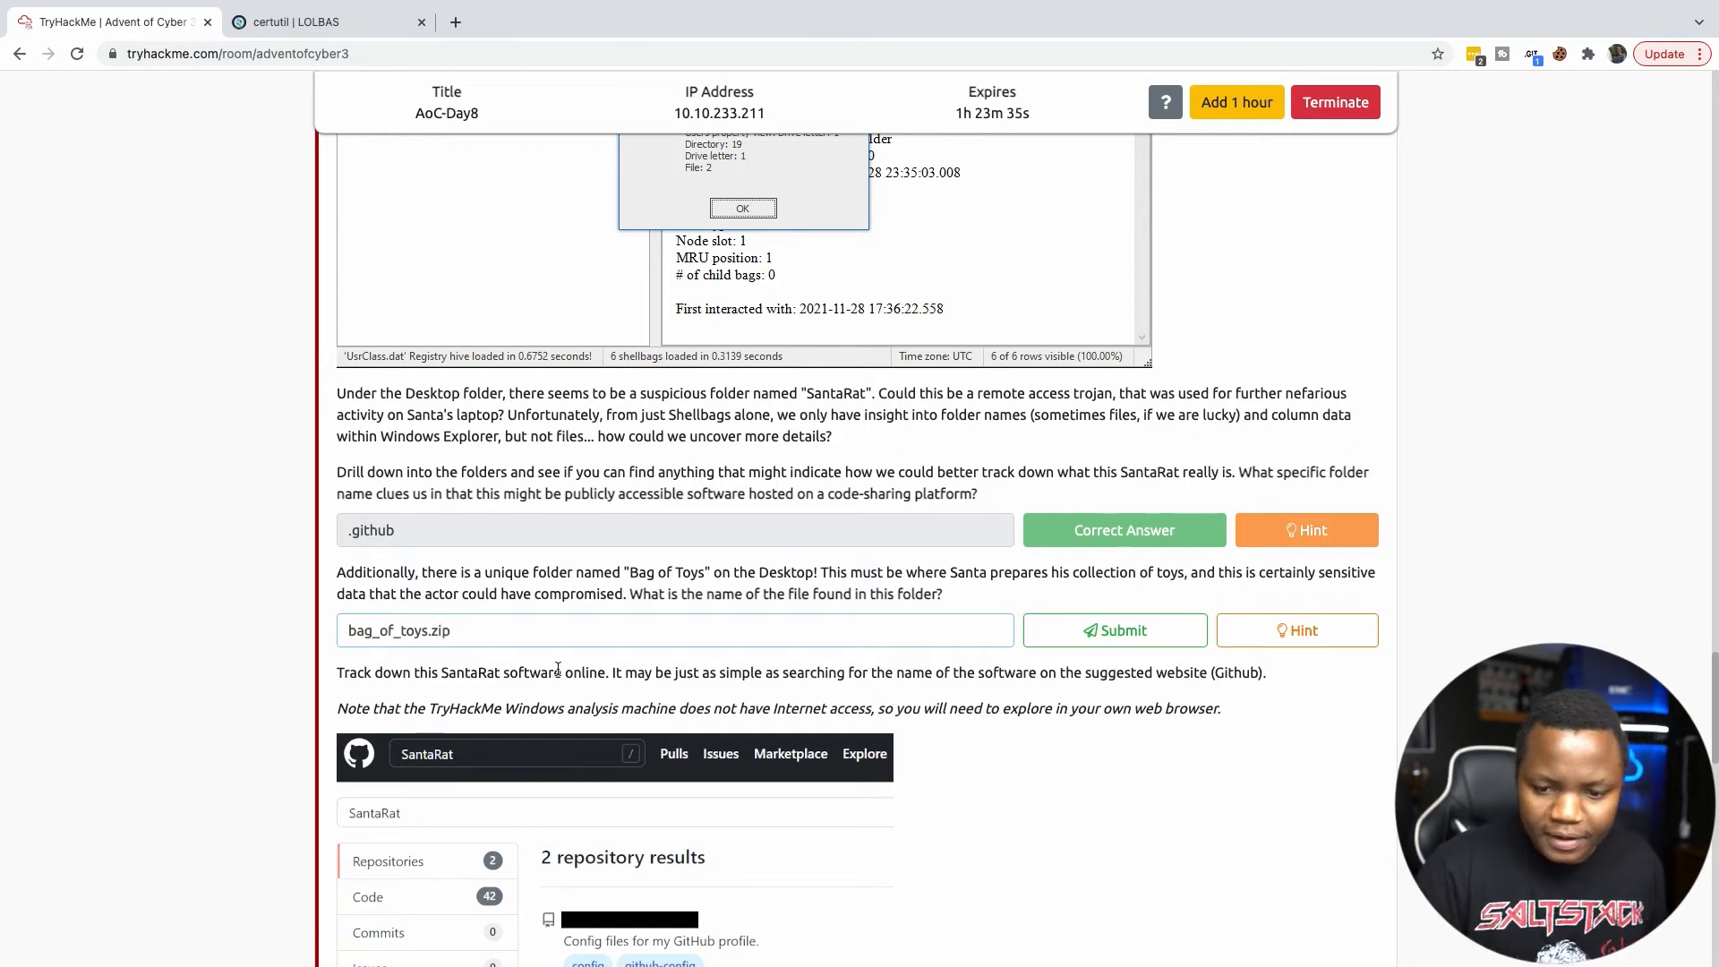
{"action": "left_click", "coordinate": [1124, 630]}
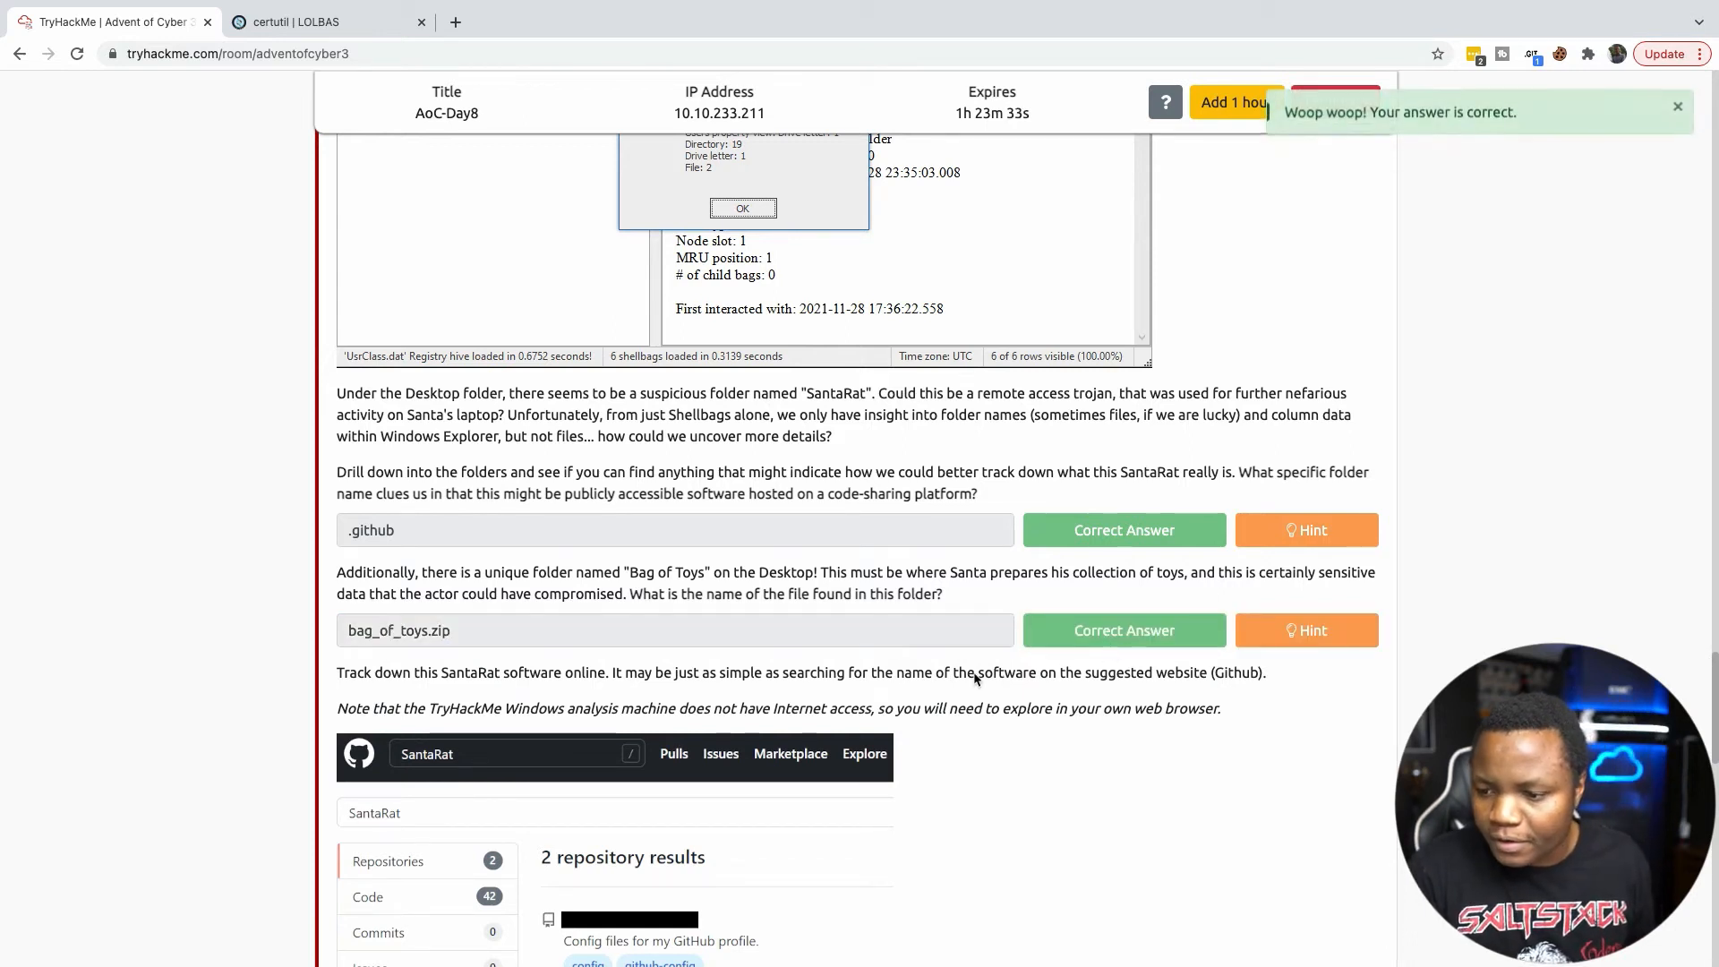
{"action": "scroll", "scroll_direction": "down", "scroll_amount": 3}
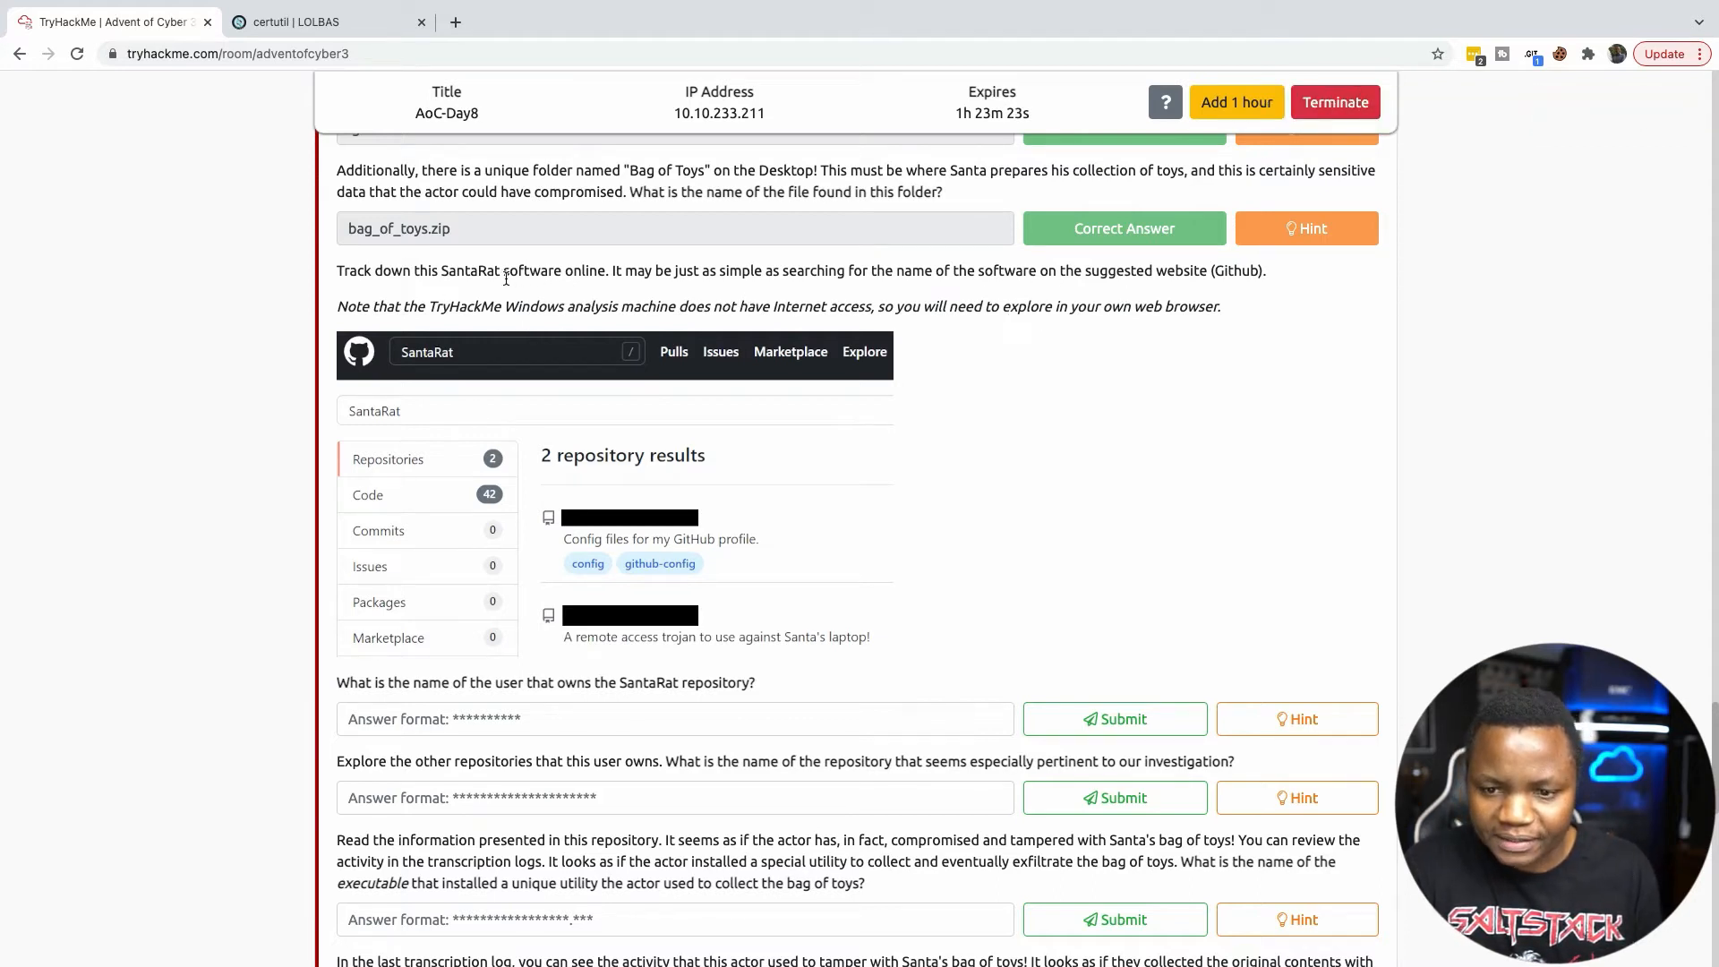
{"action": "double_click", "coordinate": [470, 270]}
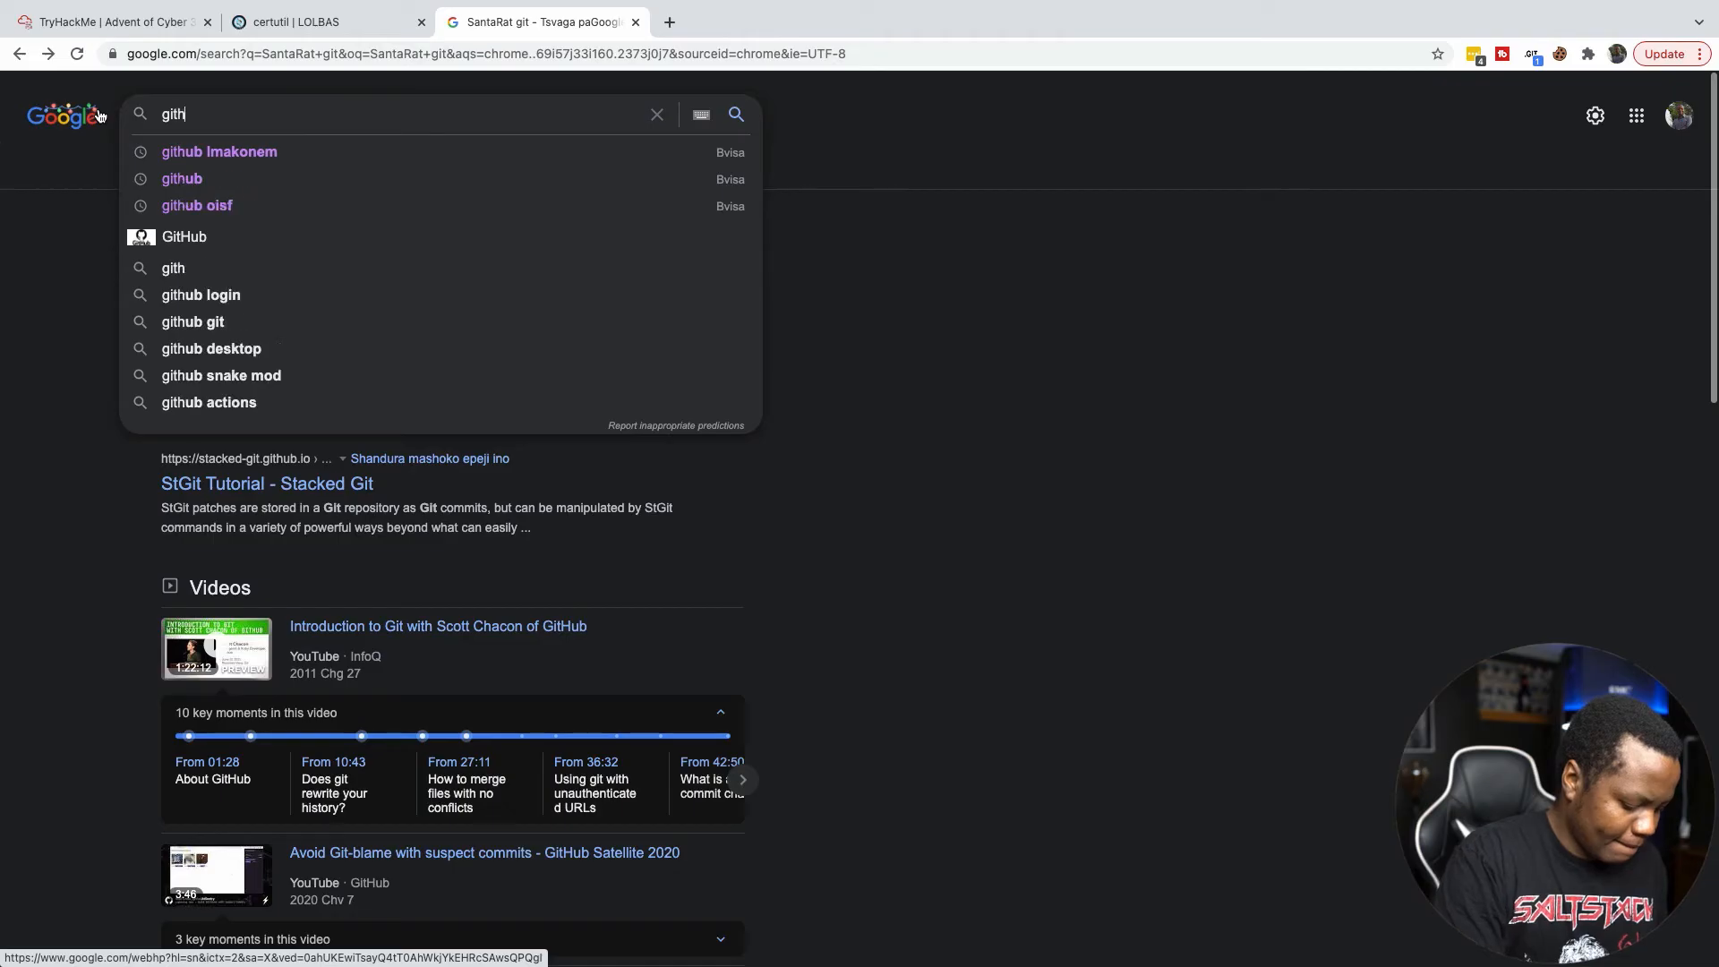
- Find GitHub via Google, search 'santa', and open the Grinchiest/SantaRat repository
{"action": "left_click", "coordinate": [181, 178]}
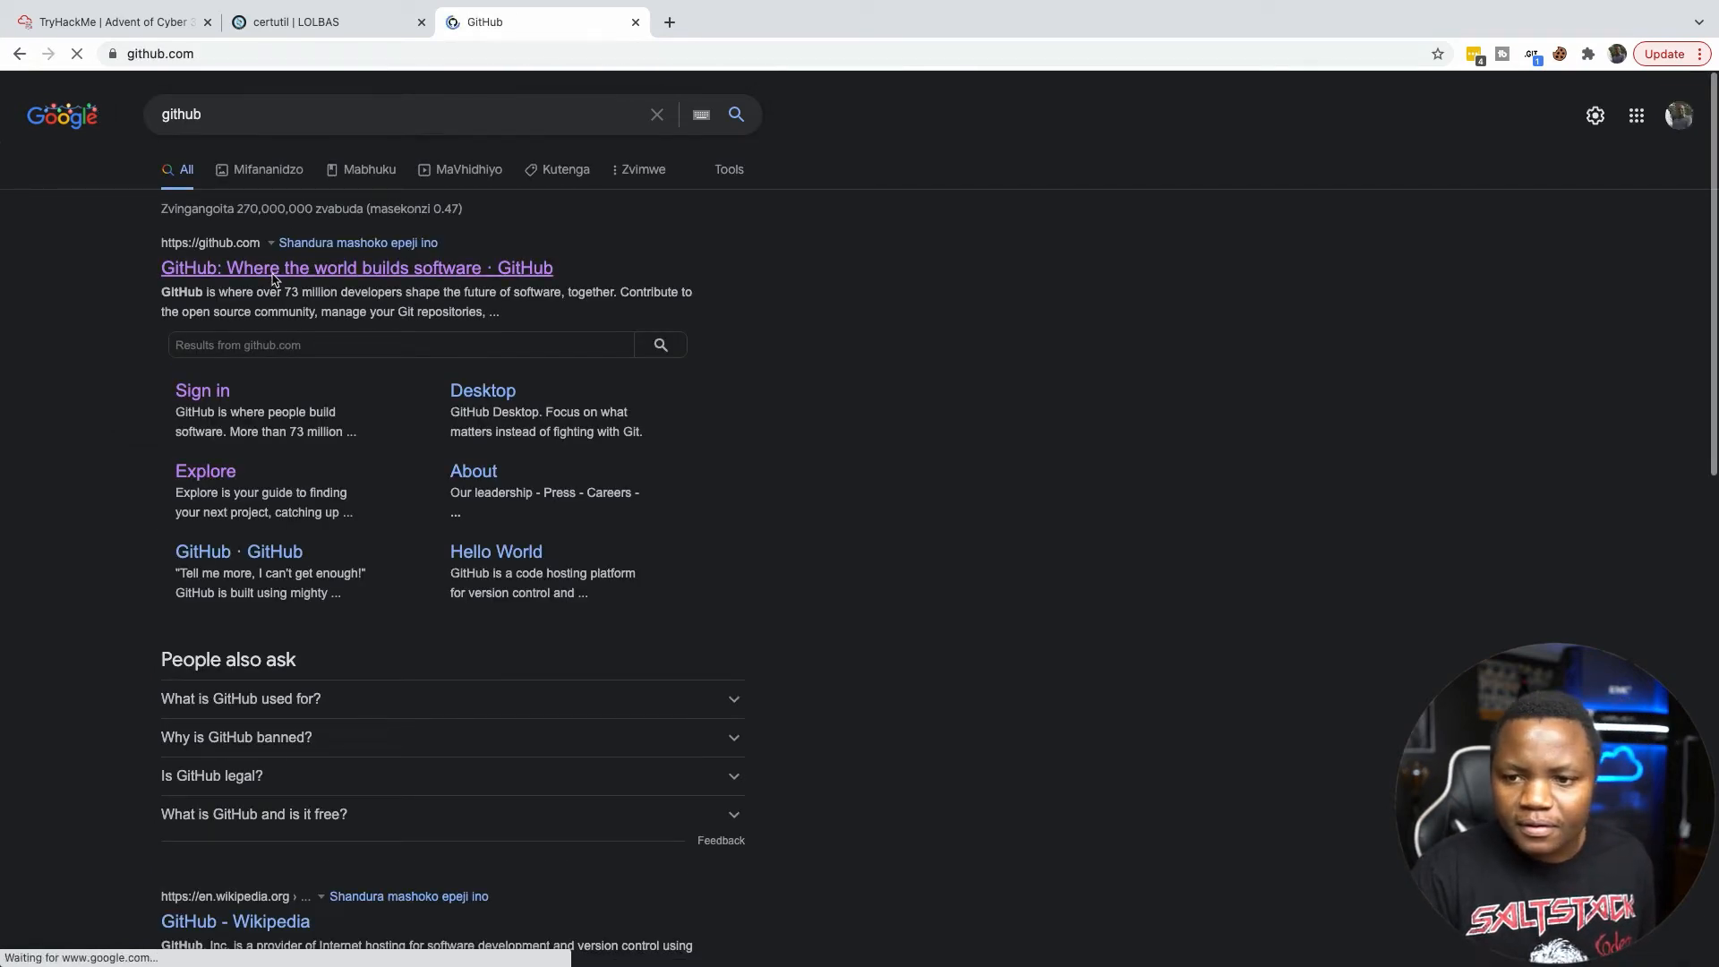
{"action": "left_click", "coordinate": [321, 268]}
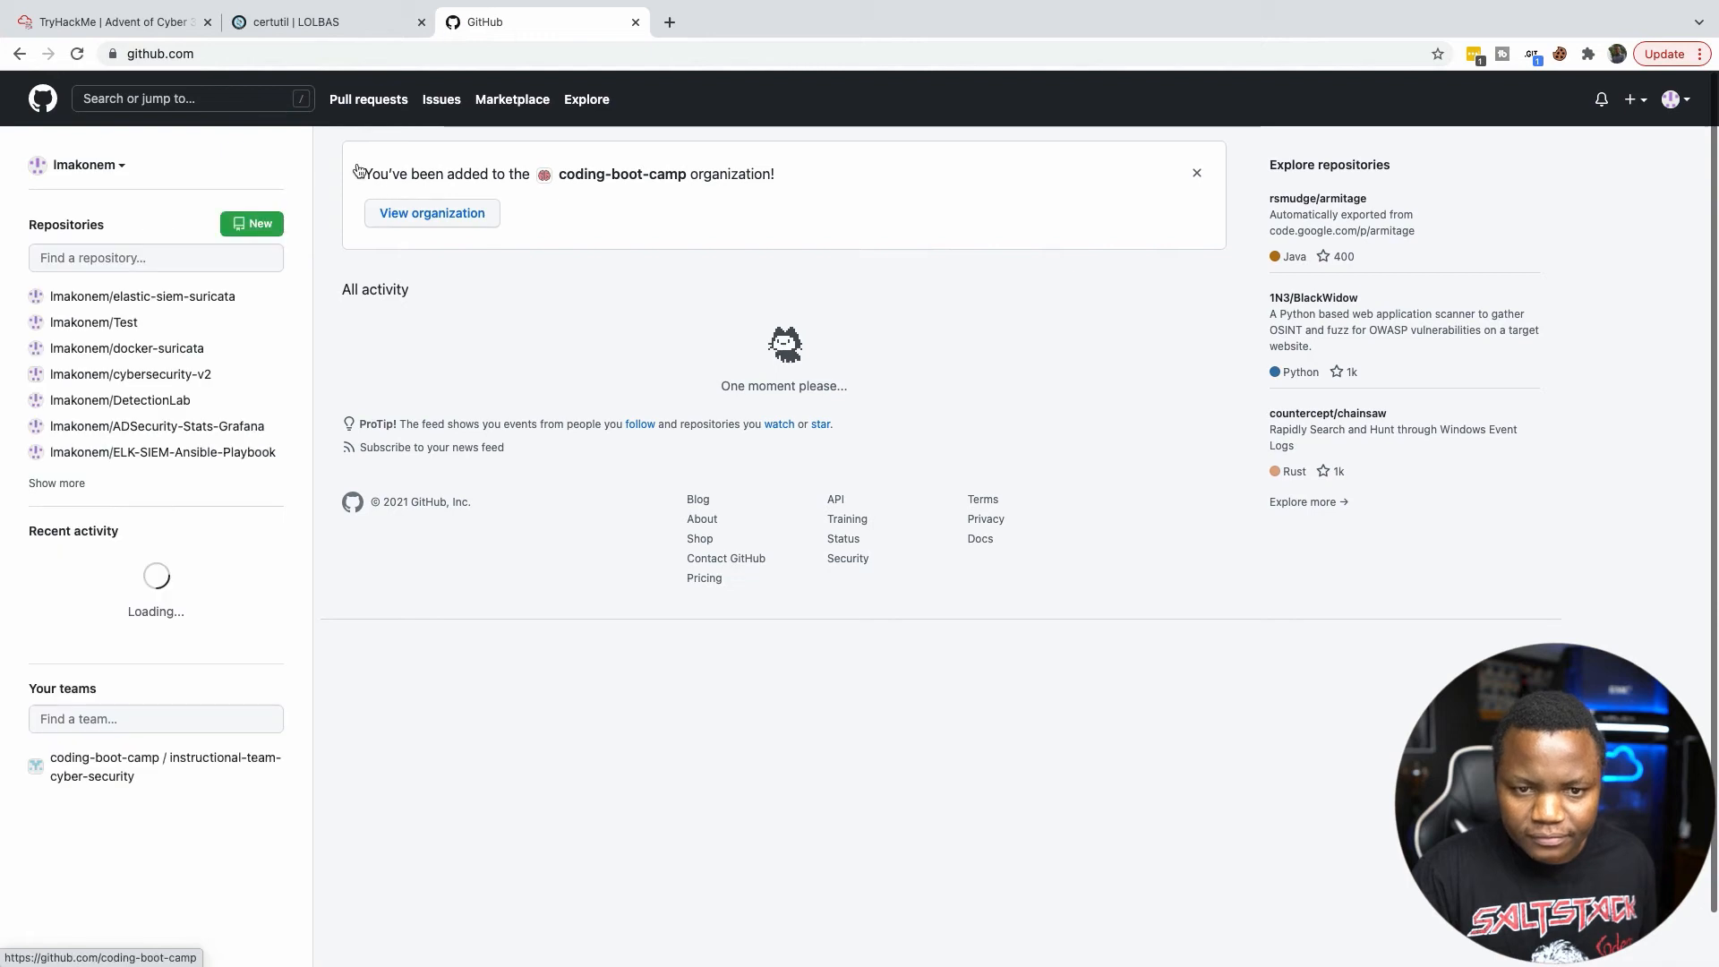
{"action": "left_click", "coordinate": [192, 99]}
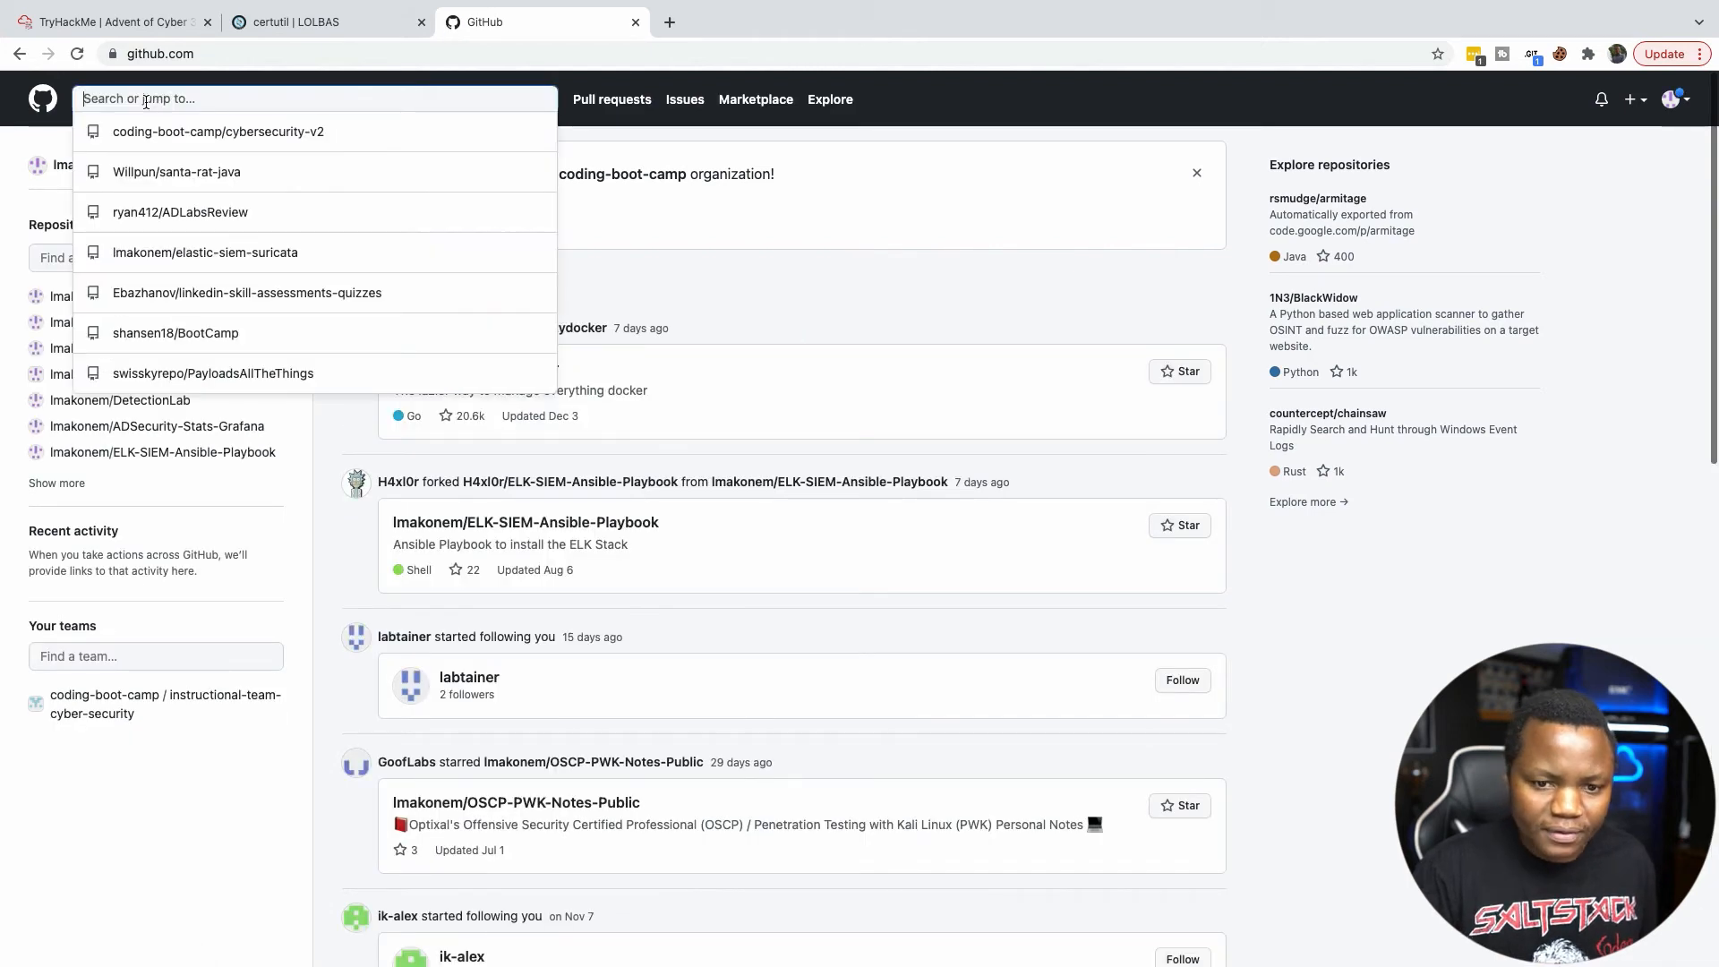
{"action": "type", "text": "santarat"}
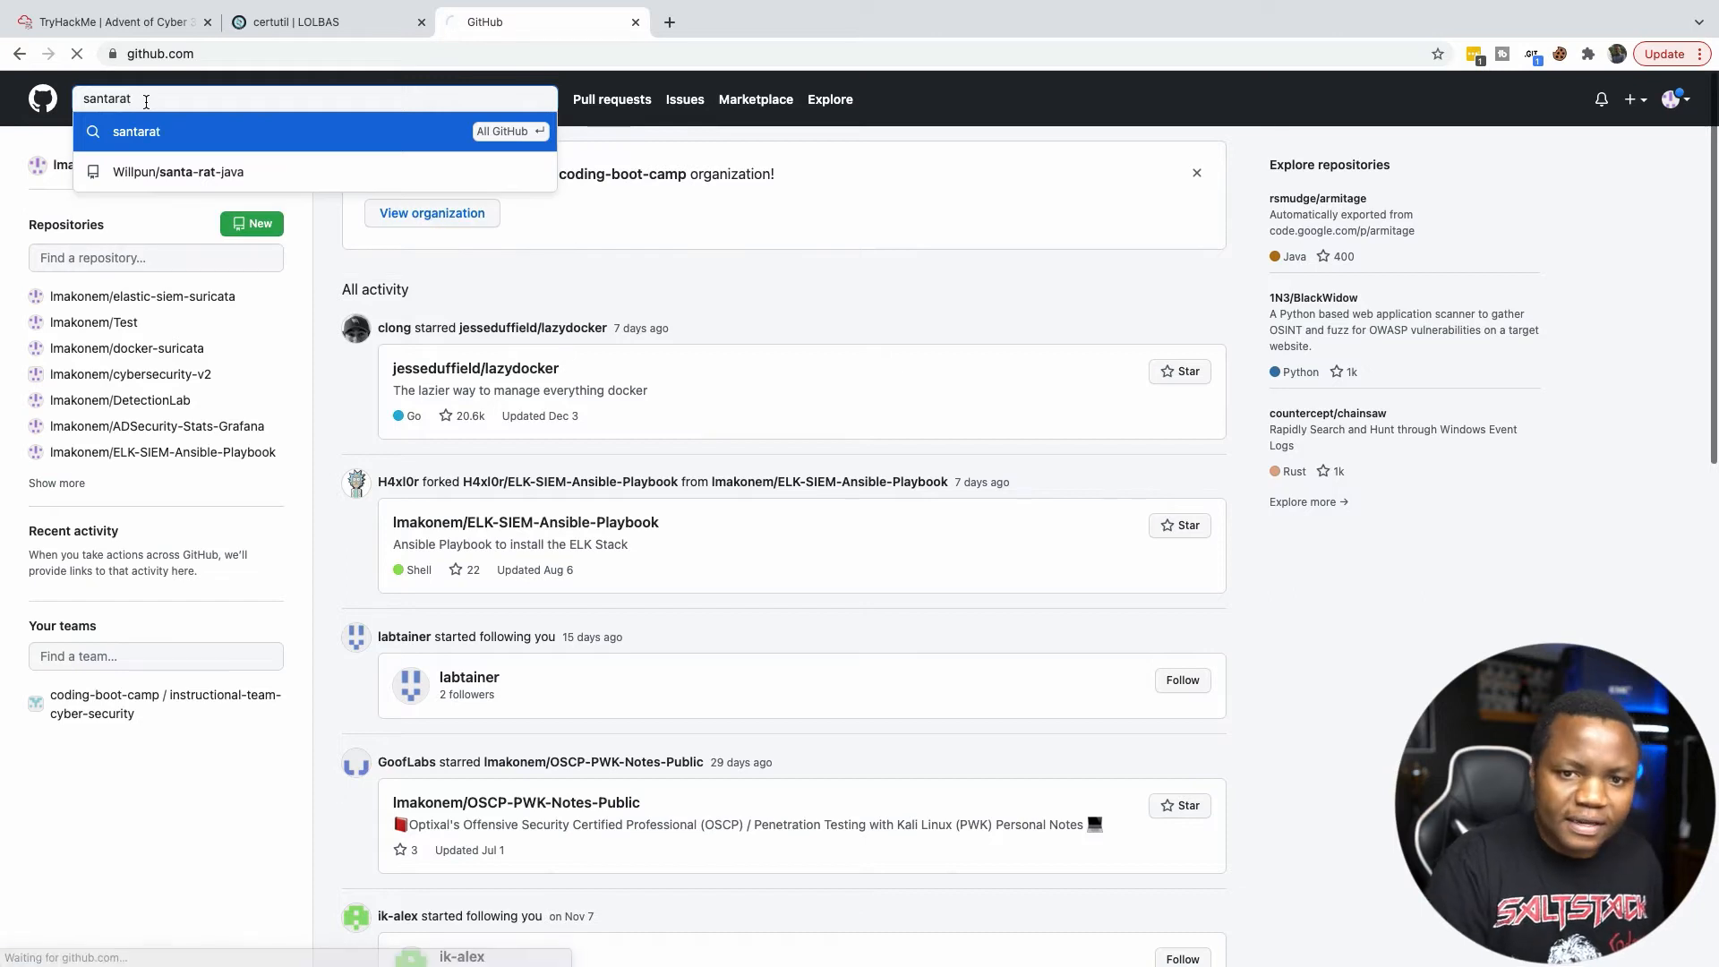
{"action": "key", "text": "Enter"}
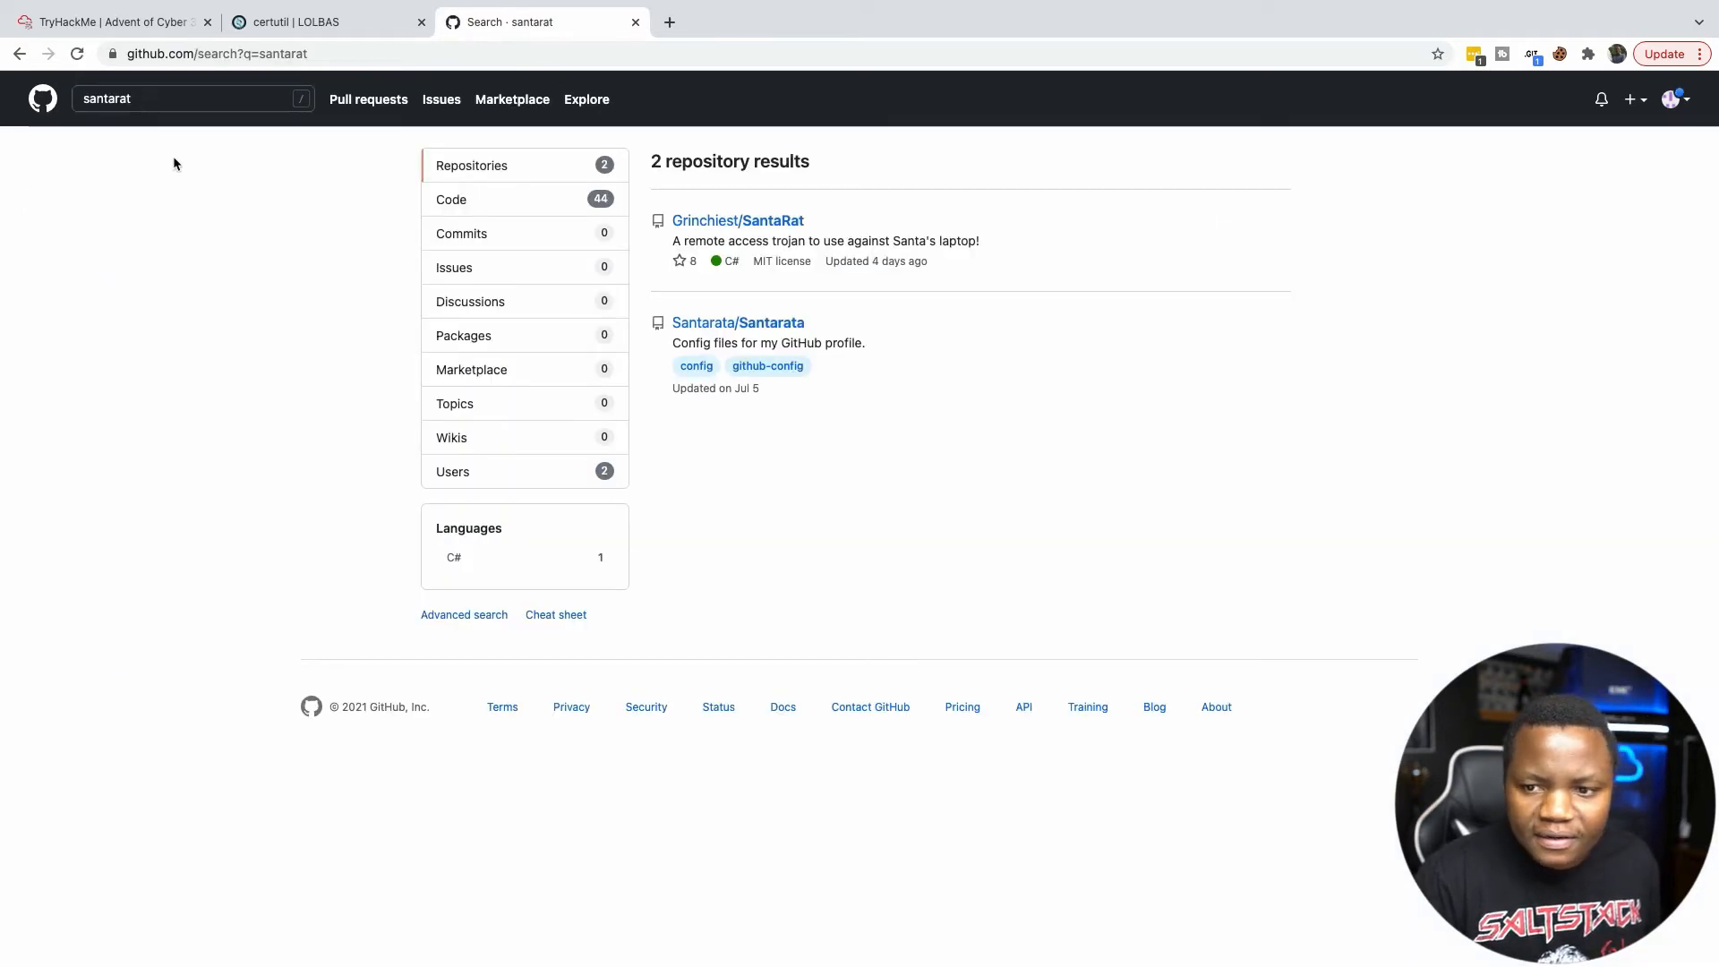
{"action": "mouse_move", "coordinate": [739, 229]}
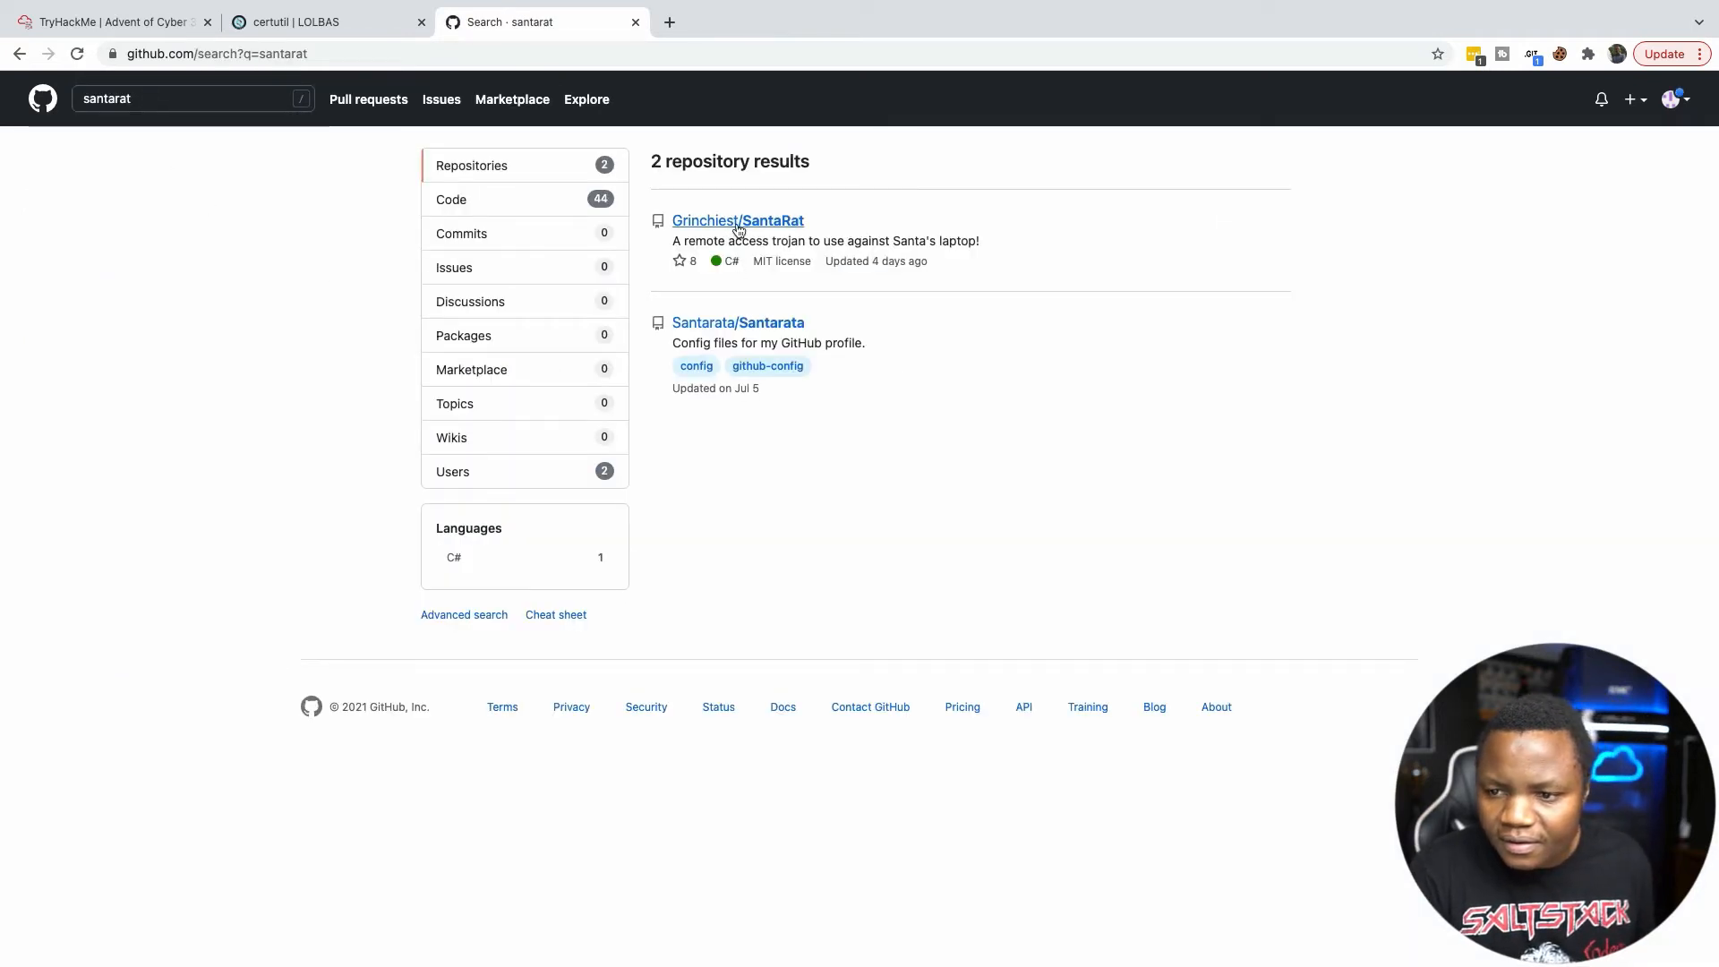
{"action": "left_click", "coordinate": [778, 220]}
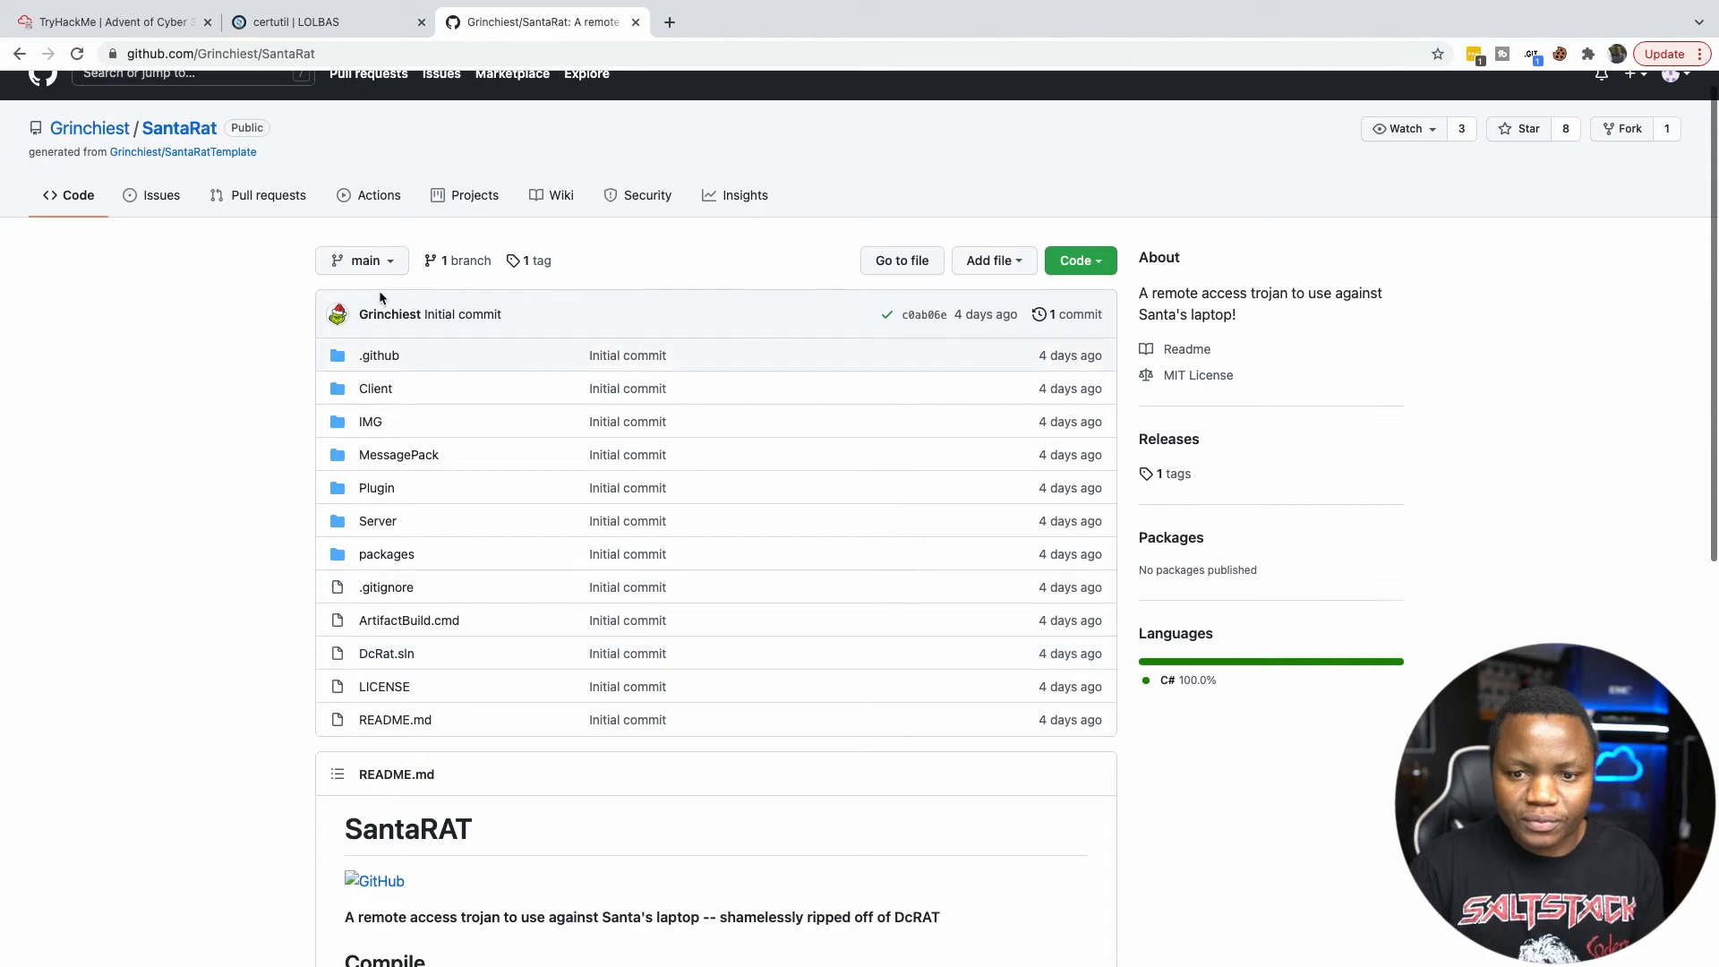
- Submit Grinchiest as the SantaRat repository owner in TryHackMe
{"action": "left_click", "coordinate": [99, 22]}
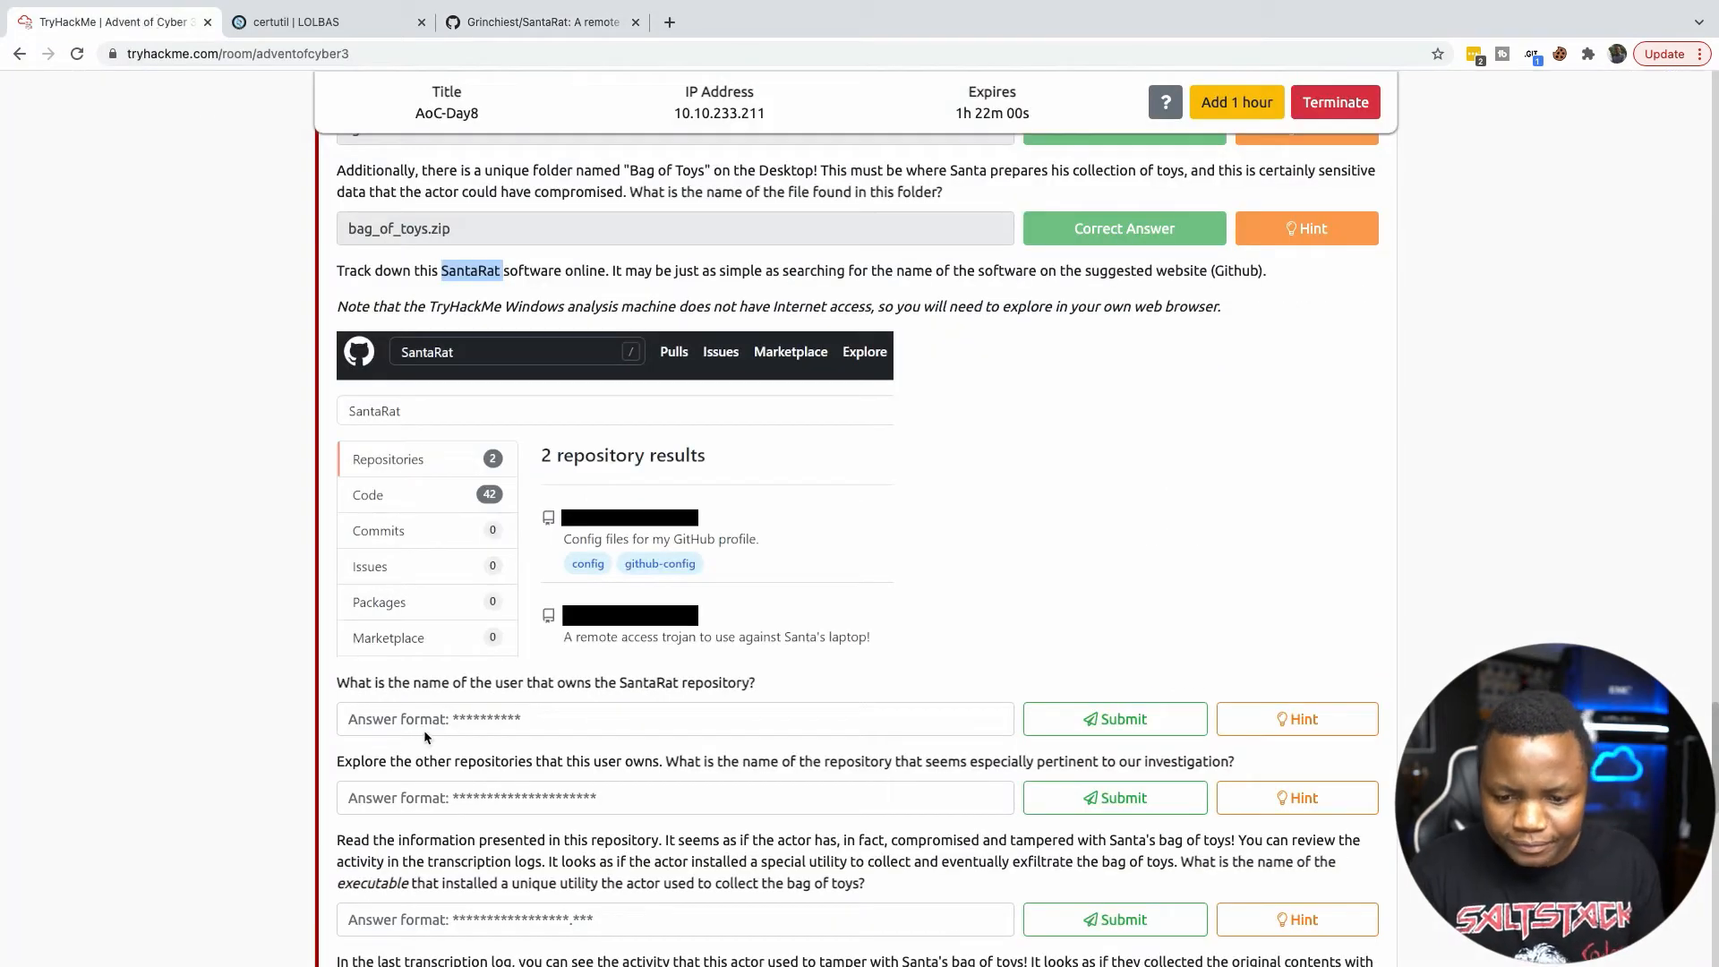
{"action": "scroll", "scroll_direction": "down", "scroll_amount": 3}
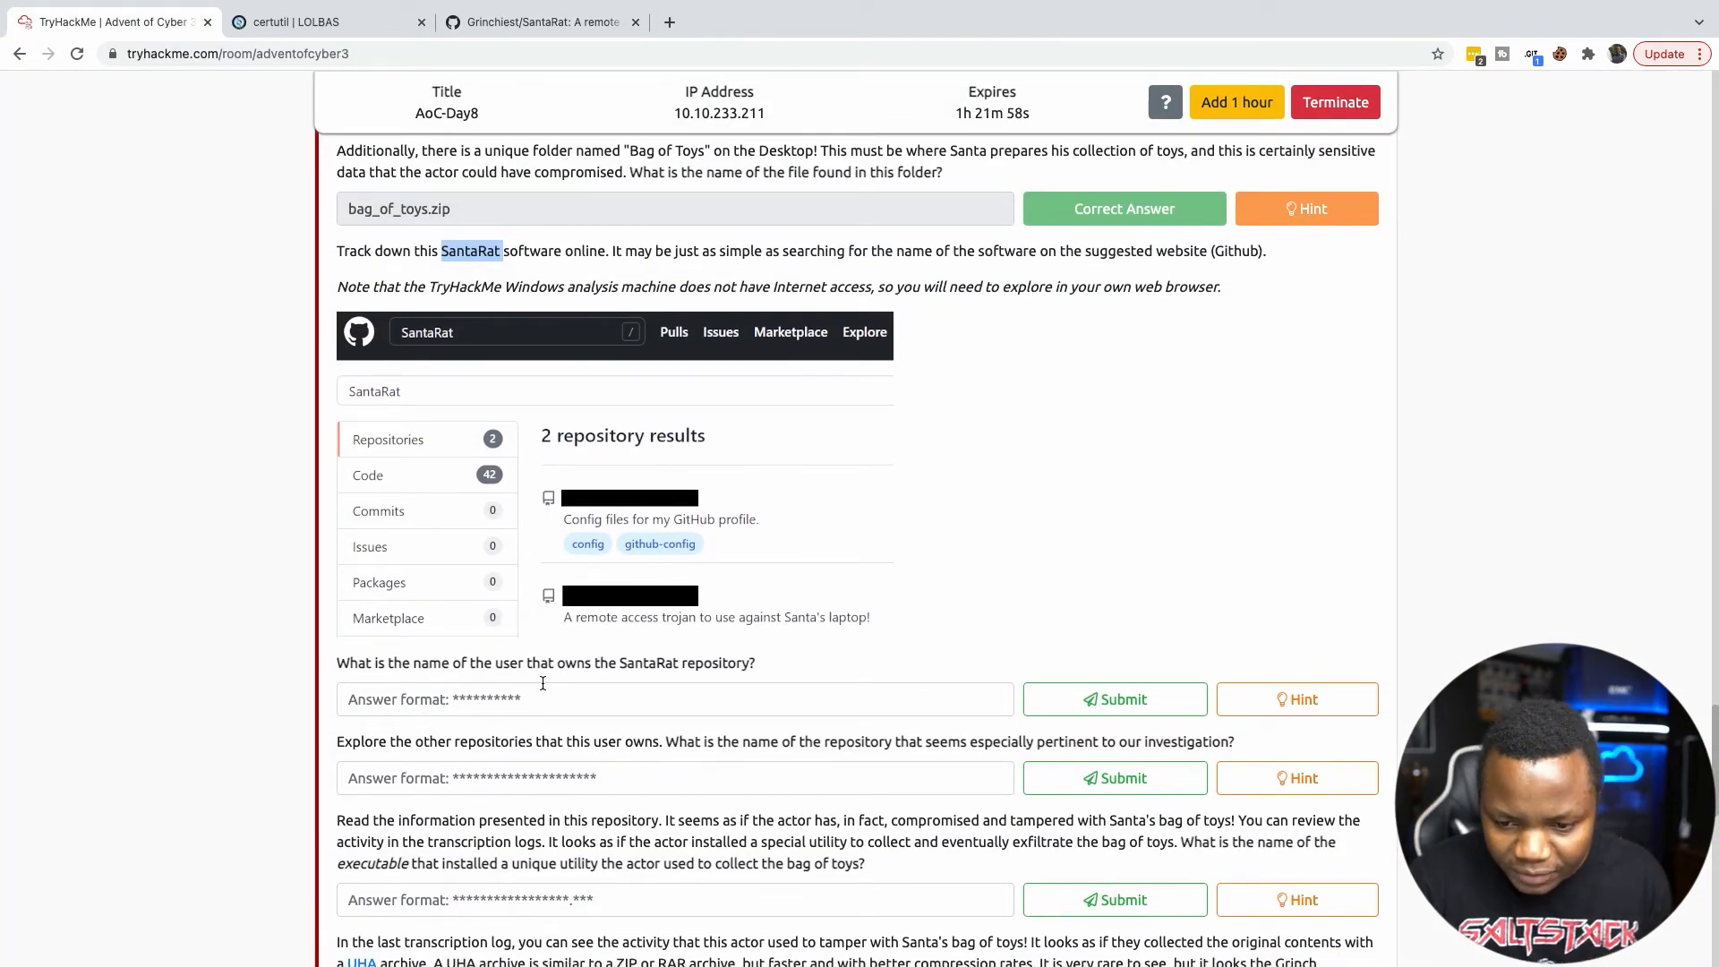
{"action": "left_click", "coordinate": [533, 21]}
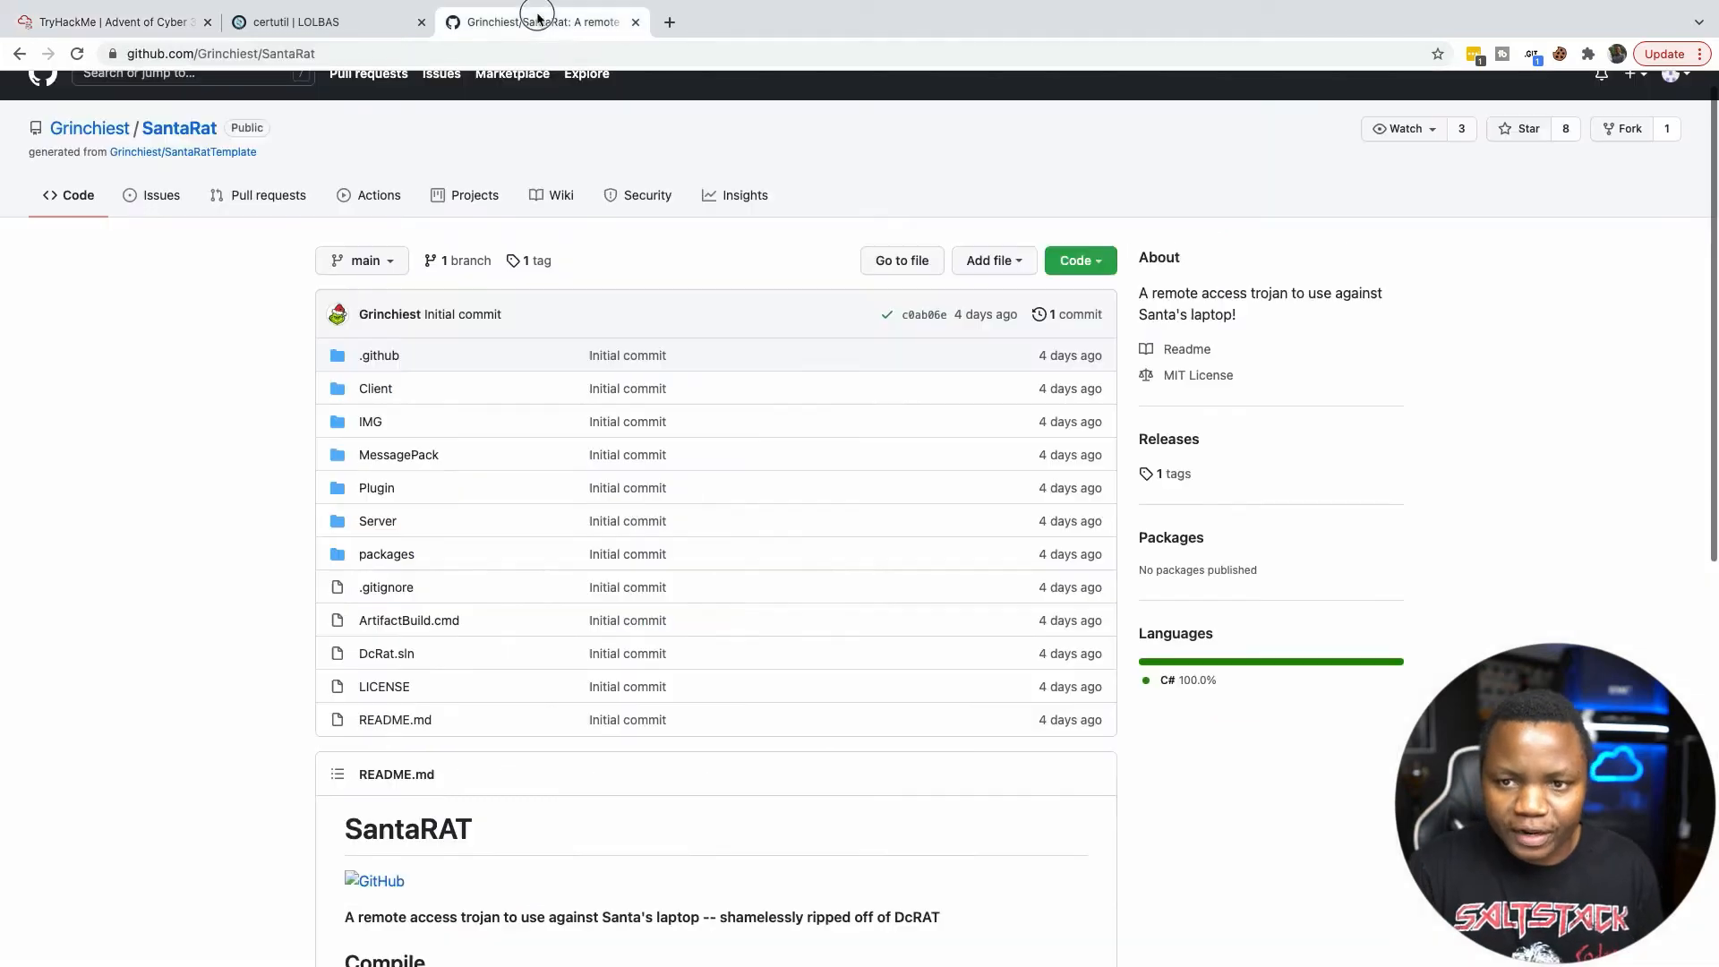
{"action": "mouse_move", "coordinate": [742, 335]}
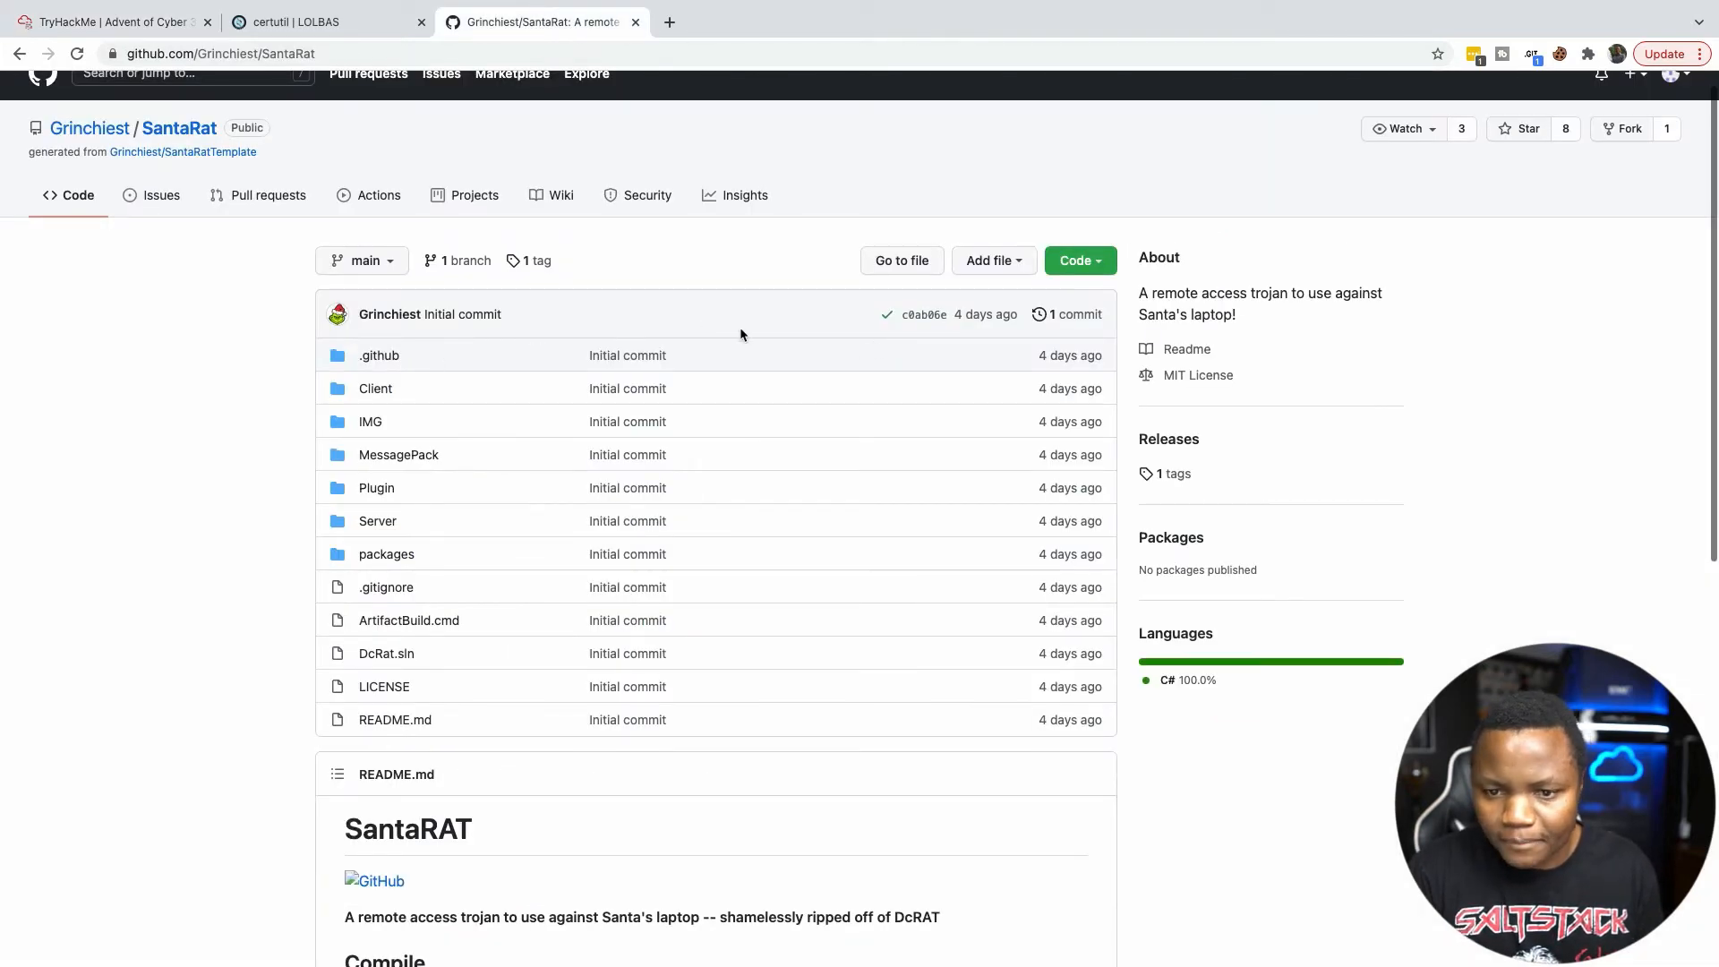
{"action": "mouse_move", "coordinate": [393, 329]}
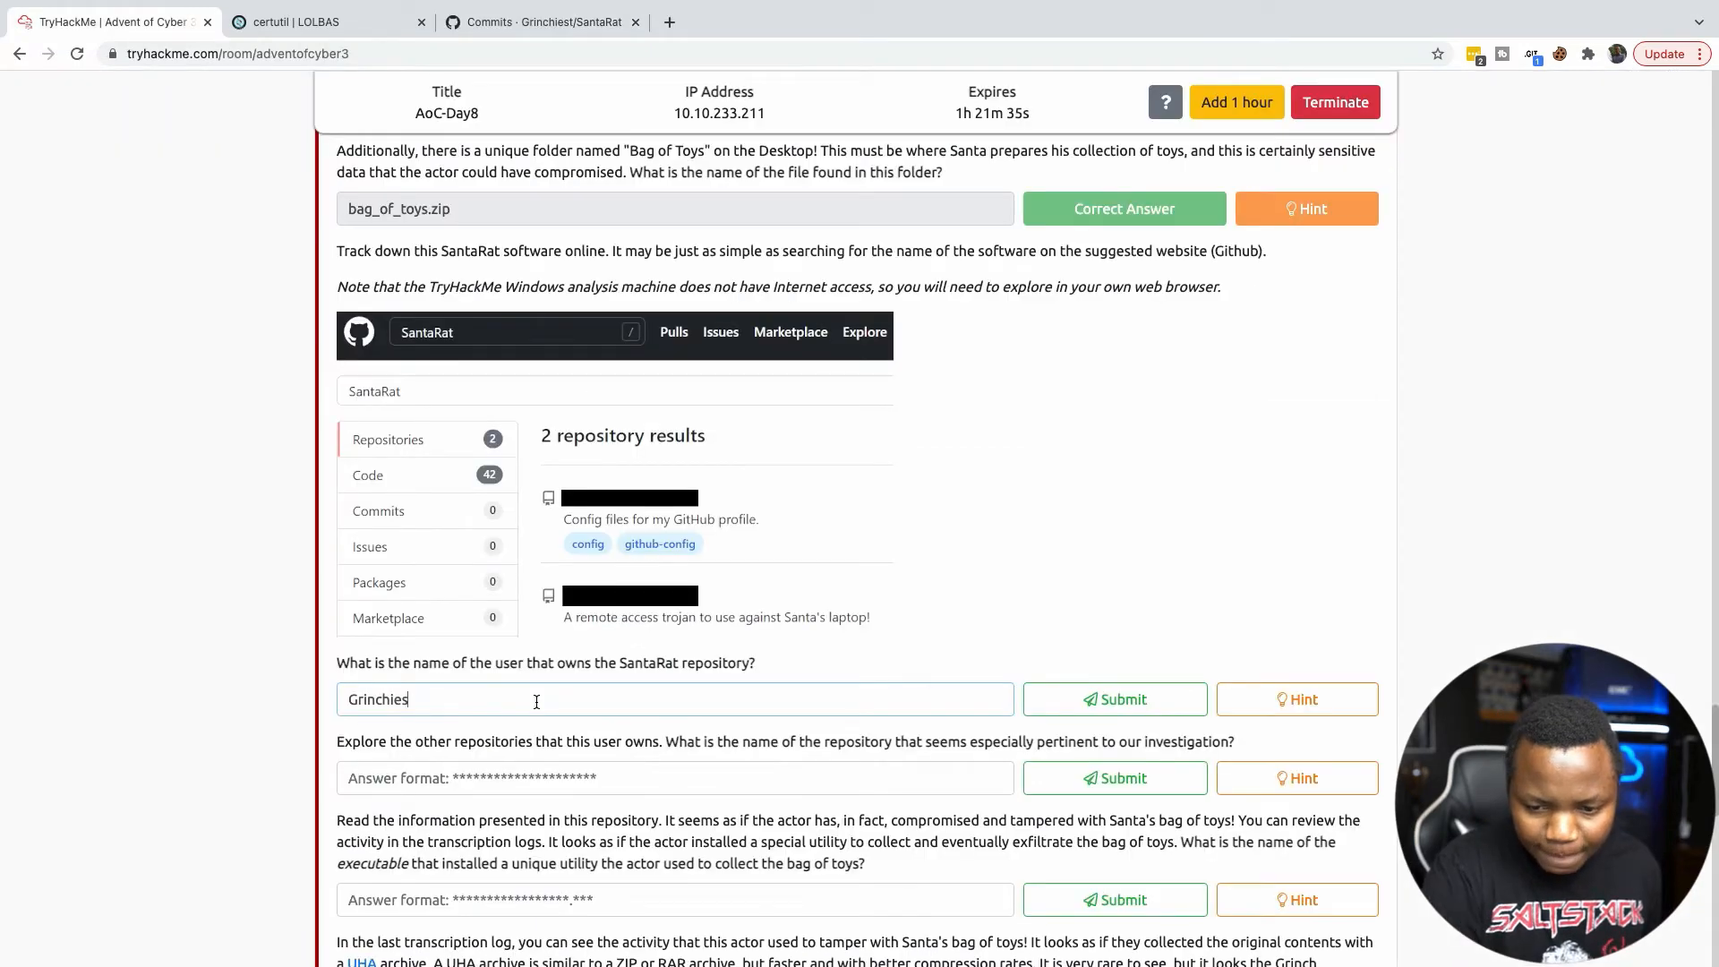
{"action": "left_click", "coordinate": [1102, 707]}
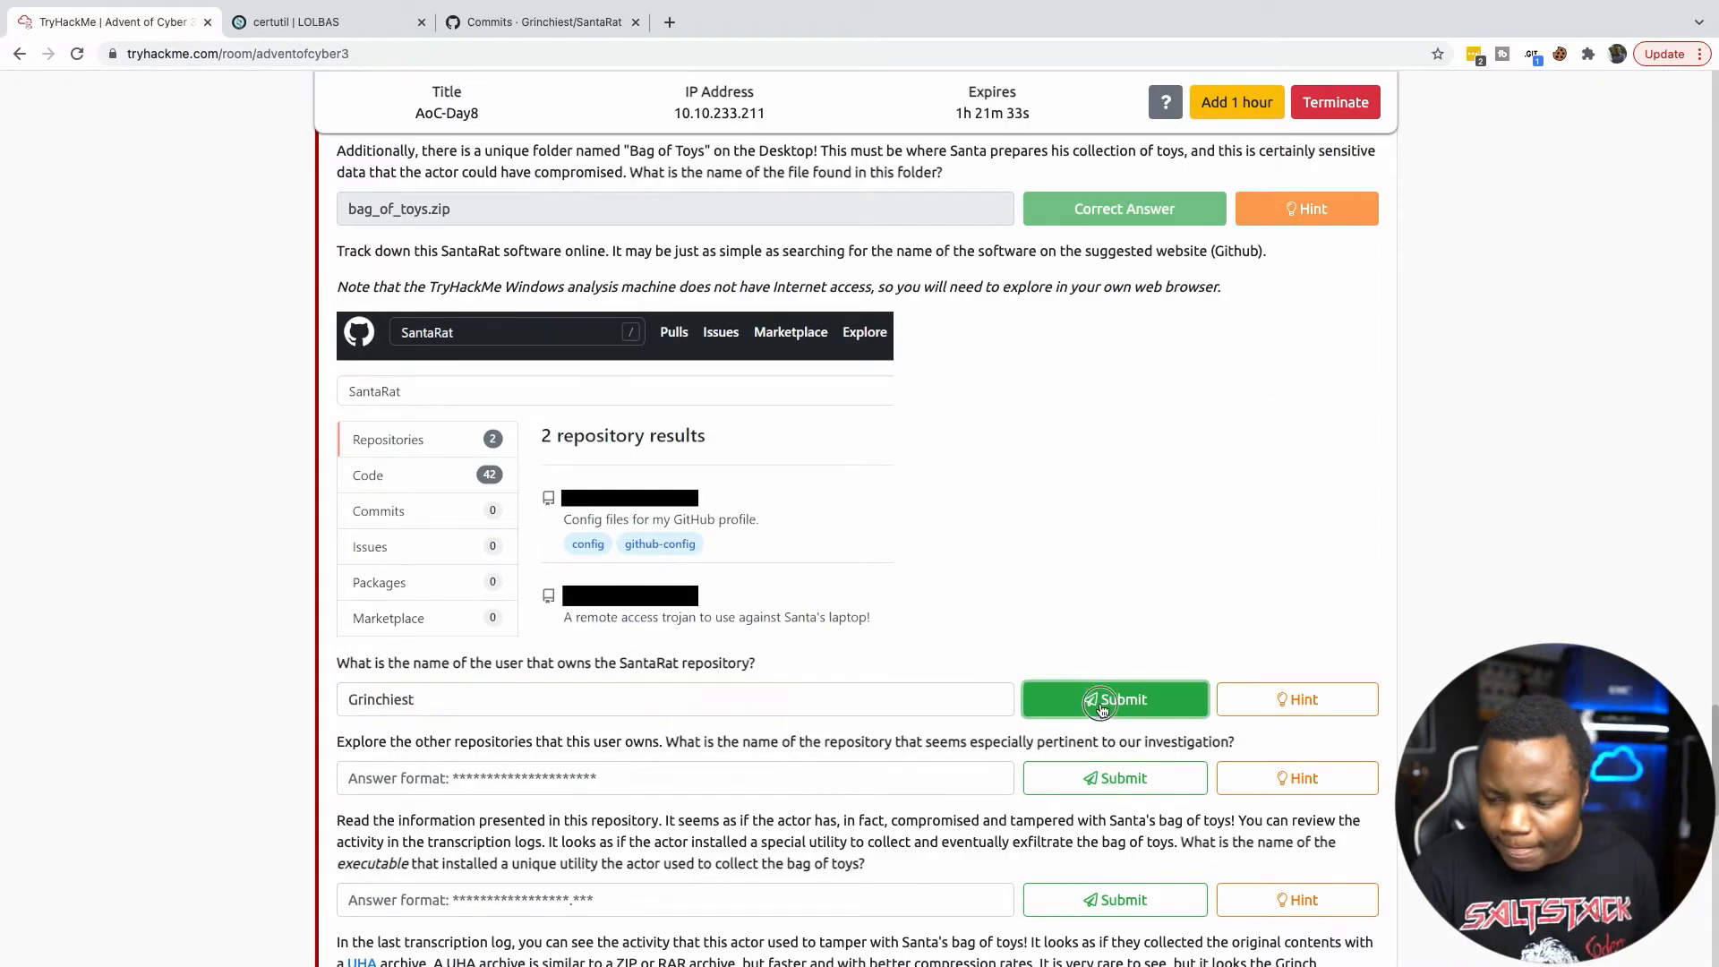
{"action": "left_click", "coordinate": [1114, 700]}
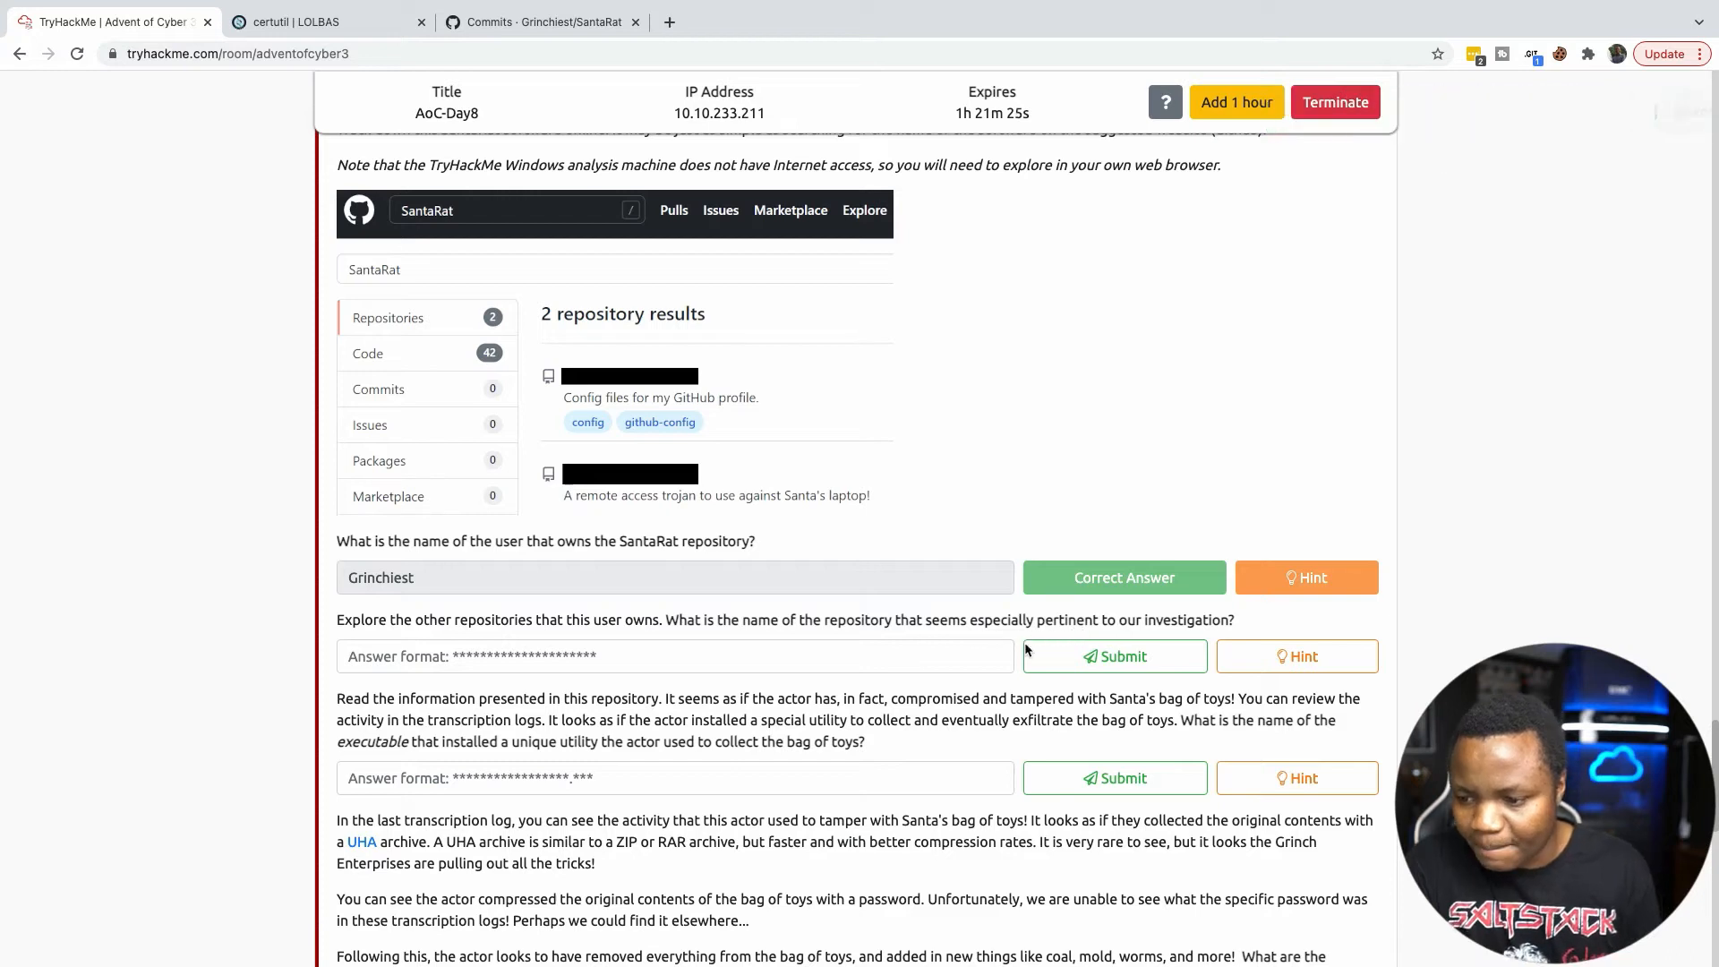
{"action": "left_click", "coordinate": [548, 23]}
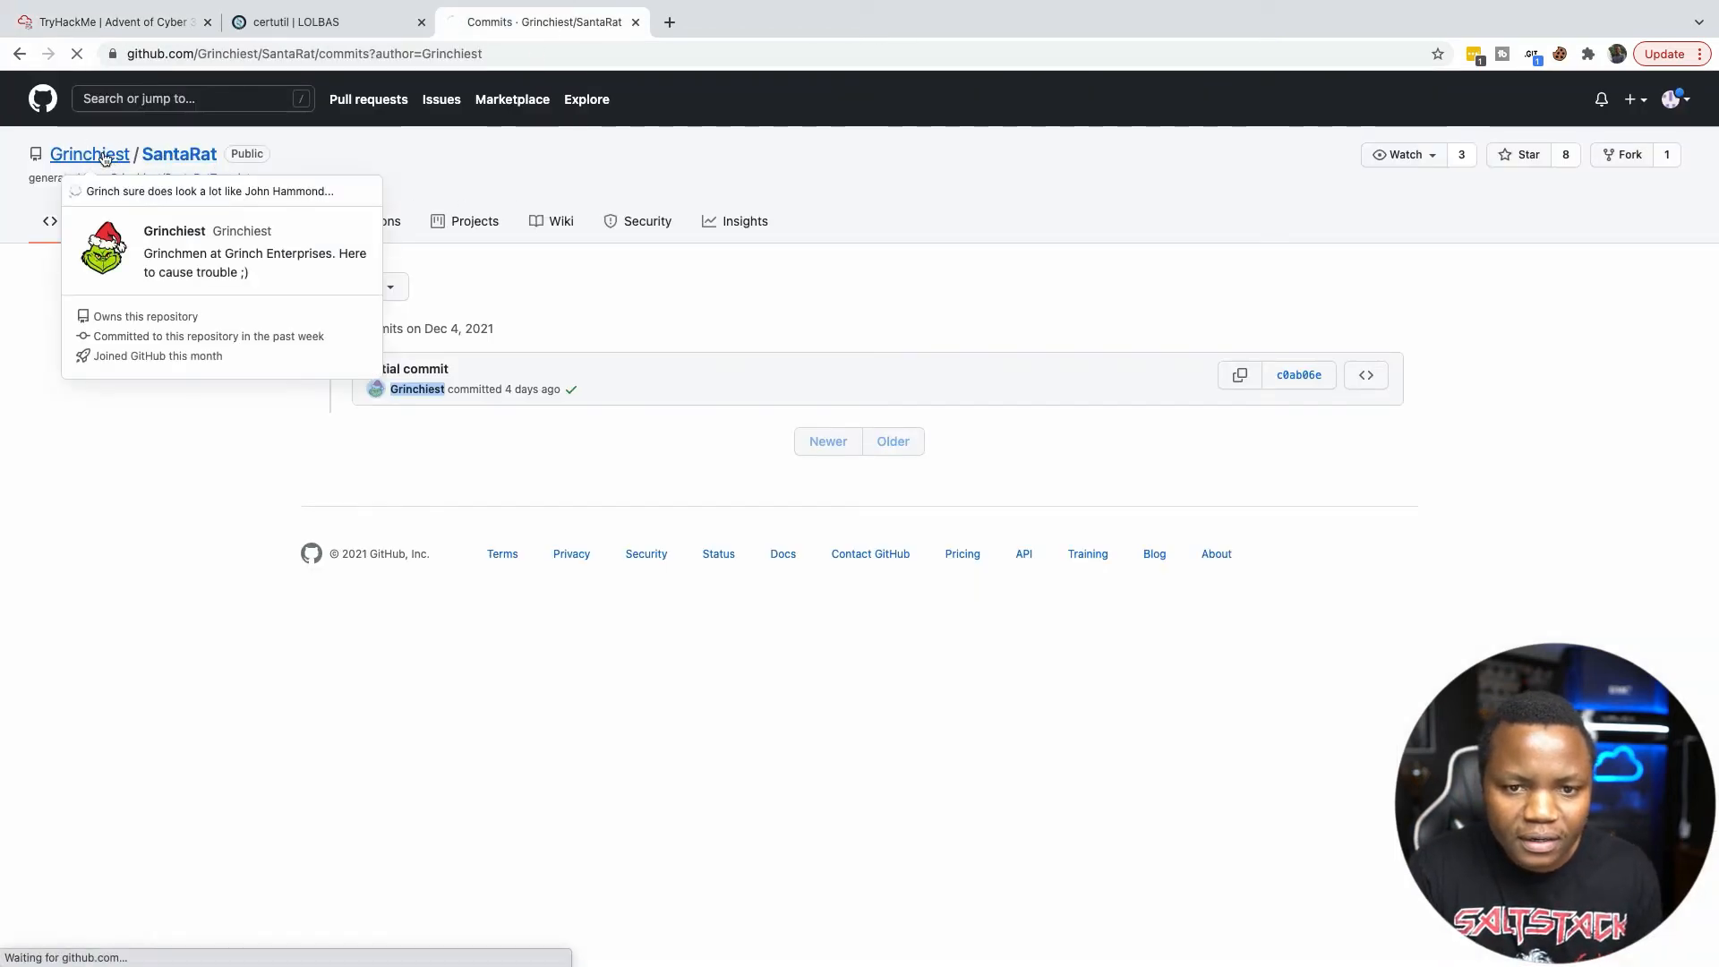
{"action": "left_click", "coordinate": [87, 154]}
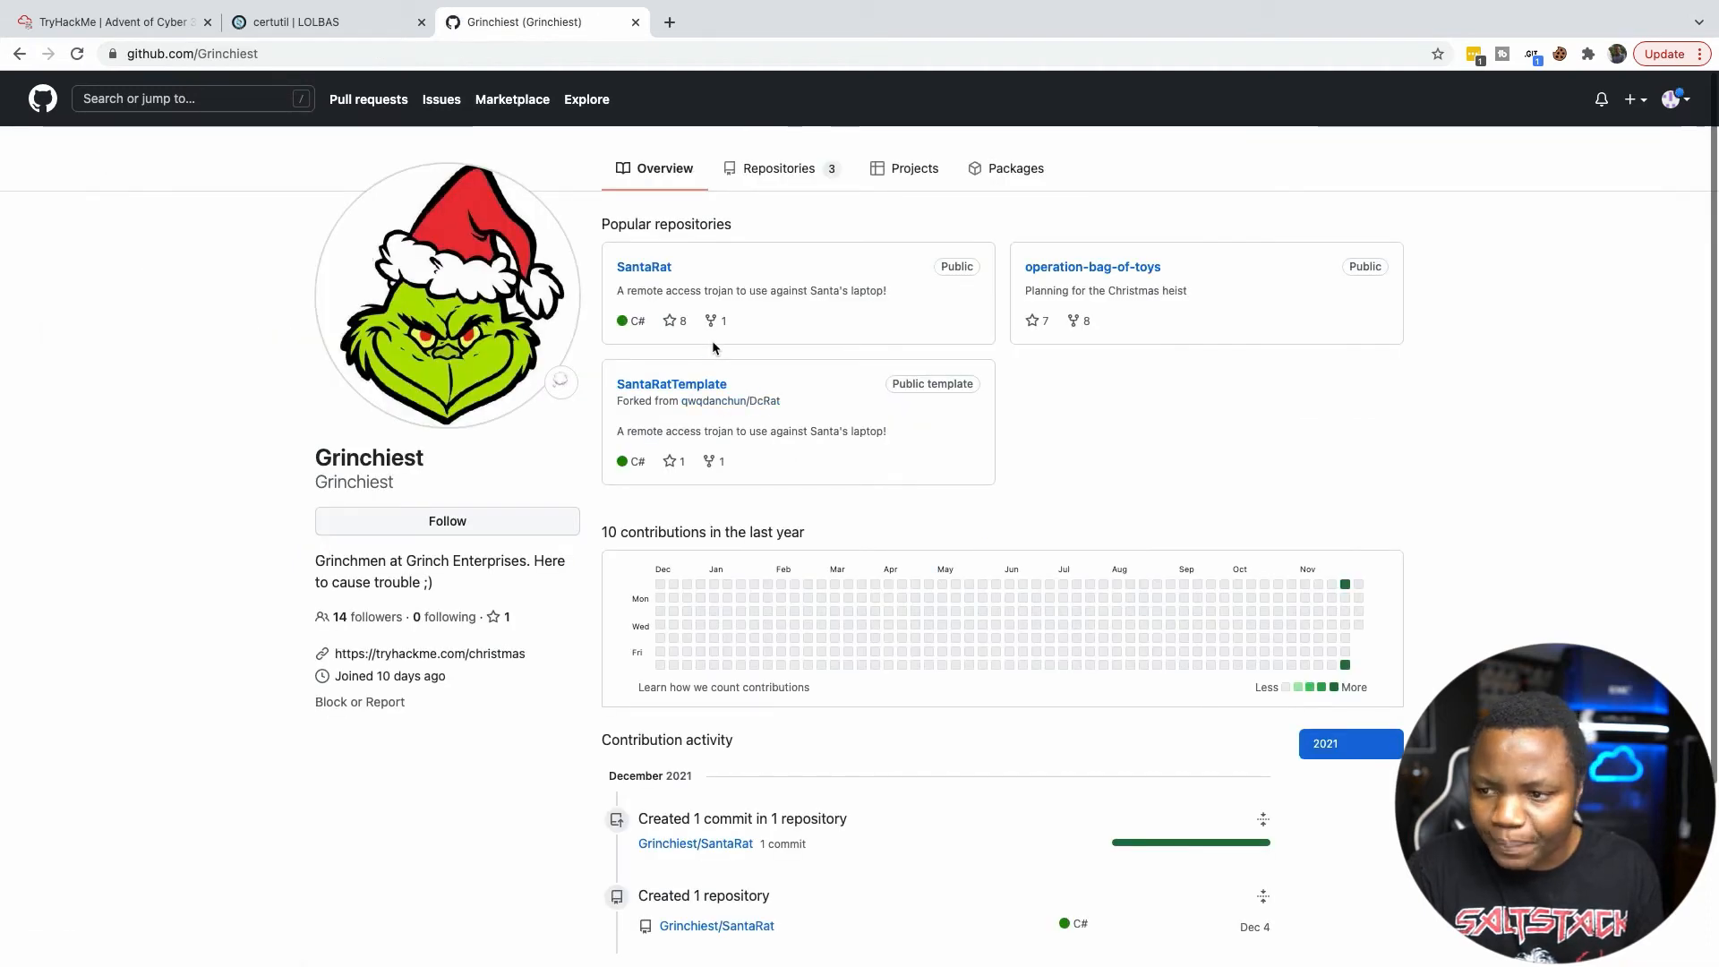
{"action": "mouse_move", "coordinate": [1117, 266]}
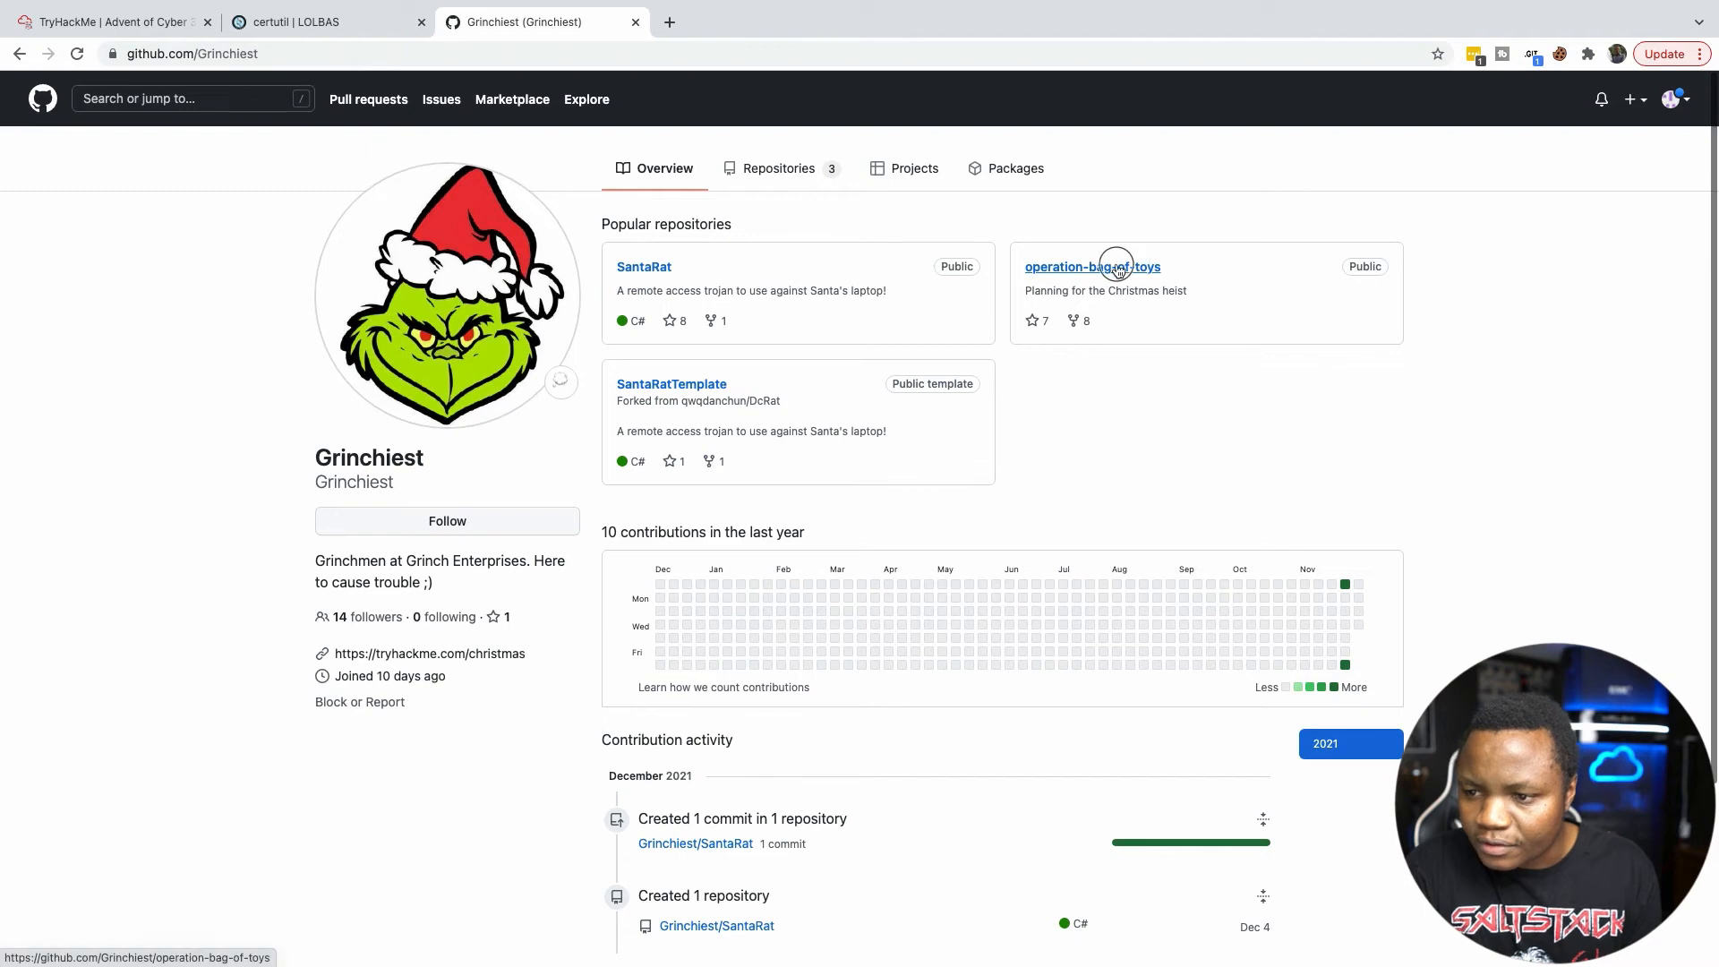
{"action": "left_click", "coordinate": [1113, 267]}
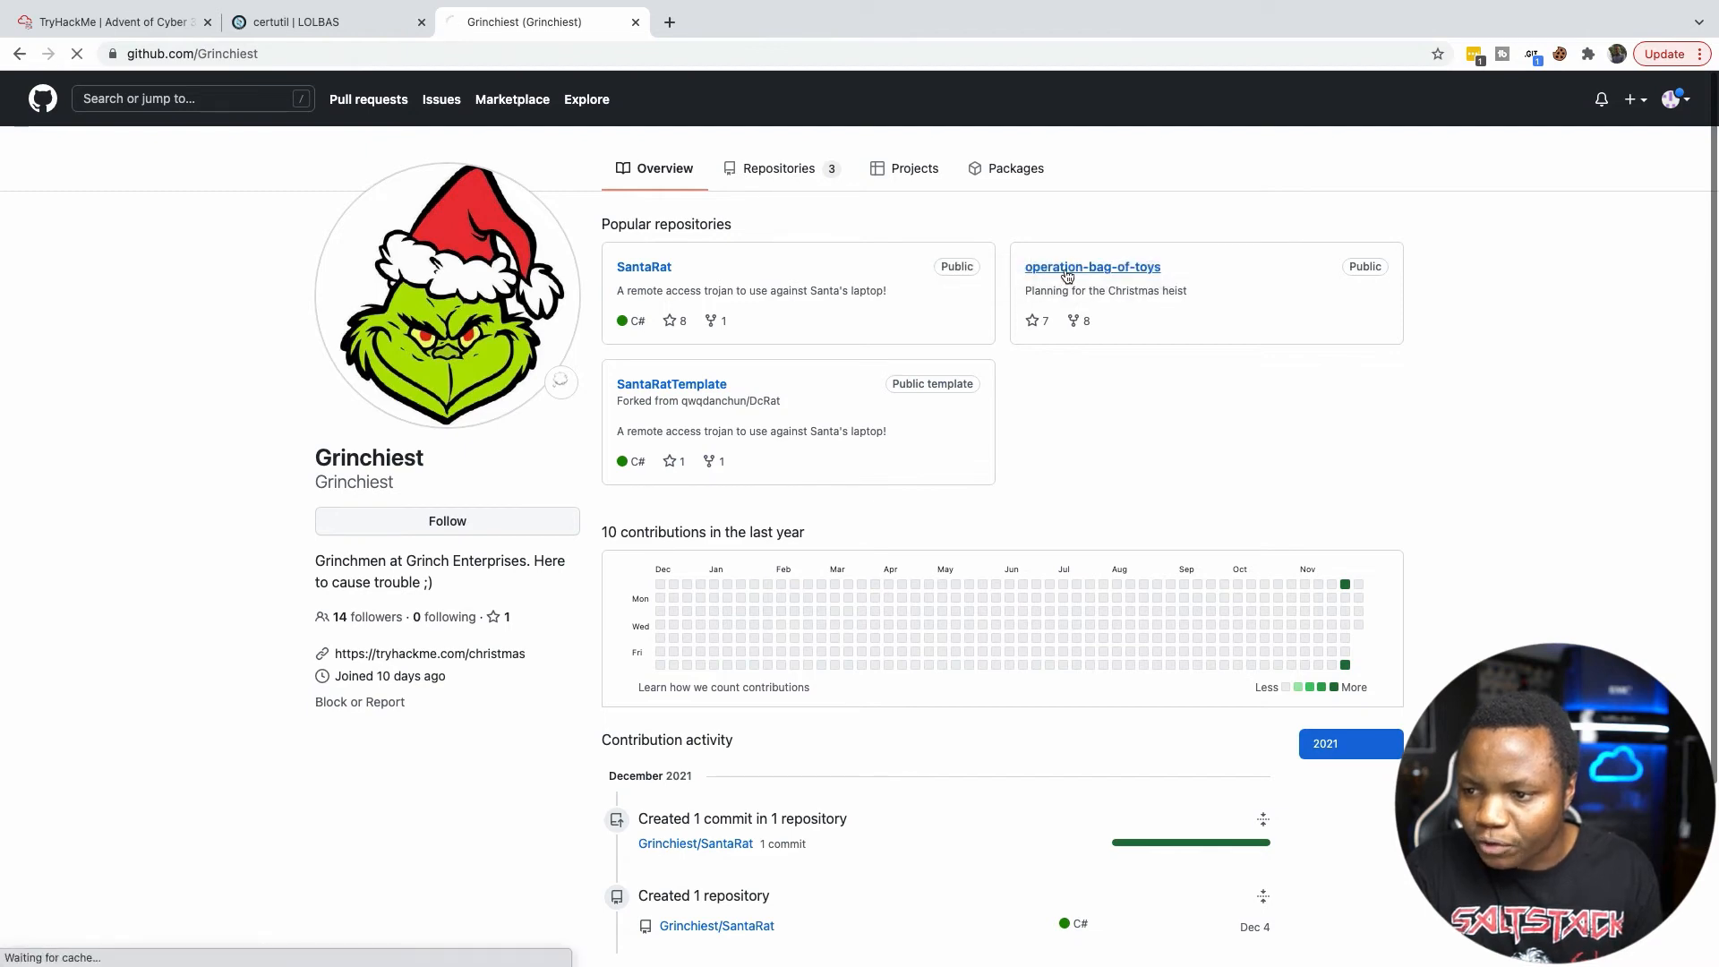
{"action": "left_click", "coordinate": [1092, 266]}
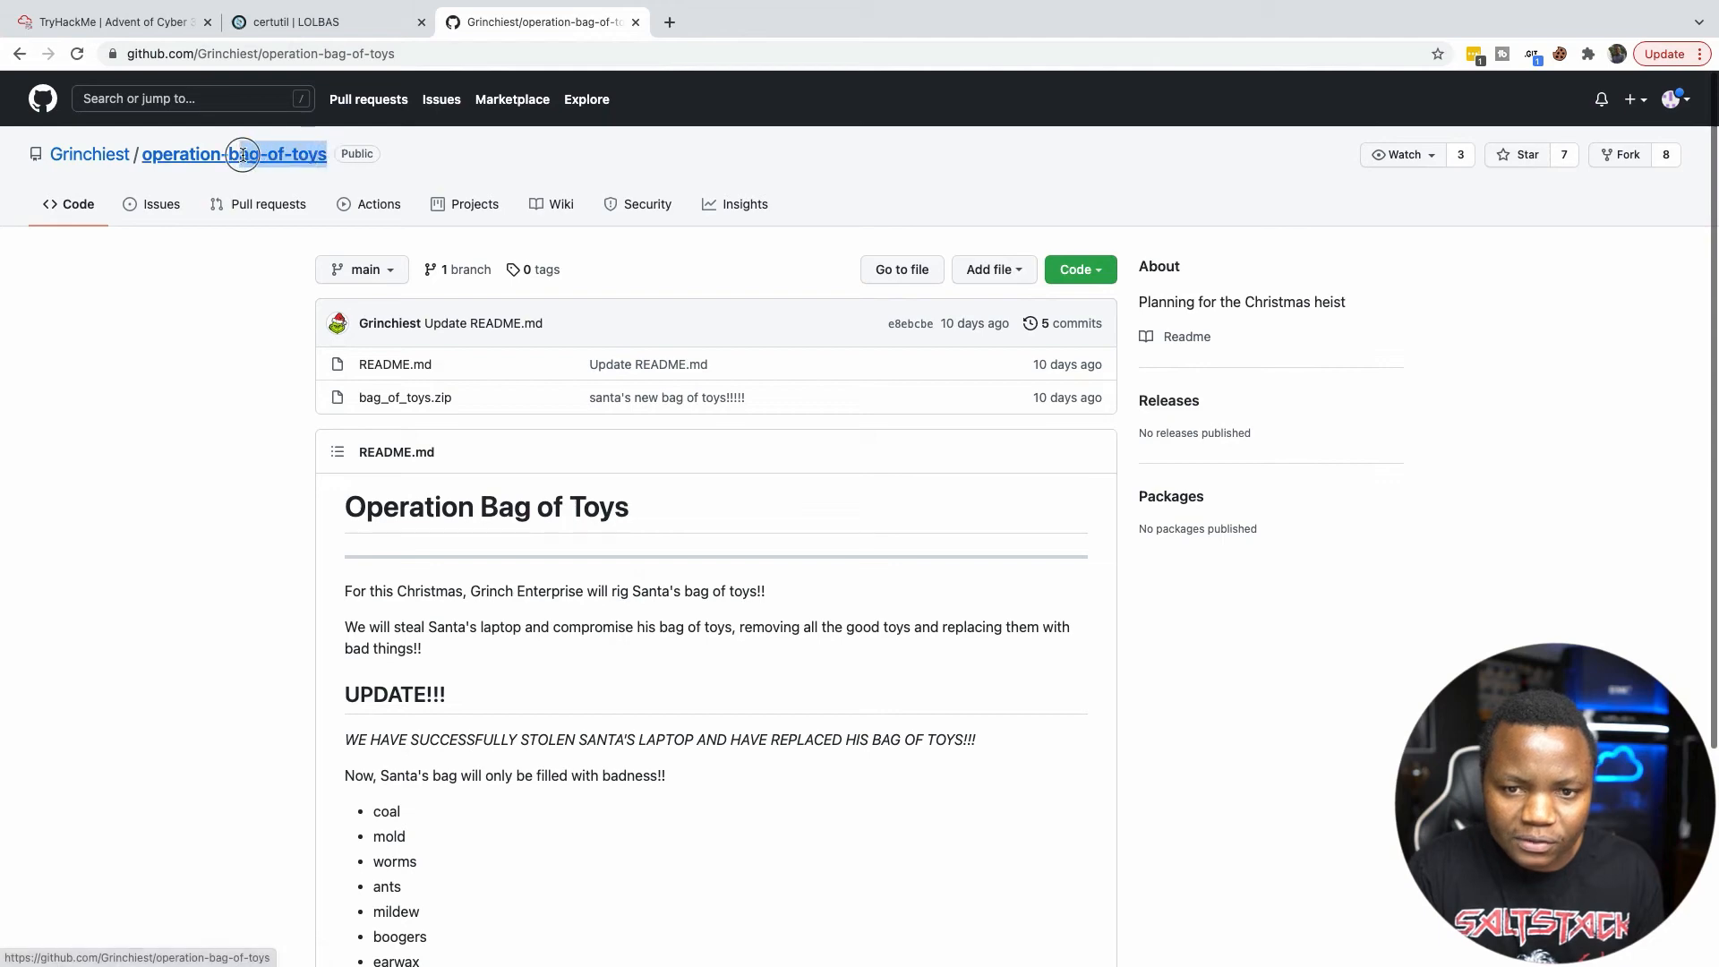
{"action": "right_click", "coordinate": [244, 154]}
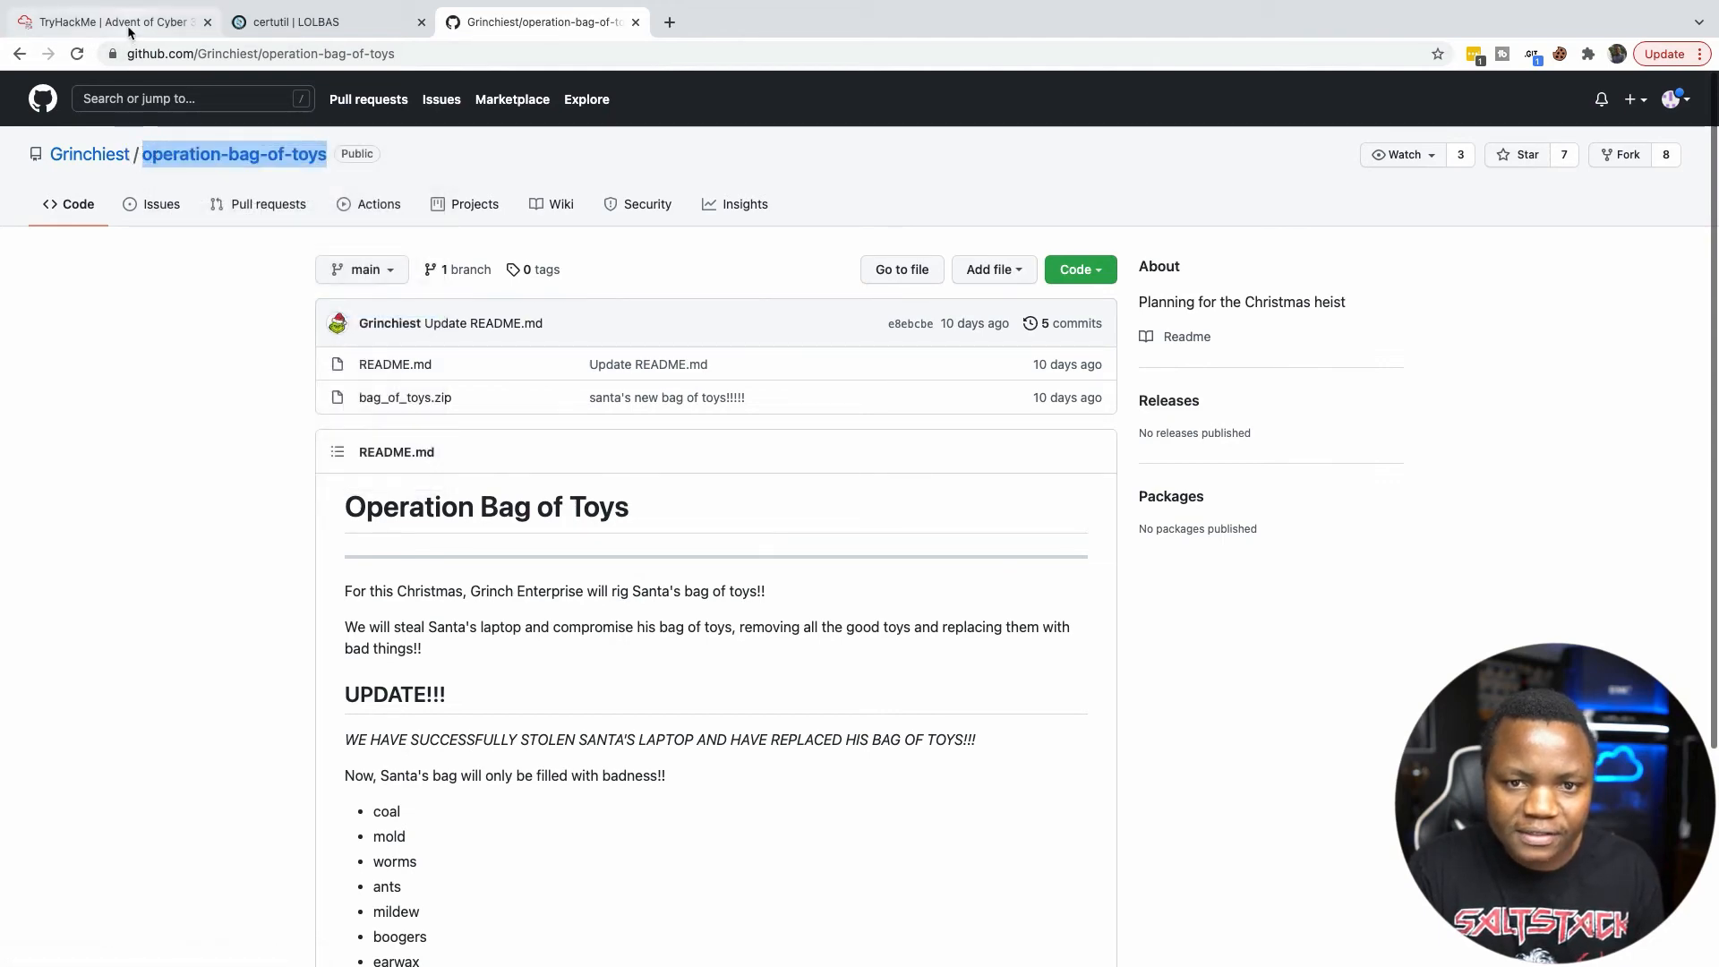
- Submit operation-bag-of-toys and highlight the collection-utility question text
{"action": "left_click", "coordinate": [108, 22]}
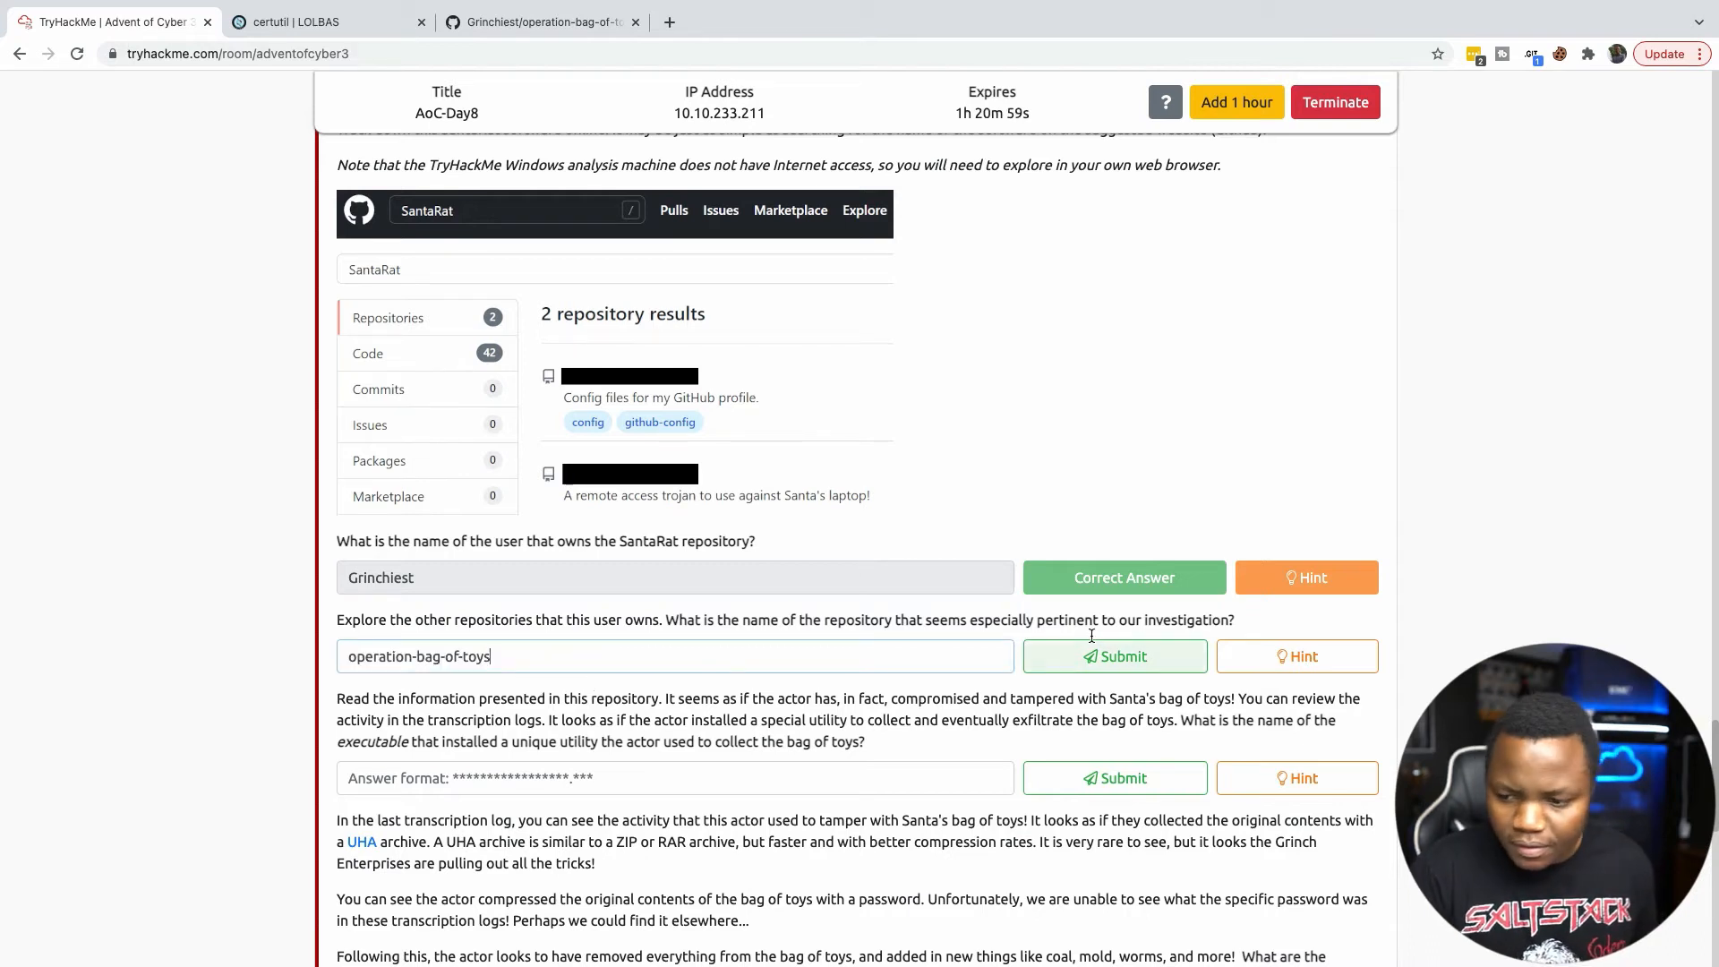
{"action": "left_click", "coordinate": [1115, 657]}
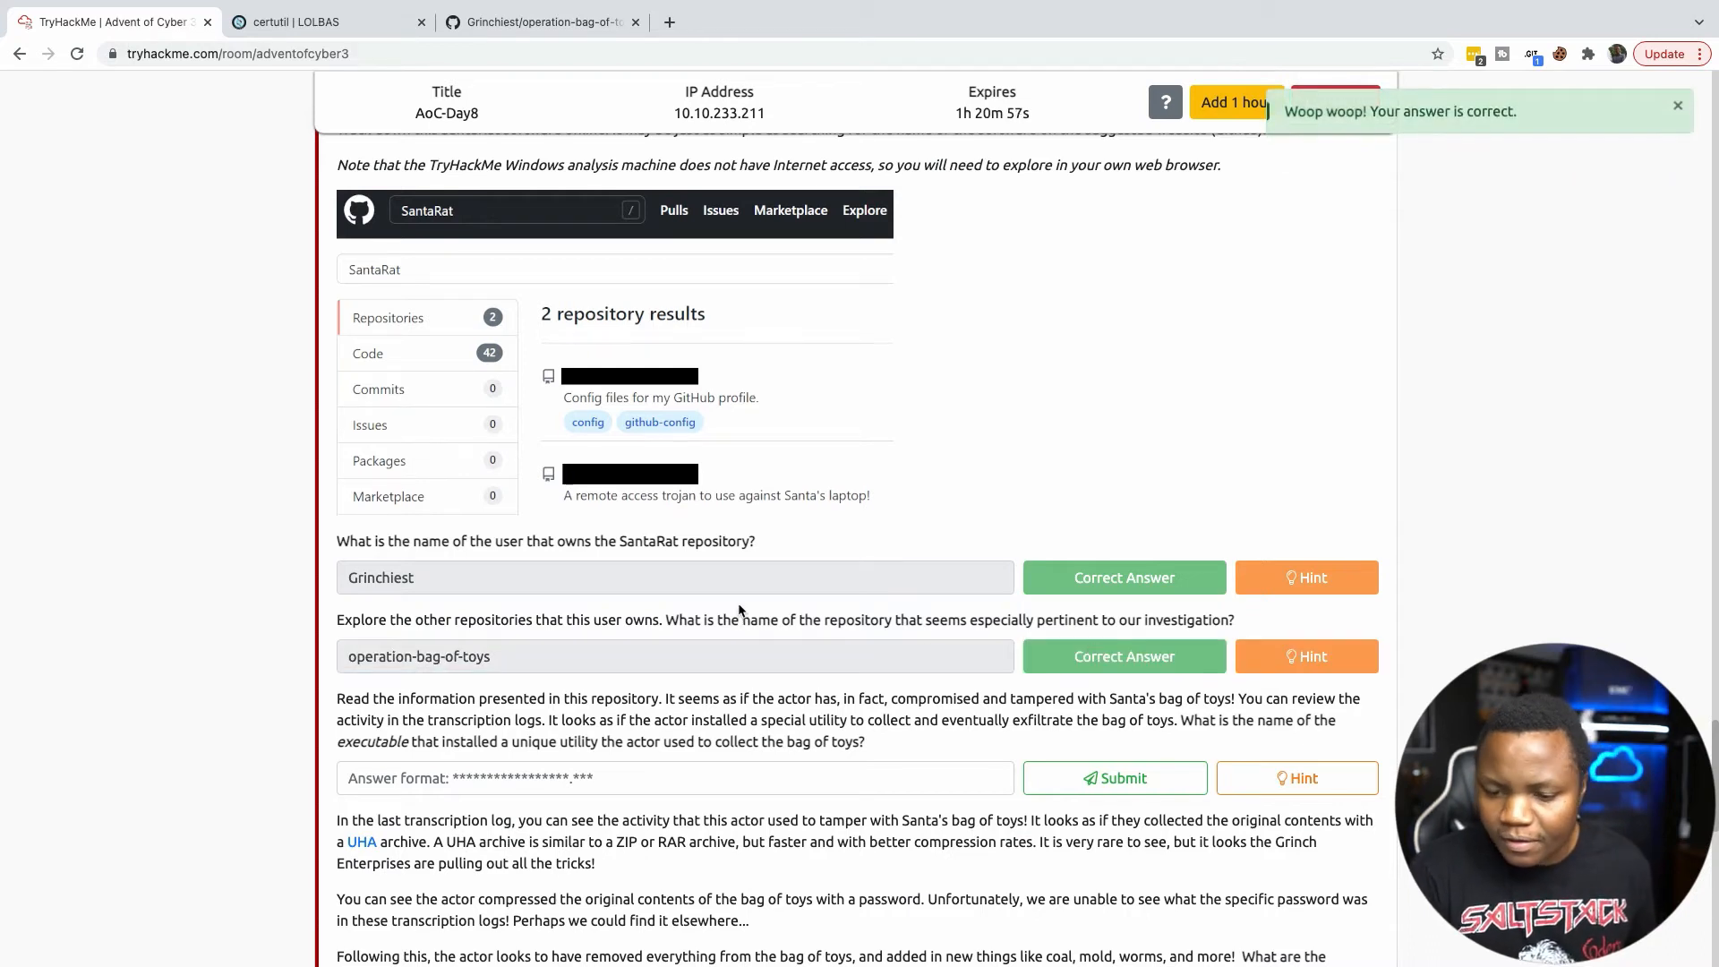
{"action": "scroll", "scroll_direction": "down", "scroll_amount": 3}
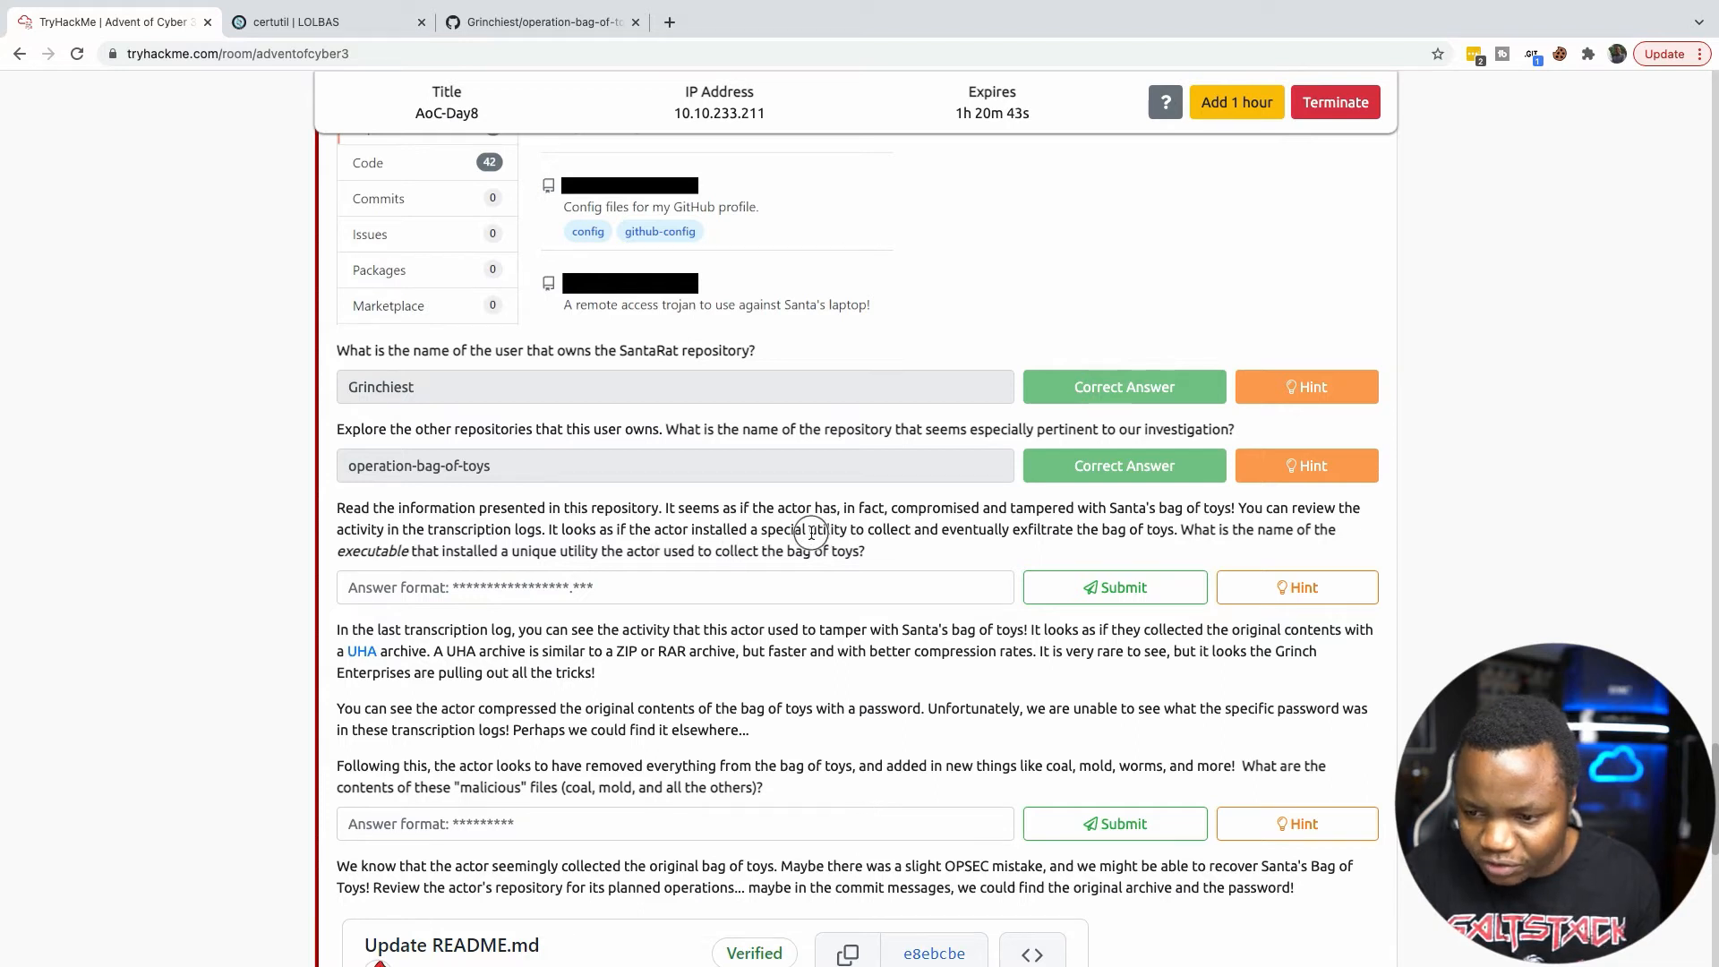
{"action": "left_click_drag", "start_coordinate": [810, 530], "coordinate": [1093, 529]}
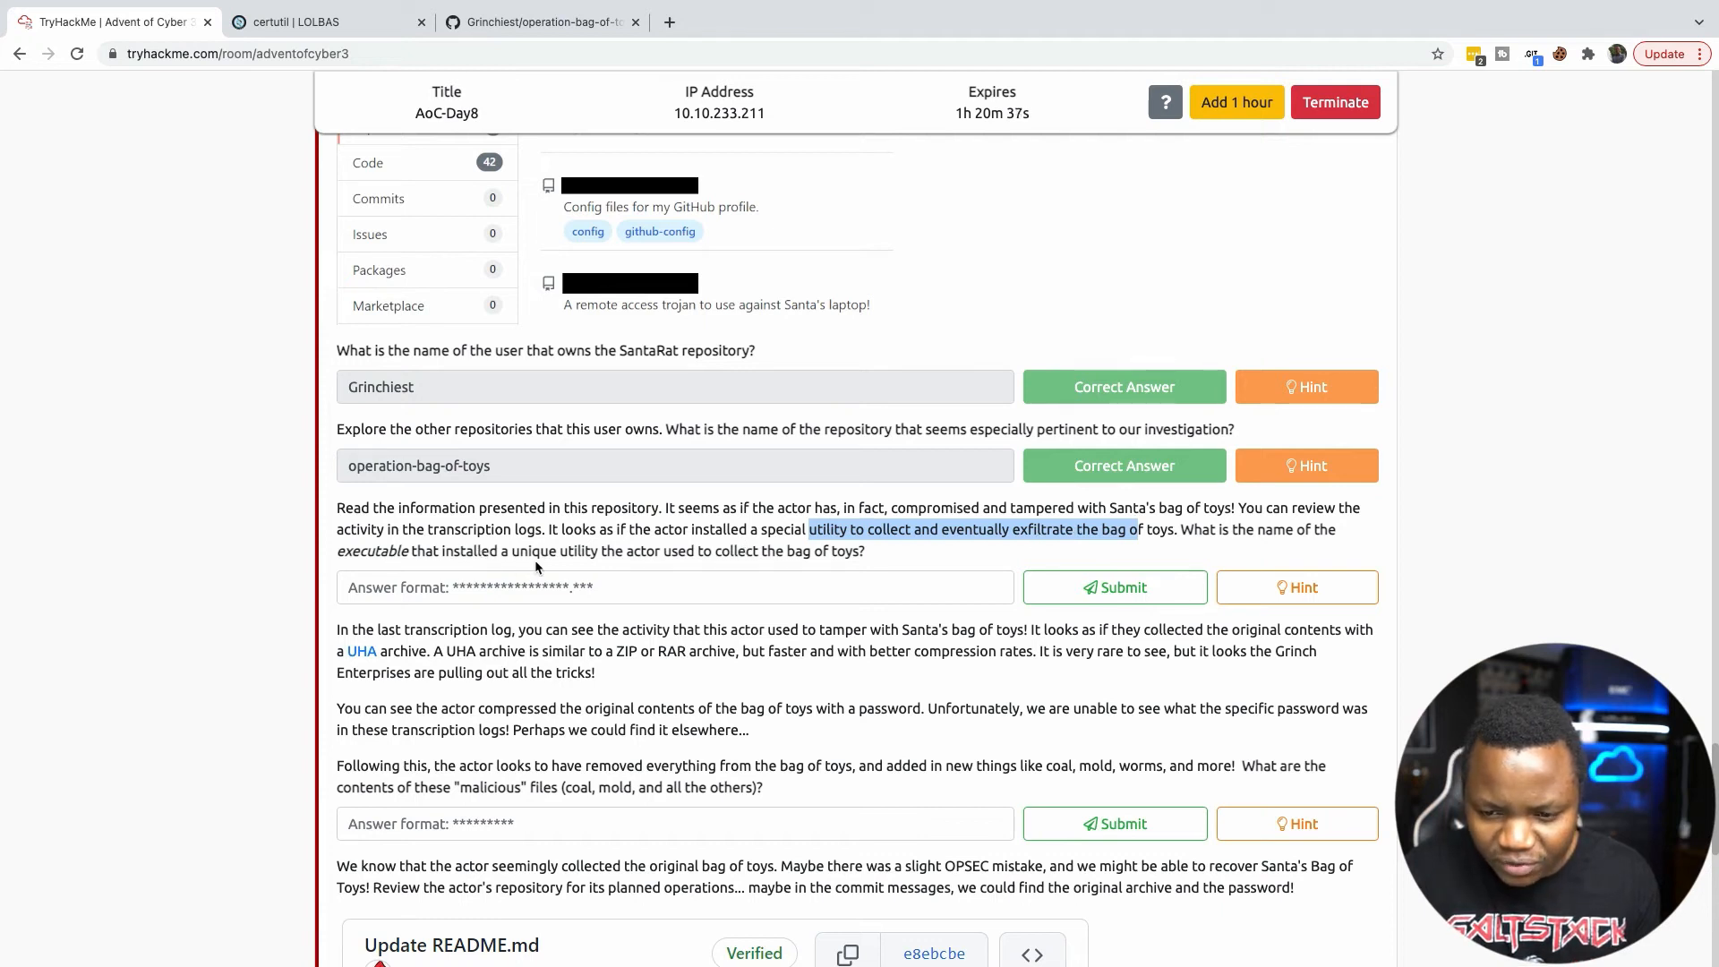
{"action": "mouse_move", "coordinate": [740, 570]}
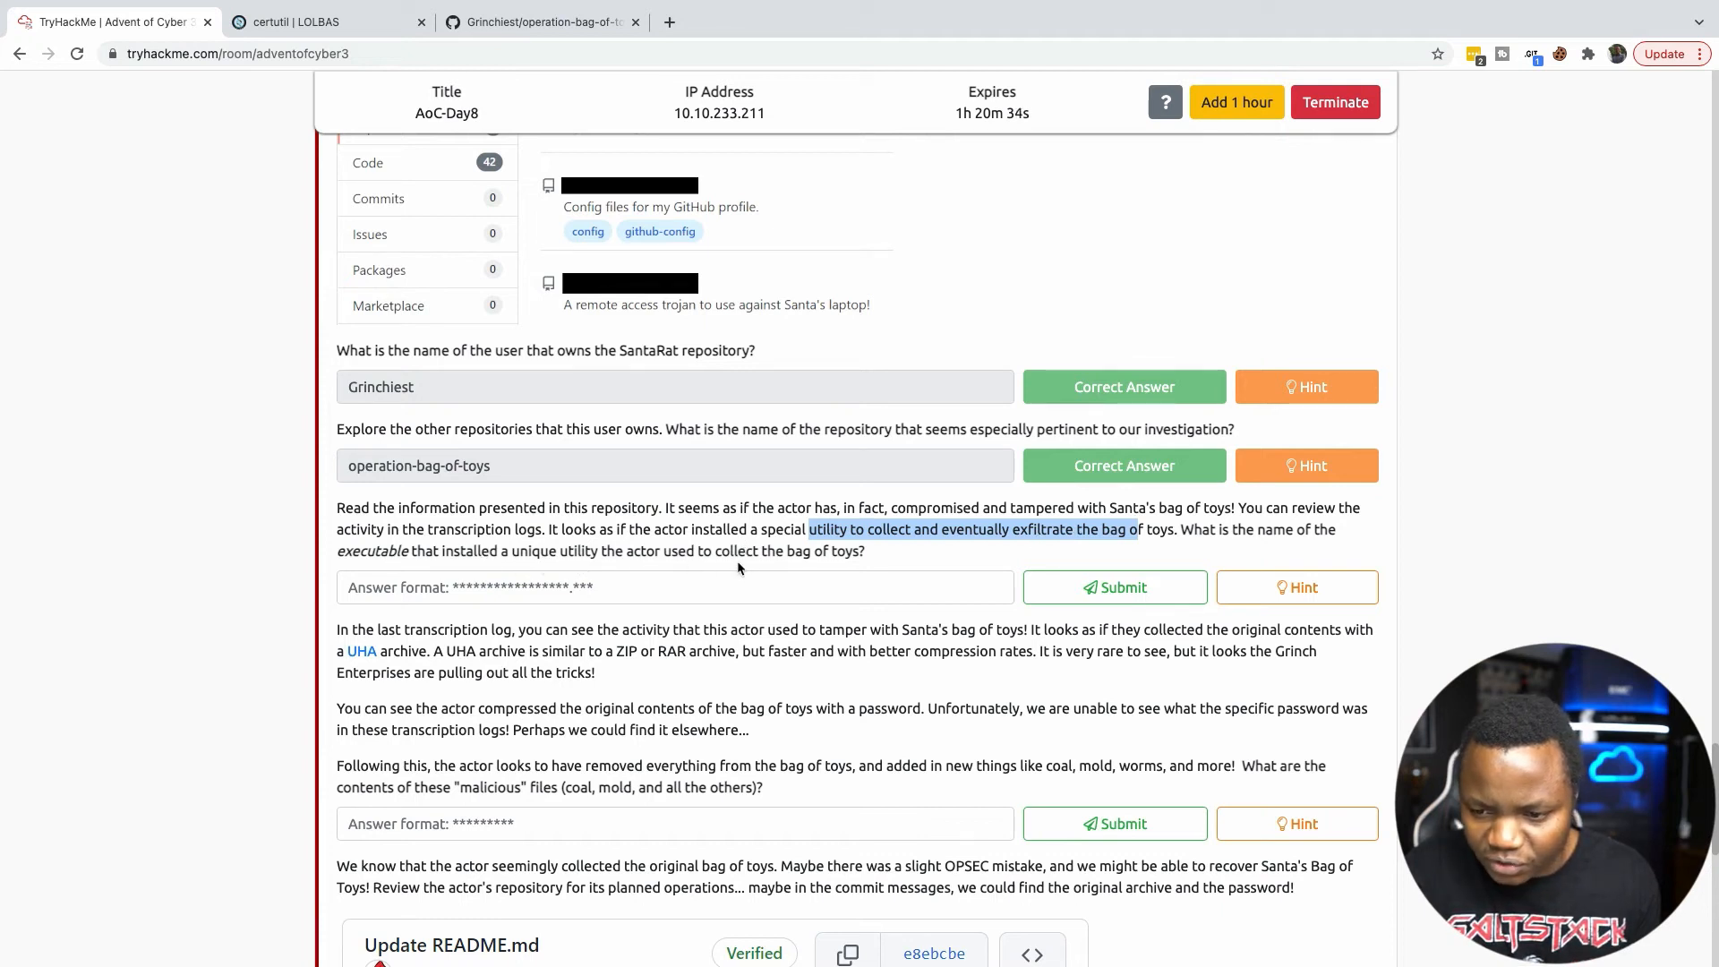
{"action": "scroll", "scroll_direction": "down", "scroll_amount": 3}
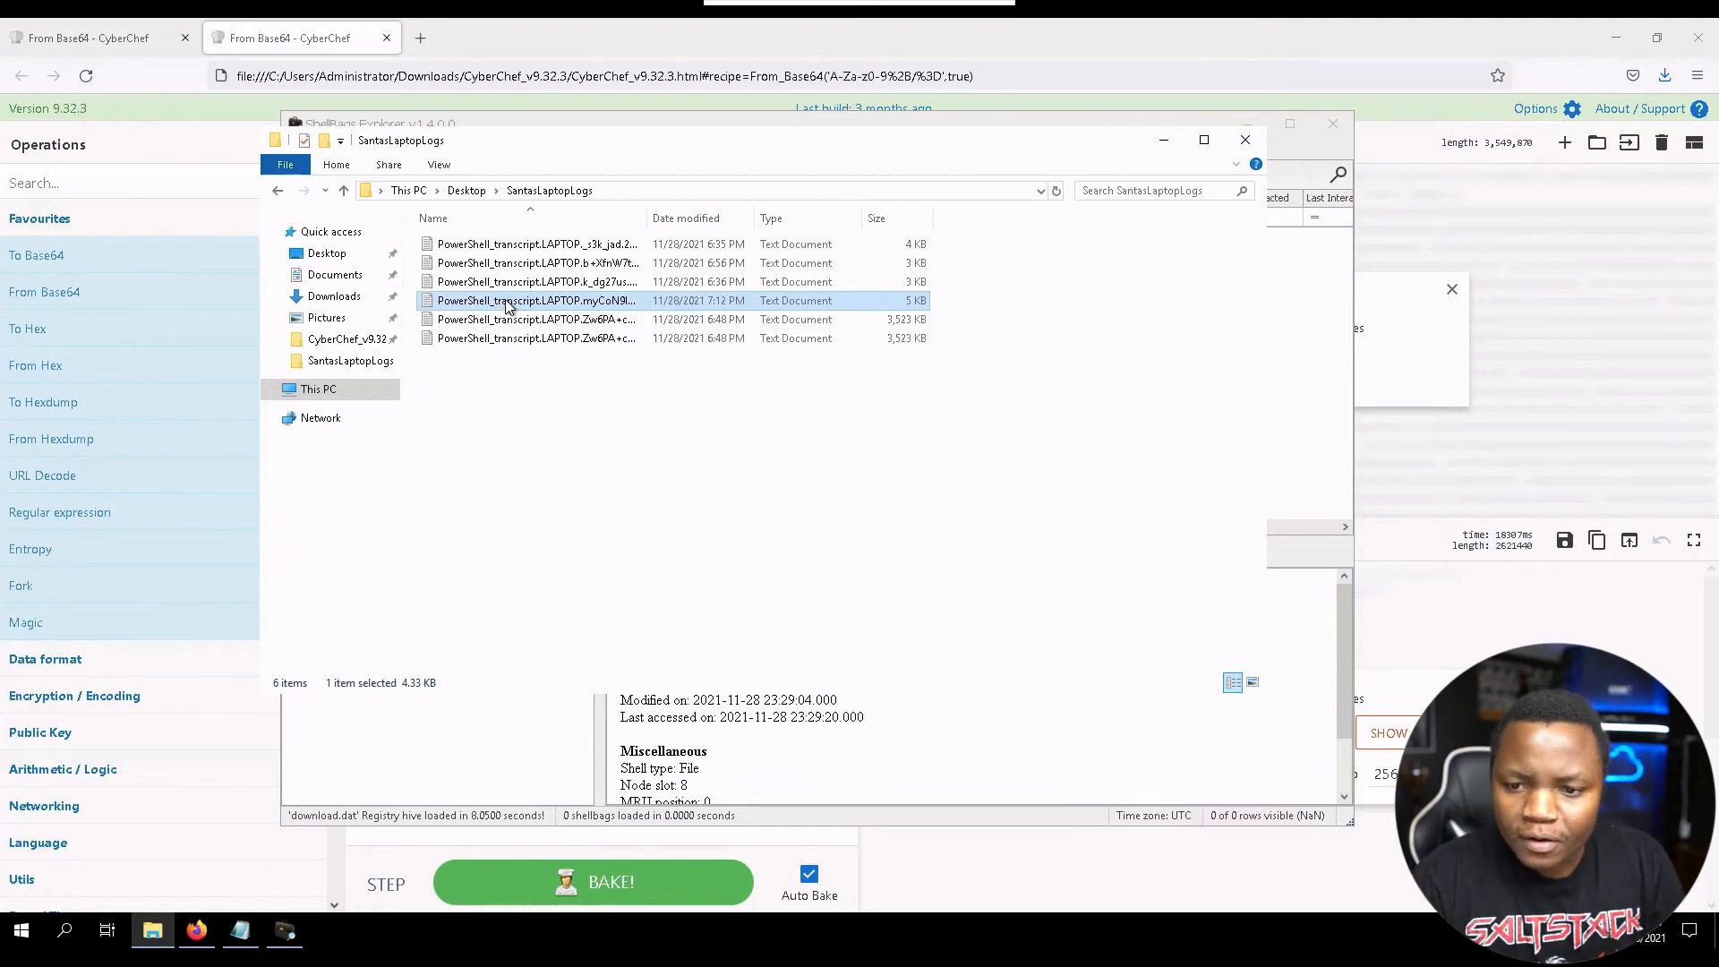
- Open a PowerShell transcript and copy the uharc-cmd-install.exe filename
{"action": "double_click", "coordinate": [535, 300]}
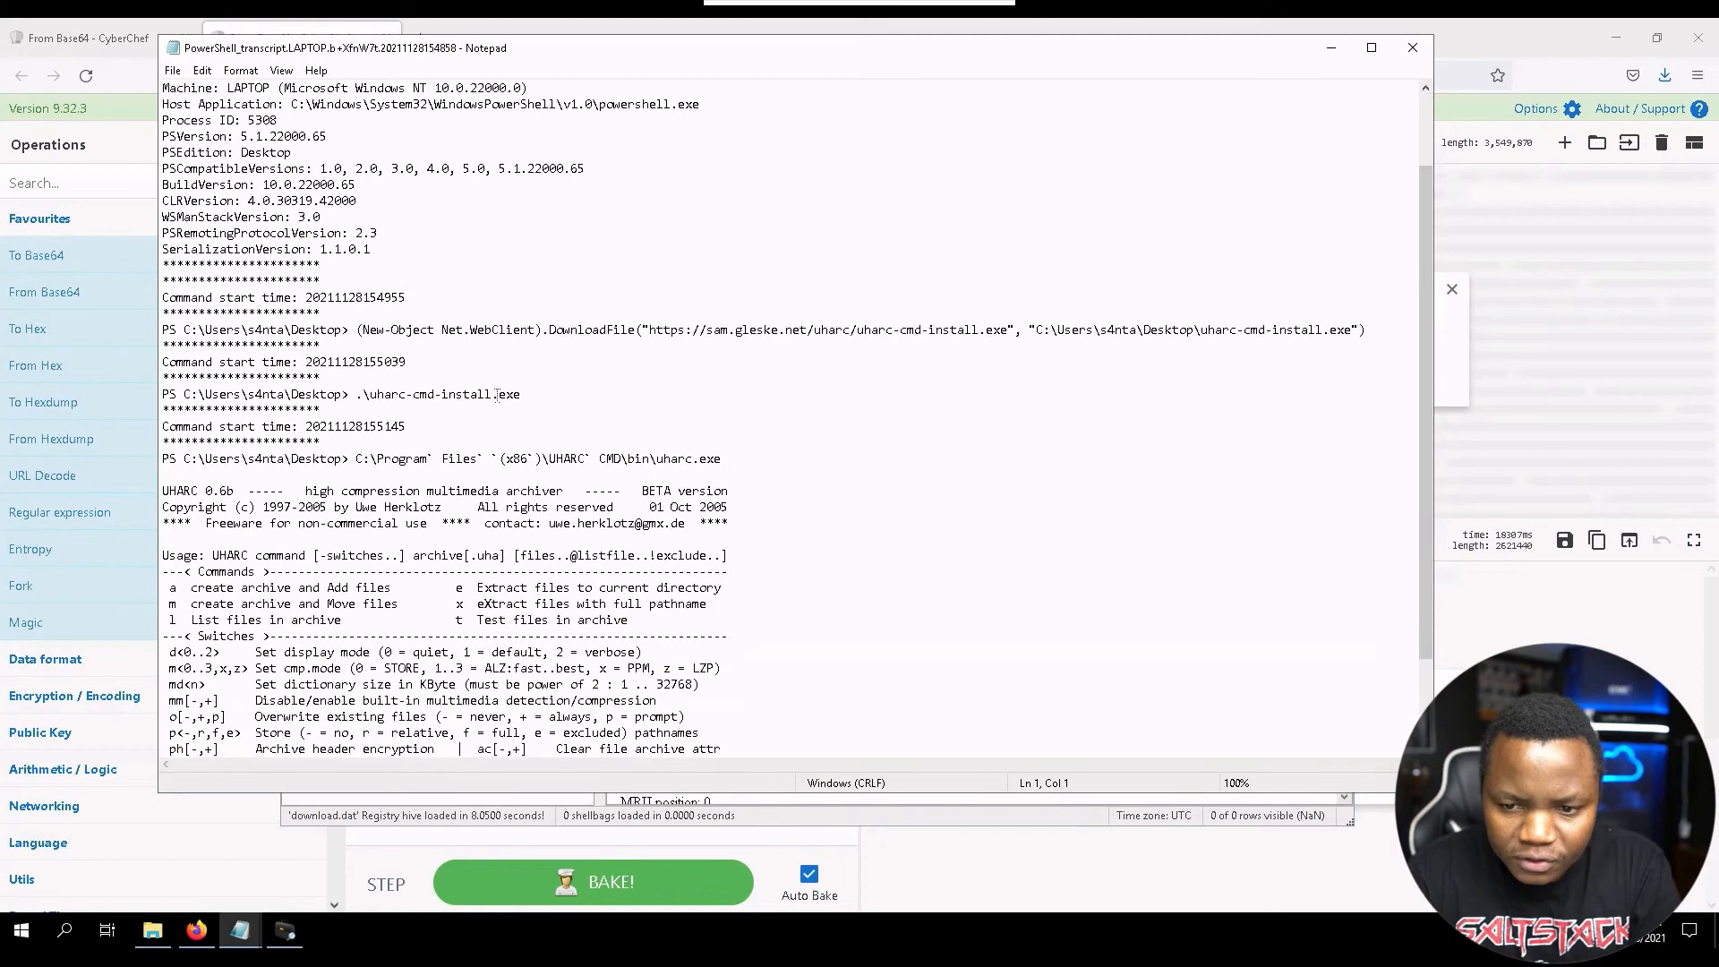
{"action": "double_click", "coordinate": [495, 394]}
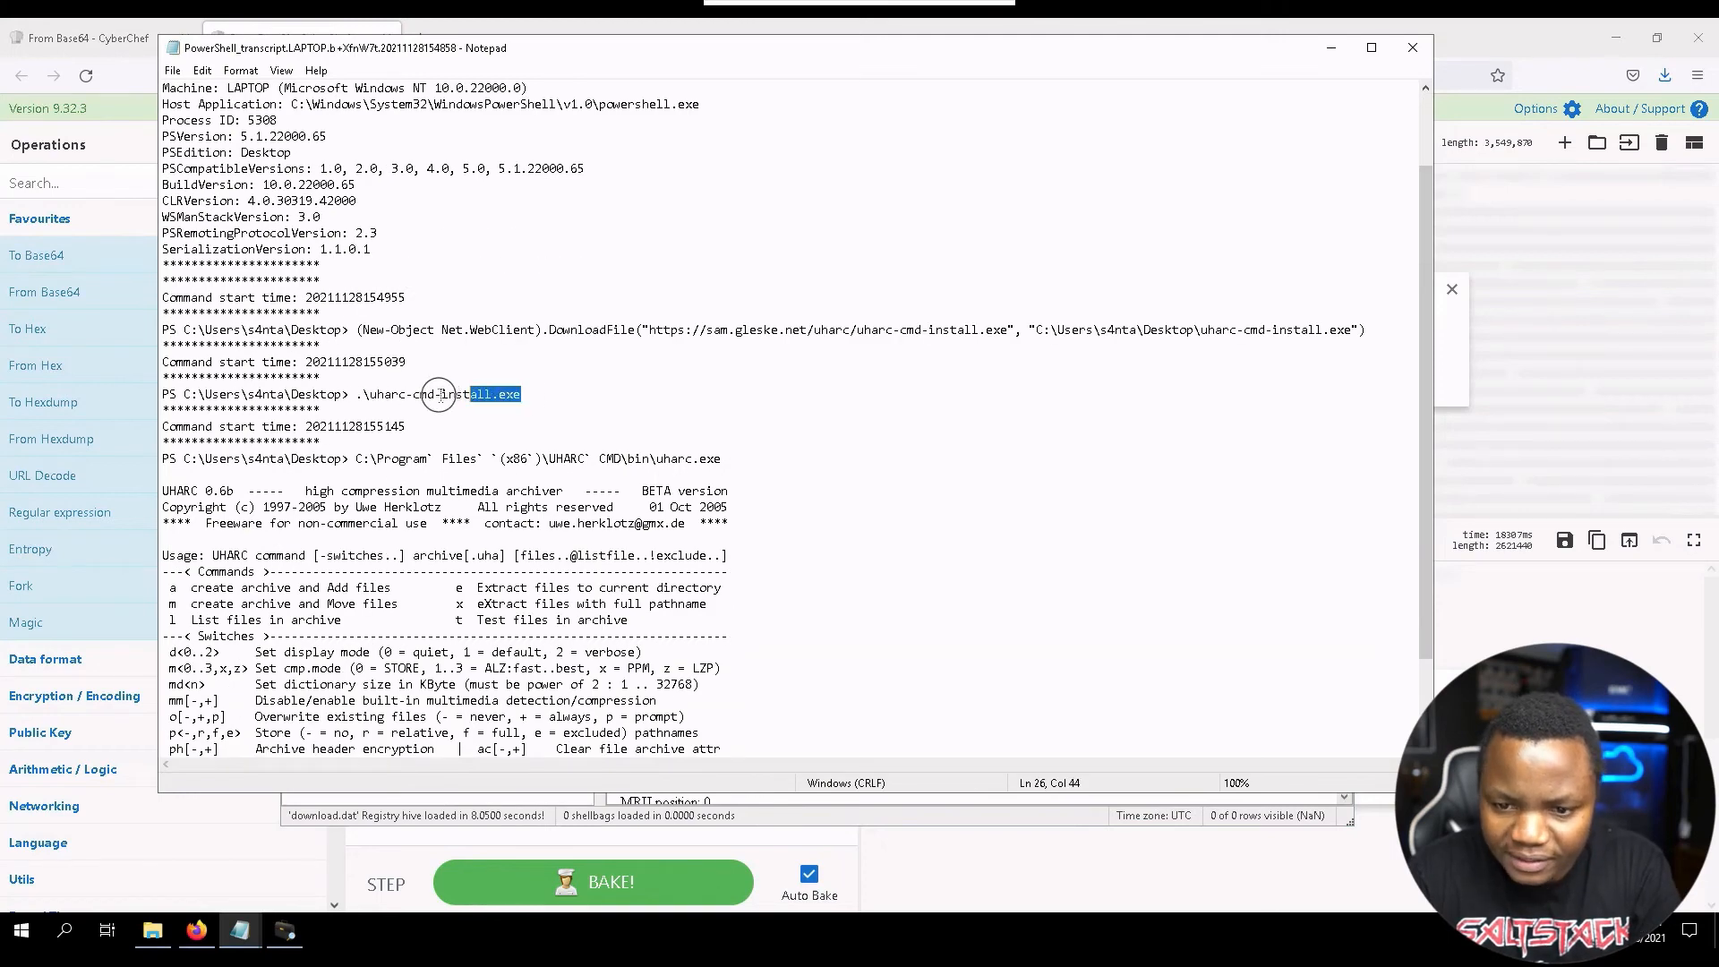
{"action": "left_click_drag", "start_coordinate": [439, 394], "coordinate": [368, 394]}
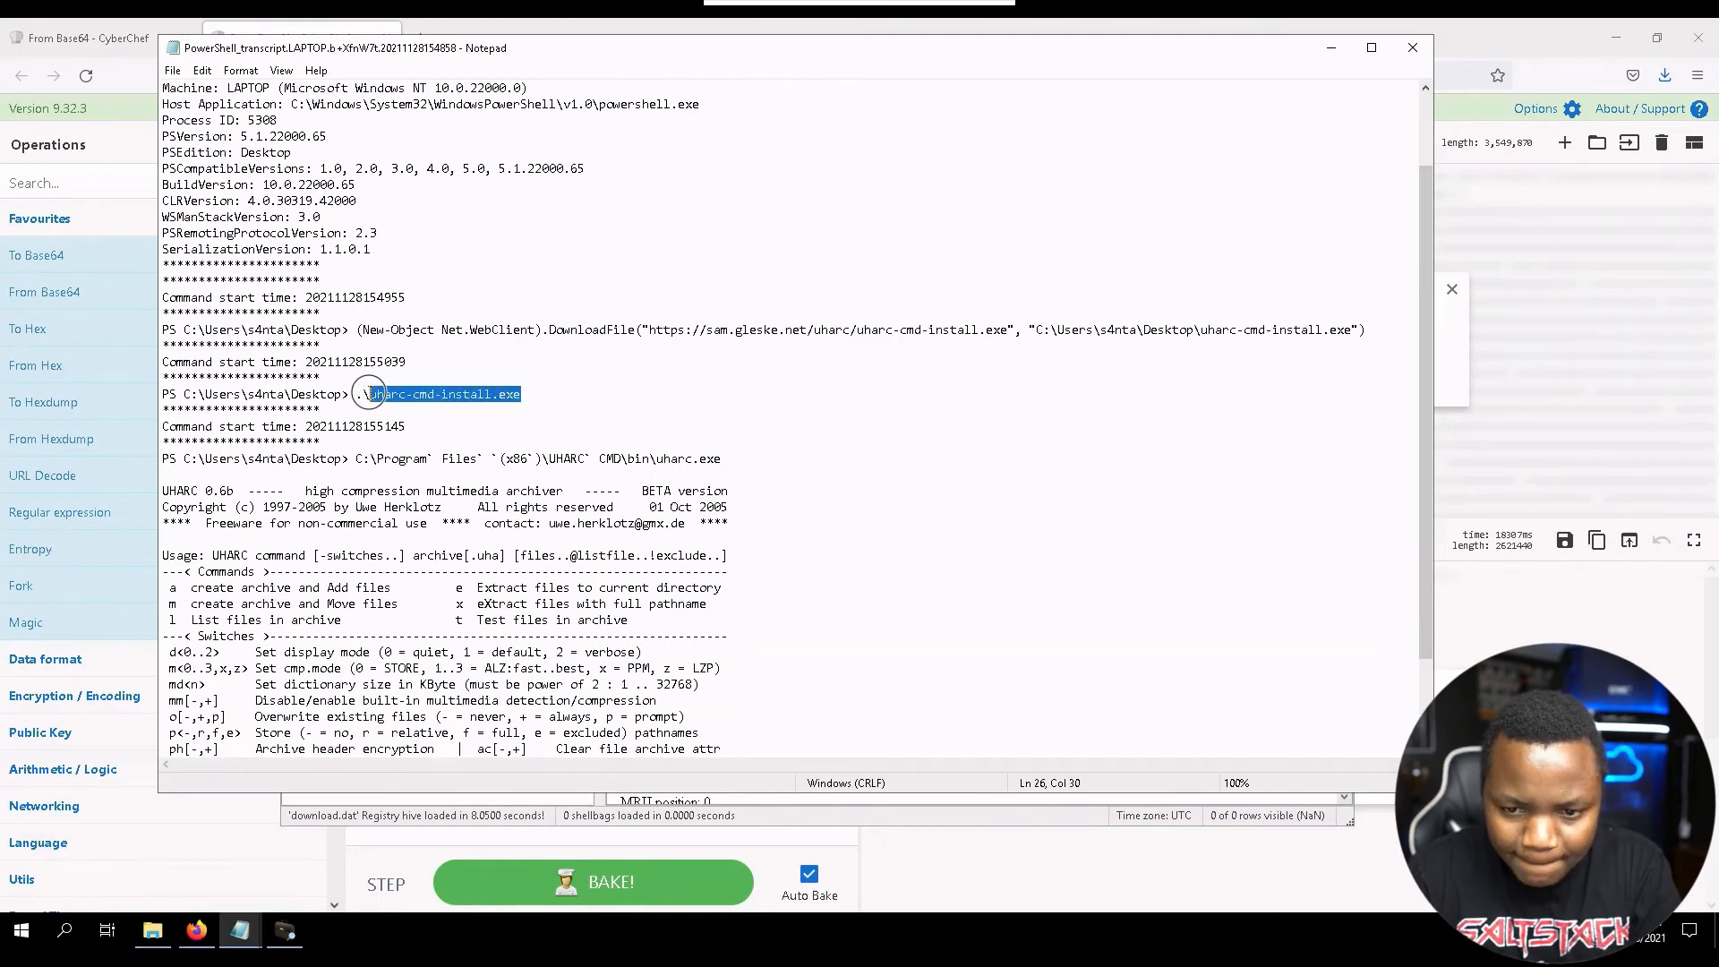
{"action": "right_click", "coordinate": [375, 392]}
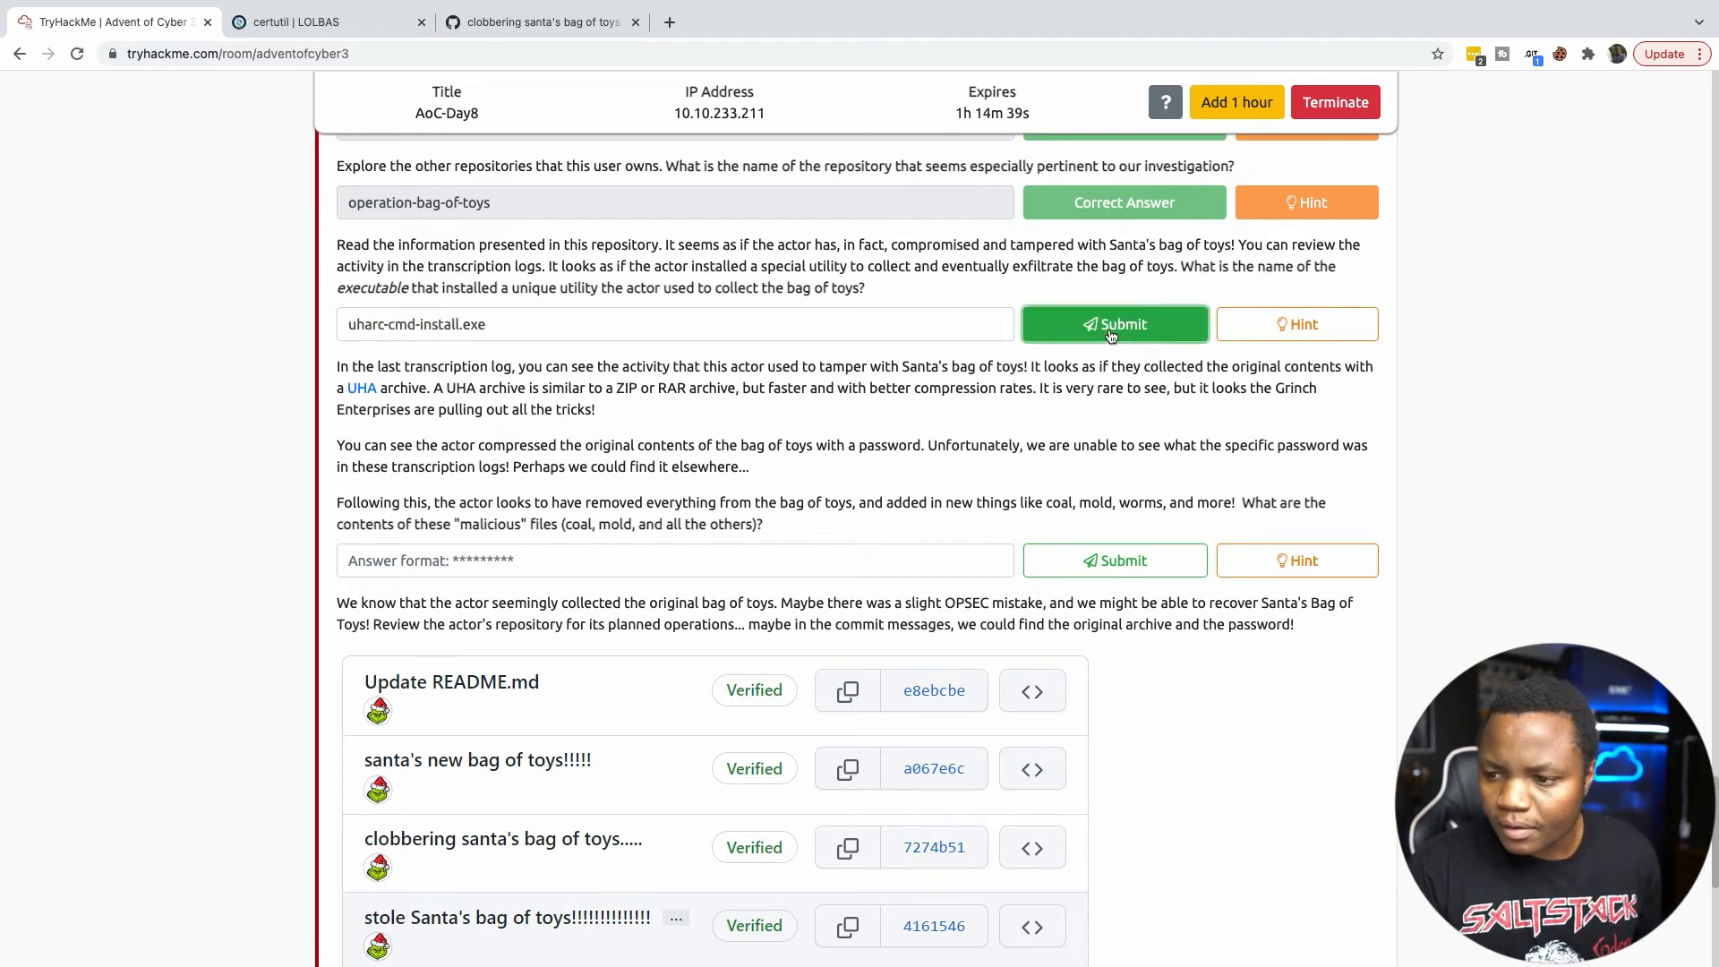
- Submit uharc-cmd-install.exe as the installer executable answer
{"action": "left_click", "coordinate": [1115, 324]}
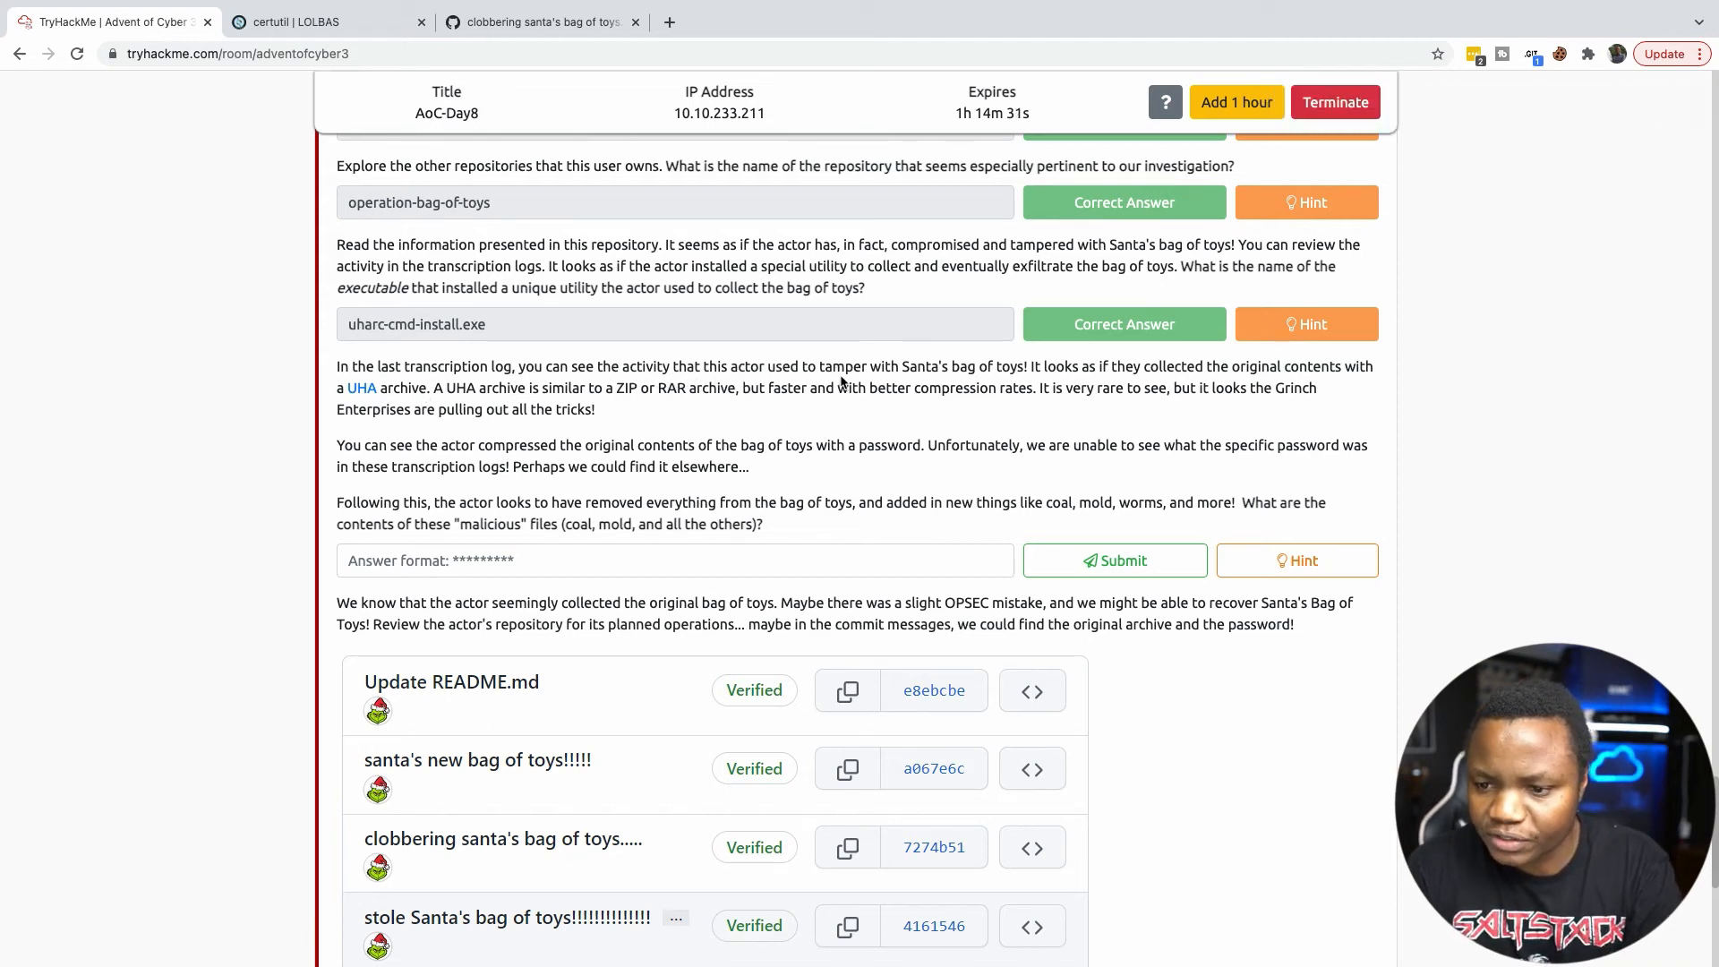
{"action": "mouse_move", "coordinate": [1138, 383]}
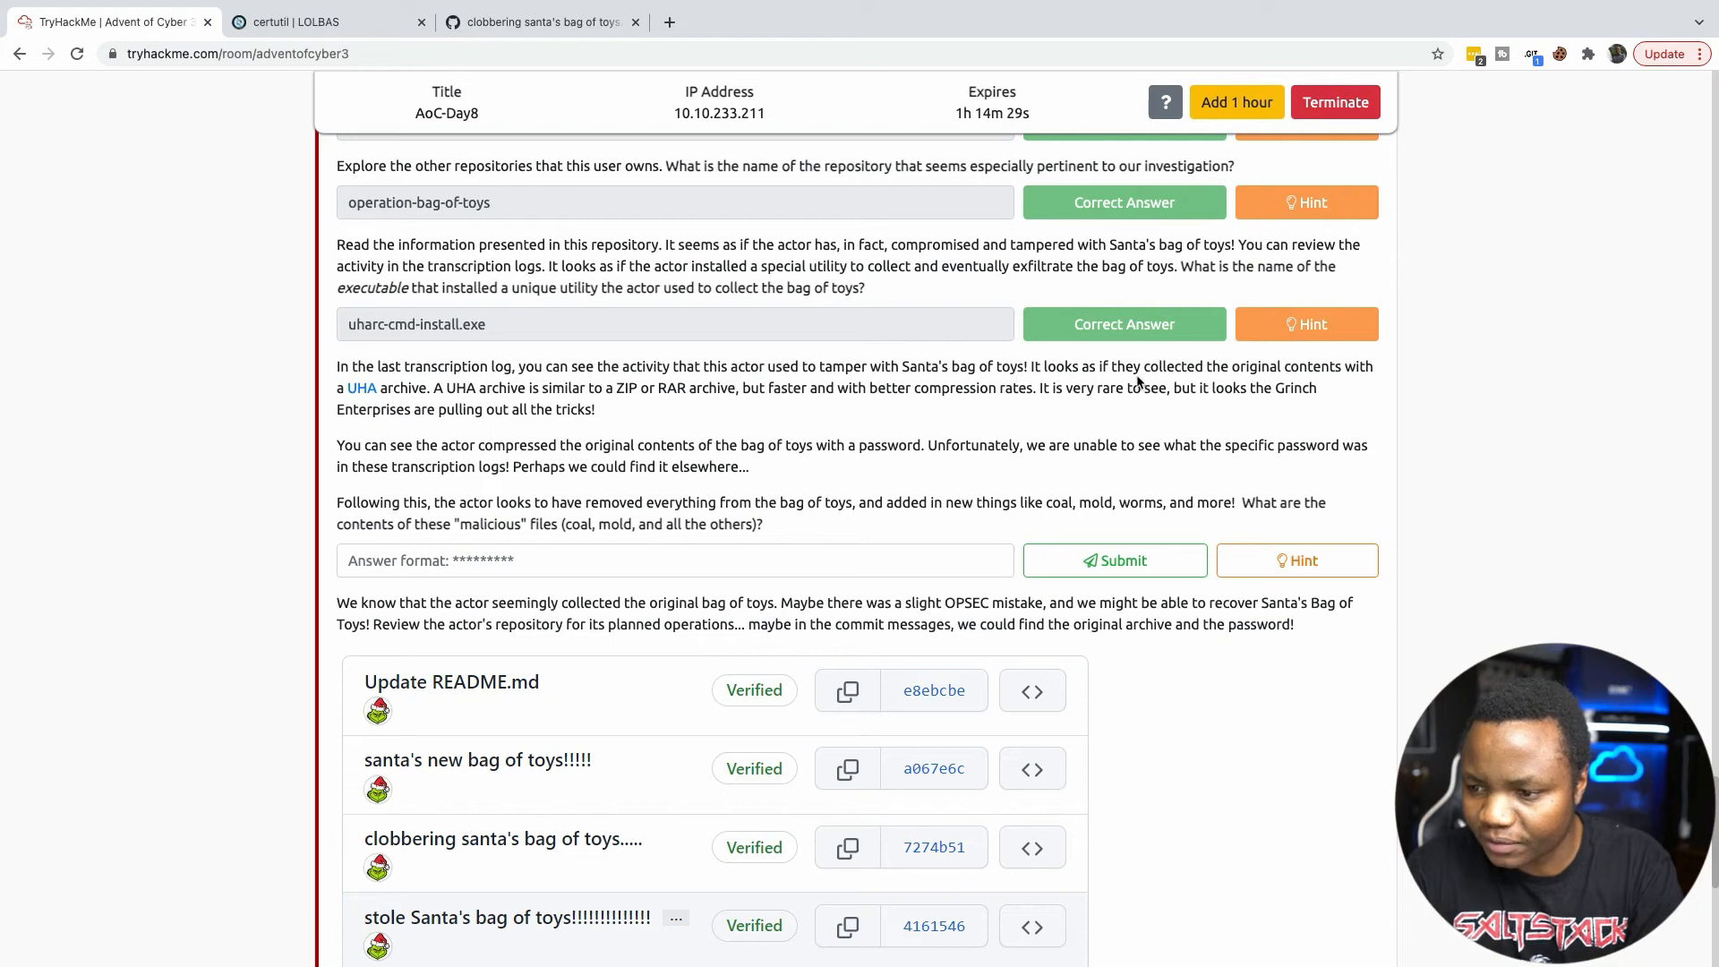
{"action": "mouse_move", "coordinate": [608, 387]}
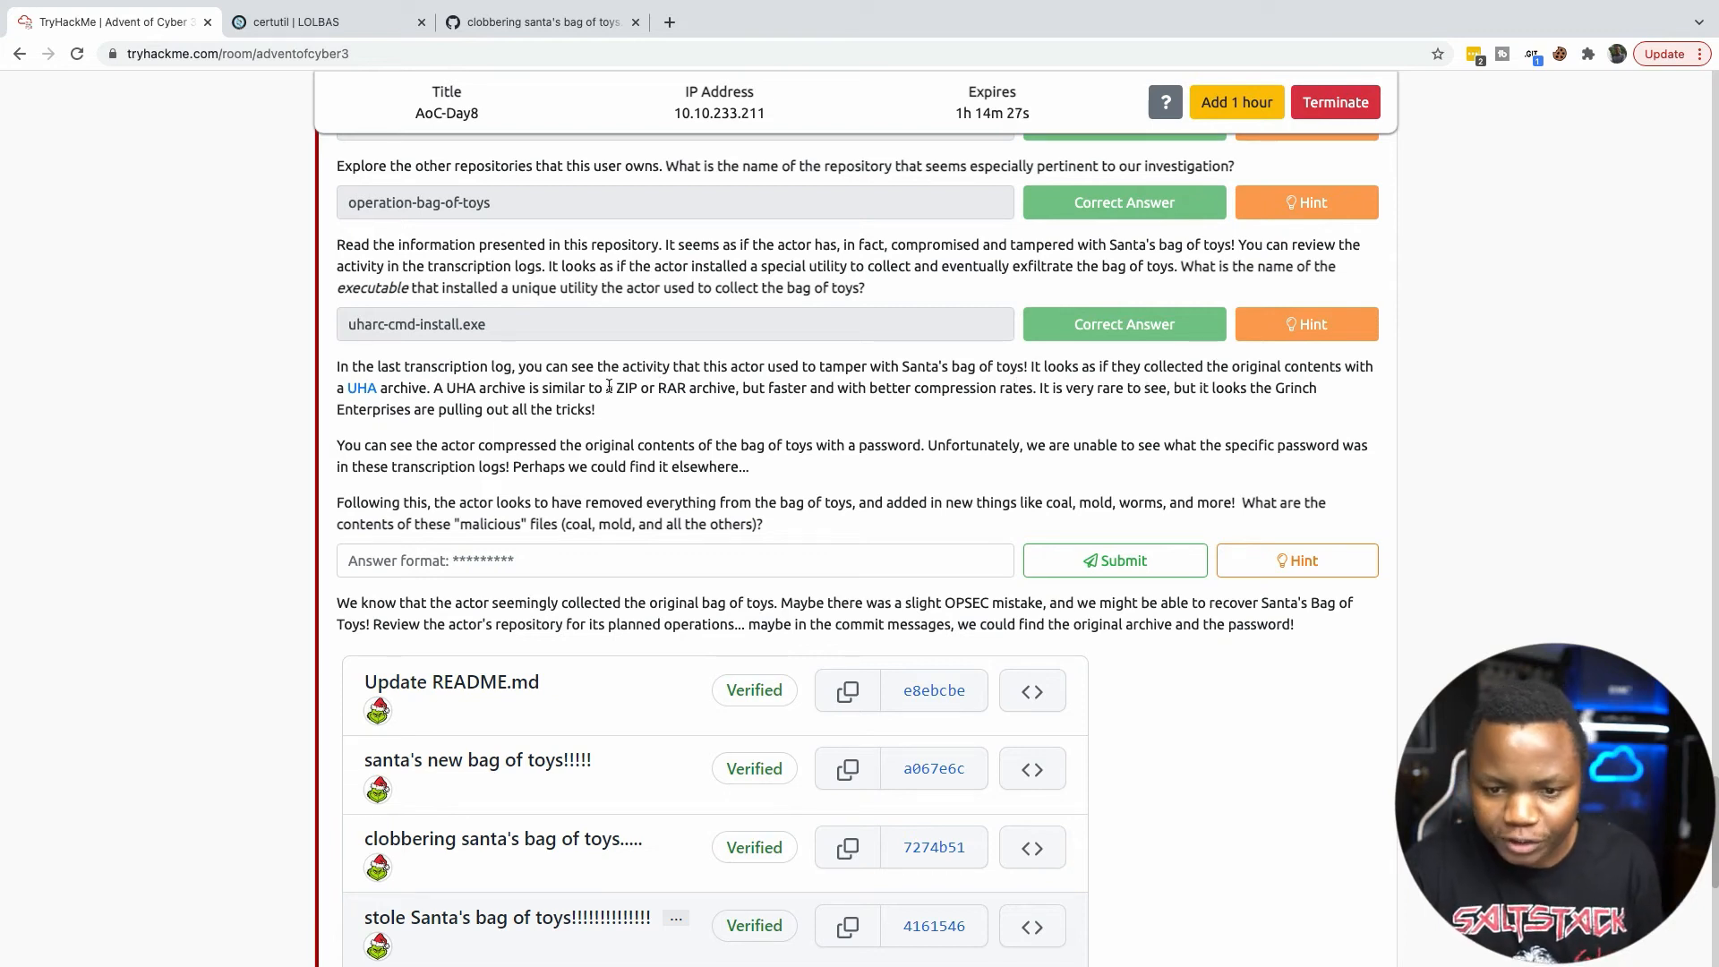
{"action": "mouse_move", "coordinate": [479, 402]}
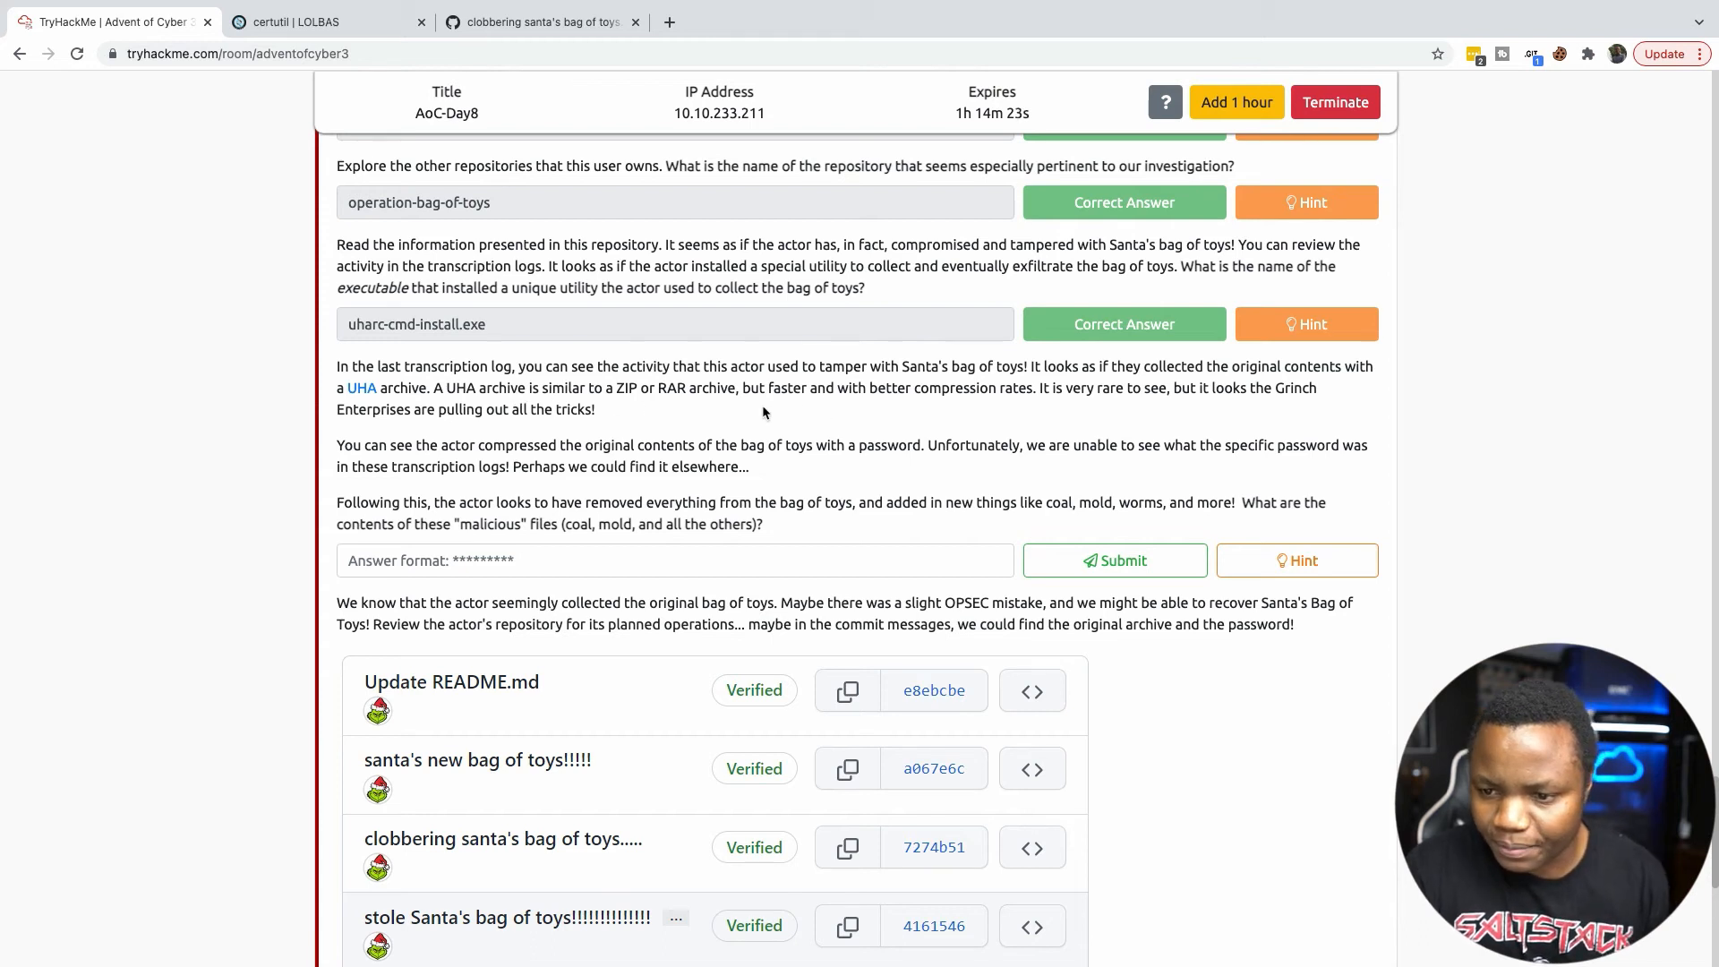
{"action": "mouse_move", "coordinate": [1003, 413]}
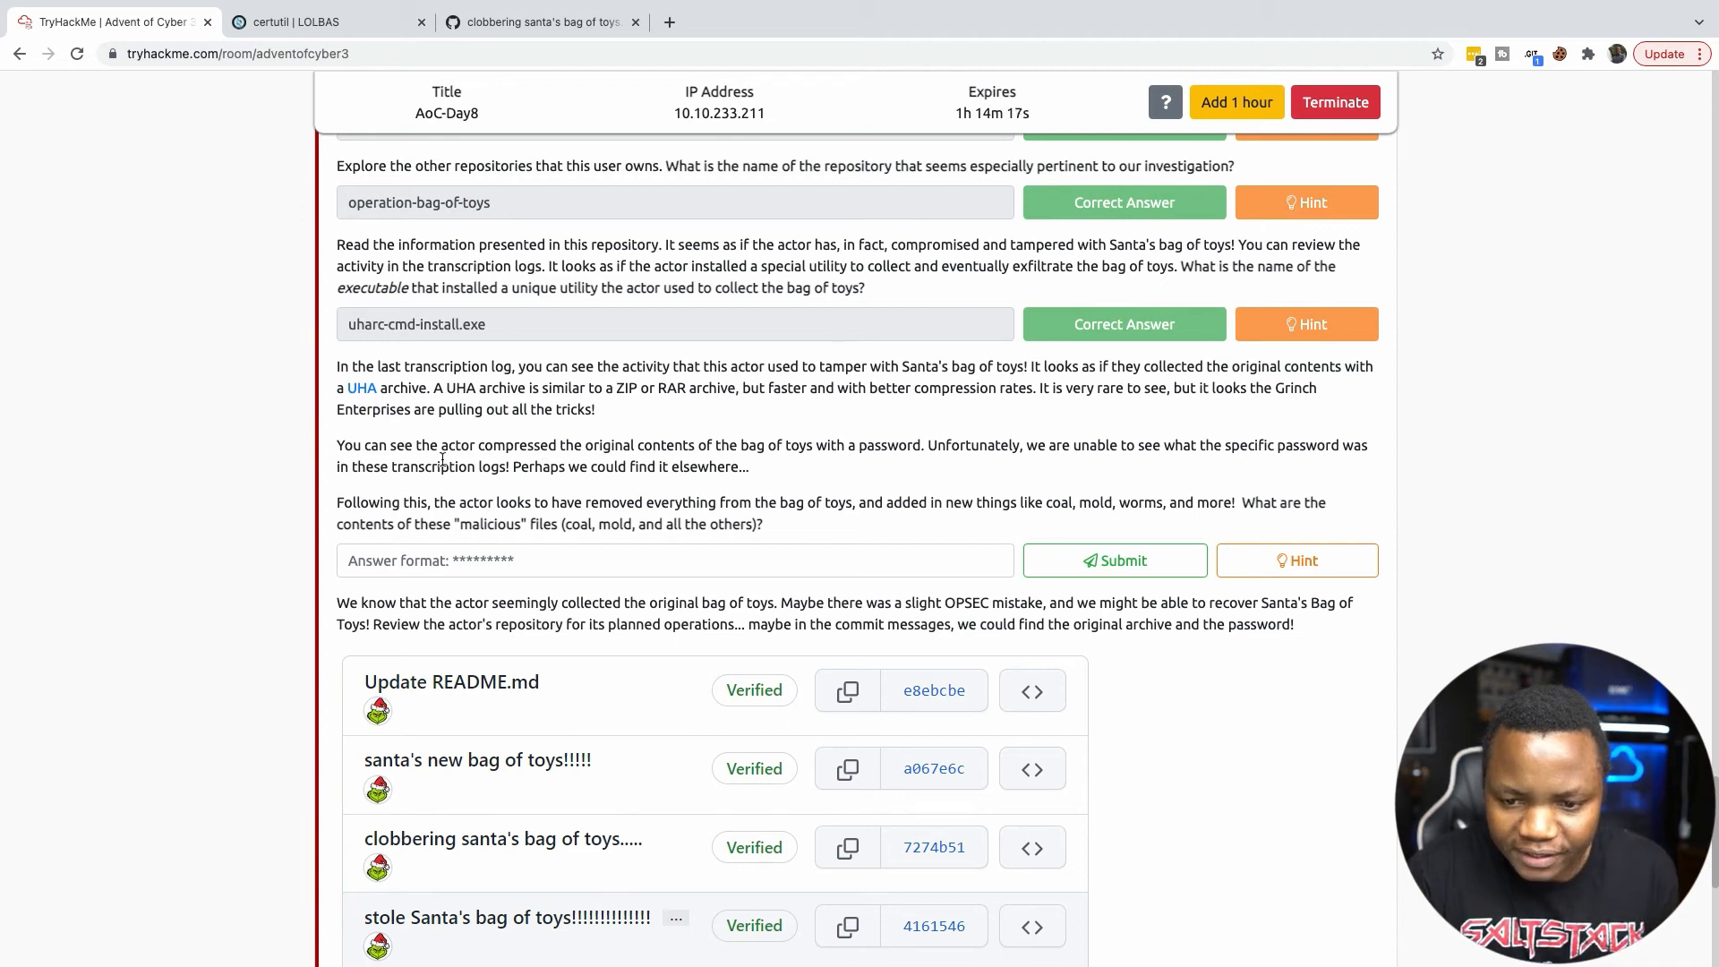
{"action": "mouse_move", "coordinate": [799, 453]}
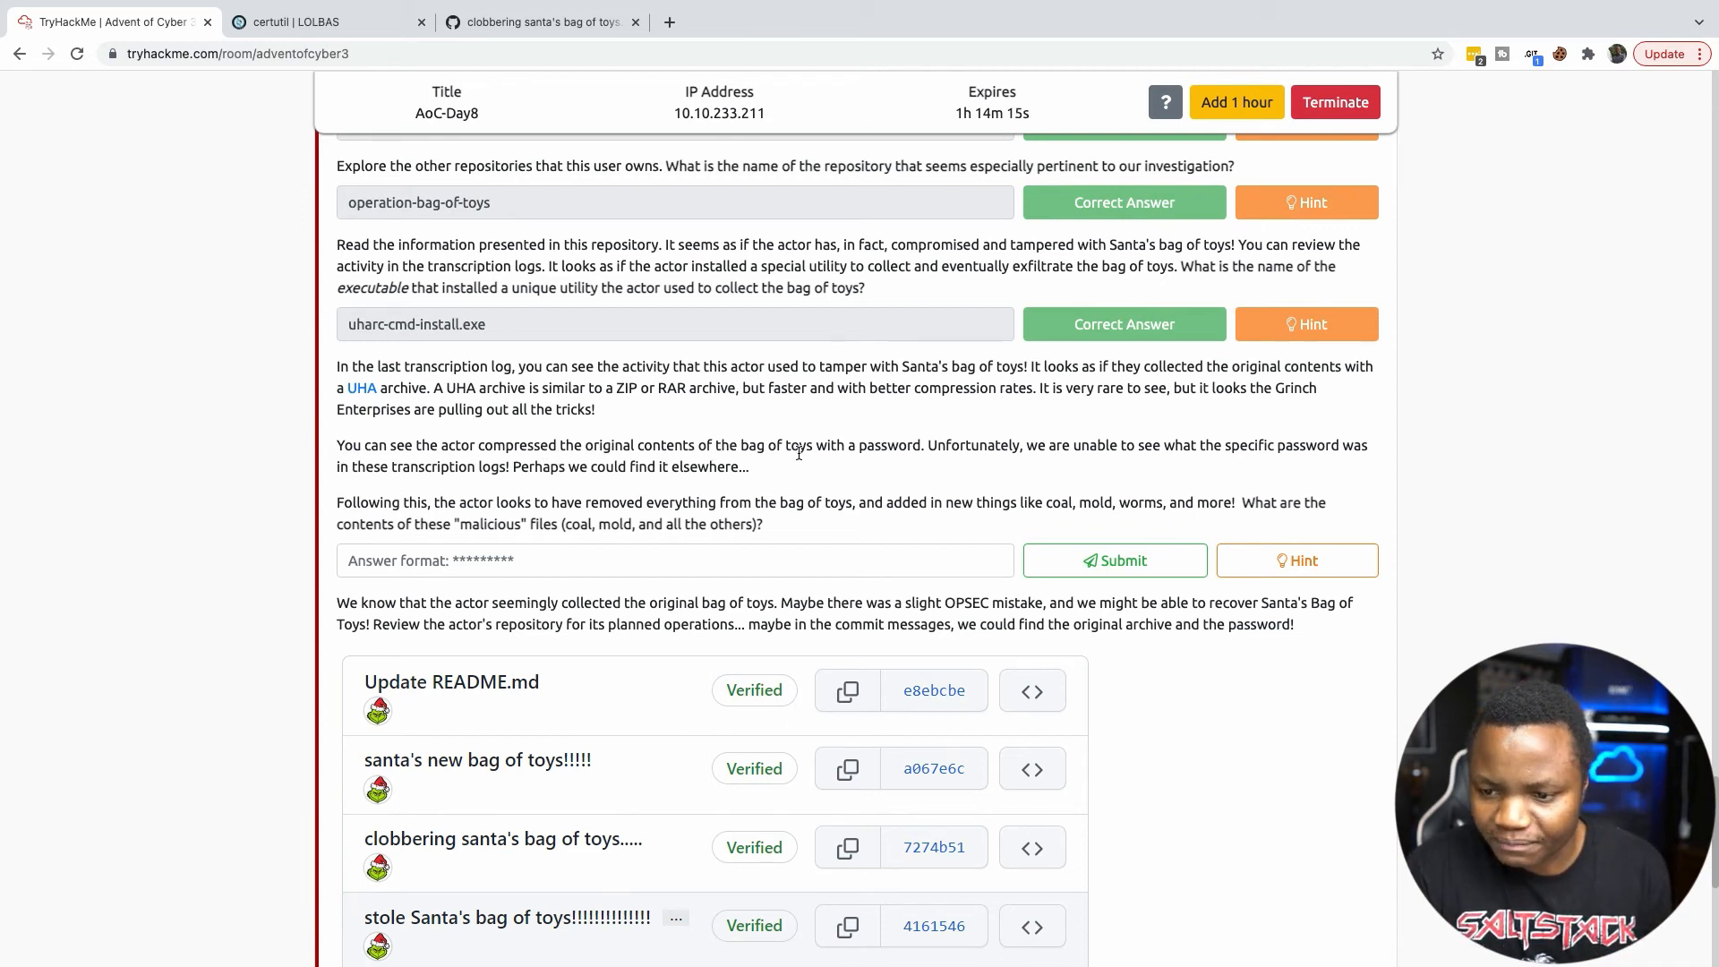
{"action": "mouse_move", "coordinate": [903, 463]}
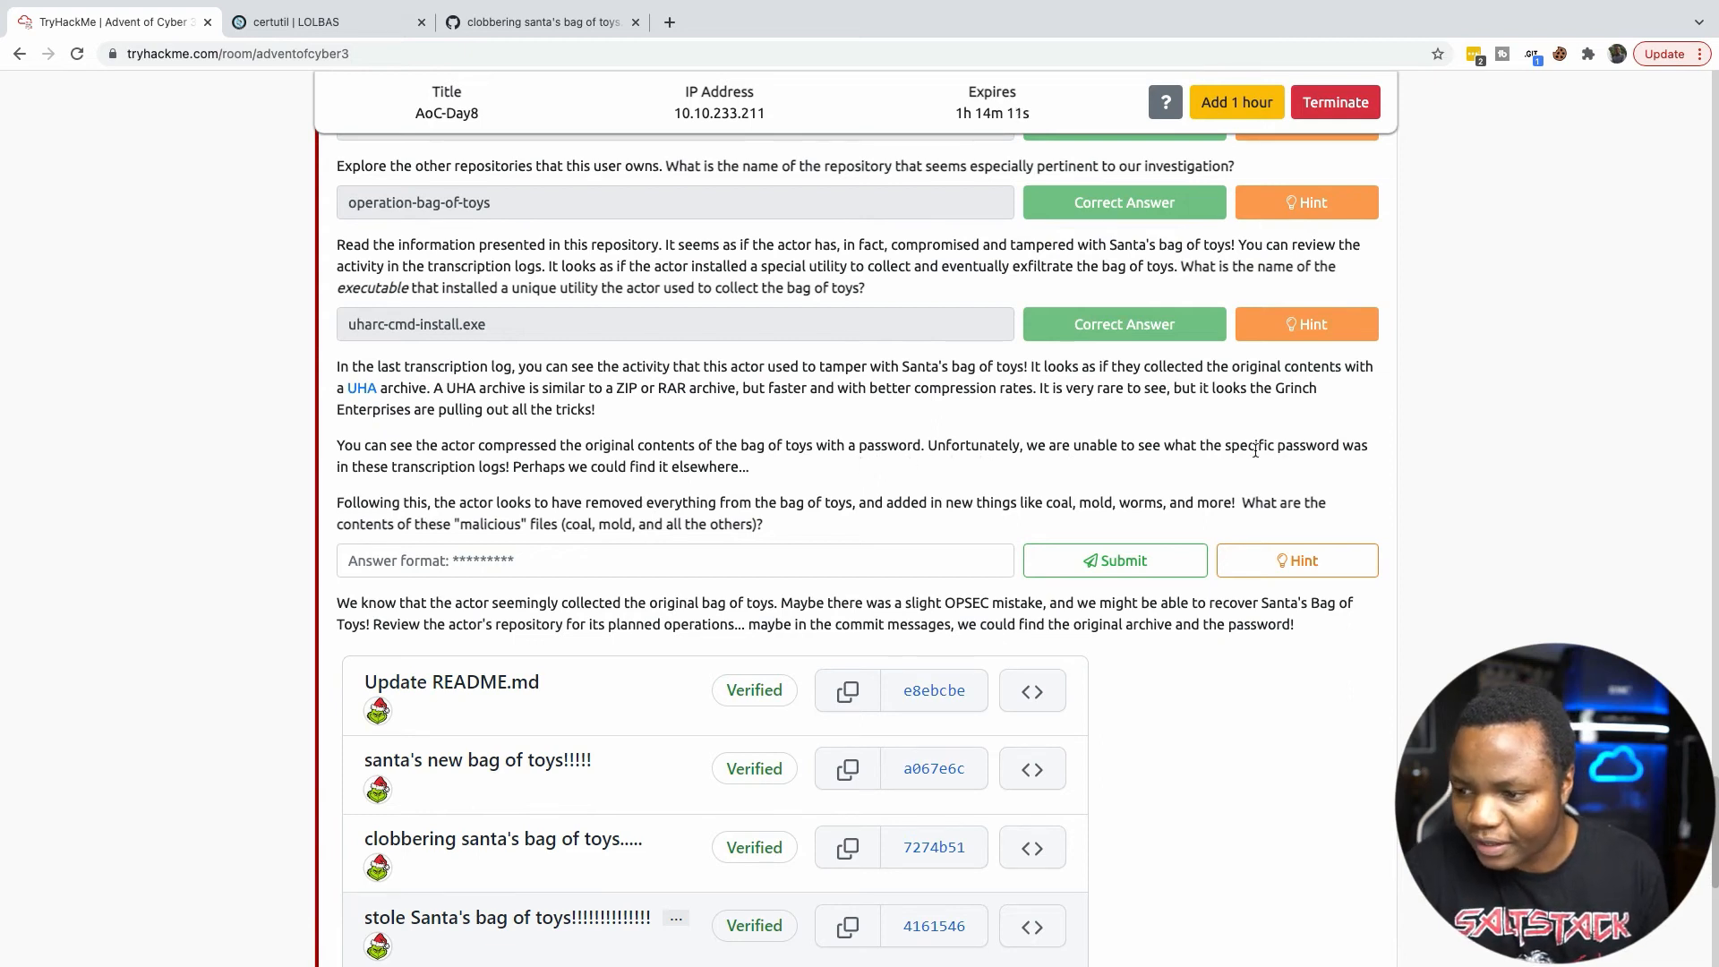
{"action": "mouse_move", "coordinate": [438, 464]}
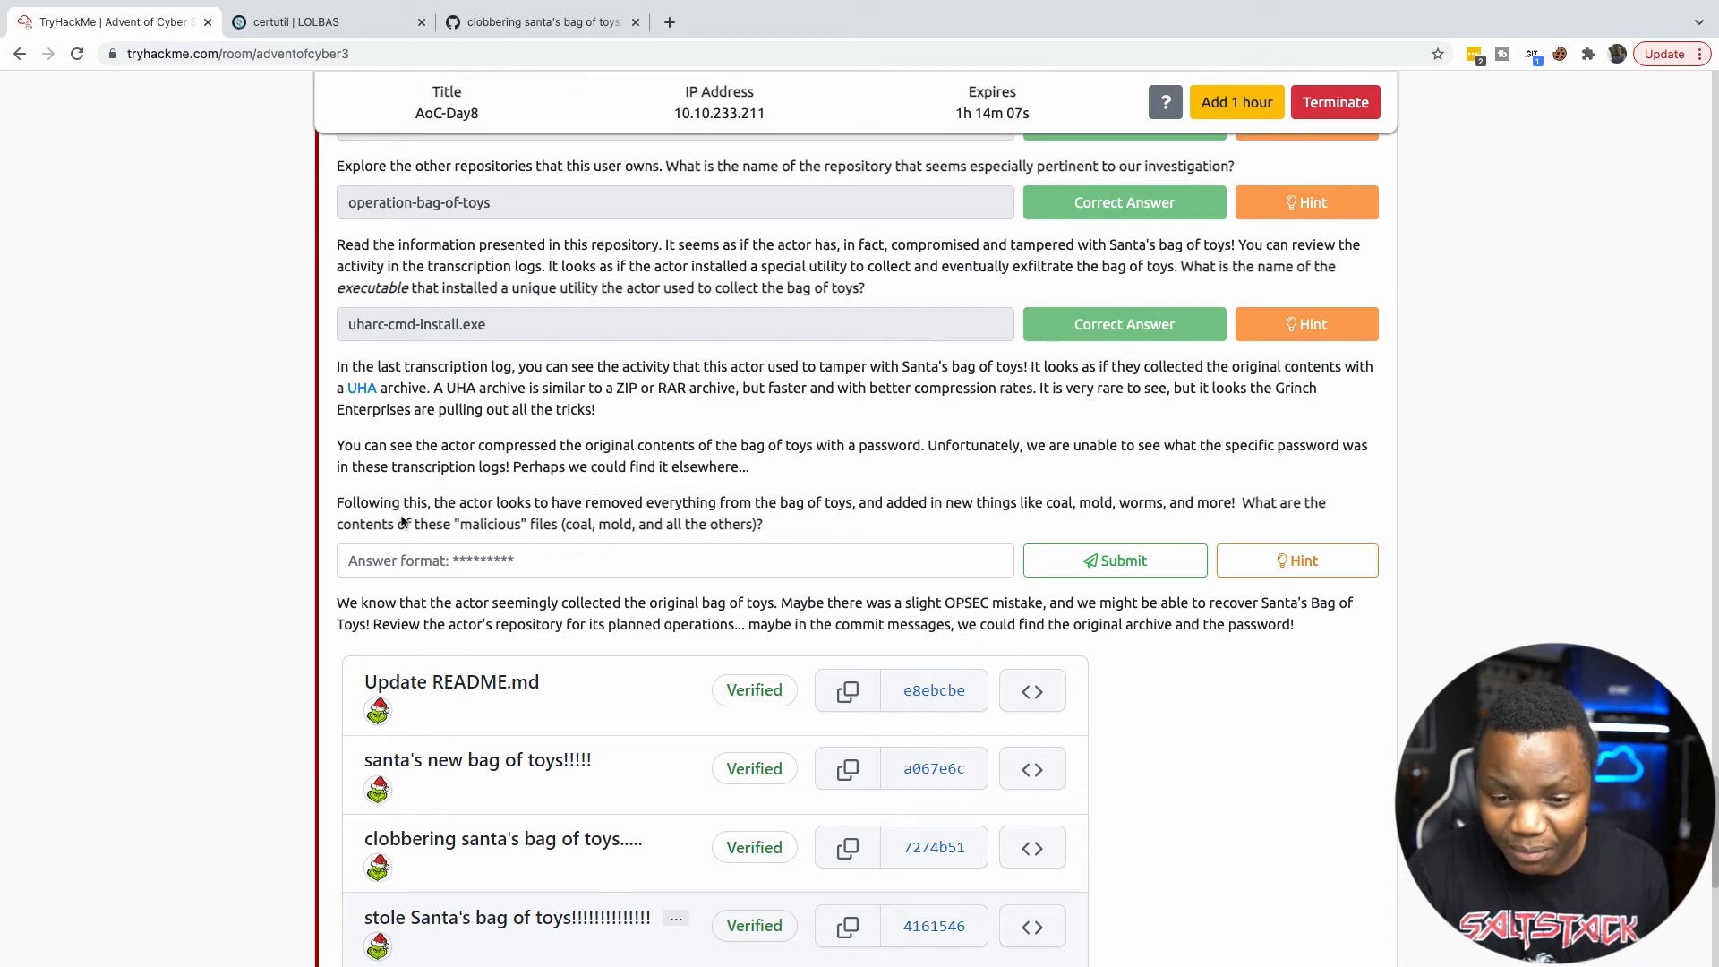
{"action": "mouse_move", "coordinate": [520, 518]}
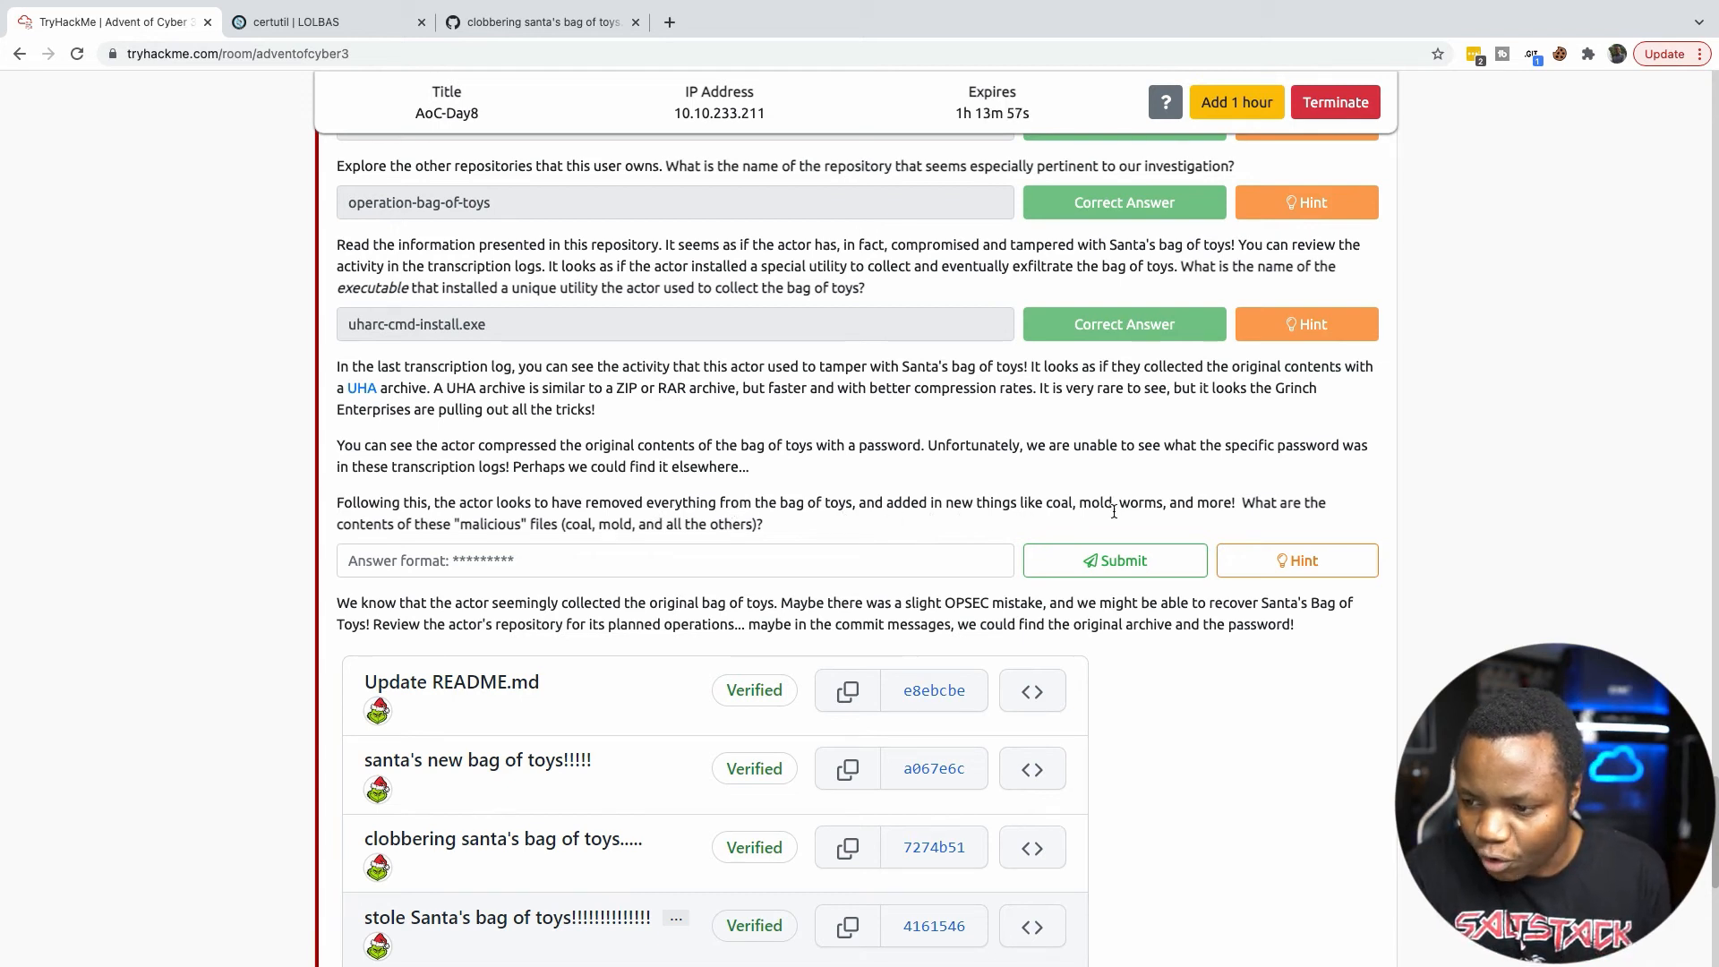
{"action": "mouse_move", "coordinate": [395, 531]}
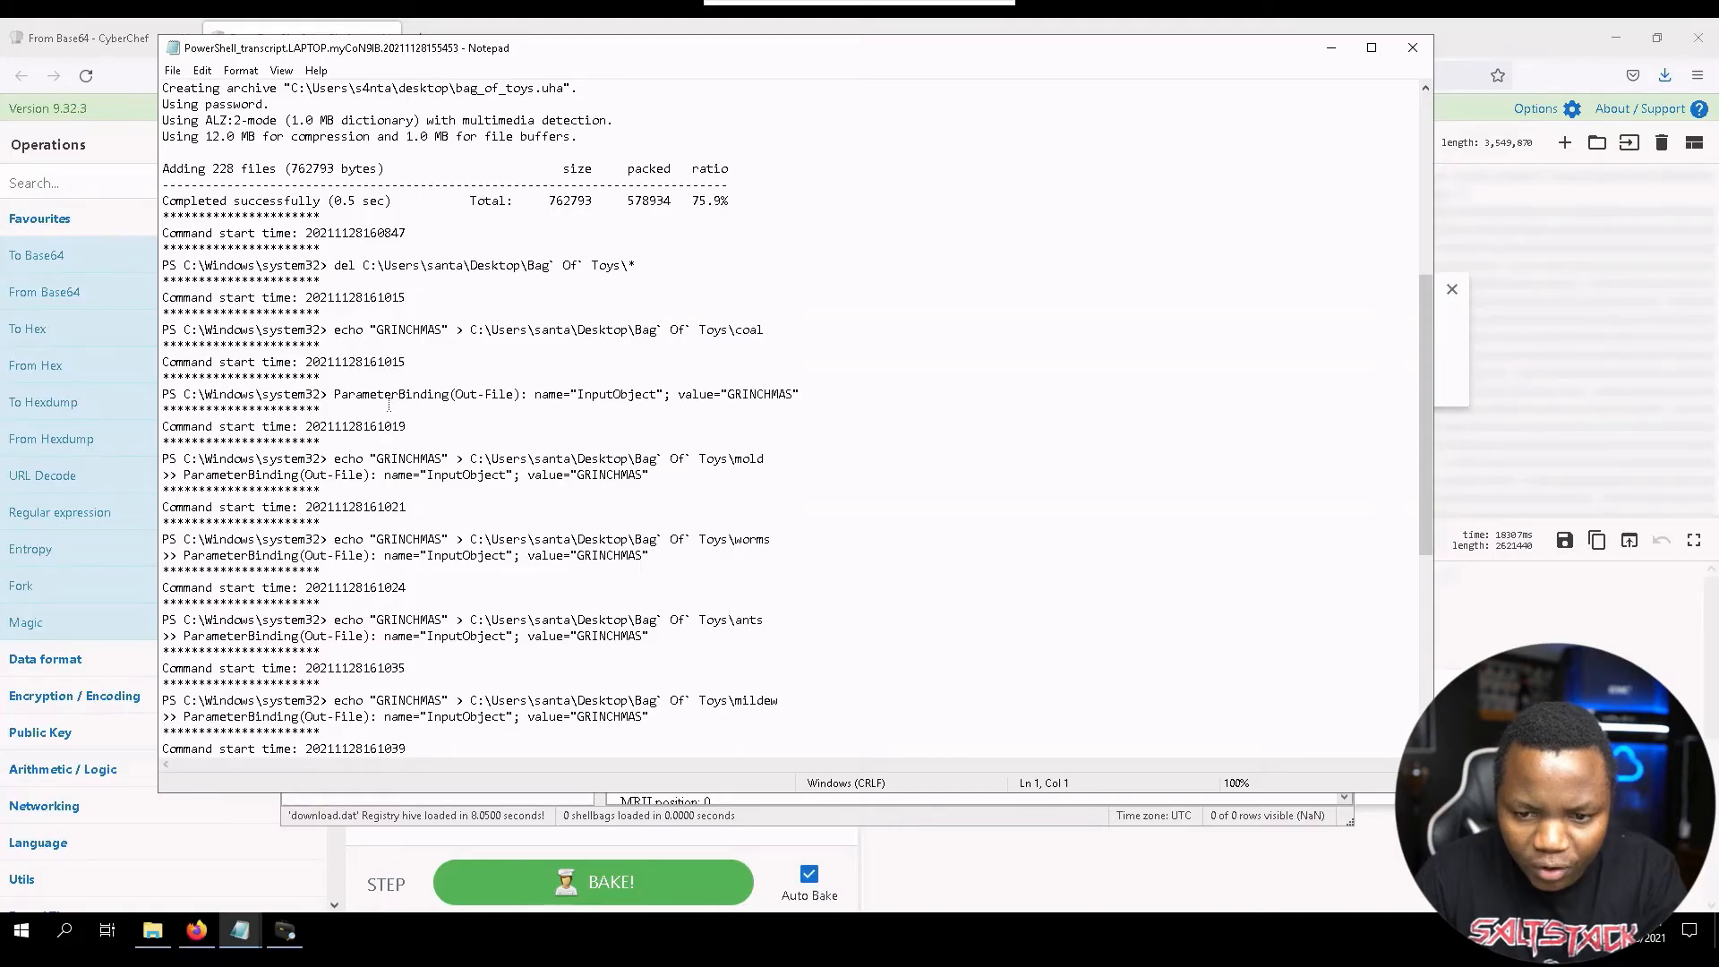
- Select and copy GRINCHMAS from the transcript's echo command
{"action": "double_click", "coordinate": [408, 458]}
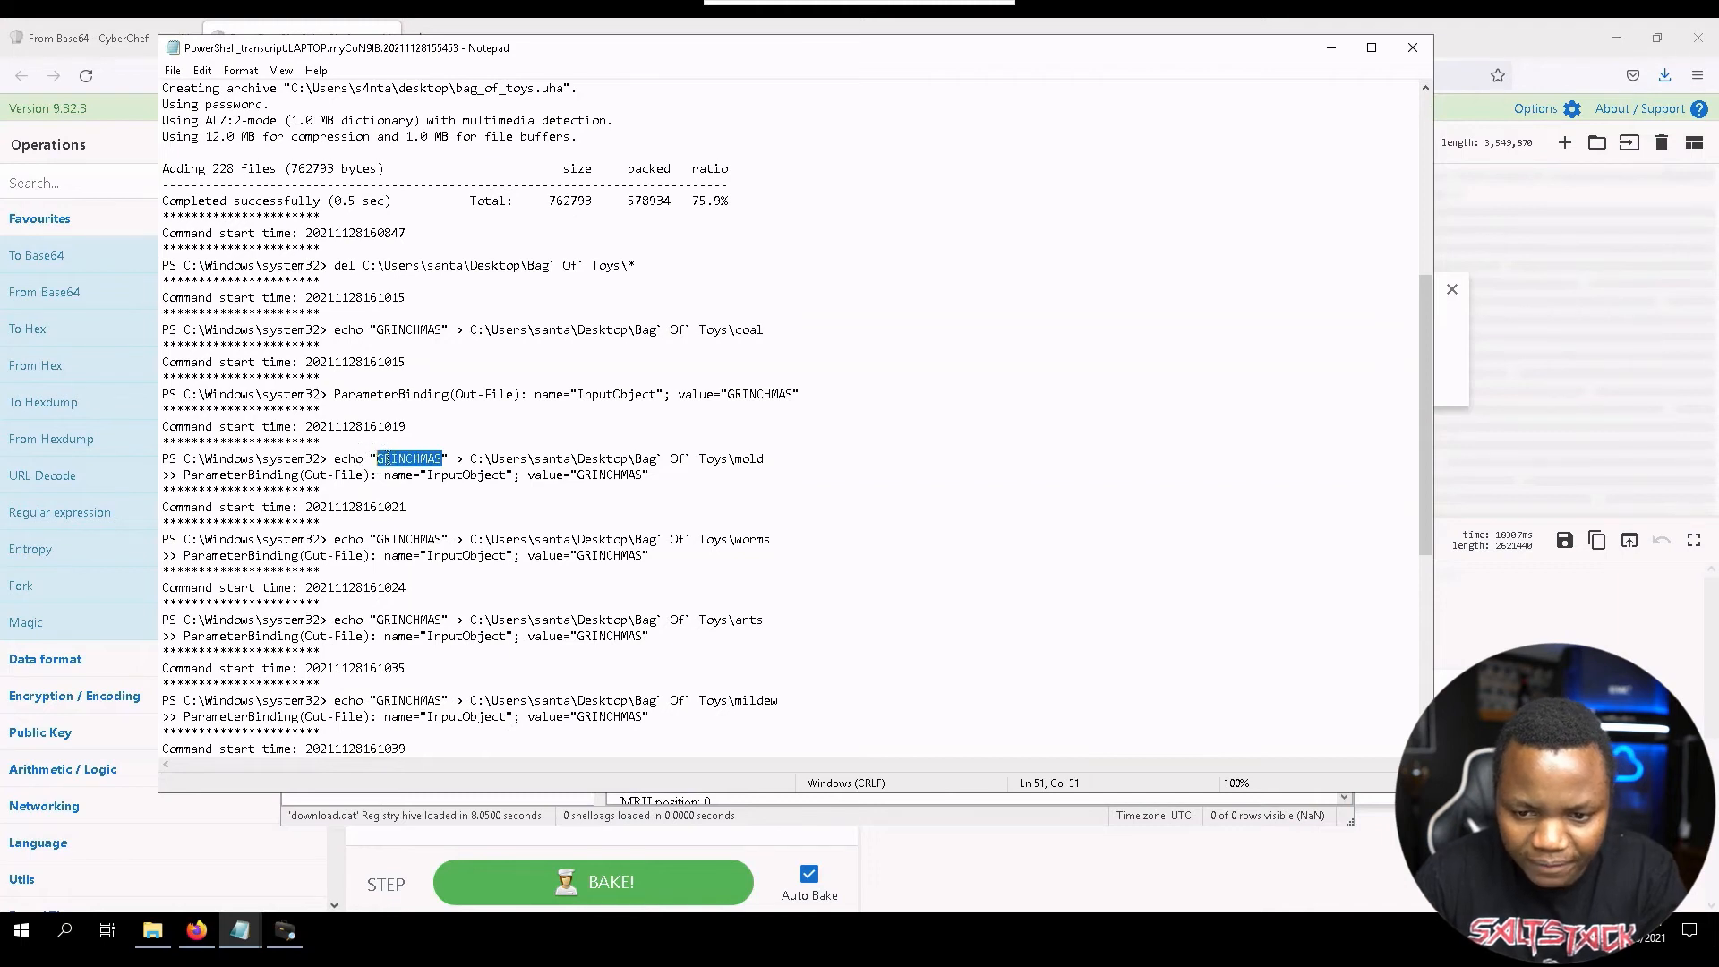
{"action": "right_click", "coordinate": [408, 458]}
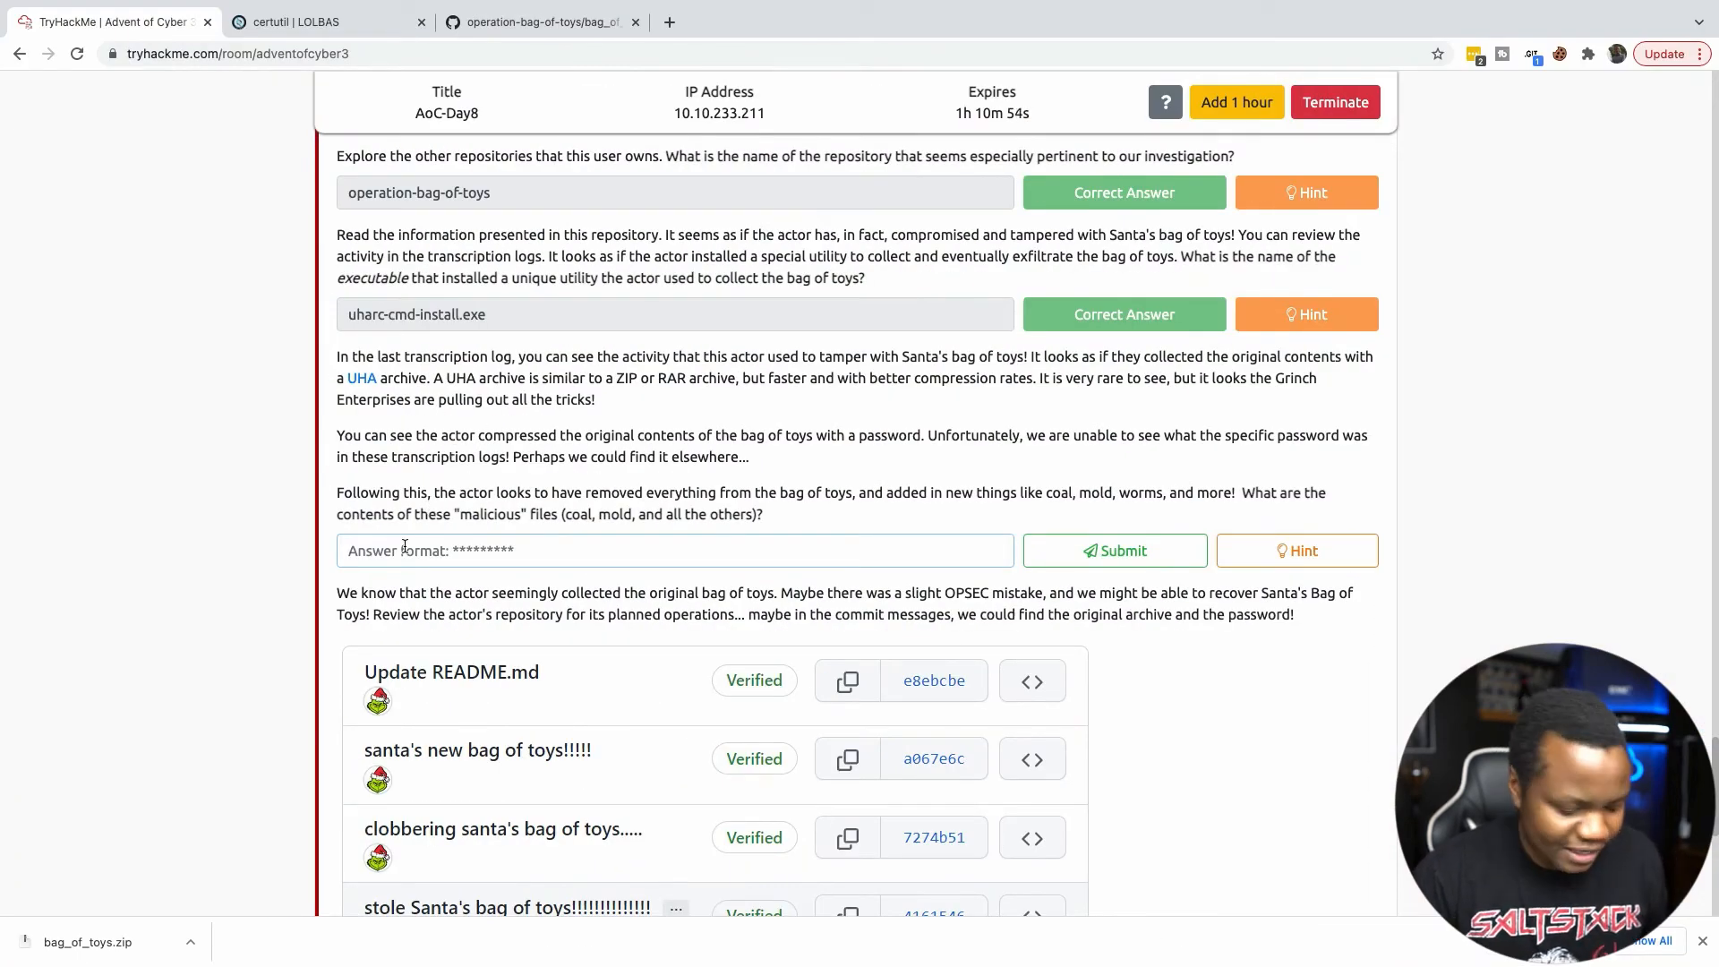
- Submit GRINCHMAS and scroll to the bag_of_toys.uha password question
{"action": "type", "text": "GRINCHMAS"}
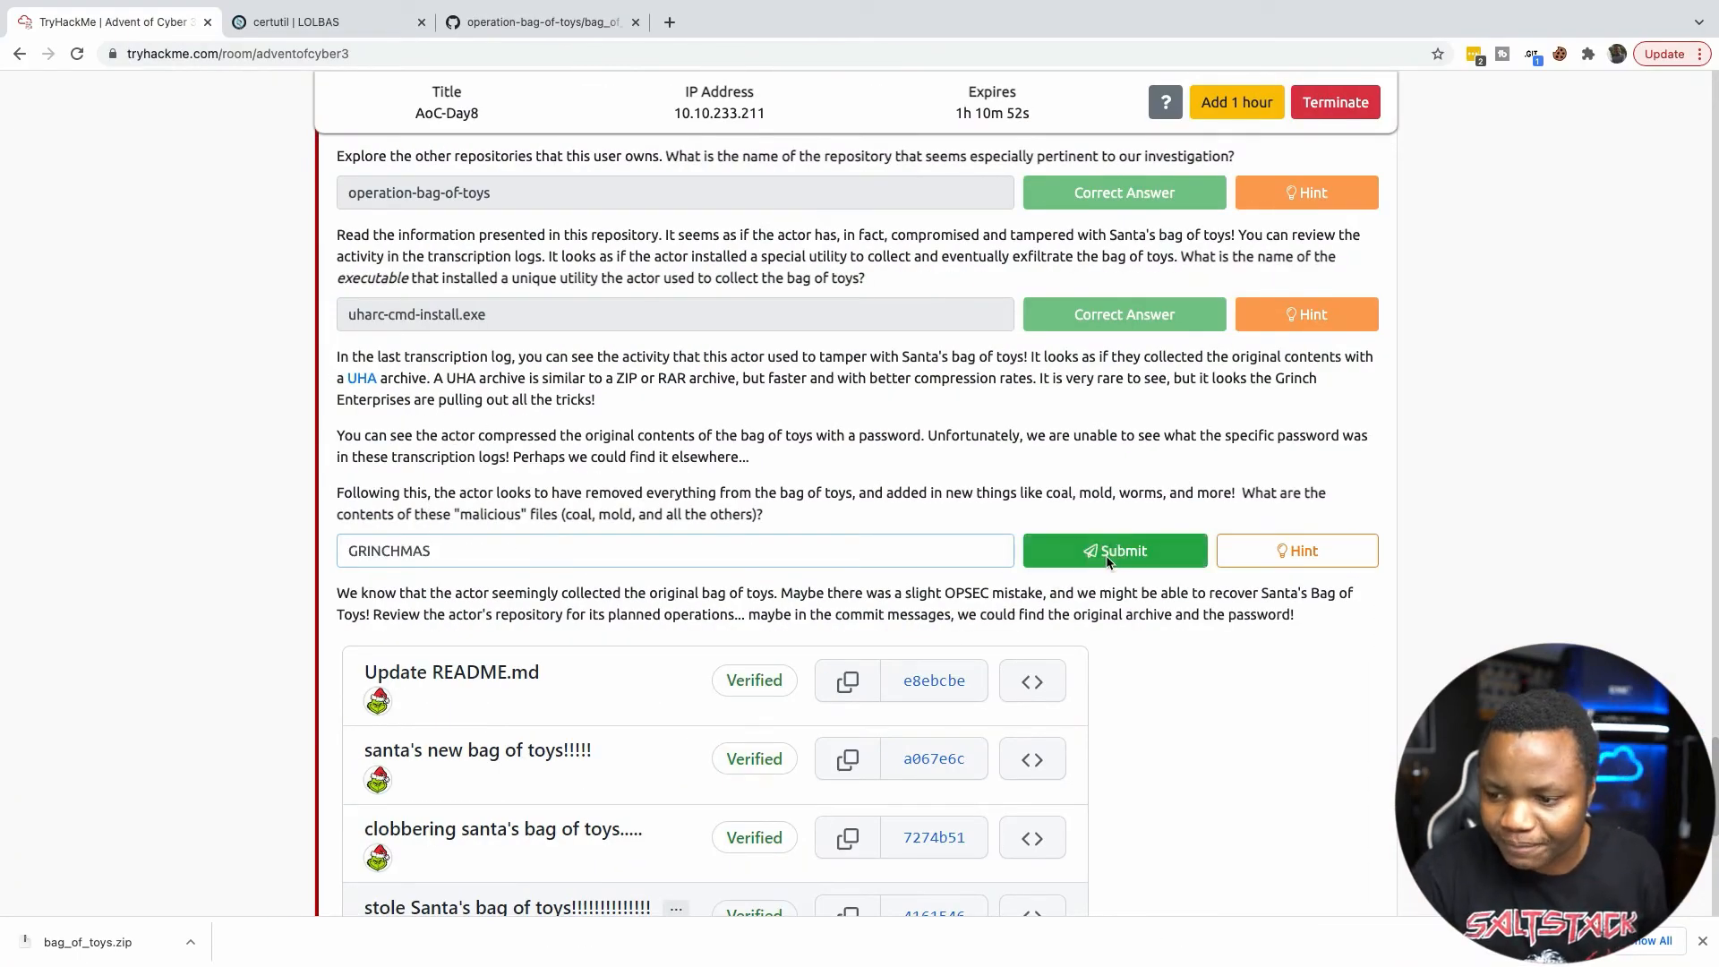
{"action": "left_click", "coordinate": [1115, 550]}
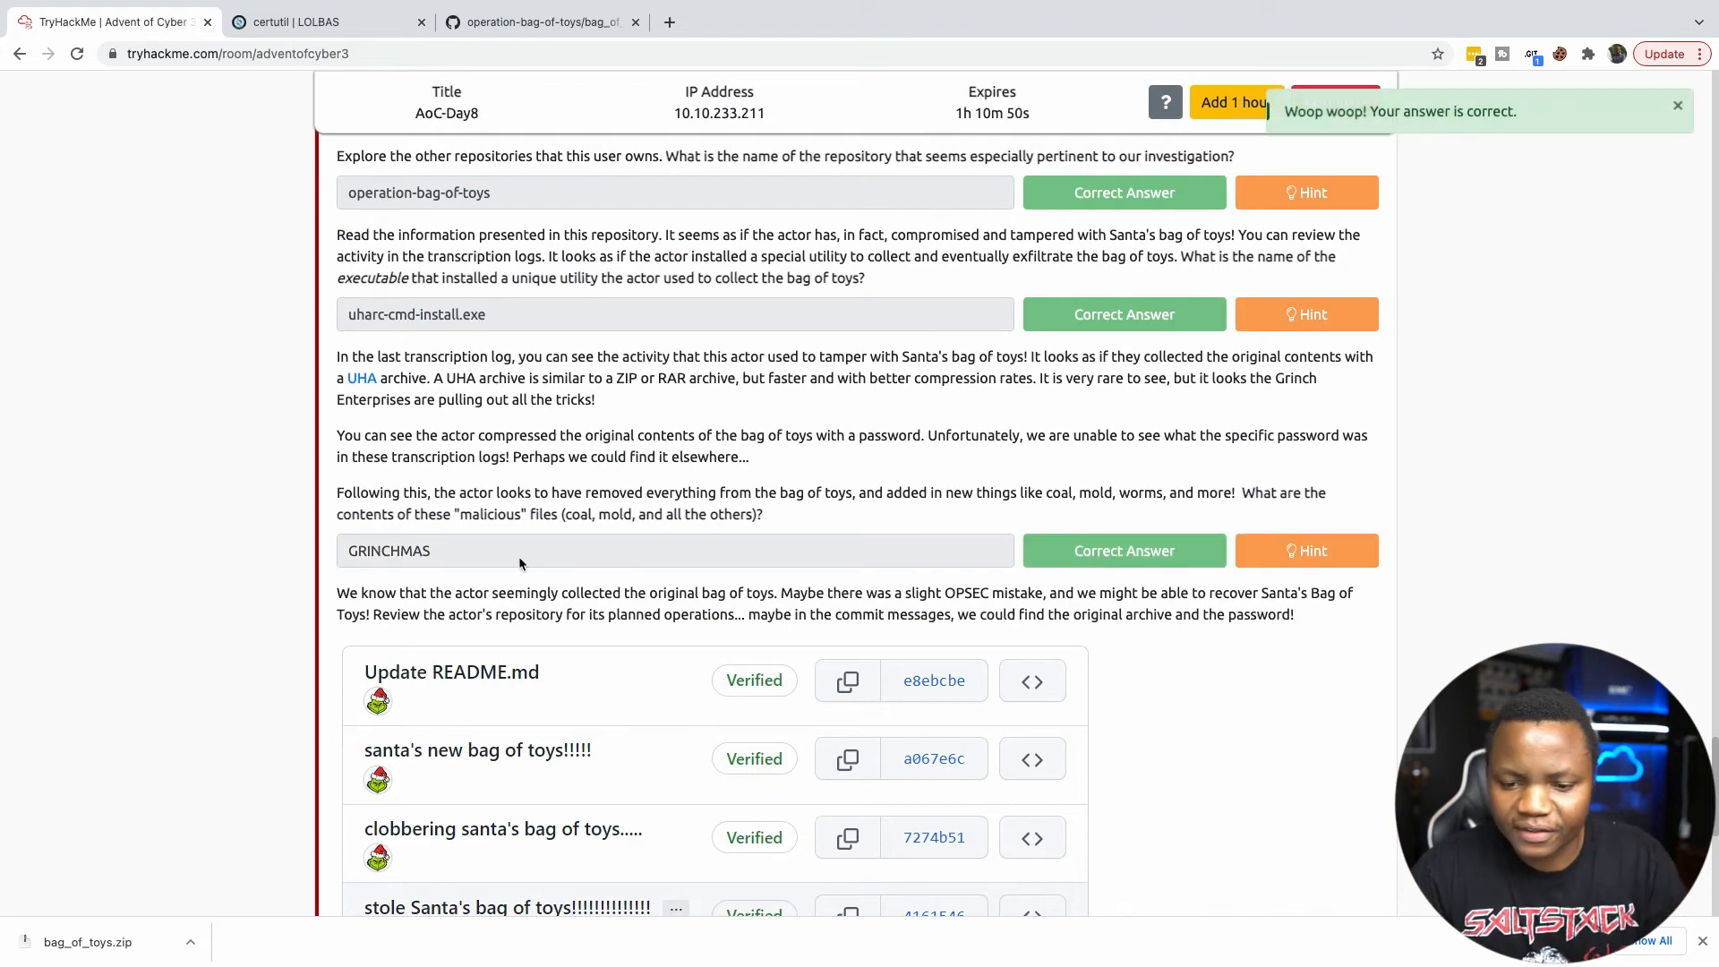
{"action": "scroll", "scroll_direction": "down", "scroll_amount": 3}
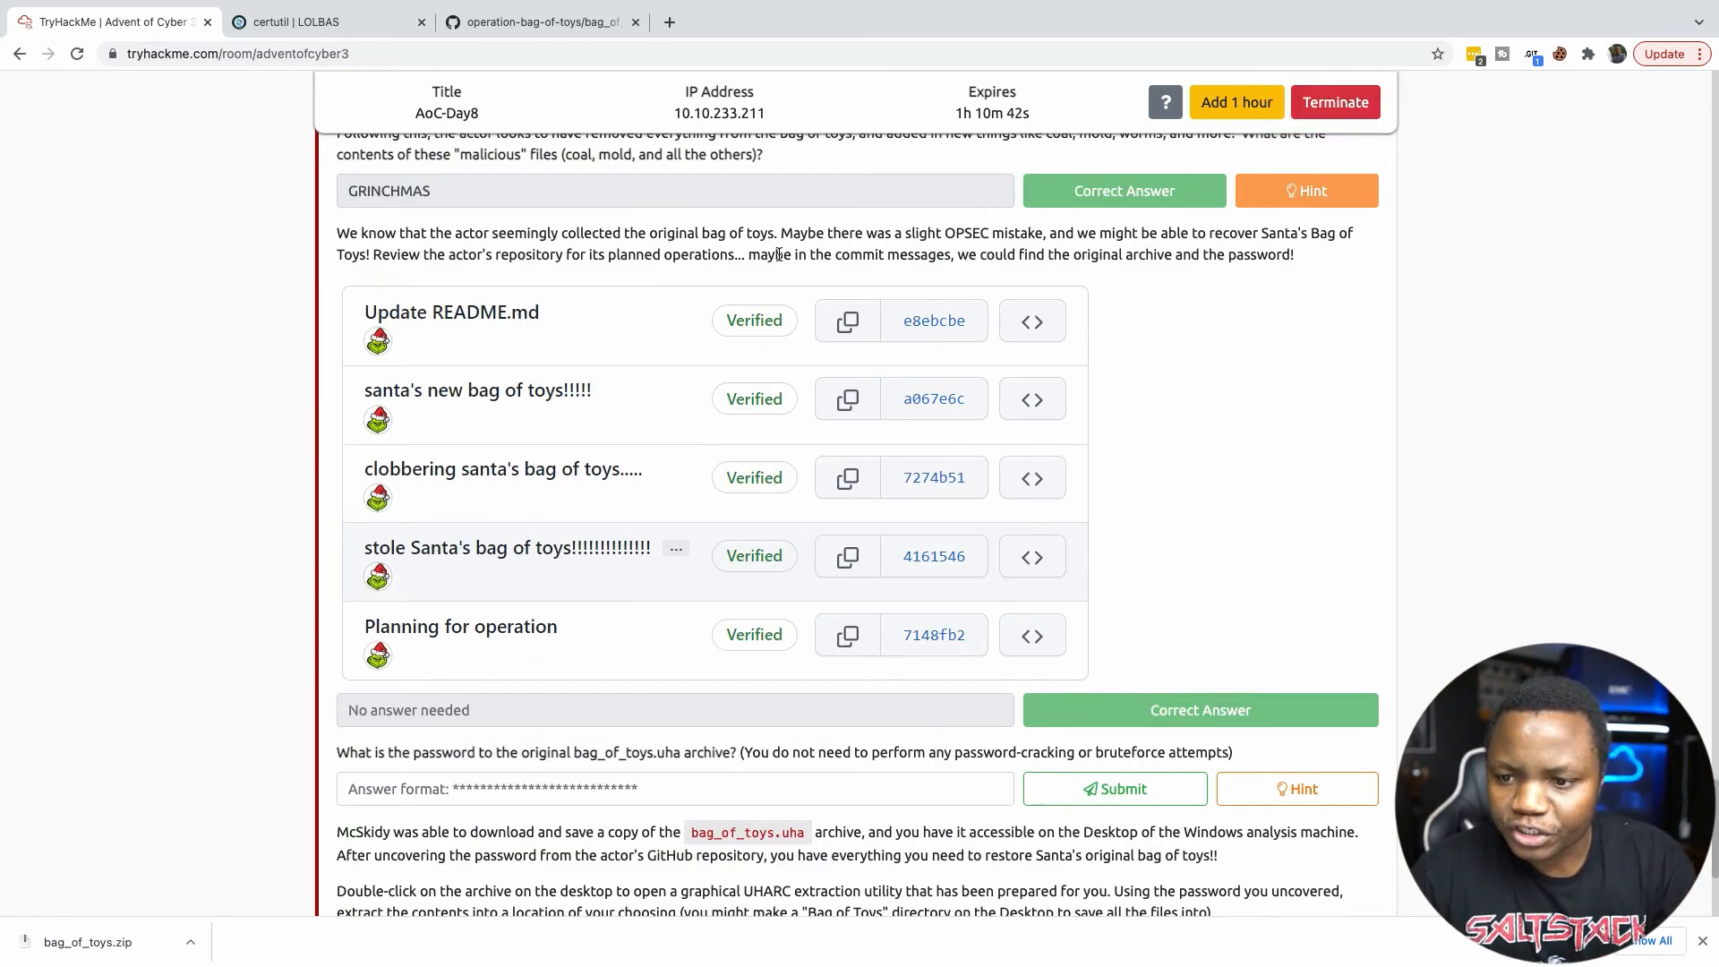
{"action": "mouse_move", "coordinate": [887, 251]}
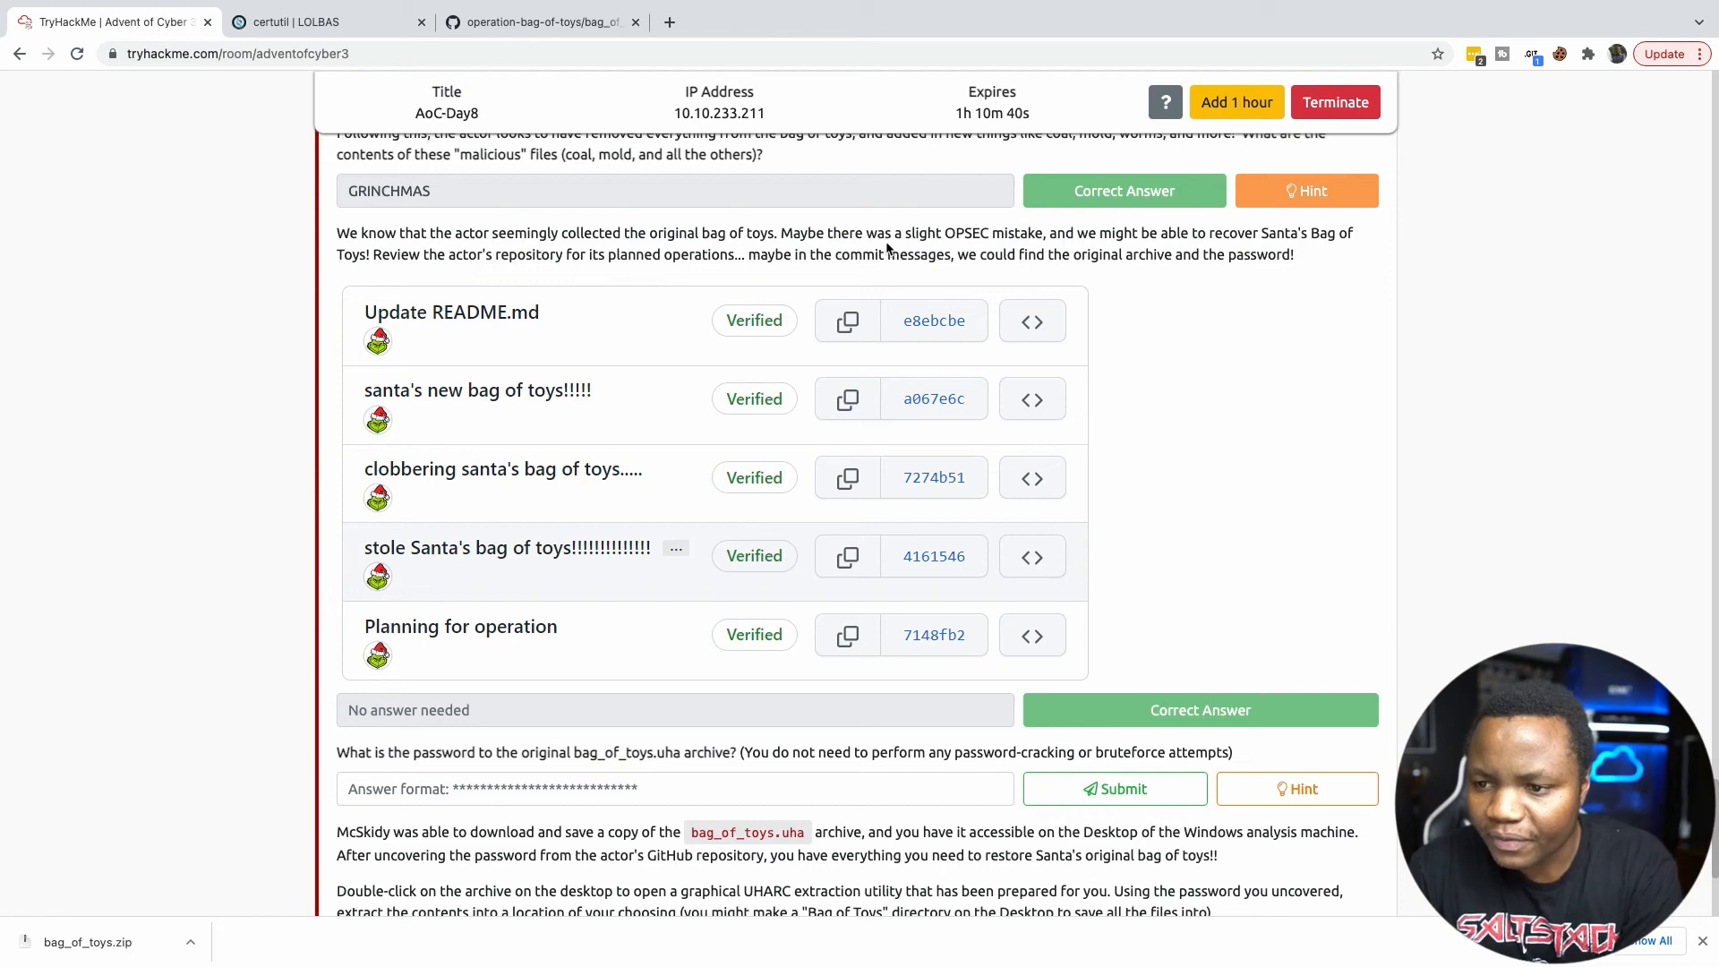
{"action": "mouse_move", "coordinate": [1038, 251]}
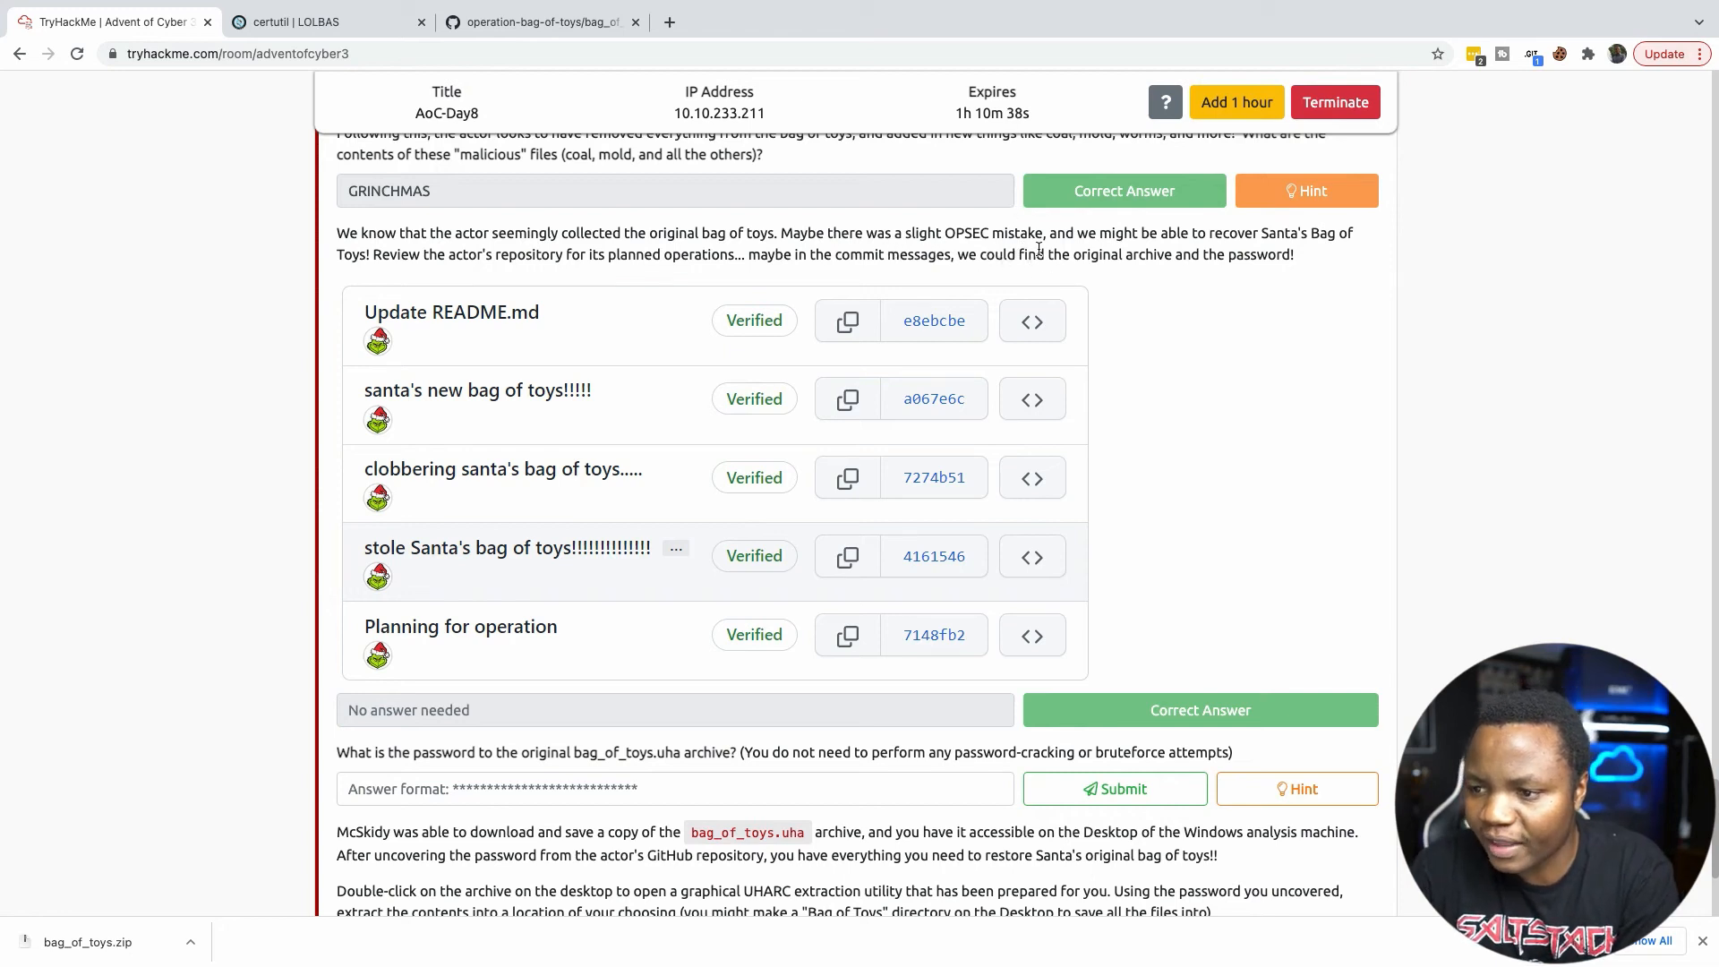
{"action": "mouse_move", "coordinate": [629, 254]}
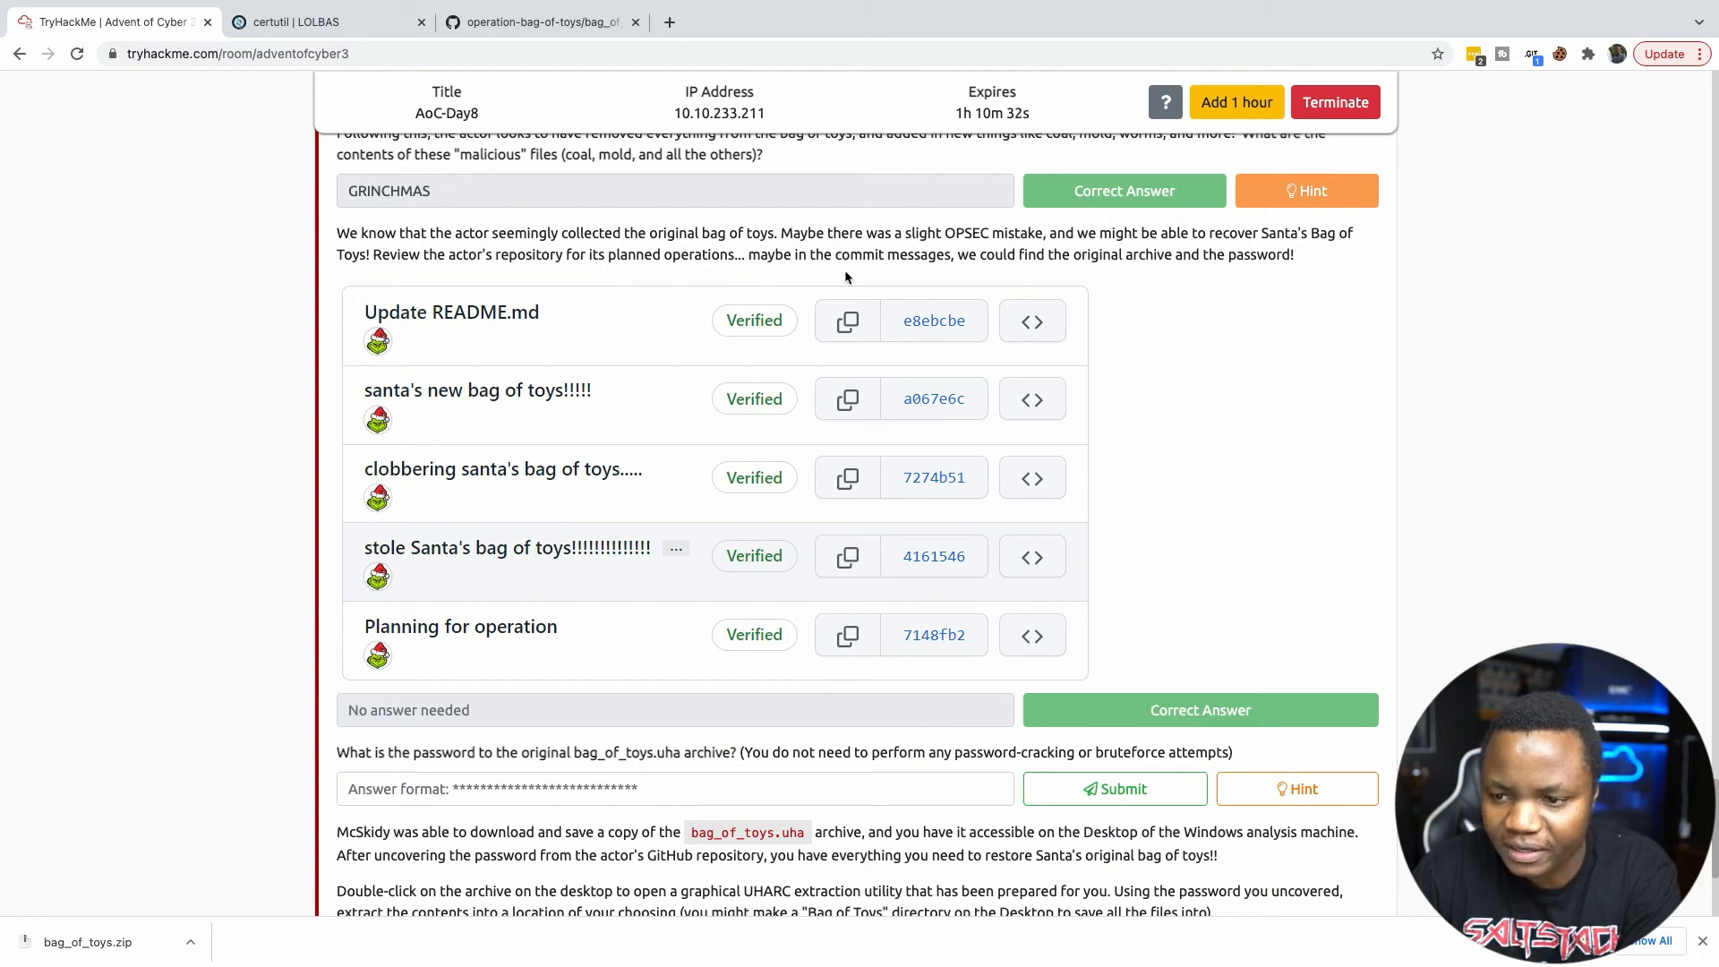
{"action": "mouse_move", "coordinate": [980, 273]}
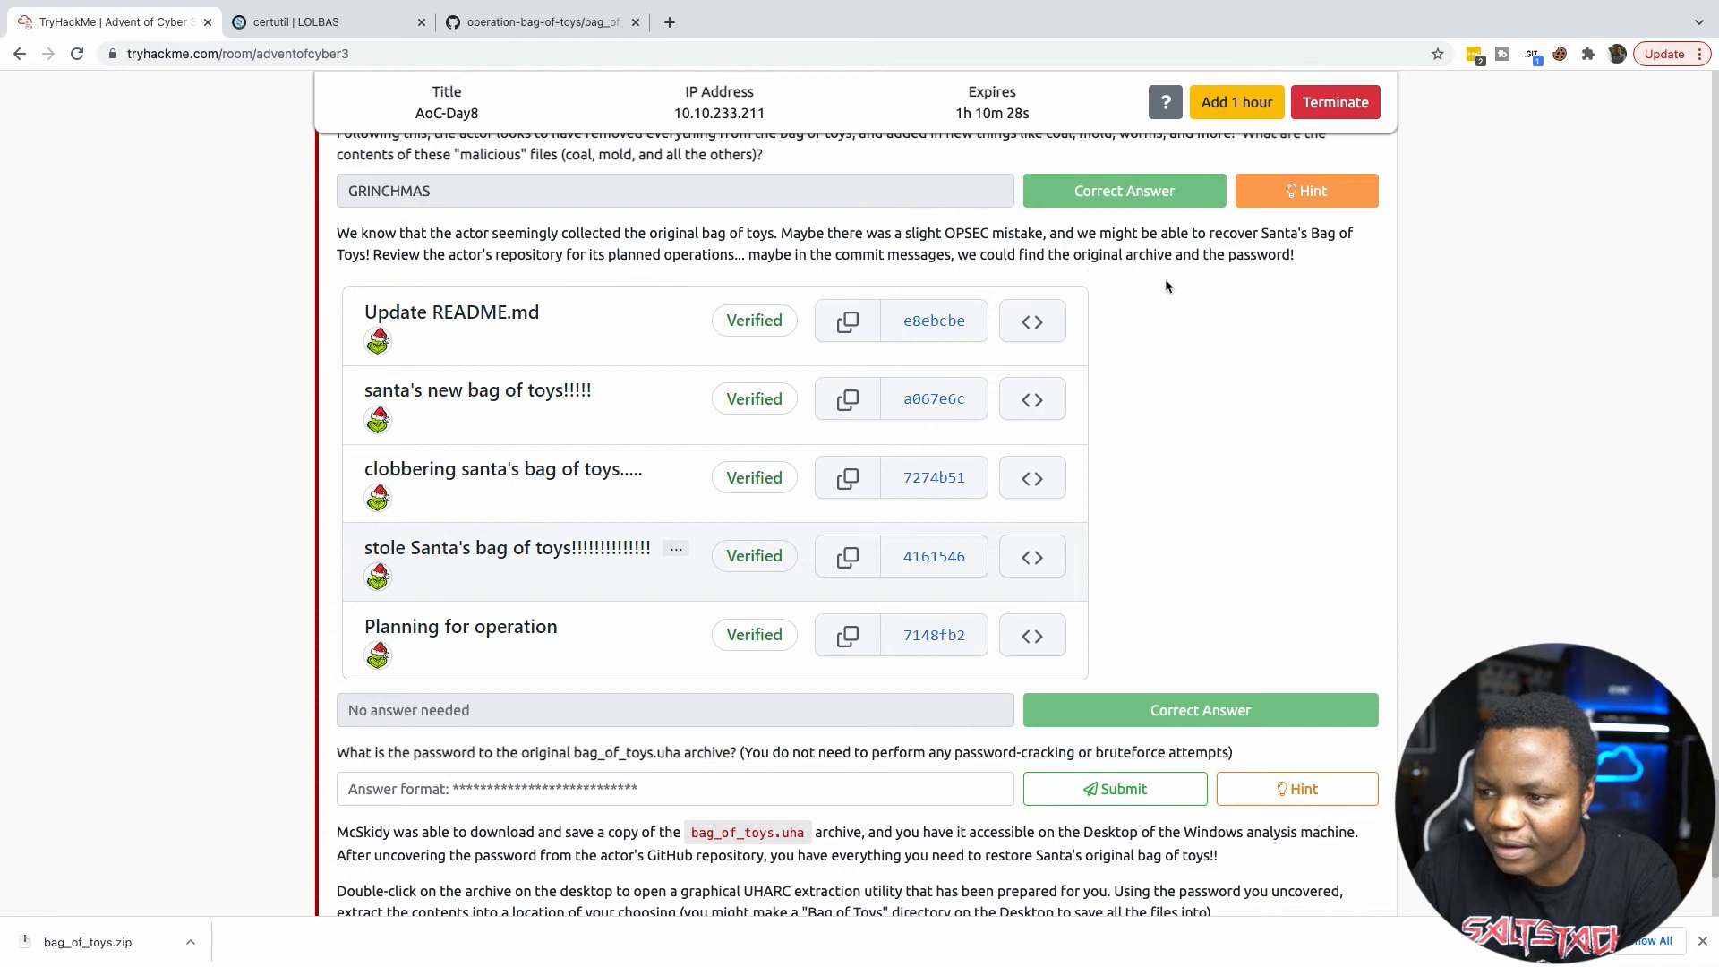
{"action": "mouse_move", "coordinate": [631, 514]}
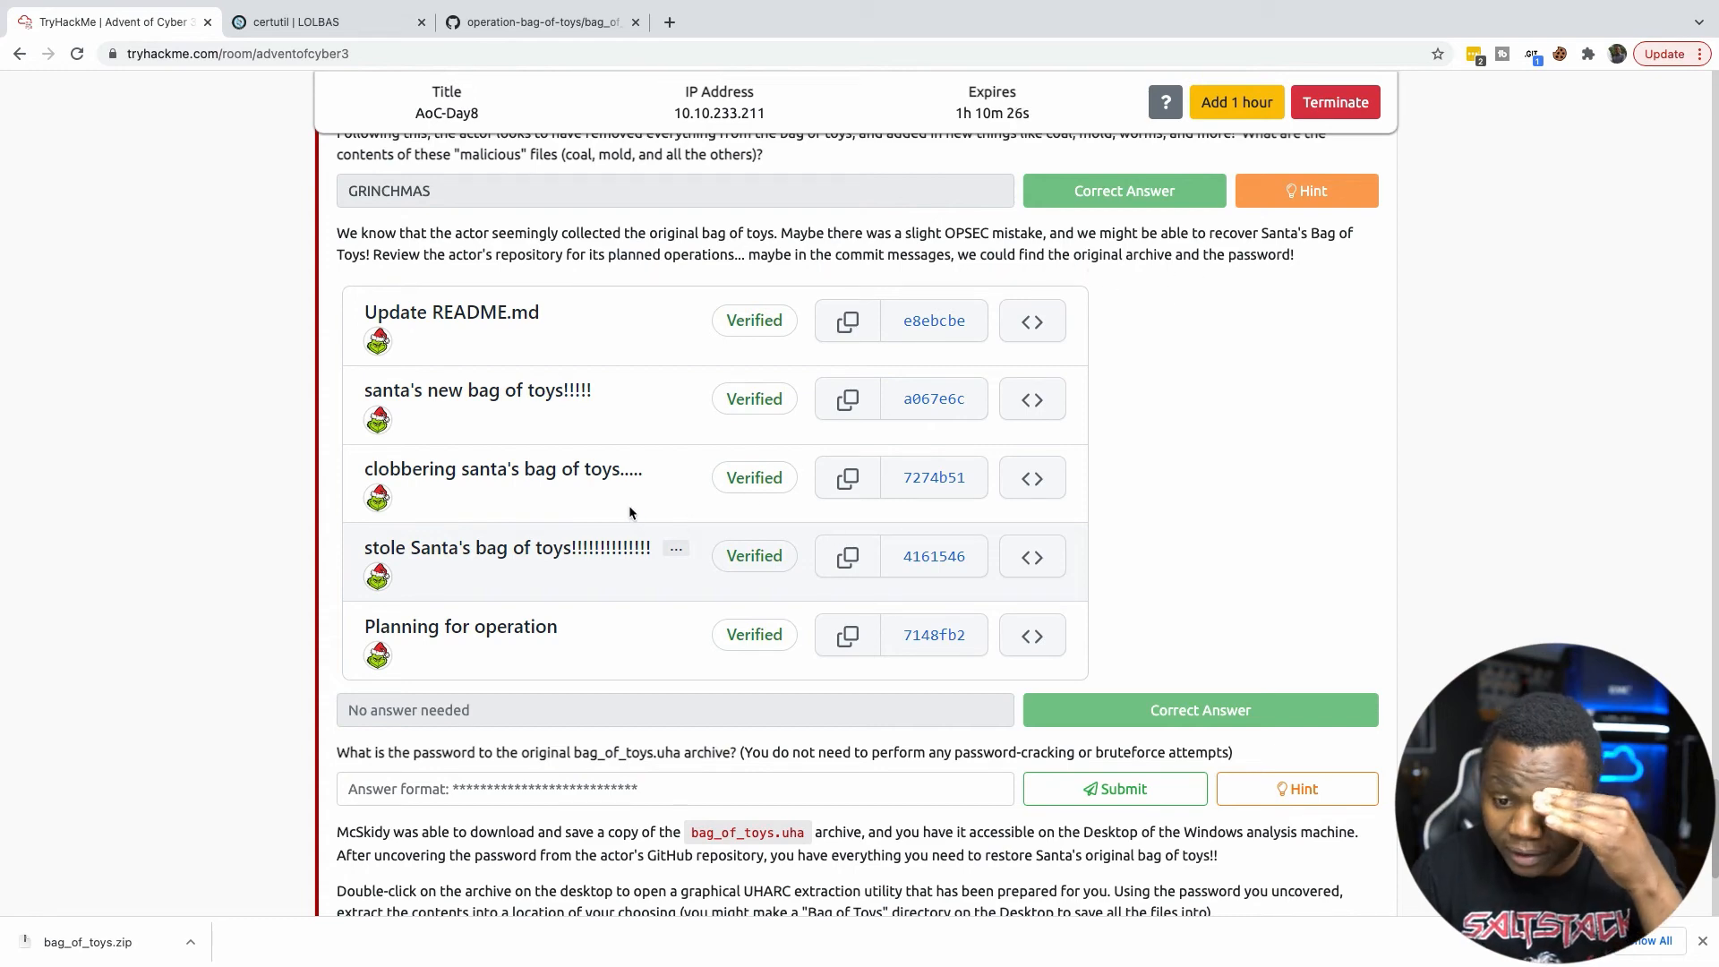
{"action": "scroll", "scroll_direction": "down", "scroll_amount": 3}
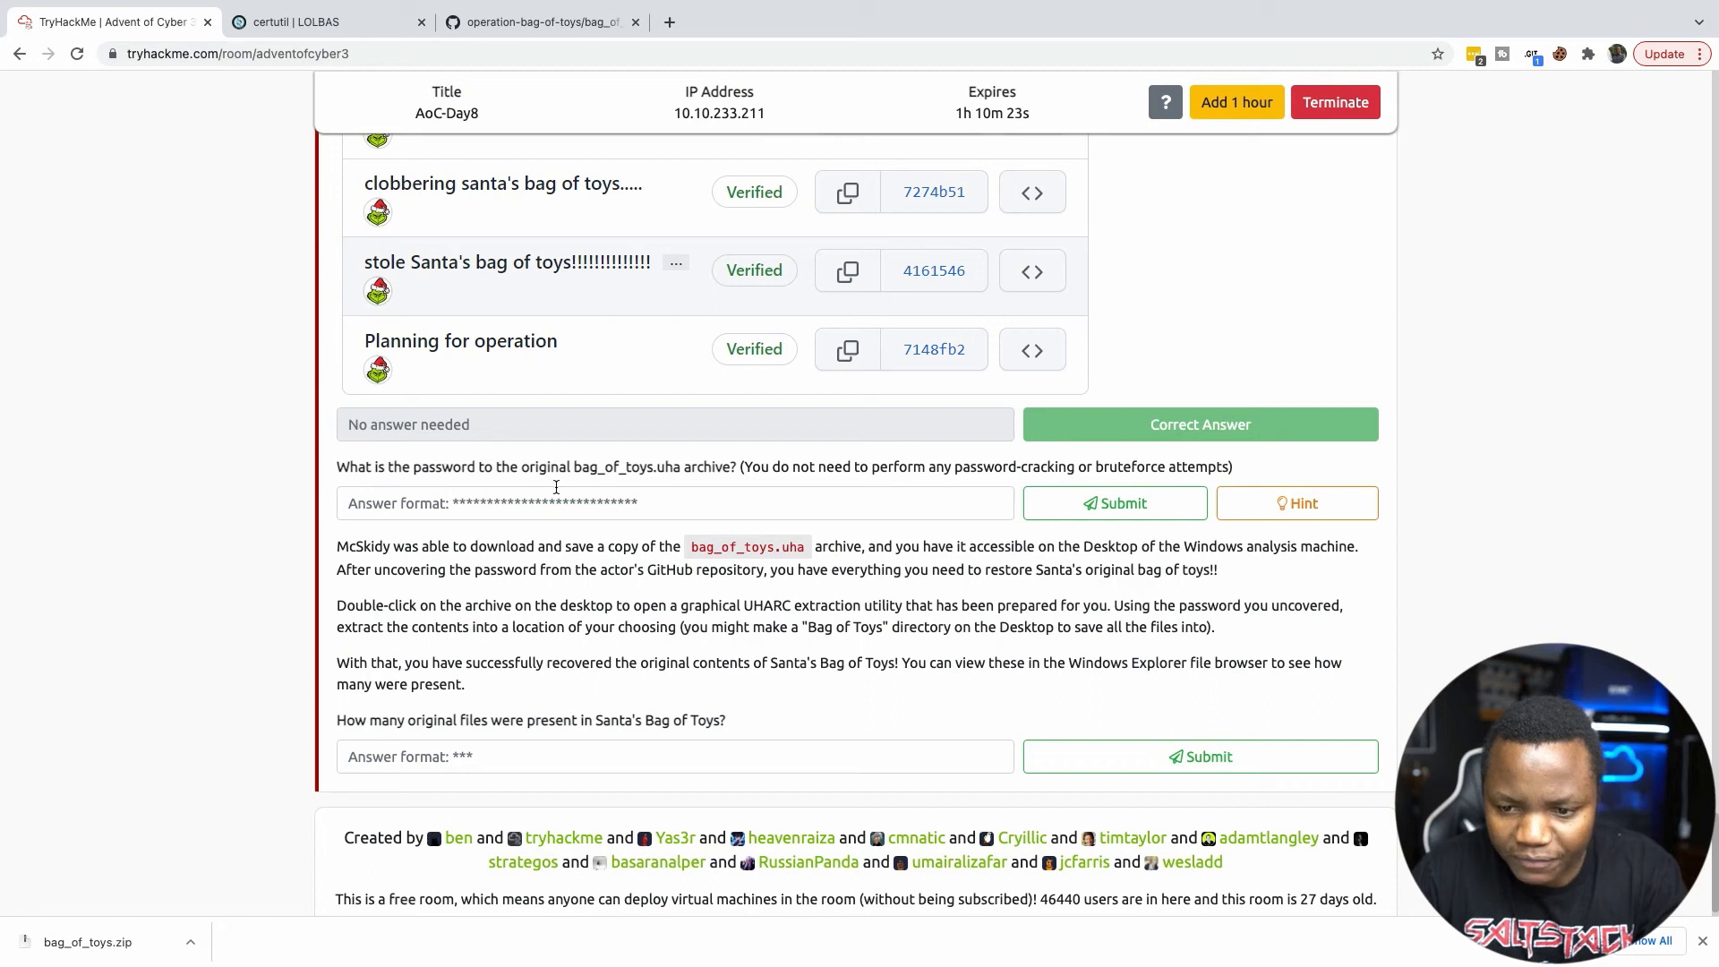
{"action": "mouse_move", "coordinate": [698, 482]}
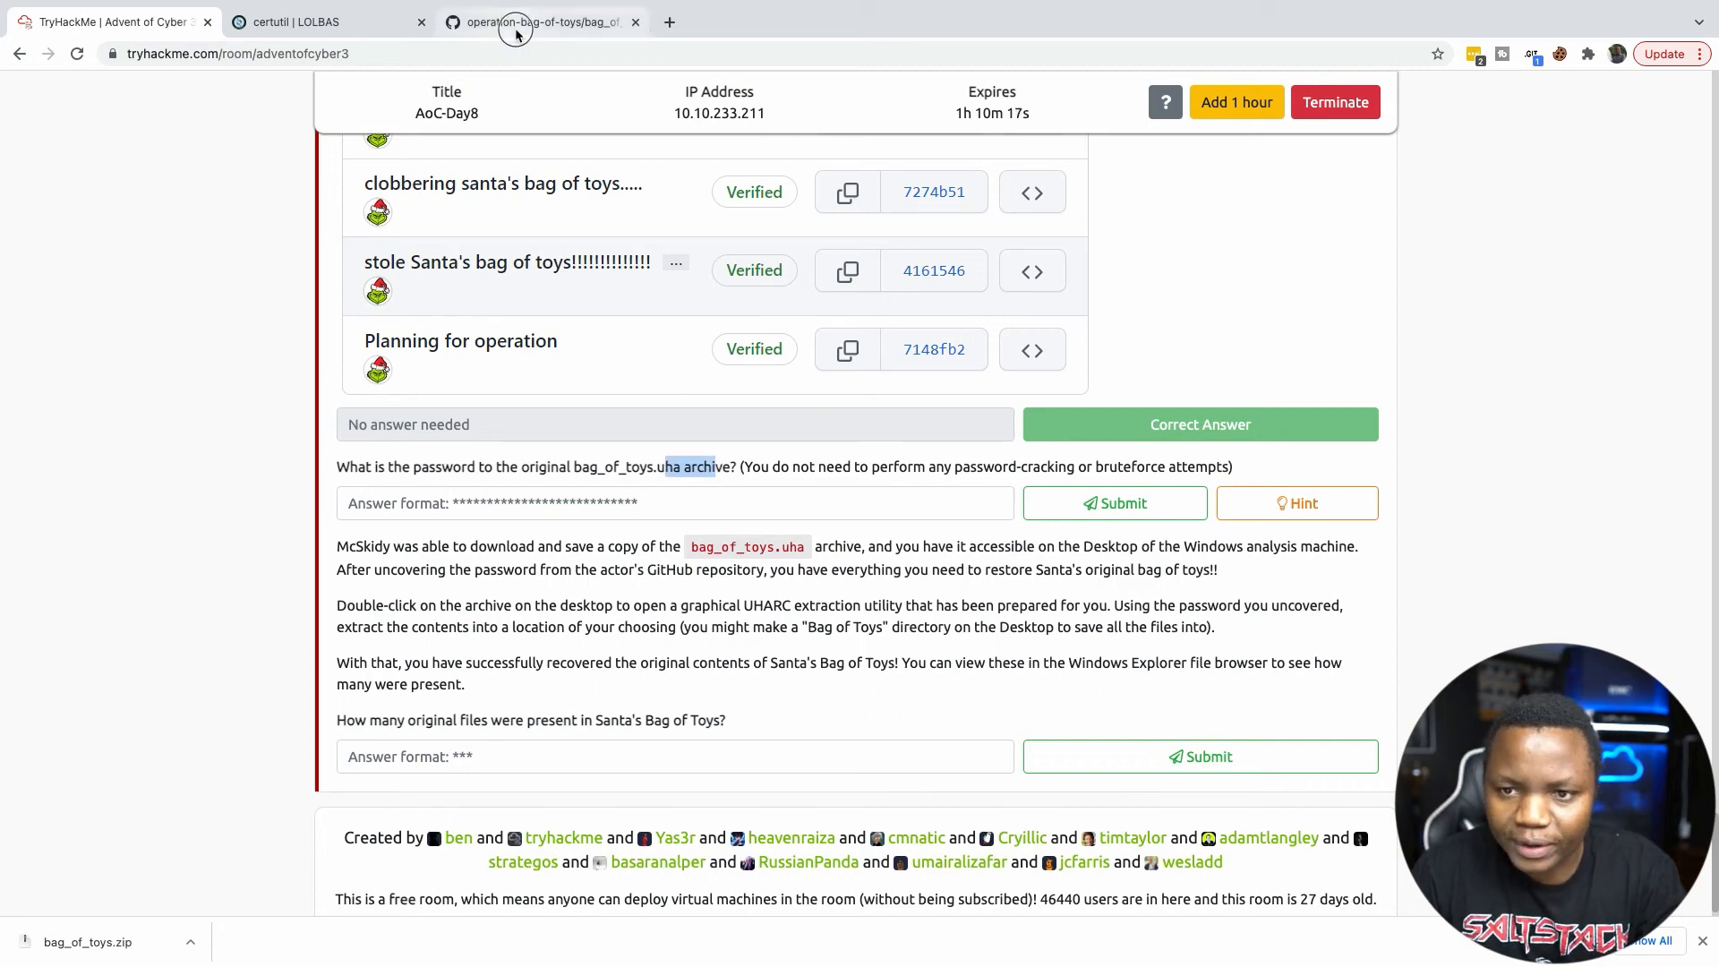
- Copy TheGrinchiestGrinchmasOfAll from the 'stole Santa's bag of toys' commit
{"action": "left_click", "coordinate": [517, 33]}
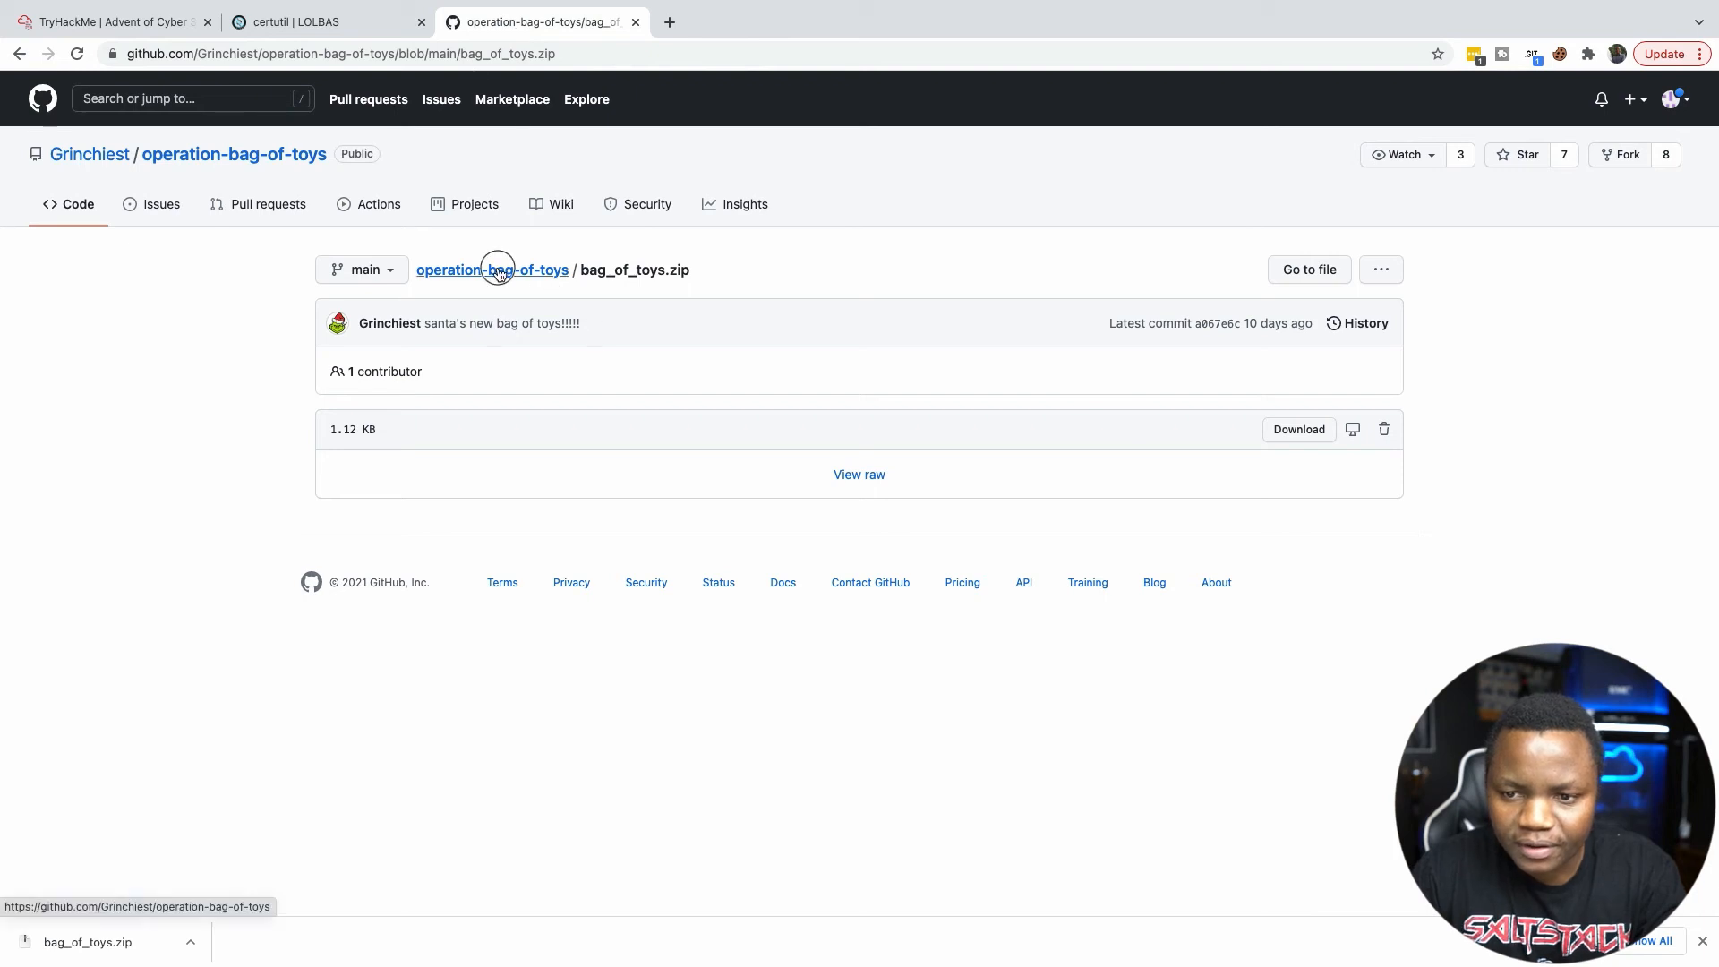
{"action": "left_click", "coordinate": [492, 270]}
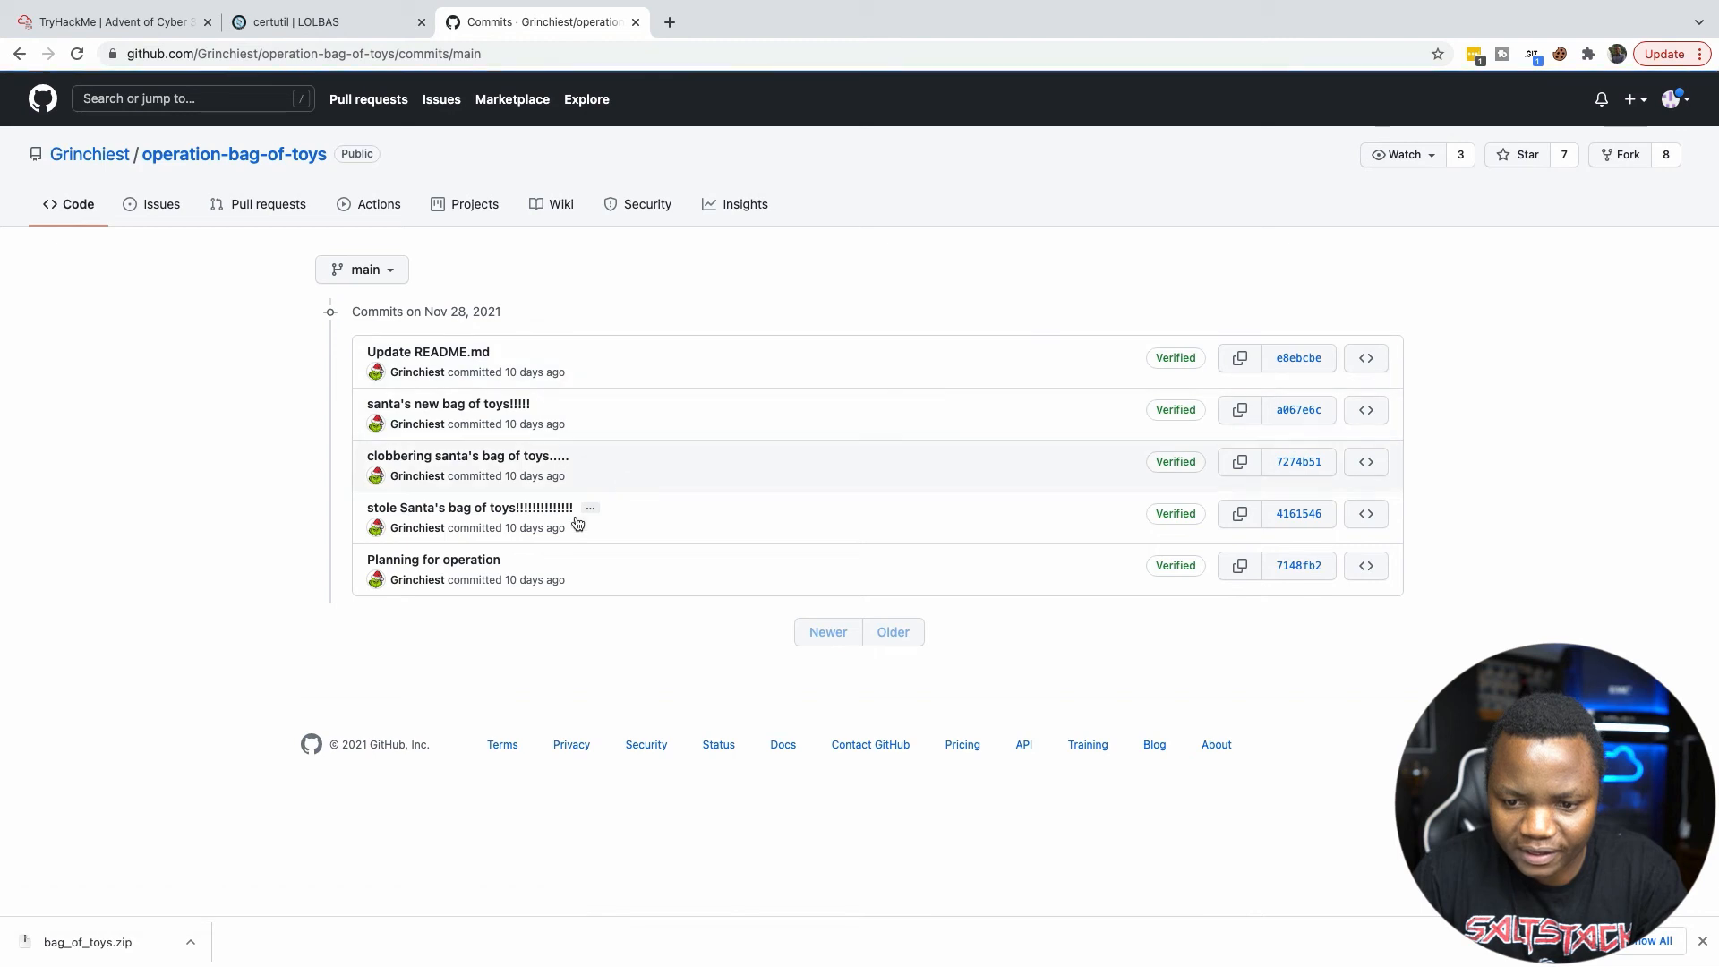
{"action": "mouse_move", "coordinate": [453, 559]}
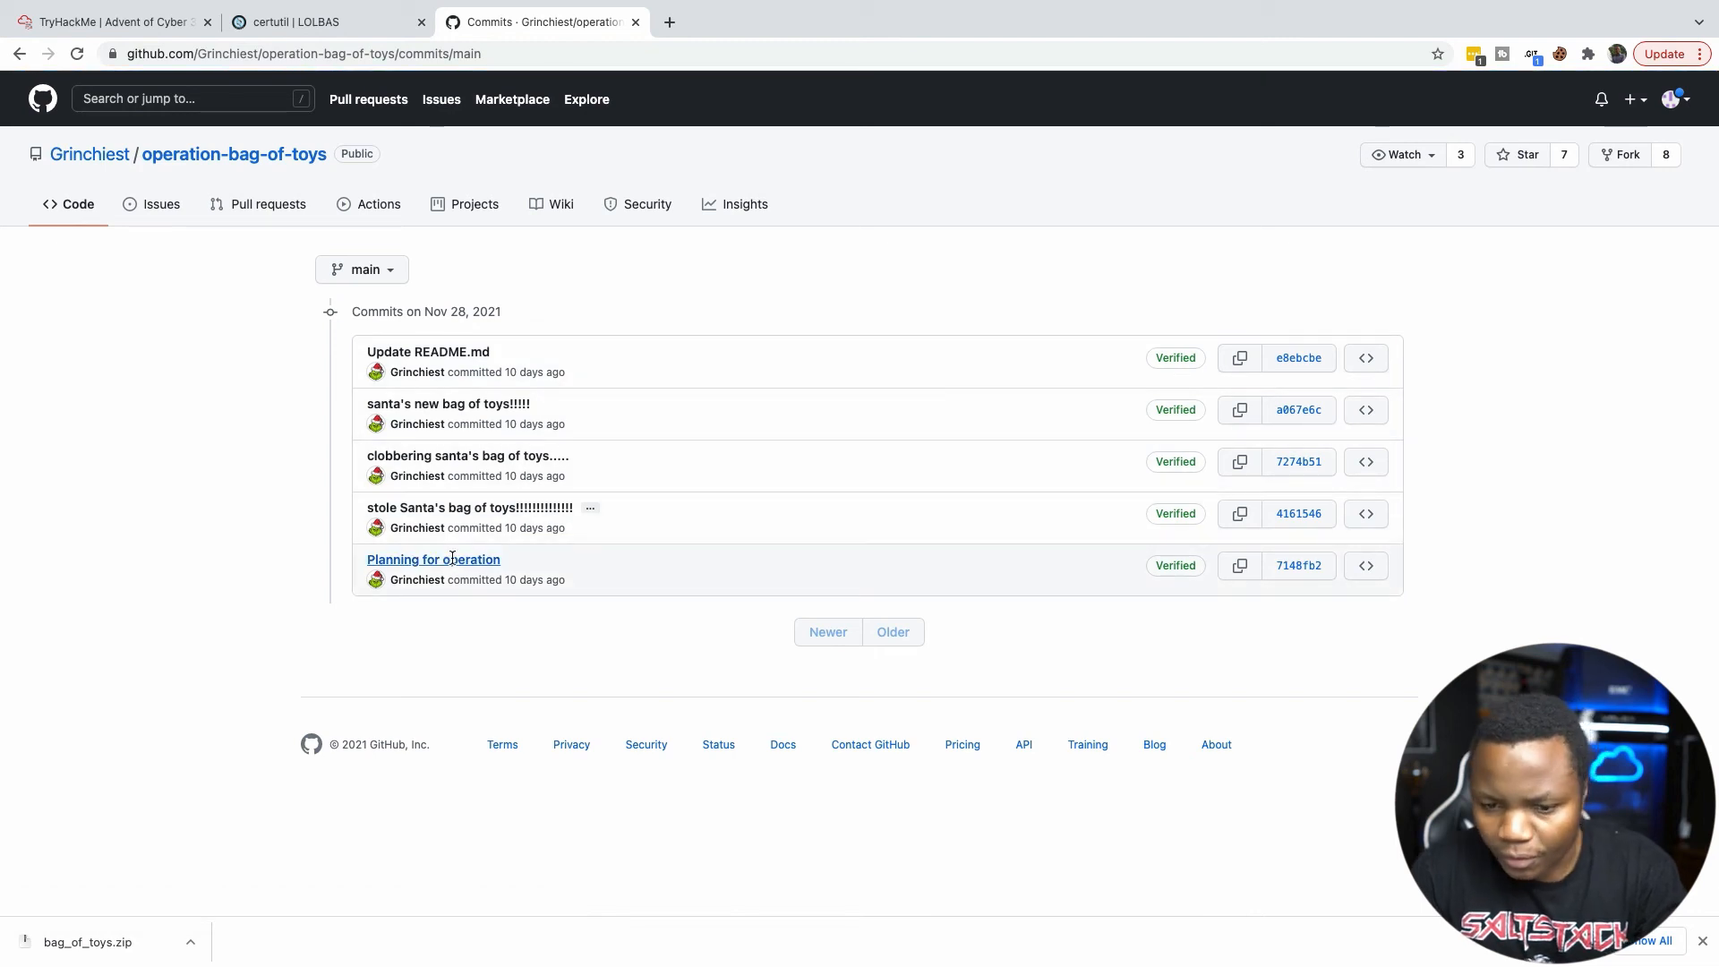
{"action": "mouse_move", "coordinate": [458, 515]}
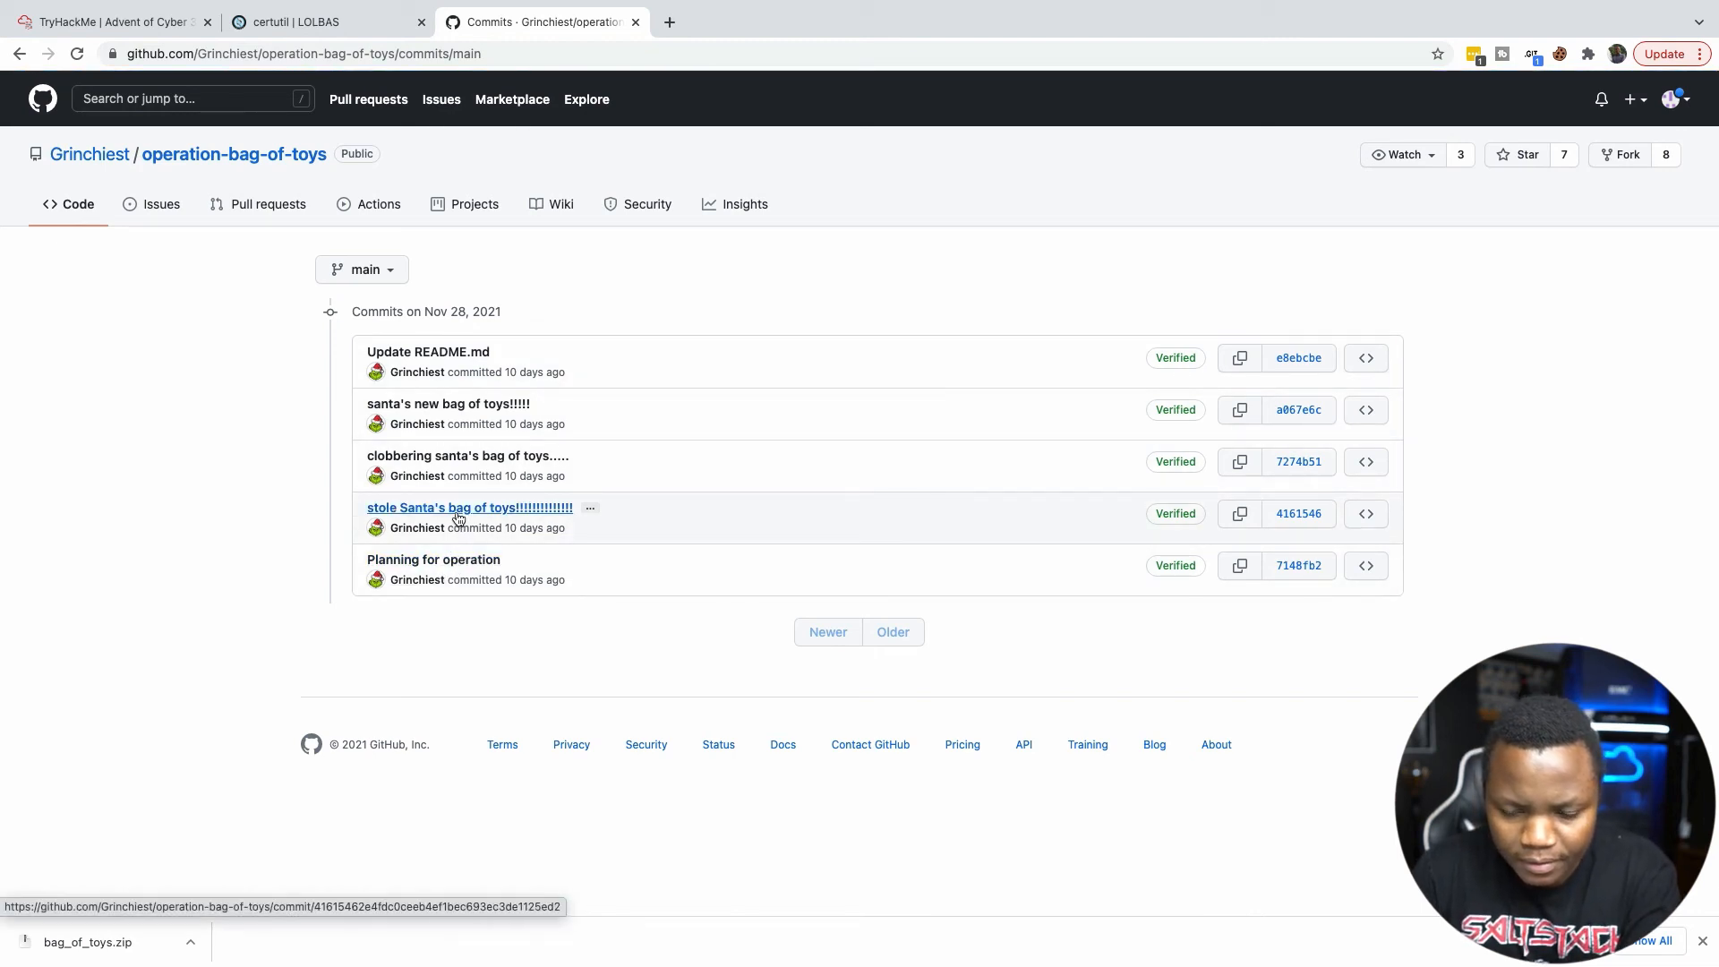
{"action": "left_click", "coordinate": [469, 507]}
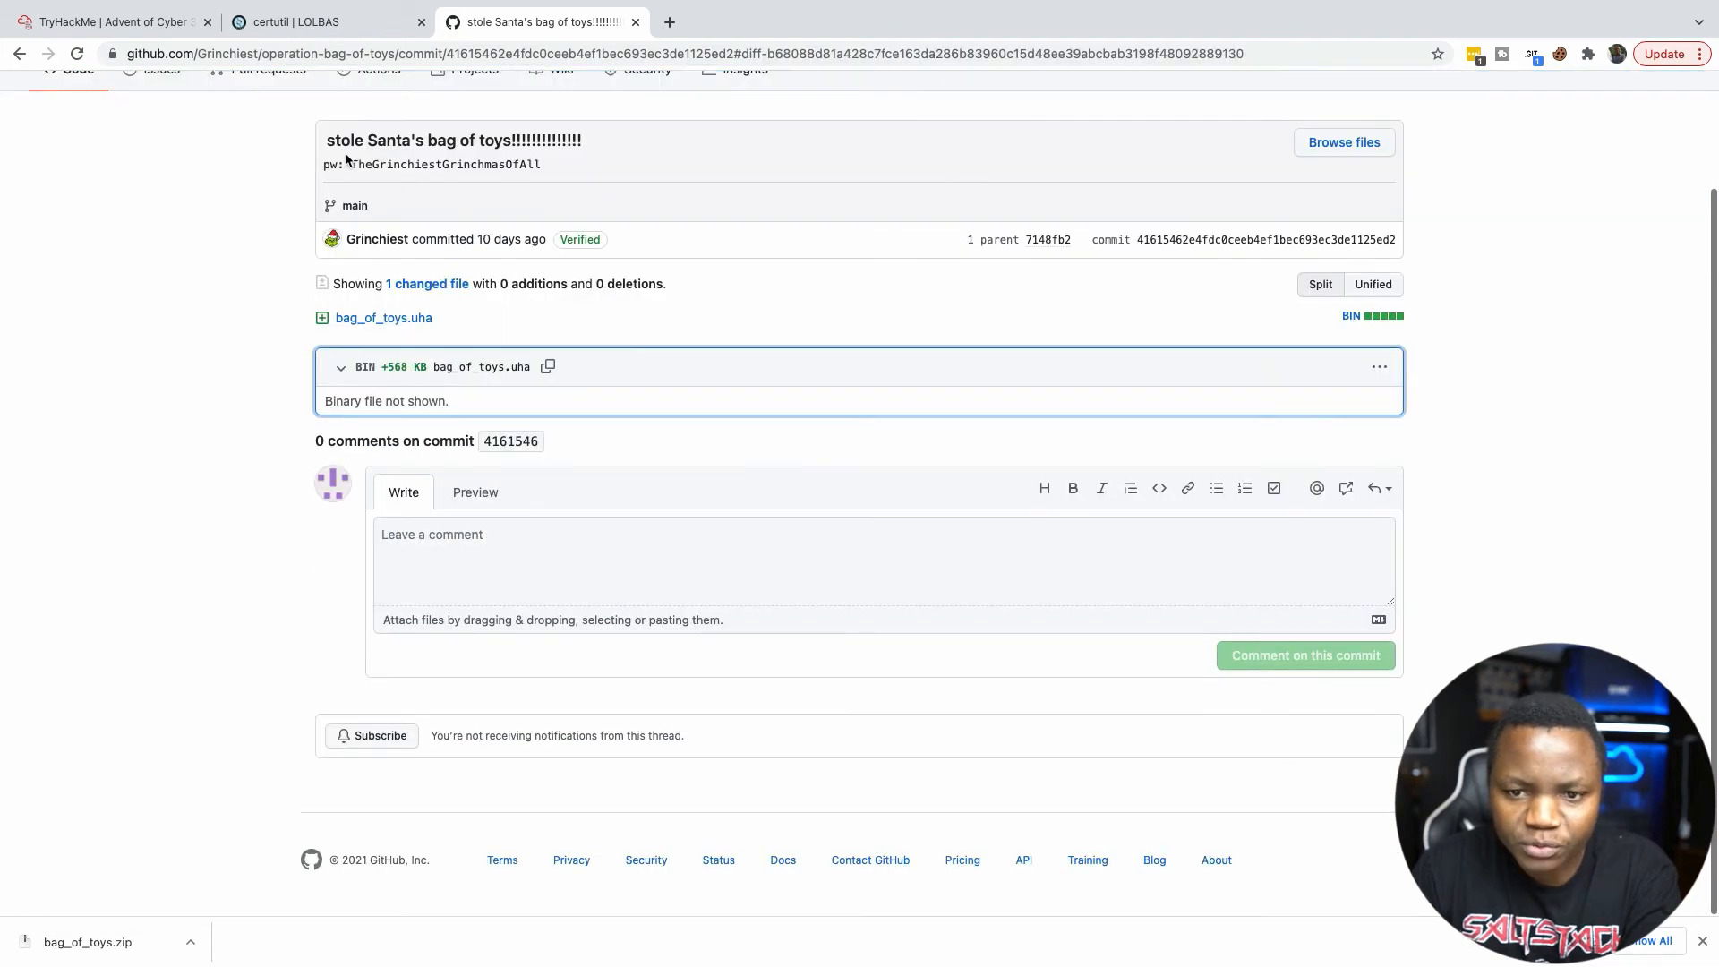
{"action": "left_click_drag", "start_coordinate": [444, 165], "coordinate": [538, 165]}
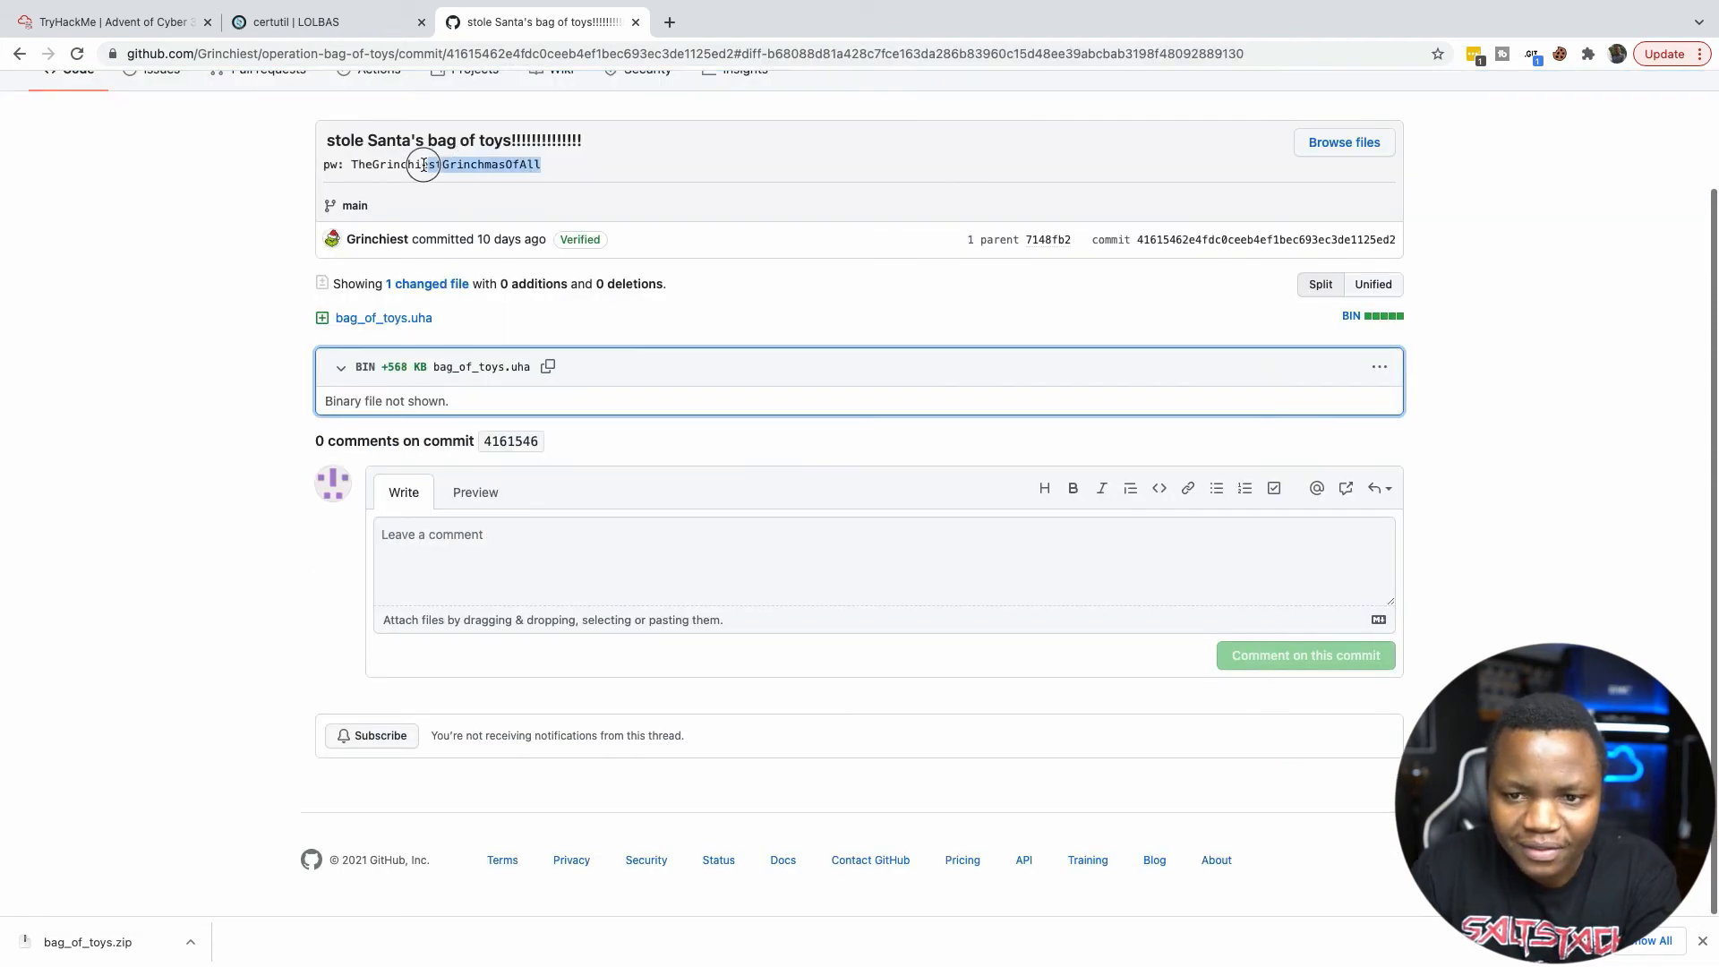
{"action": "right_click", "coordinate": [421, 165]}
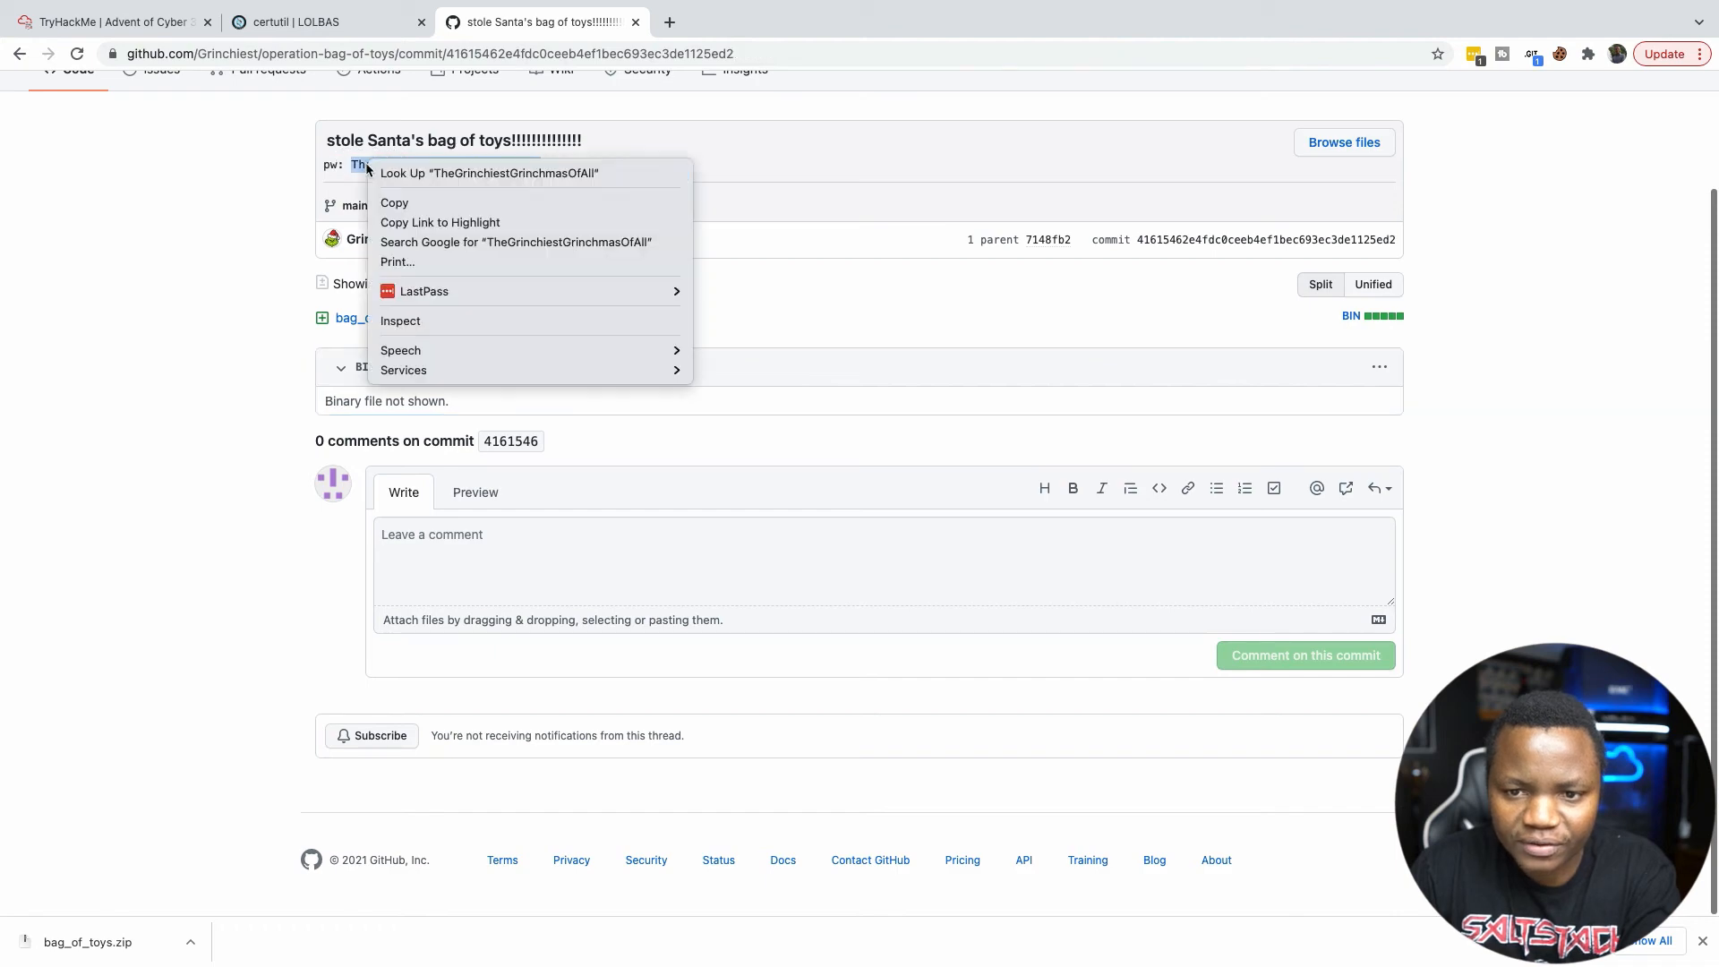
{"action": "left_click", "coordinate": [116, 22]}
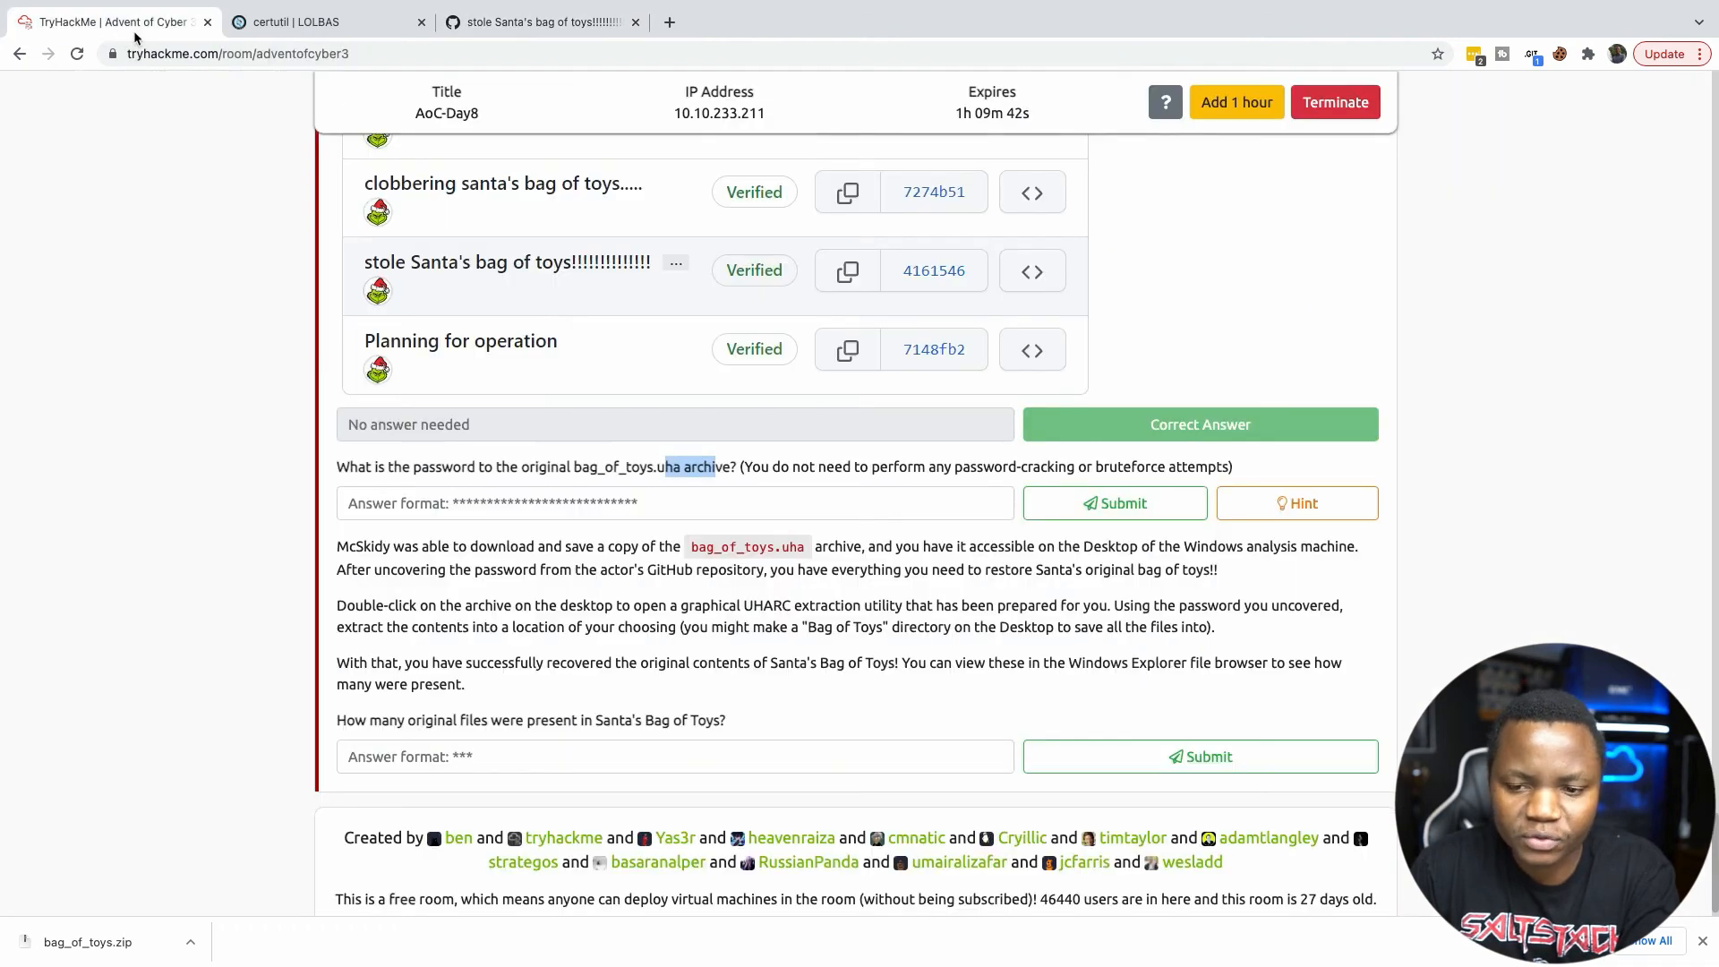
{"action": "type", "text": "TheGrinchiestGrinchmasOfAll"}
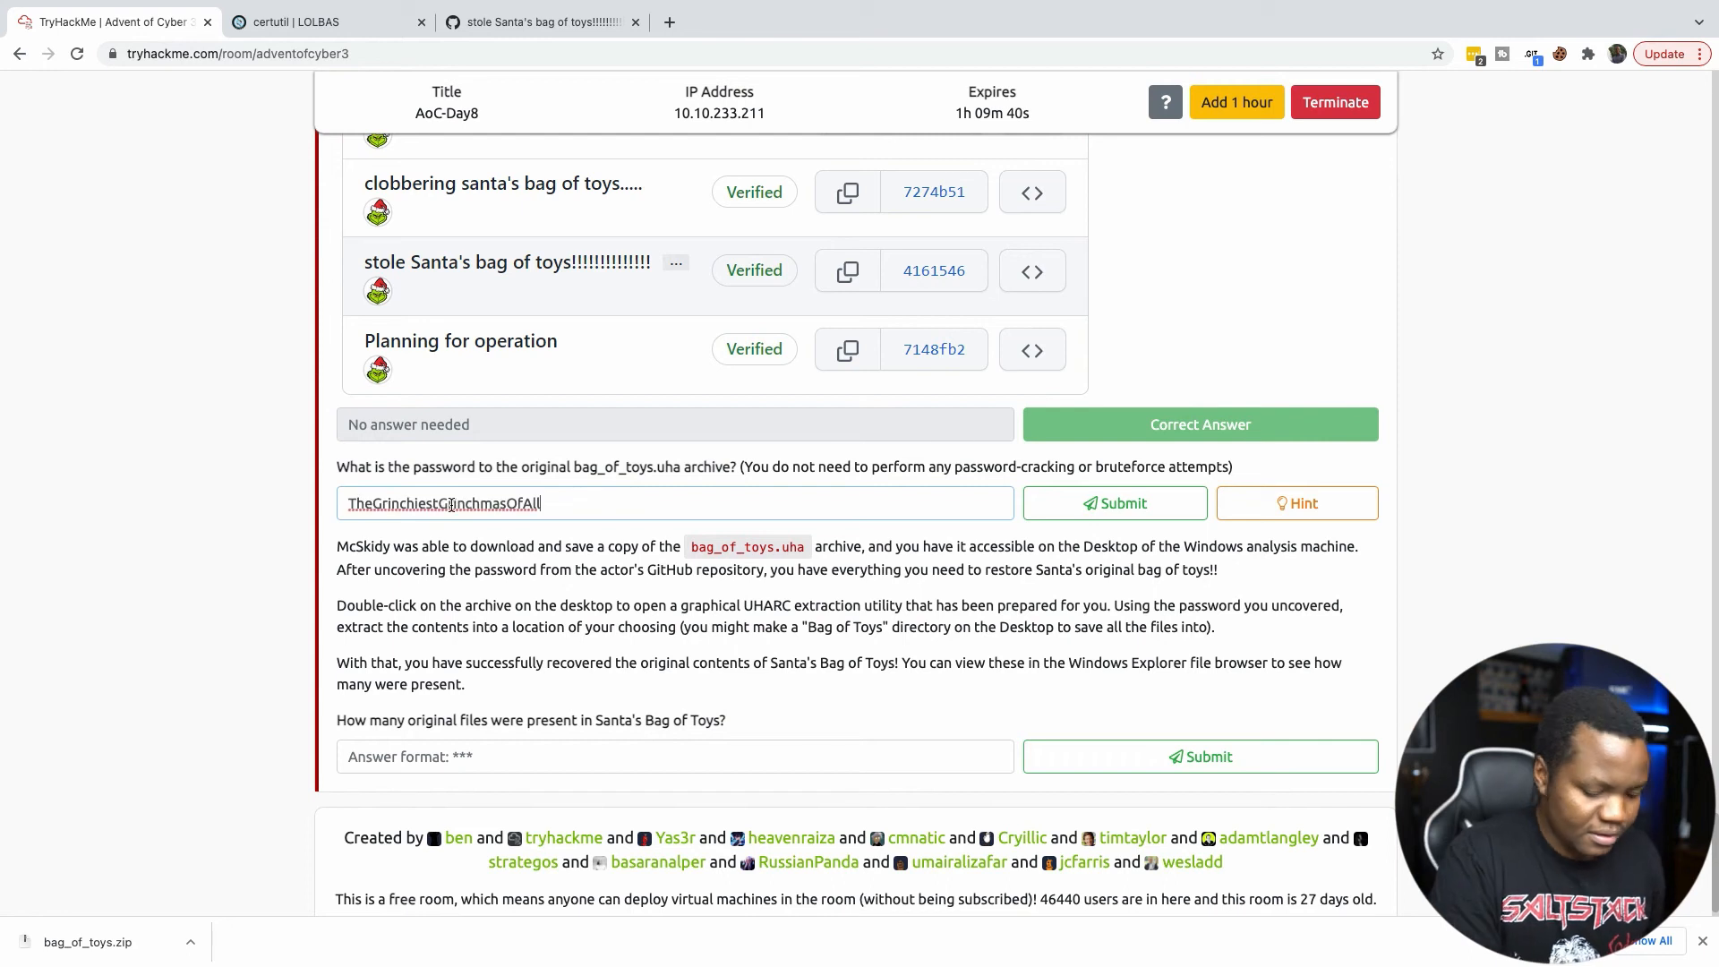
{"action": "left_click", "coordinate": [1124, 503]}
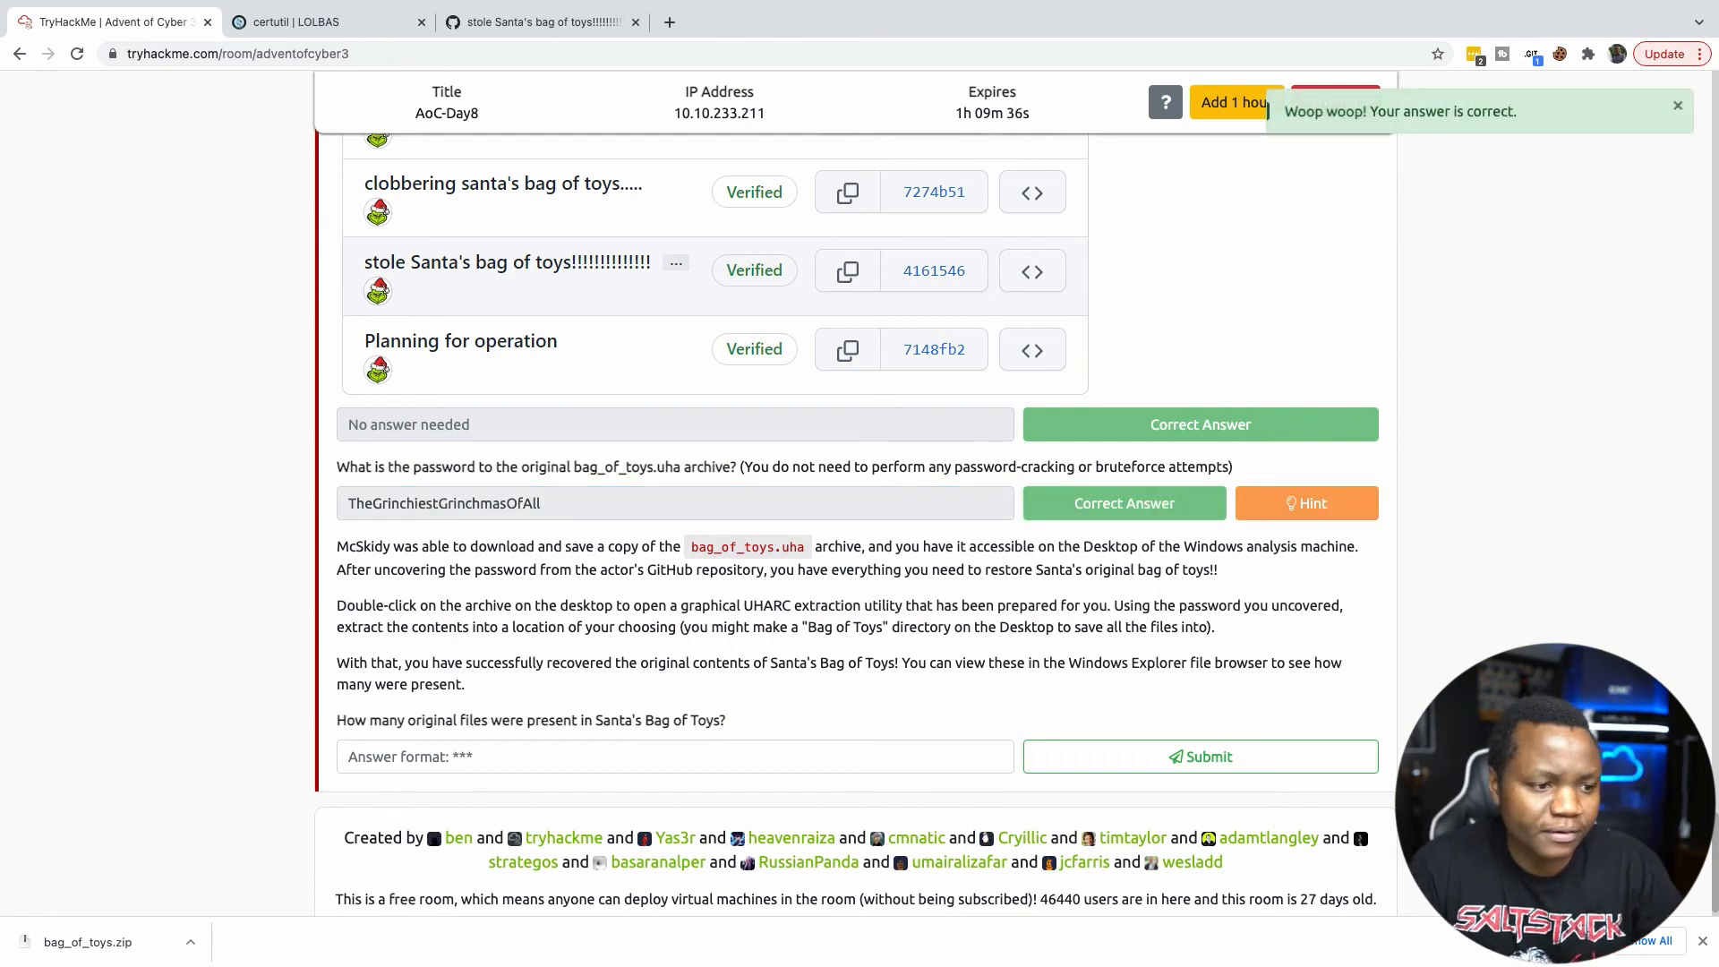
{"action": "scroll", "scroll_direction": "down", "scroll_amount": 3}
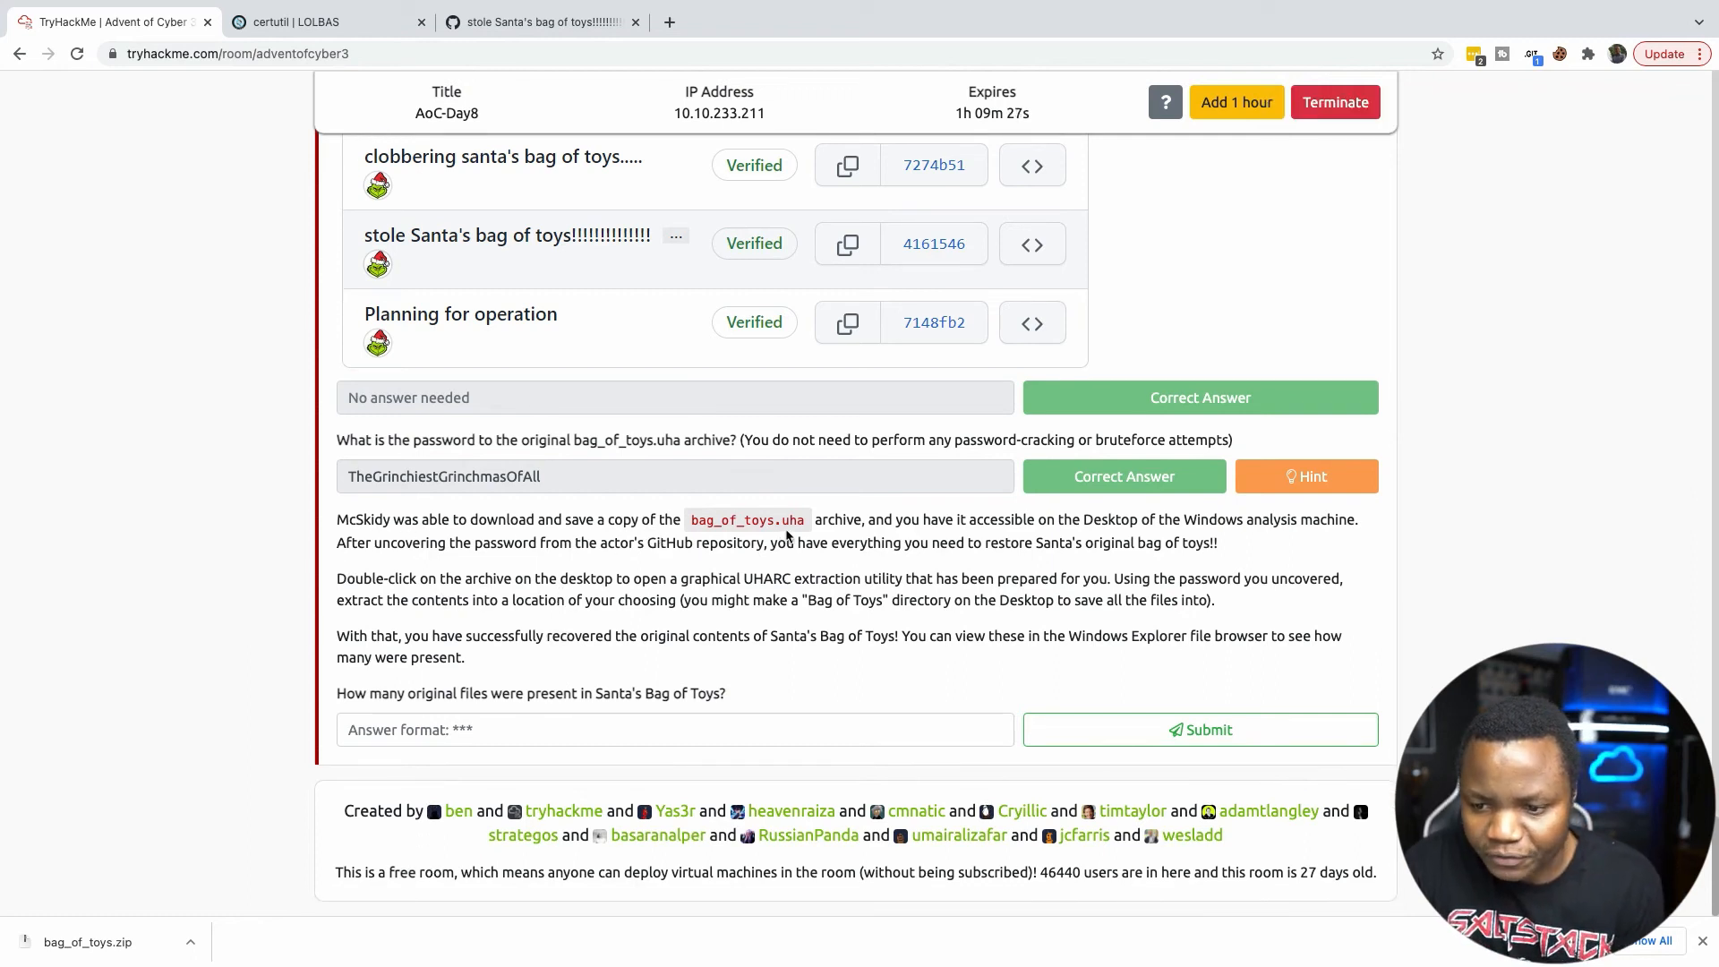
{"action": "mouse_move", "coordinate": [897, 538]}
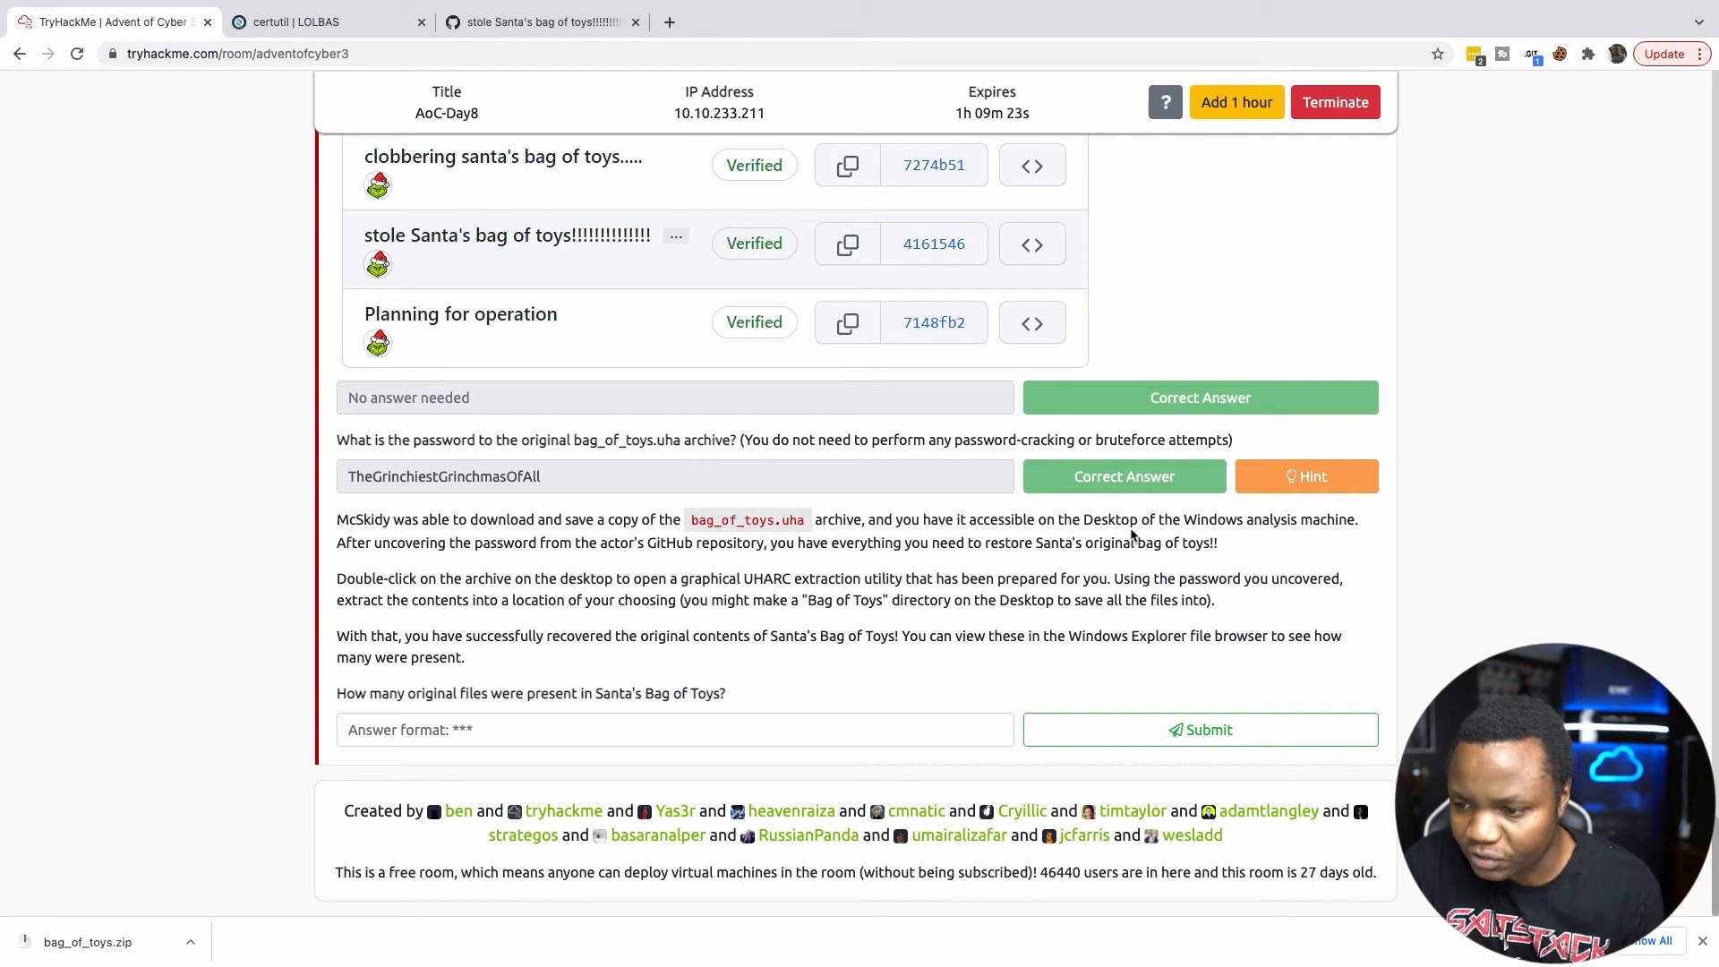
{"action": "mouse_move", "coordinate": [997, 529]}
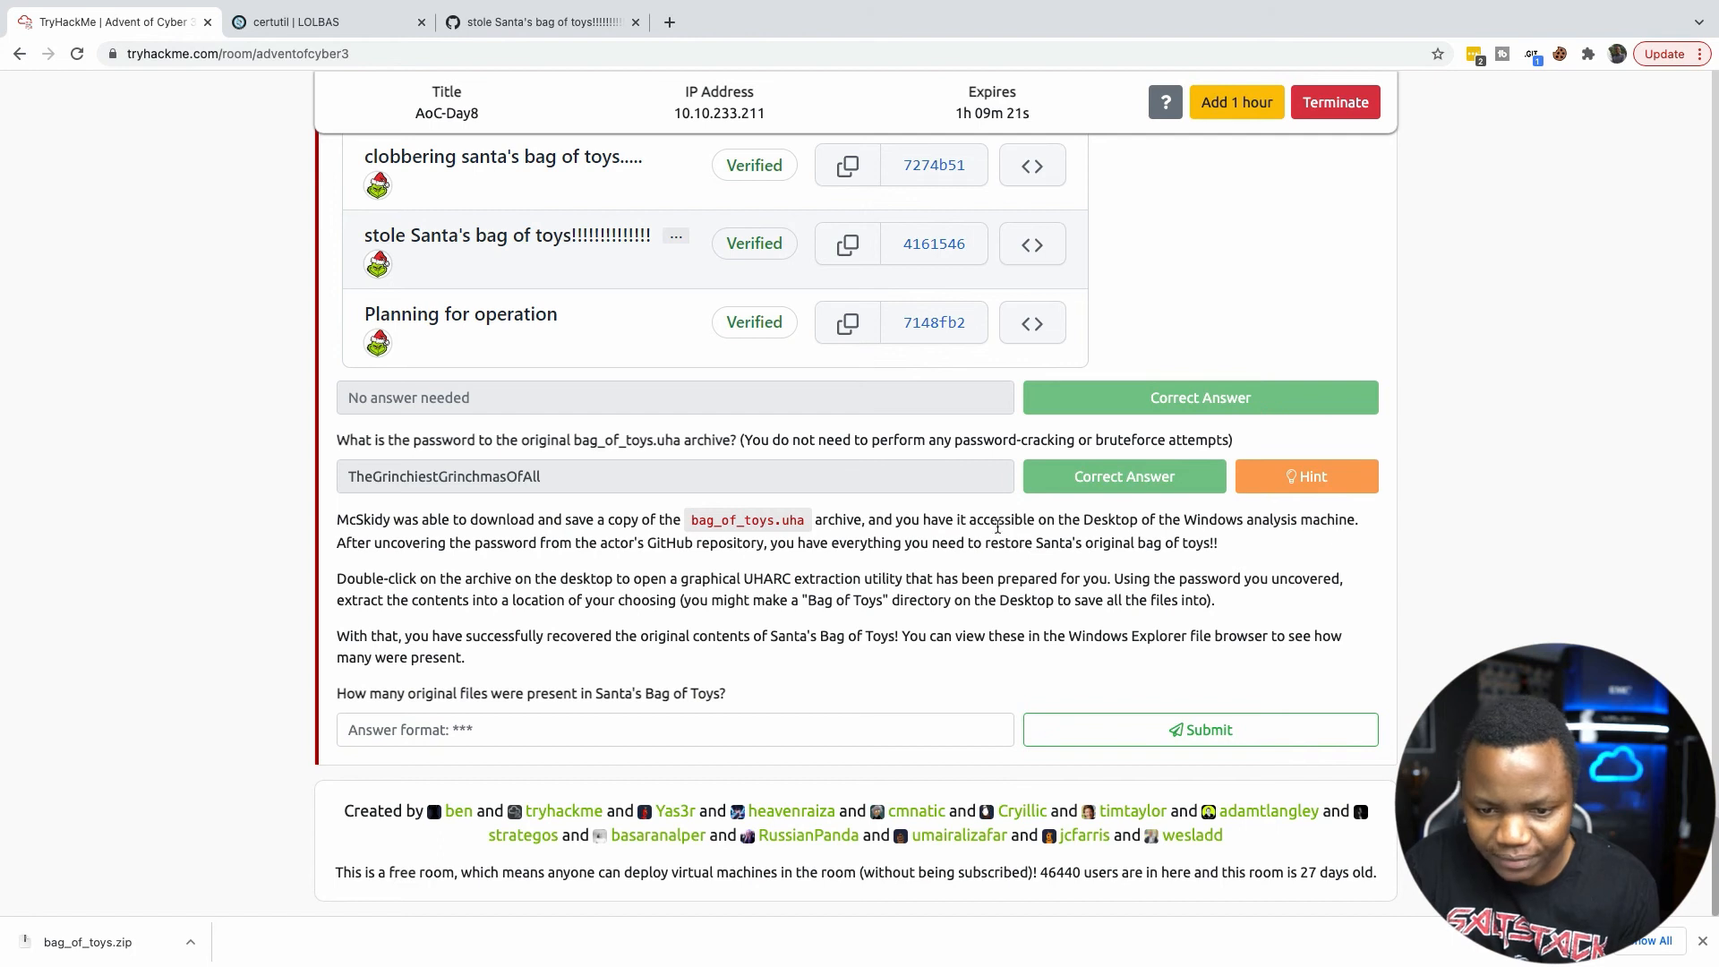
{"action": "mouse_move", "coordinate": [737, 560]}
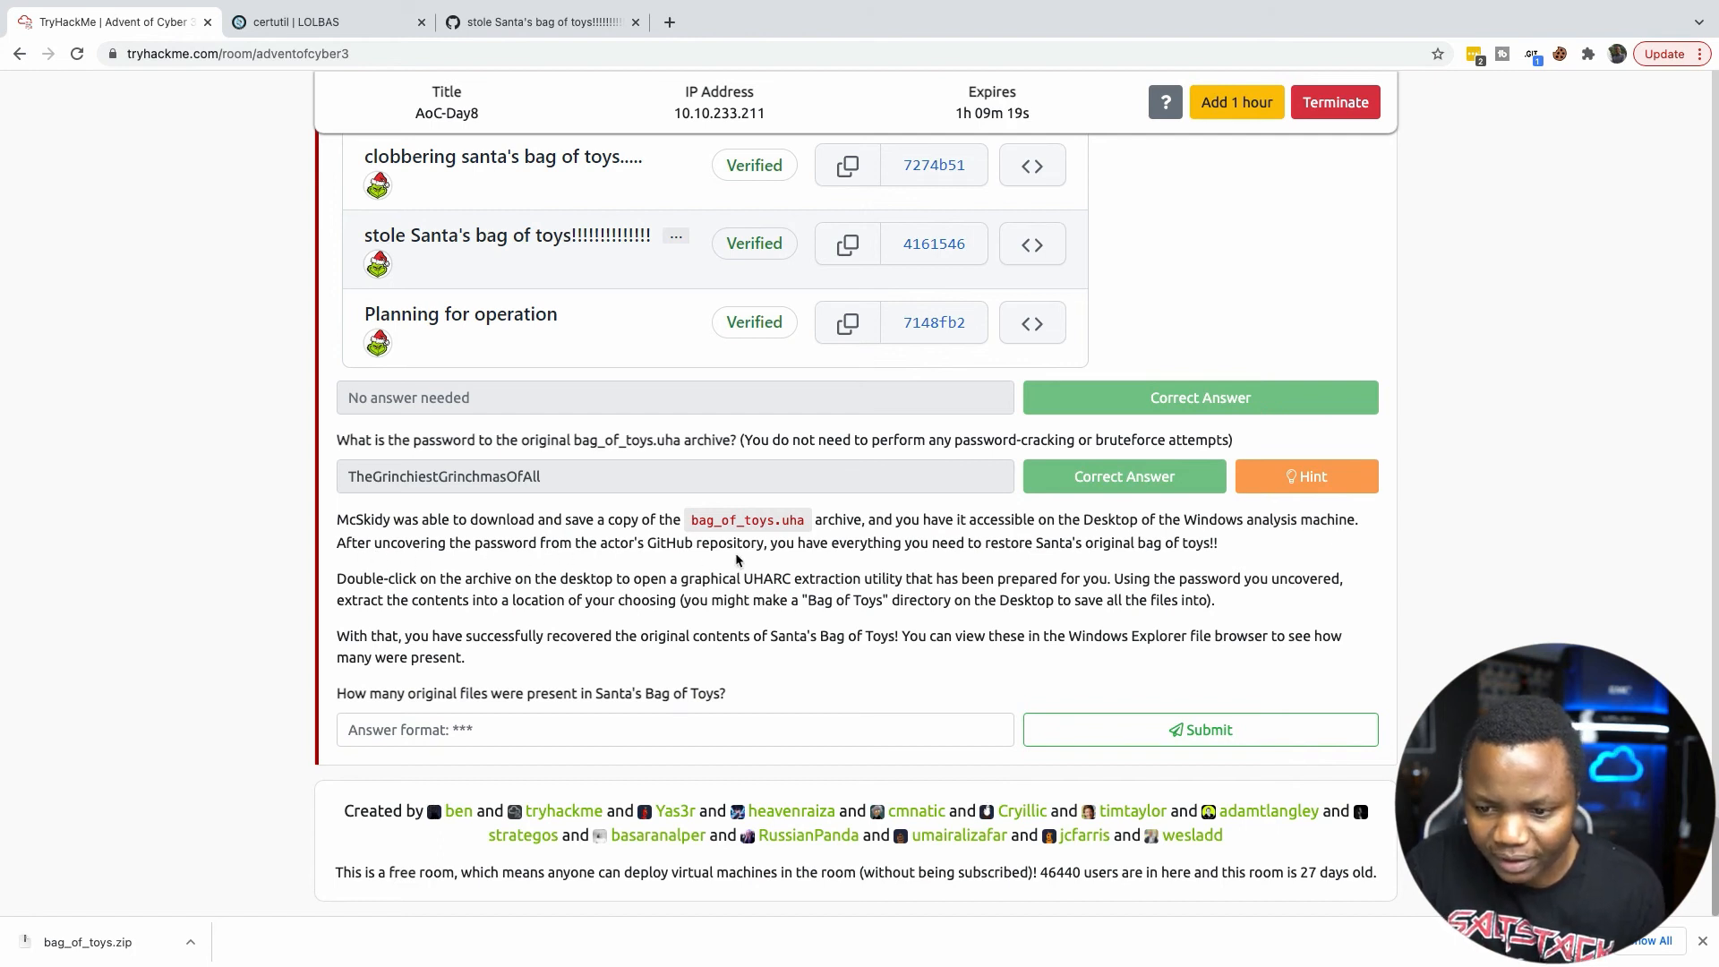
{"action": "mouse_move", "coordinate": [997, 557]}
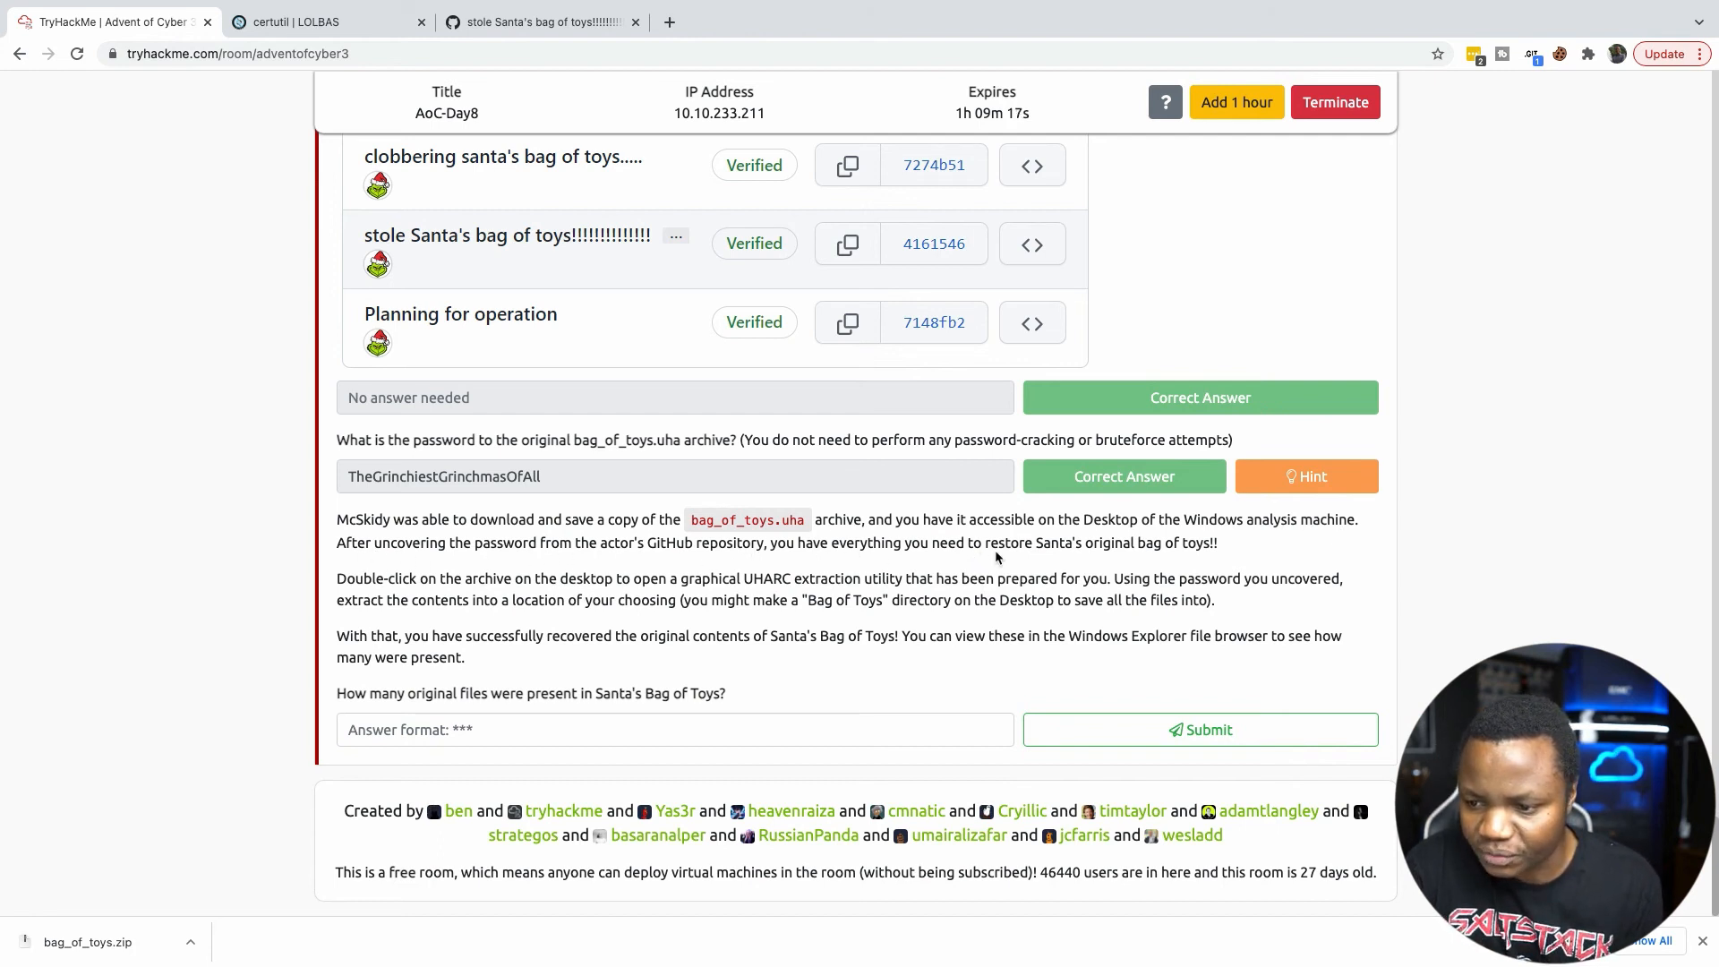
{"action": "mouse_move", "coordinate": [865, 561]}
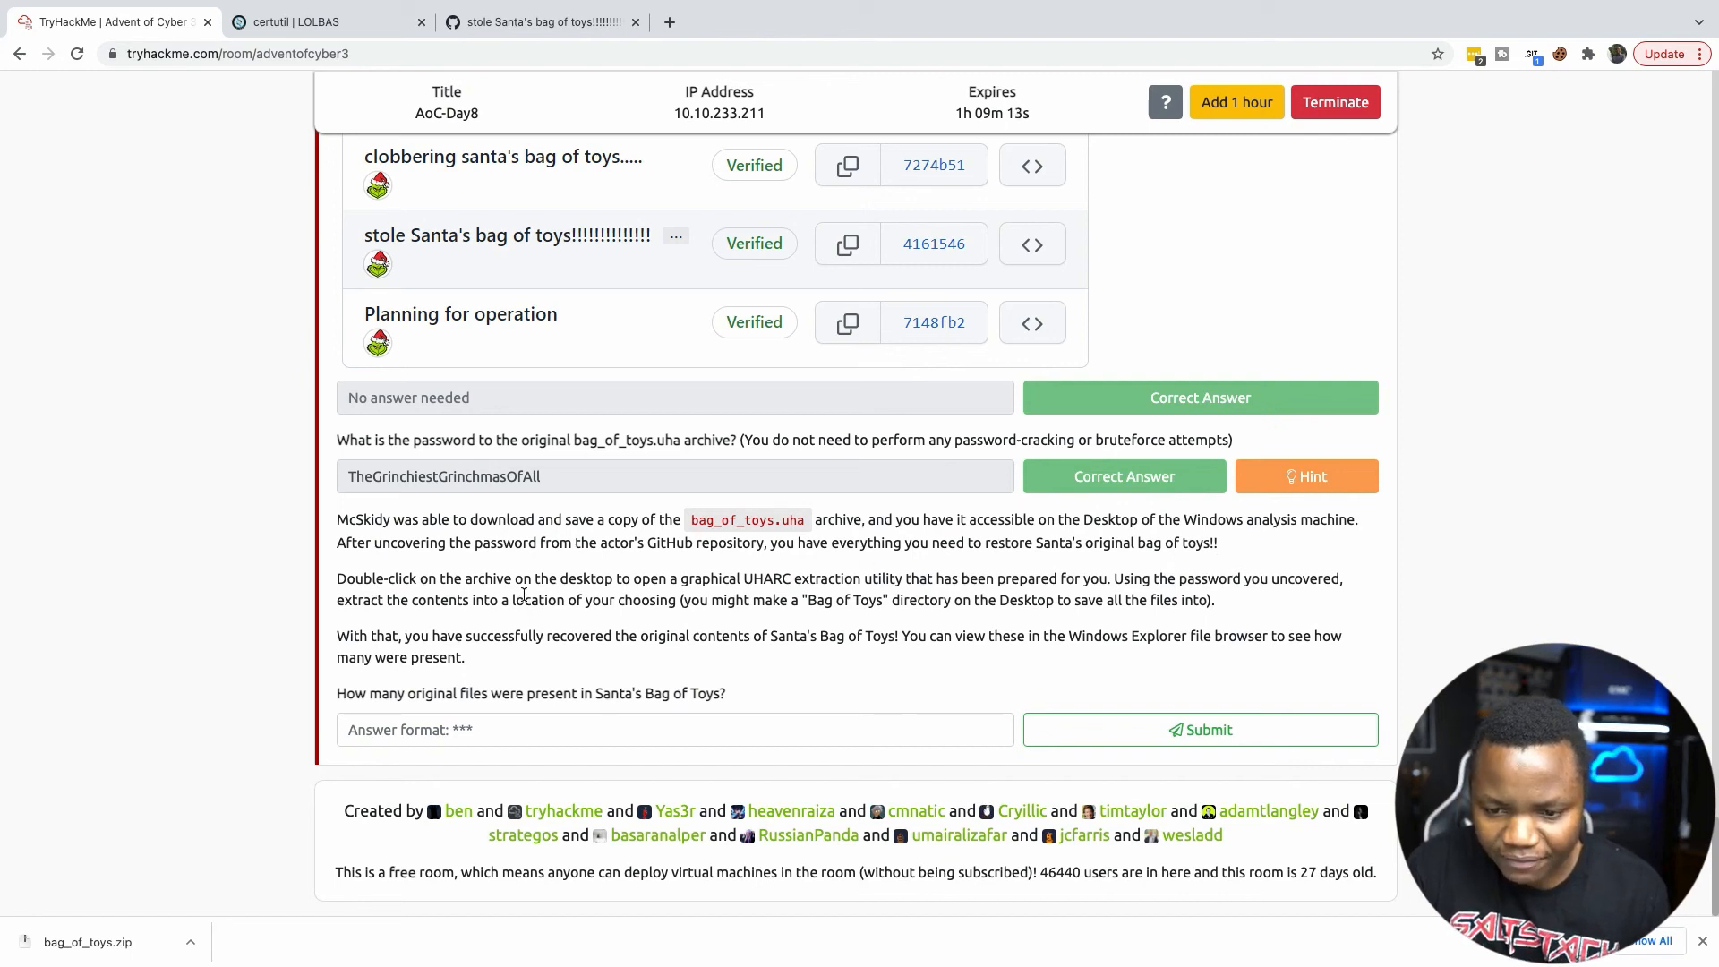
{"action": "mouse_move", "coordinate": [921, 592]}
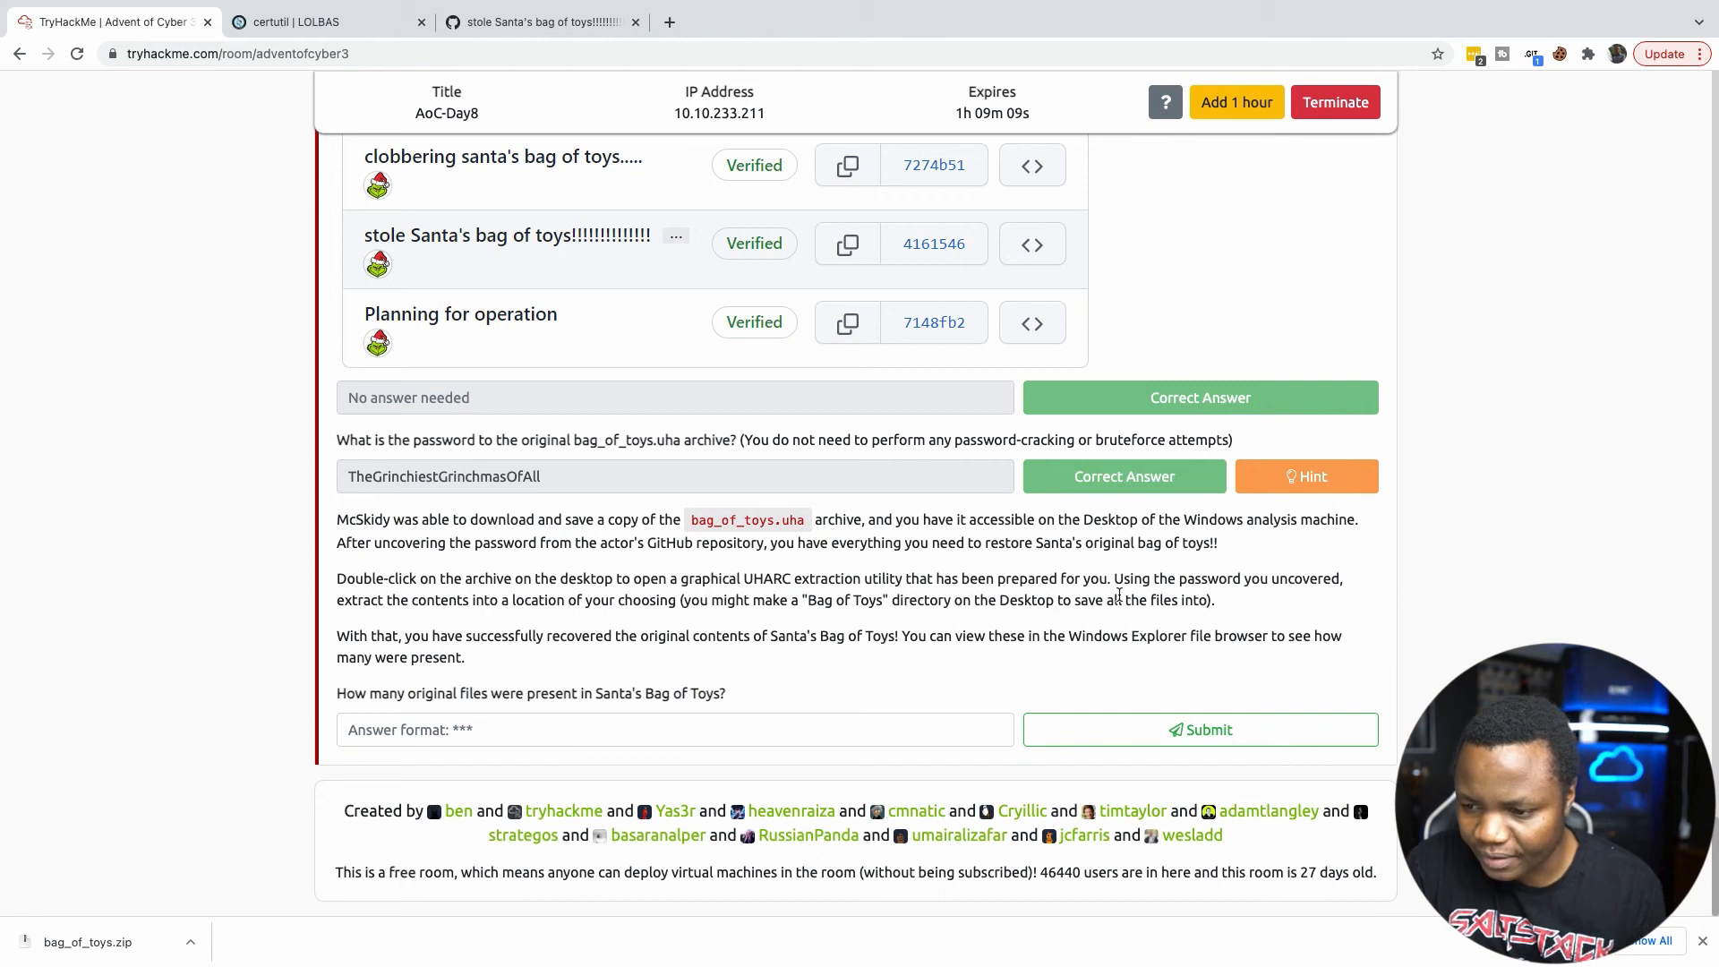
{"action": "mouse_move", "coordinate": [361, 607]}
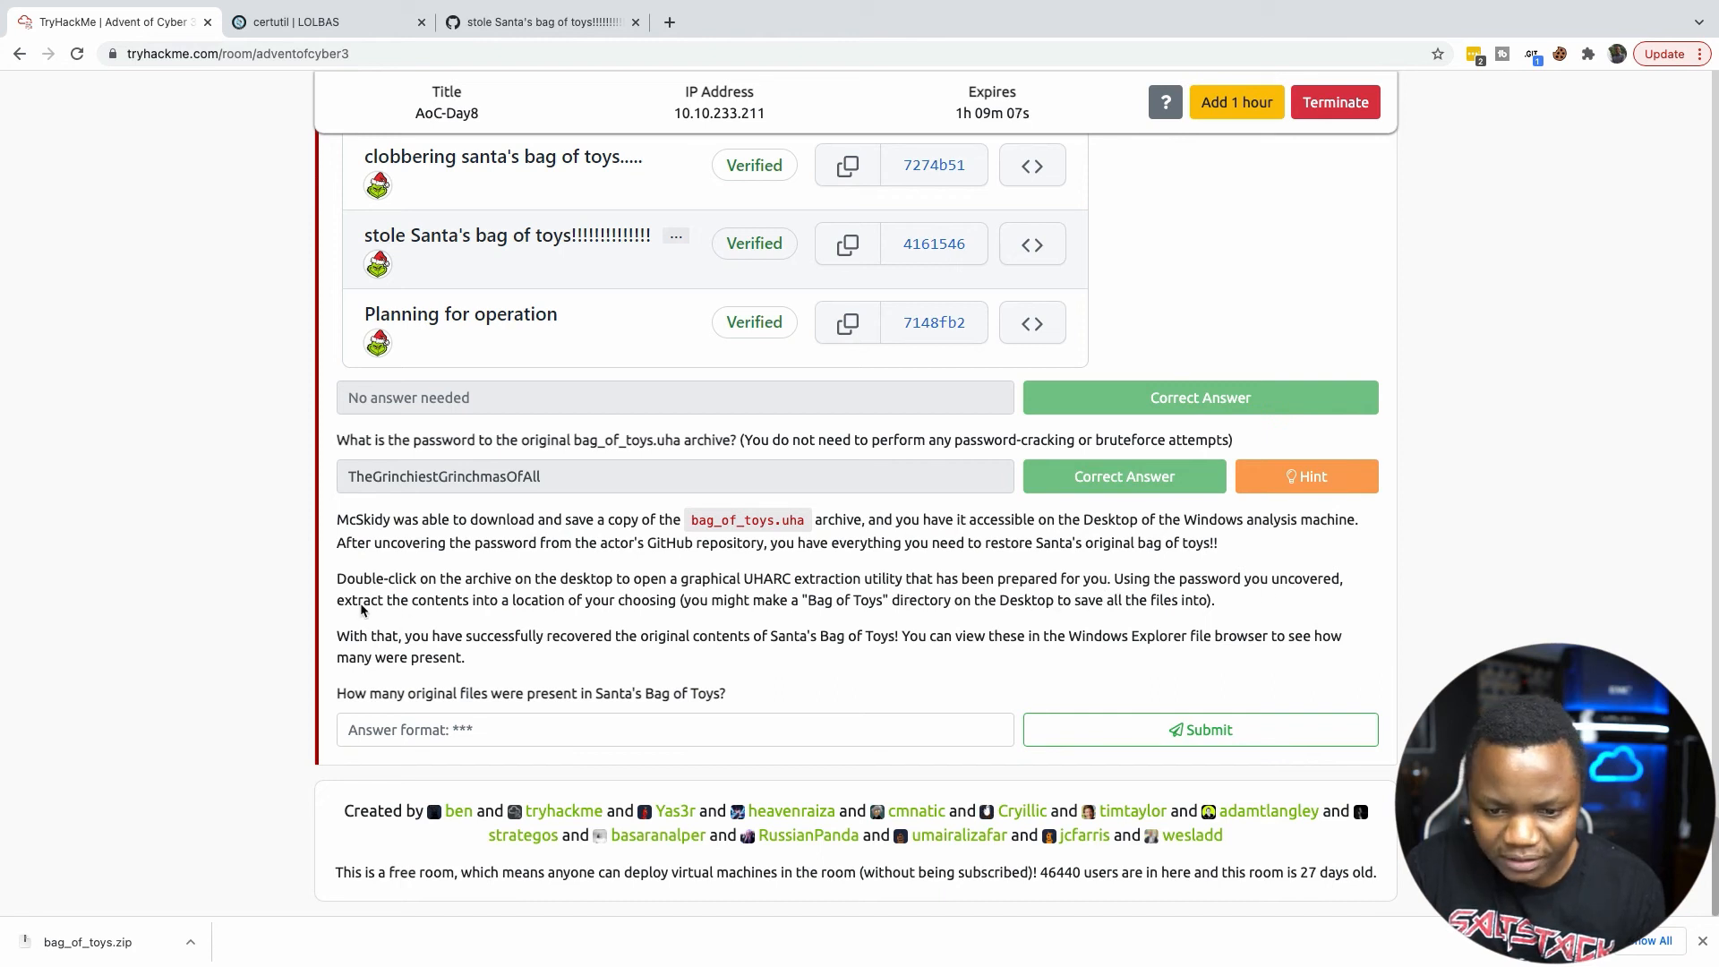
{"action": "mouse_move", "coordinate": [650, 622]}
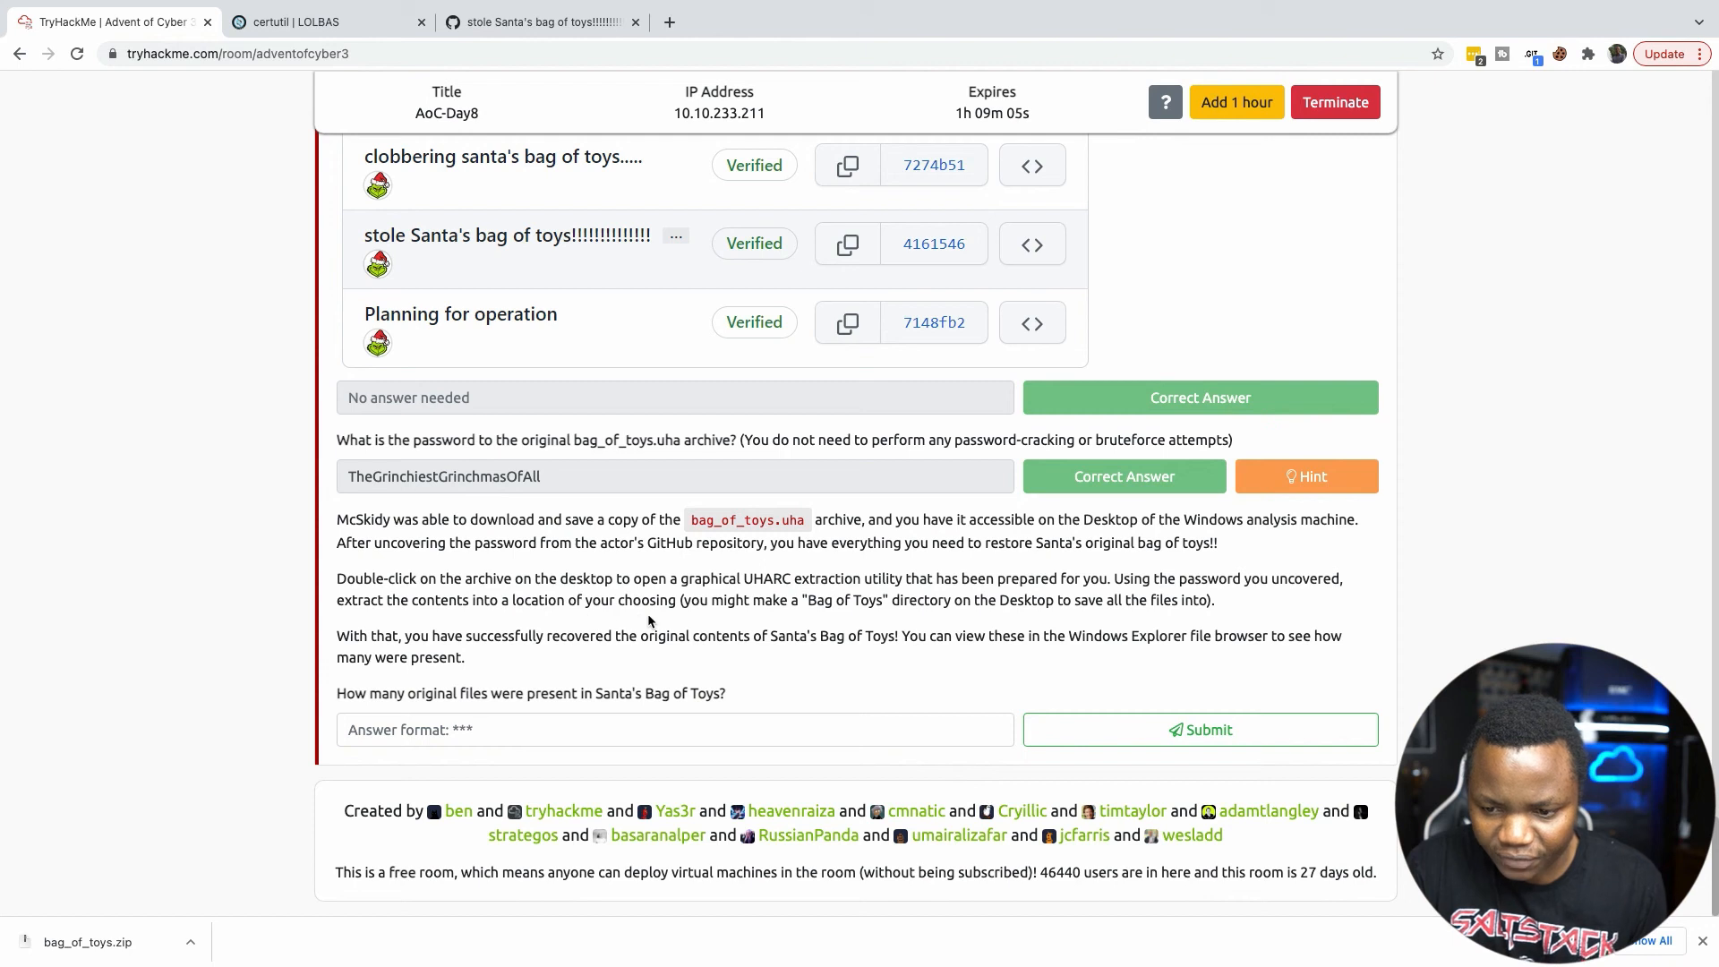
{"action": "mouse_move", "coordinate": [740, 619]}
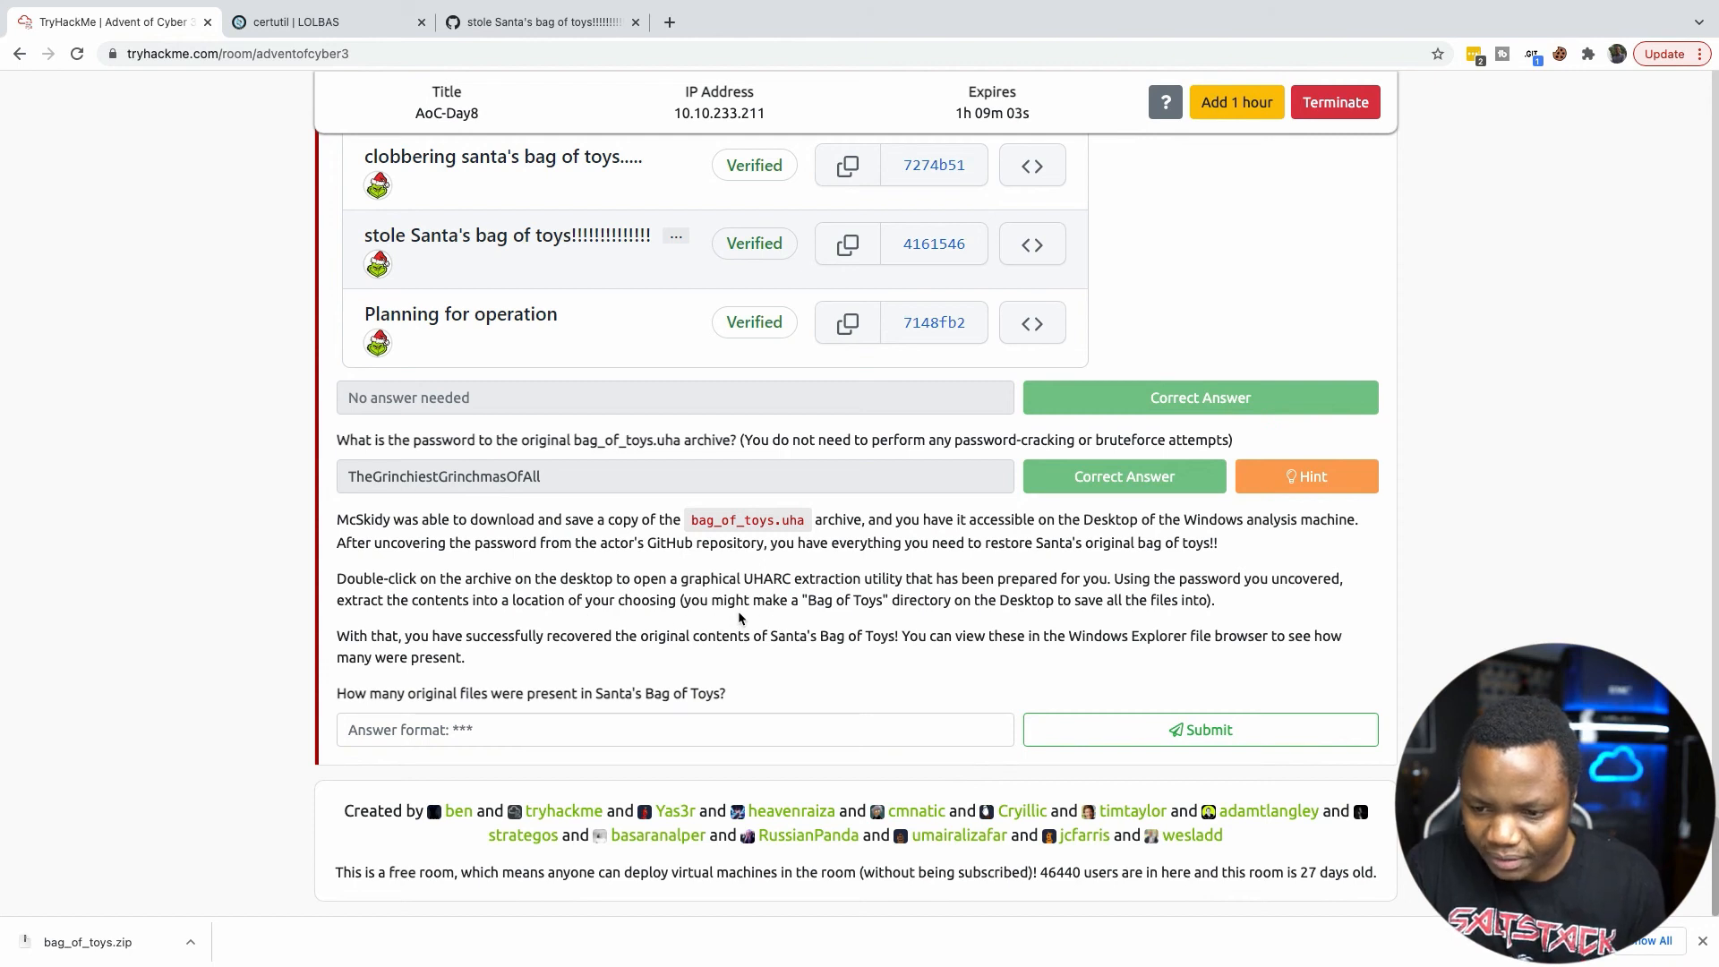
{"action": "mouse_move", "coordinate": [1019, 616]}
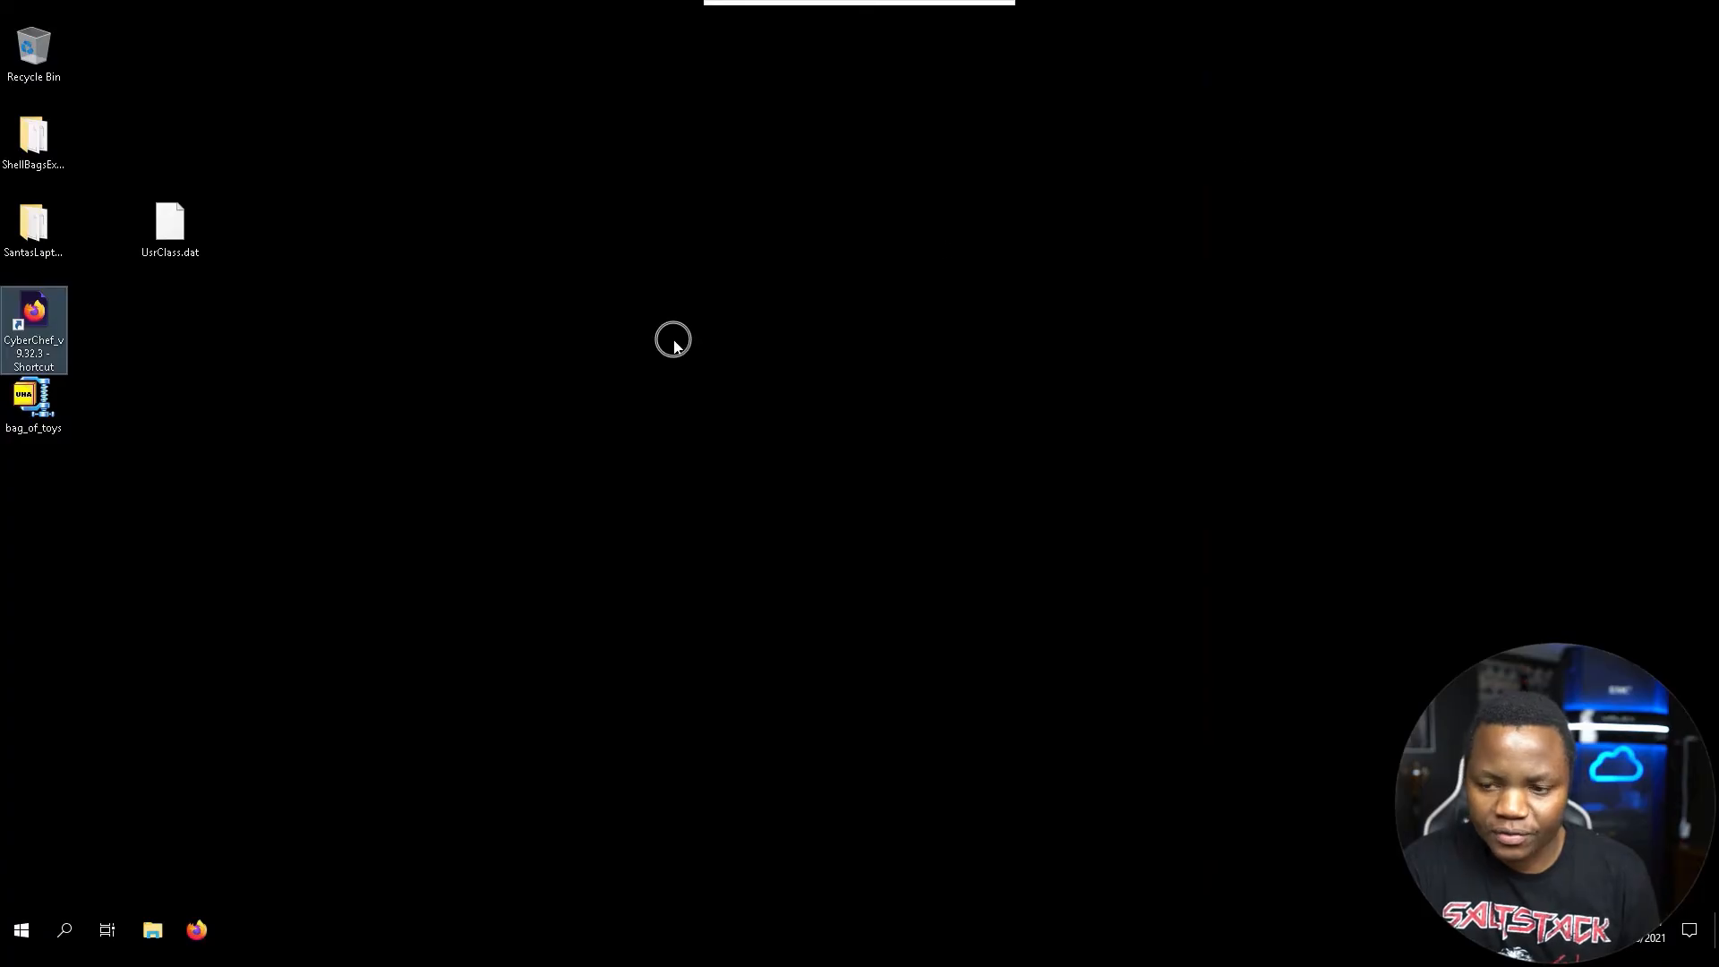
- Add a new desktop folder and start naming it Bag of Toys
{"action": "right_click", "coordinate": [674, 343]}
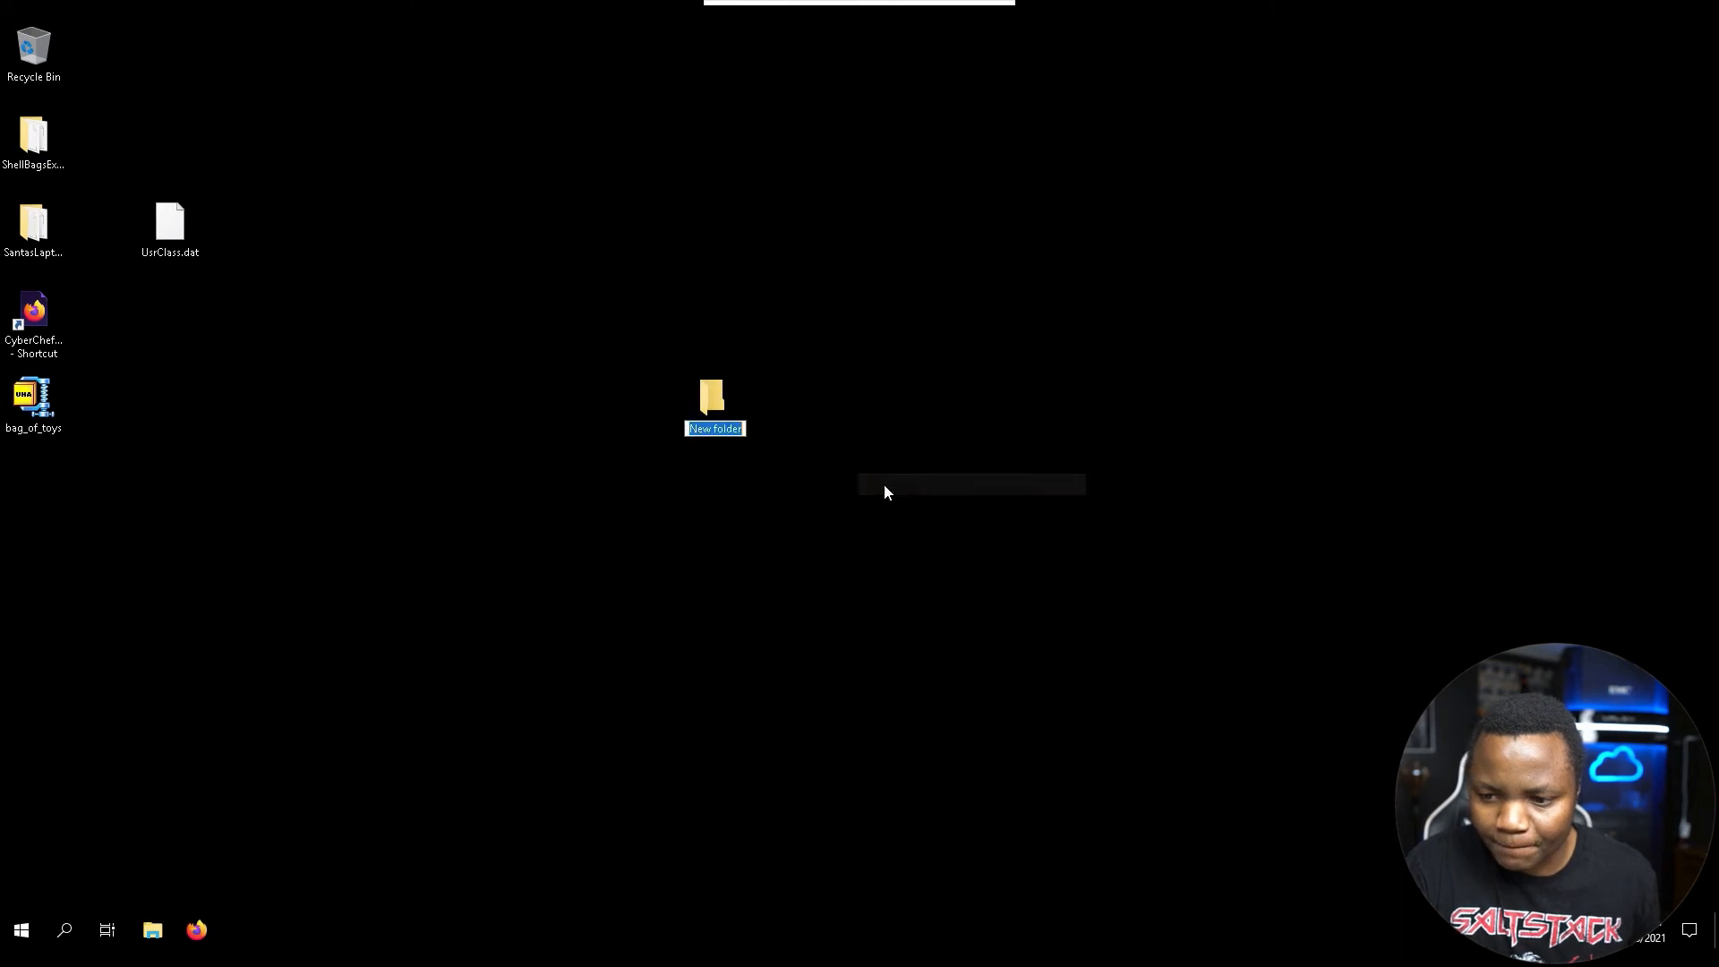
{"action": "type", "text": "bAG"}
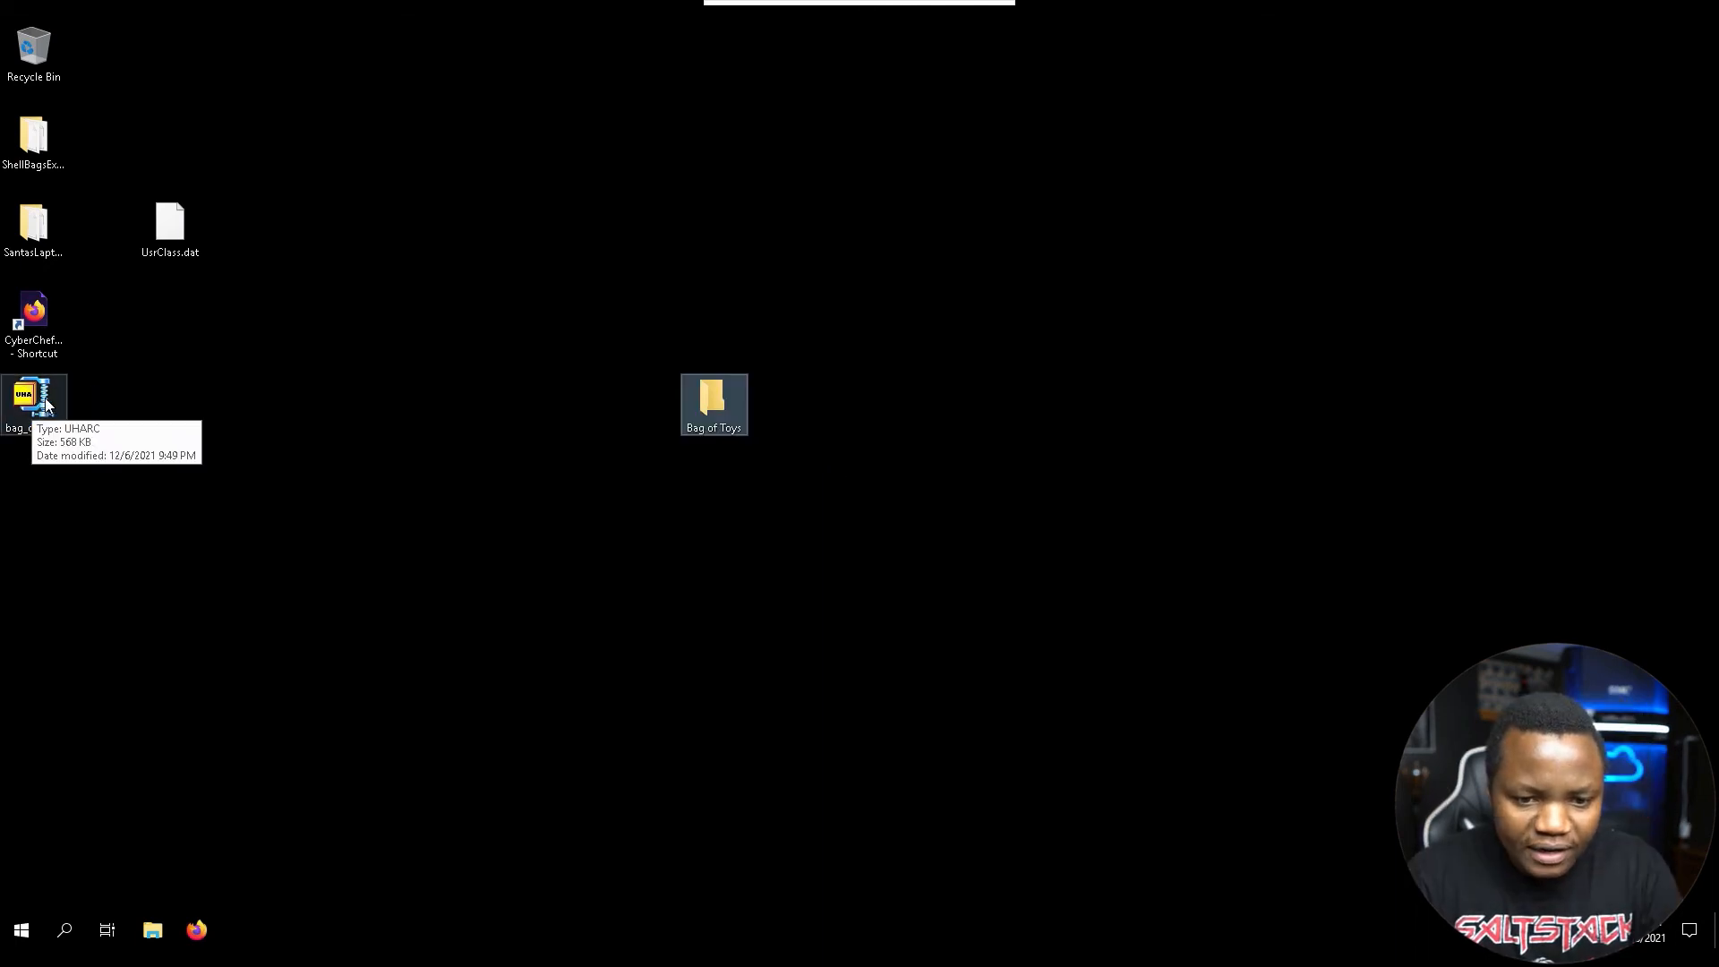
{"action": "mouse_move", "coordinate": [211, 455]}
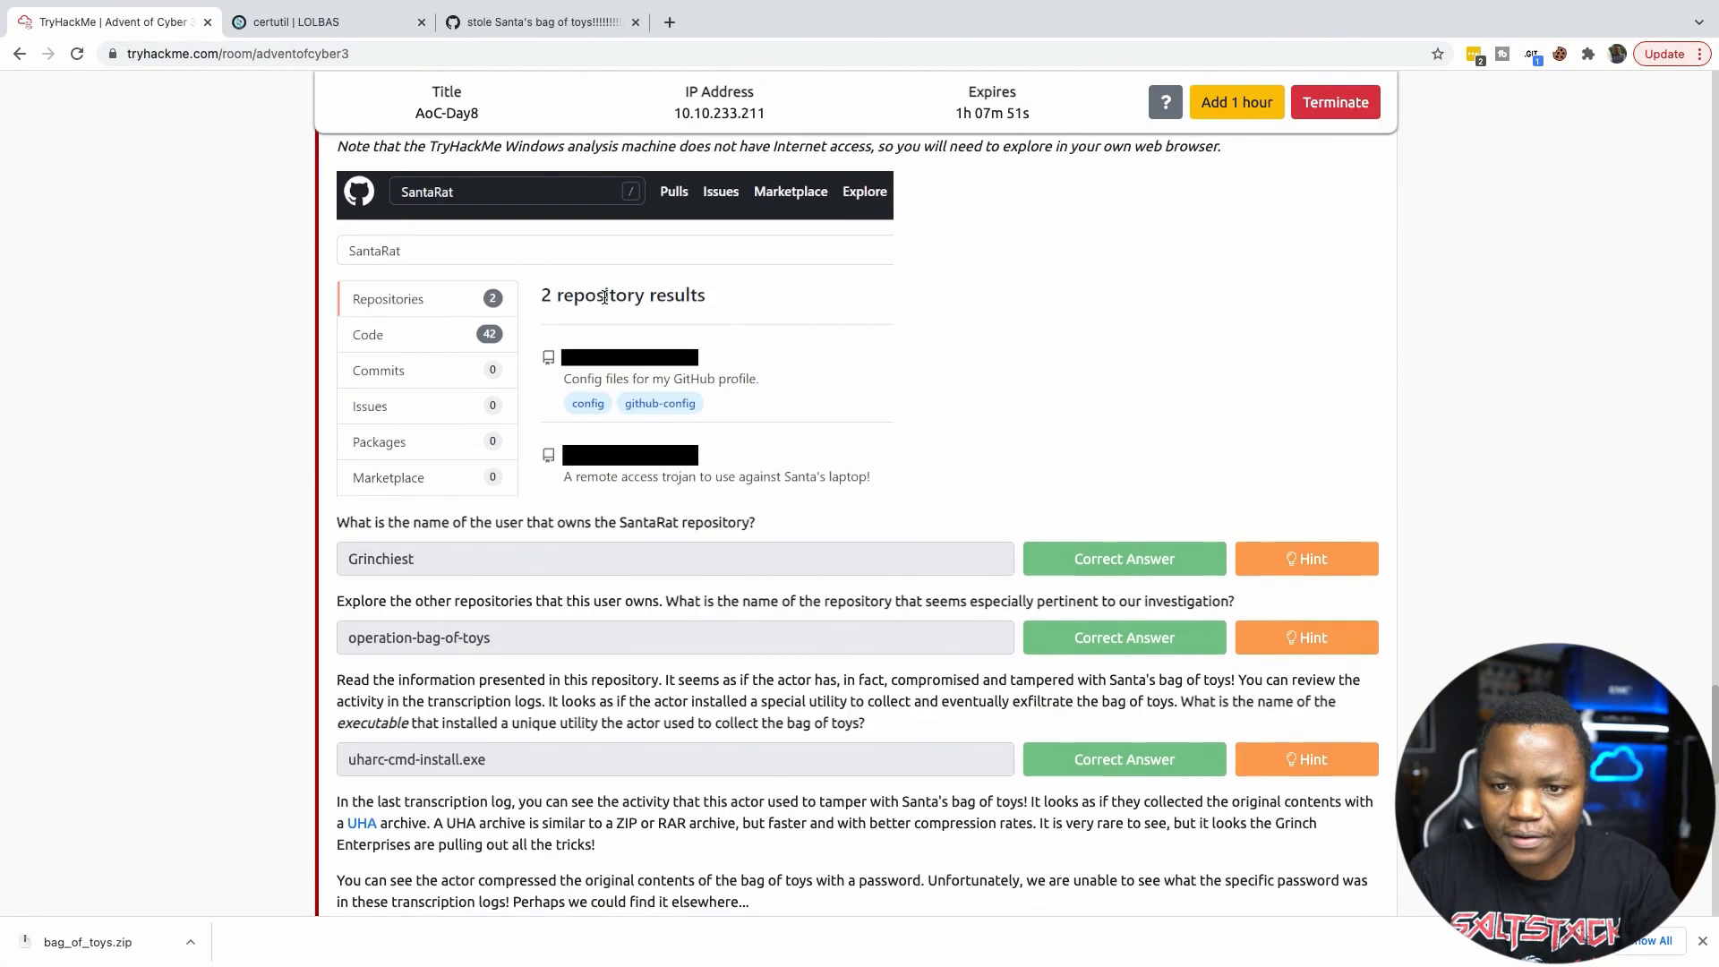
- Extract bag_of_toys.uha into Desktop > Bag of Toys, then exit UHARC/GUI
{"action": "left_click", "coordinate": [538, 22]}
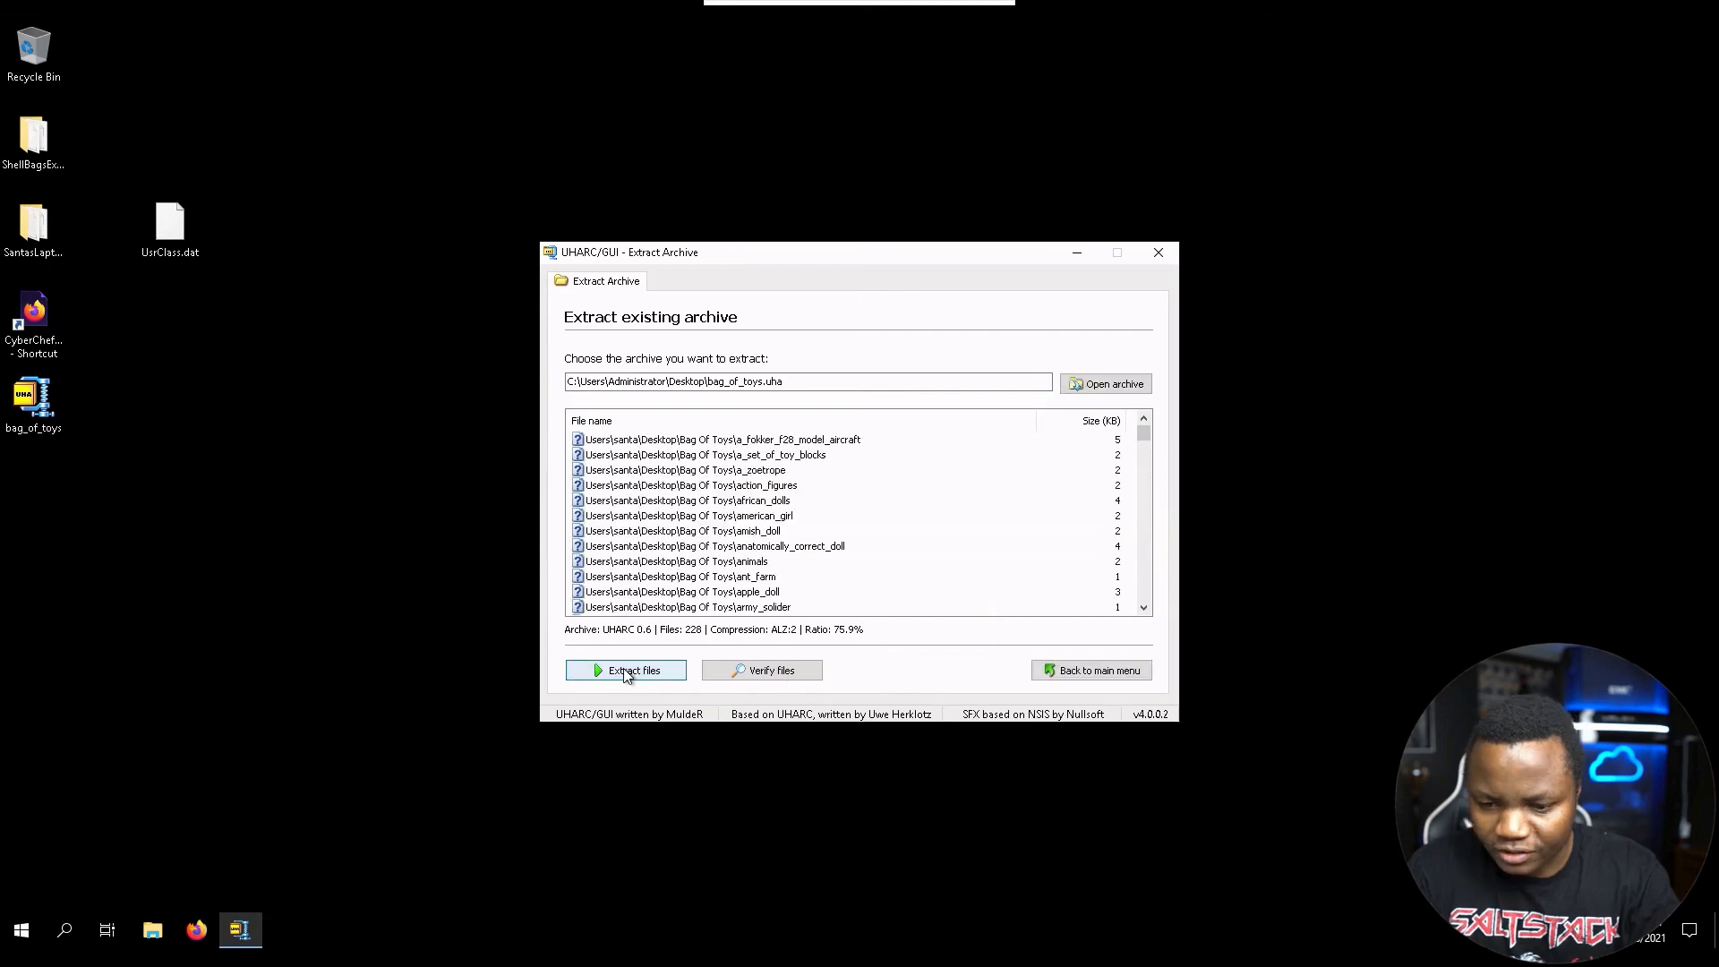
{"action": "left_click", "coordinate": [626, 670]}
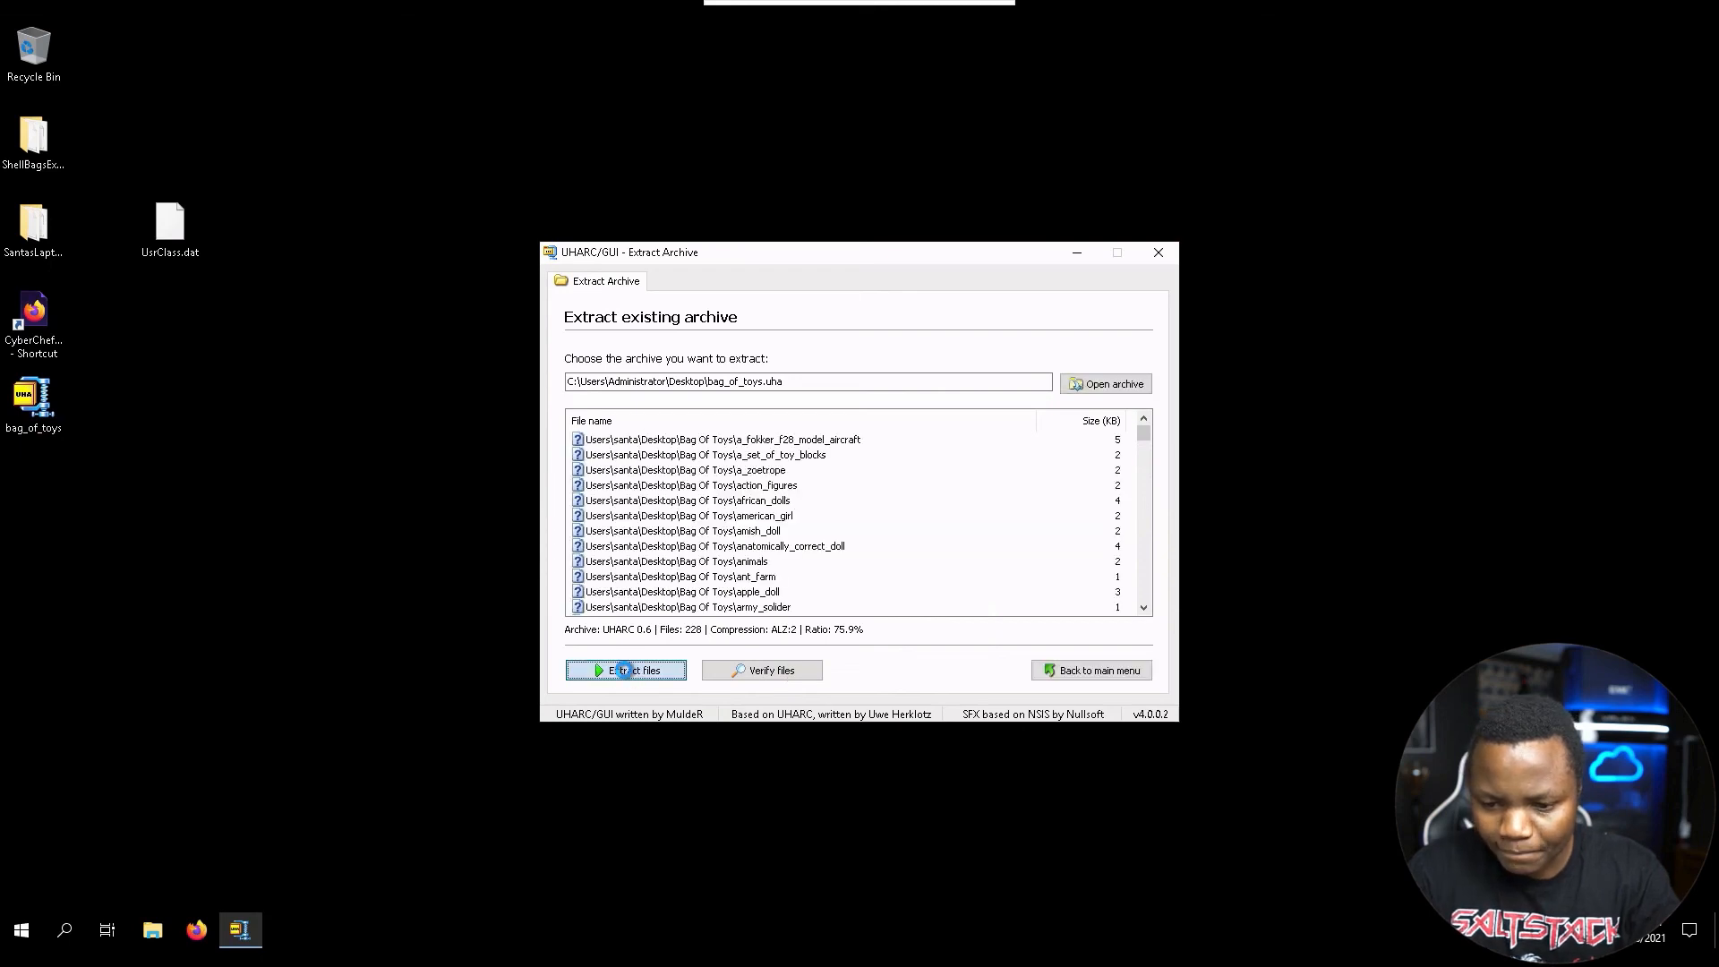
{"action": "left_click", "coordinate": [626, 669]}
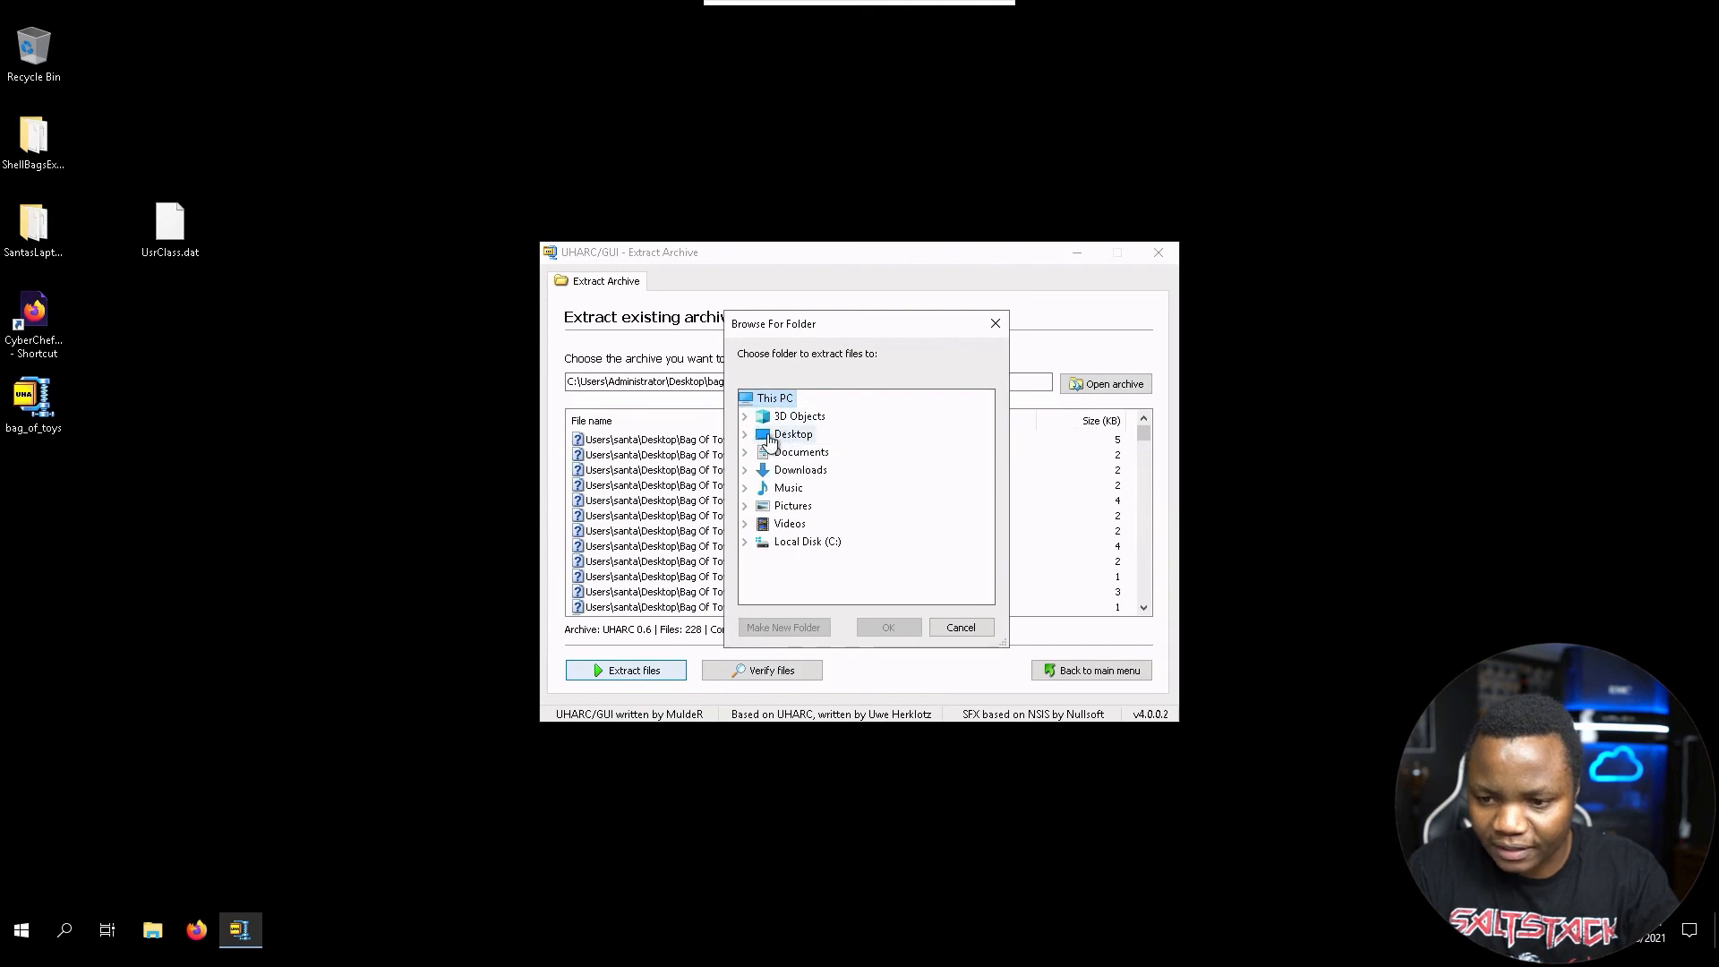
{"action": "left_click", "coordinate": [745, 434]}
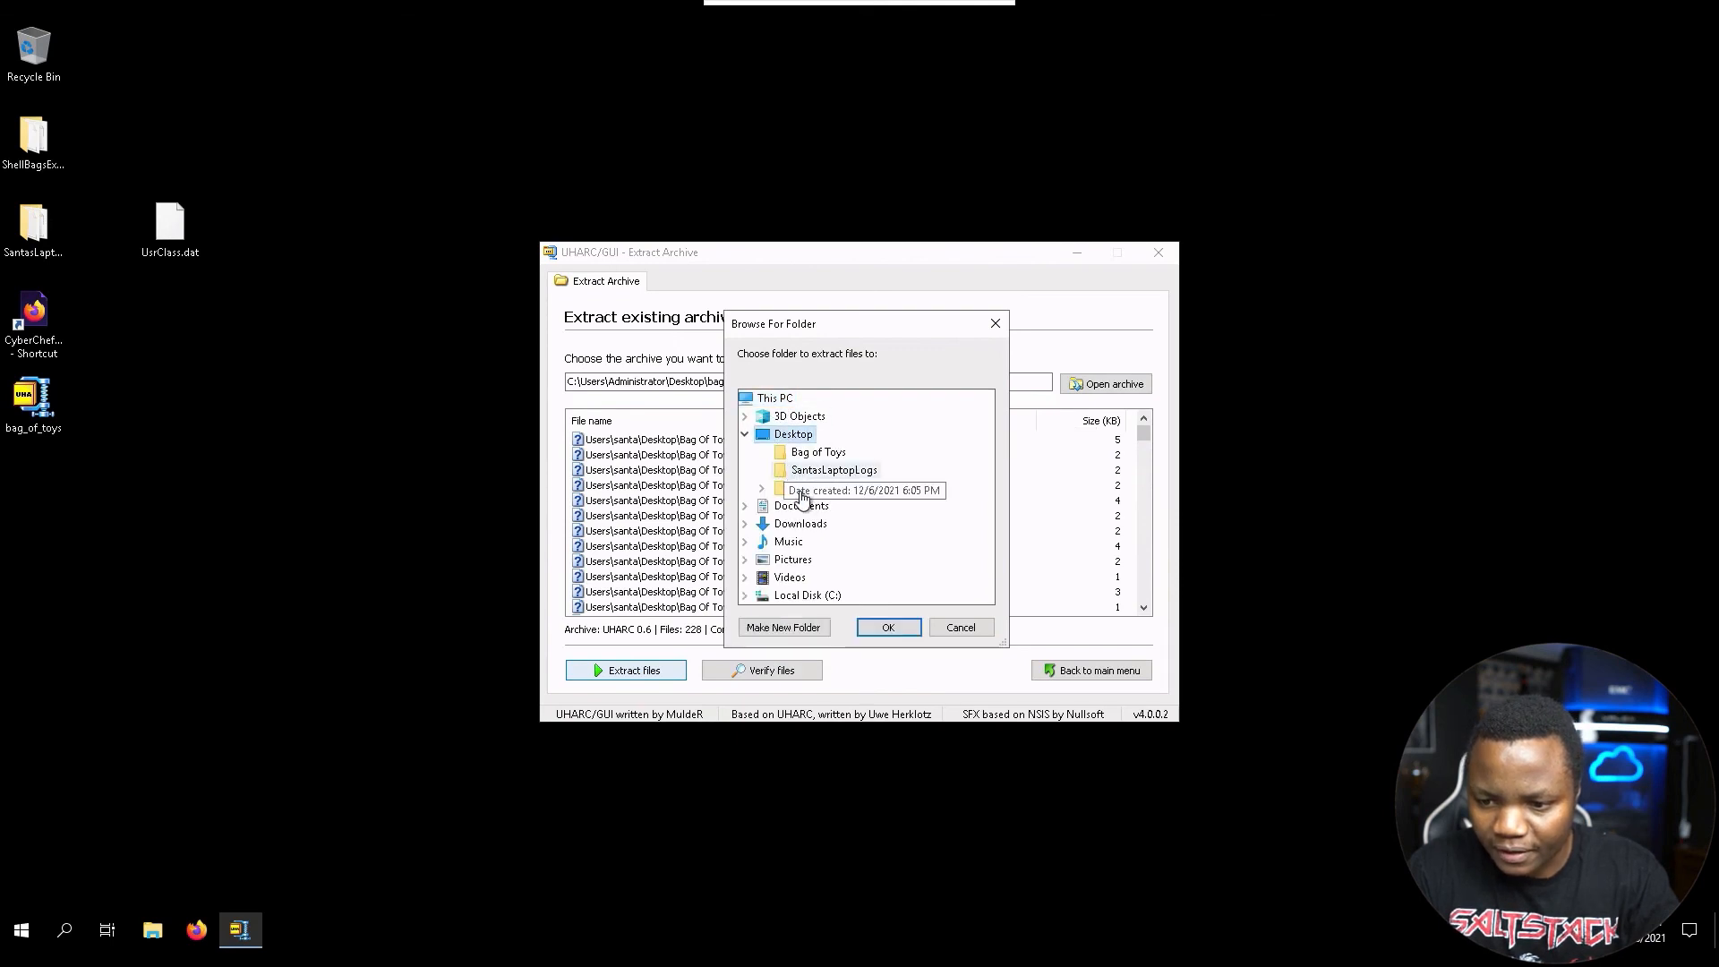
{"action": "left_click", "coordinate": [815, 451]}
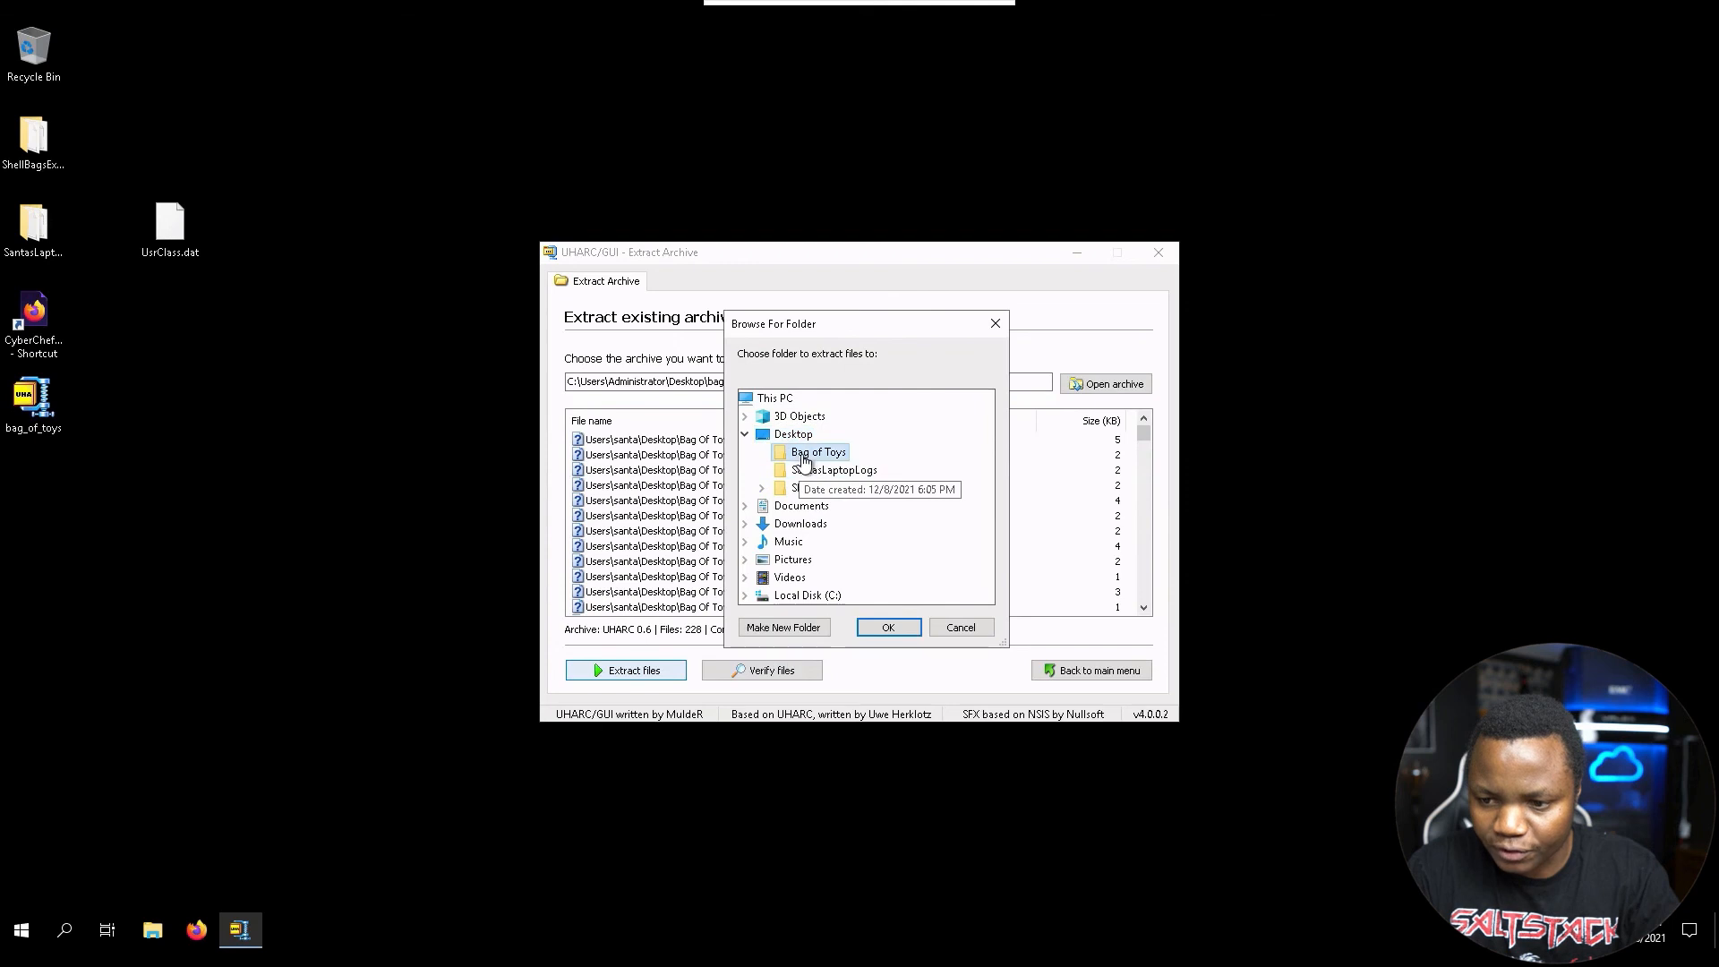
{"action": "left_click", "coordinate": [888, 627]}
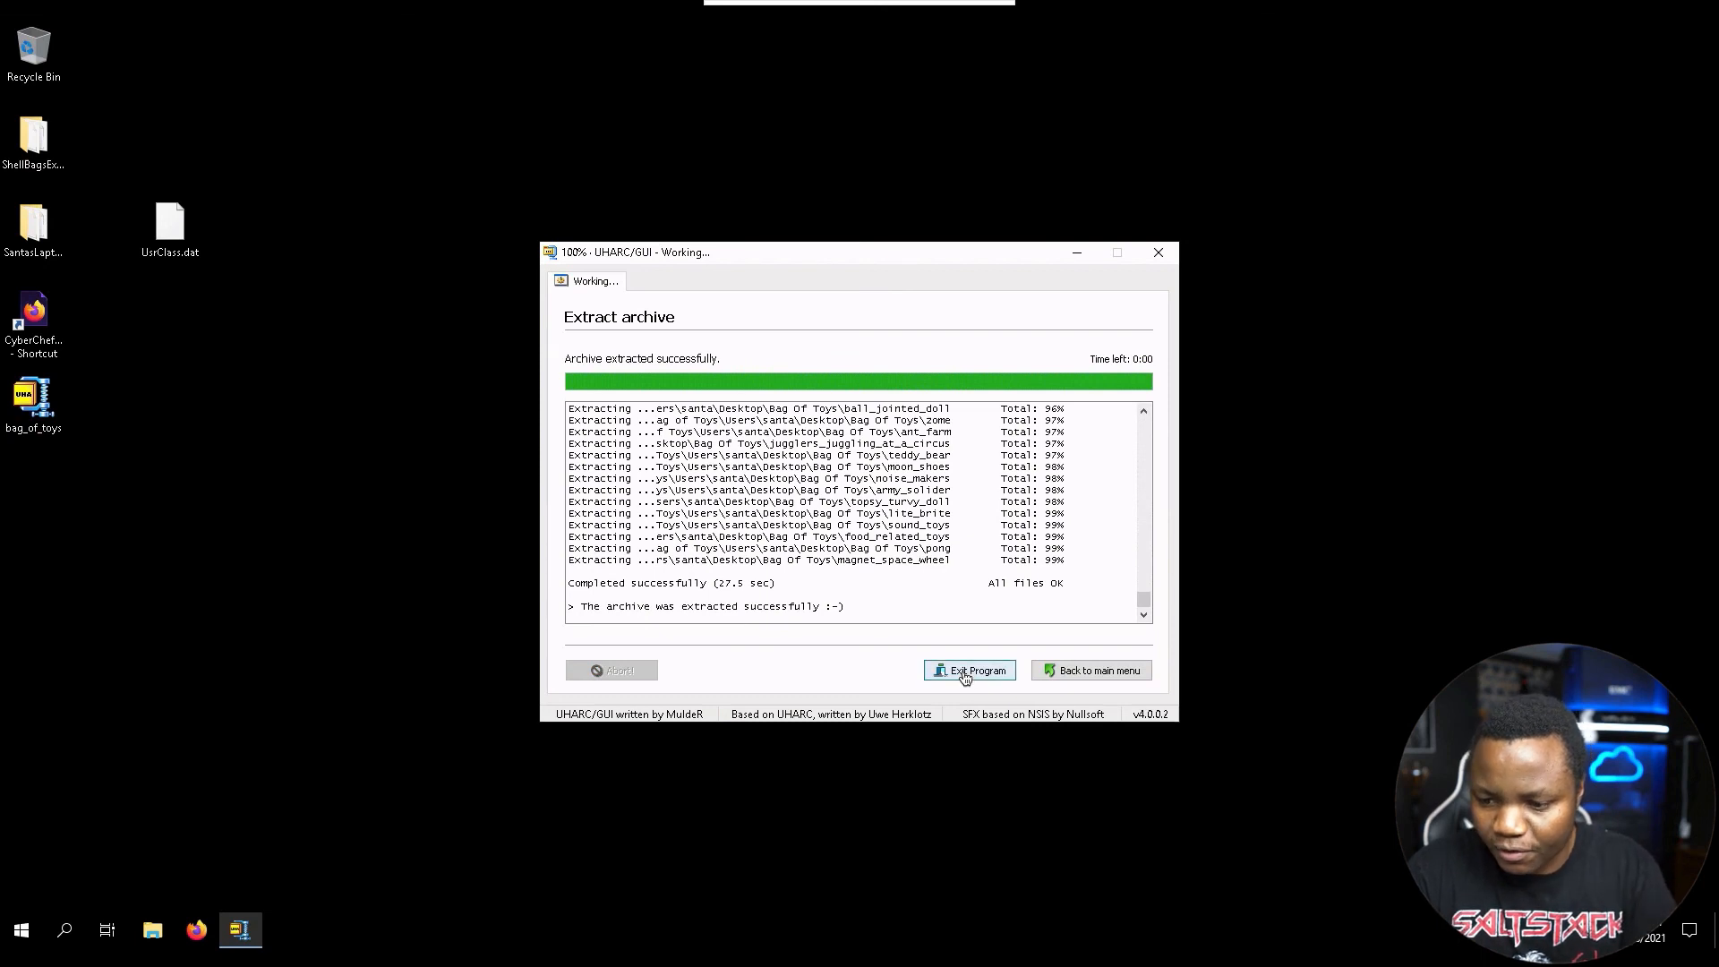
{"action": "left_click", "coordinate": [970, 670]}
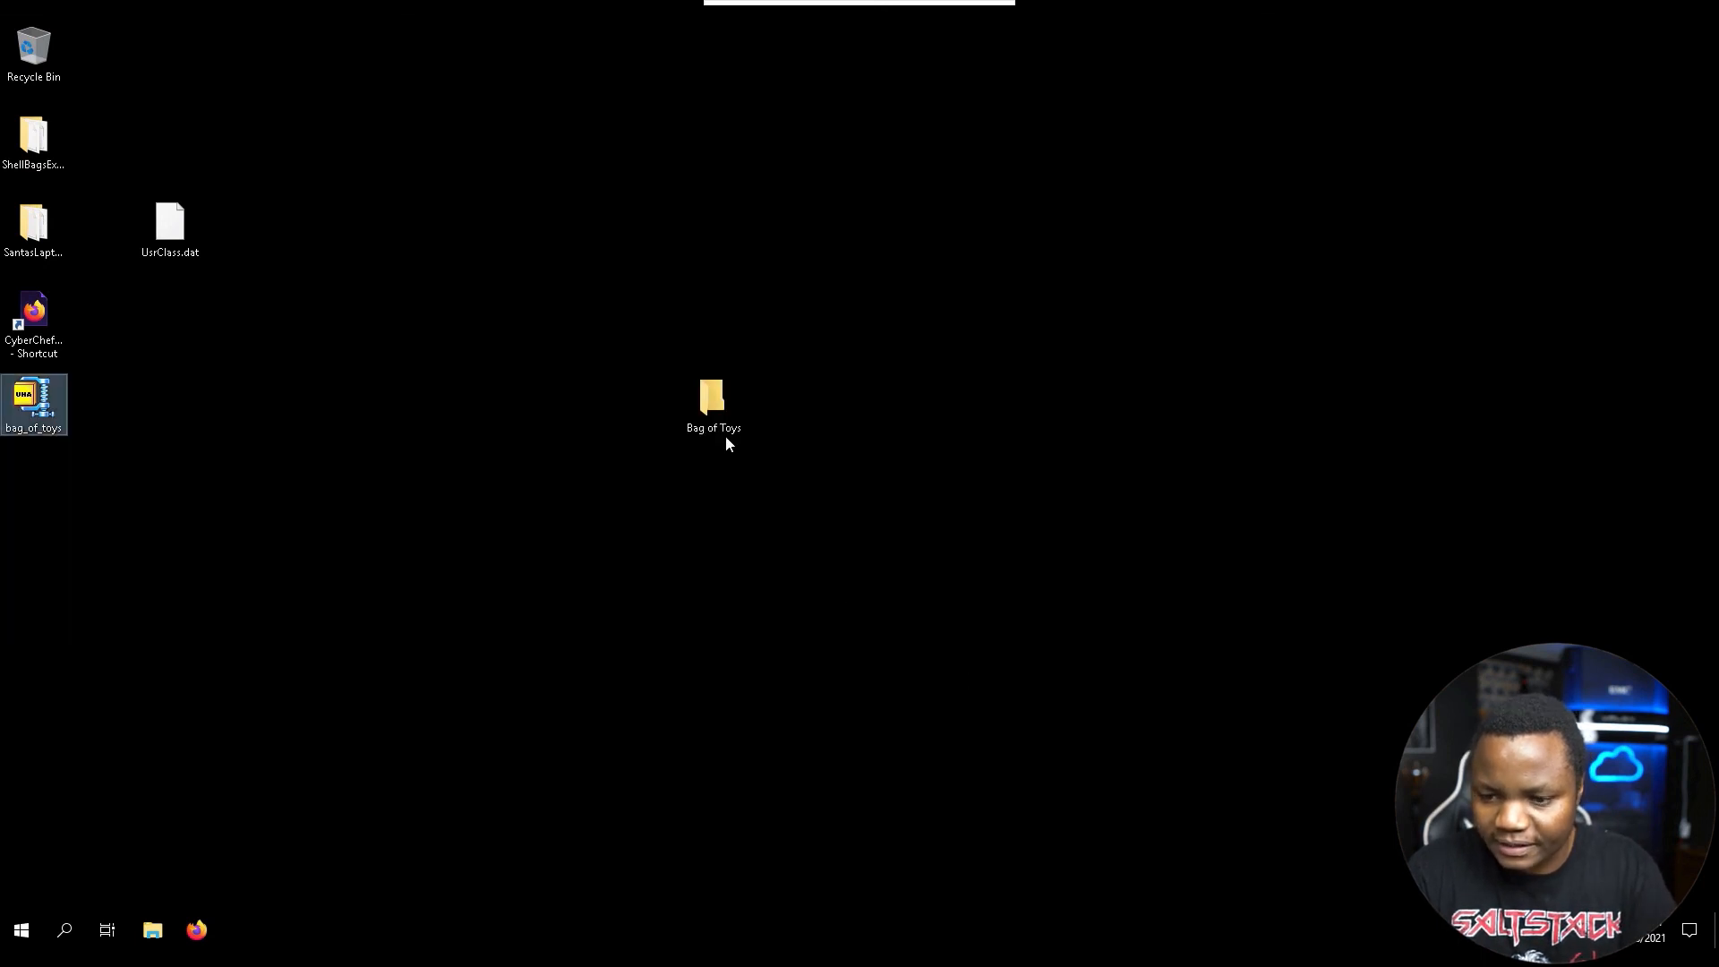
- Browse Bag of Toys > Users > santa > Desktop and read the 228-file count in Properties
{"action": "left_click", "coordinate": [714, 403]}
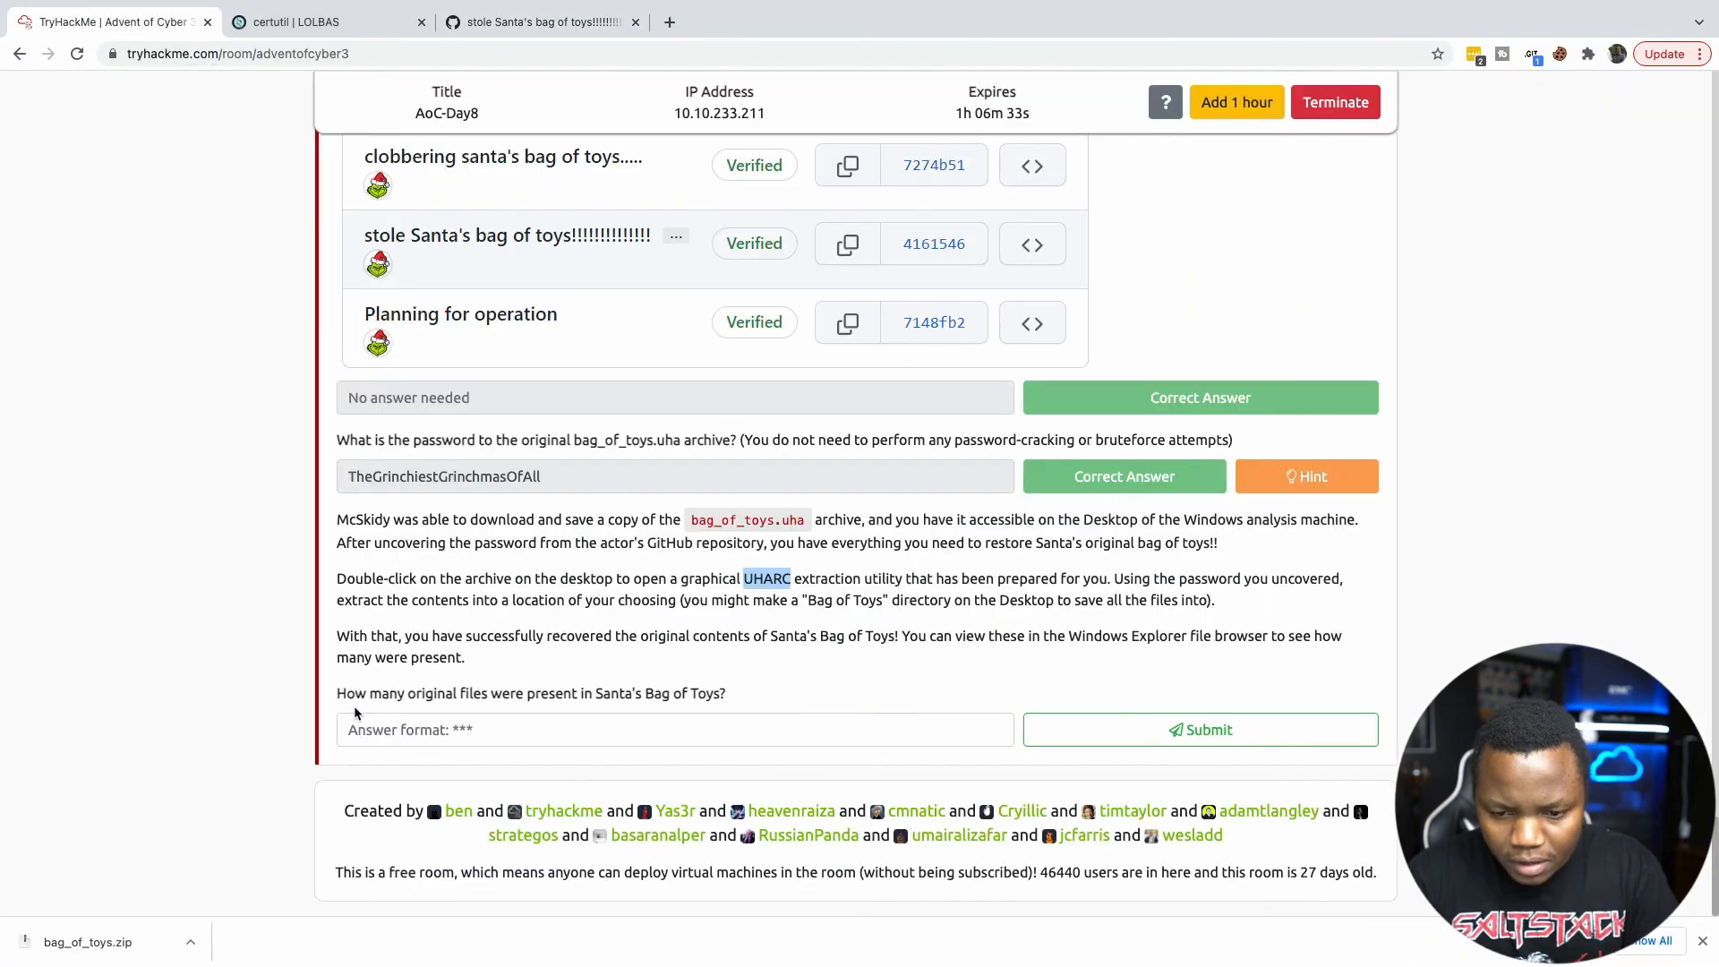
{"action": "mouse_move", "coordinate": [634, 708]}
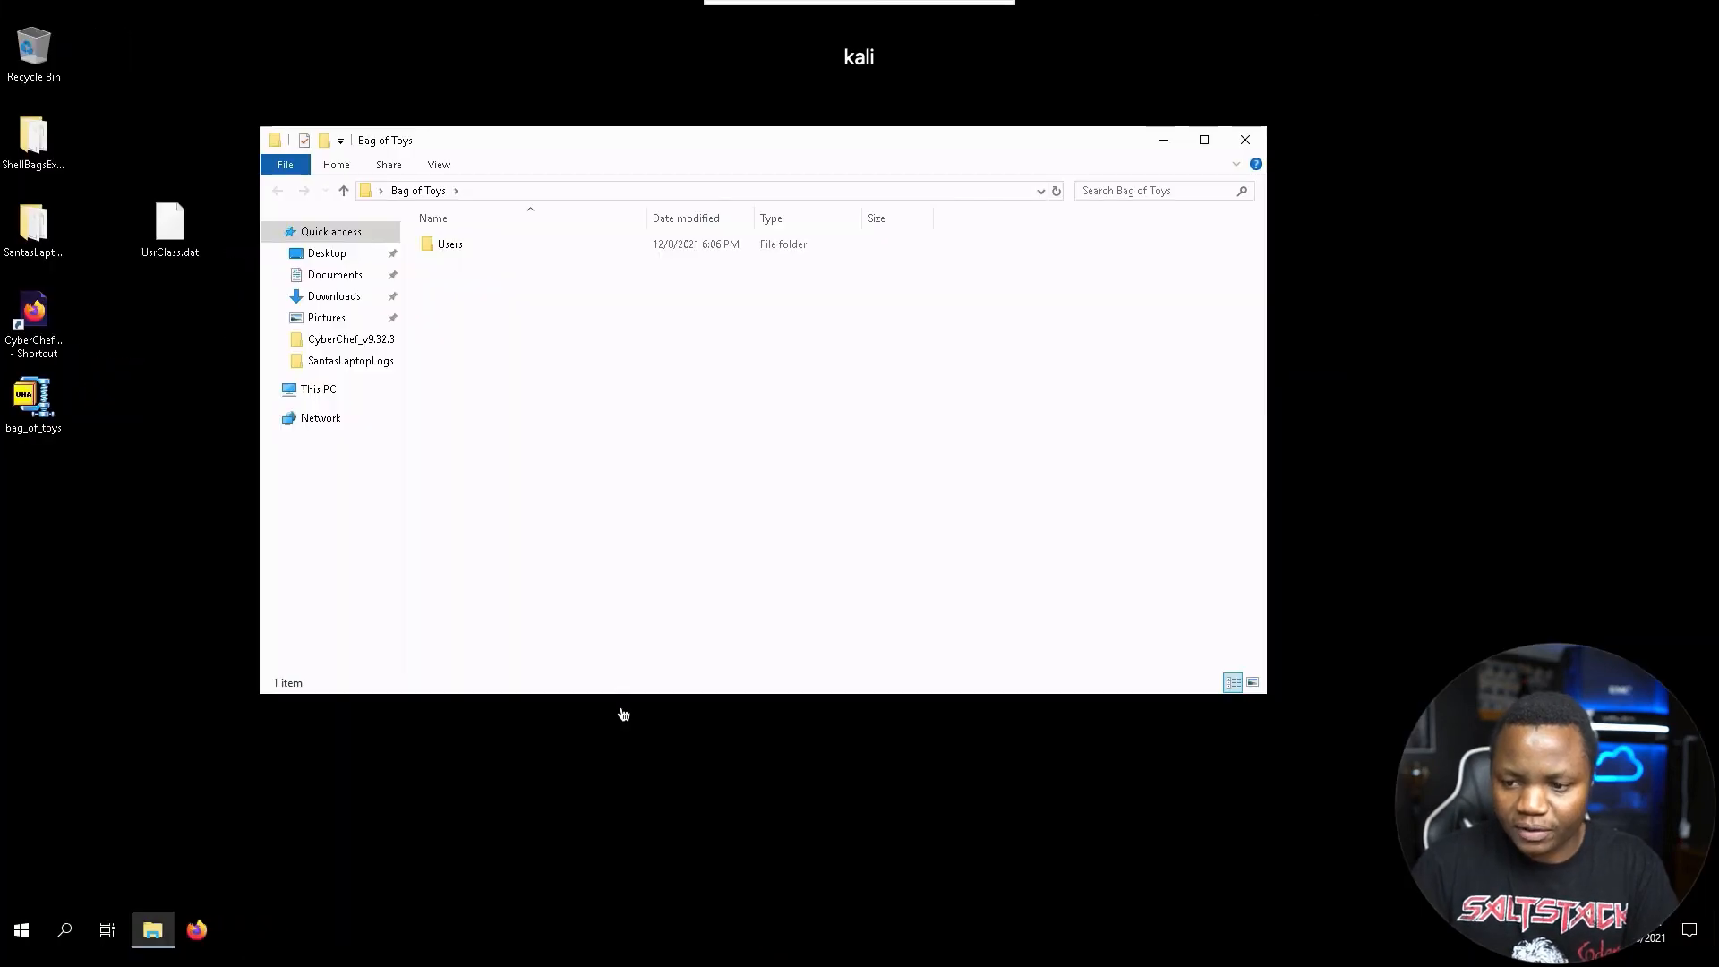
{"action": "left_click", "coordinate": [448, 244]}
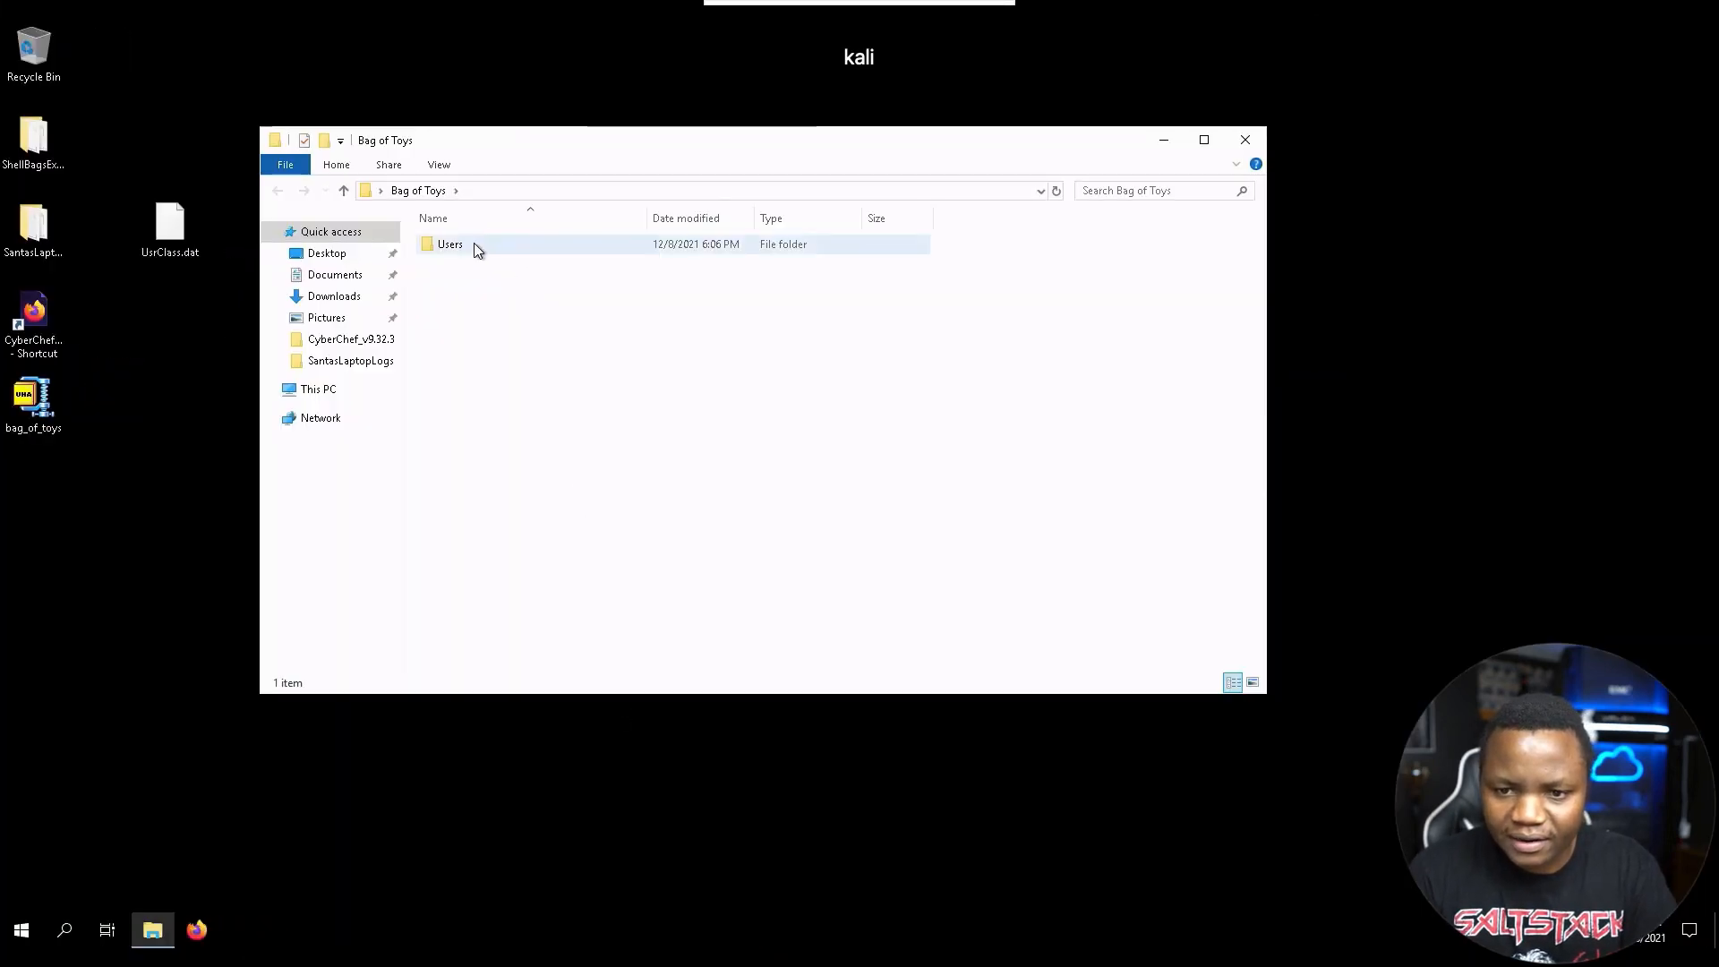
{"action": "double_click", "coordinate": [449, 243]}
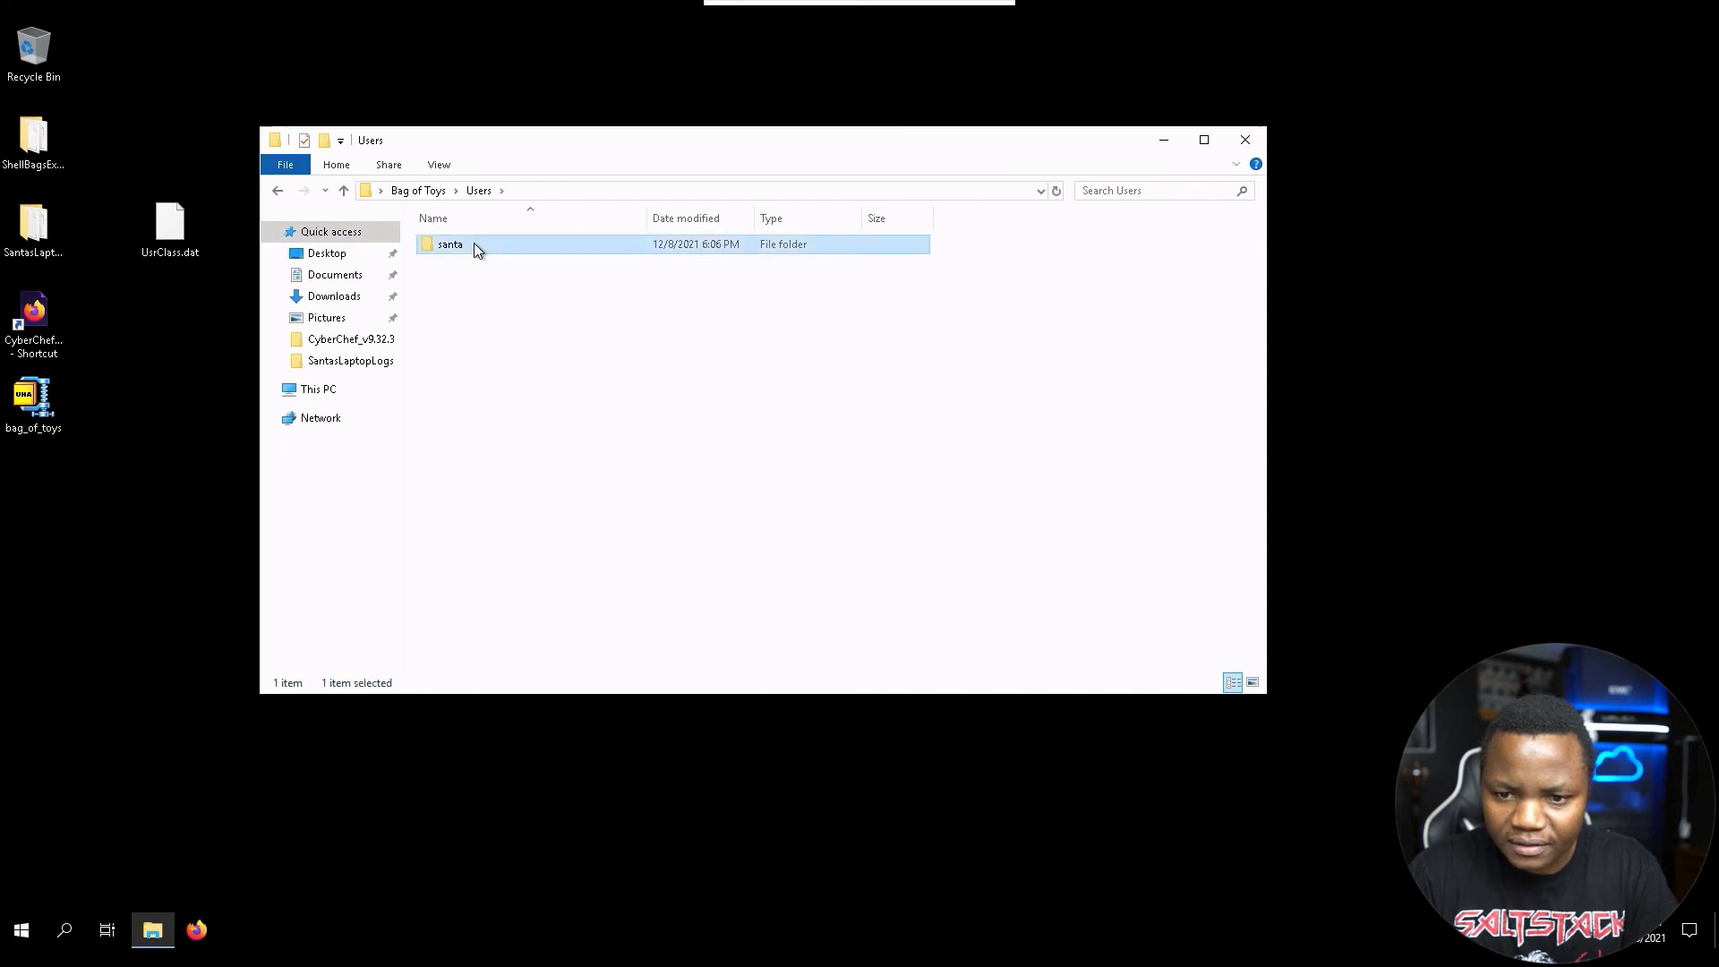
{"action": "double_click", "coordinate": [449, 244]}
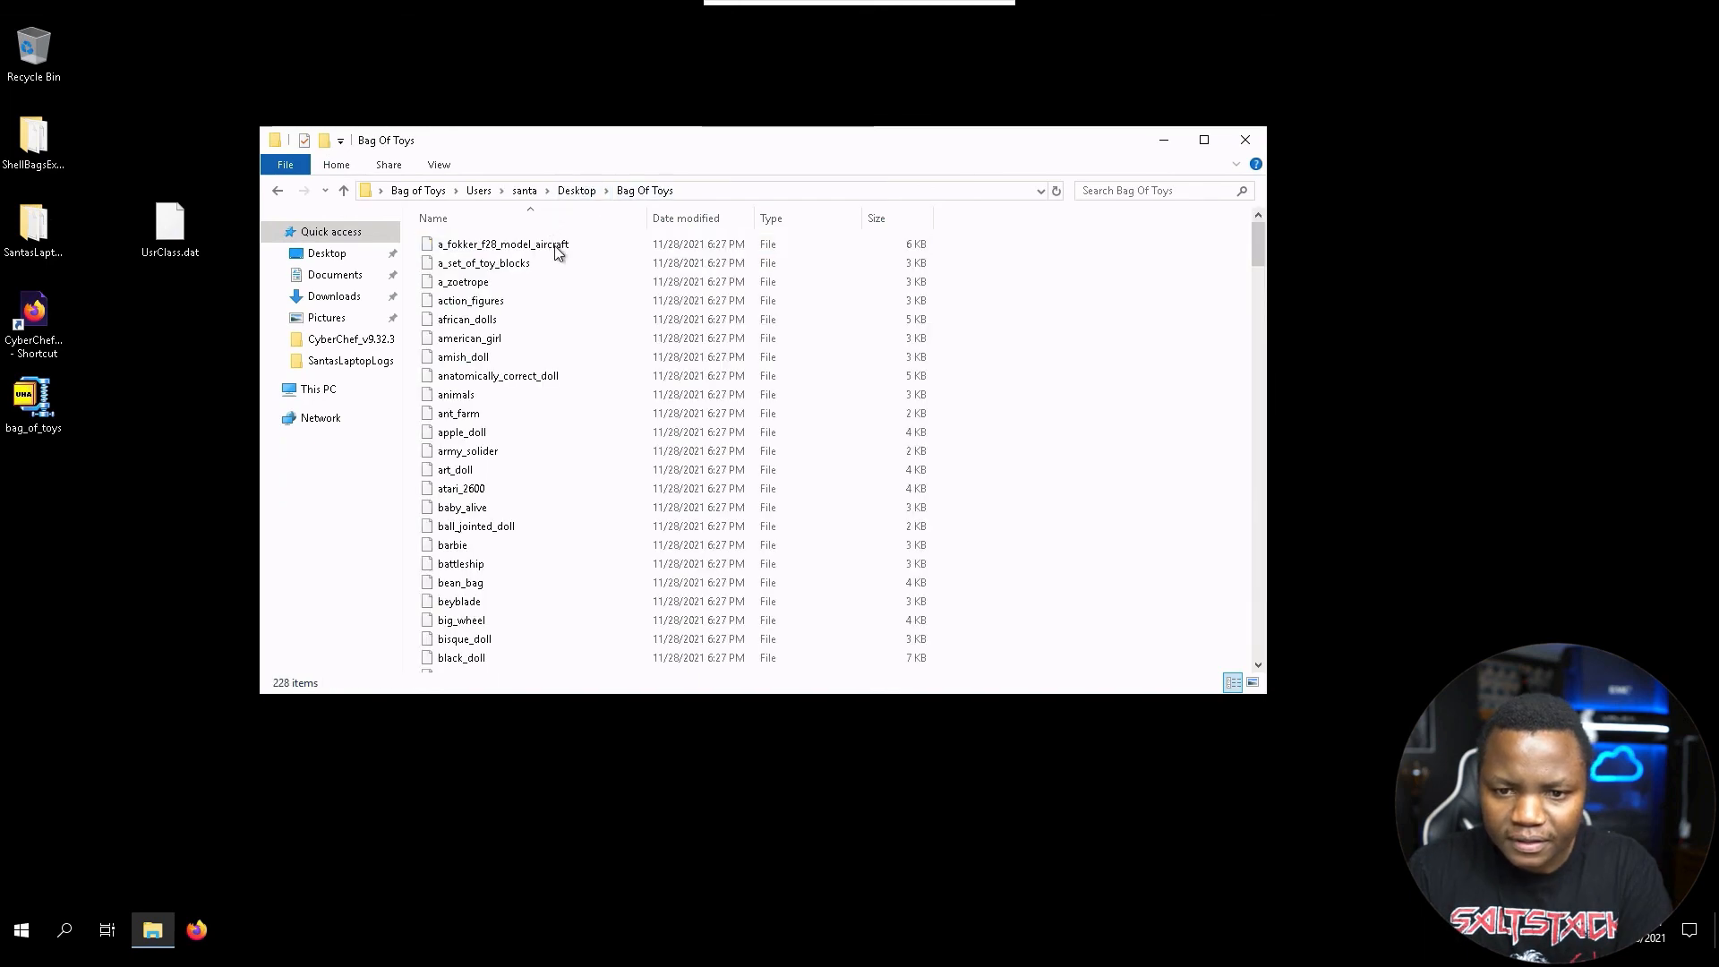
{"action": "left_click", "coordinate": [645, 190]}
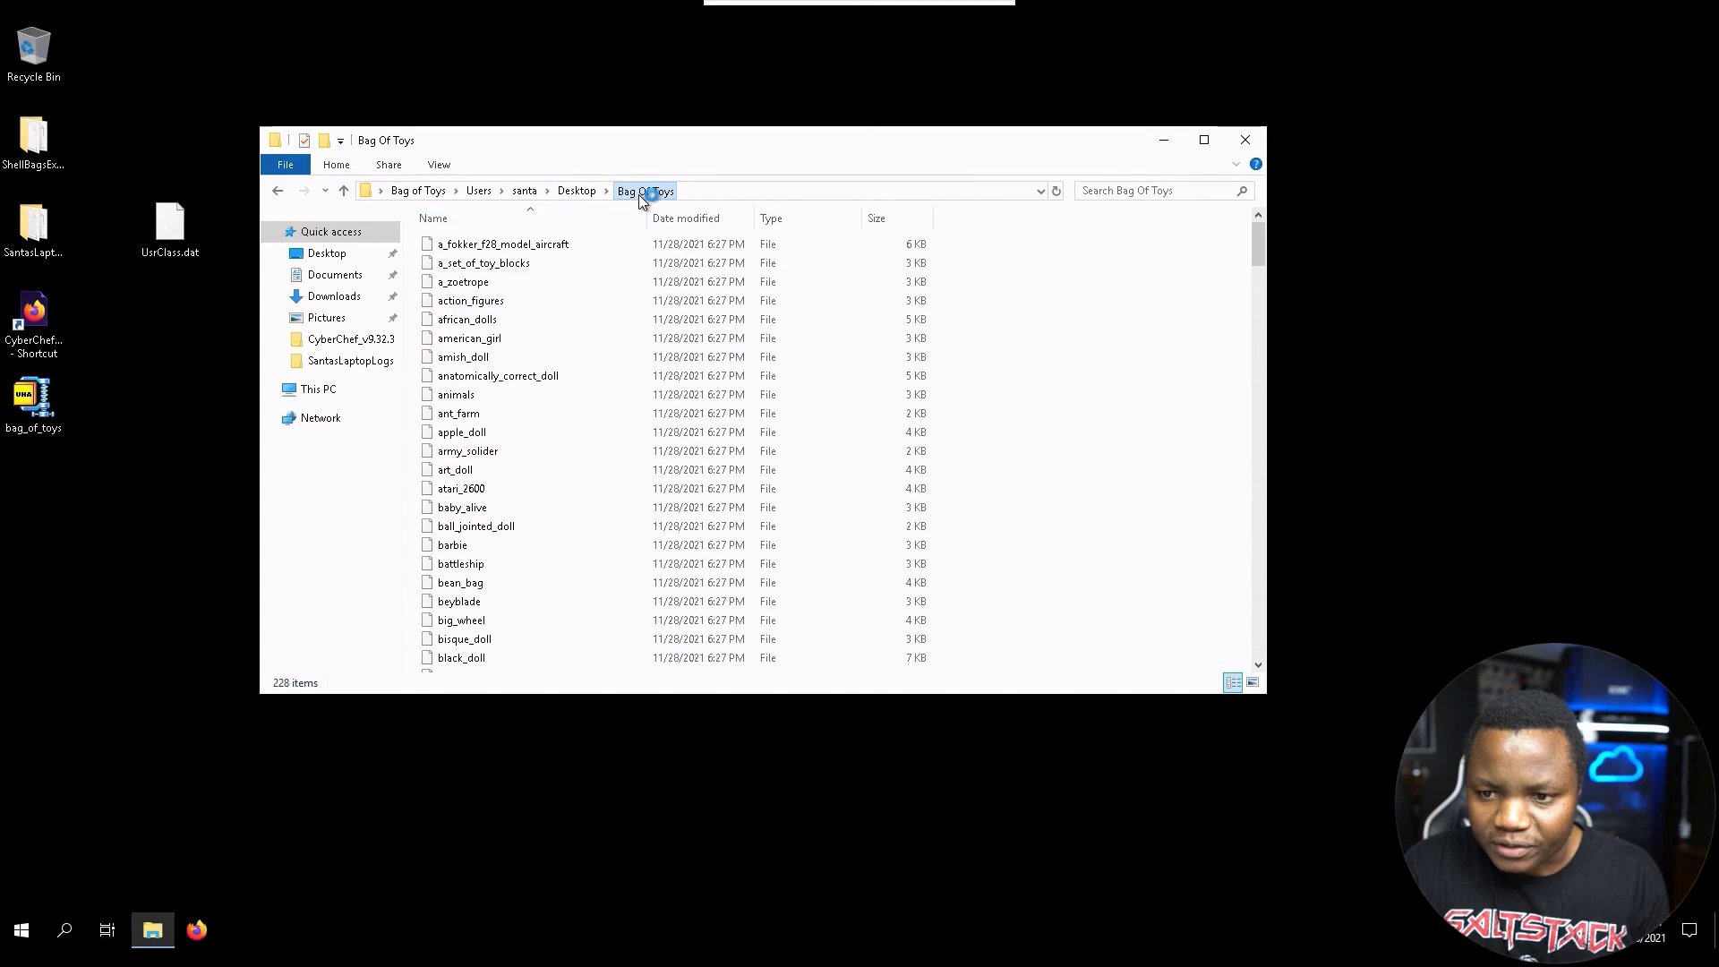
{"action": "left_click", "coordinate": [577, 191]}
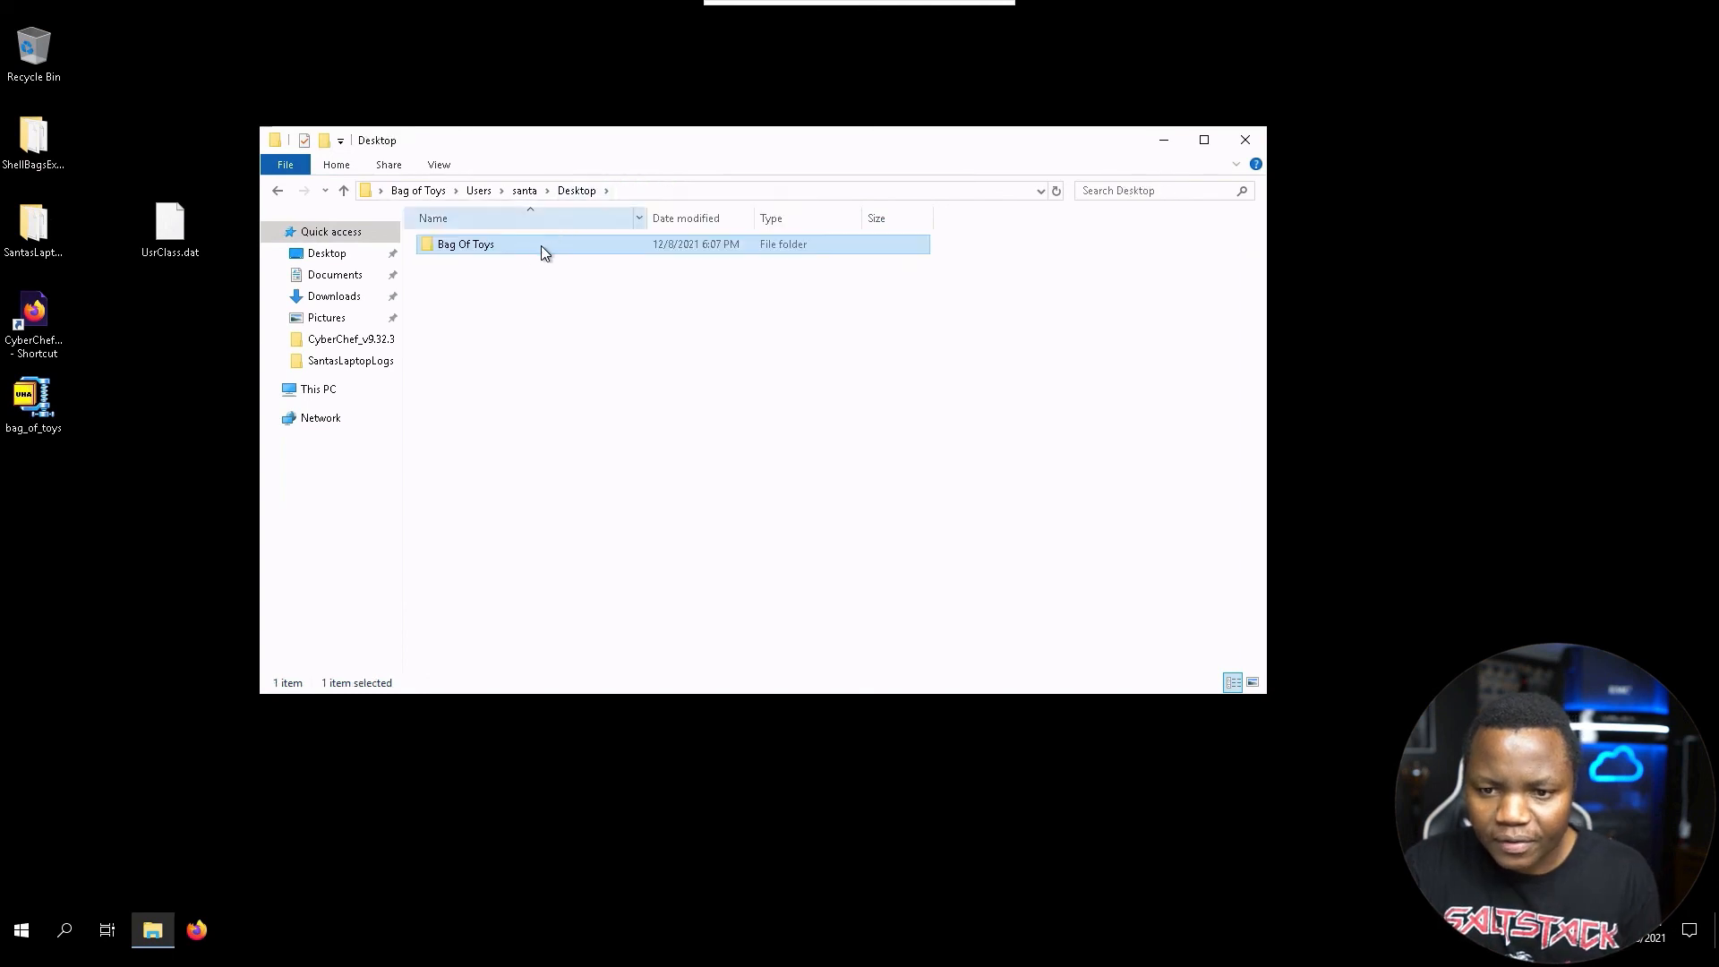
{"action": "mouse_move", "coordinate": [543, 253]}
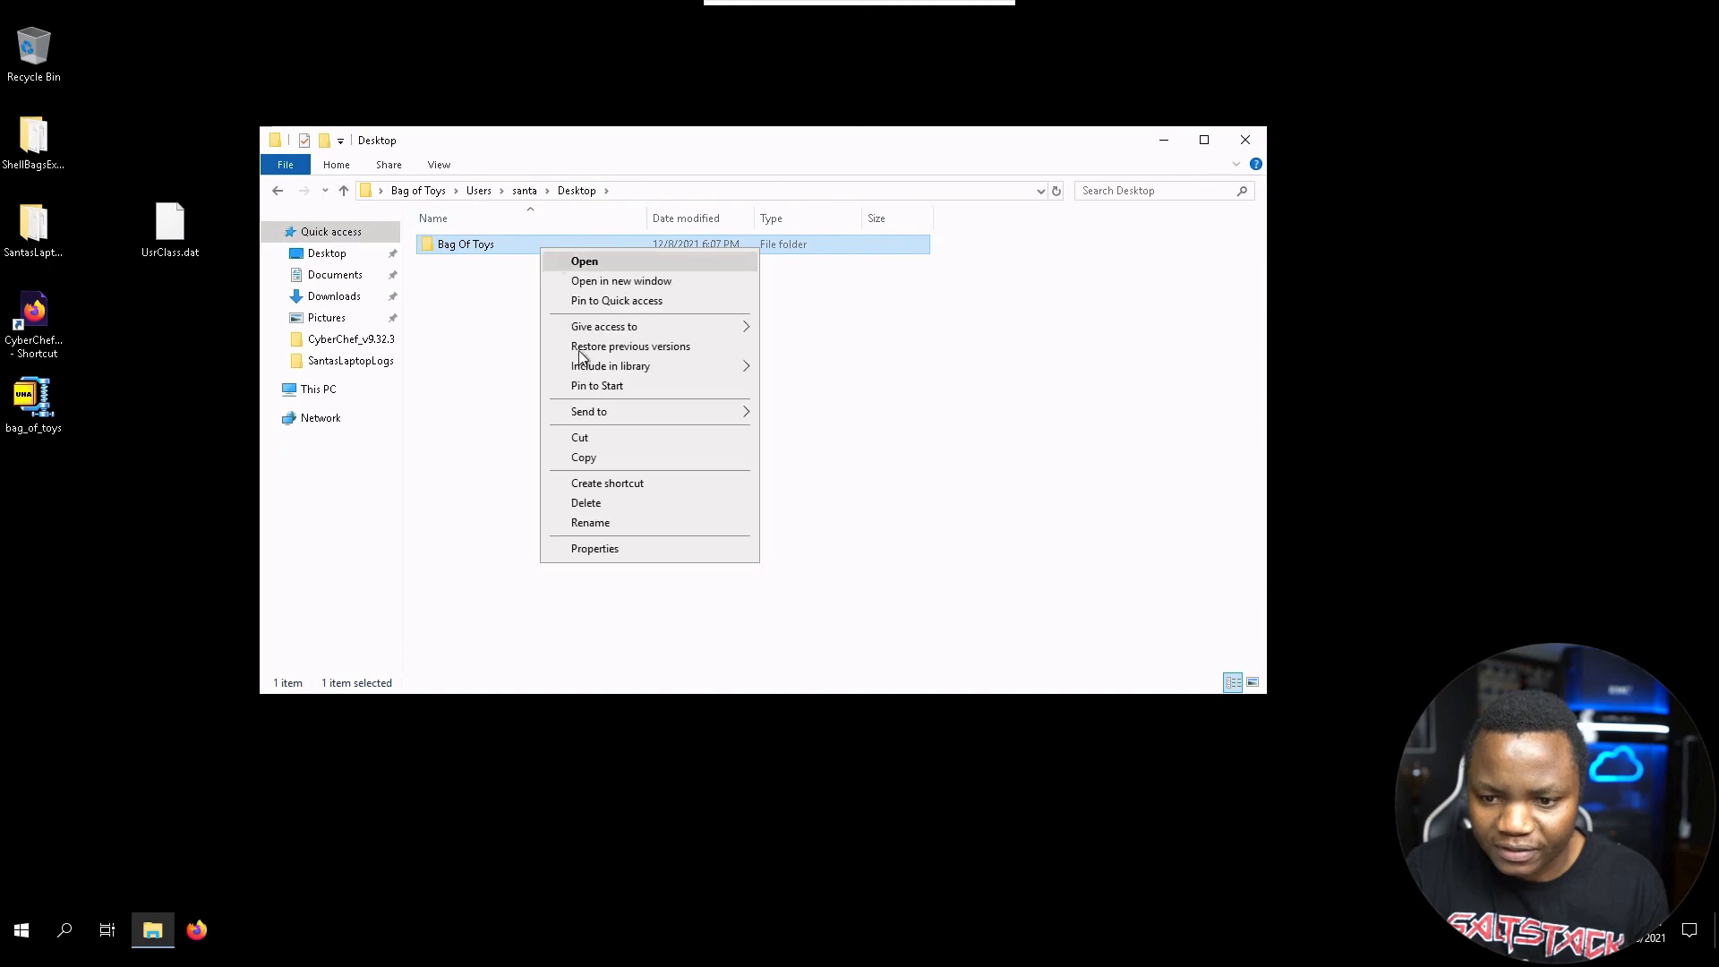
{"action": "left_click", "coordinate": [592, 556]}
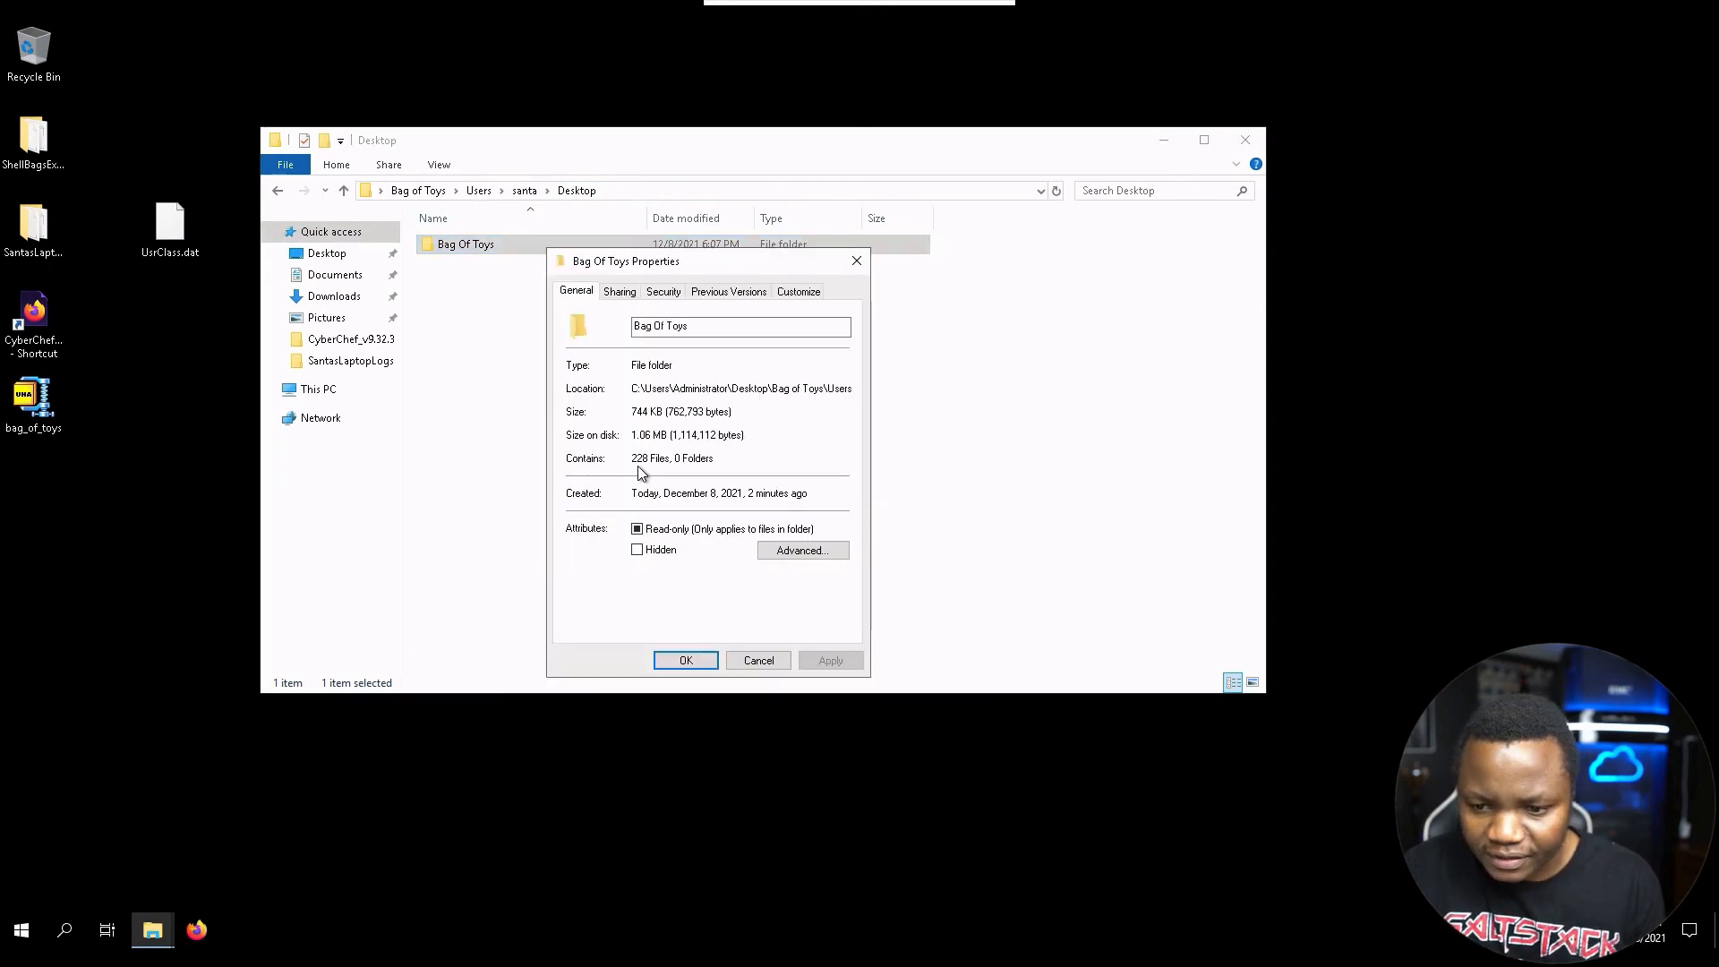
{"action": "double_click", "coordinate": [640, 457]}
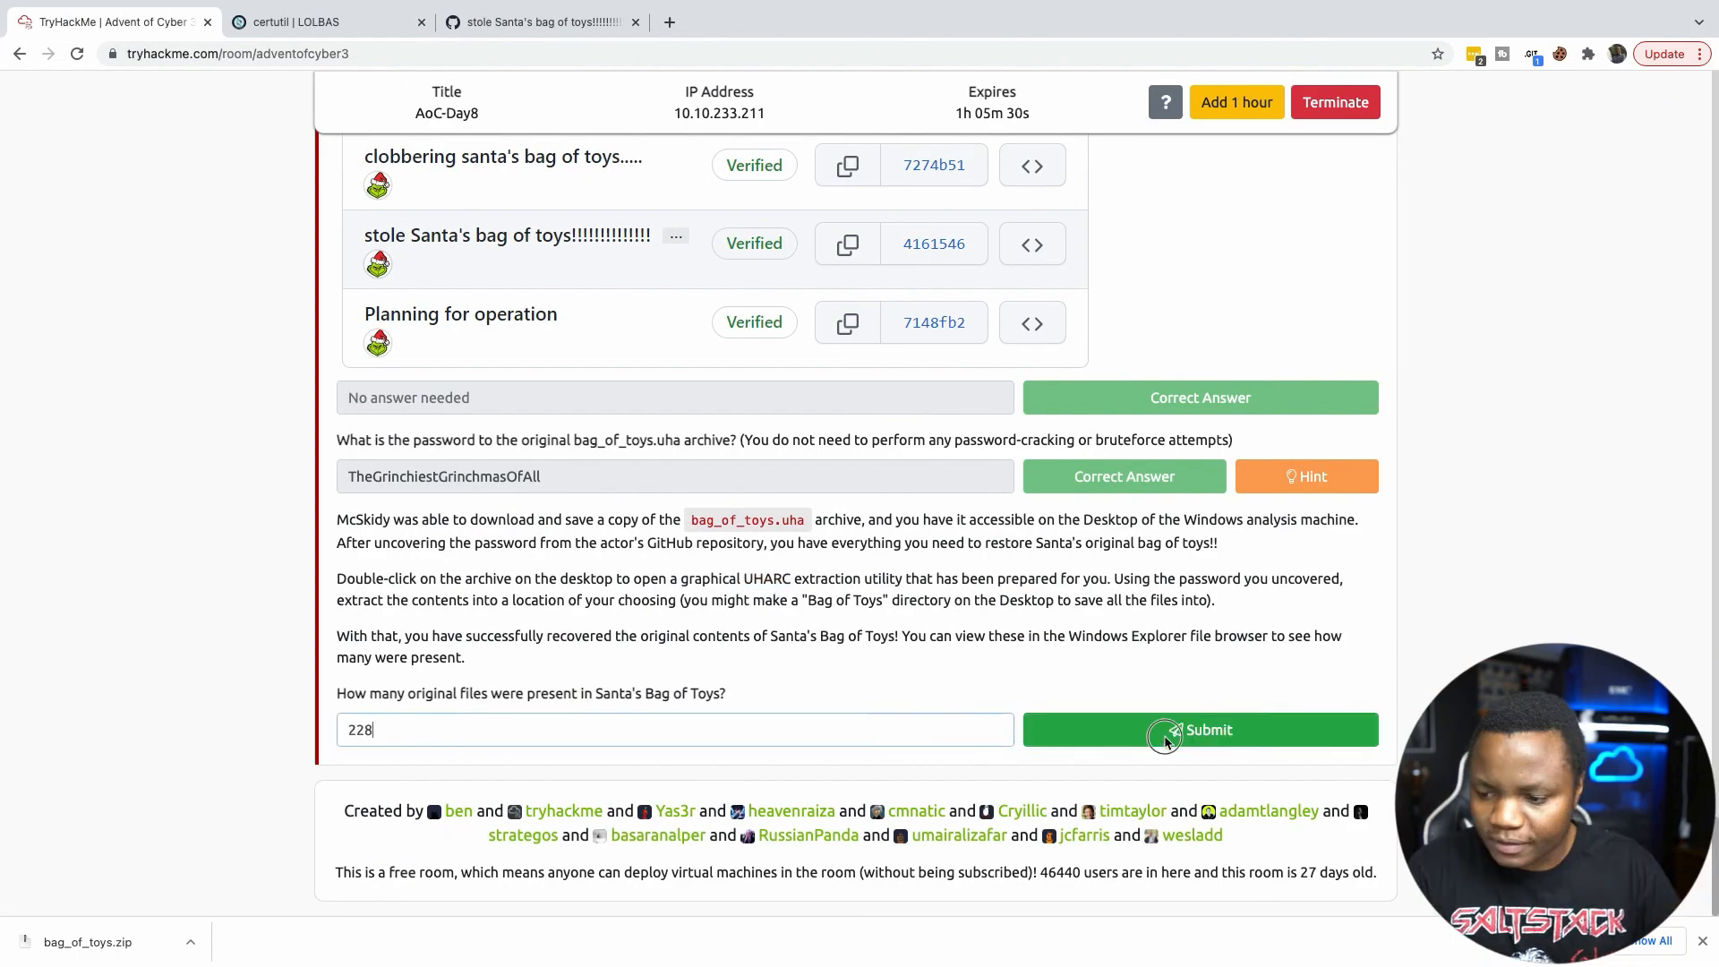
- Submit 228 as the original file count and scroll to the confirmation
{"action": "left_click", "coordinate": [1201, 730]}
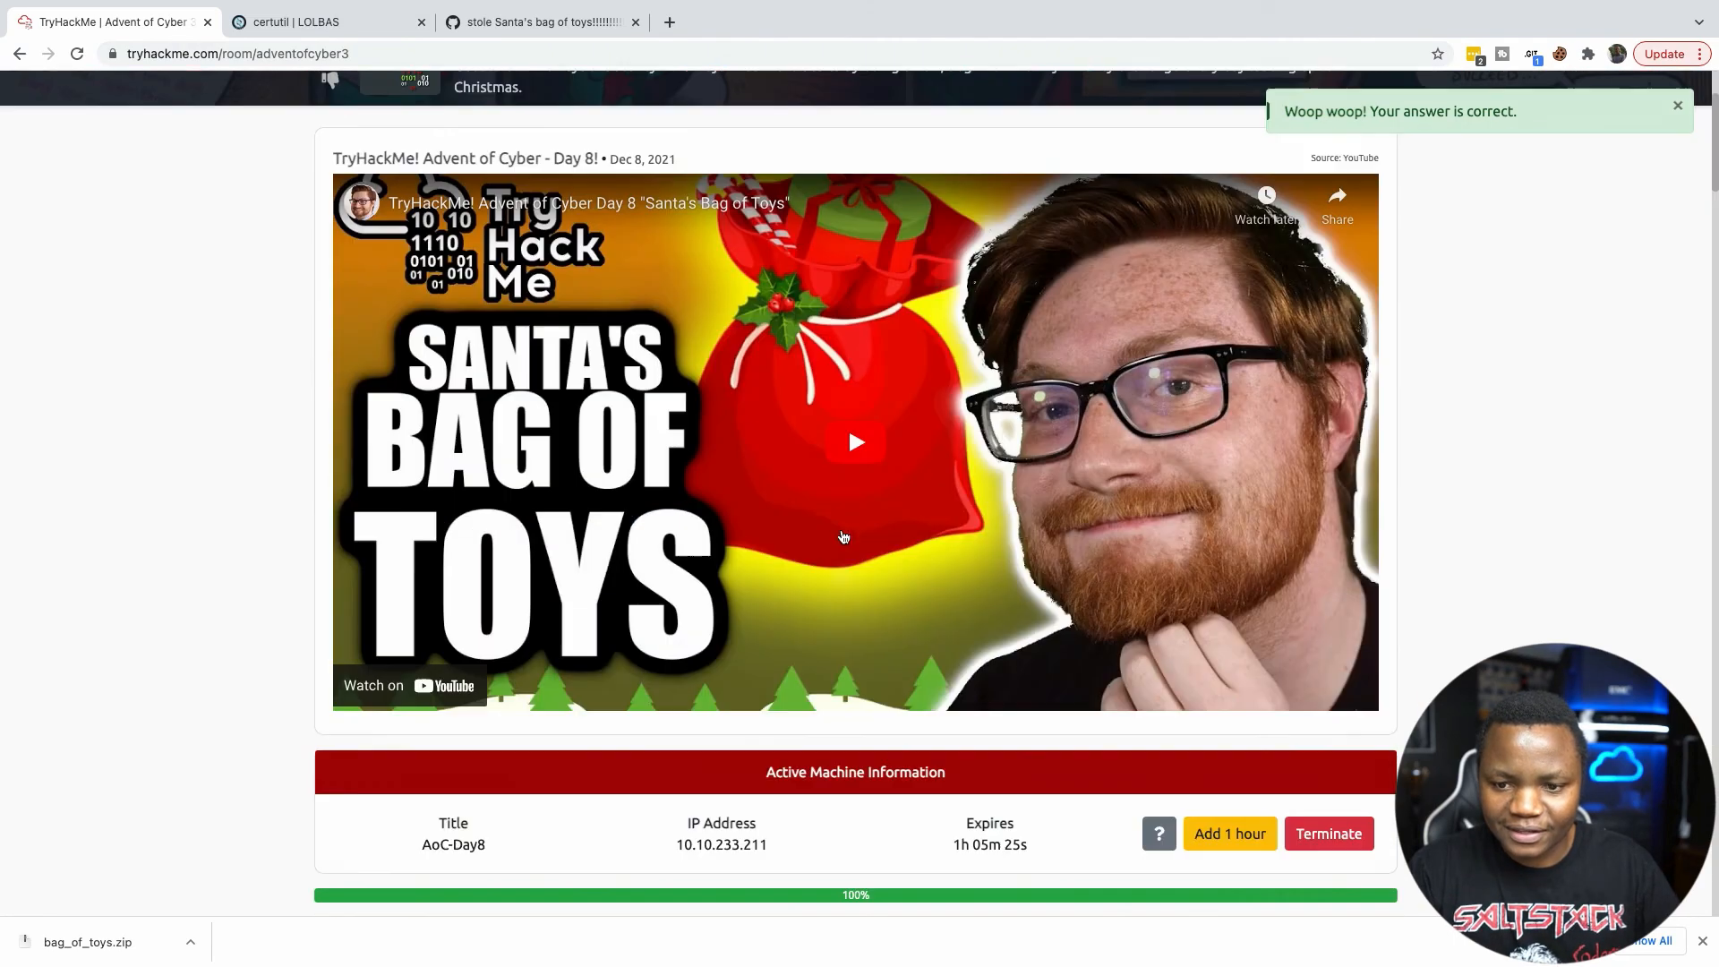
{"action": "scroll", "scroll_direction": "down", "scroll_amount": 3}
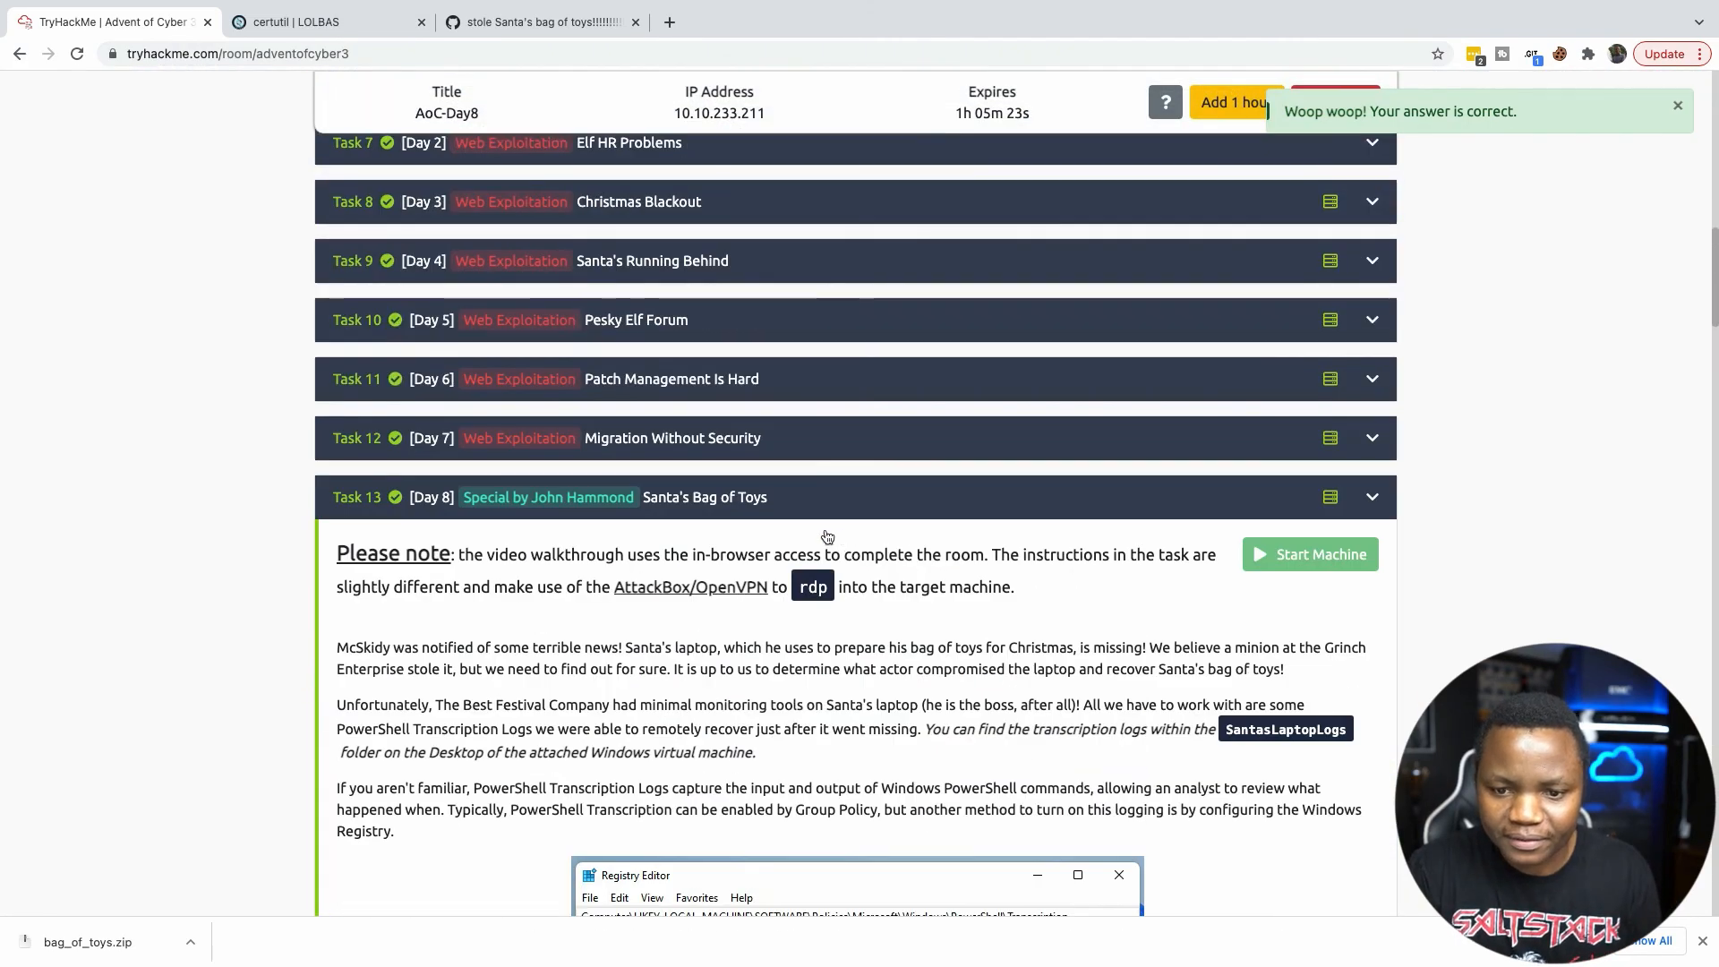